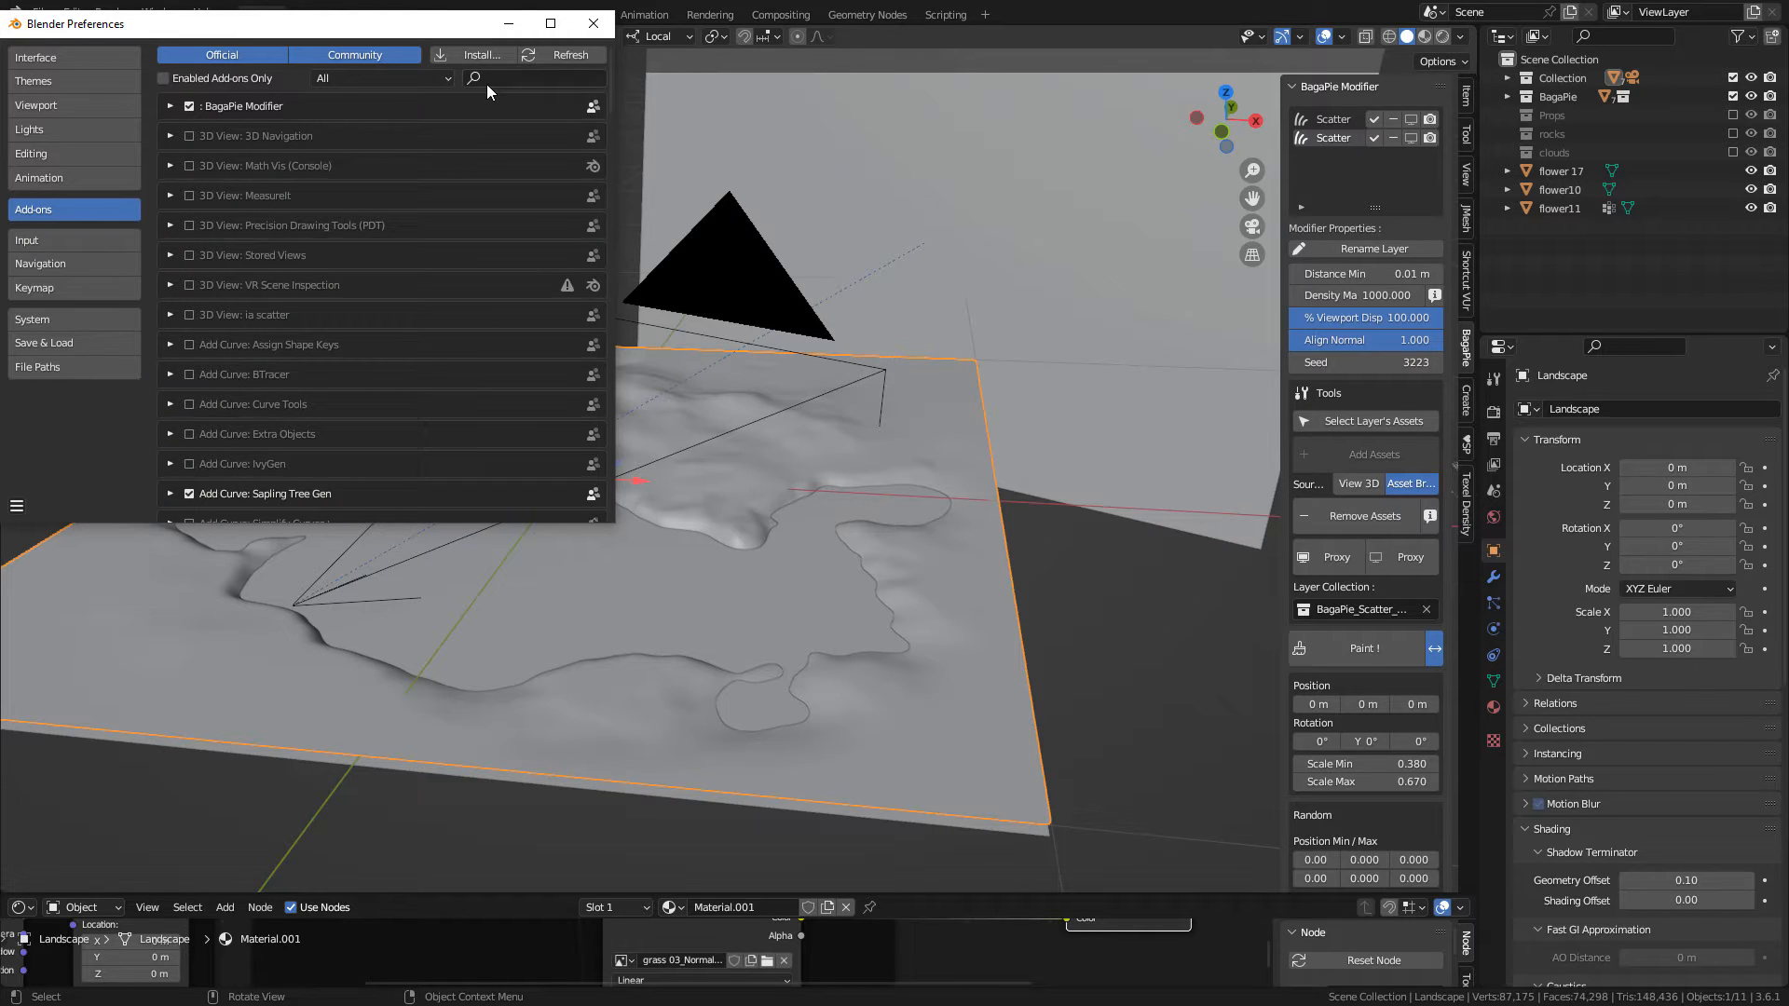
Step: Filter the add-ons list with 'lands' to find and confirm A.N.T.Landscape
type("land")
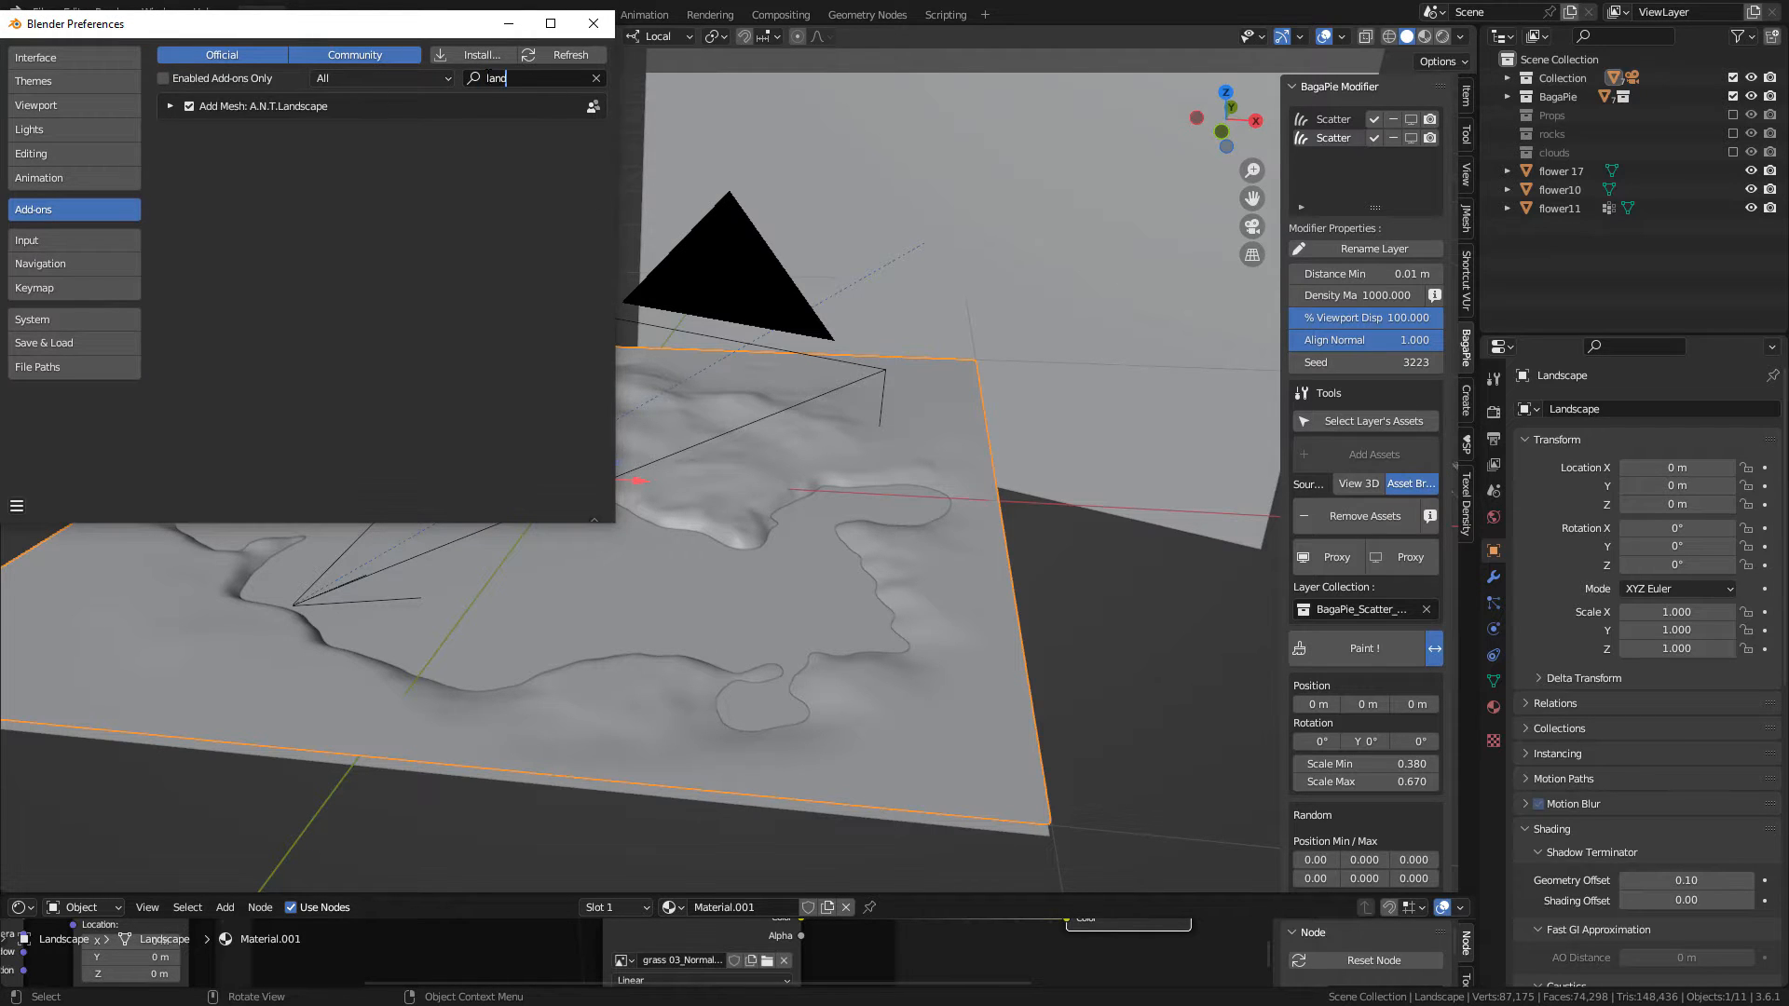
type("s")
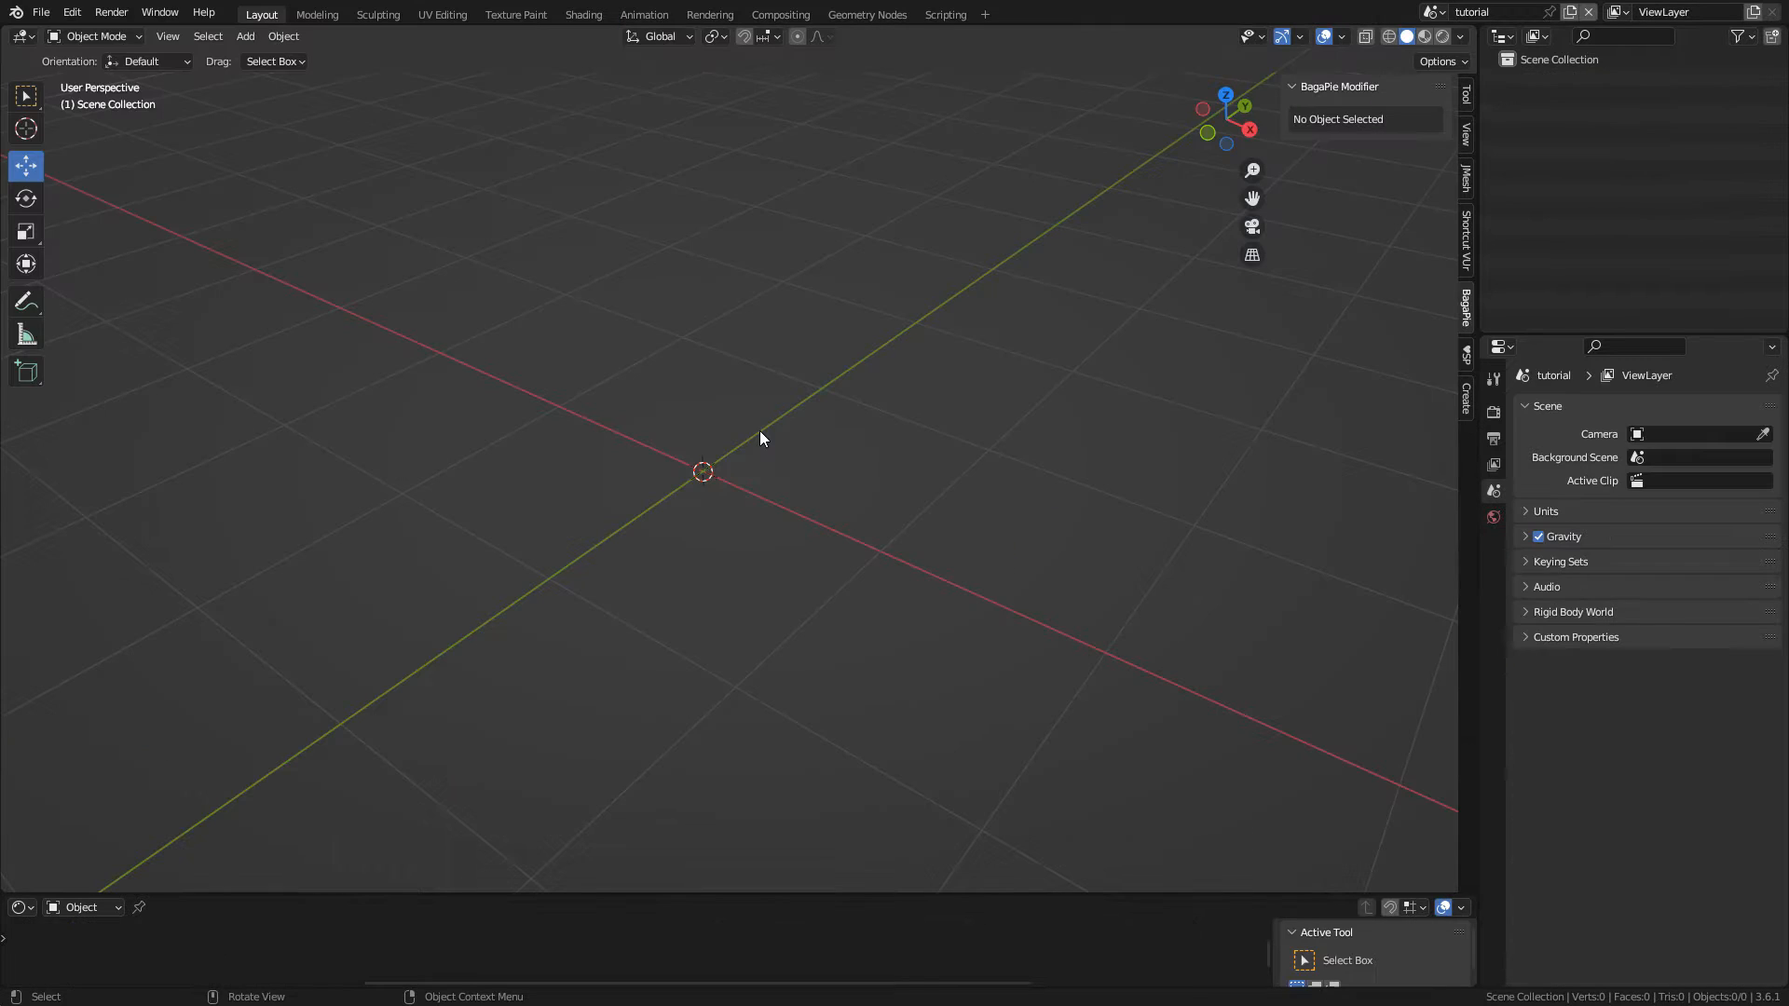
mouse_move(497, 323)
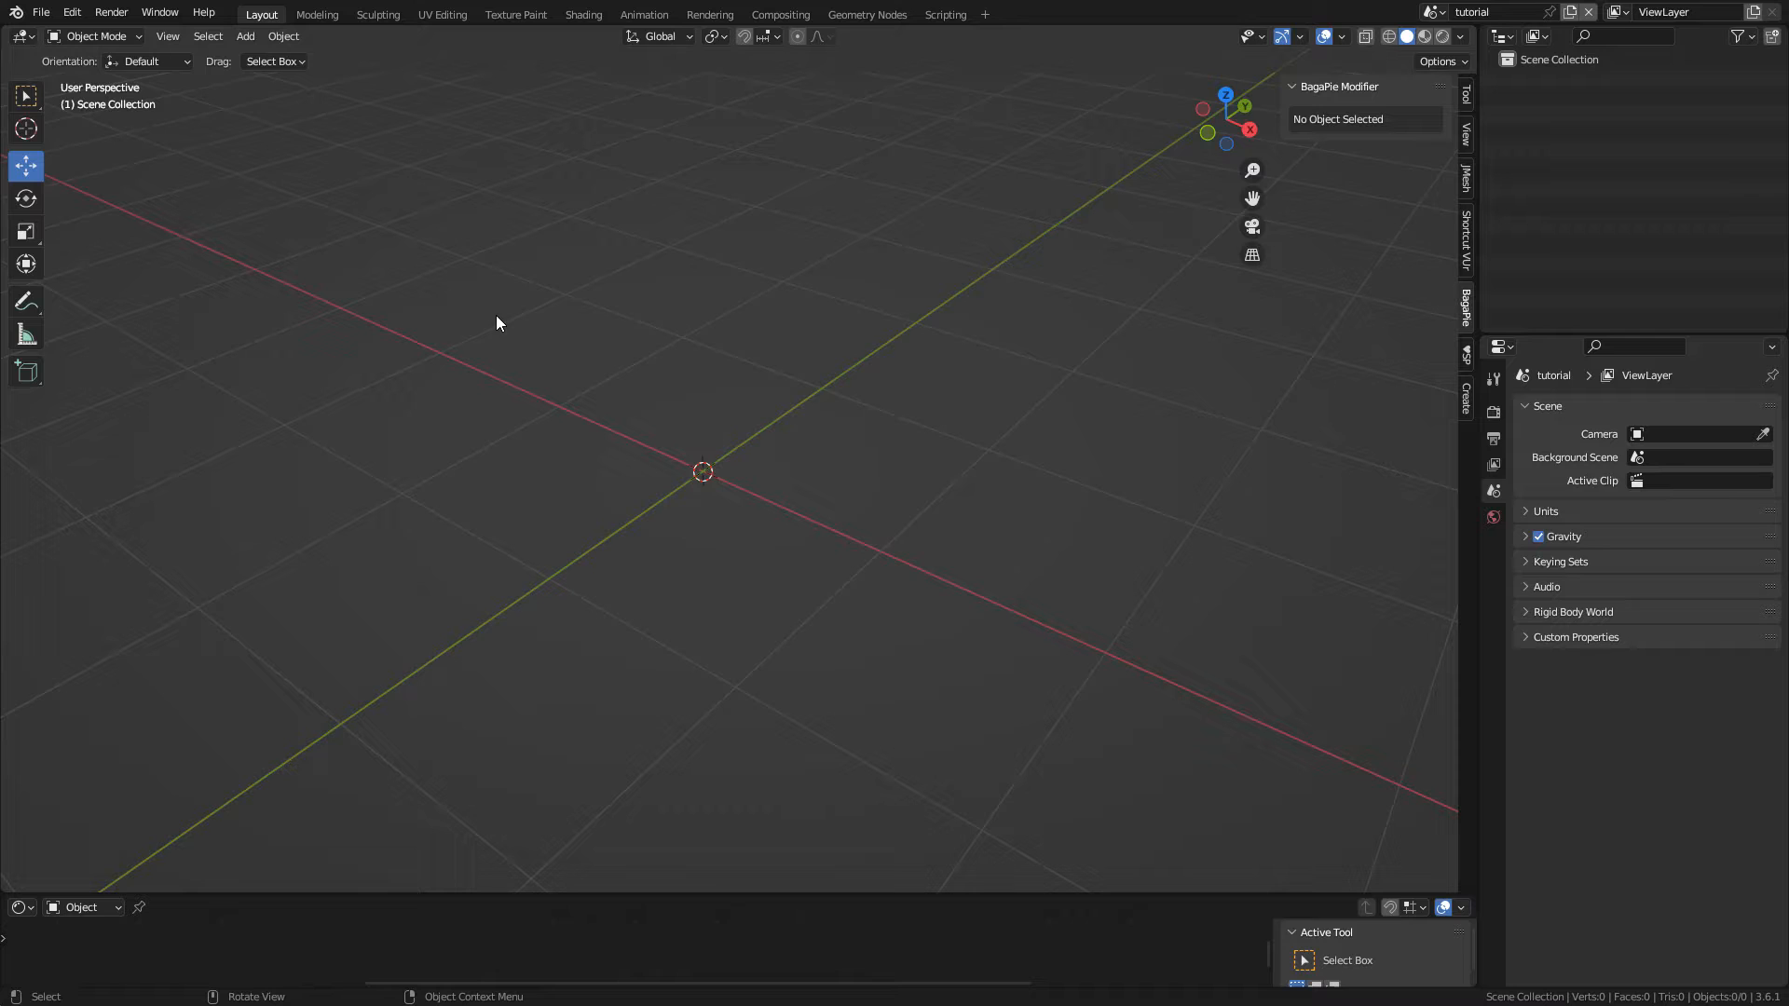
mouse_move(616, 357)
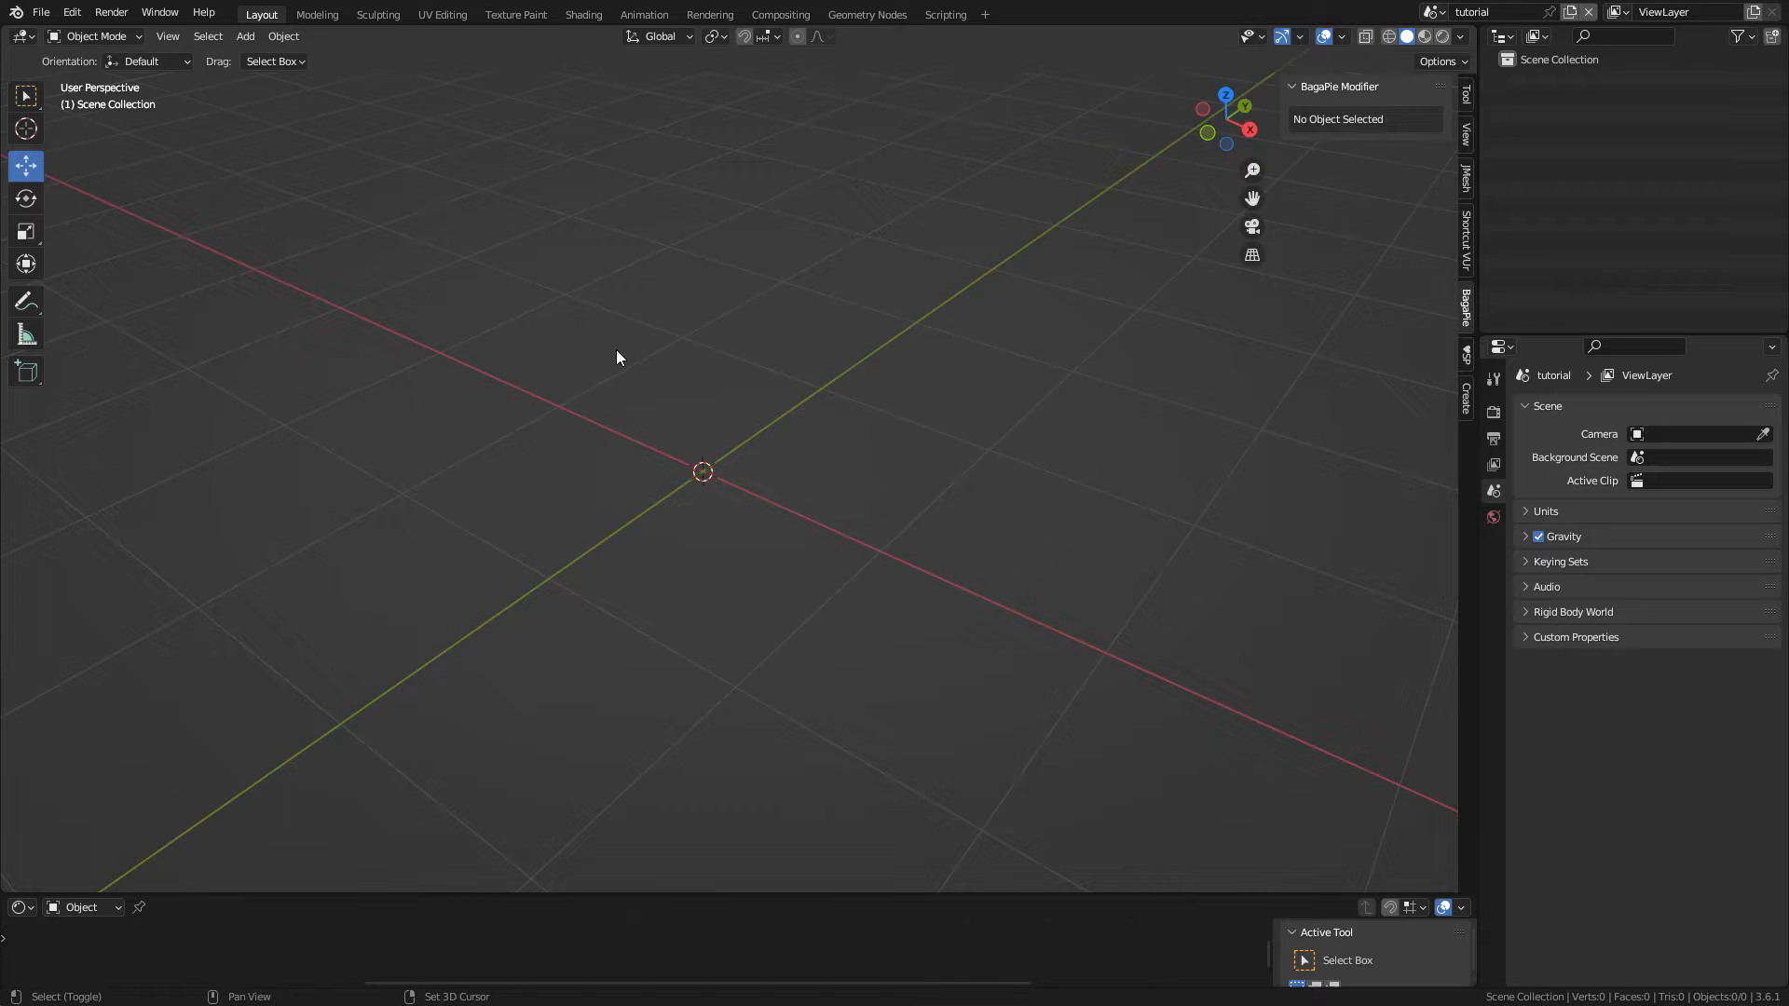
Step: Add a Landscape mesh from the Add menu and choose a terrain preset
left_click(244, 35)
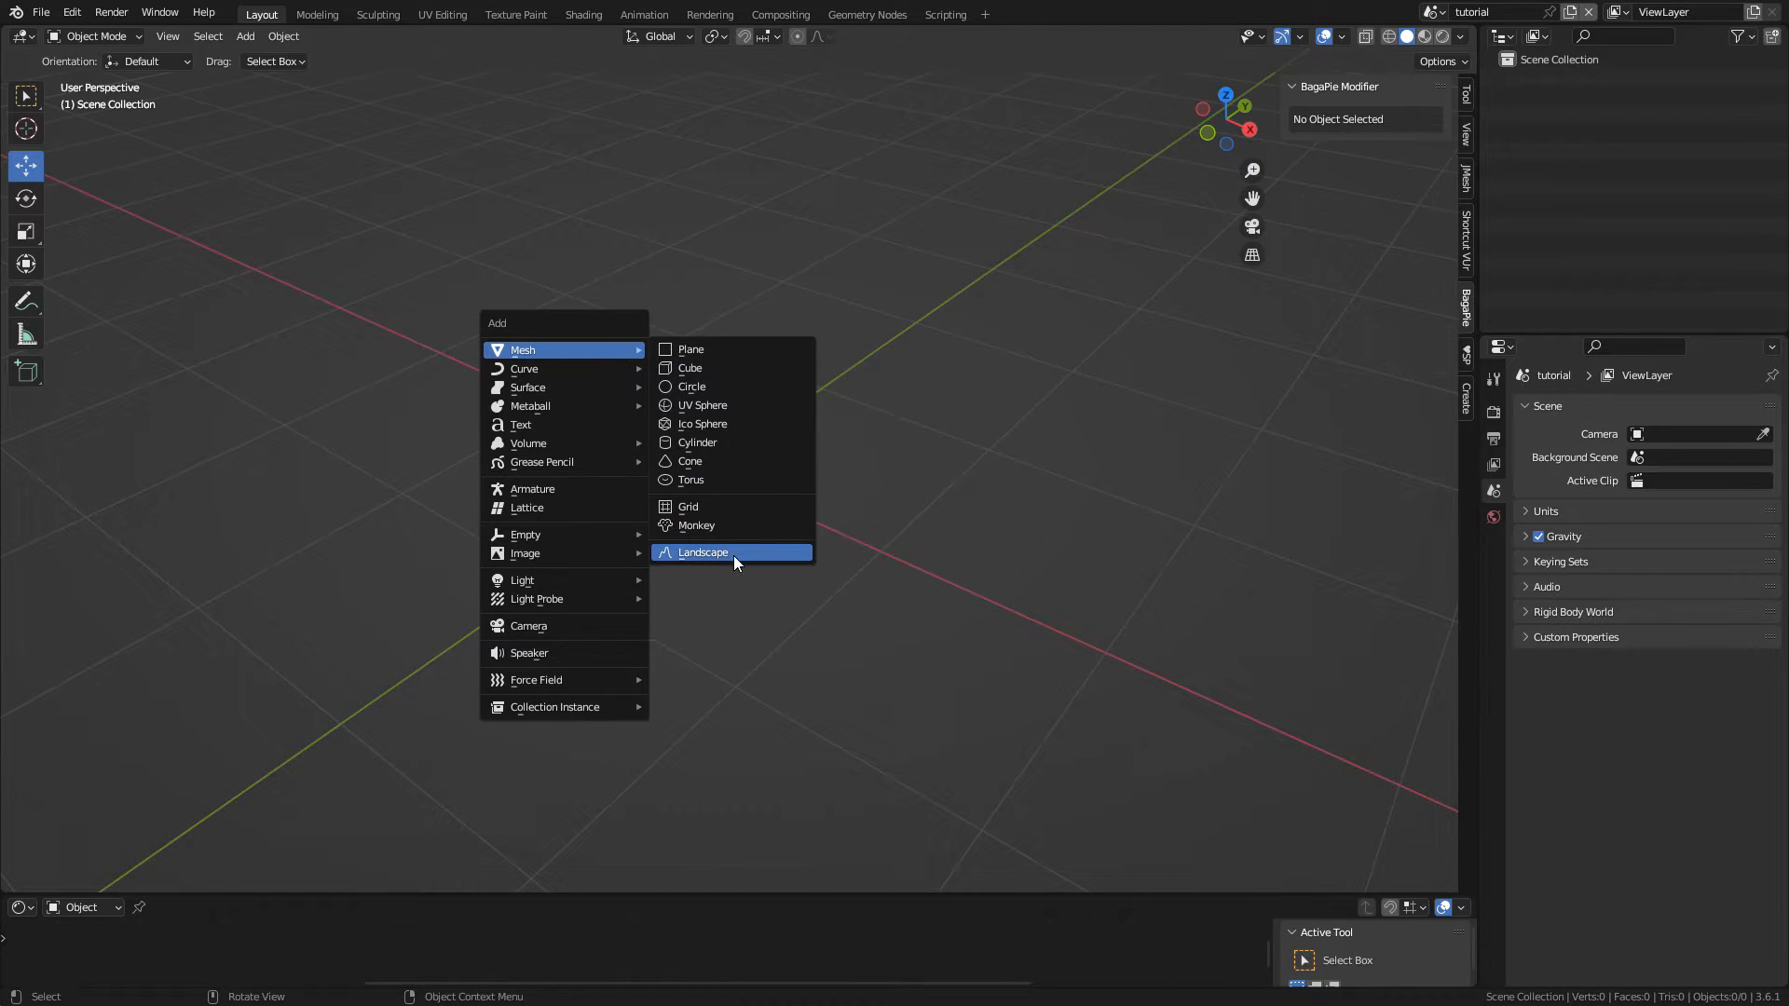
left_click(702, 553)
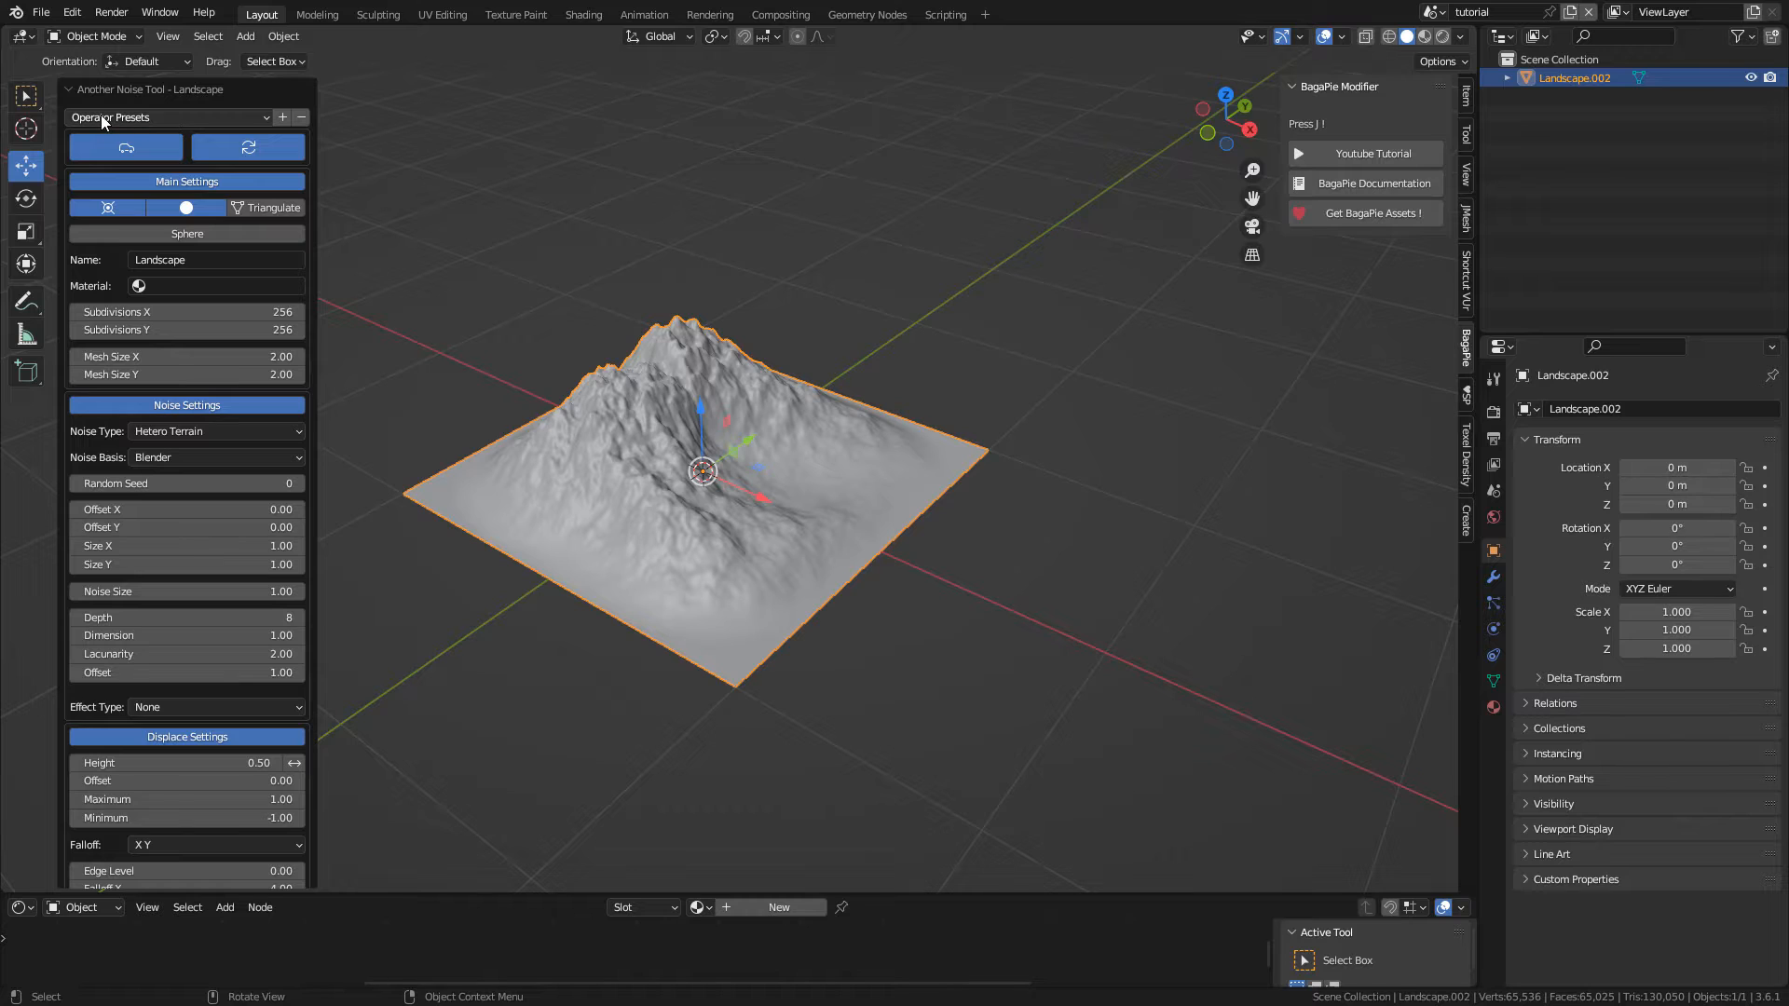
left_click(168, 117)
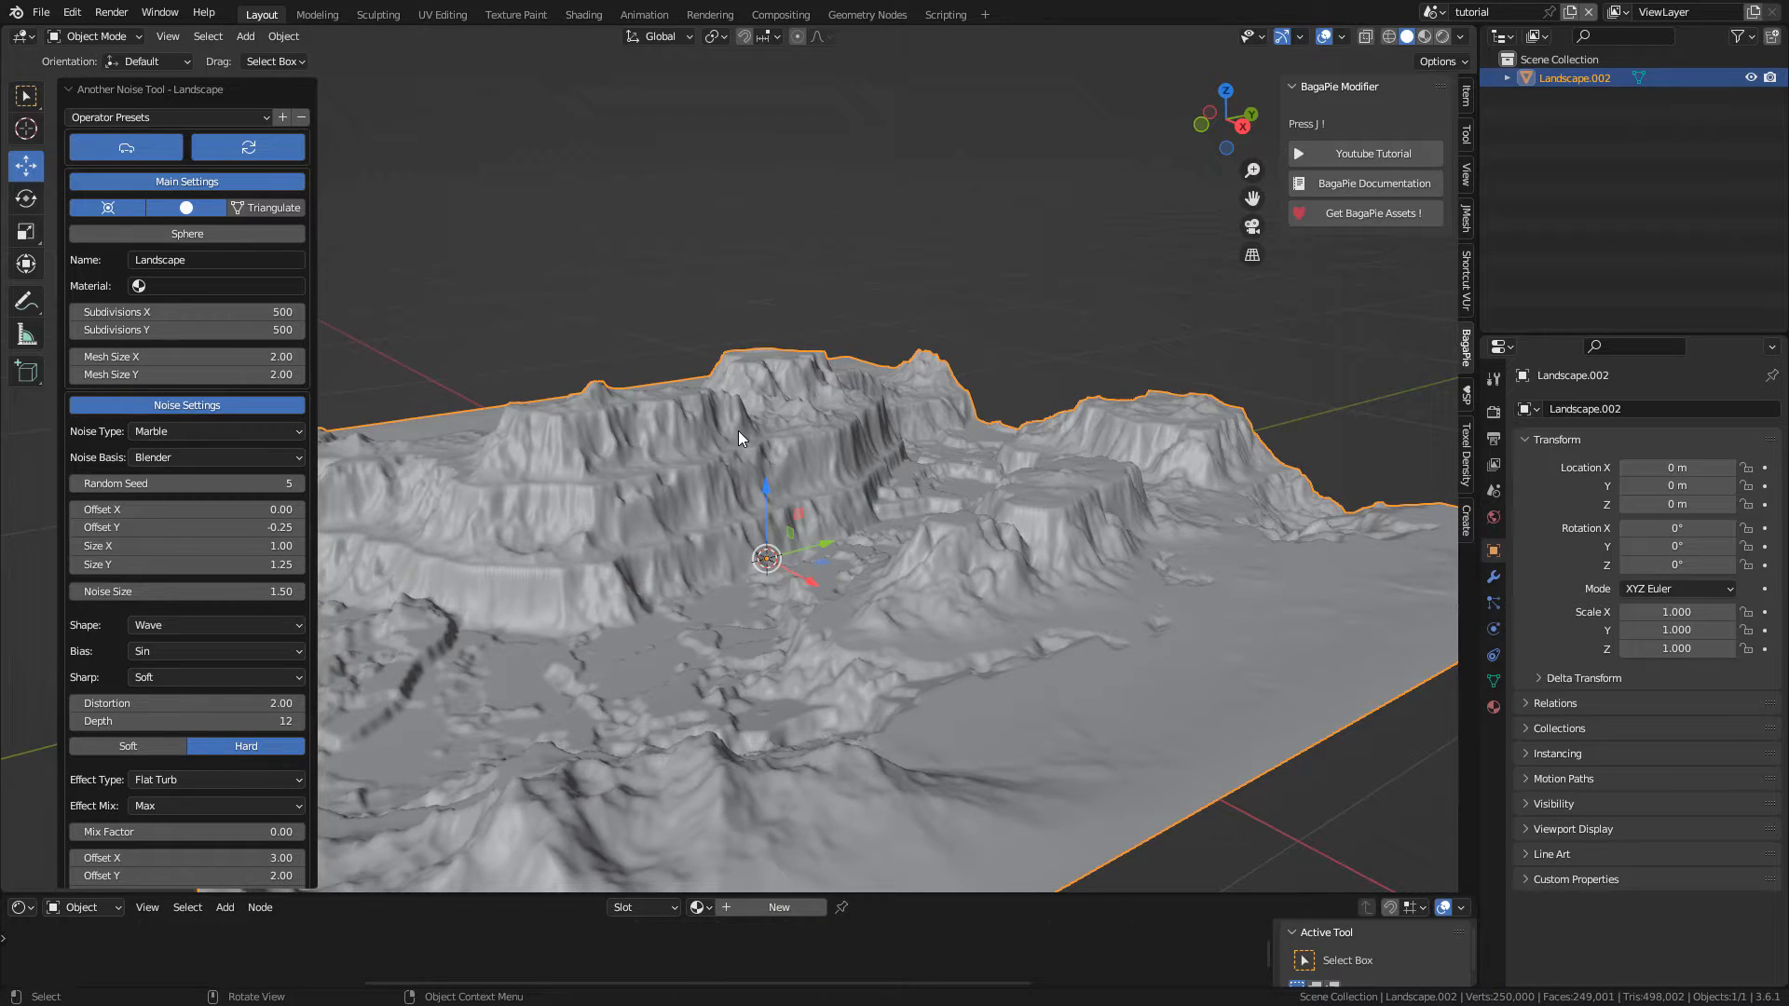
Step: Set Mesh Size Y to 4, noise type Turbulence, and random seed 6
left_click(187, 374)
type("4")
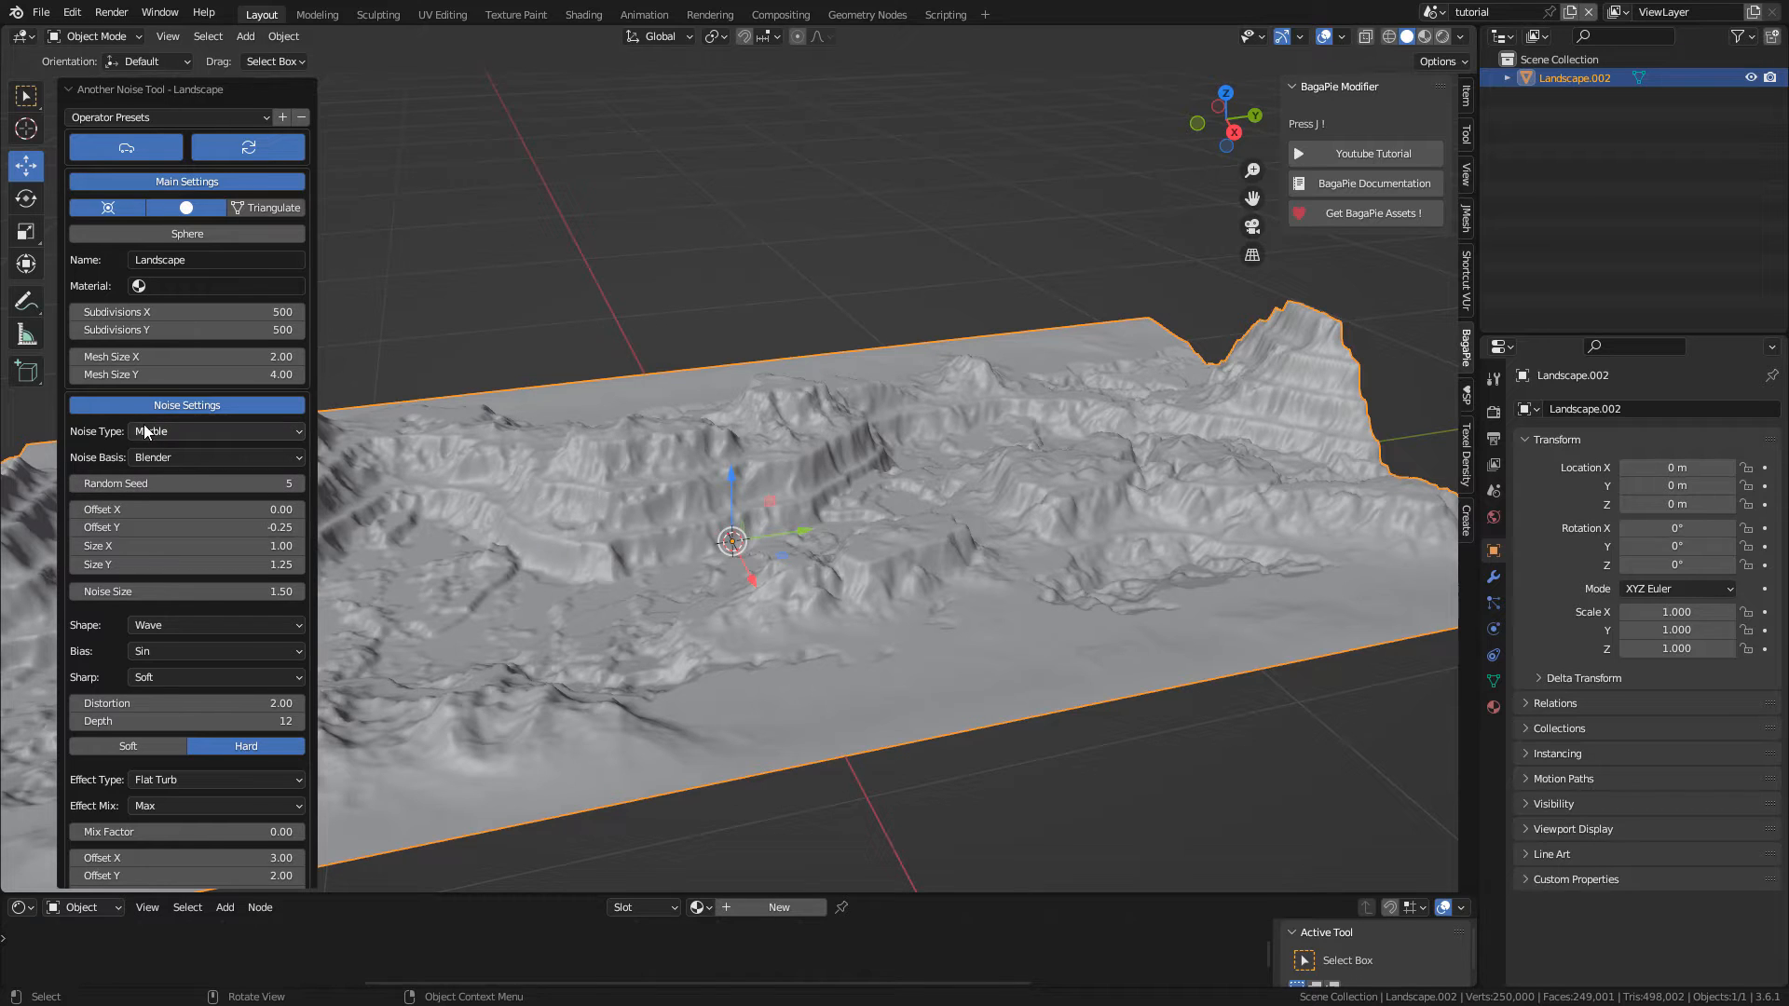
left_click(214, 431)
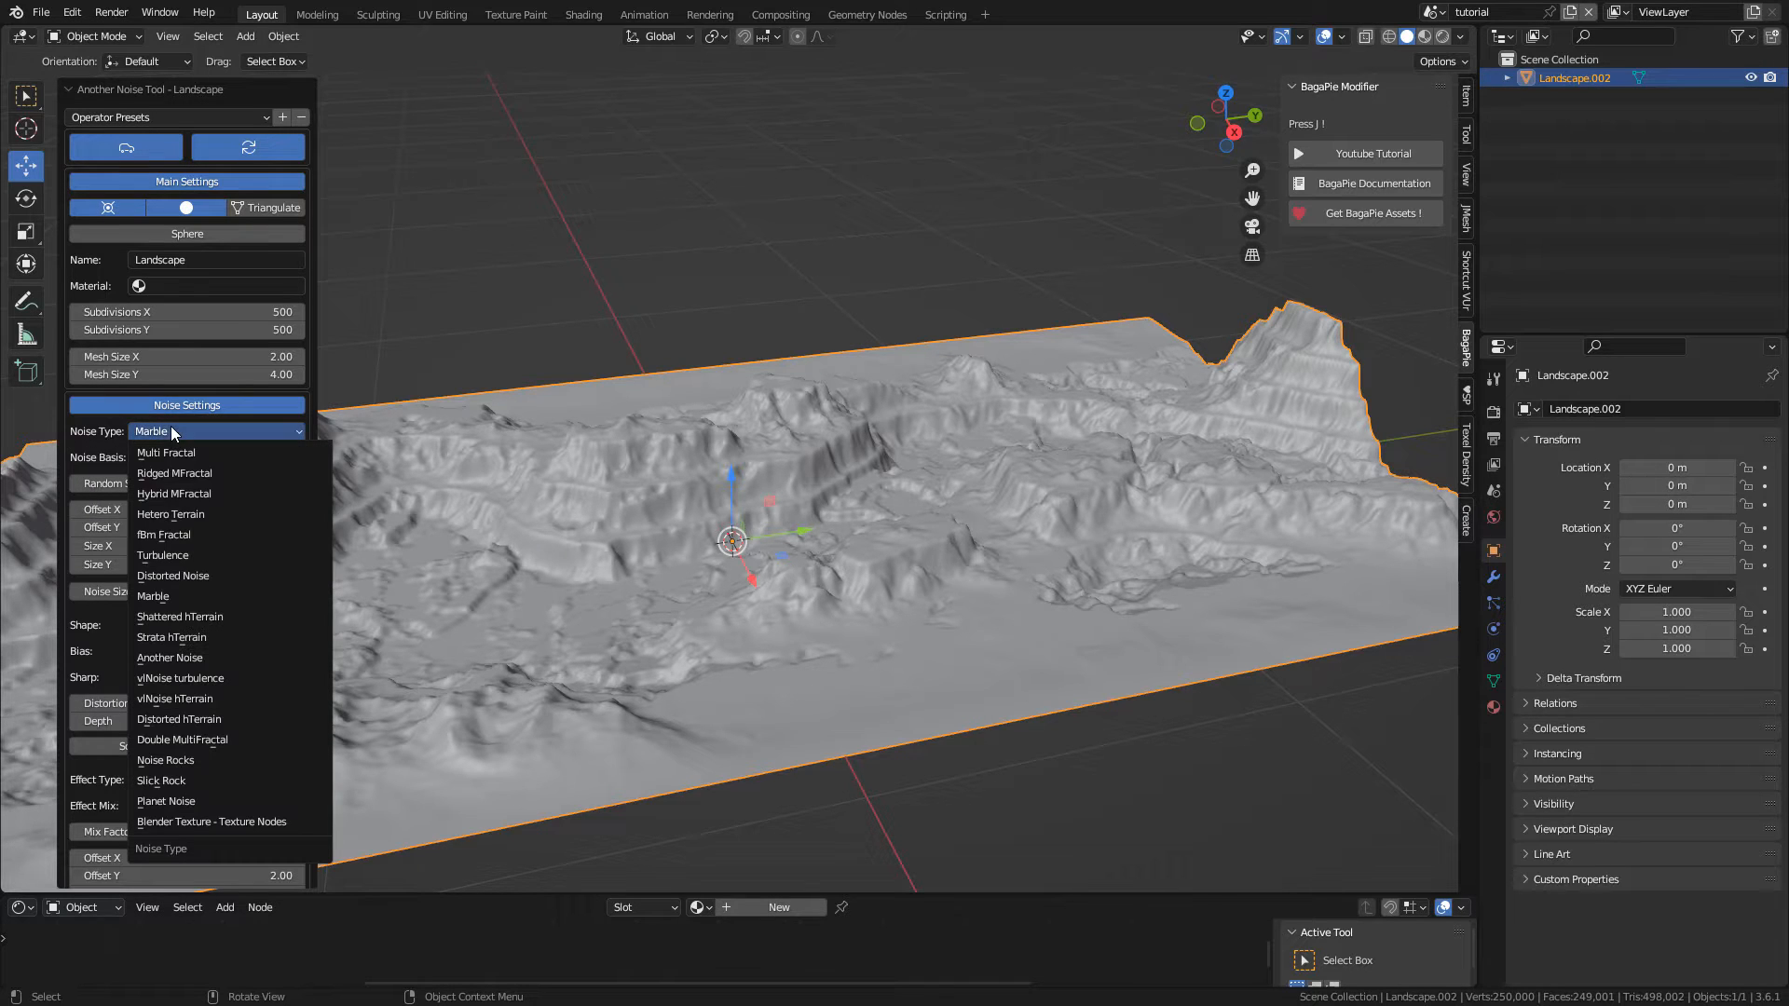
left_click(174, 493)
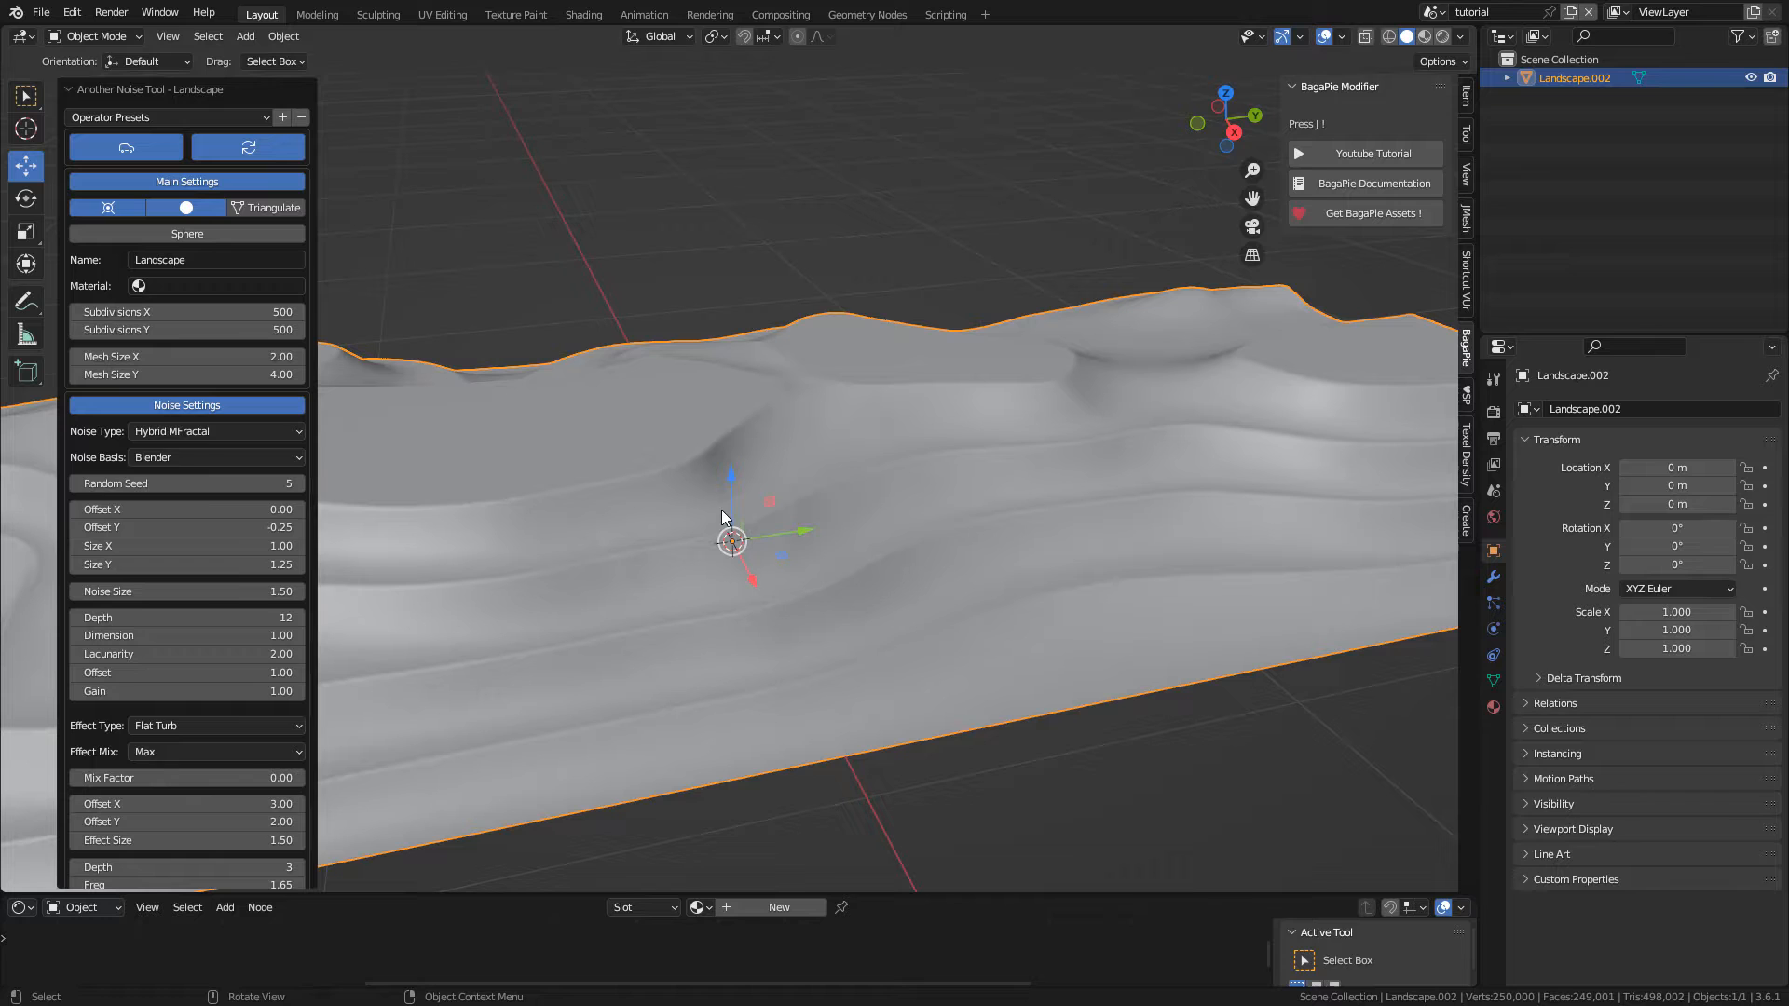
left_click(214, 430)
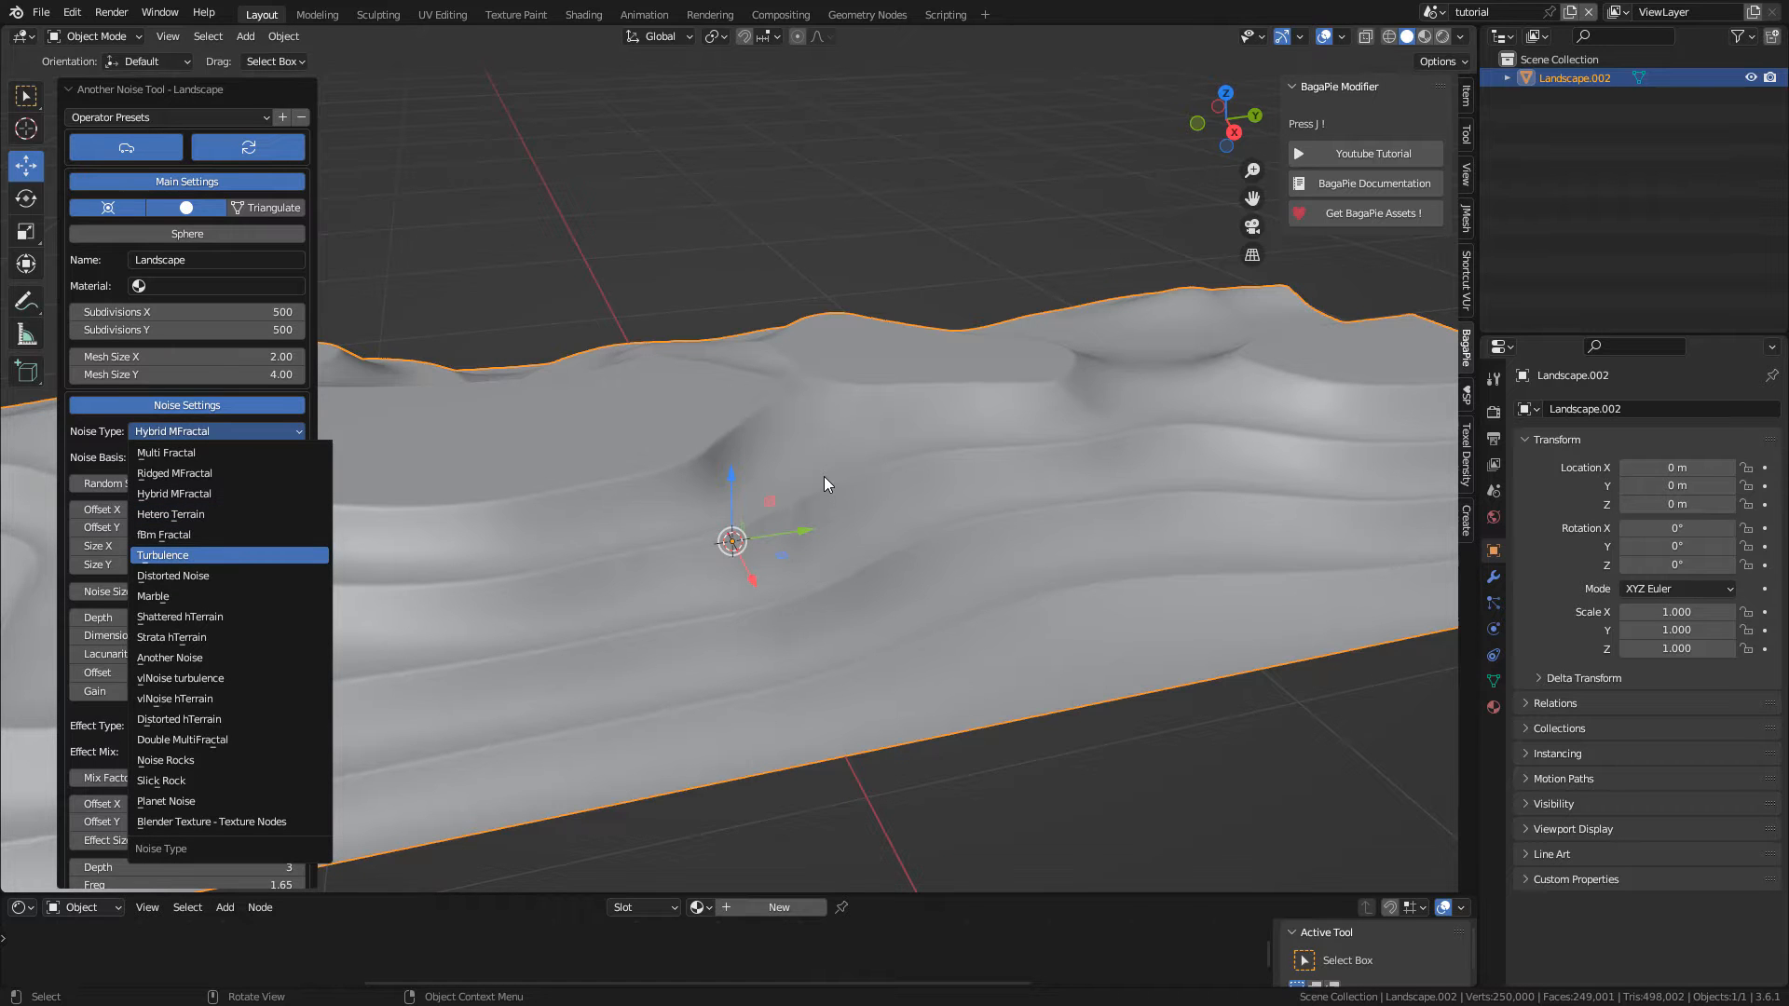
left_click(162, 554)
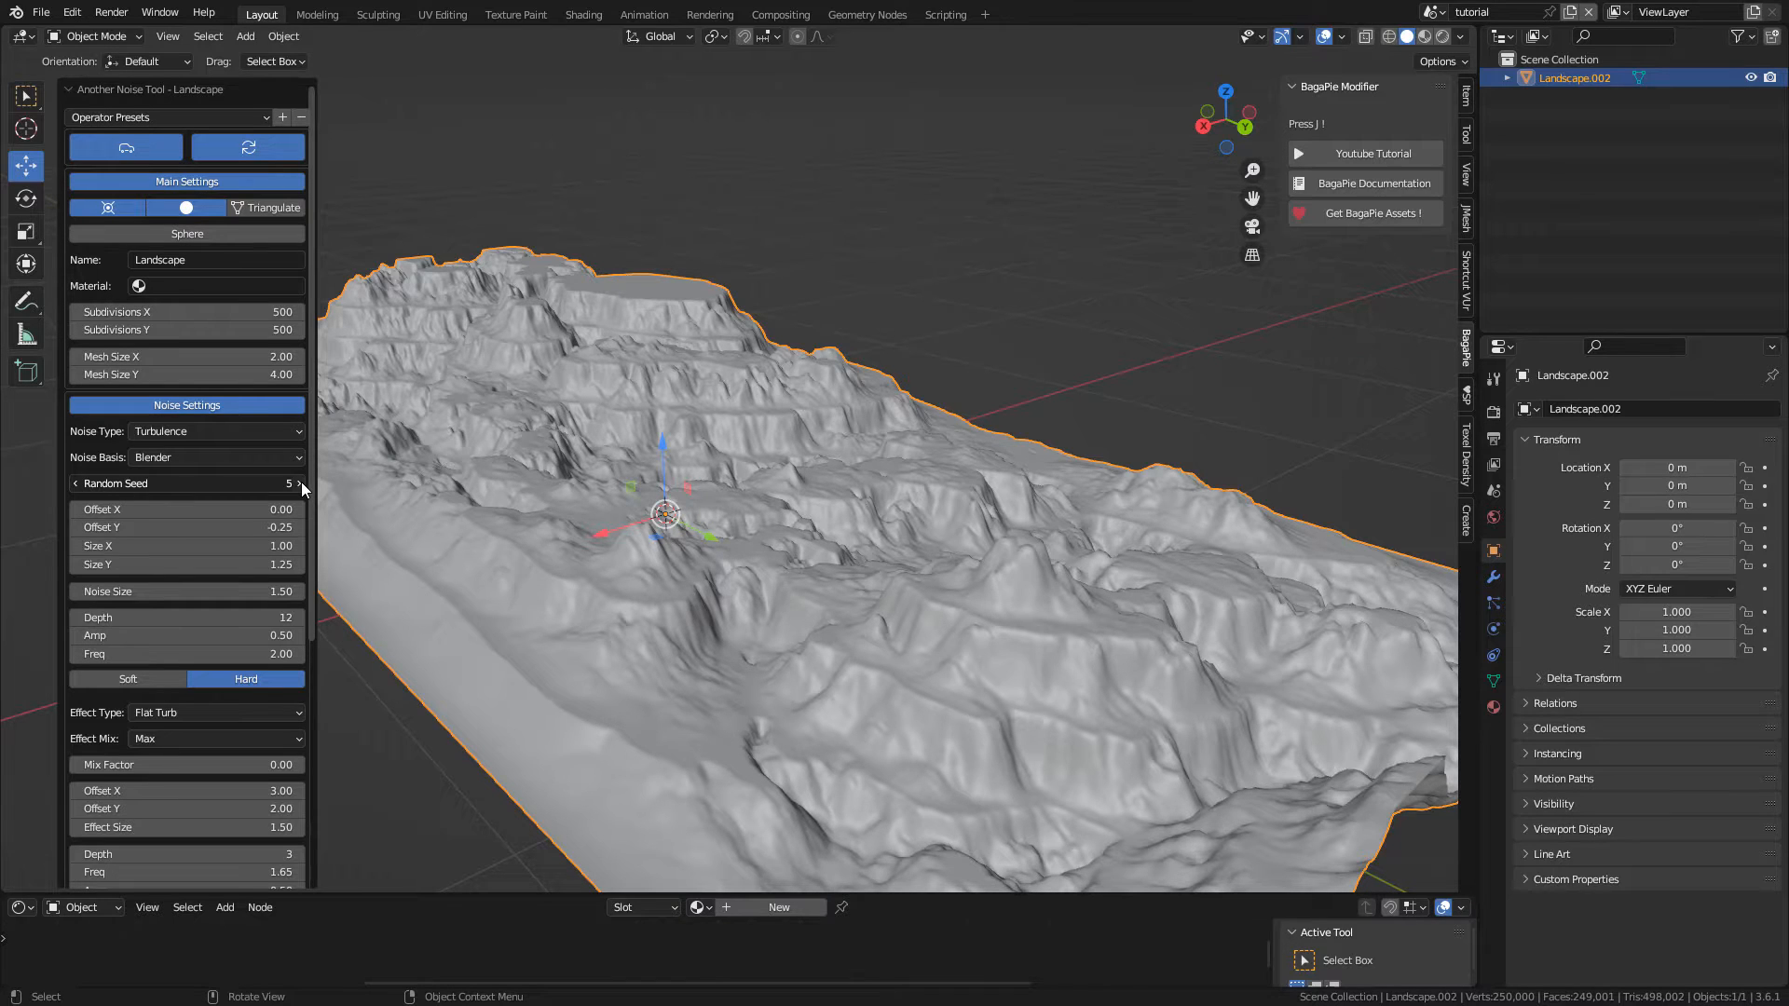
left_click(299, 482)
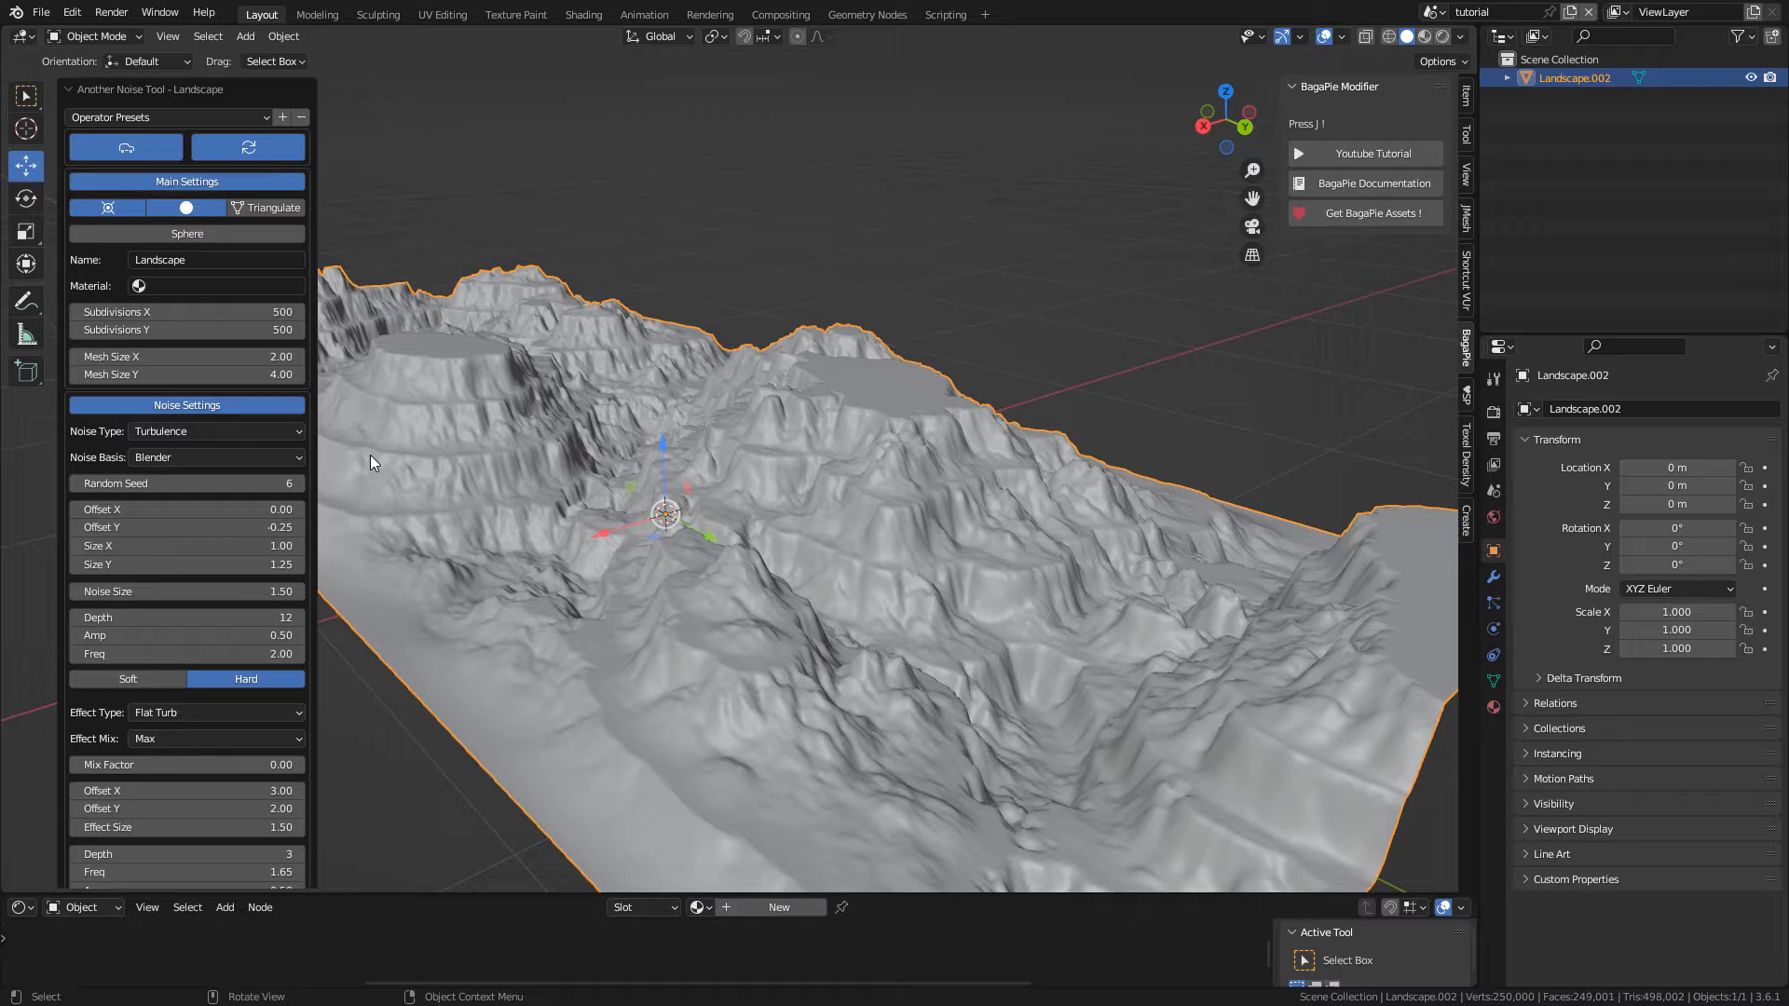
left_click_drag(798, 513, 776, 491)
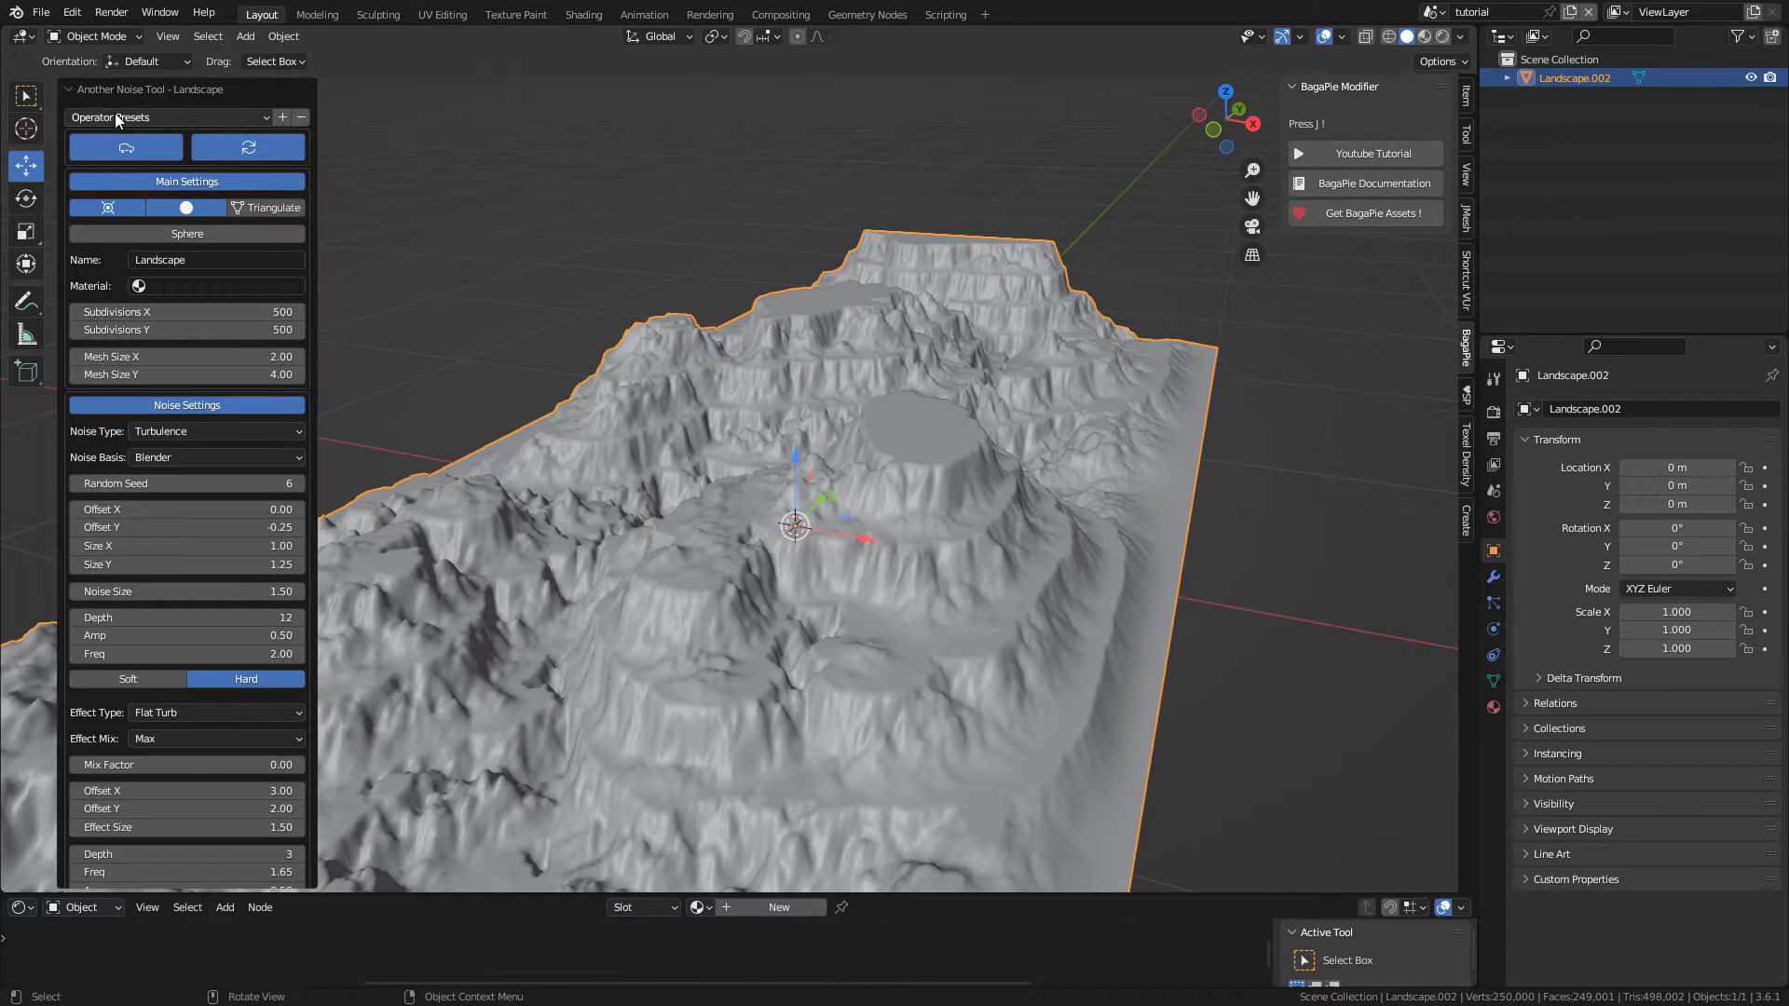
Step: Open the landscape Operator Presets list to choose the river preset
left_click(165, 116)
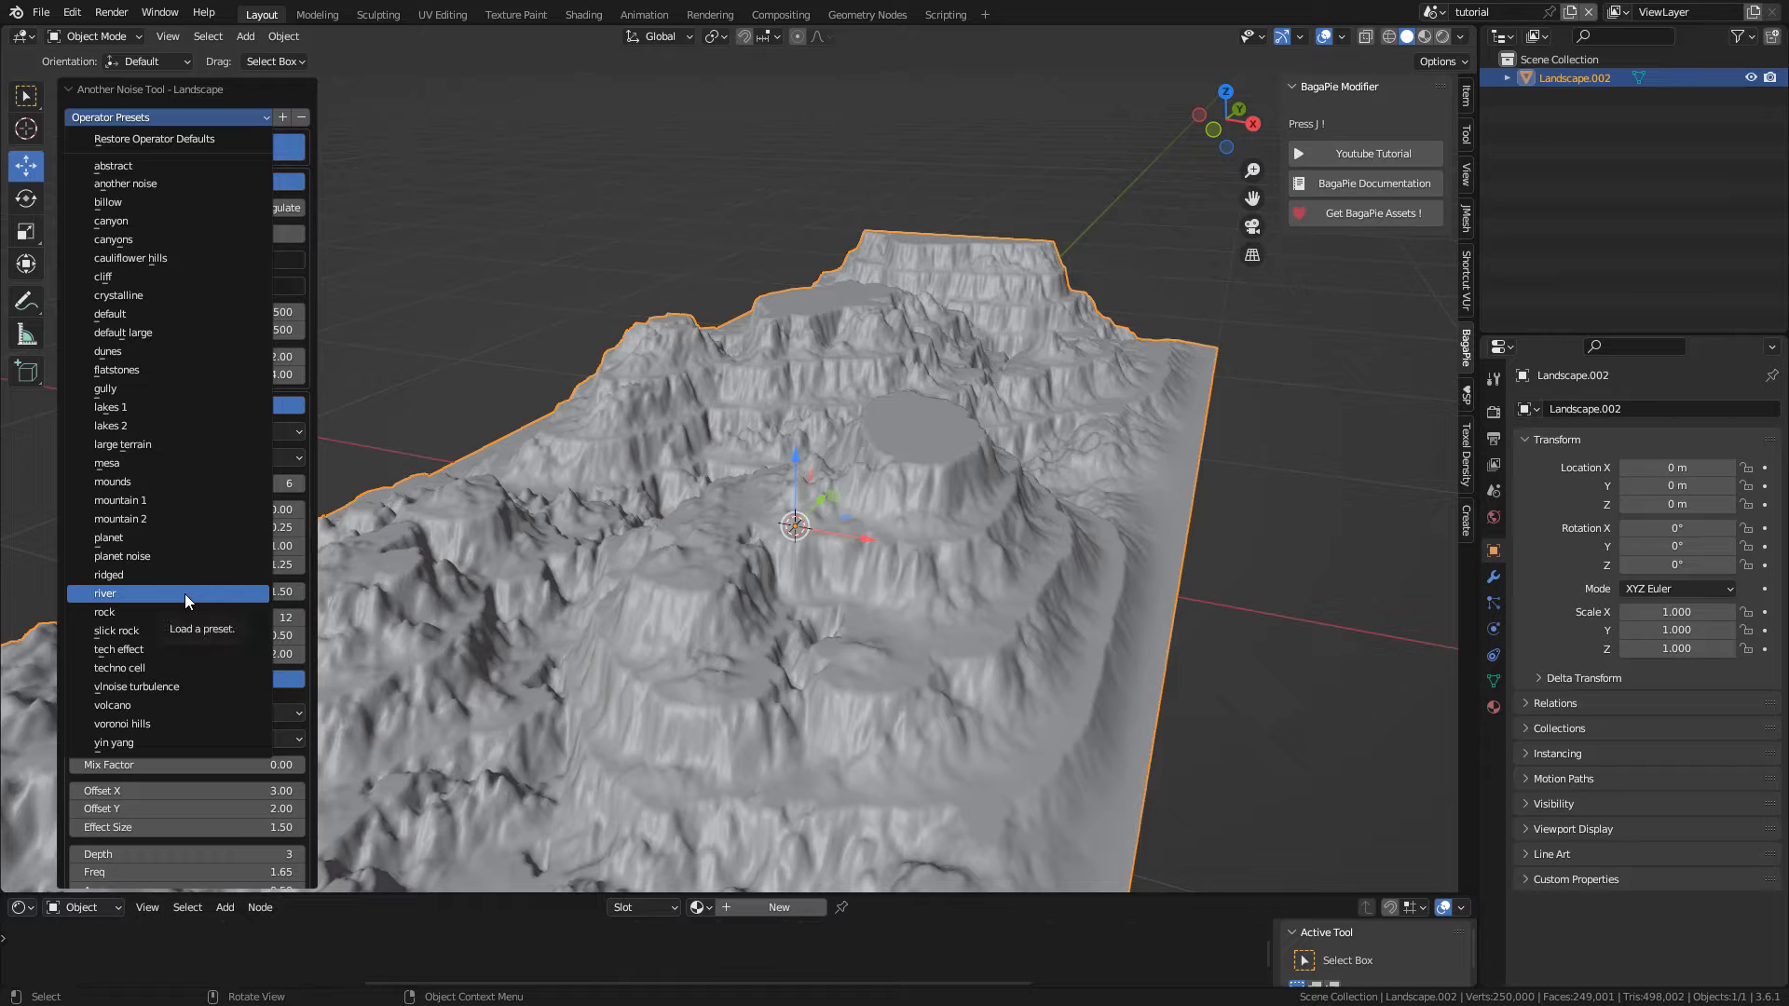
mouse_move(169, 567)
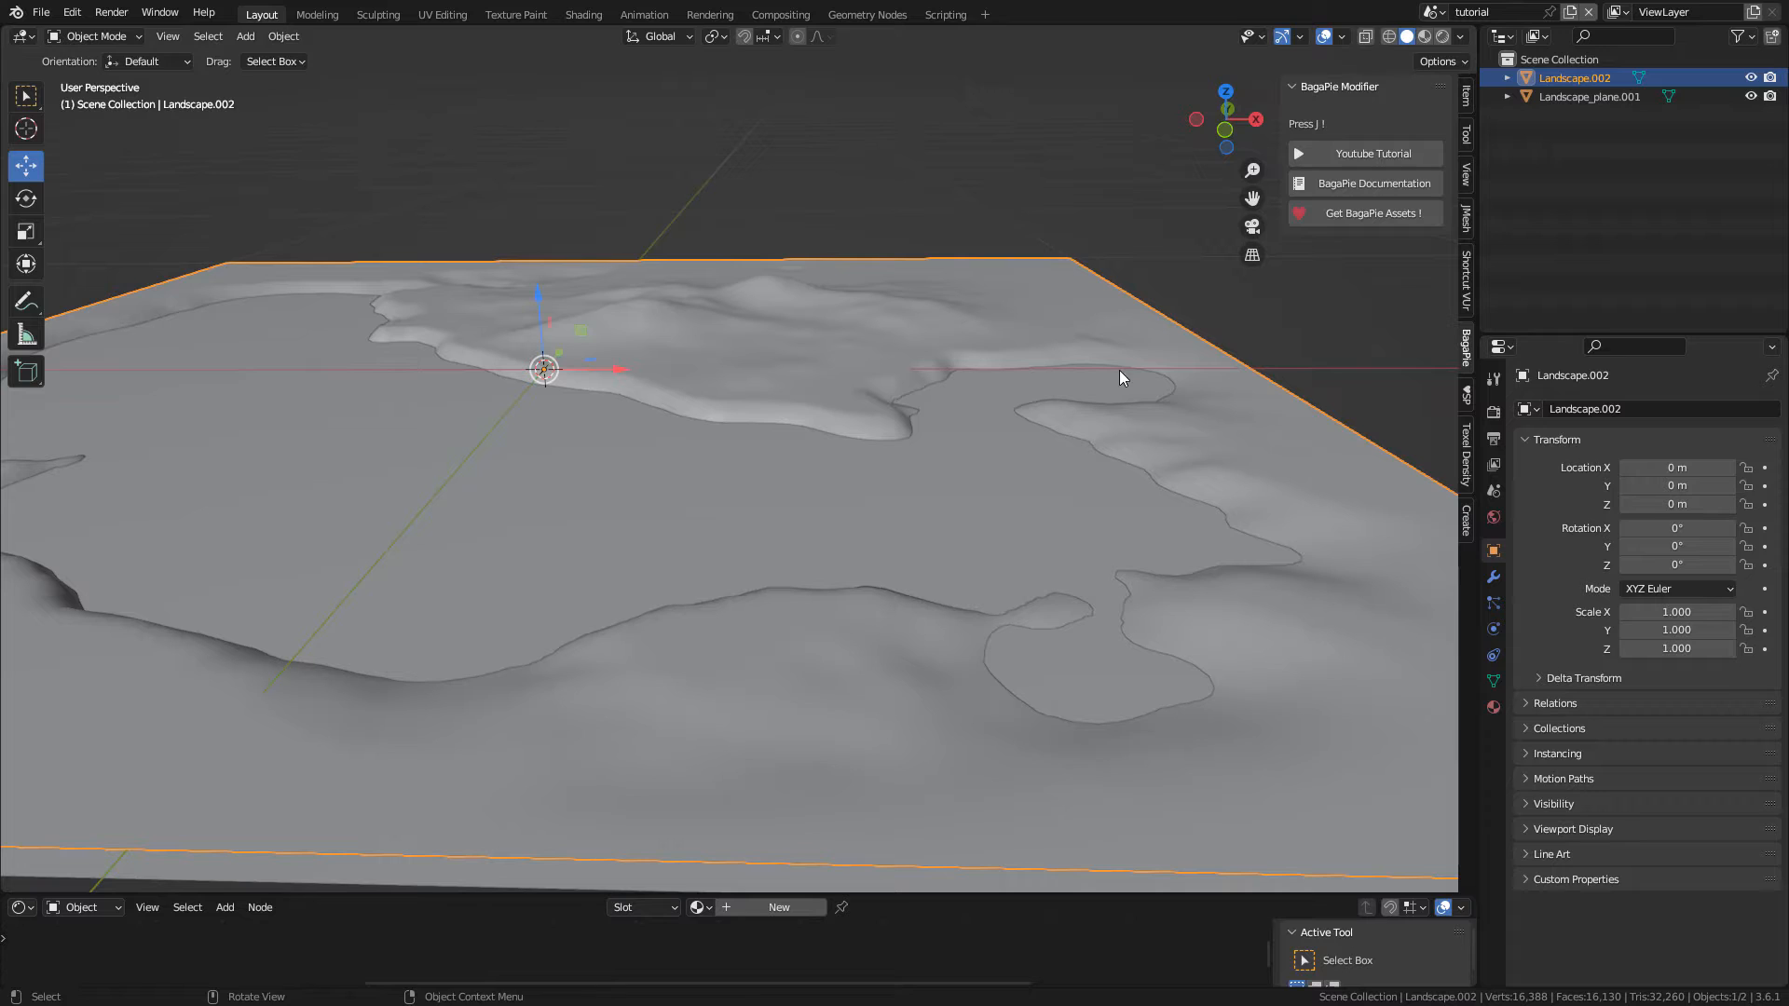
key("Tab")
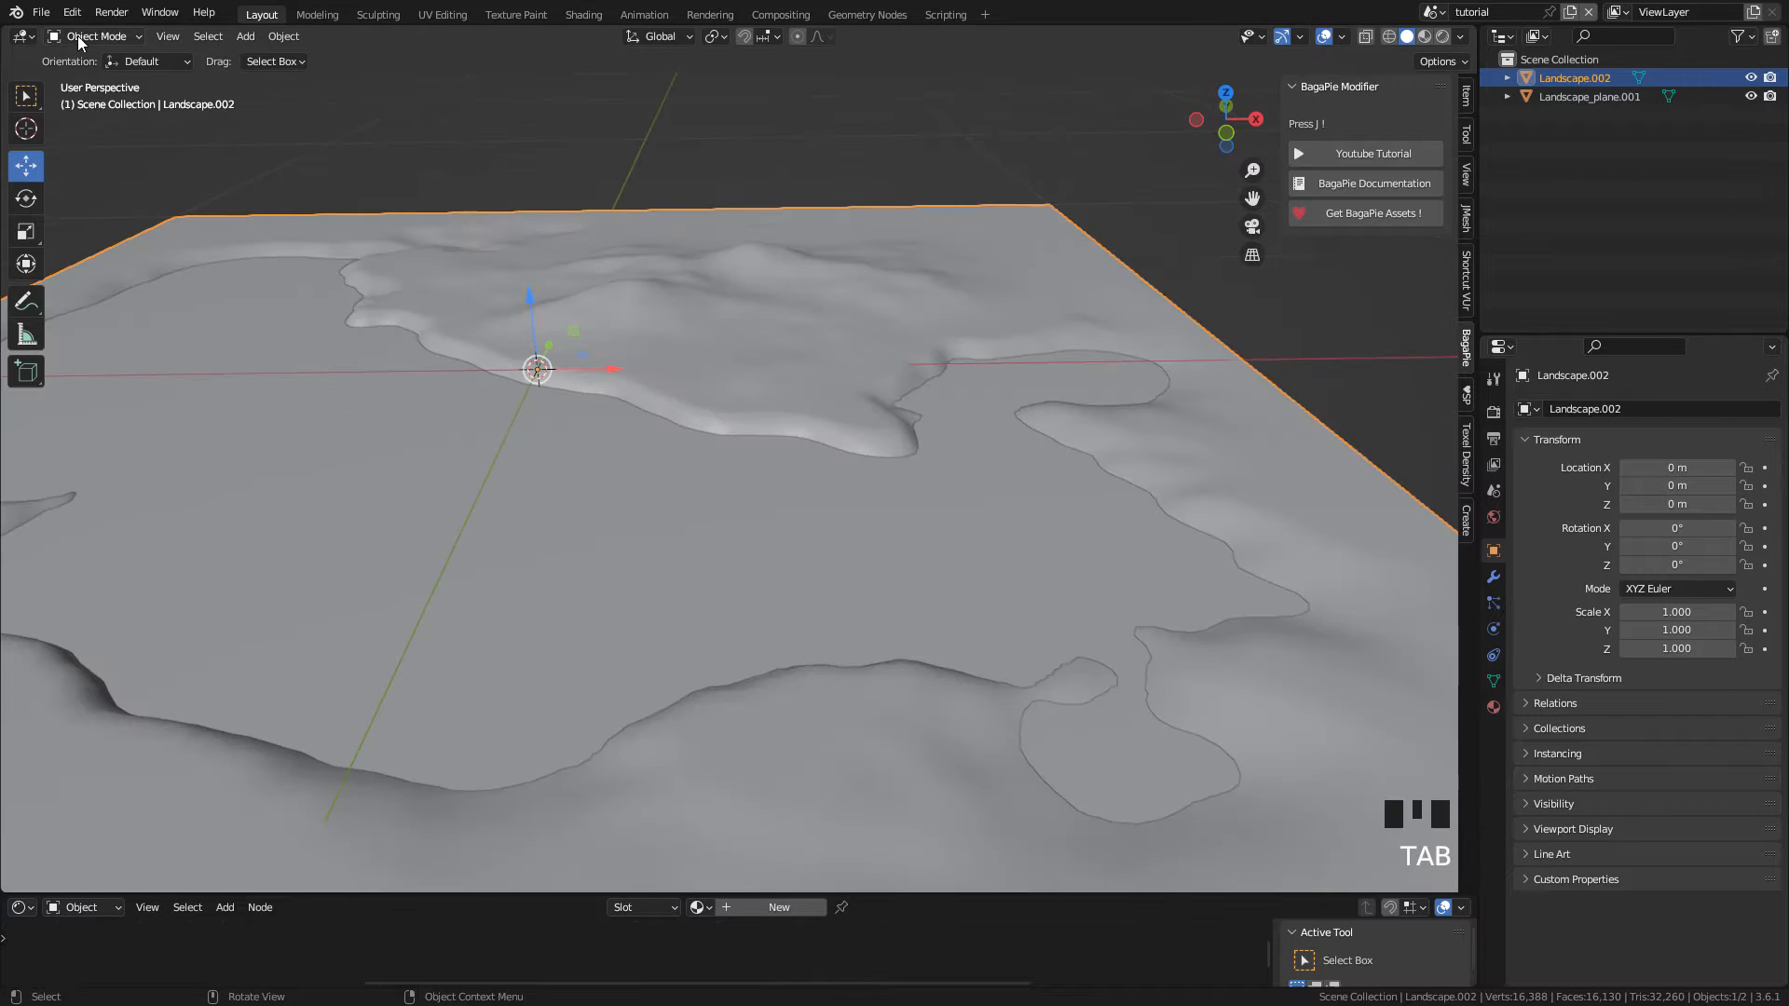
left_click(97, 36)
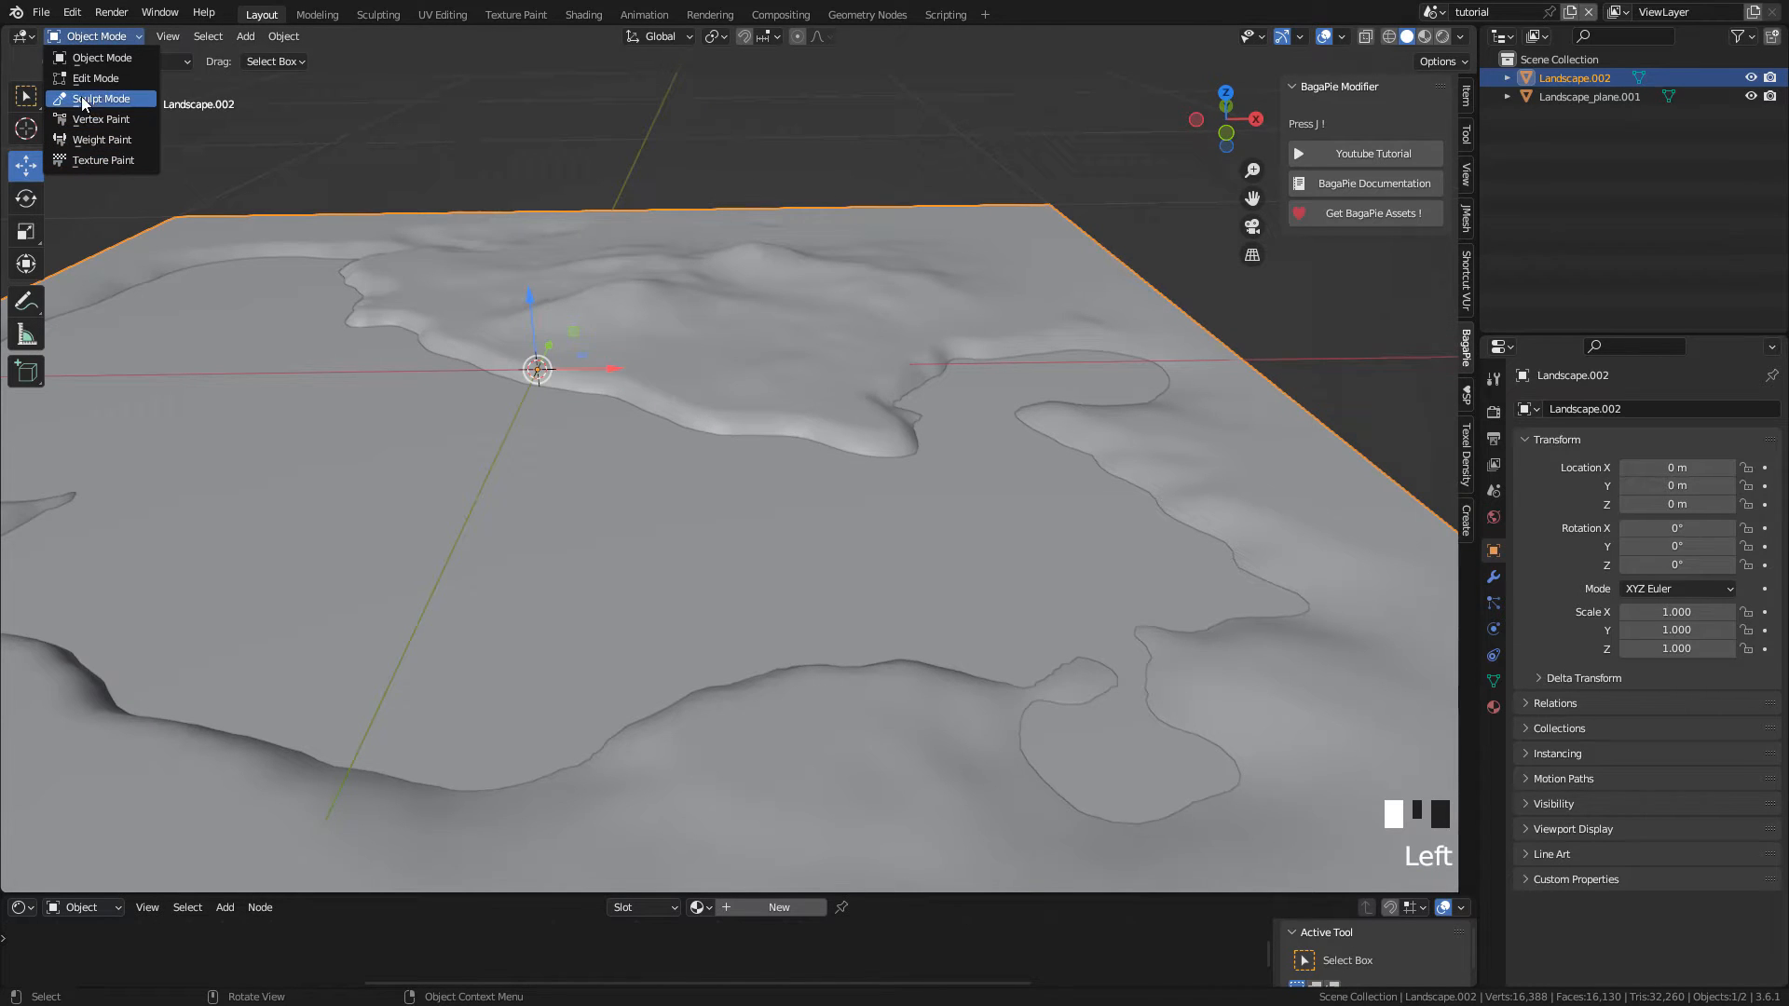
left_click(101, 98)
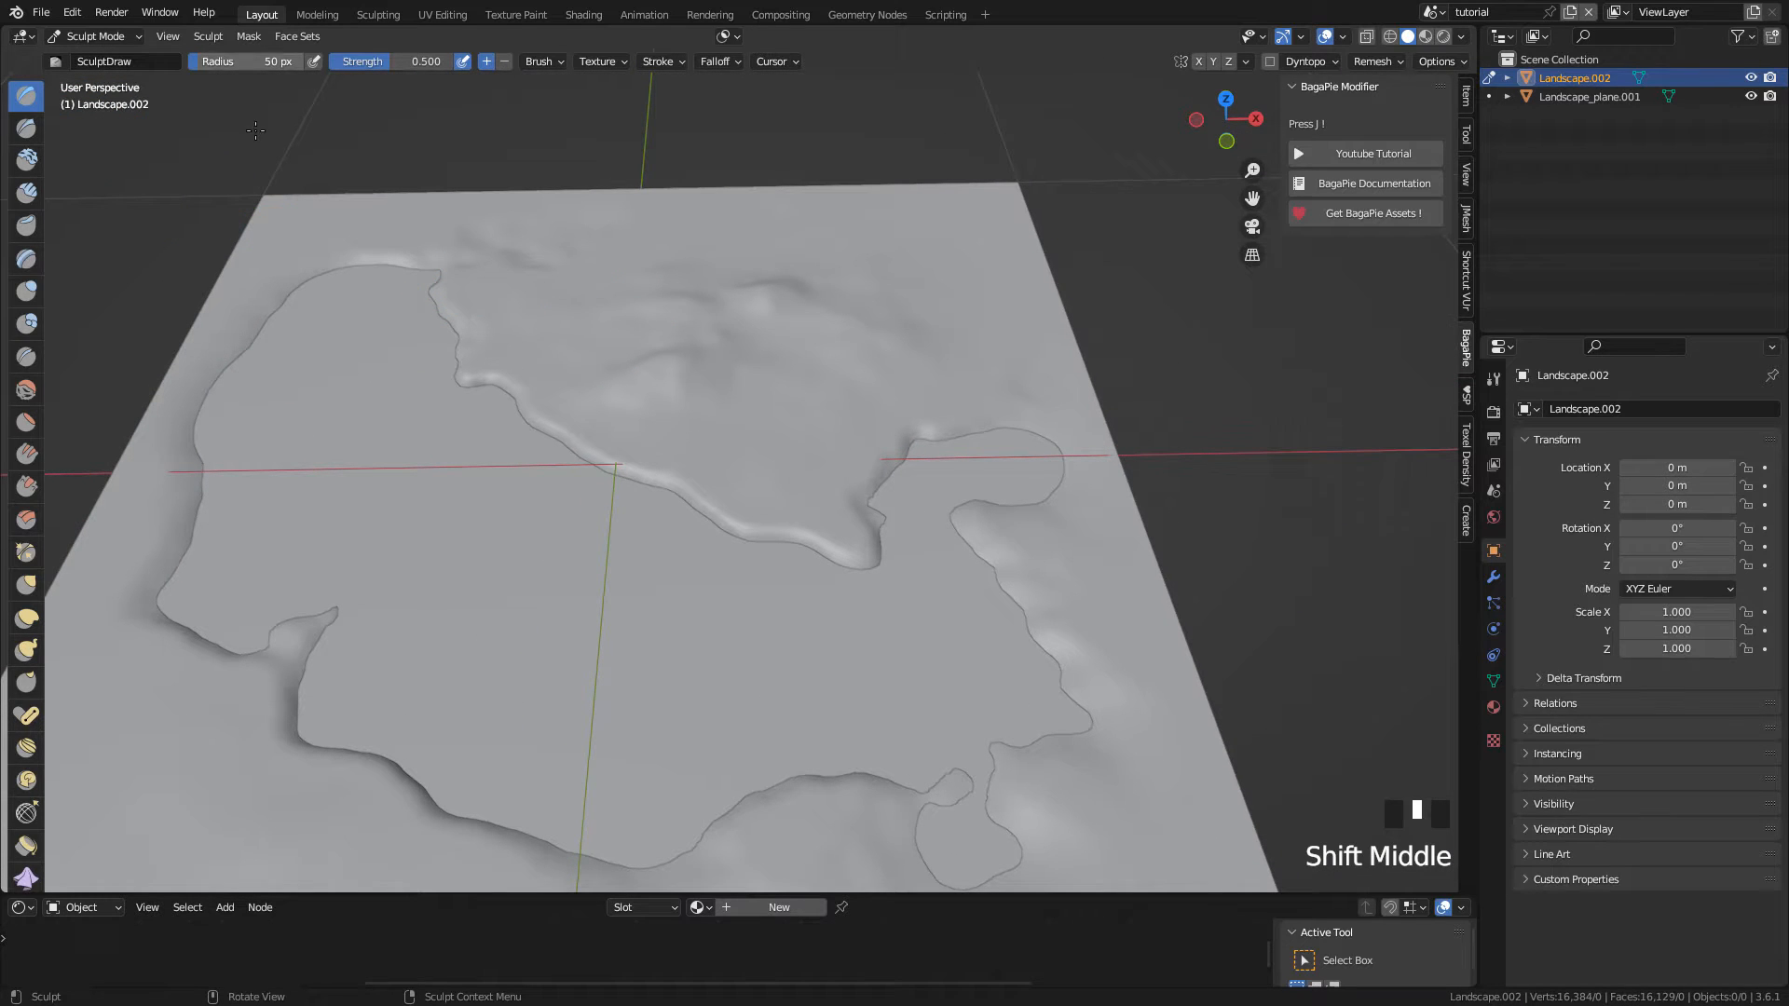
mouse_move(670, 343)
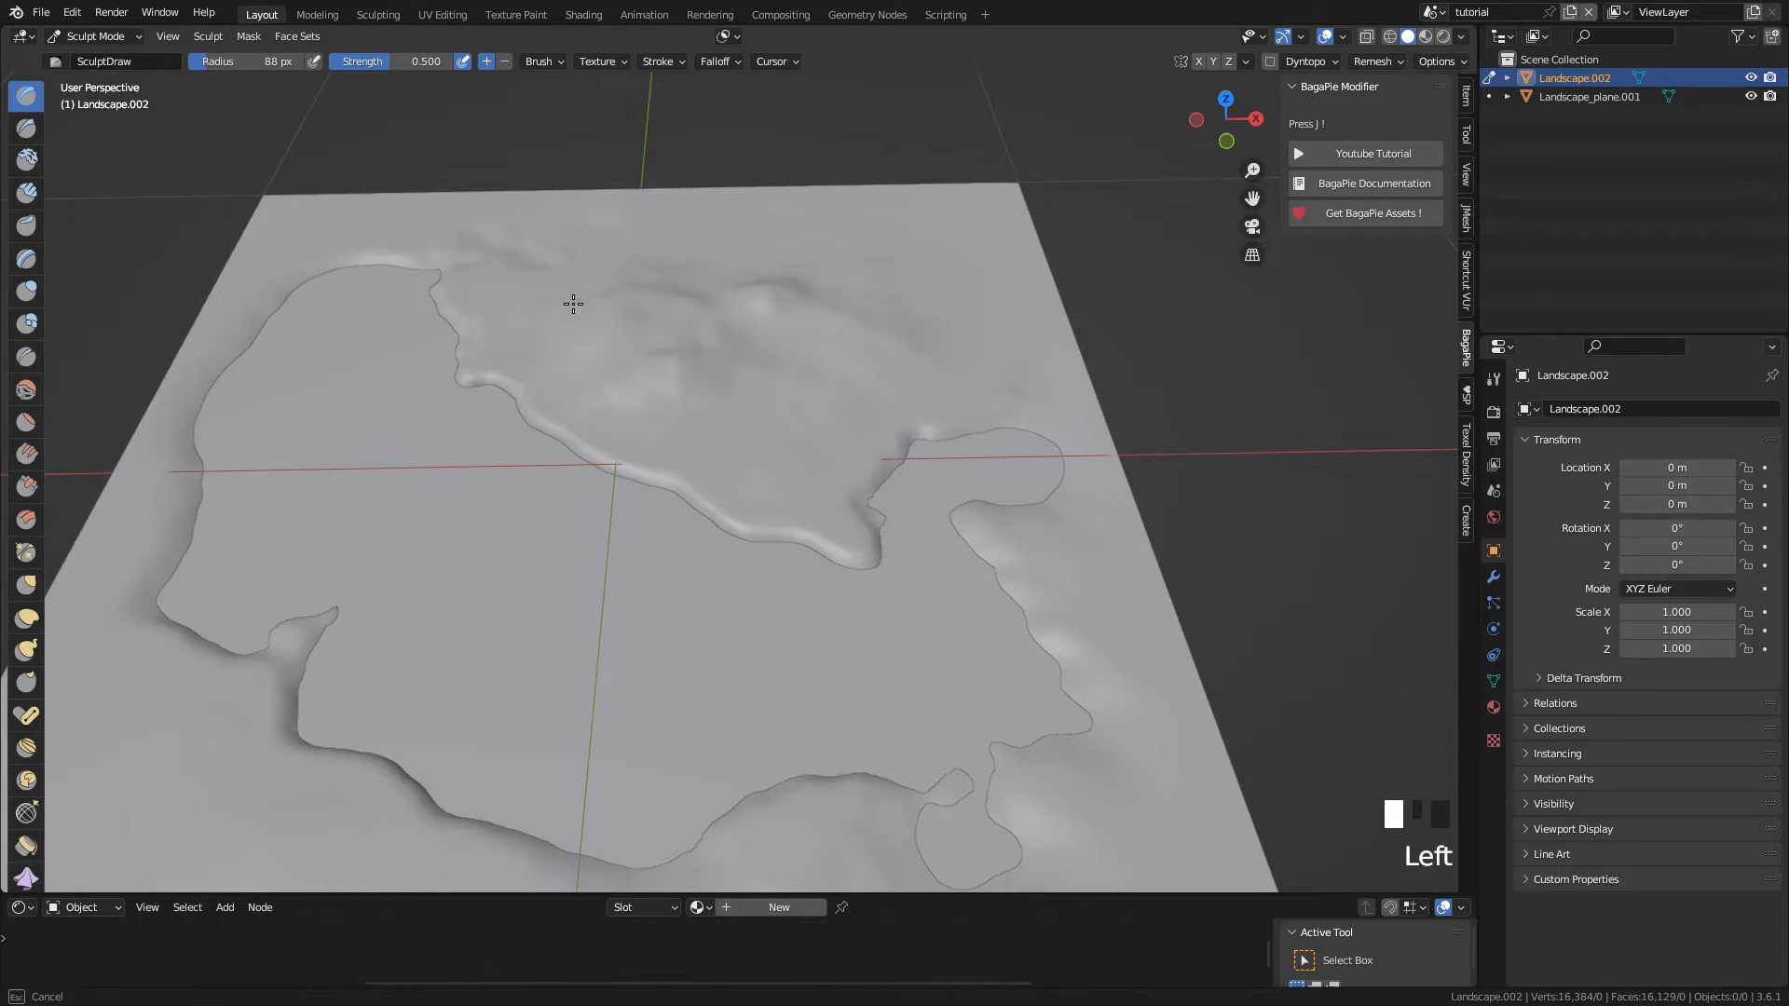
key("ctrl+z")
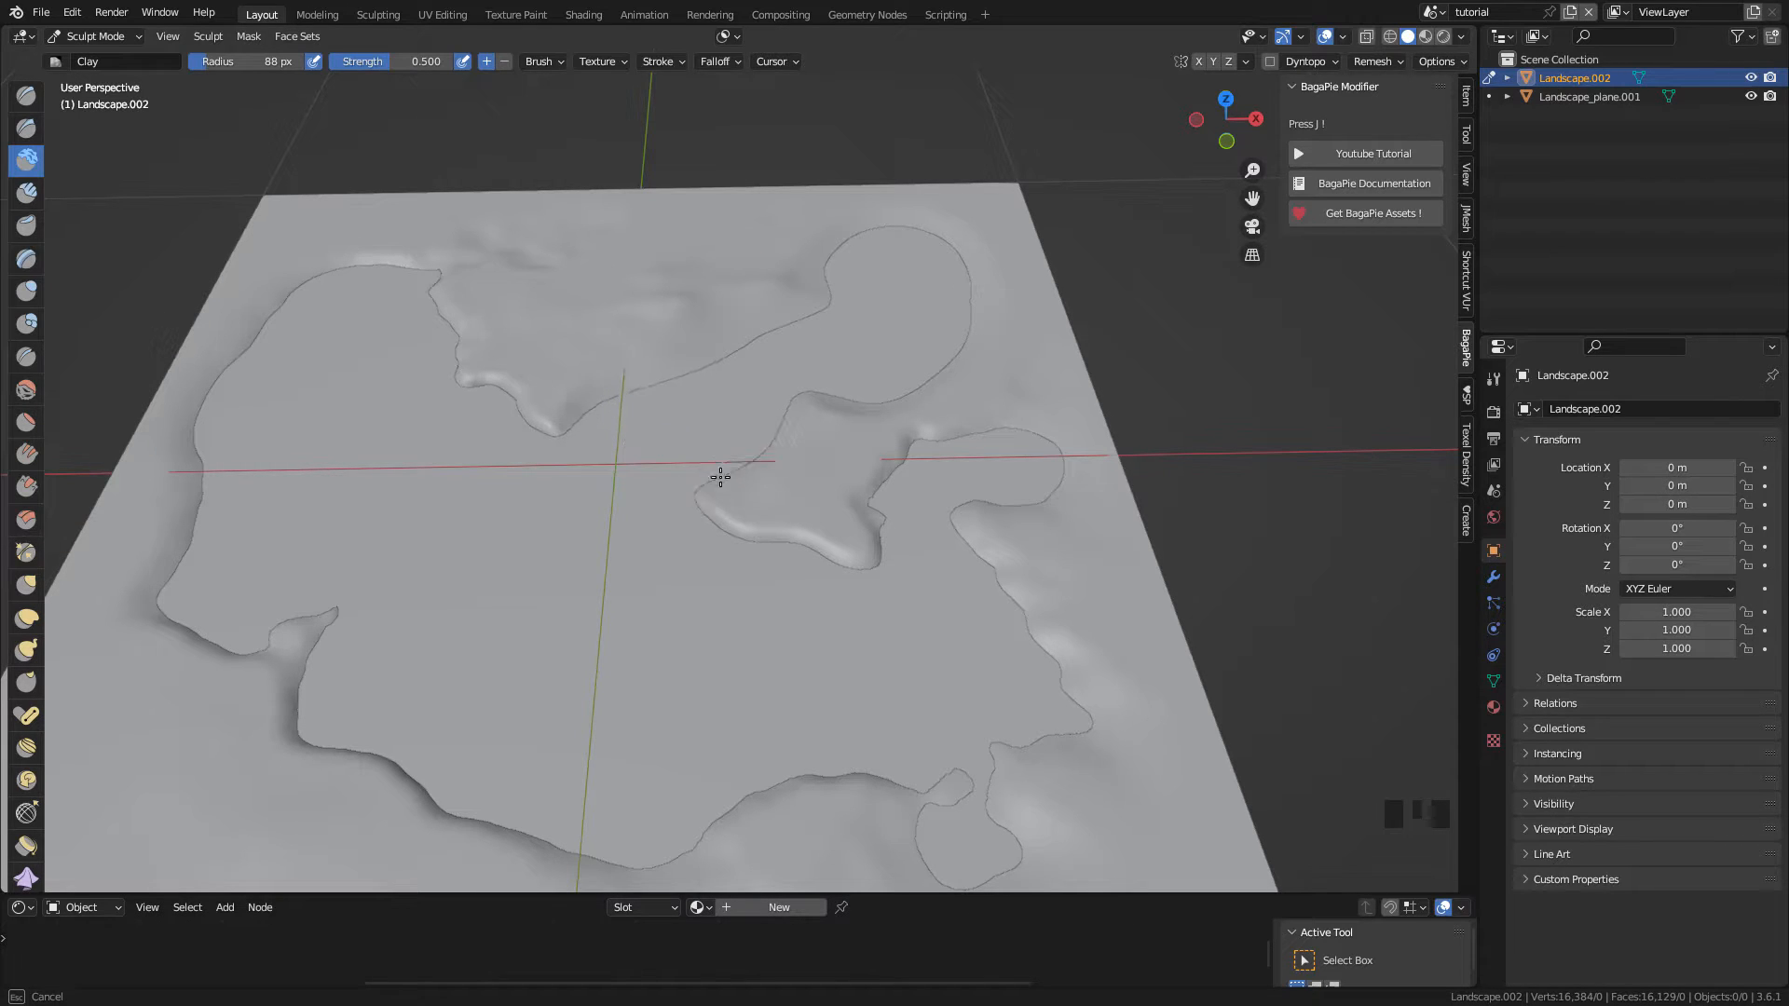
key("ctrl+z")
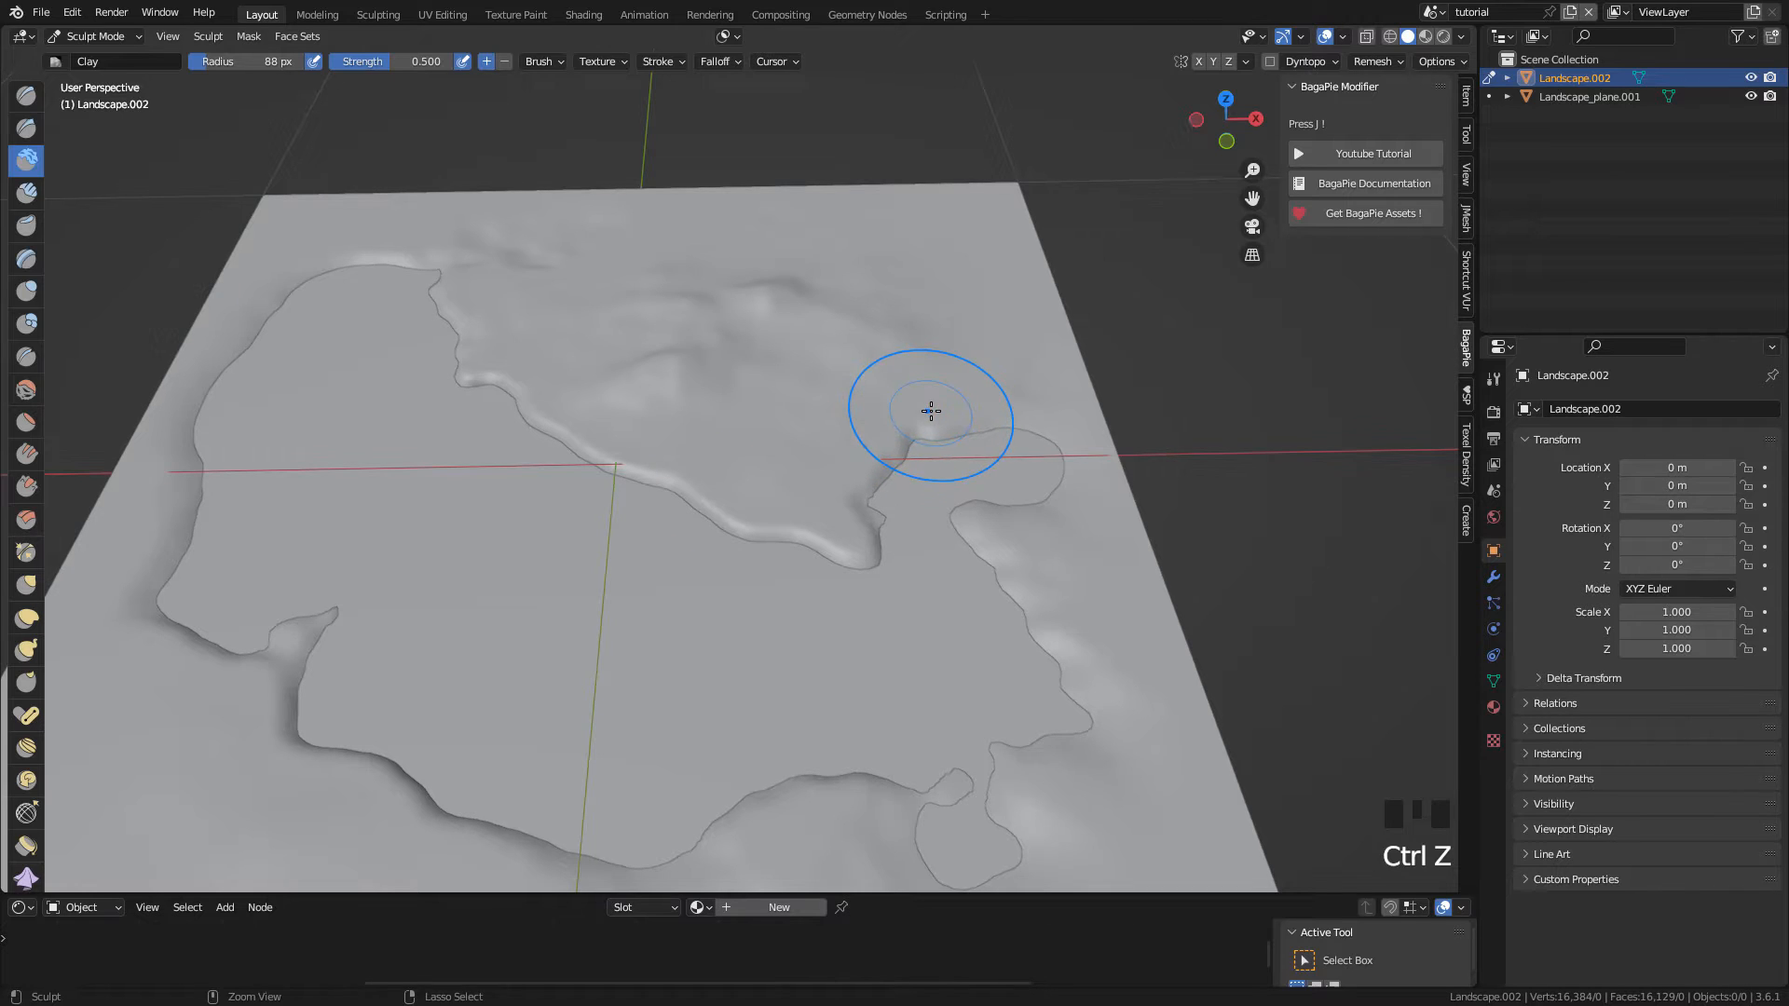
key("Tab")
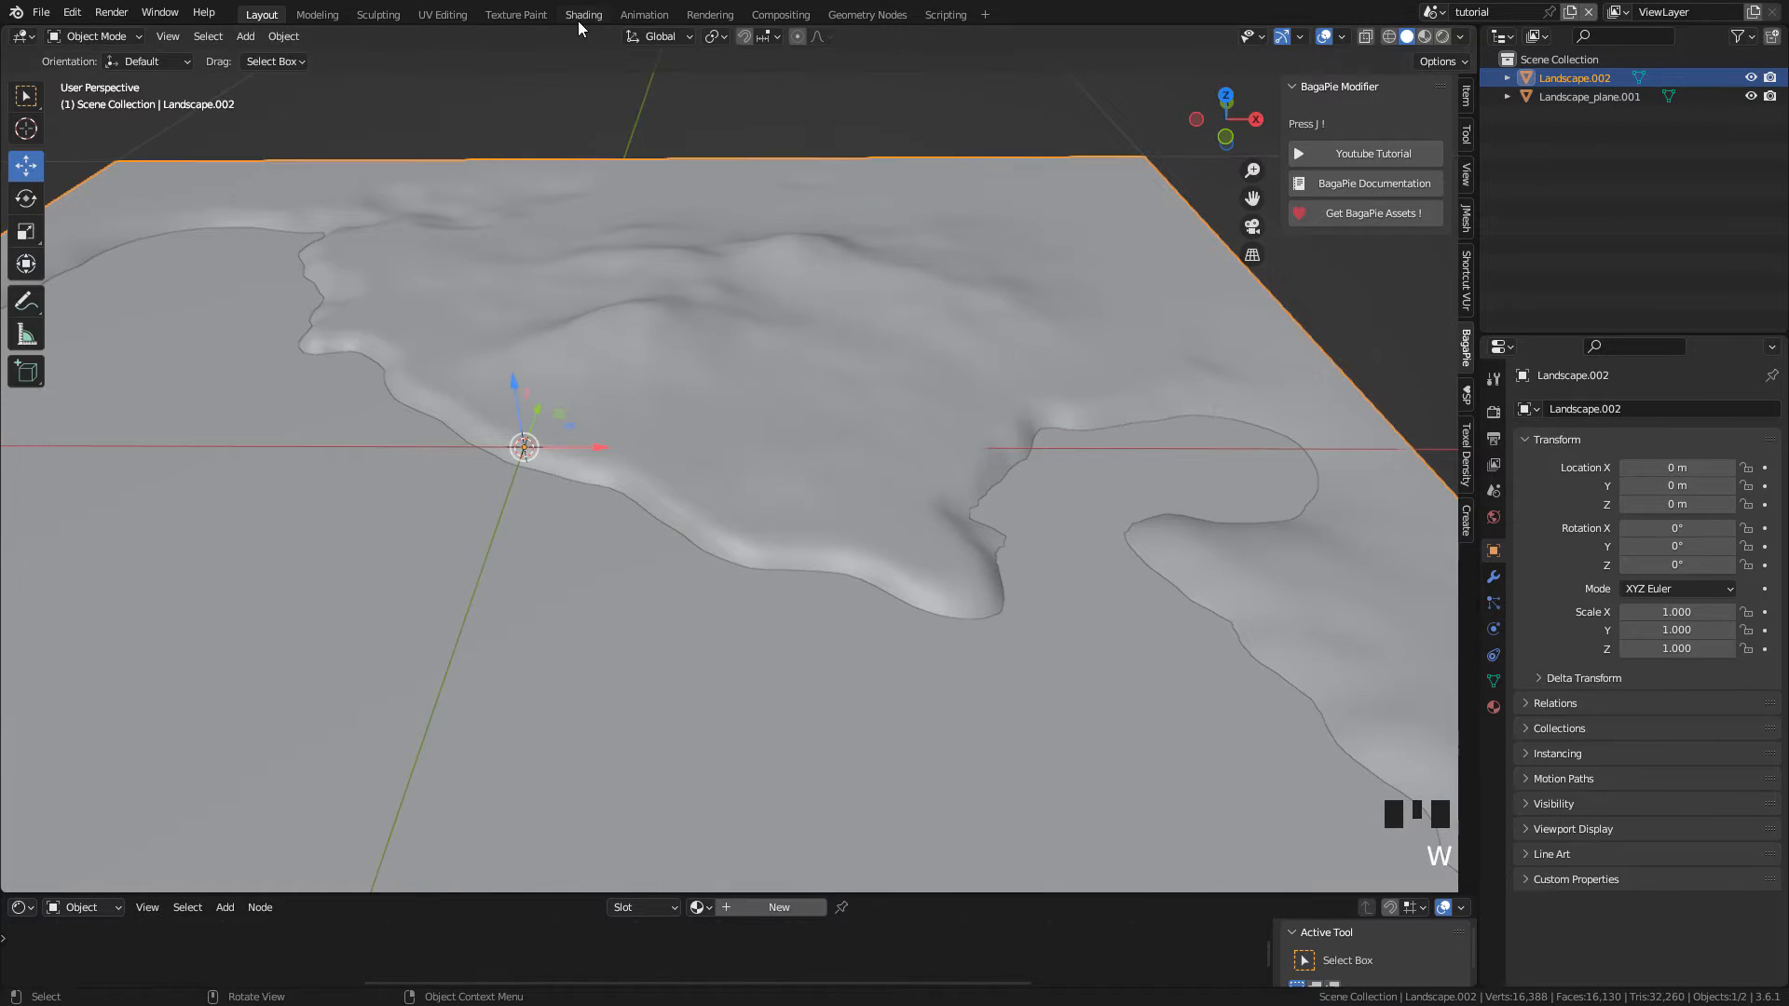
mouse_move(588, 75)
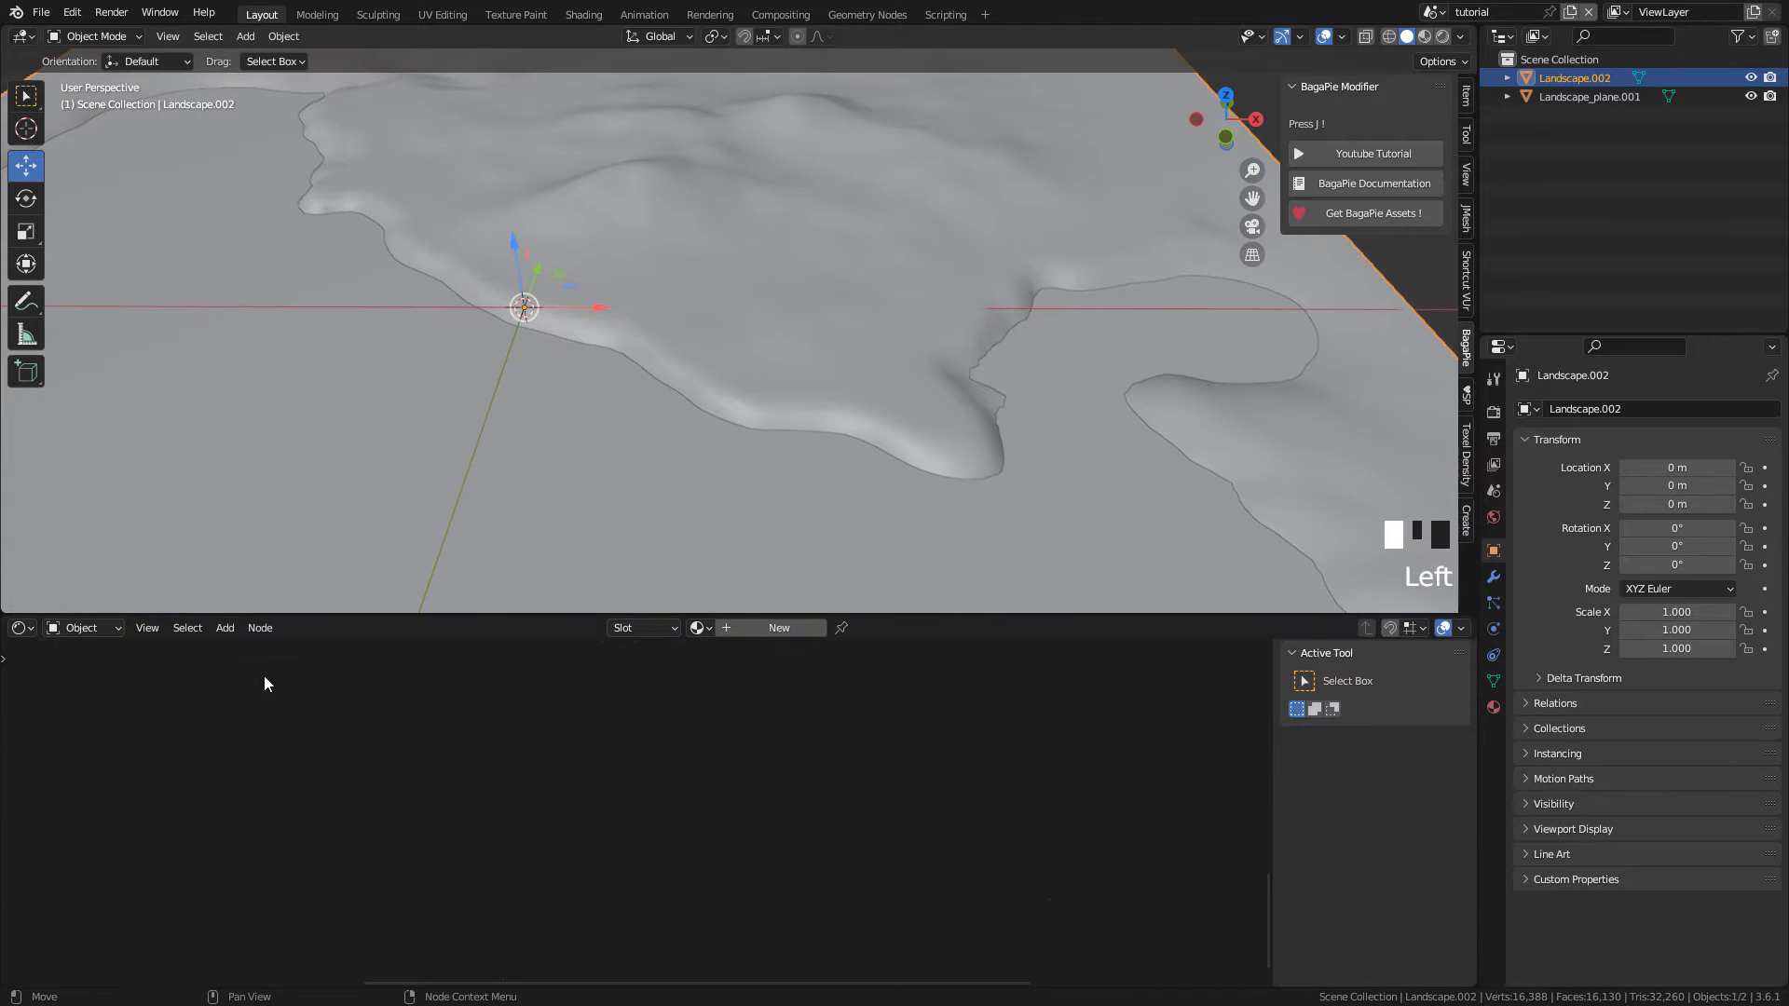
Step: Create a new landscape material, then confirm Node Wrangler is enabled in Preferences
left_click(18, 627)
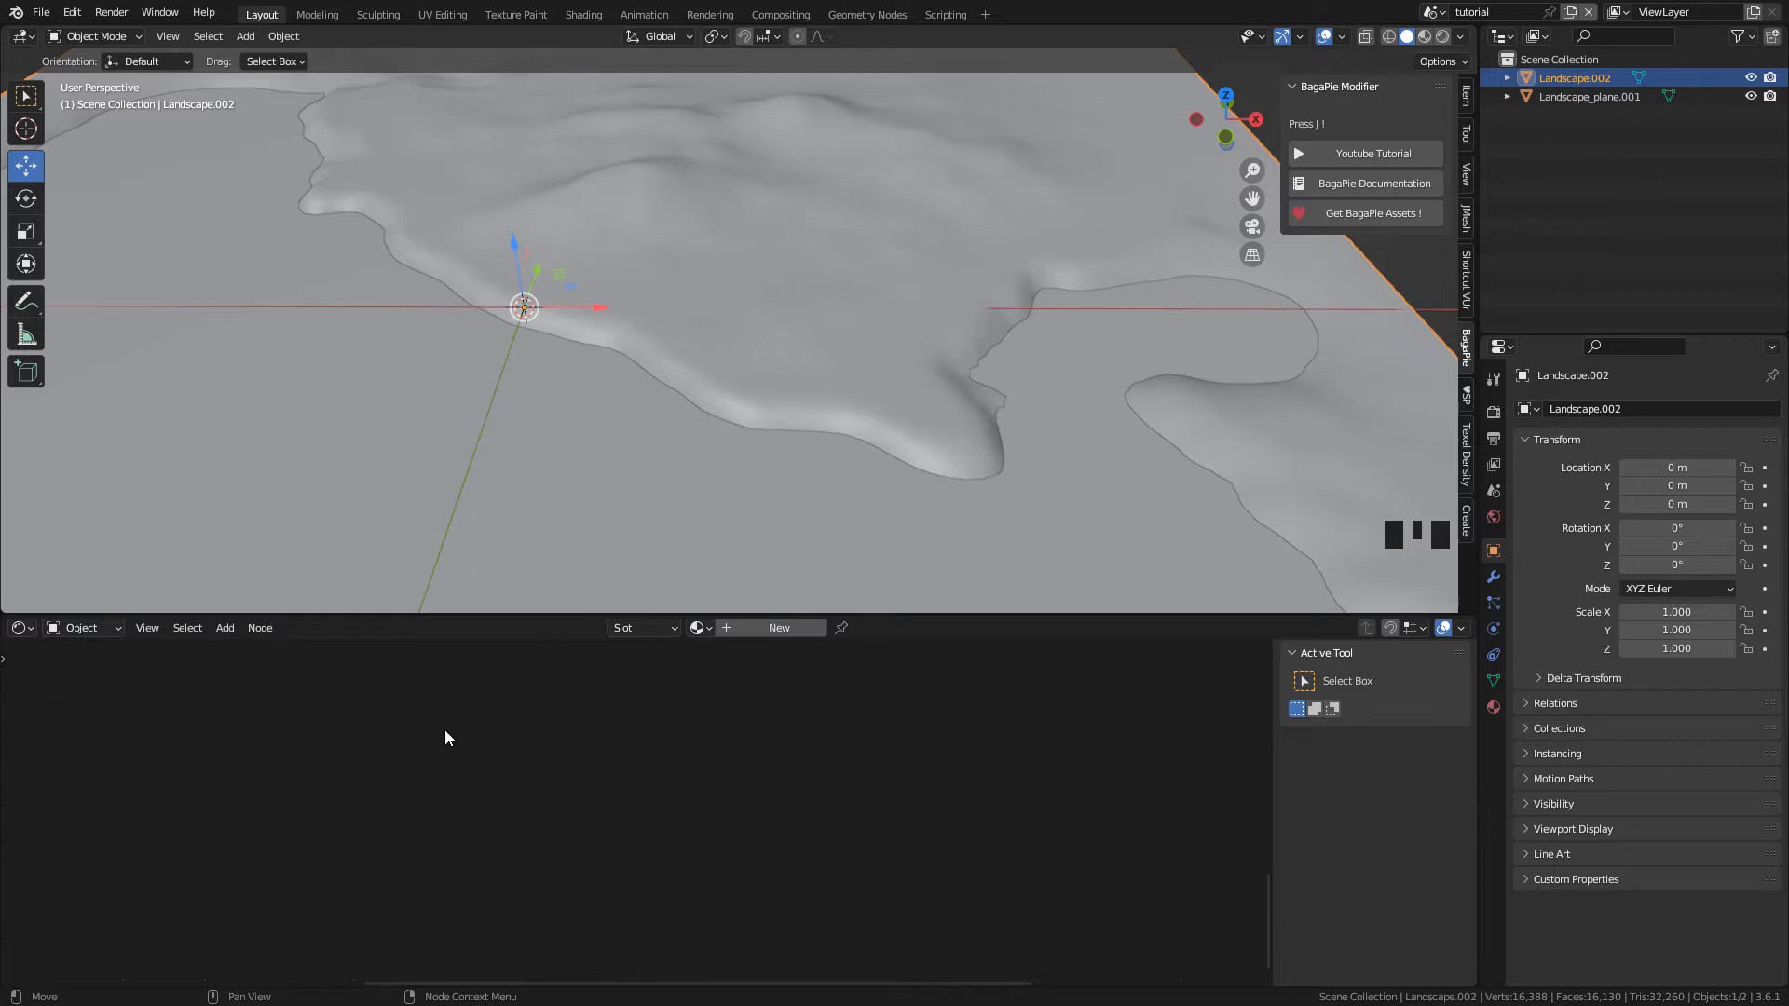
left_click(779, 627)
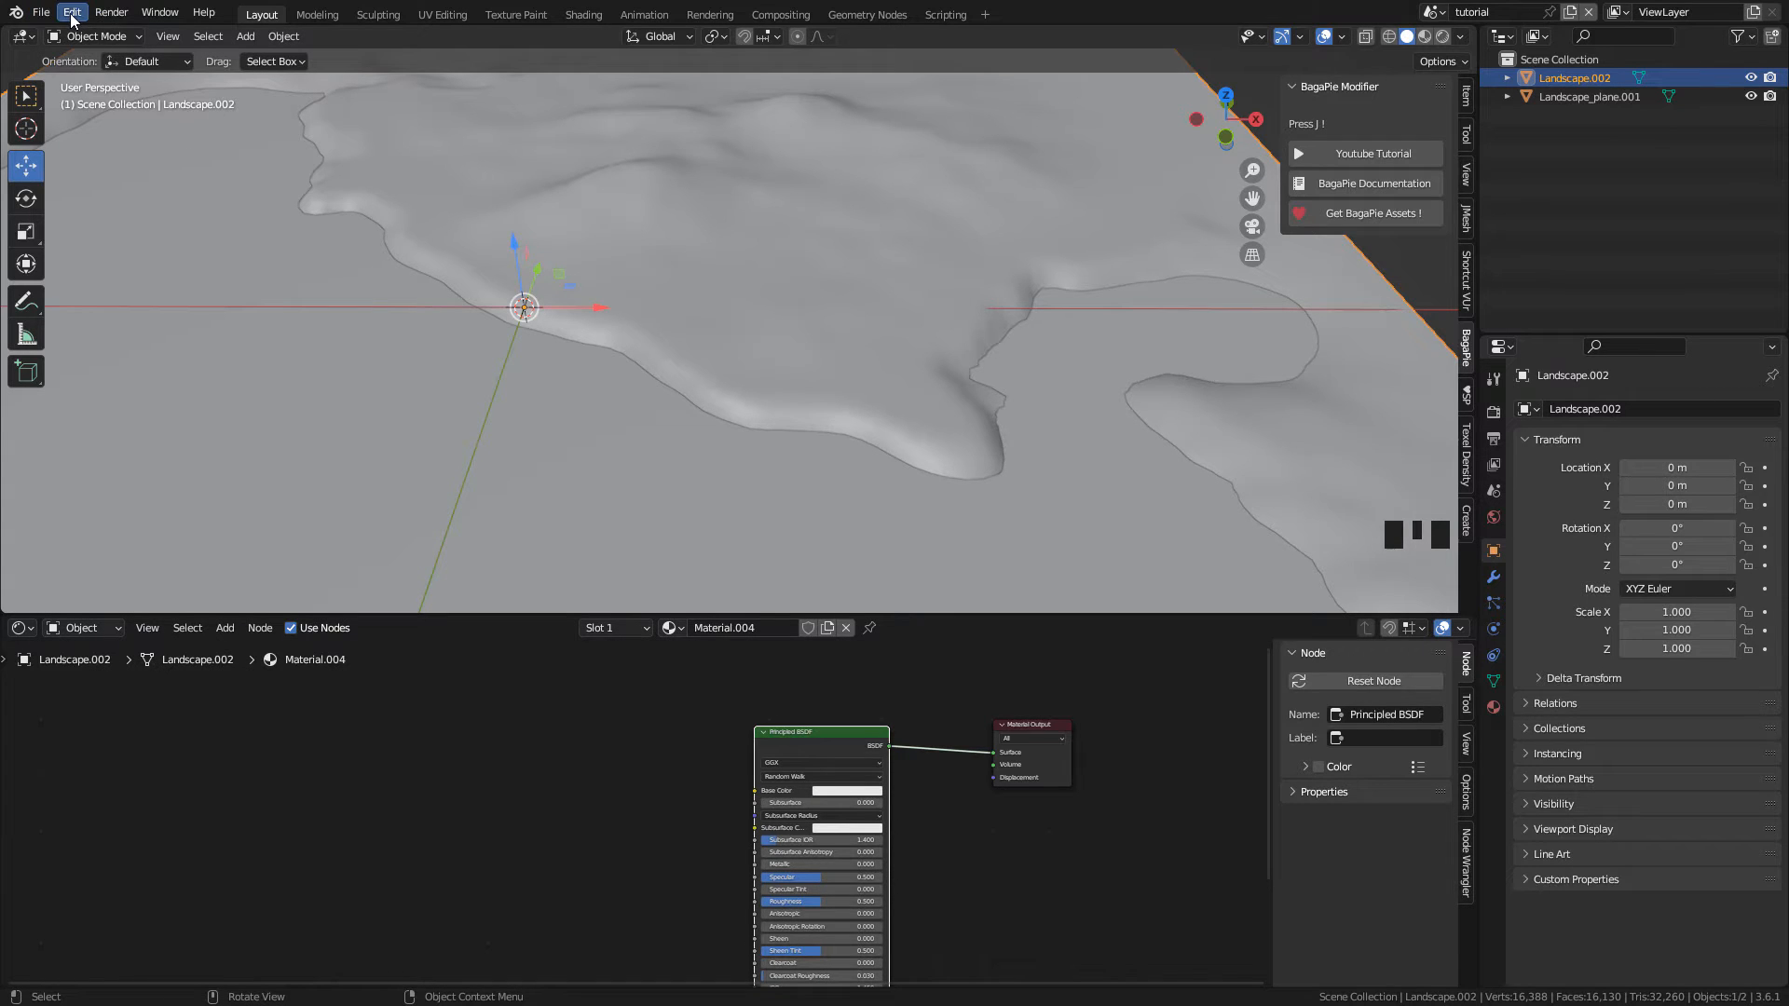
left_click(71, 11)
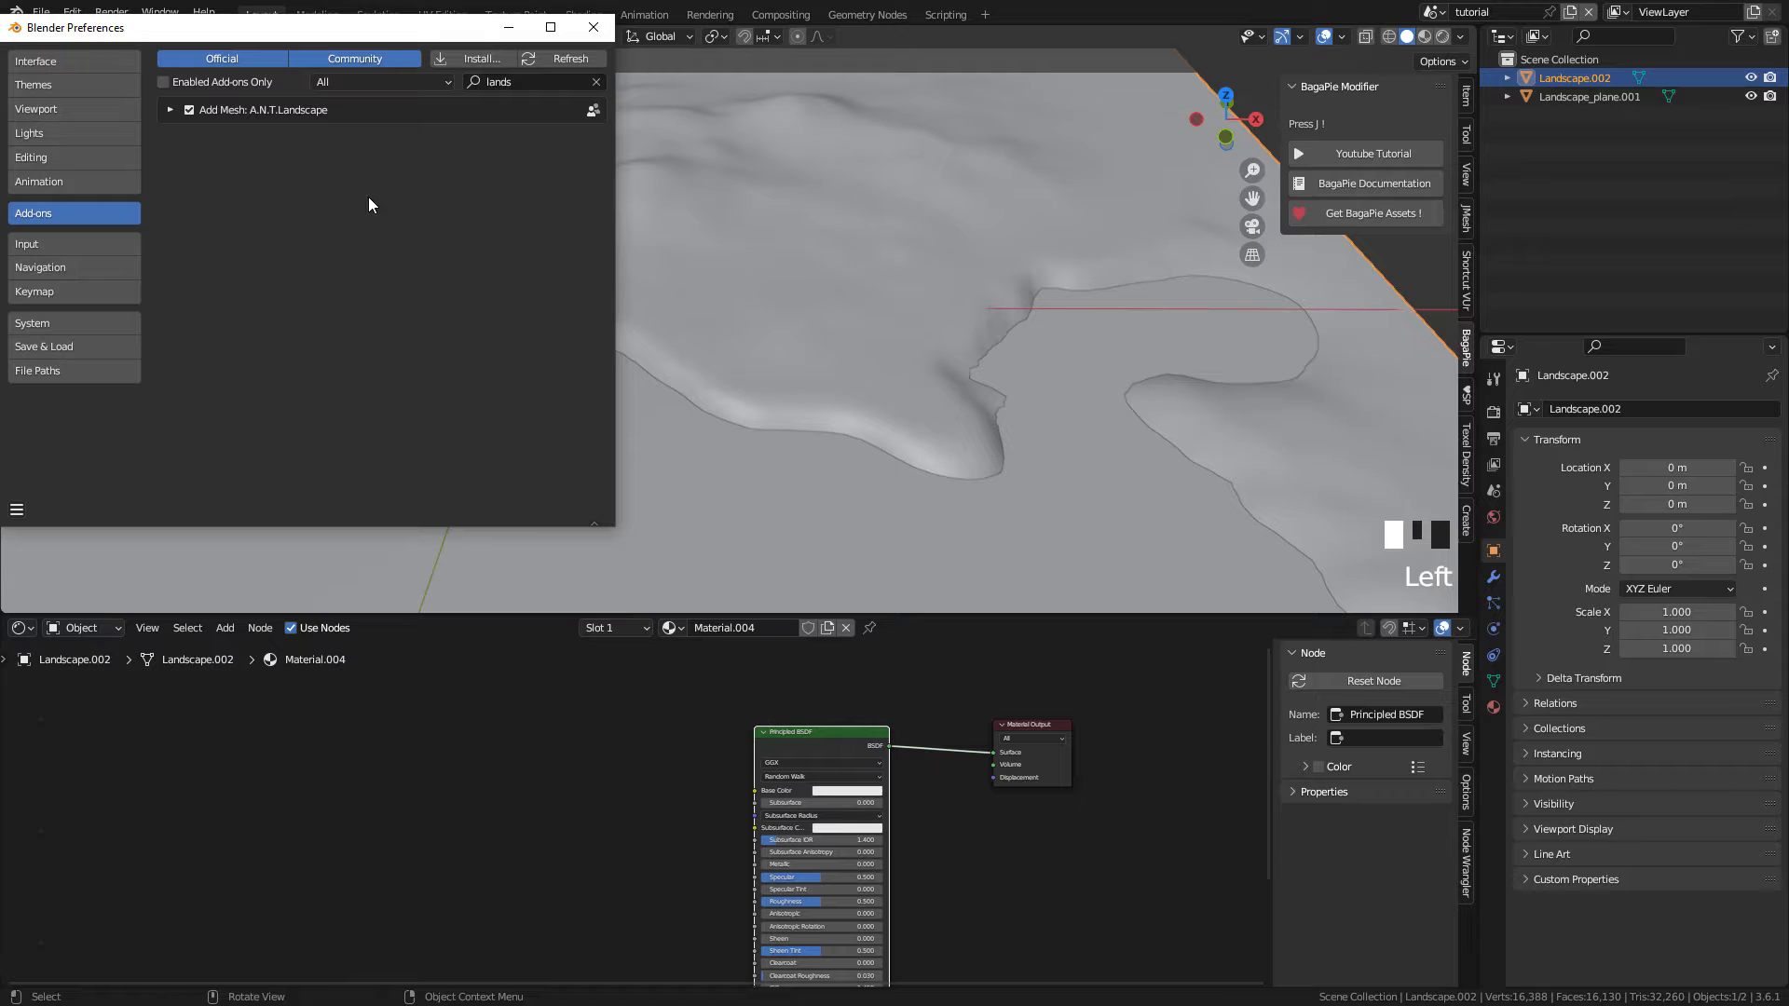
left_click(595, 81)
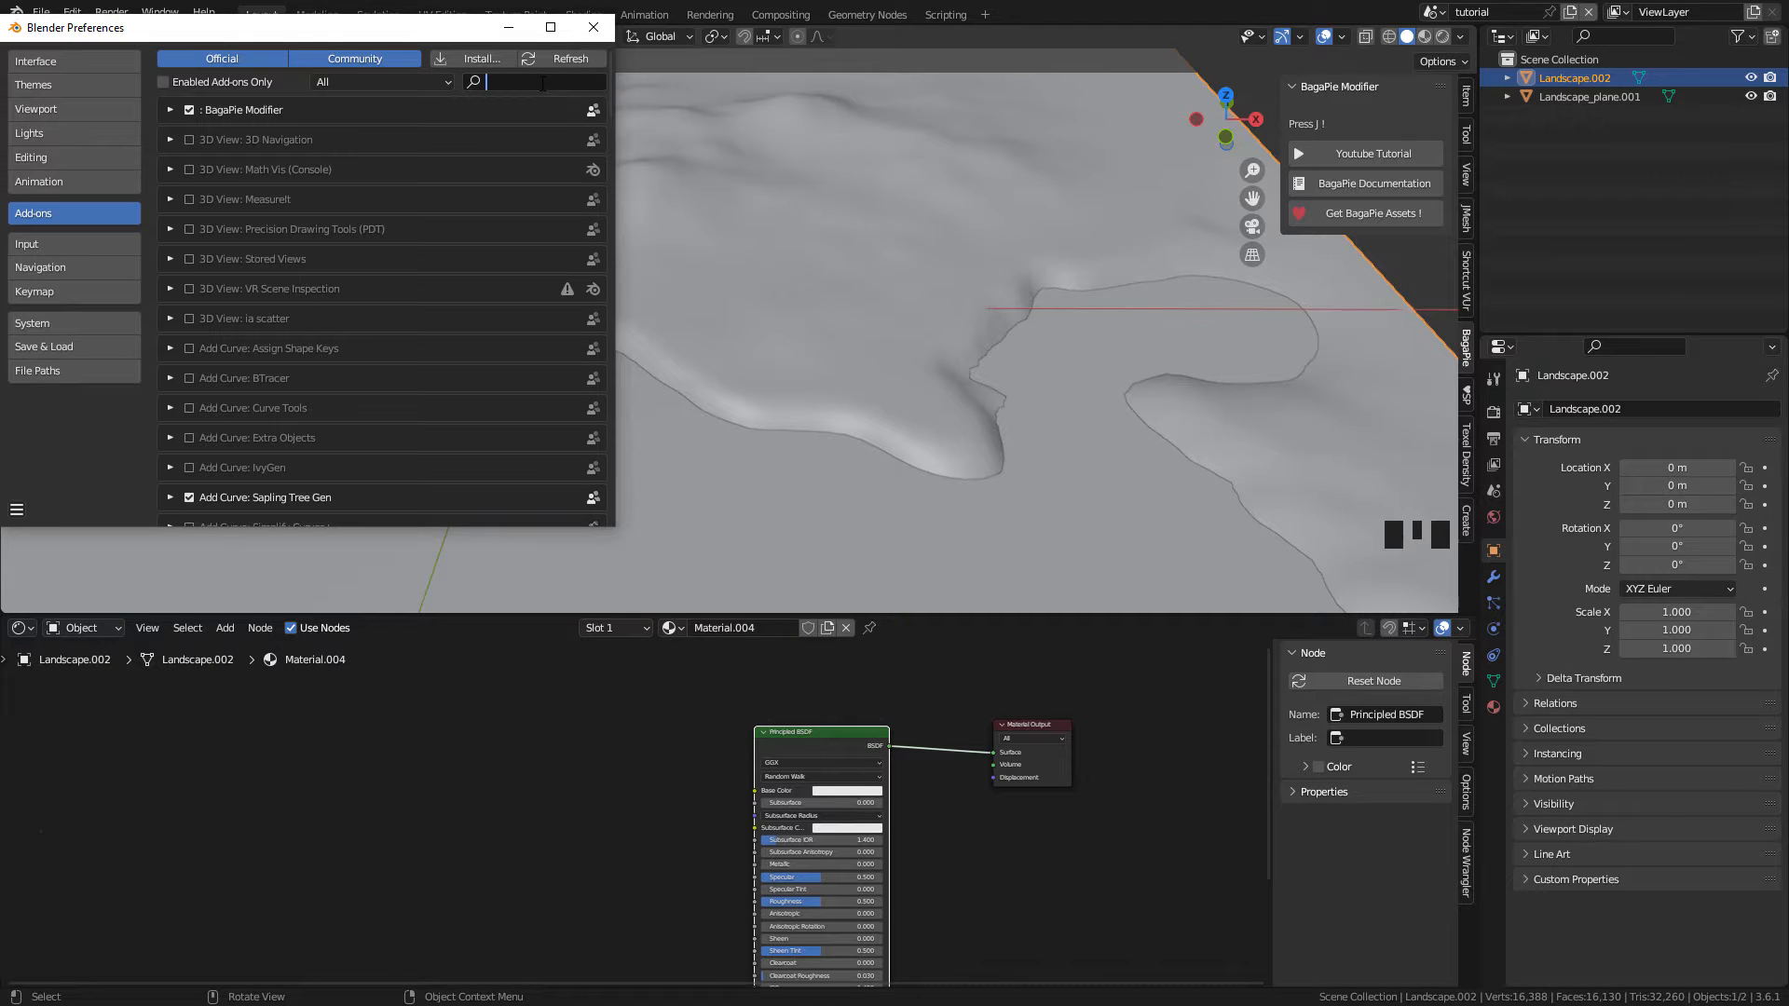
type("wra")
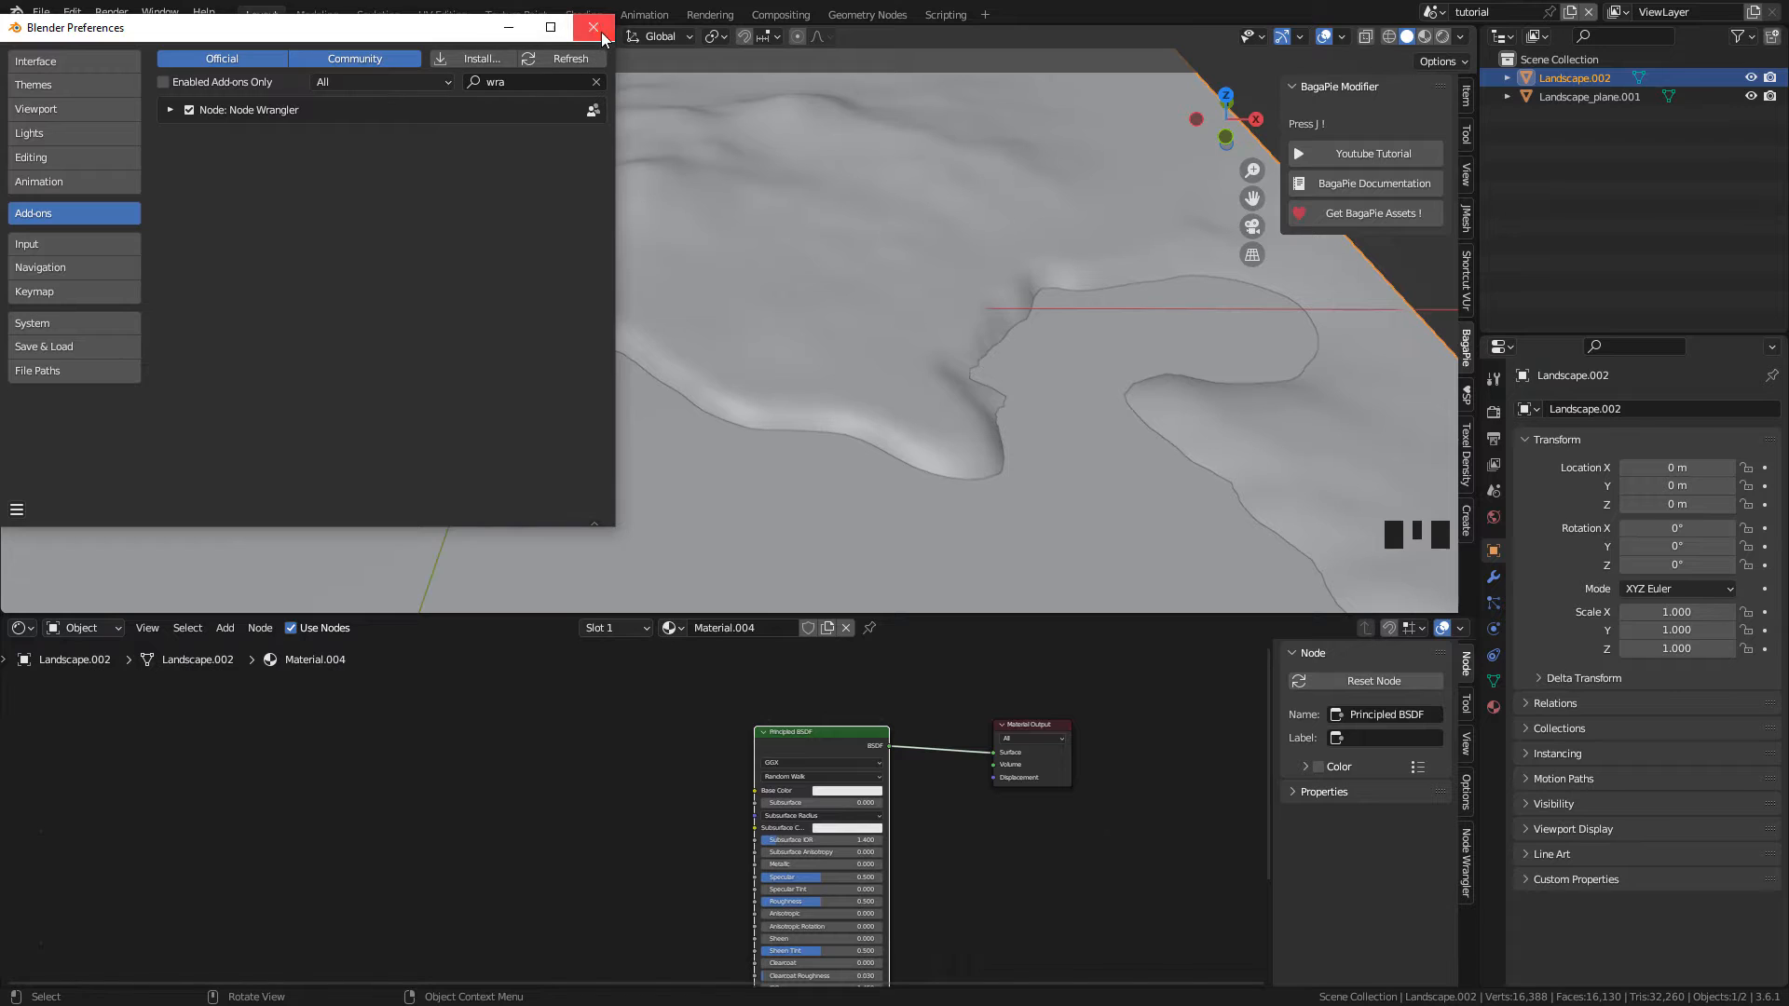
left_click(593, 26)
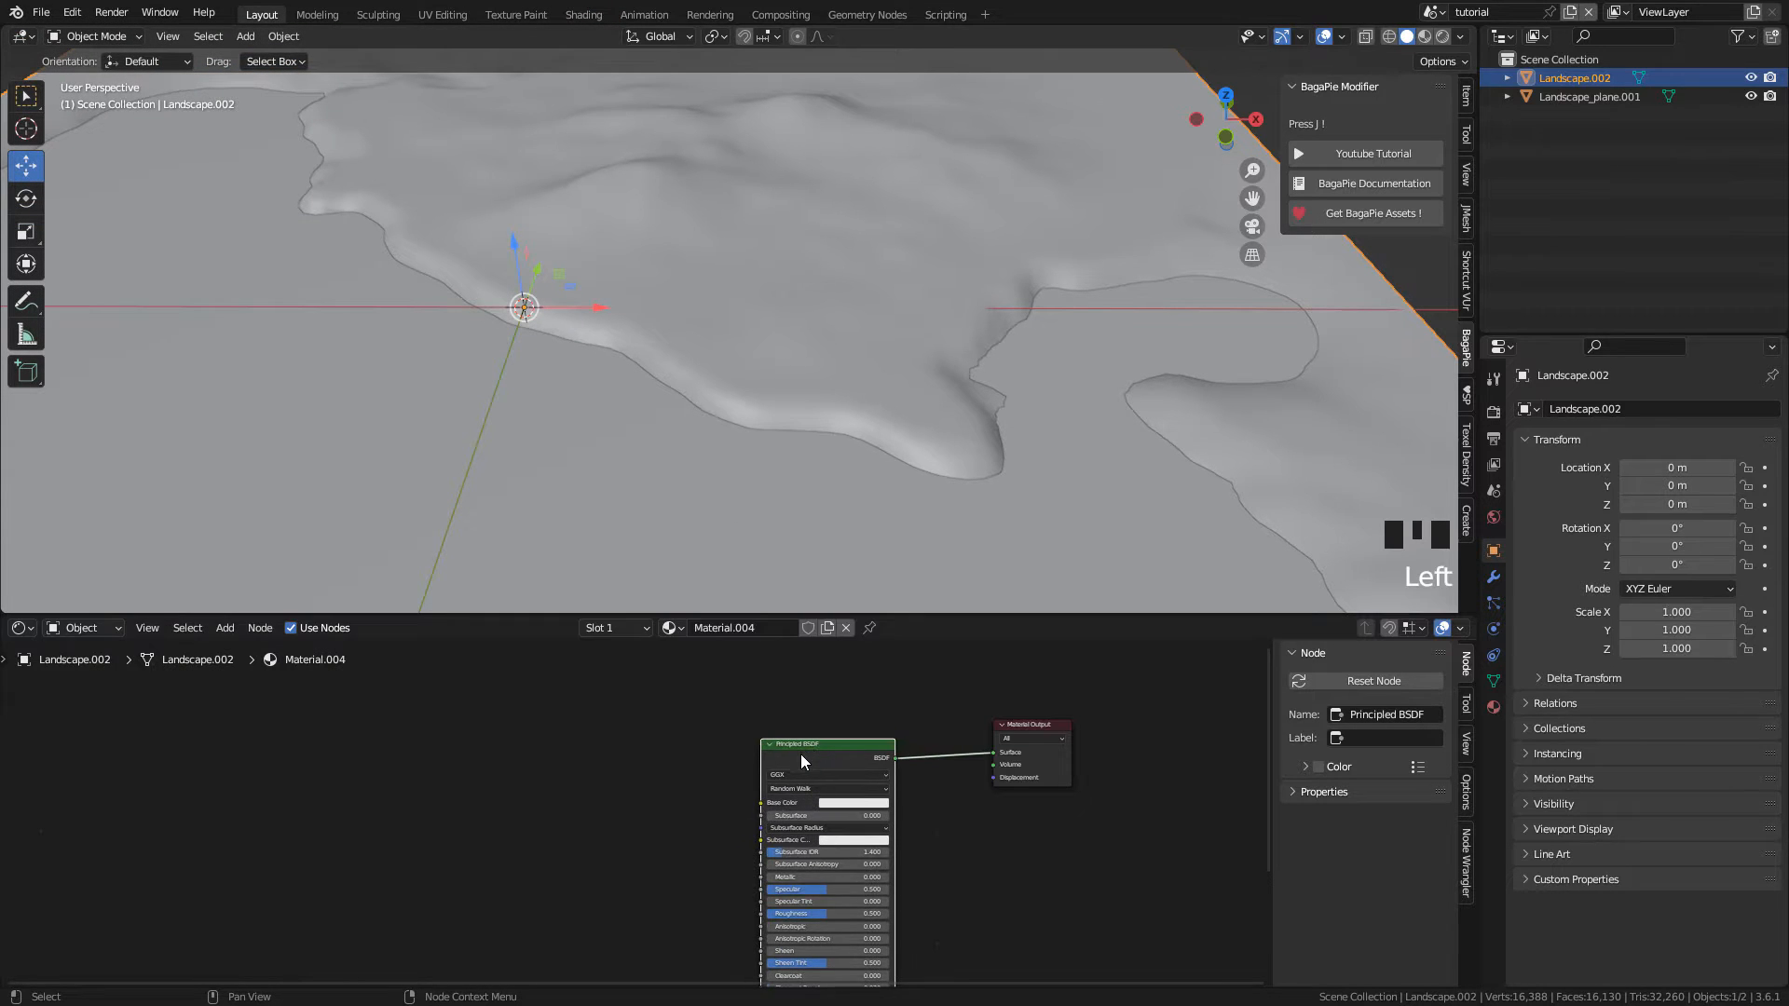
Step: Build a Principled Texture Setup from grass Albedo, Normal, Roughness and preview the material
key("ctrl+shift+t")
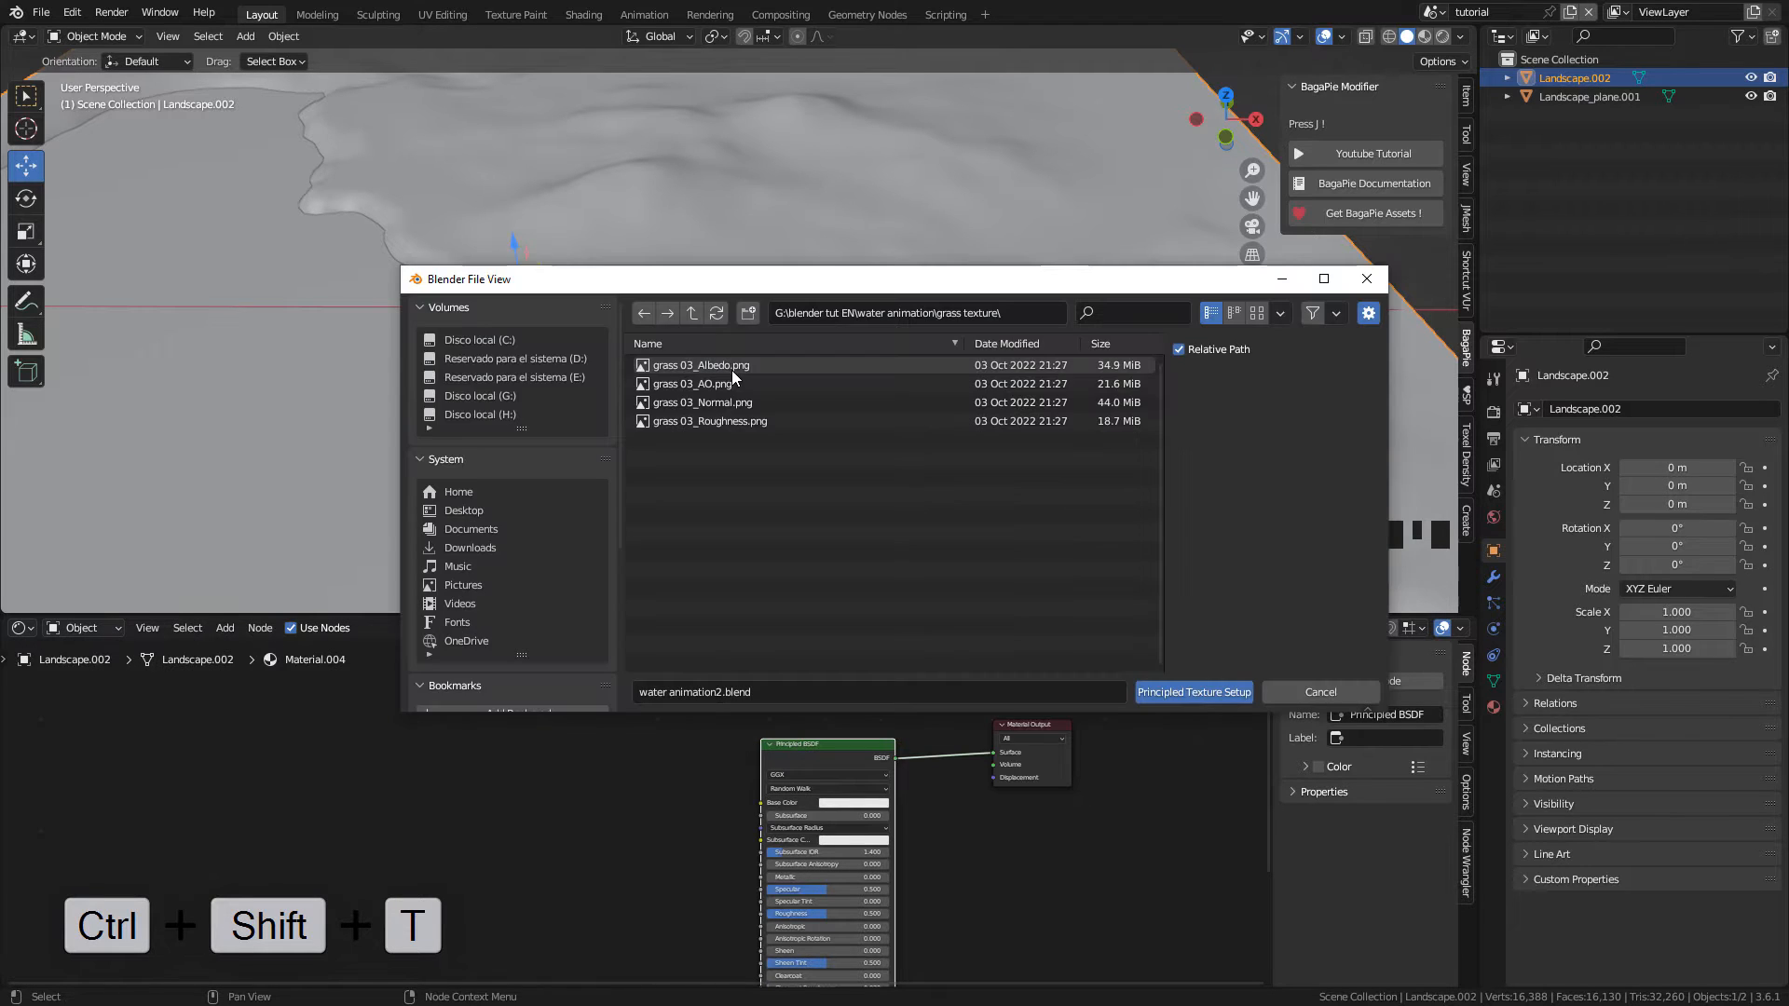
left_click(701, 364)
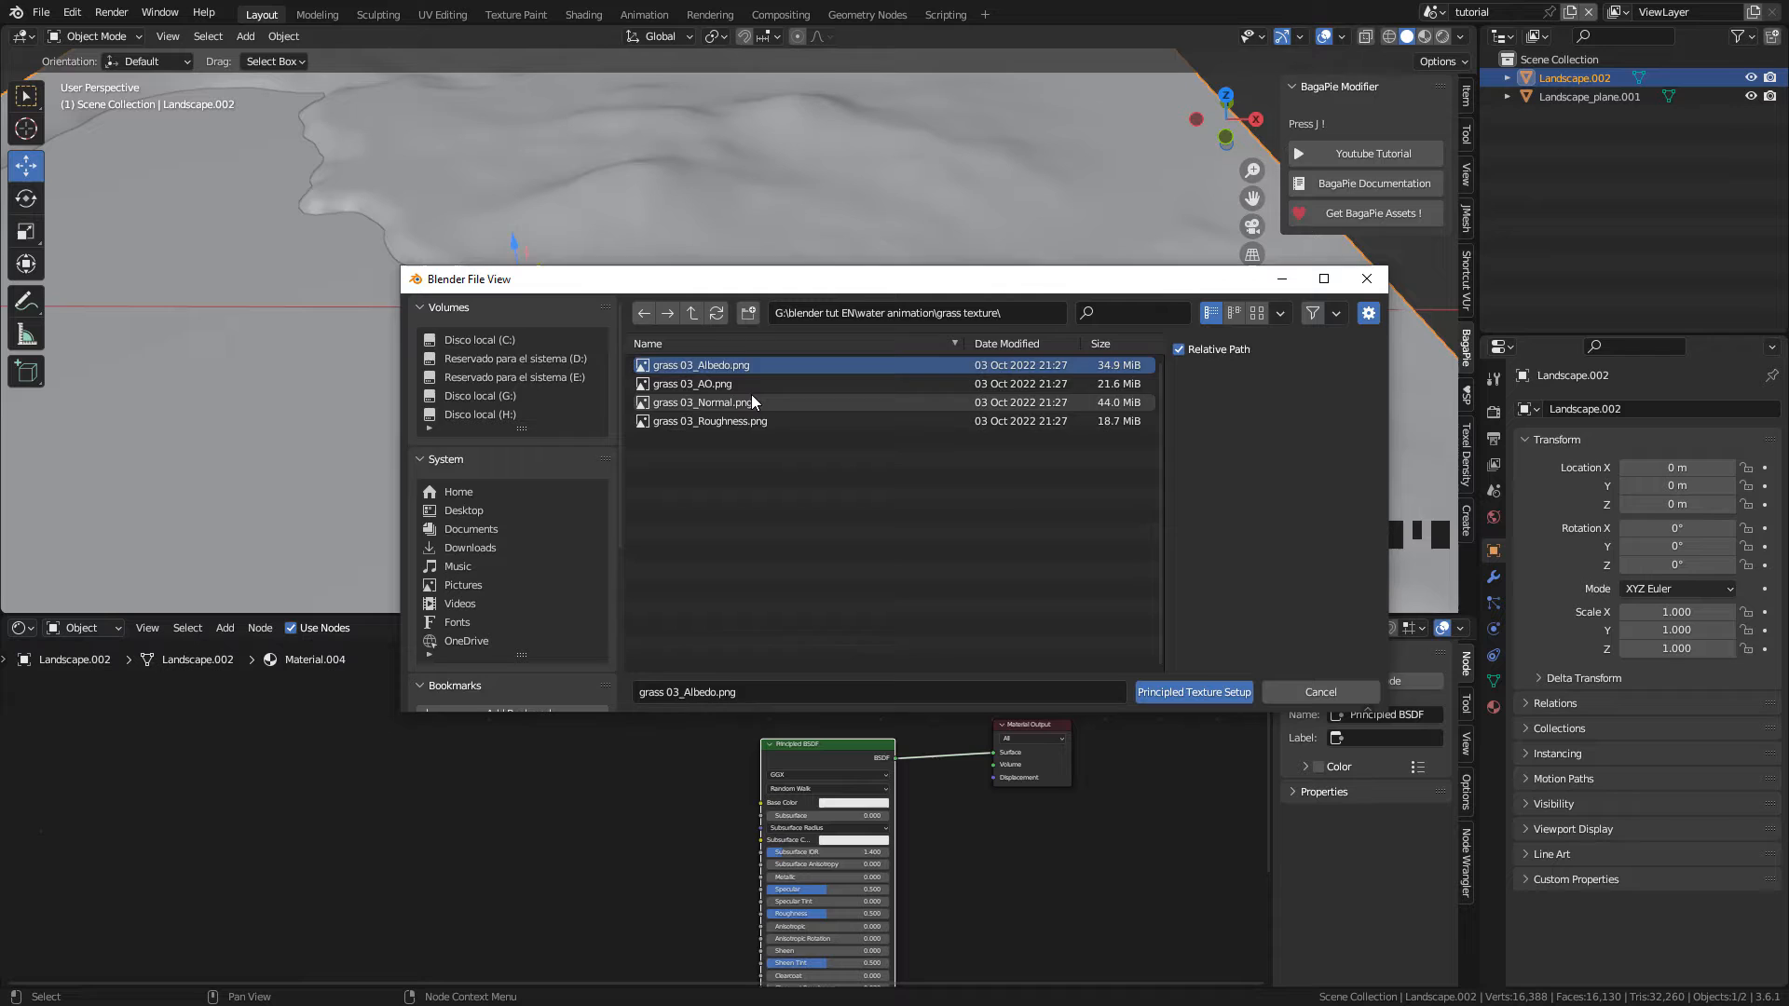
mouse_move(751, 421)
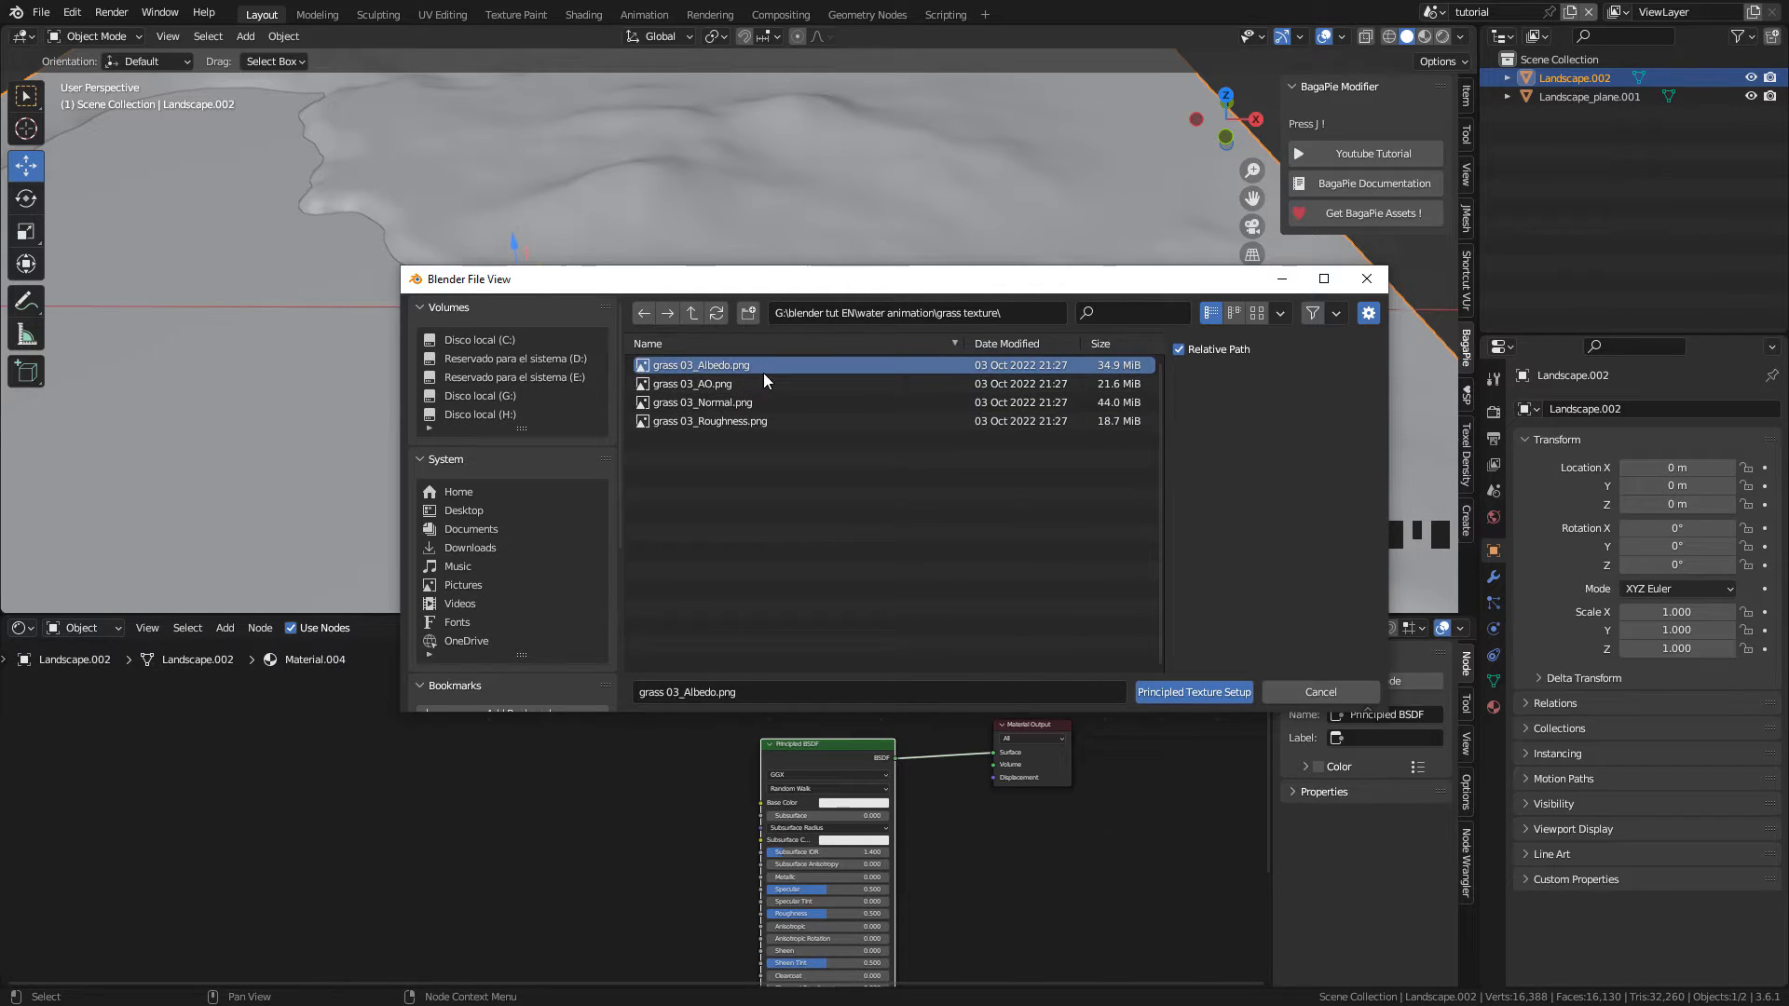
left_click(707, 421)
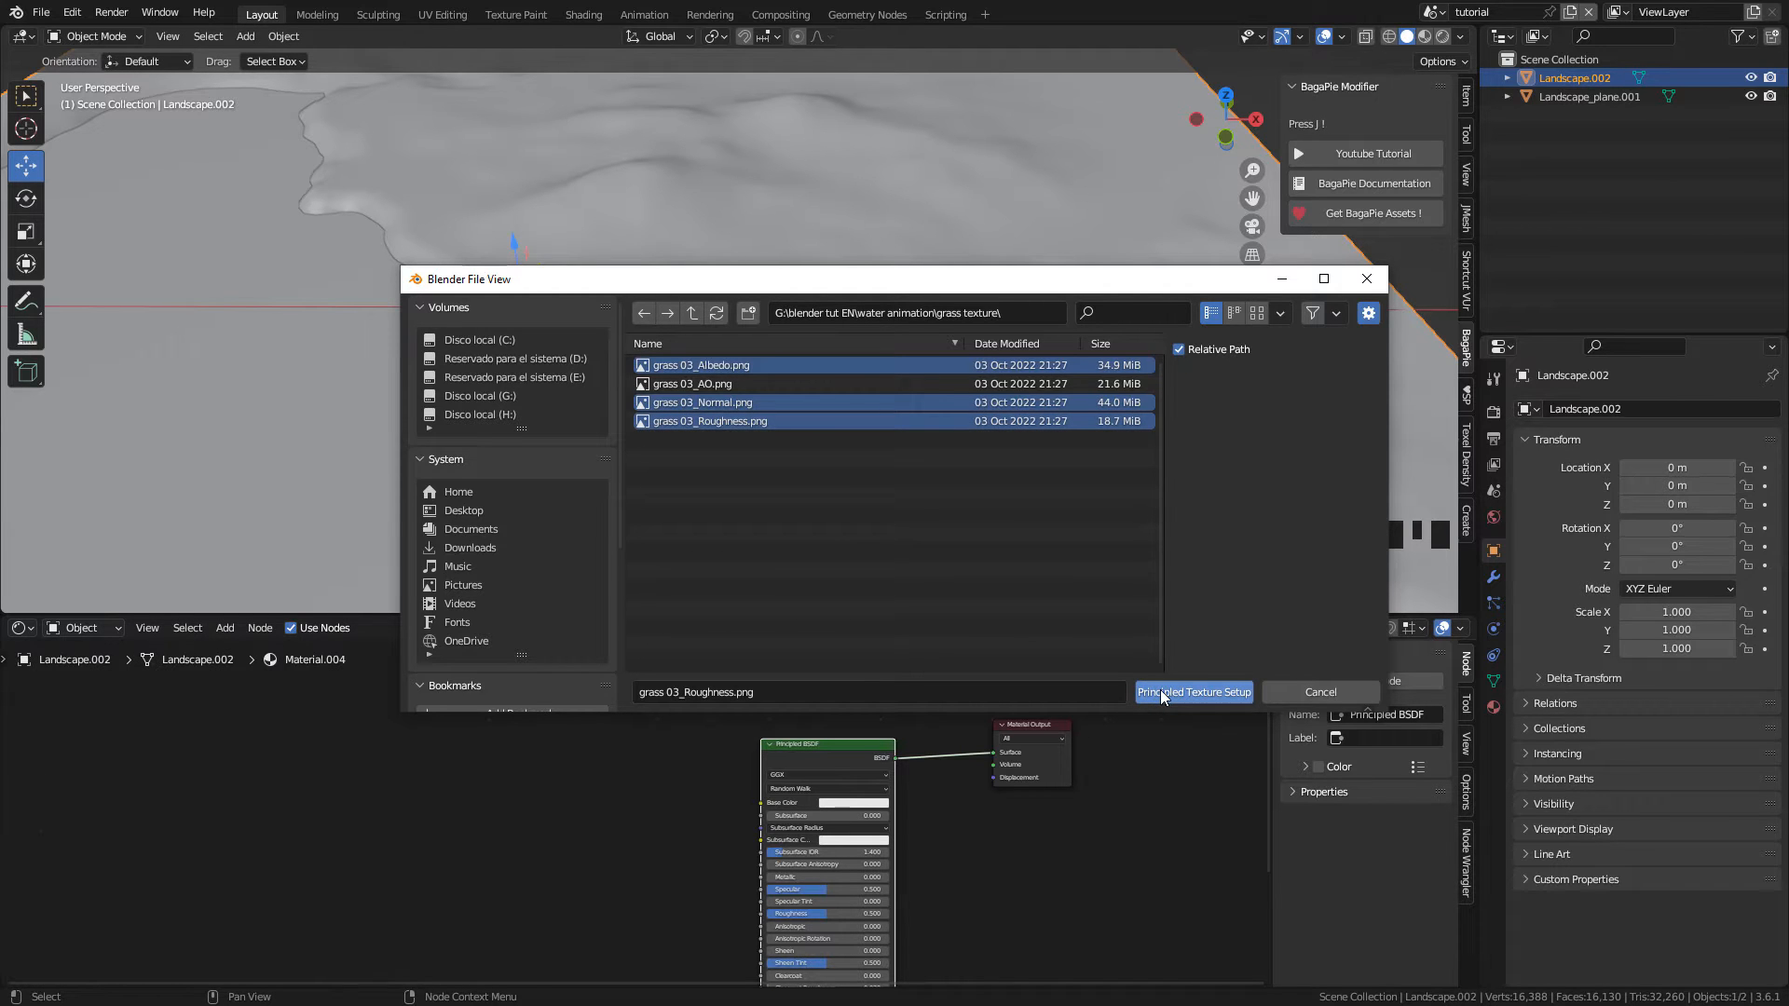
mouse_move(1194, 692)
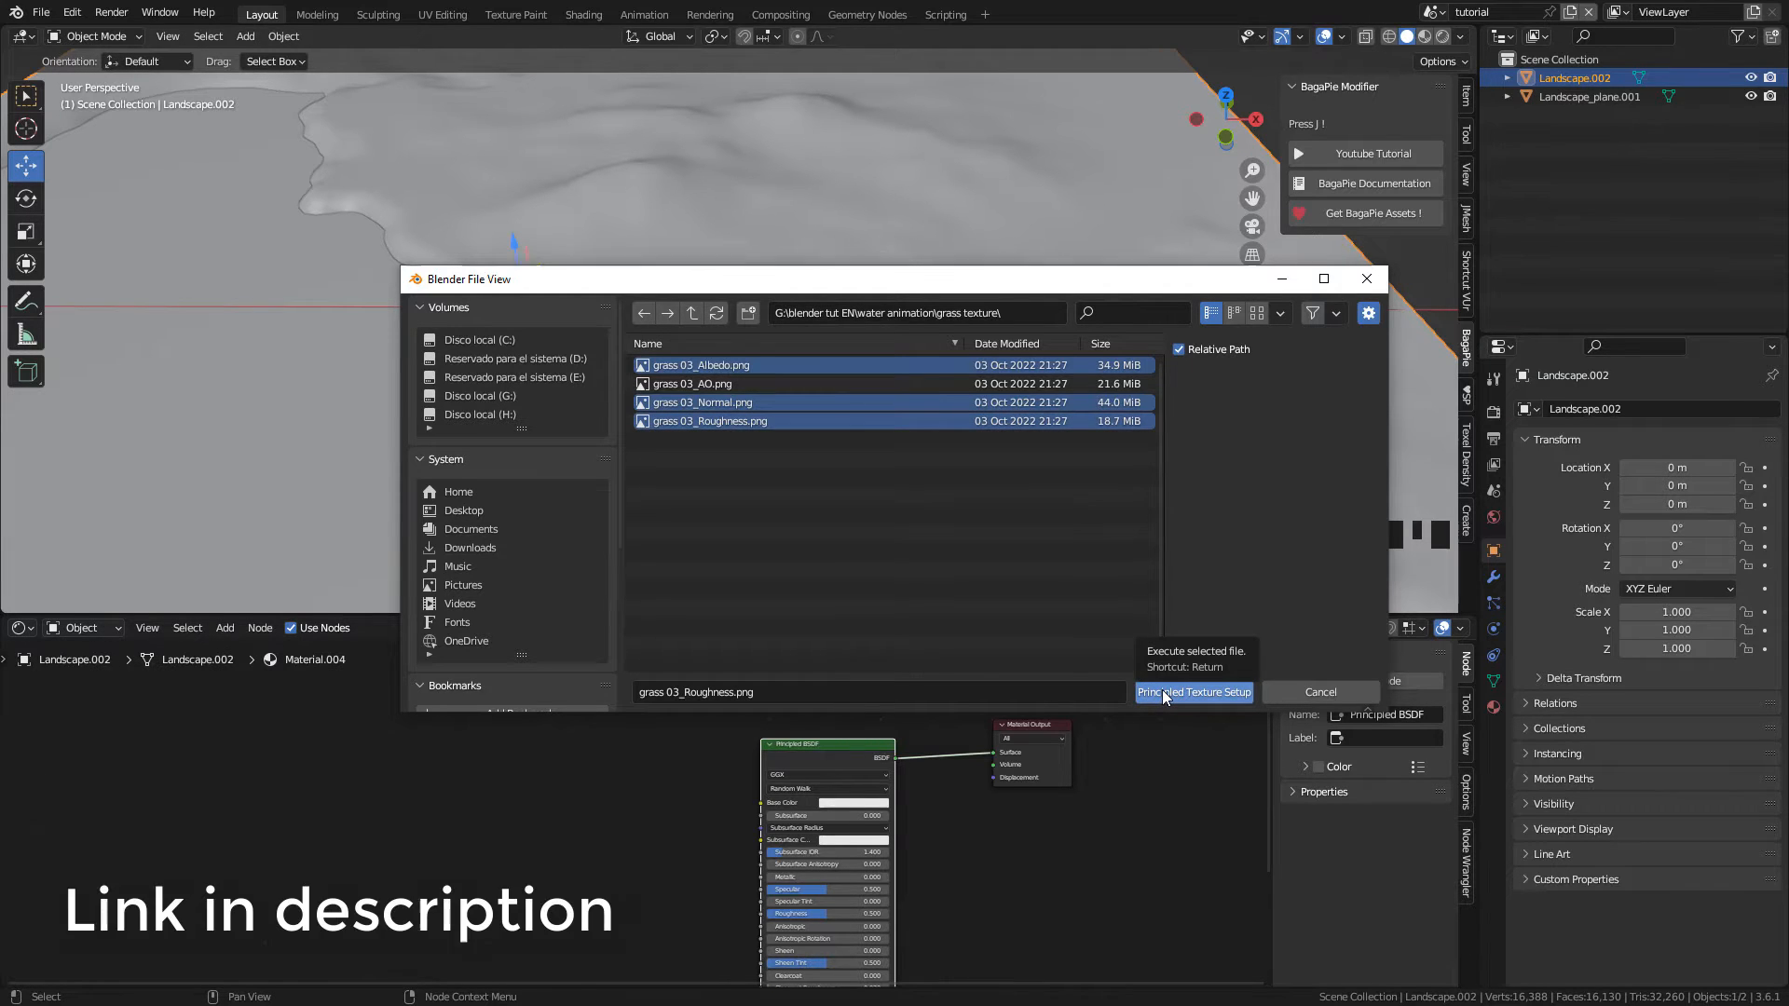
left_click(1193, 691)
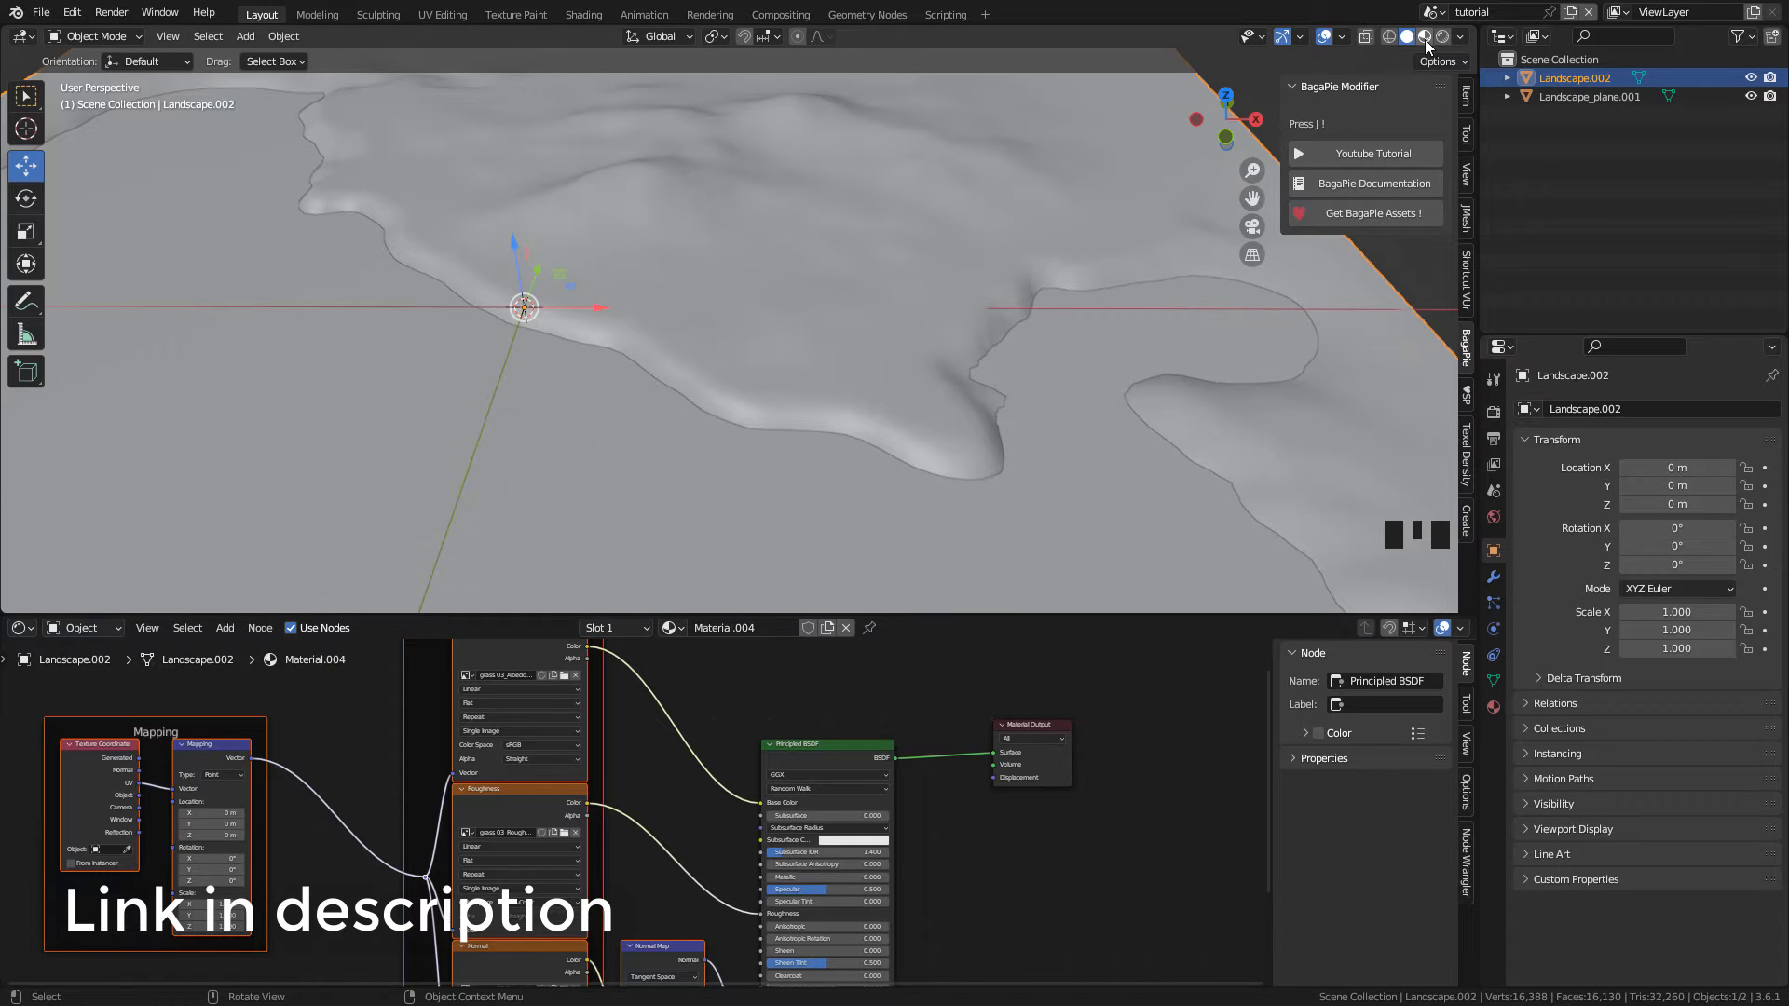
left_click(1424, 37)
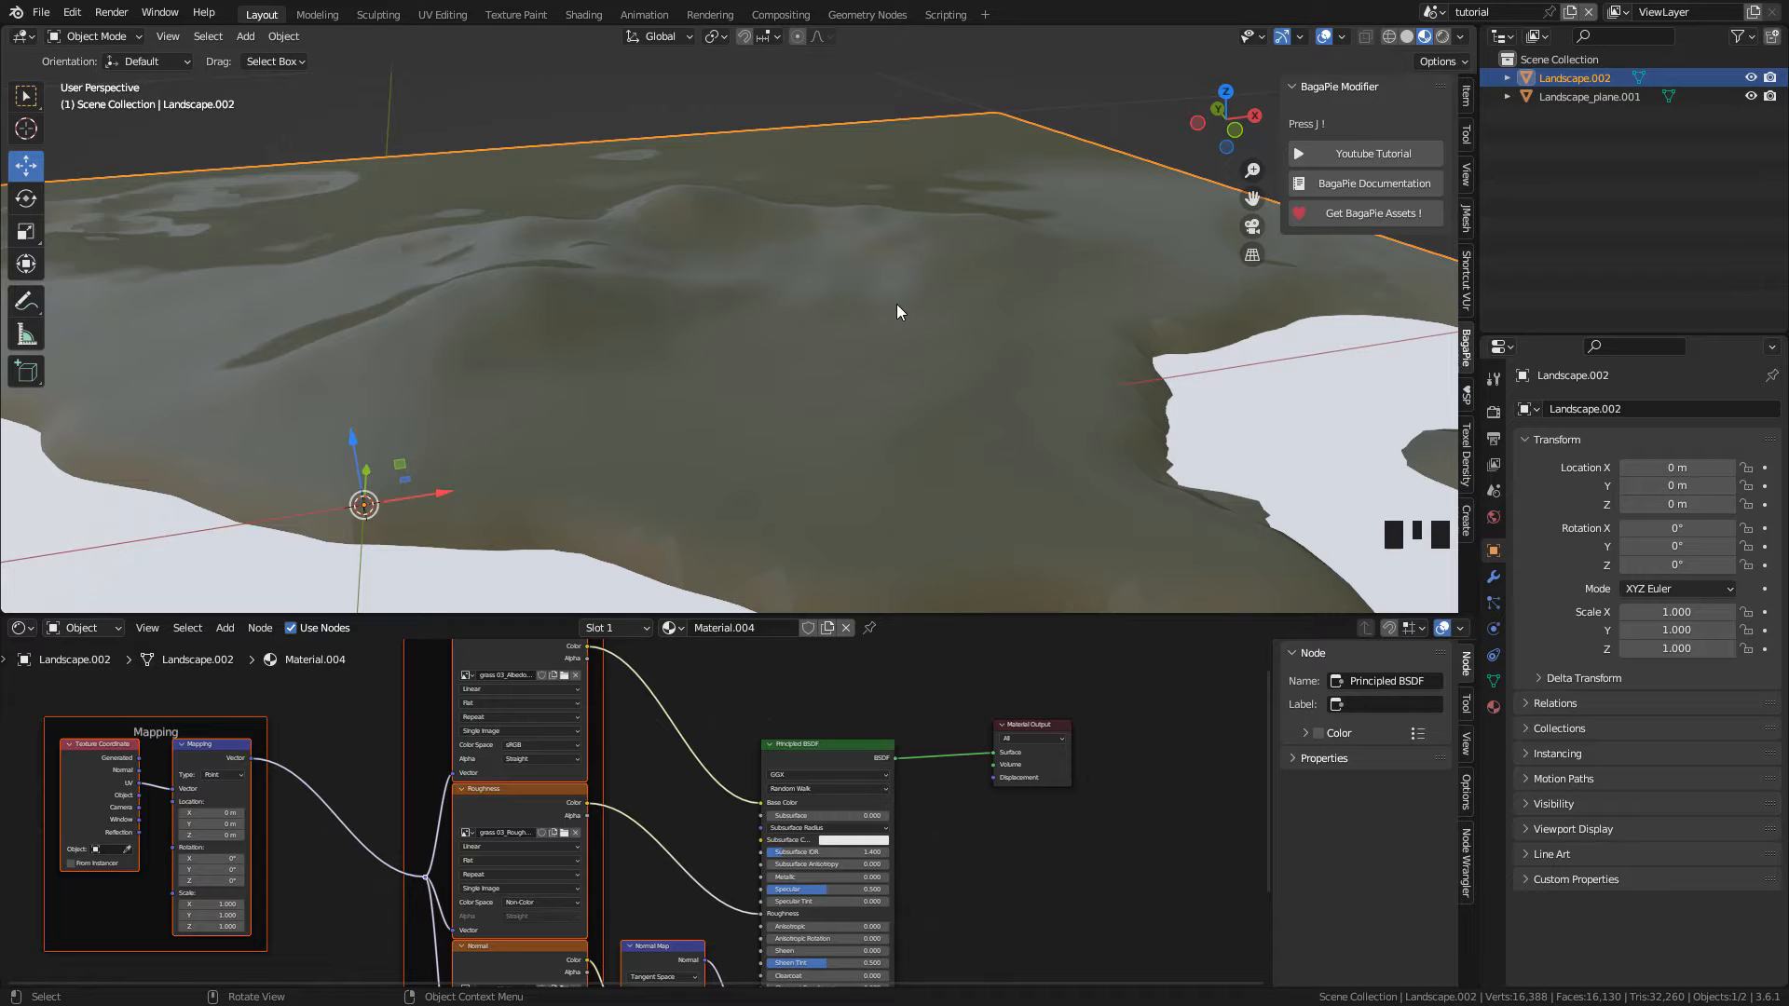
Step: Reproject the landscape's UVs in Edit Mode, then return to Object Mode
key("Tab")
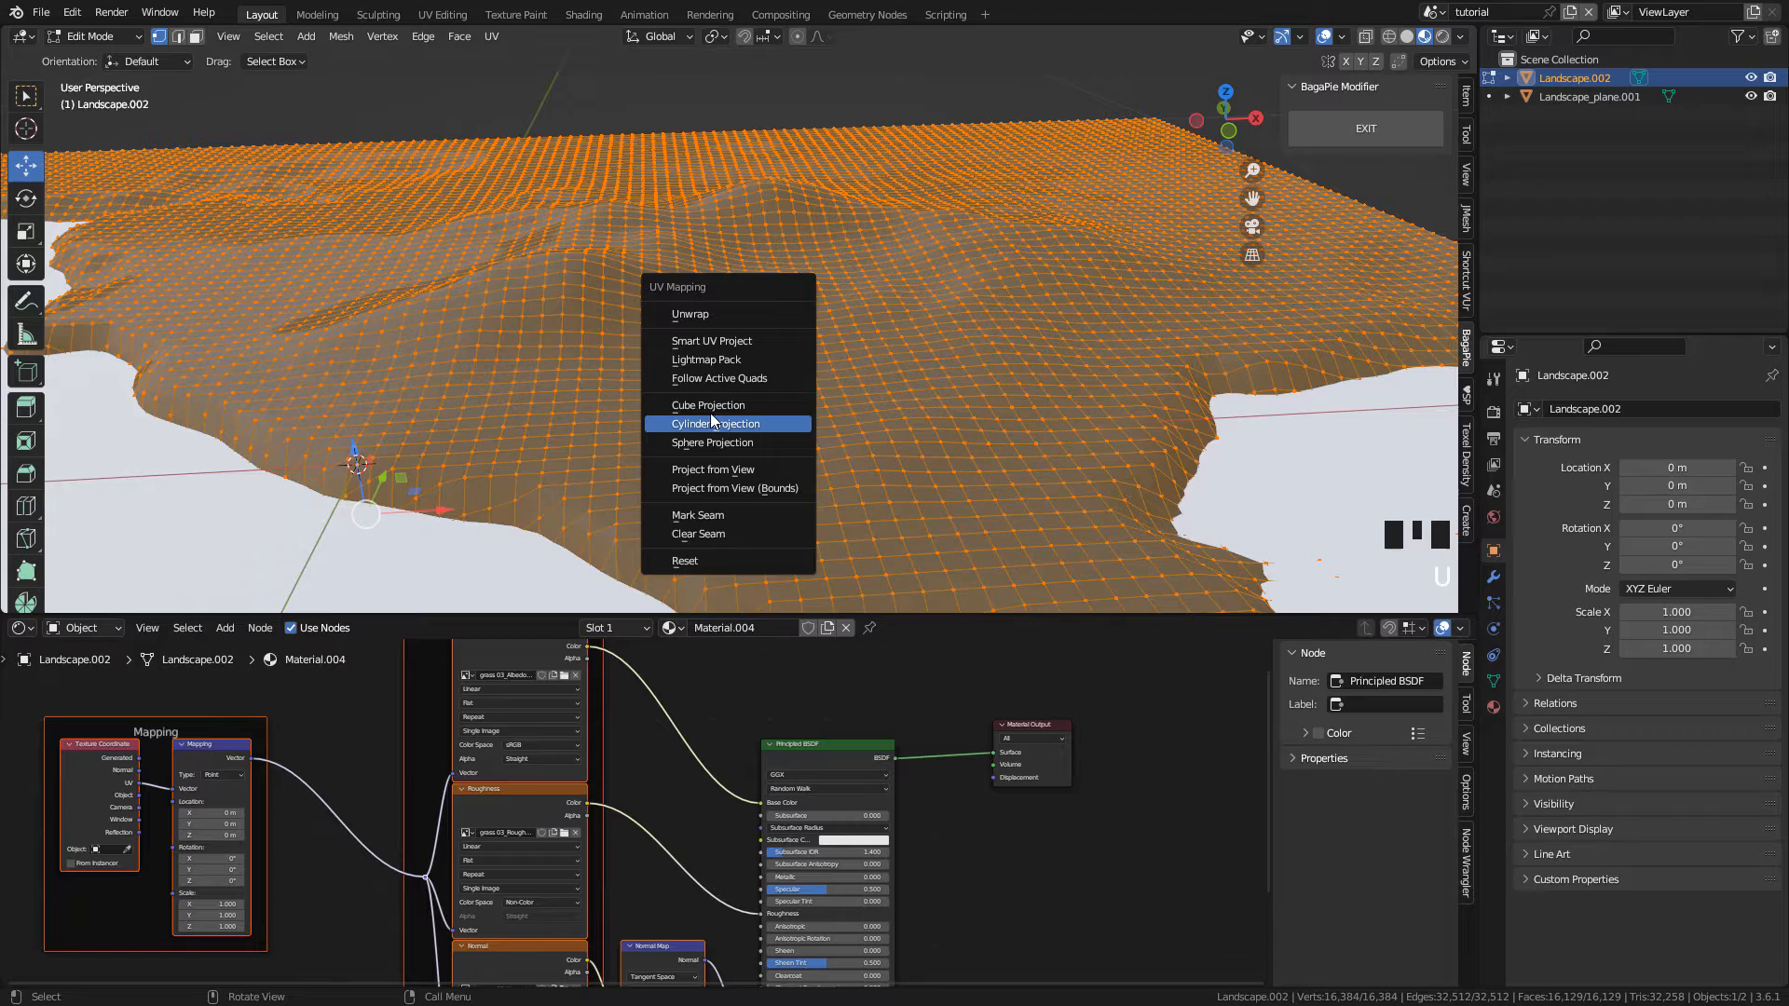
key("Tab")
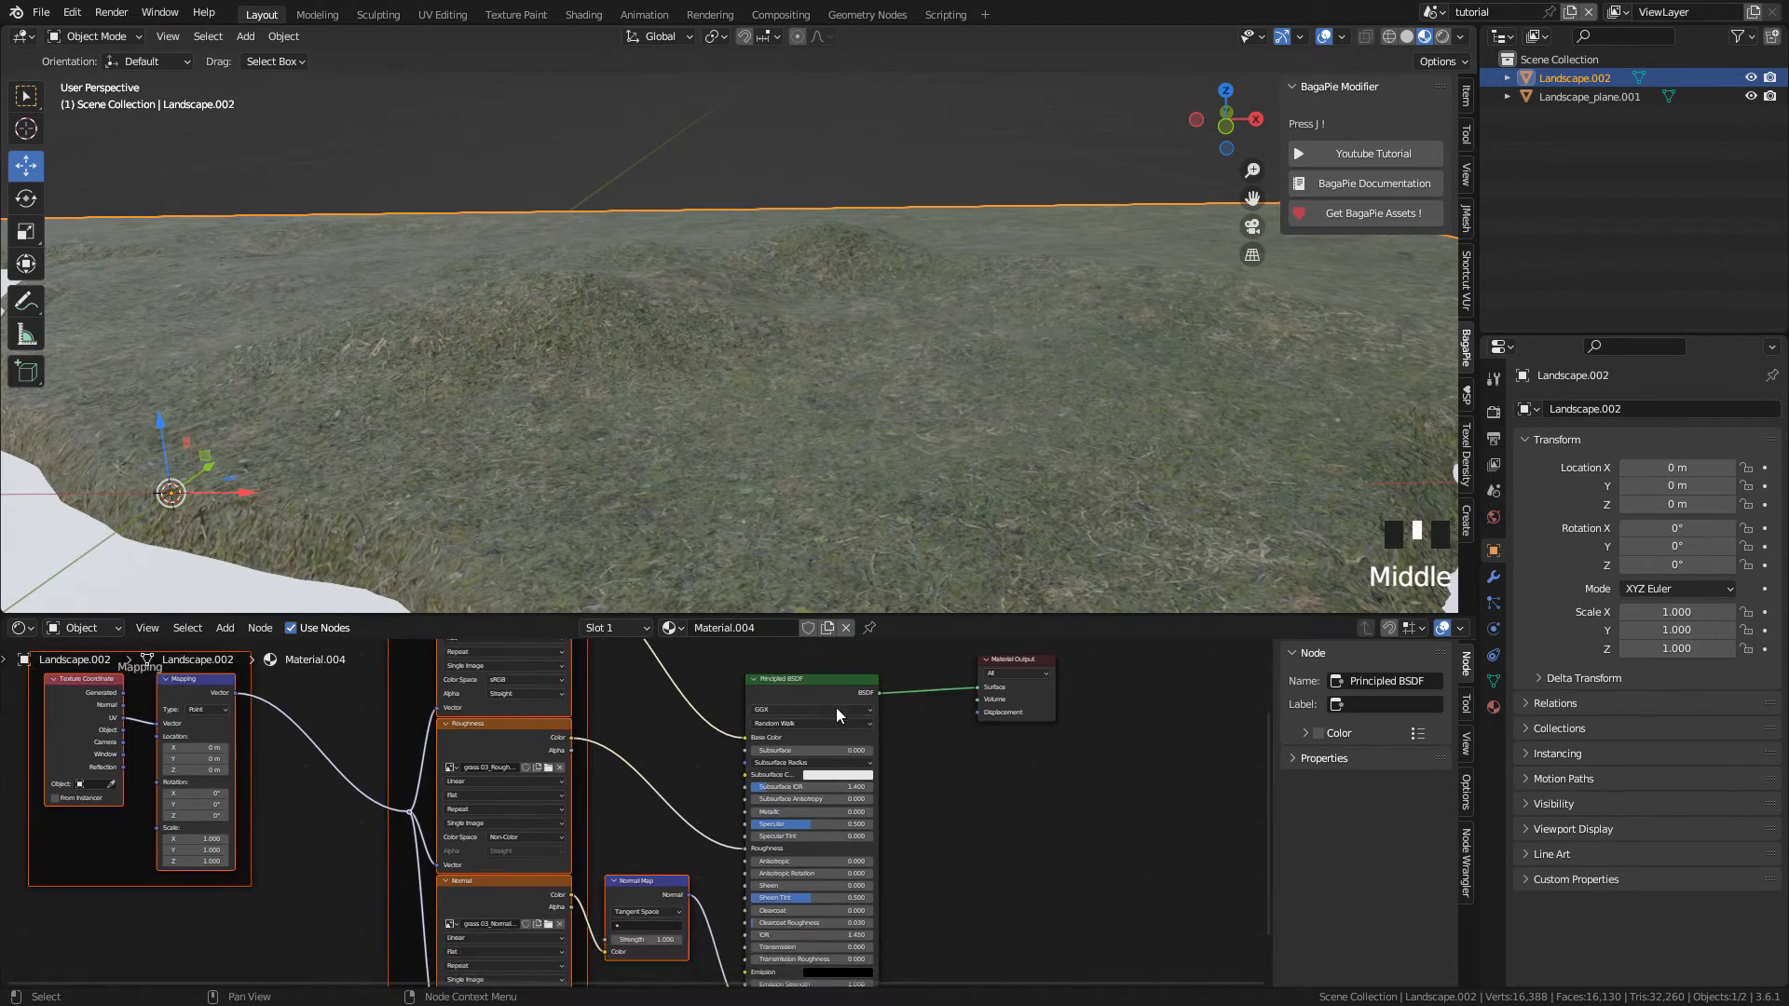
Step: Scroll through the grass node tree and select the Principled BSDF for duplication
scroll("up", 3)
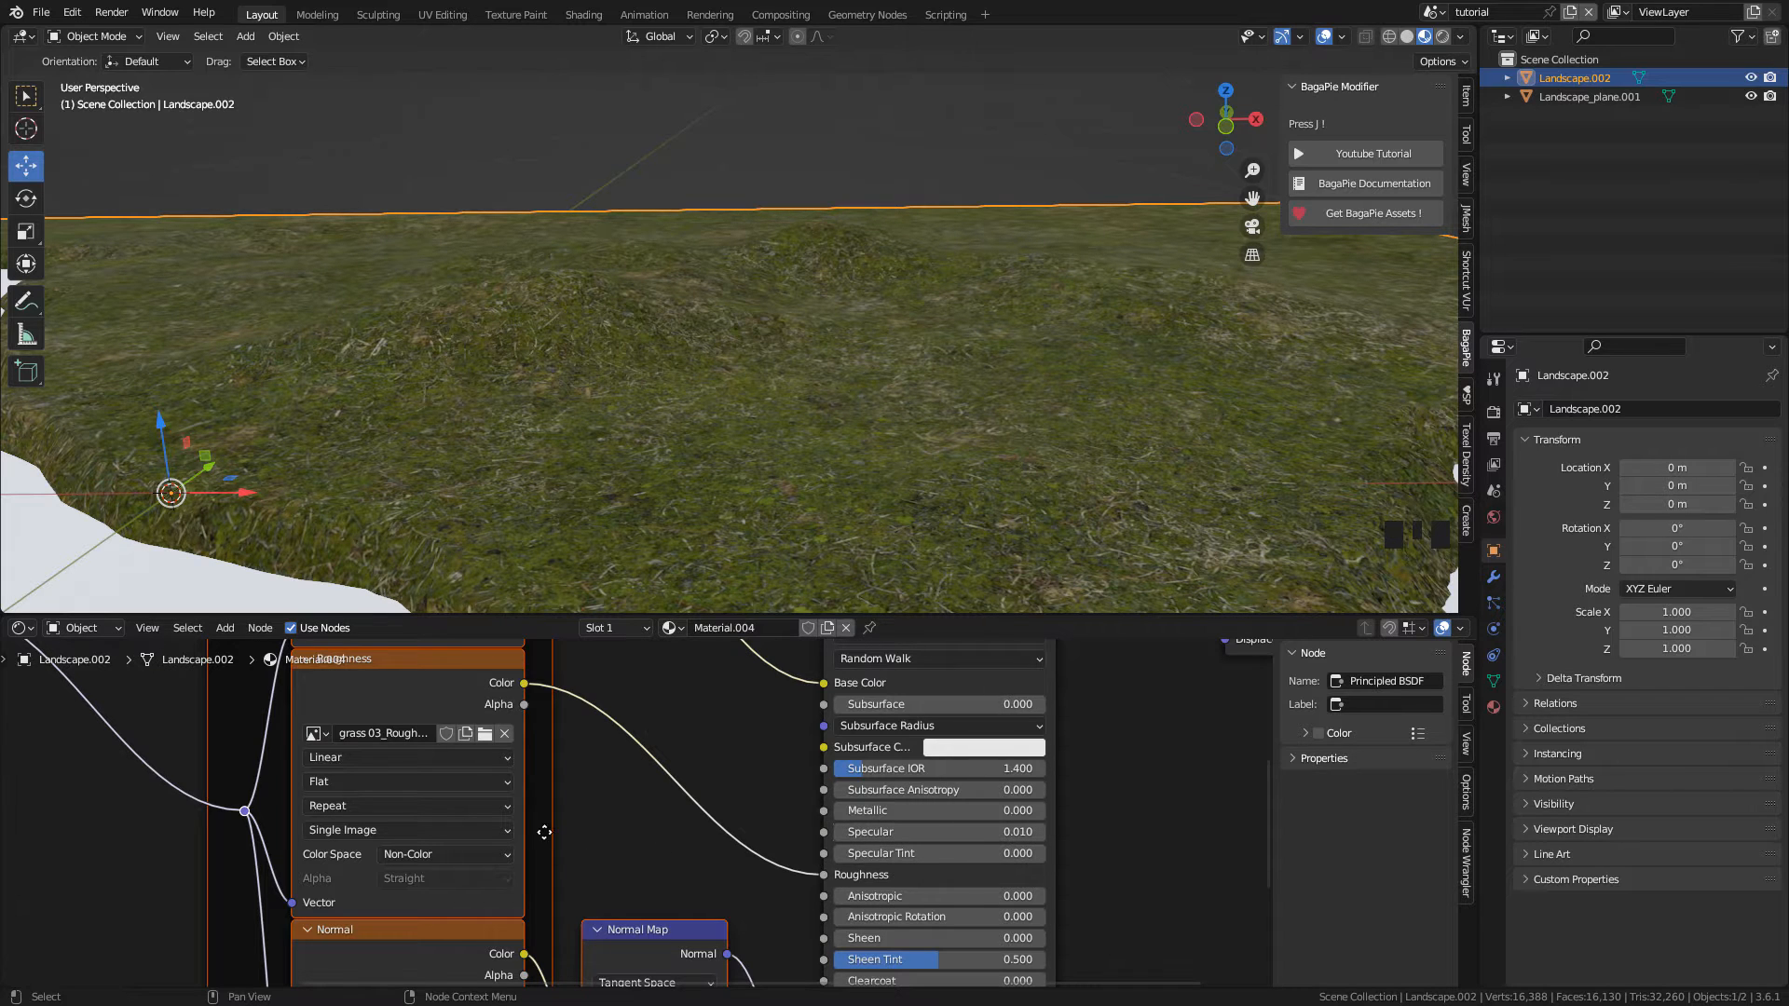
scroll("up", 3)
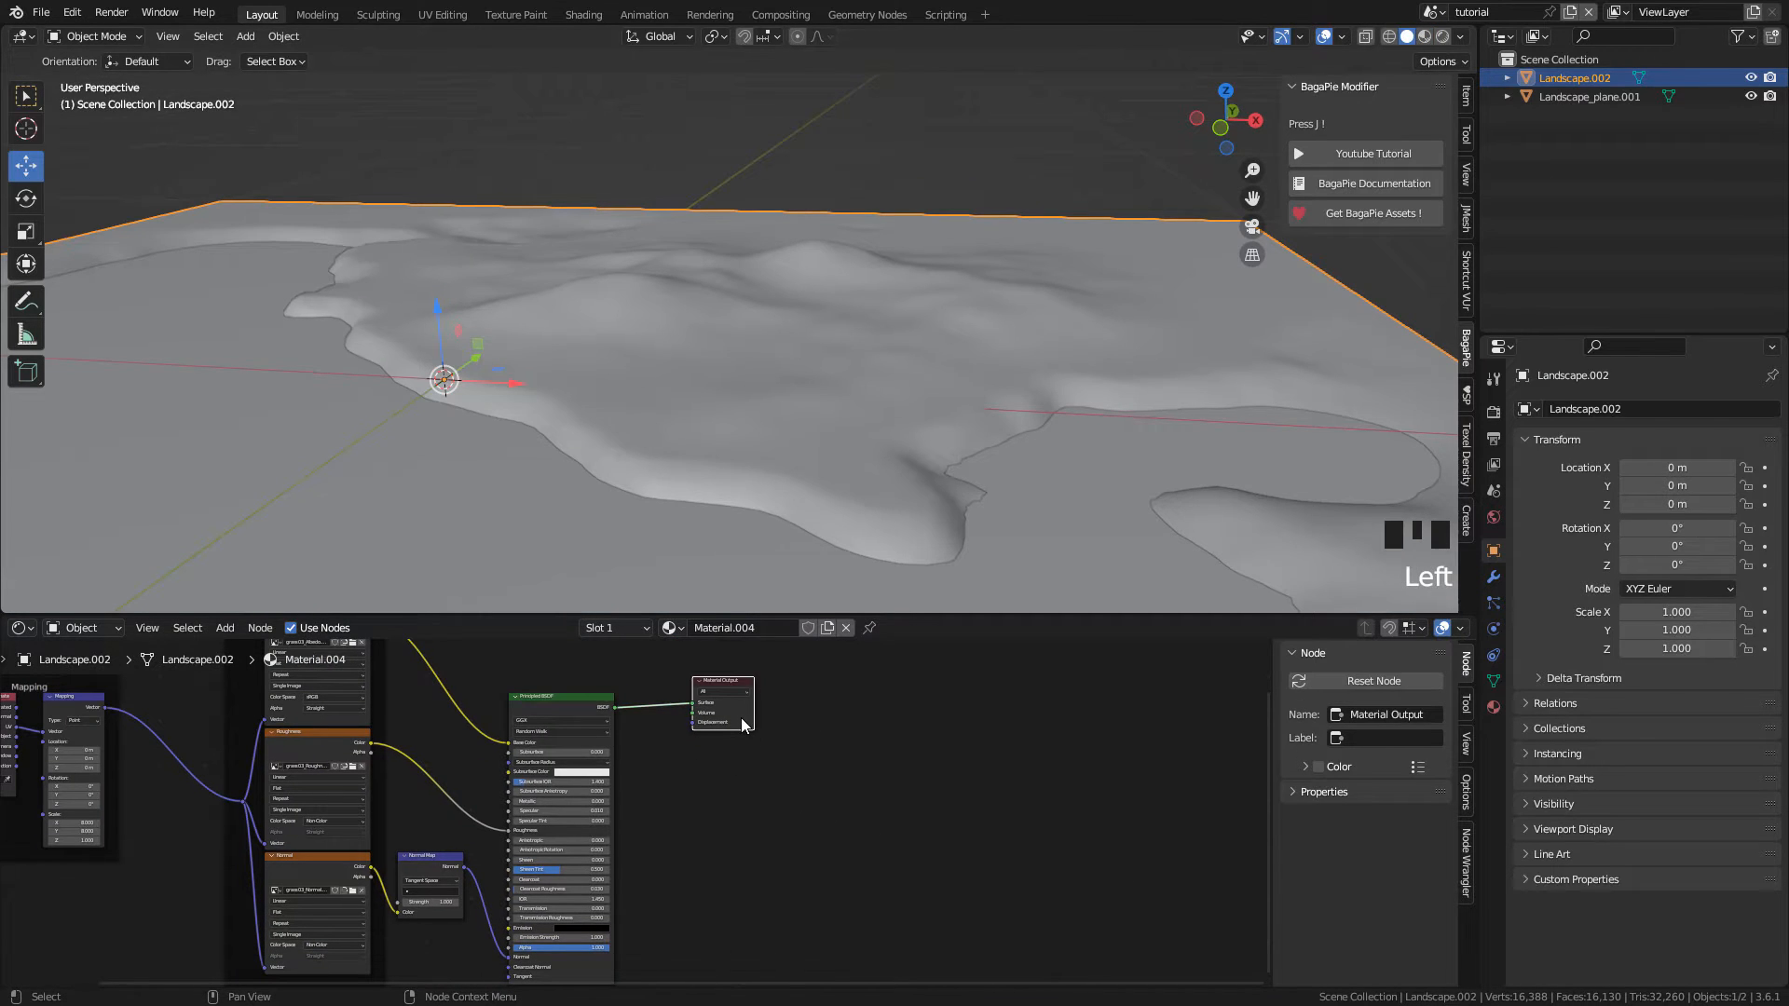
left_click(561, 696)
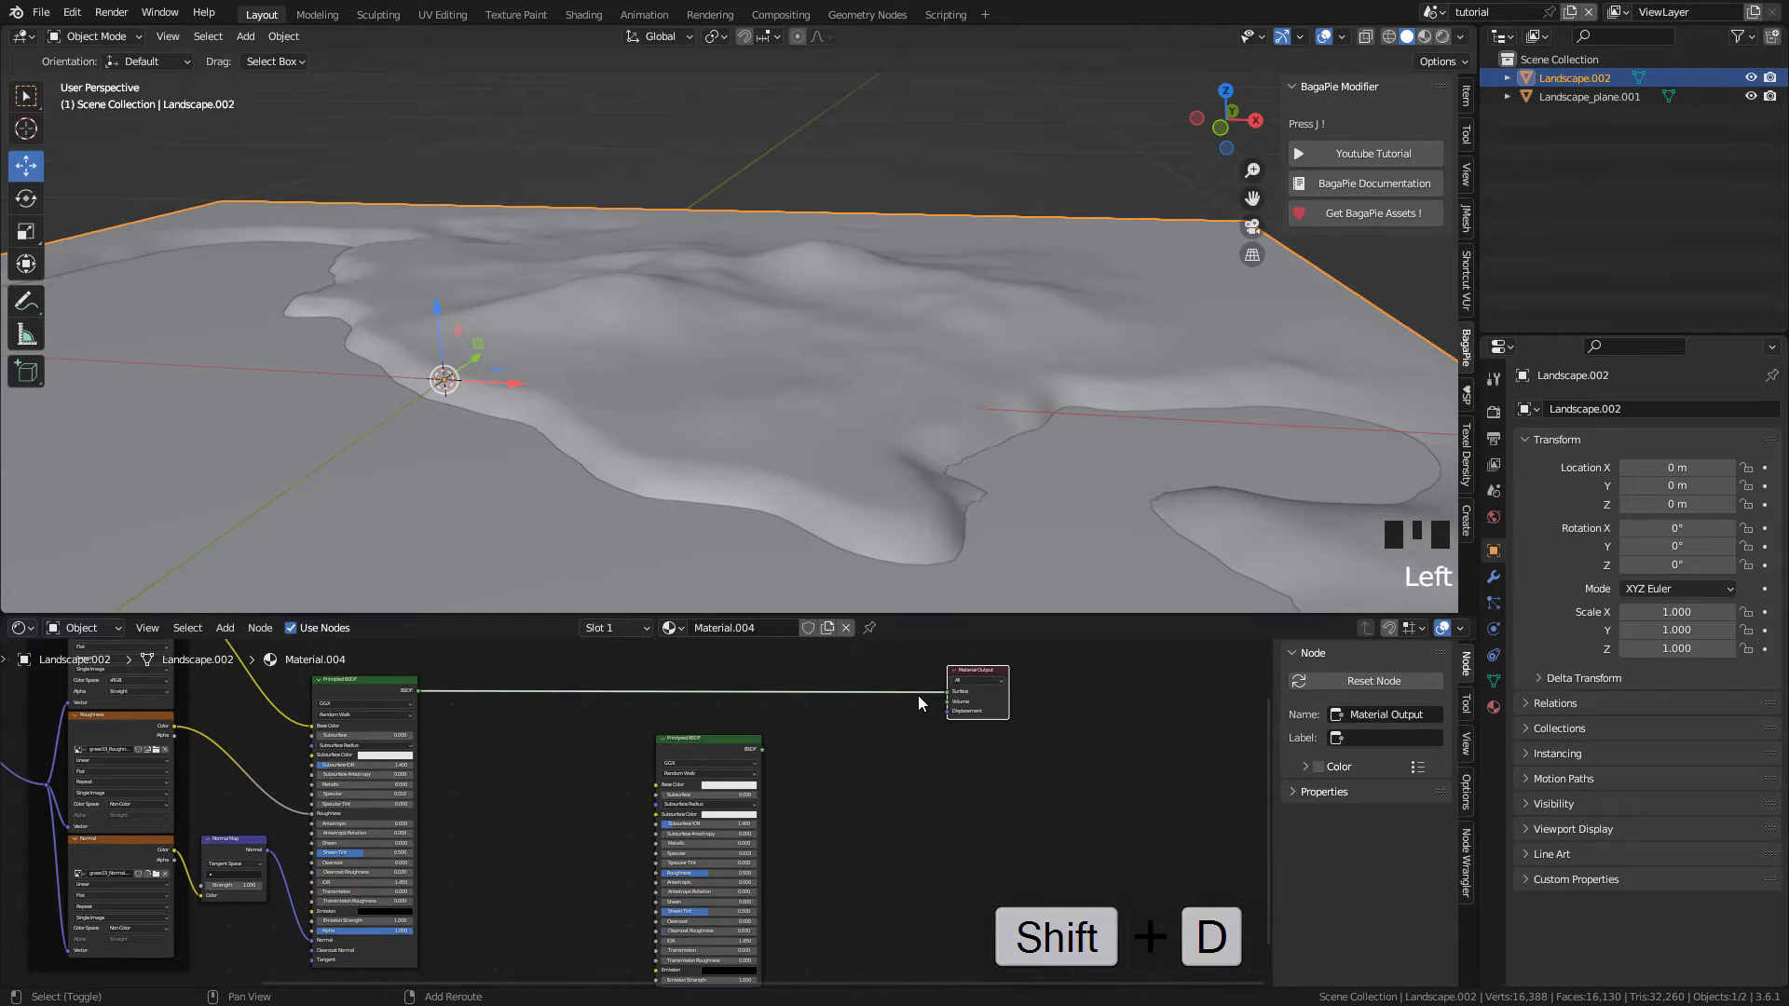
Step: Add a Mix Shader and a forest ground diffuse, normal and roughness texture setup
key("shift+a")
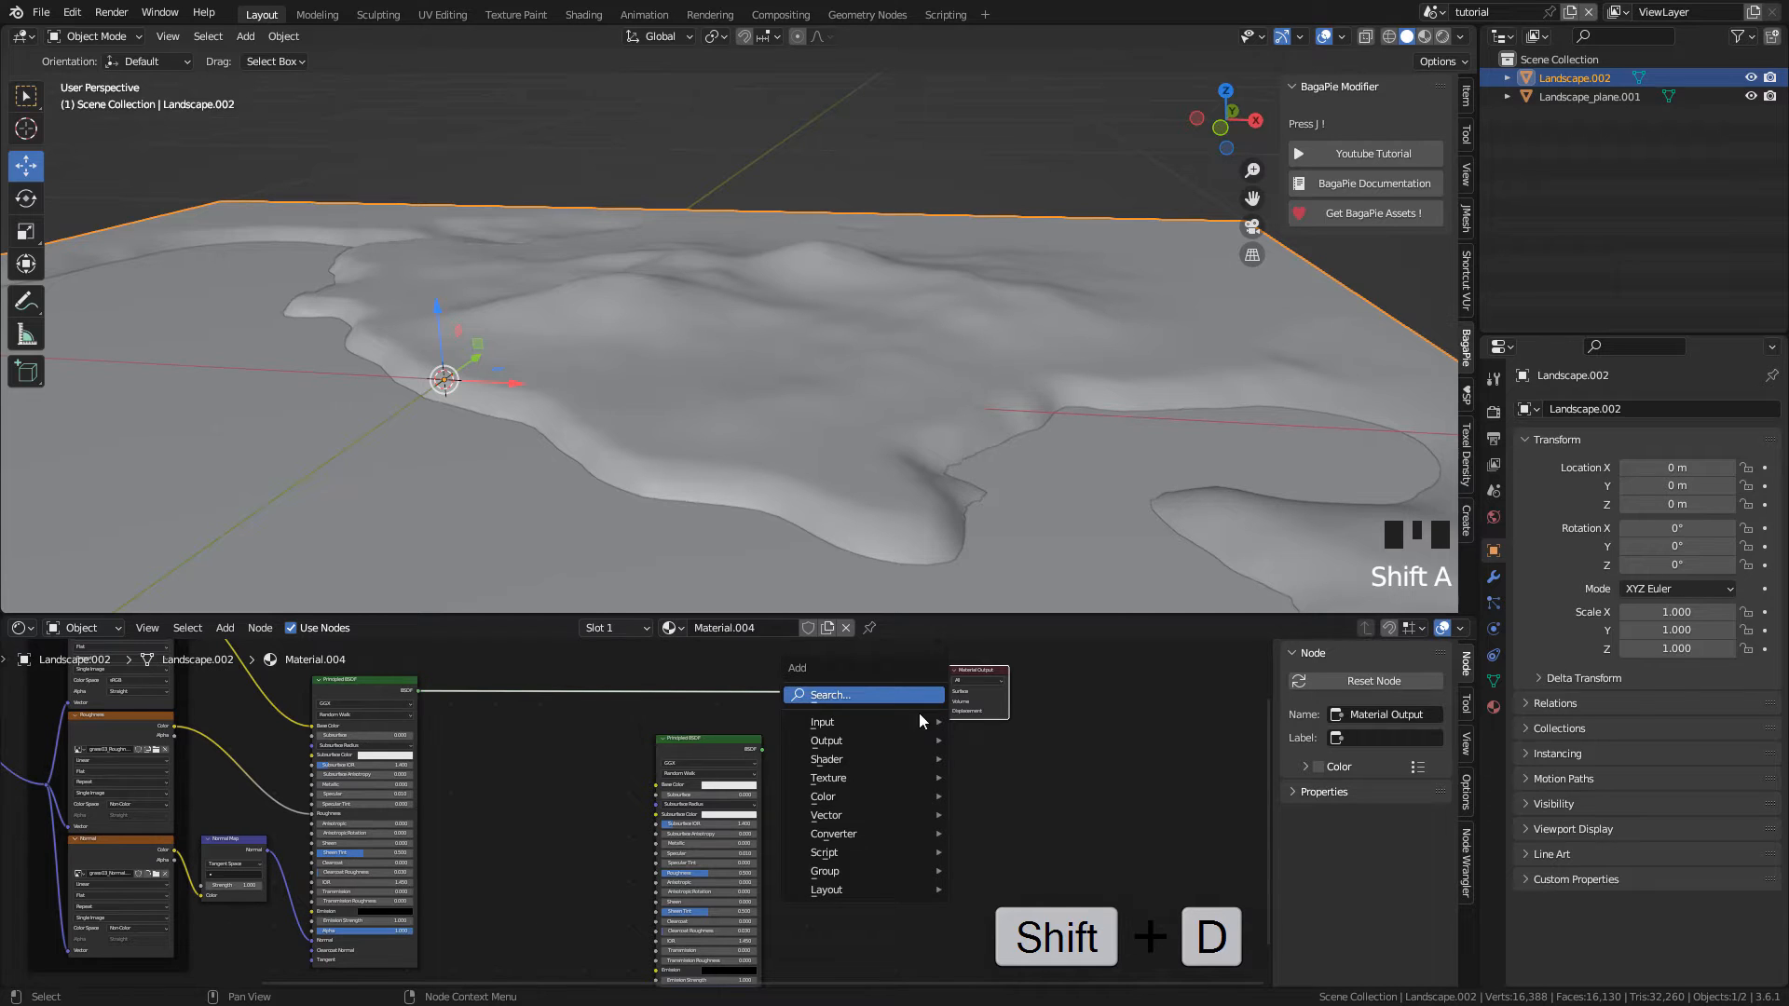
mouse_move(827, 758)
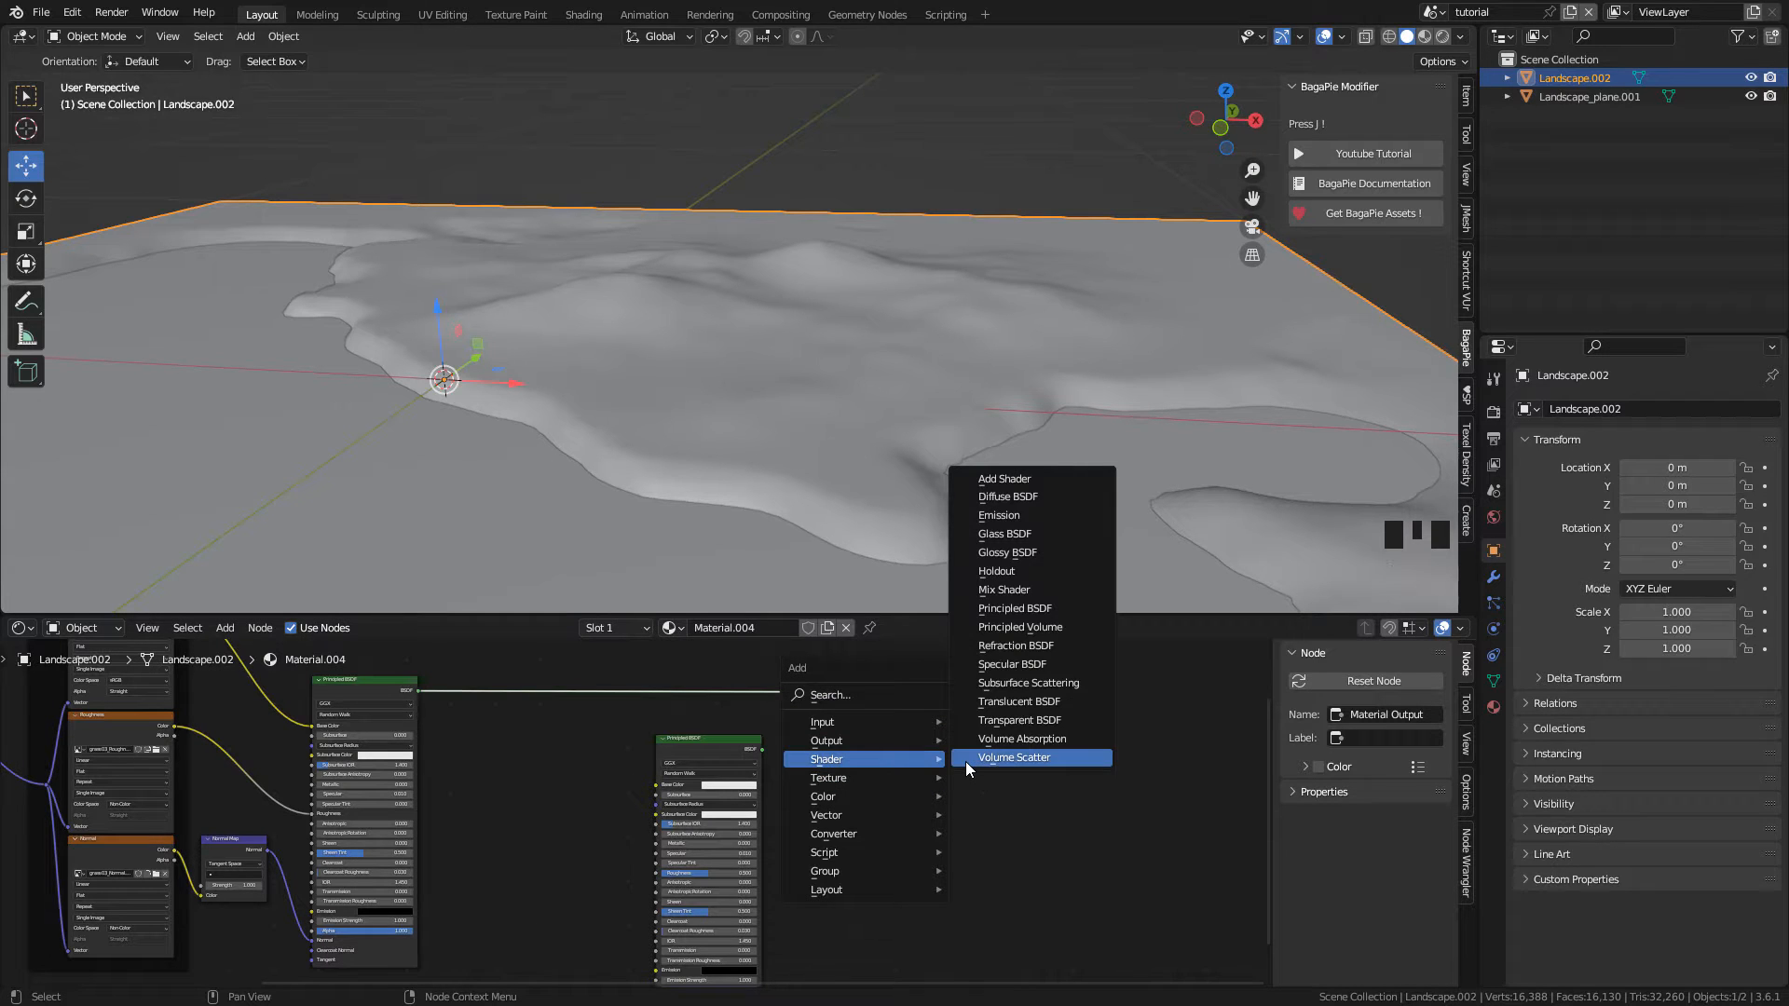
left_click(1002, 589)
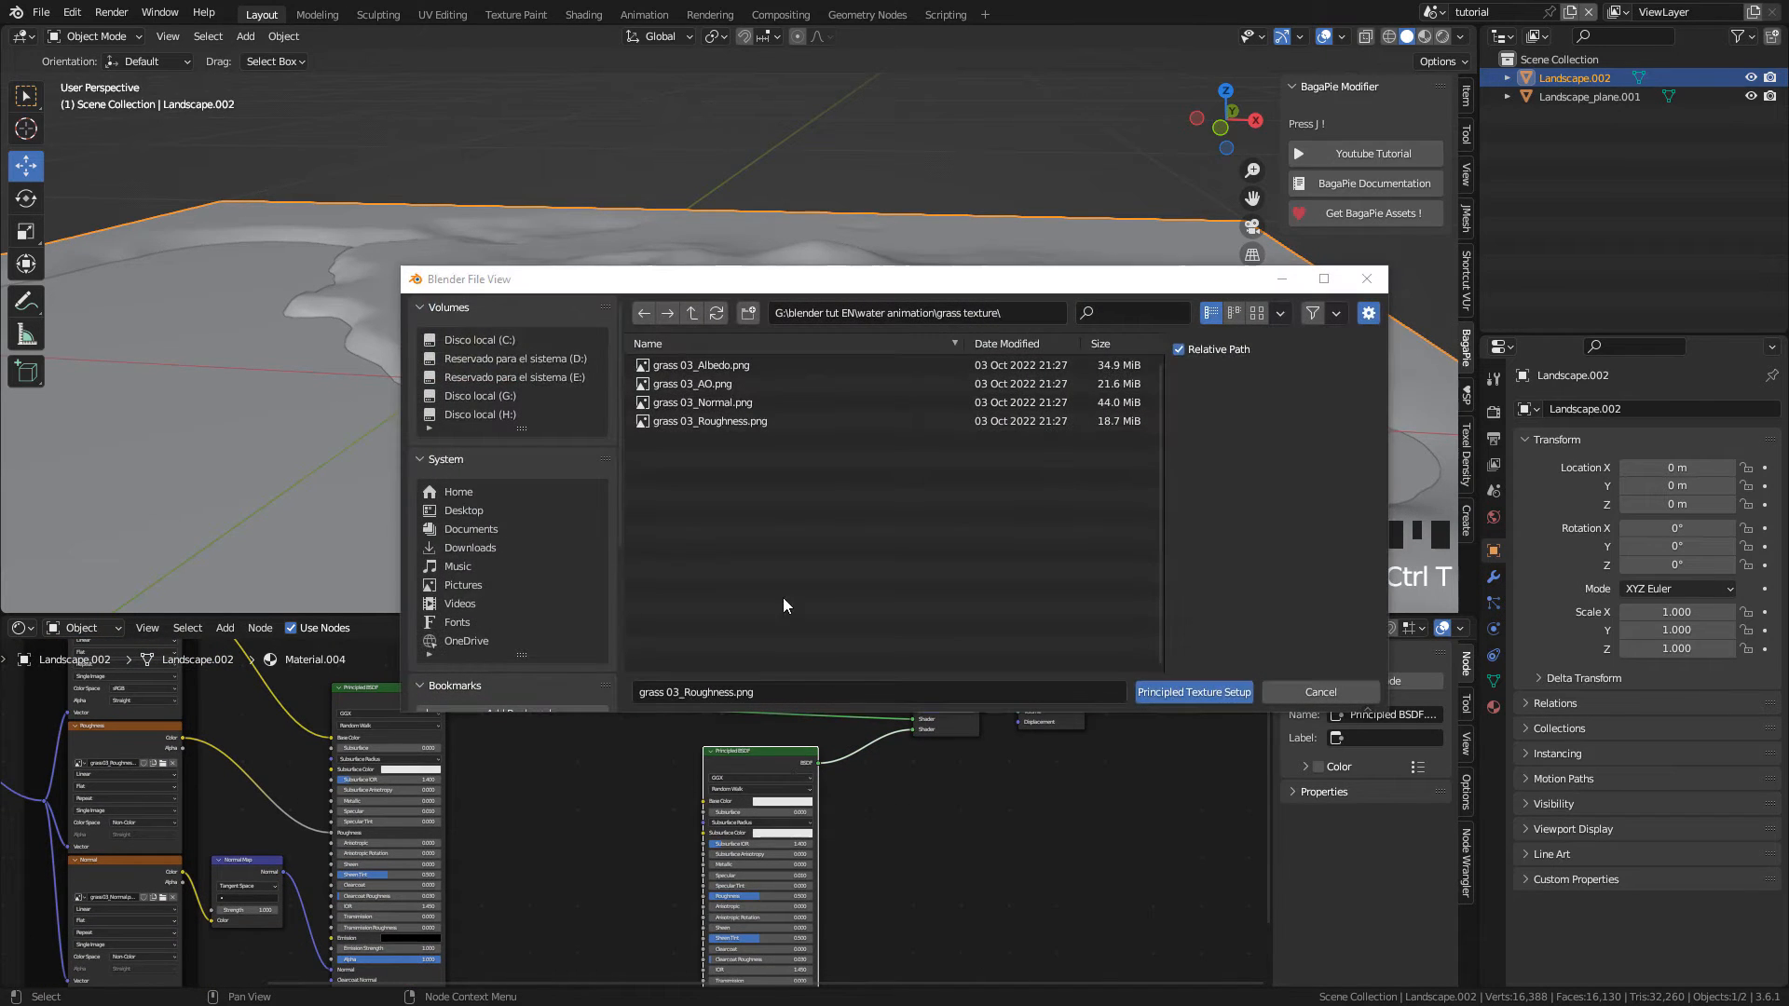
left_click(692, 313)
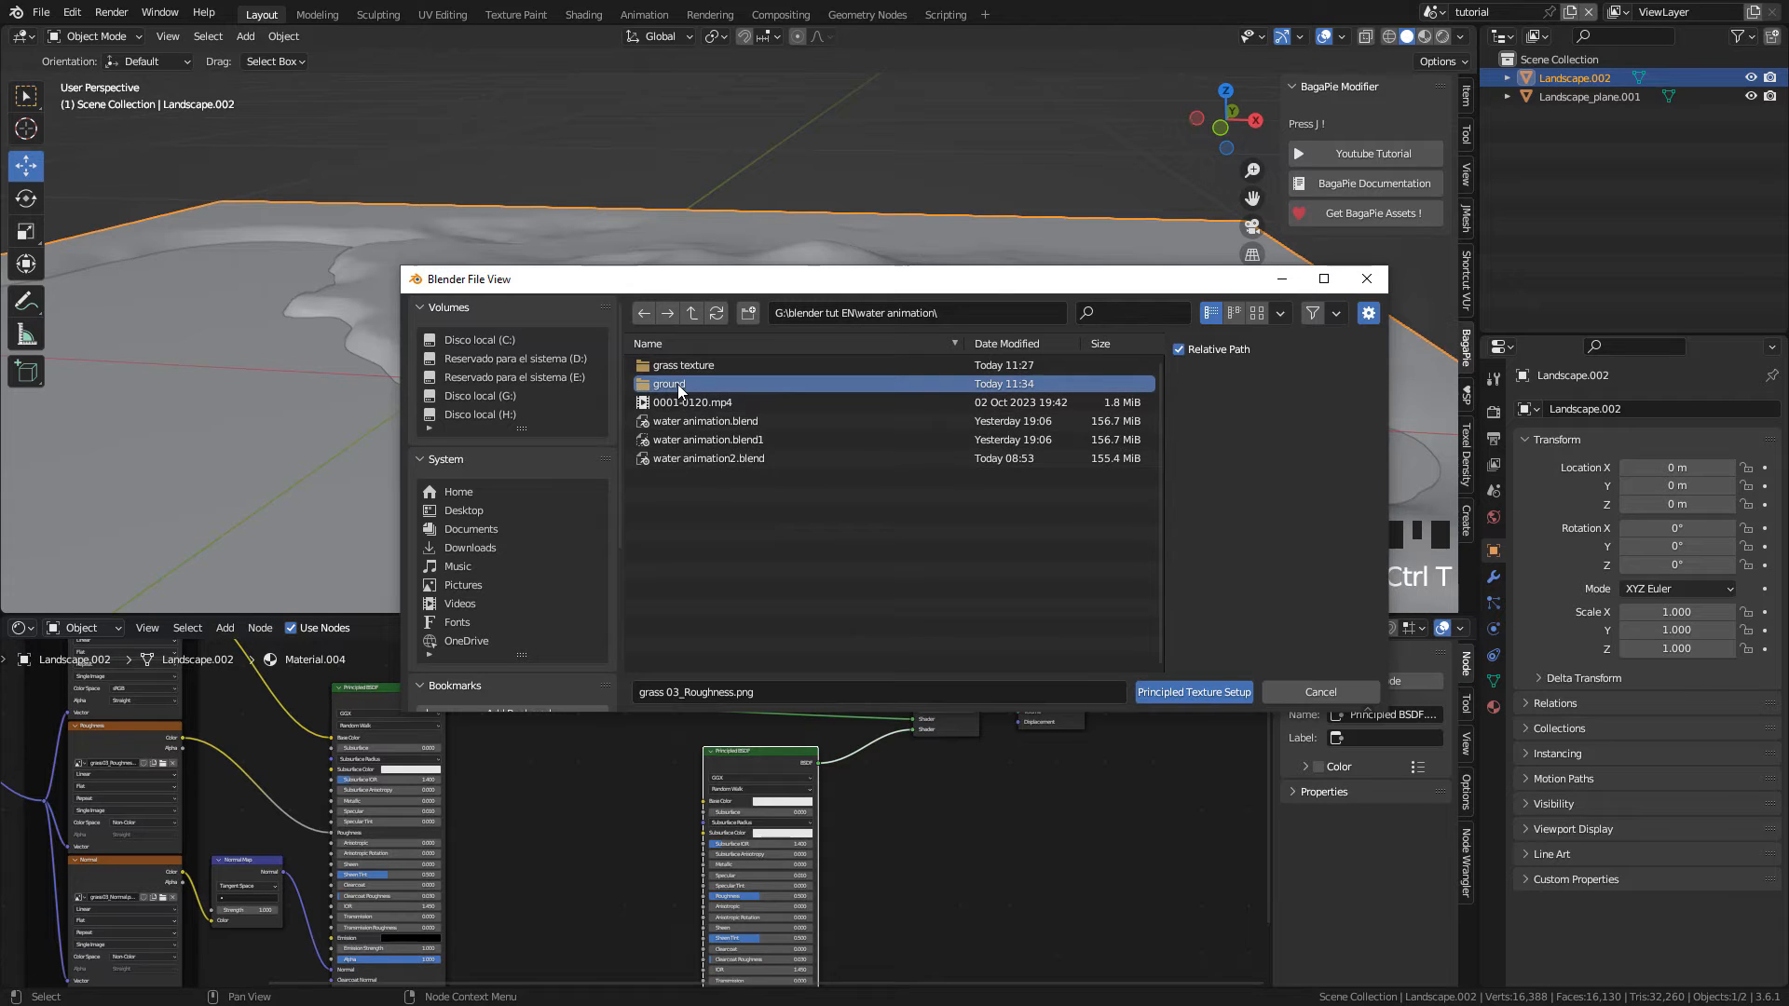
double_click(667, 383)
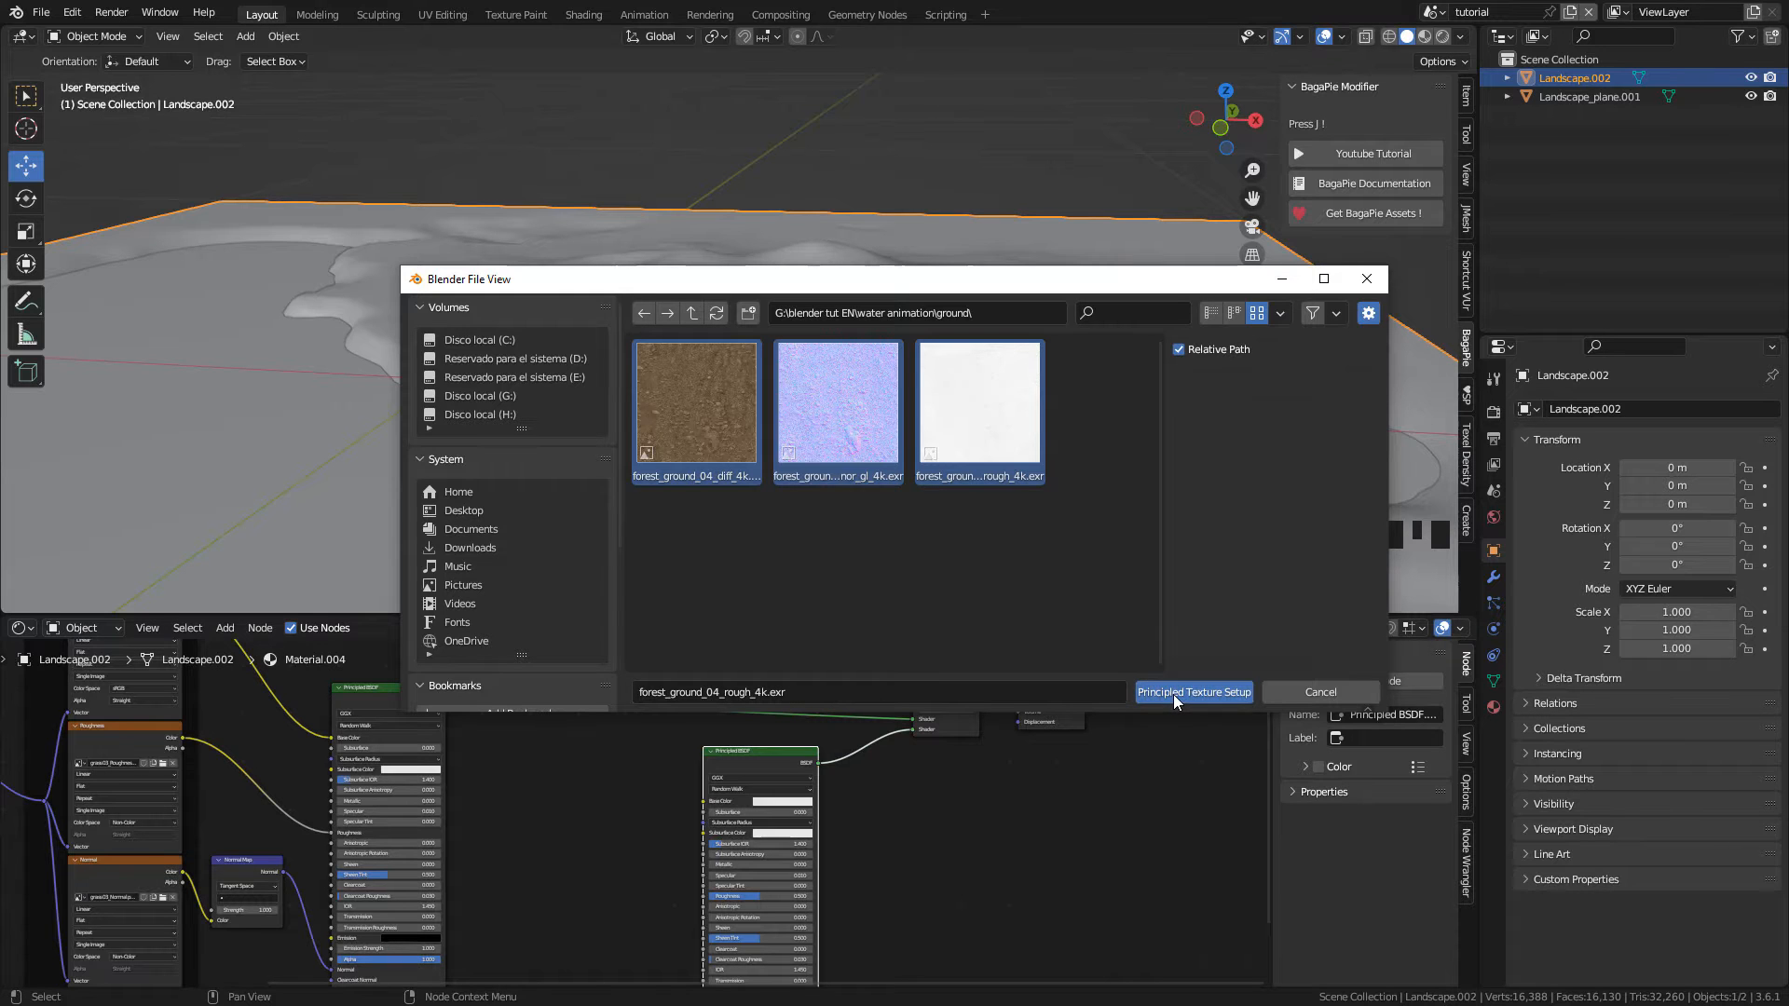
left_click(1193, 691)
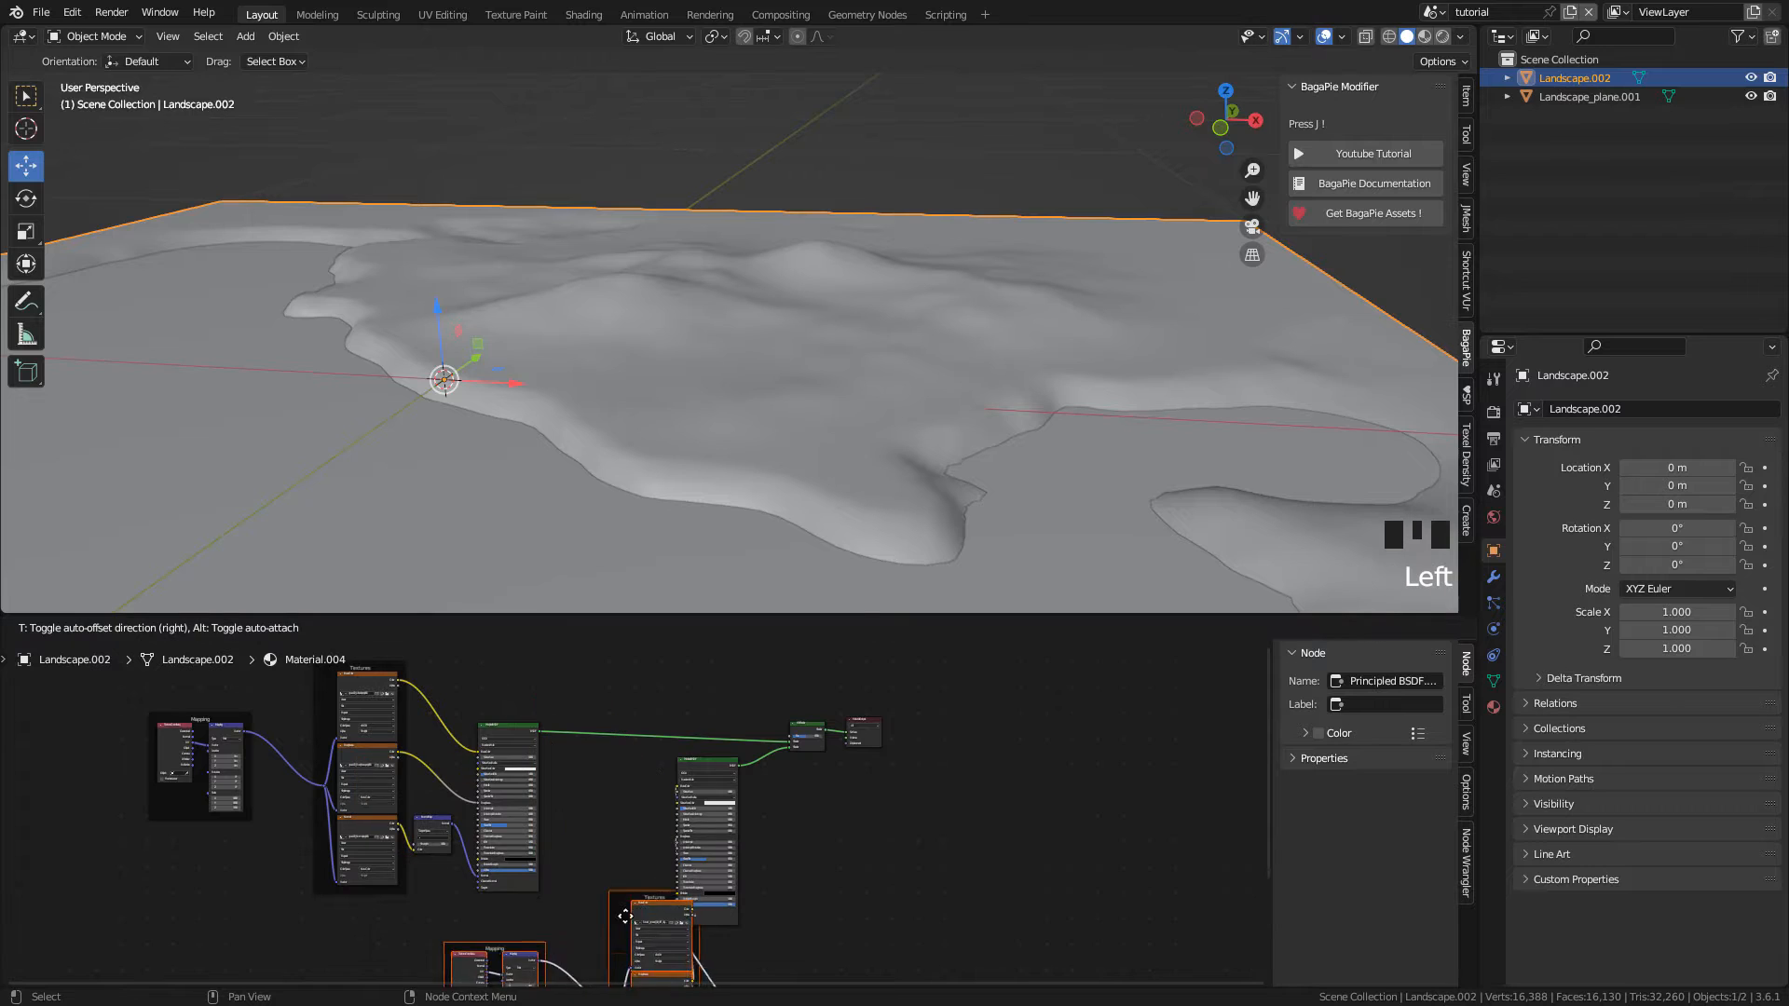
Step: Add a Texture Coordinate node by search, then search for Separate XYZ
scroll("up", 3)
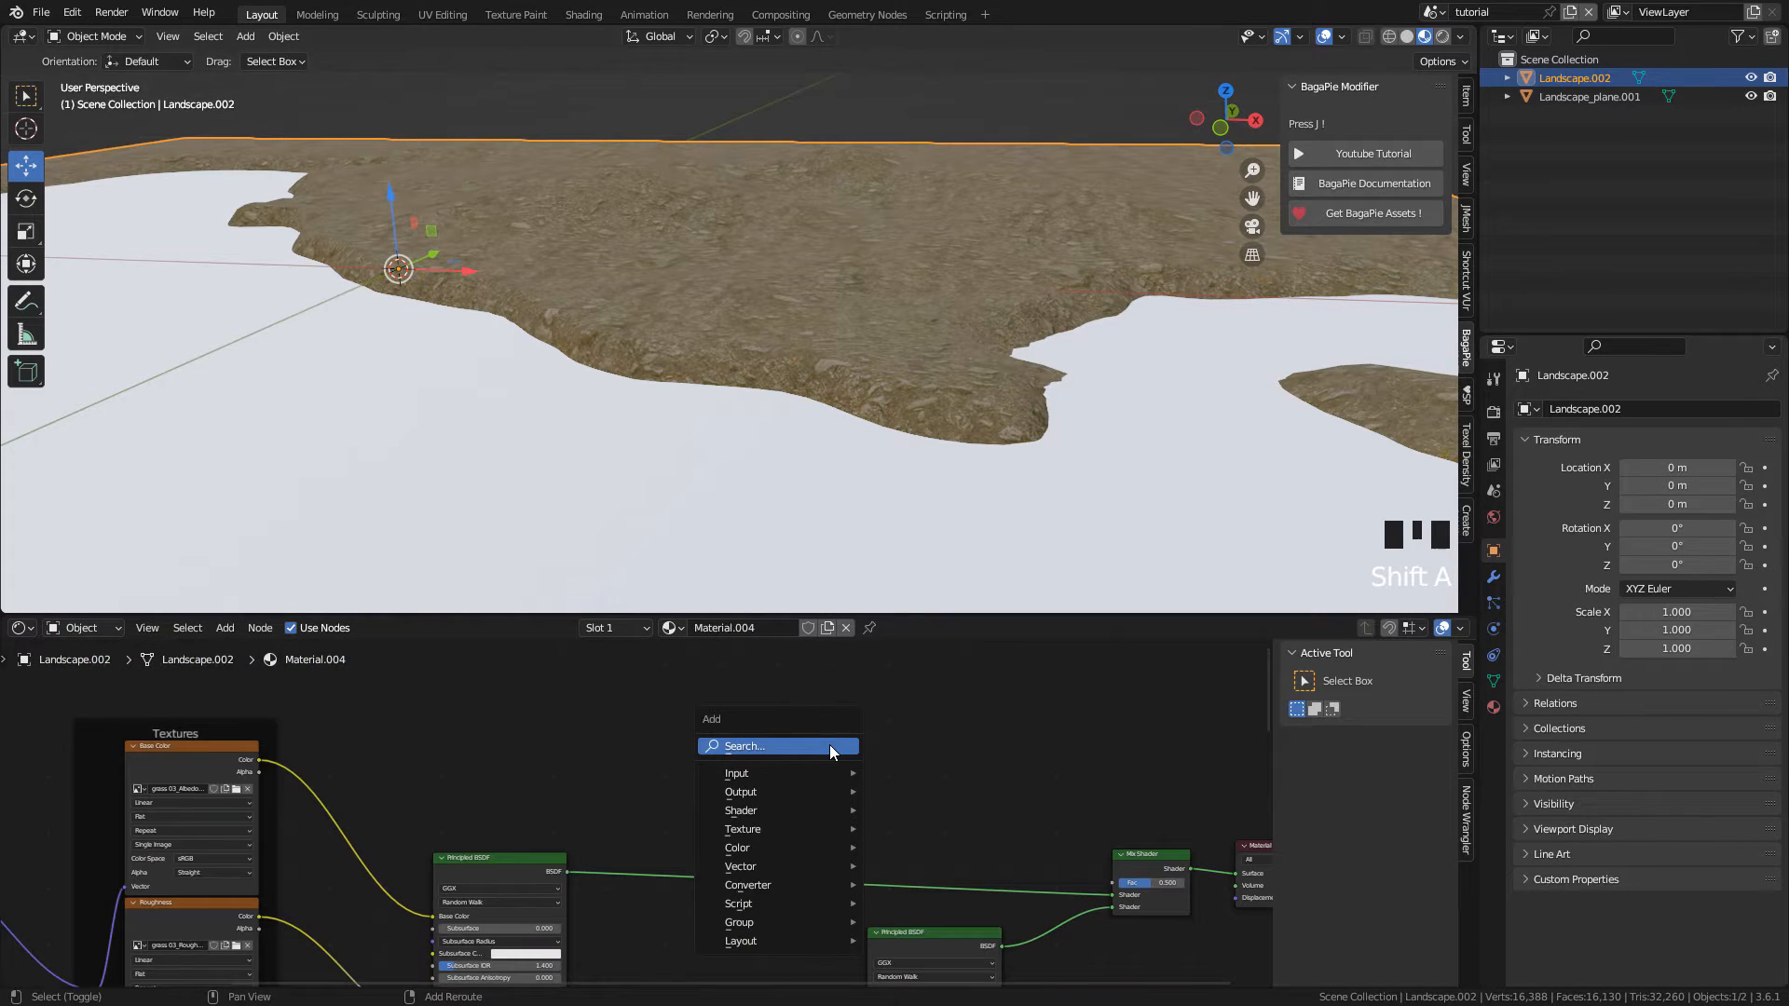
mouse_move(764, 751)
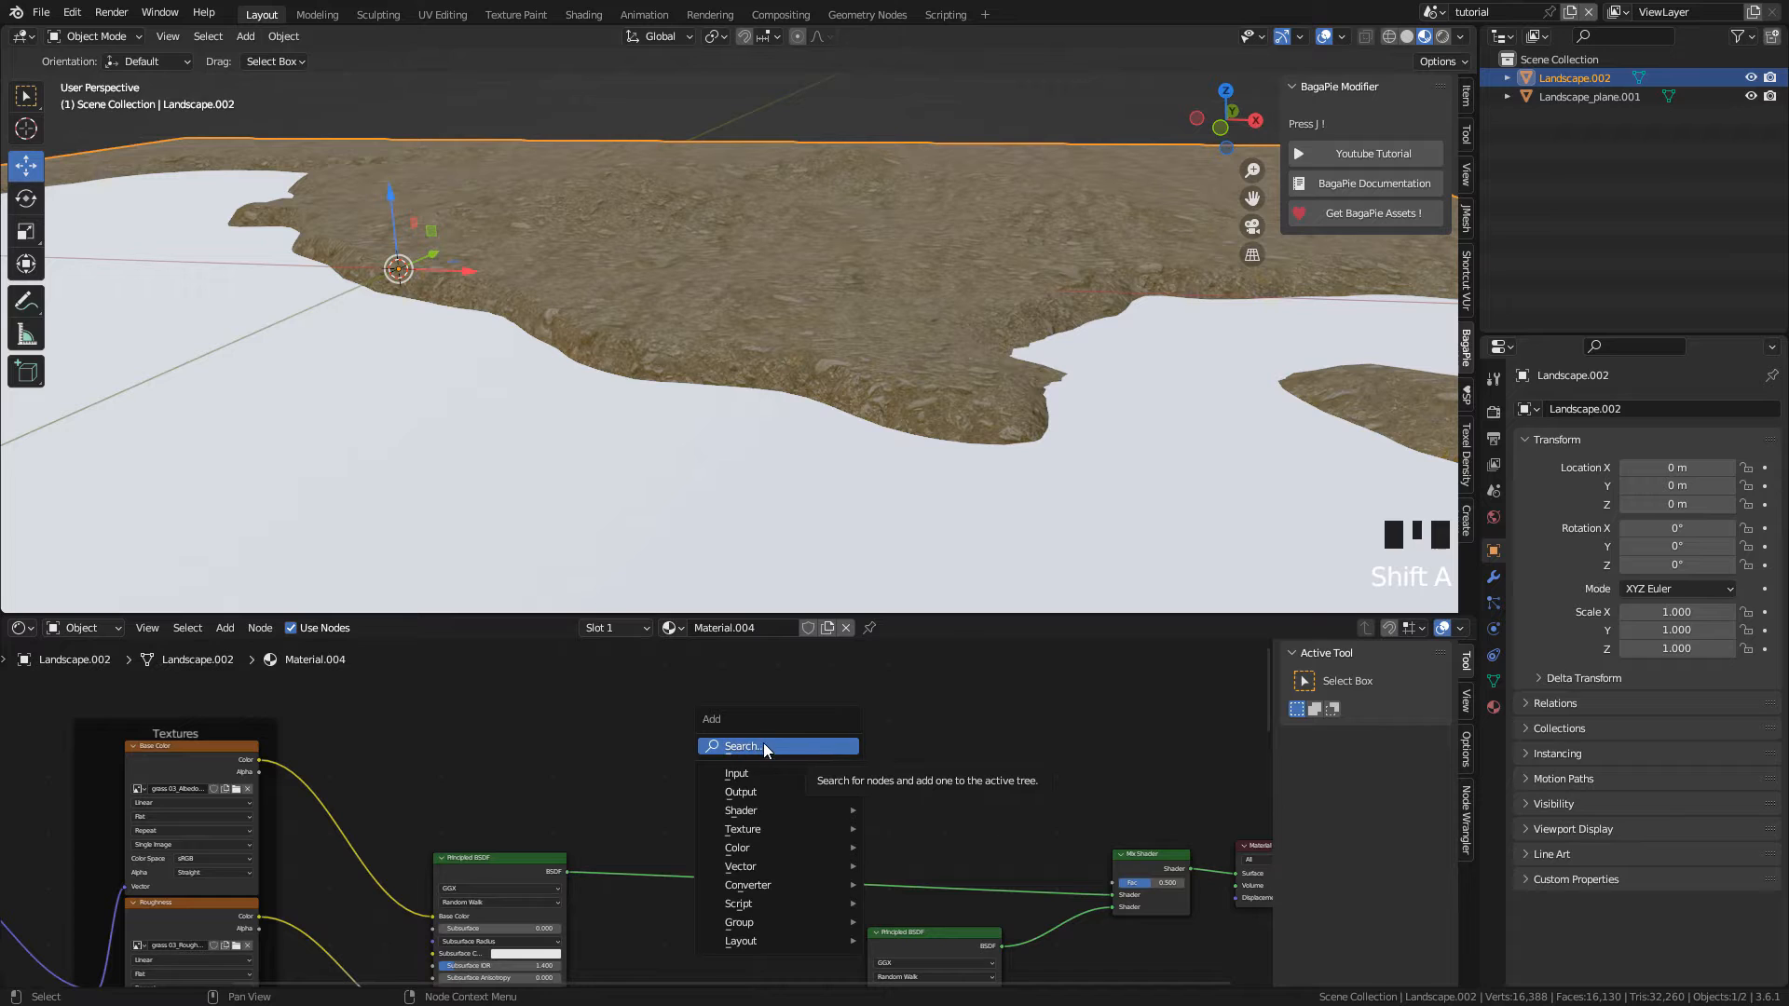
left_click(739, 746)
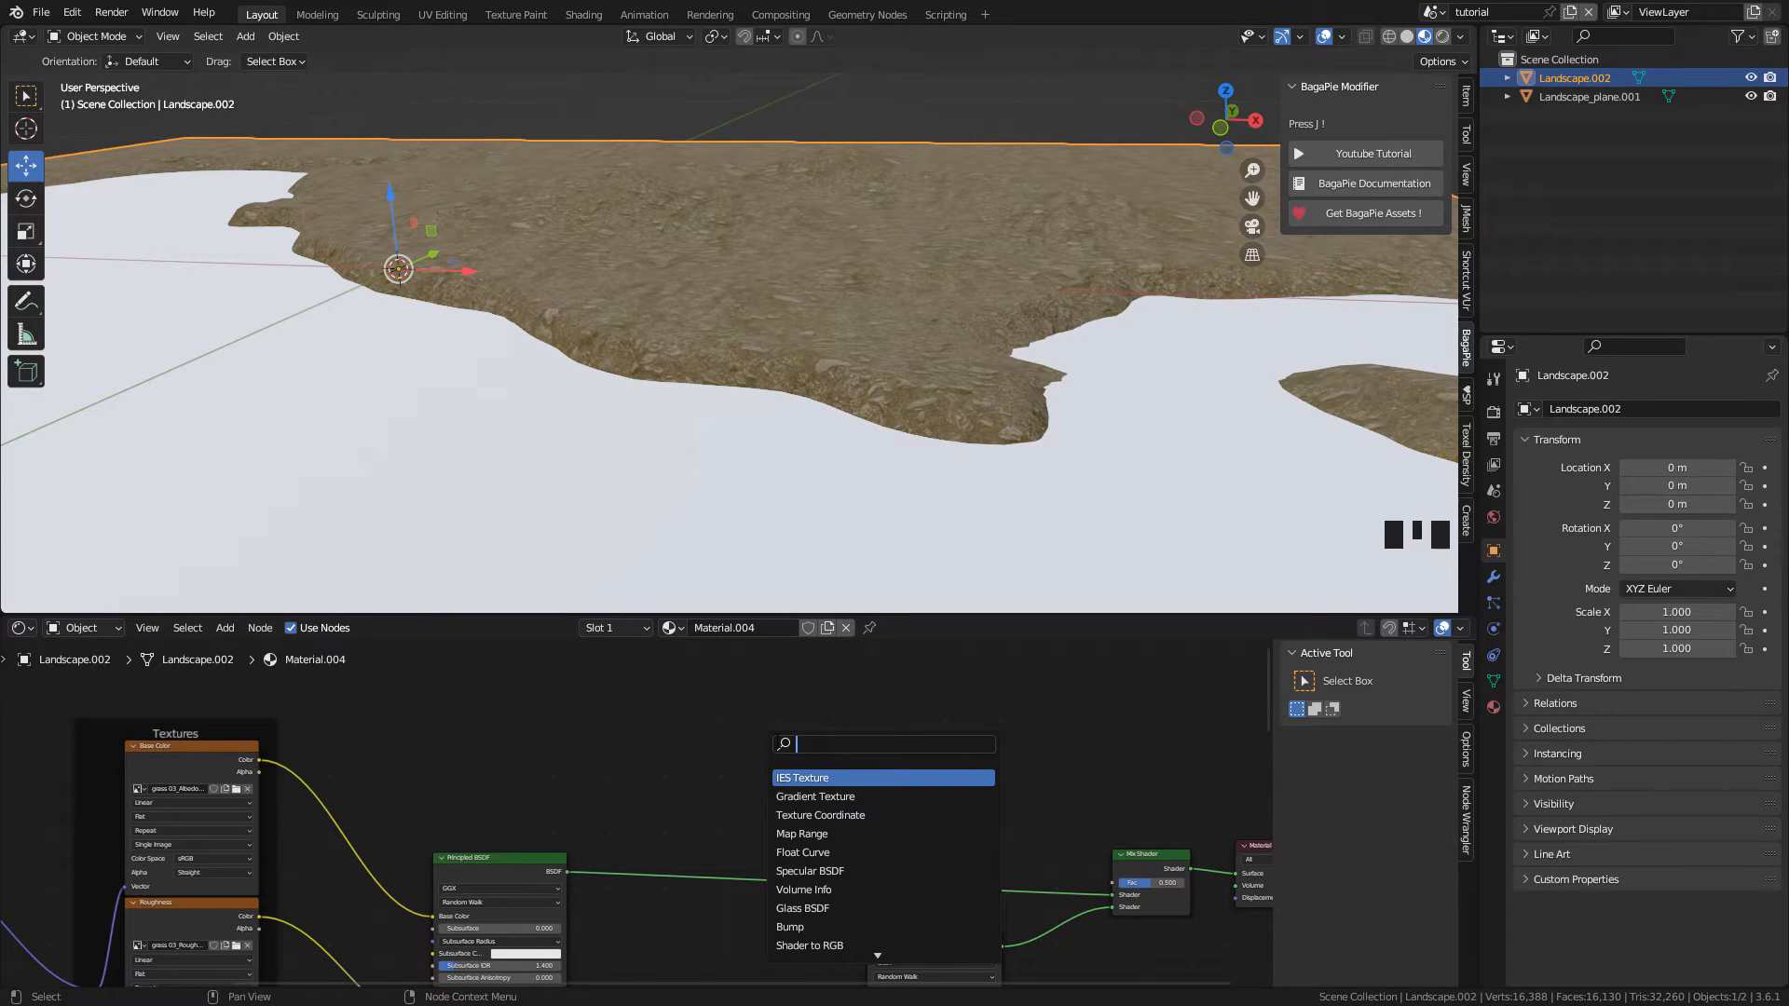
type("coor")
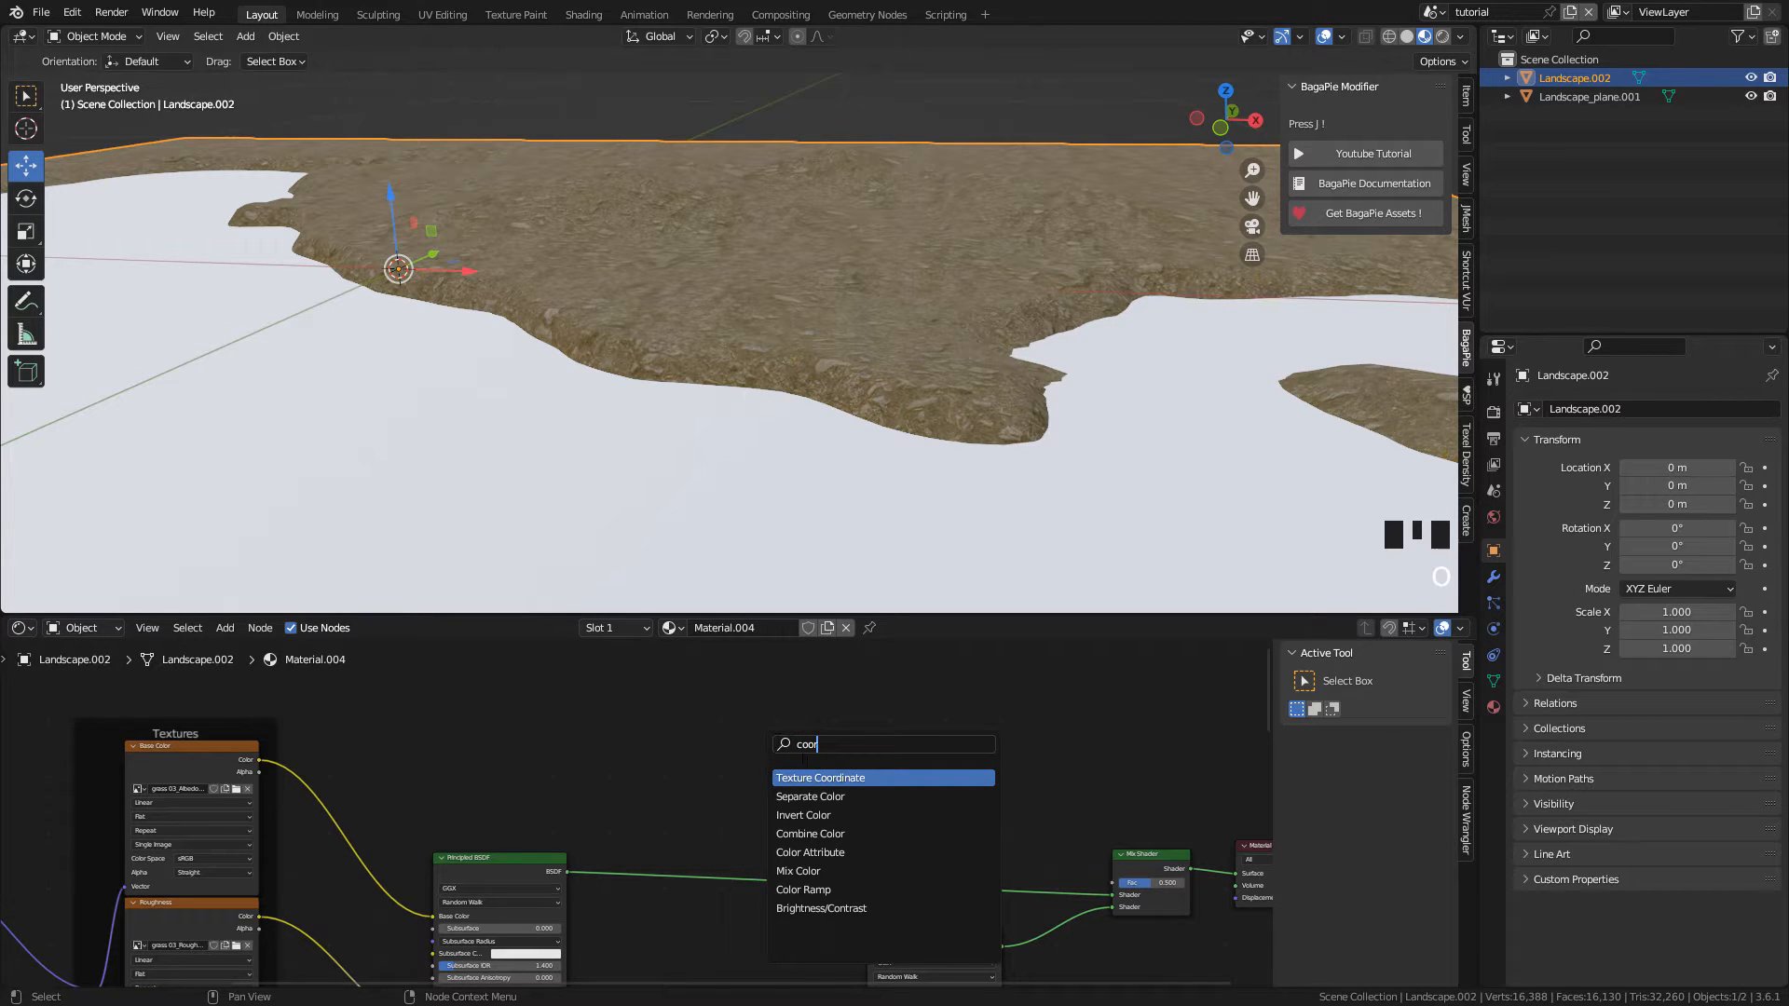
left_click(819, 777)
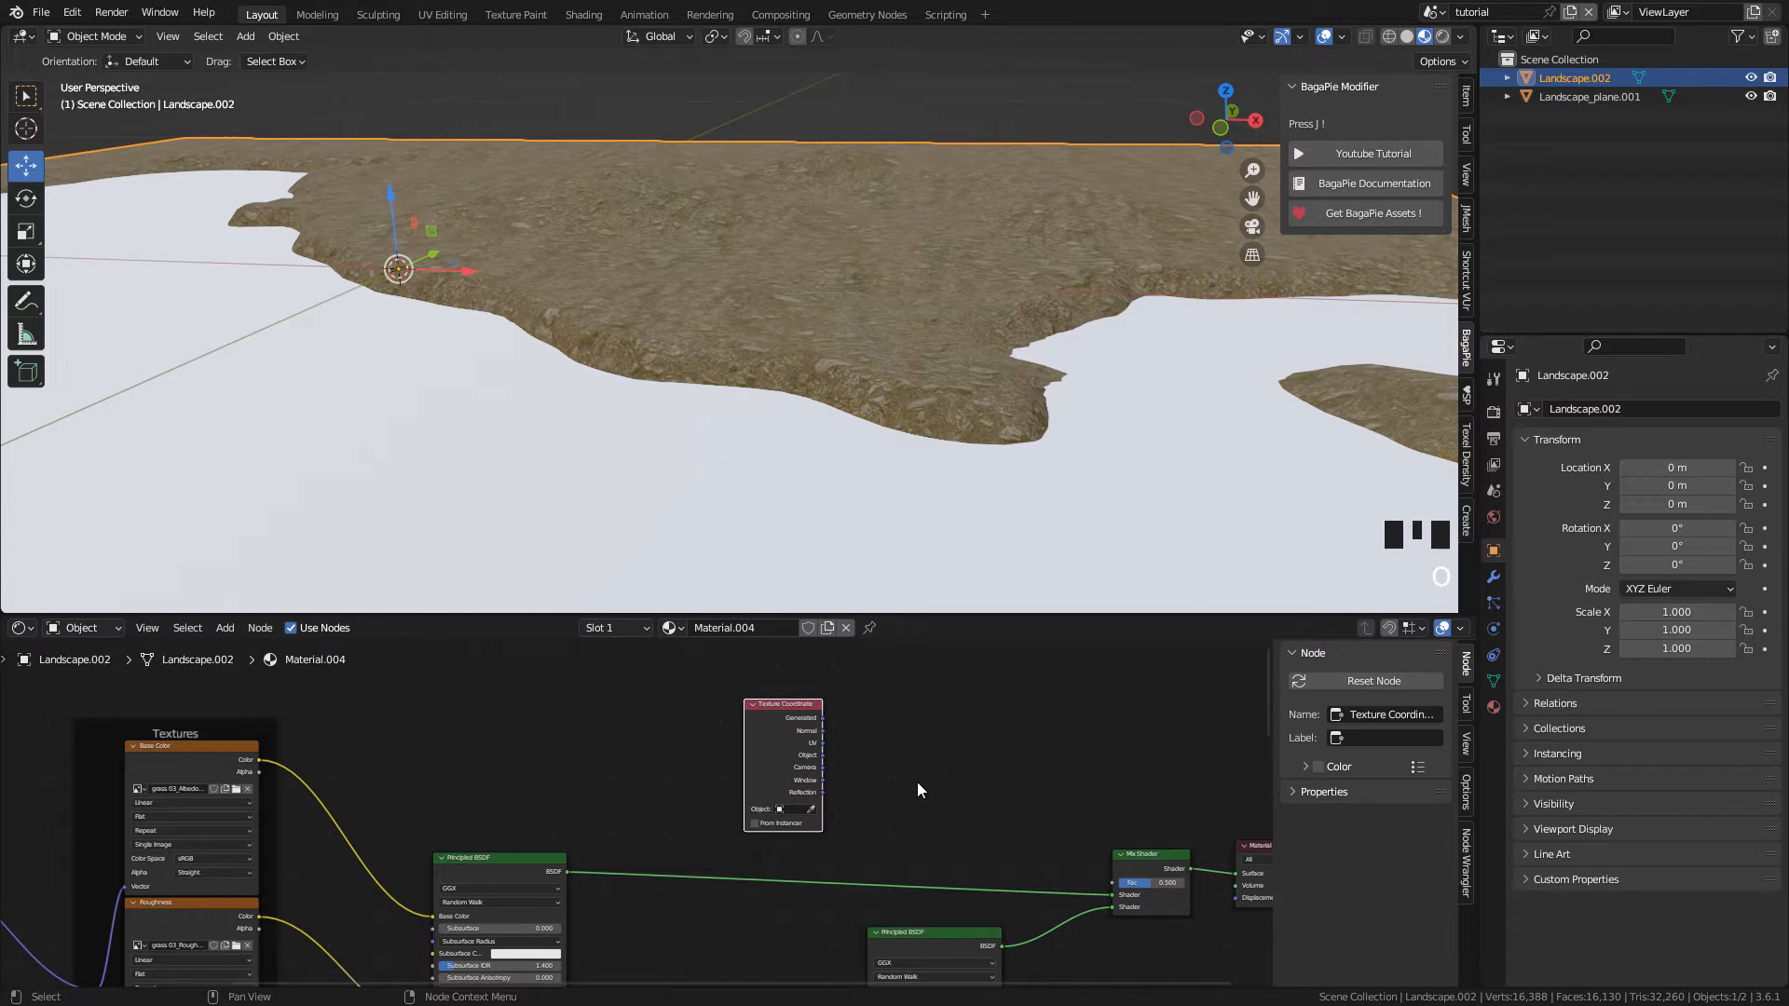
key("shift+a")
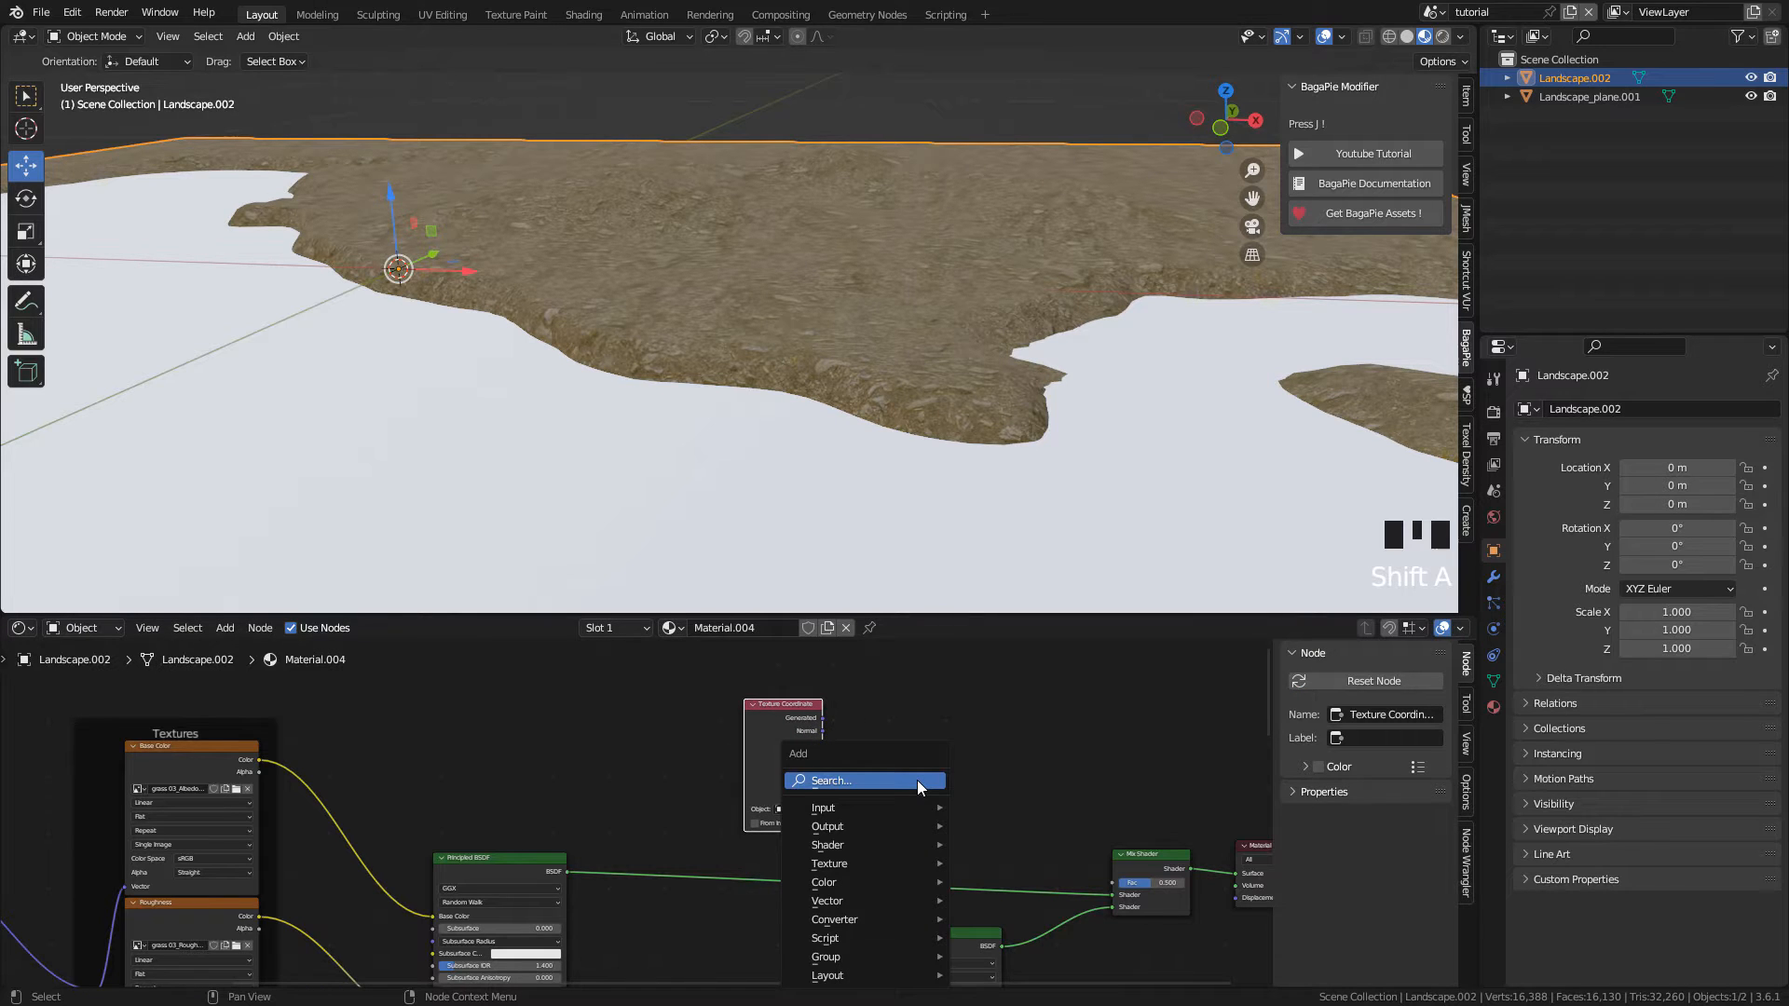
type("seppa")
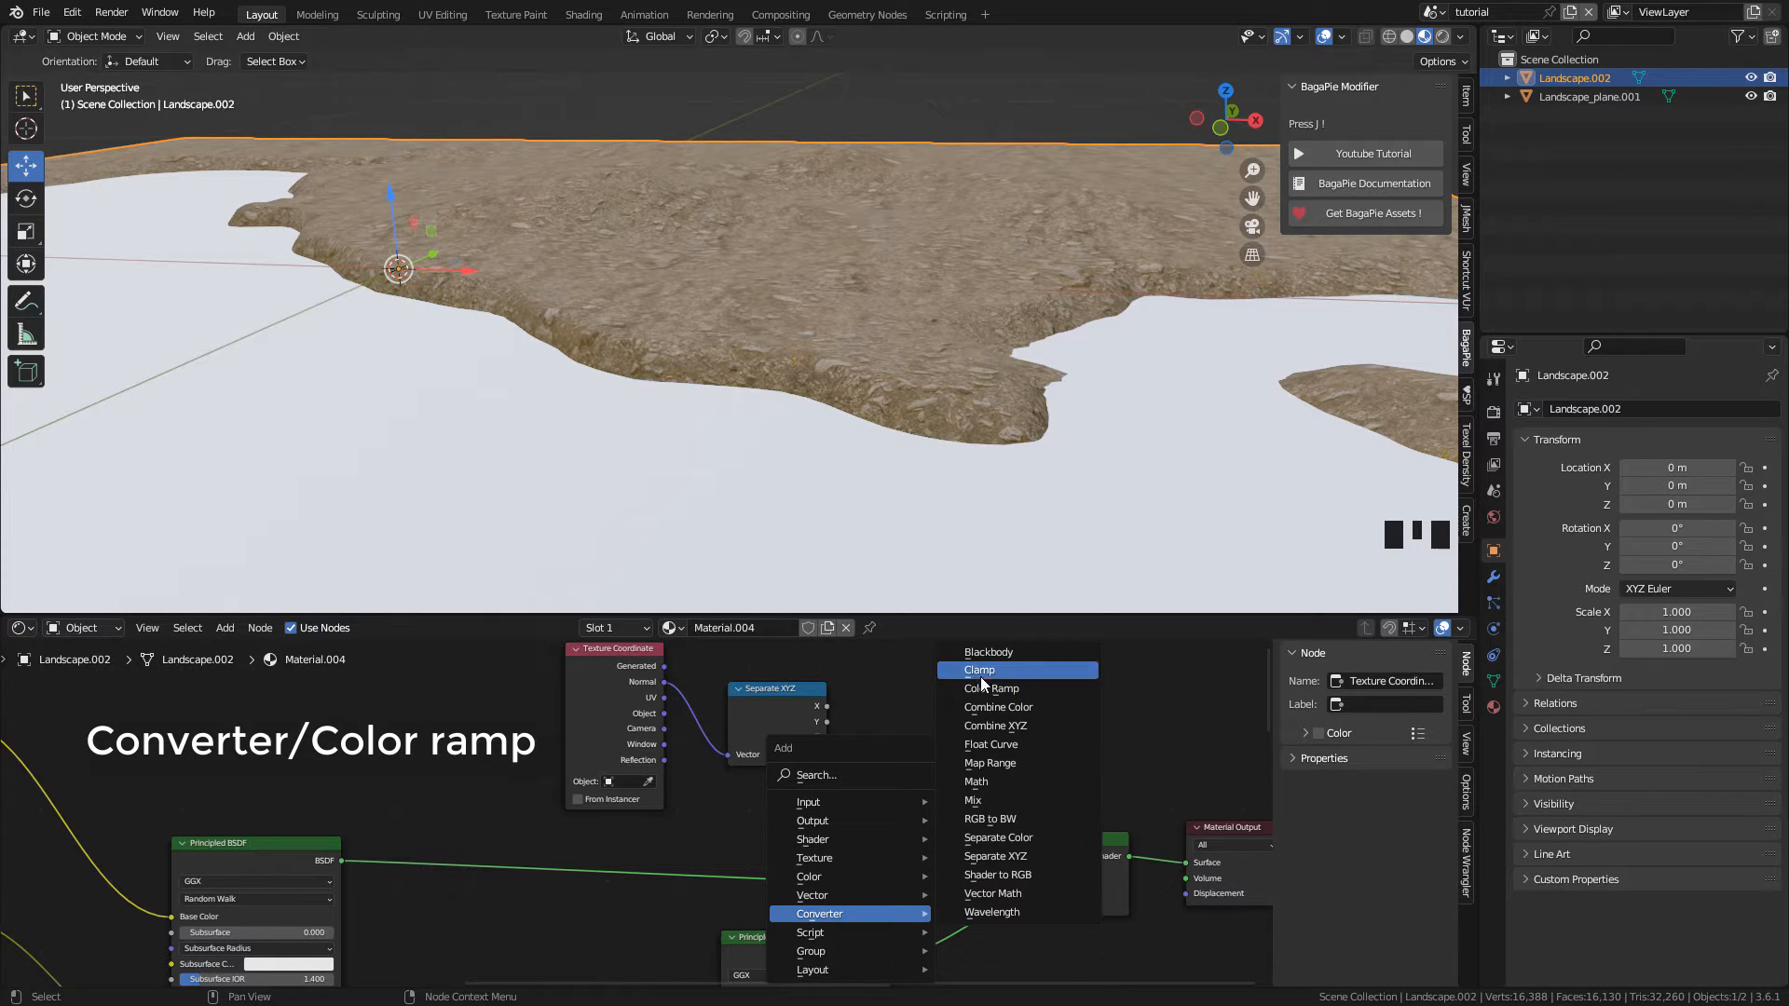
Step: Add a Color Ramp routing Separate XYZ Z into the Mix Shader factor
left_click(991, 688)
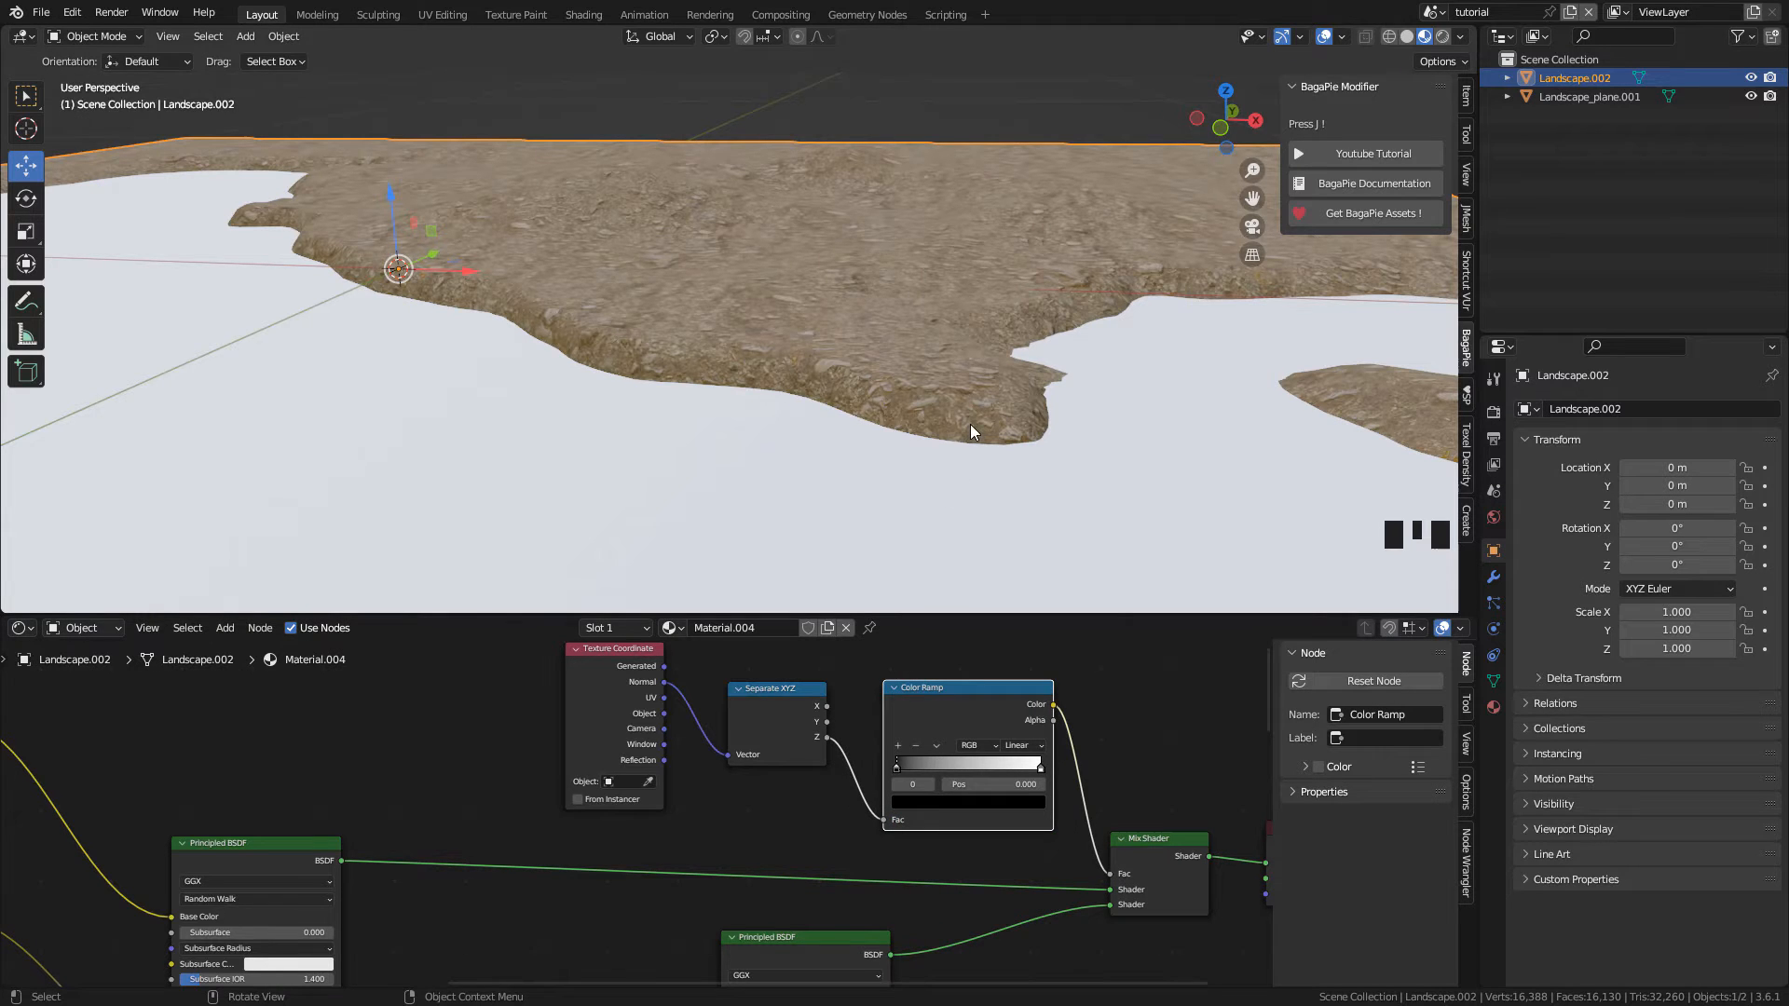
scroll("up", 3)
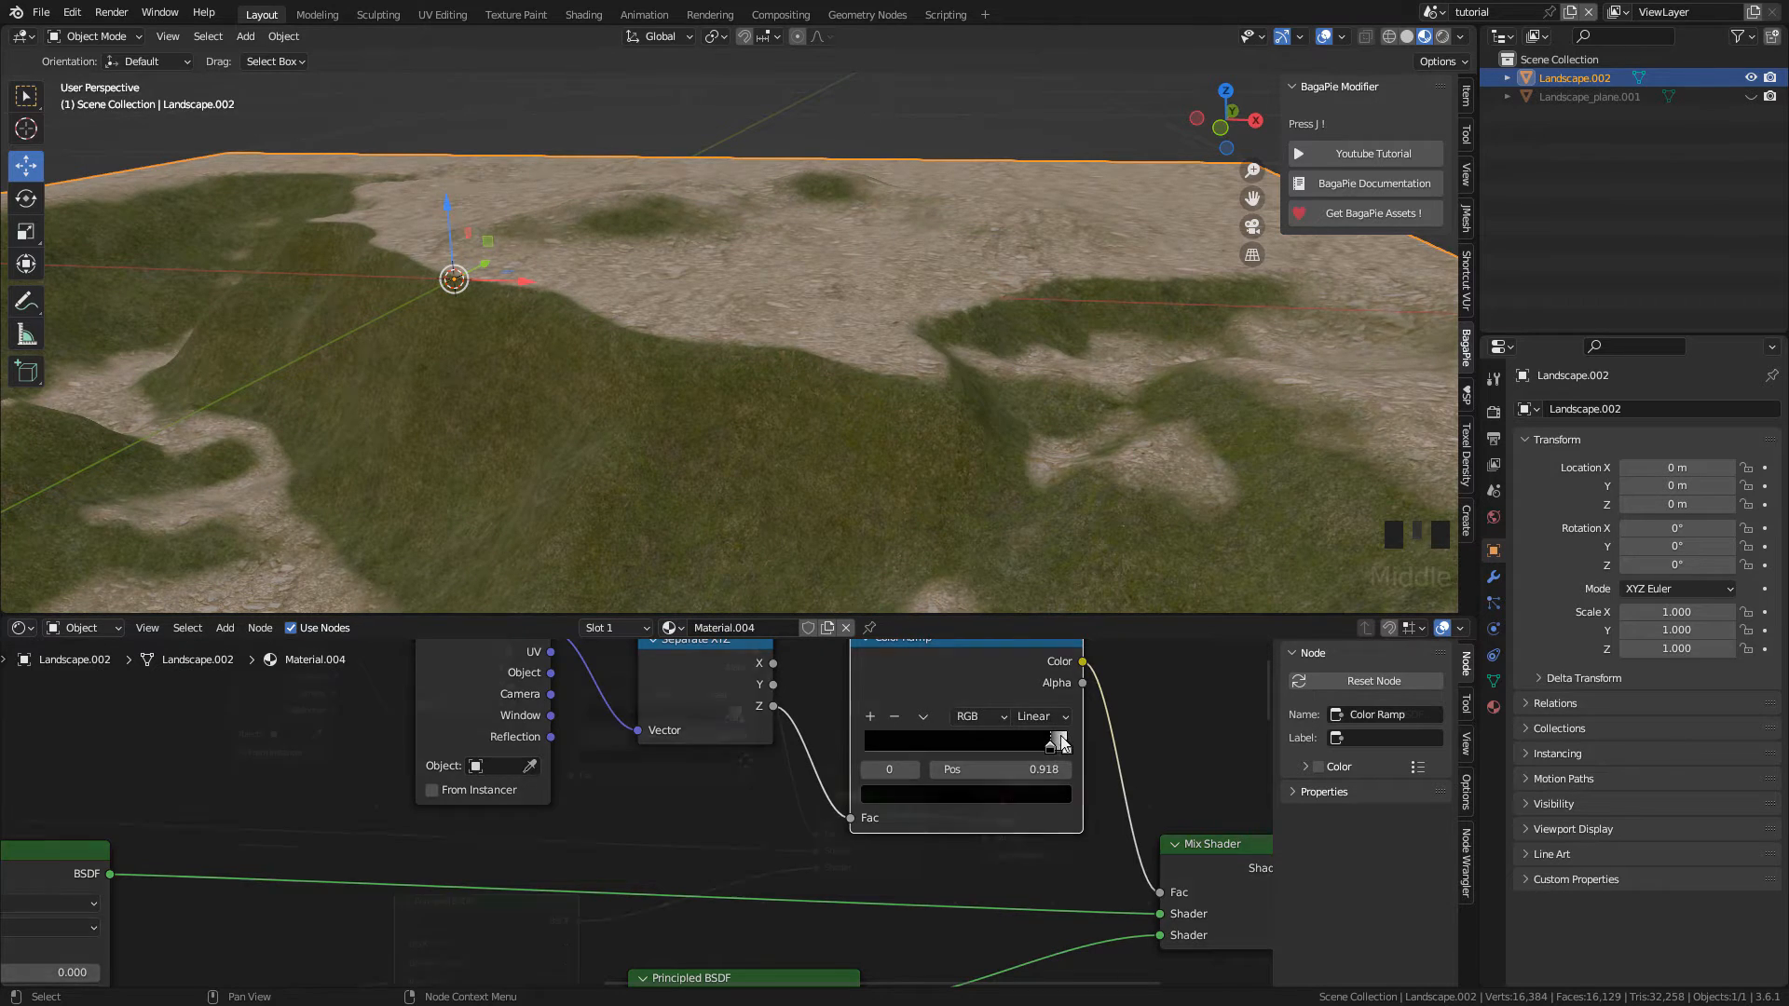
scroll("up", 3)
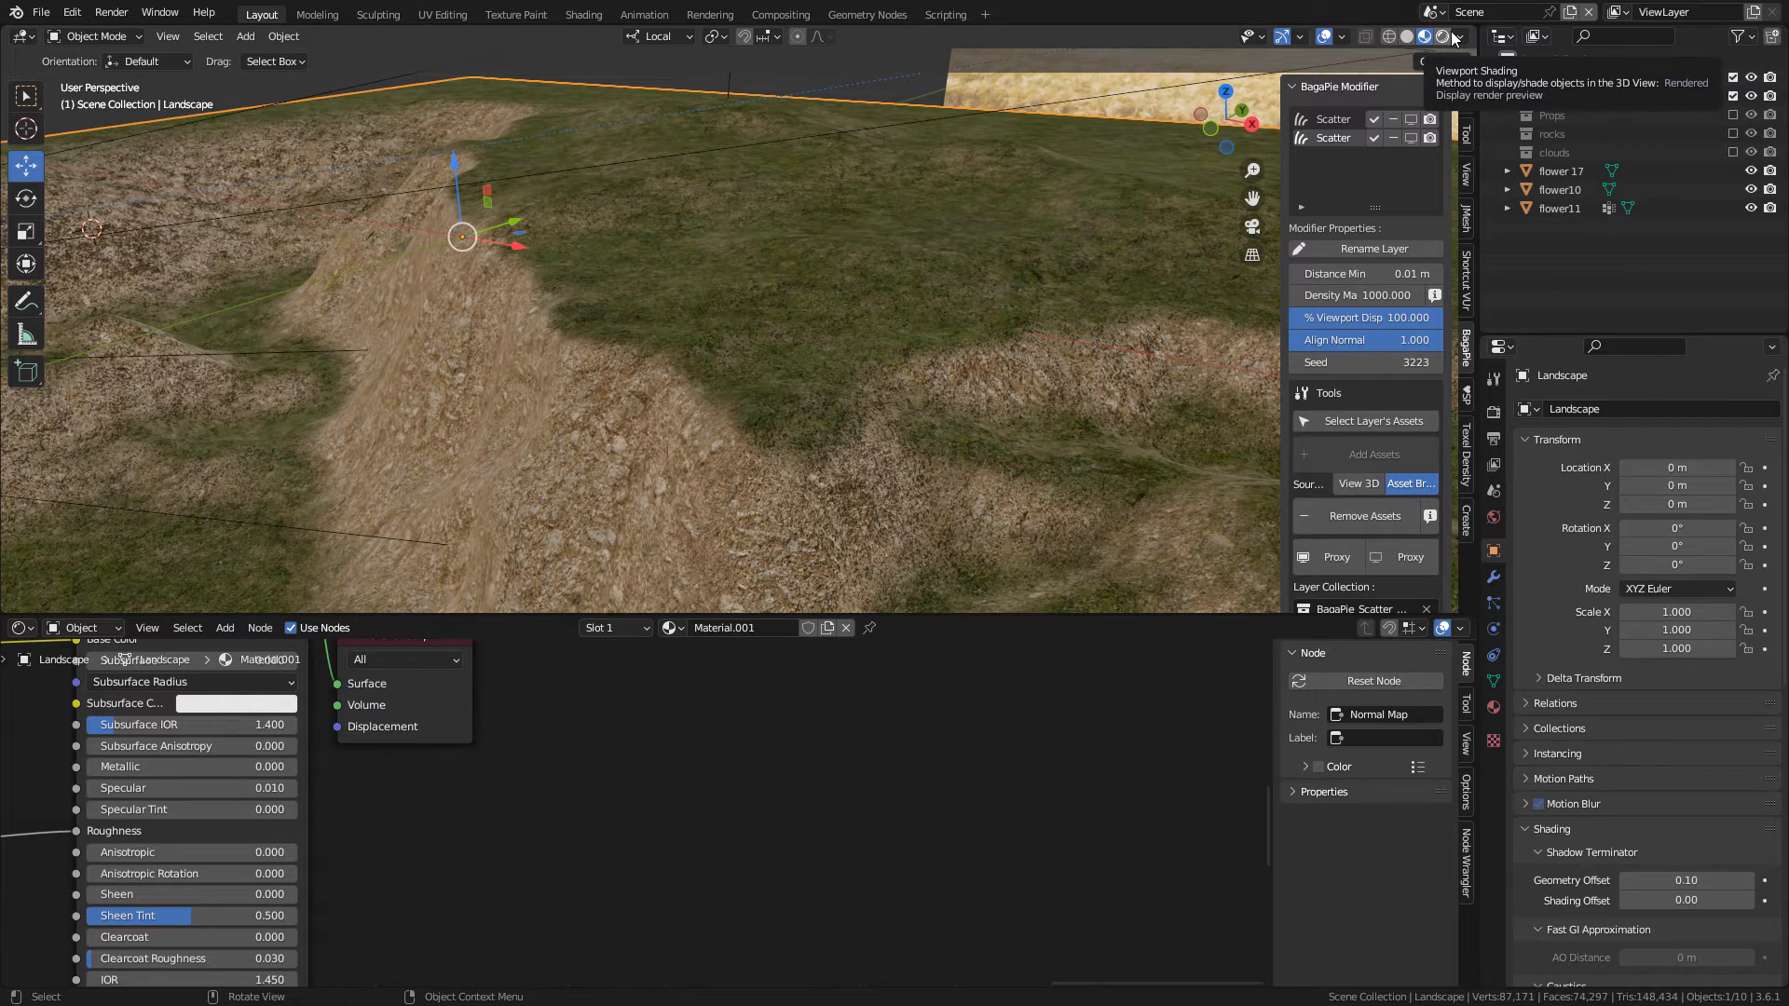
Step: Preview the landscape in Rendered shading and nudge one slope rock slightly
left_click(1387, 36)
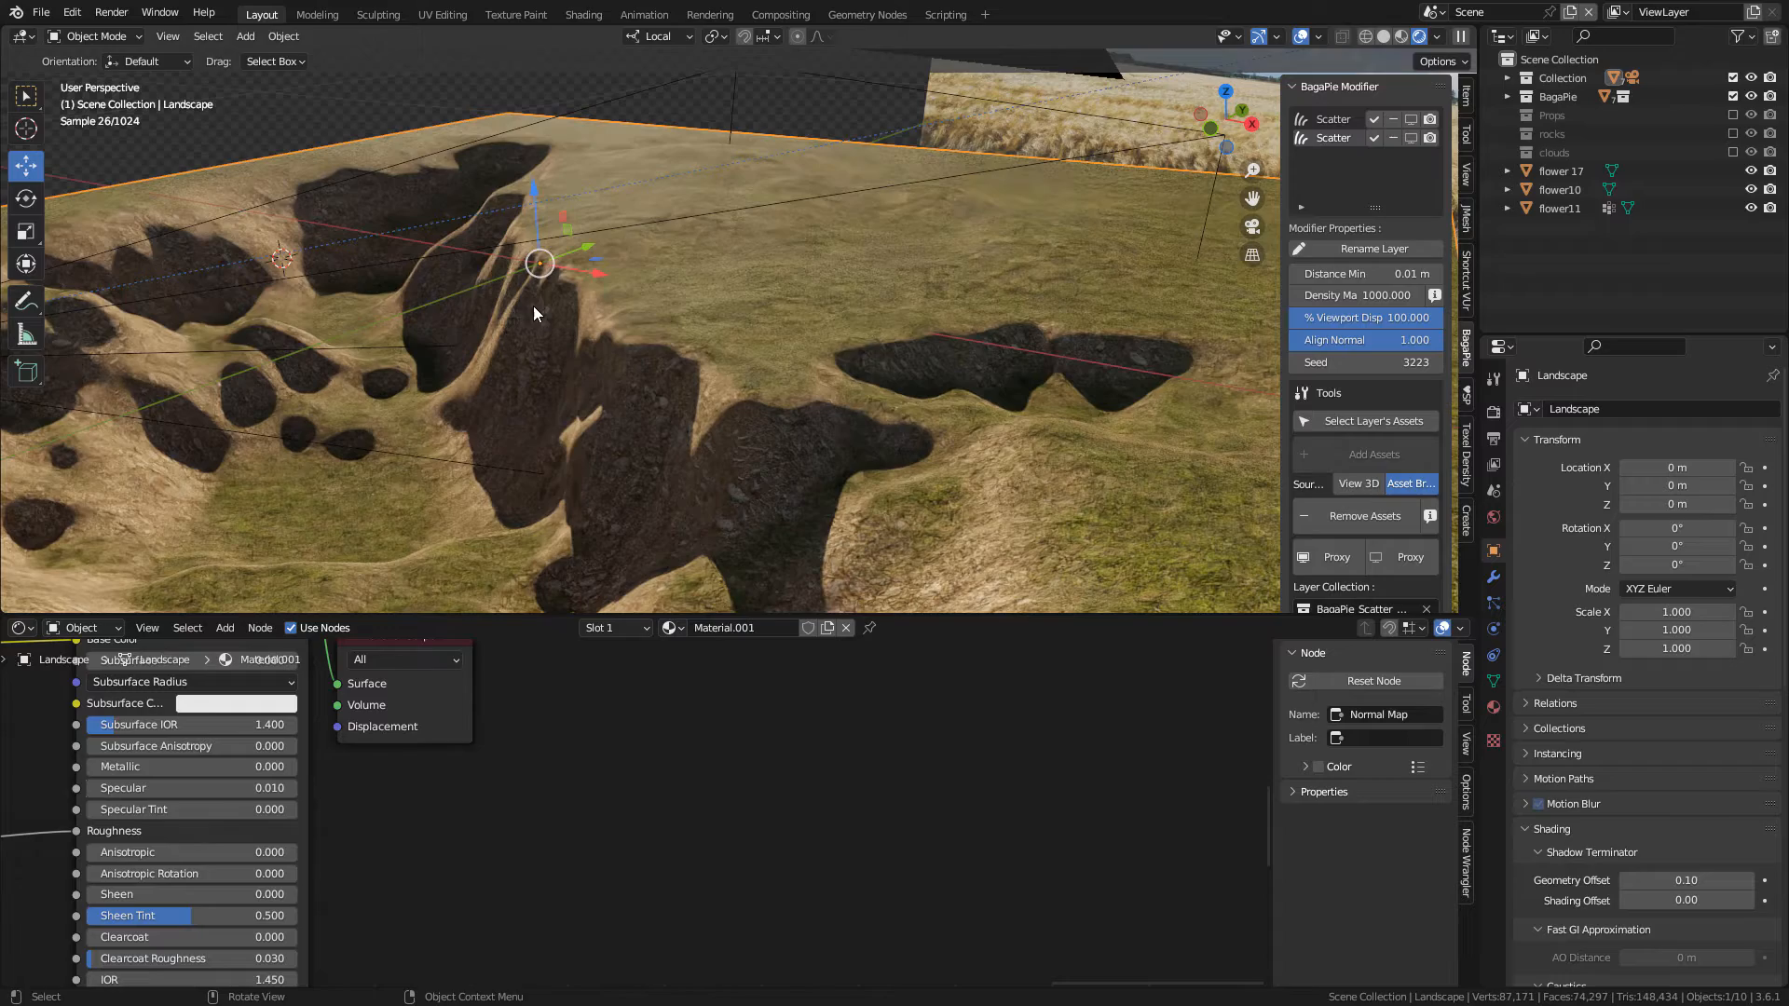
left_click(1731, 133)
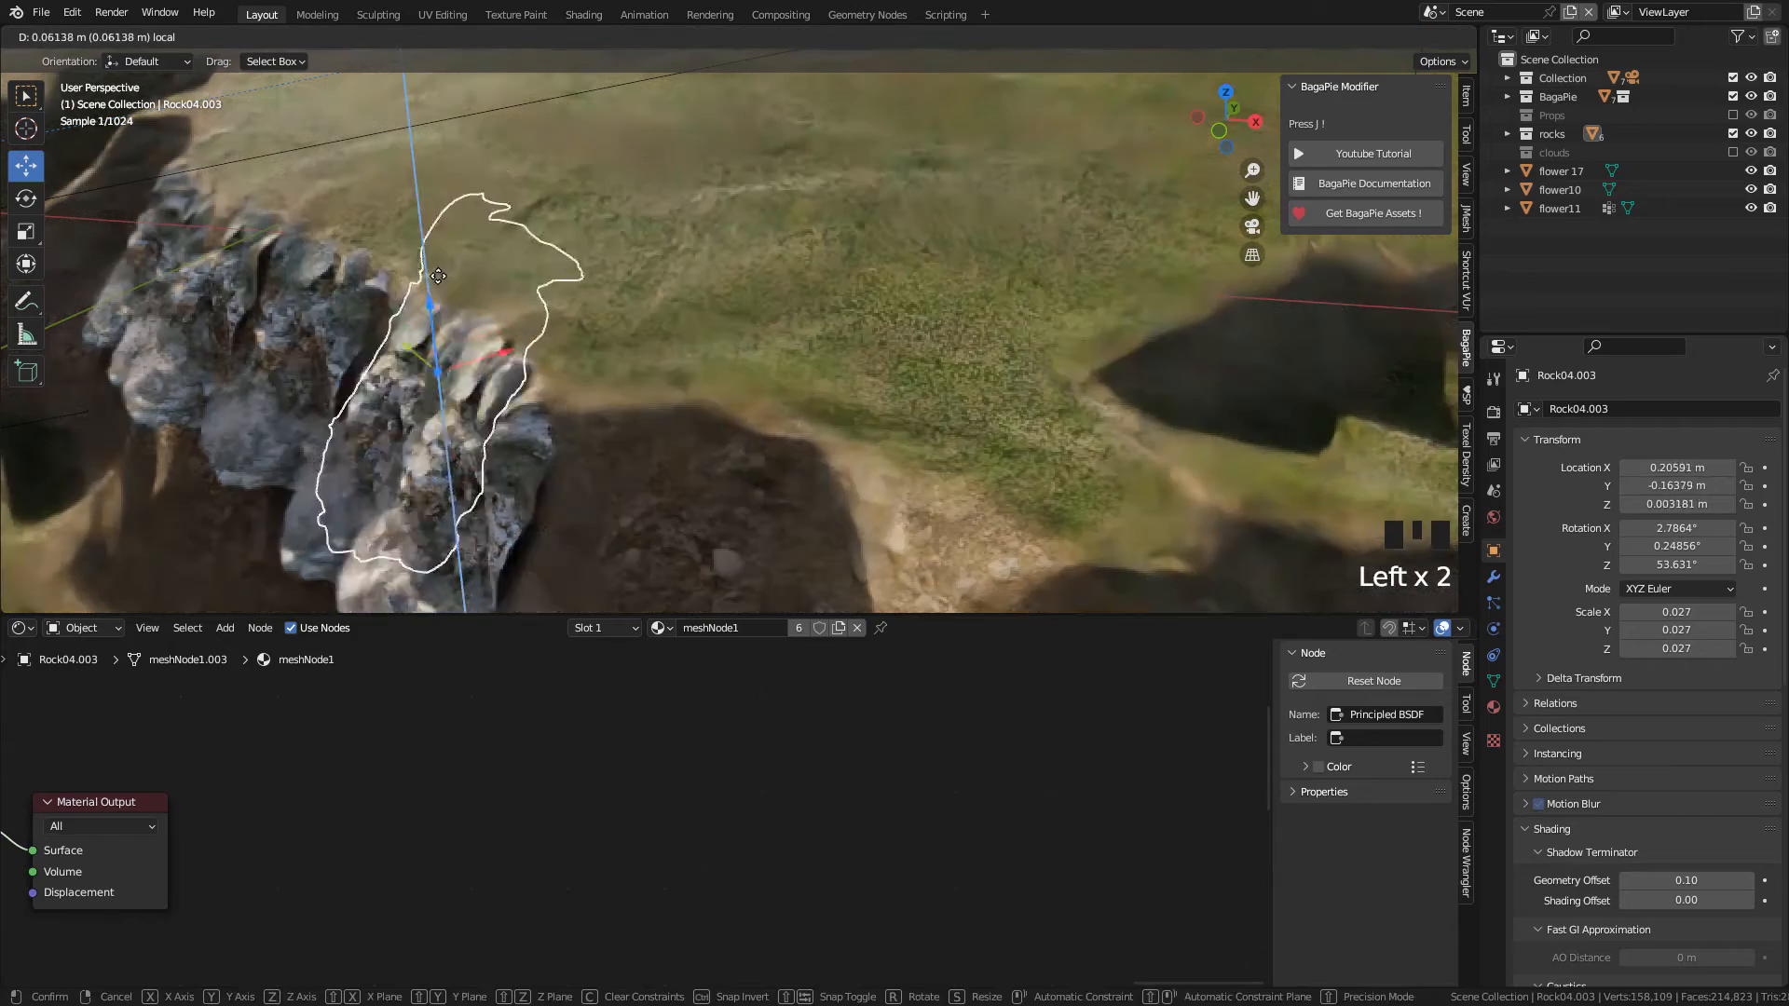
mouse_move(482, 301)
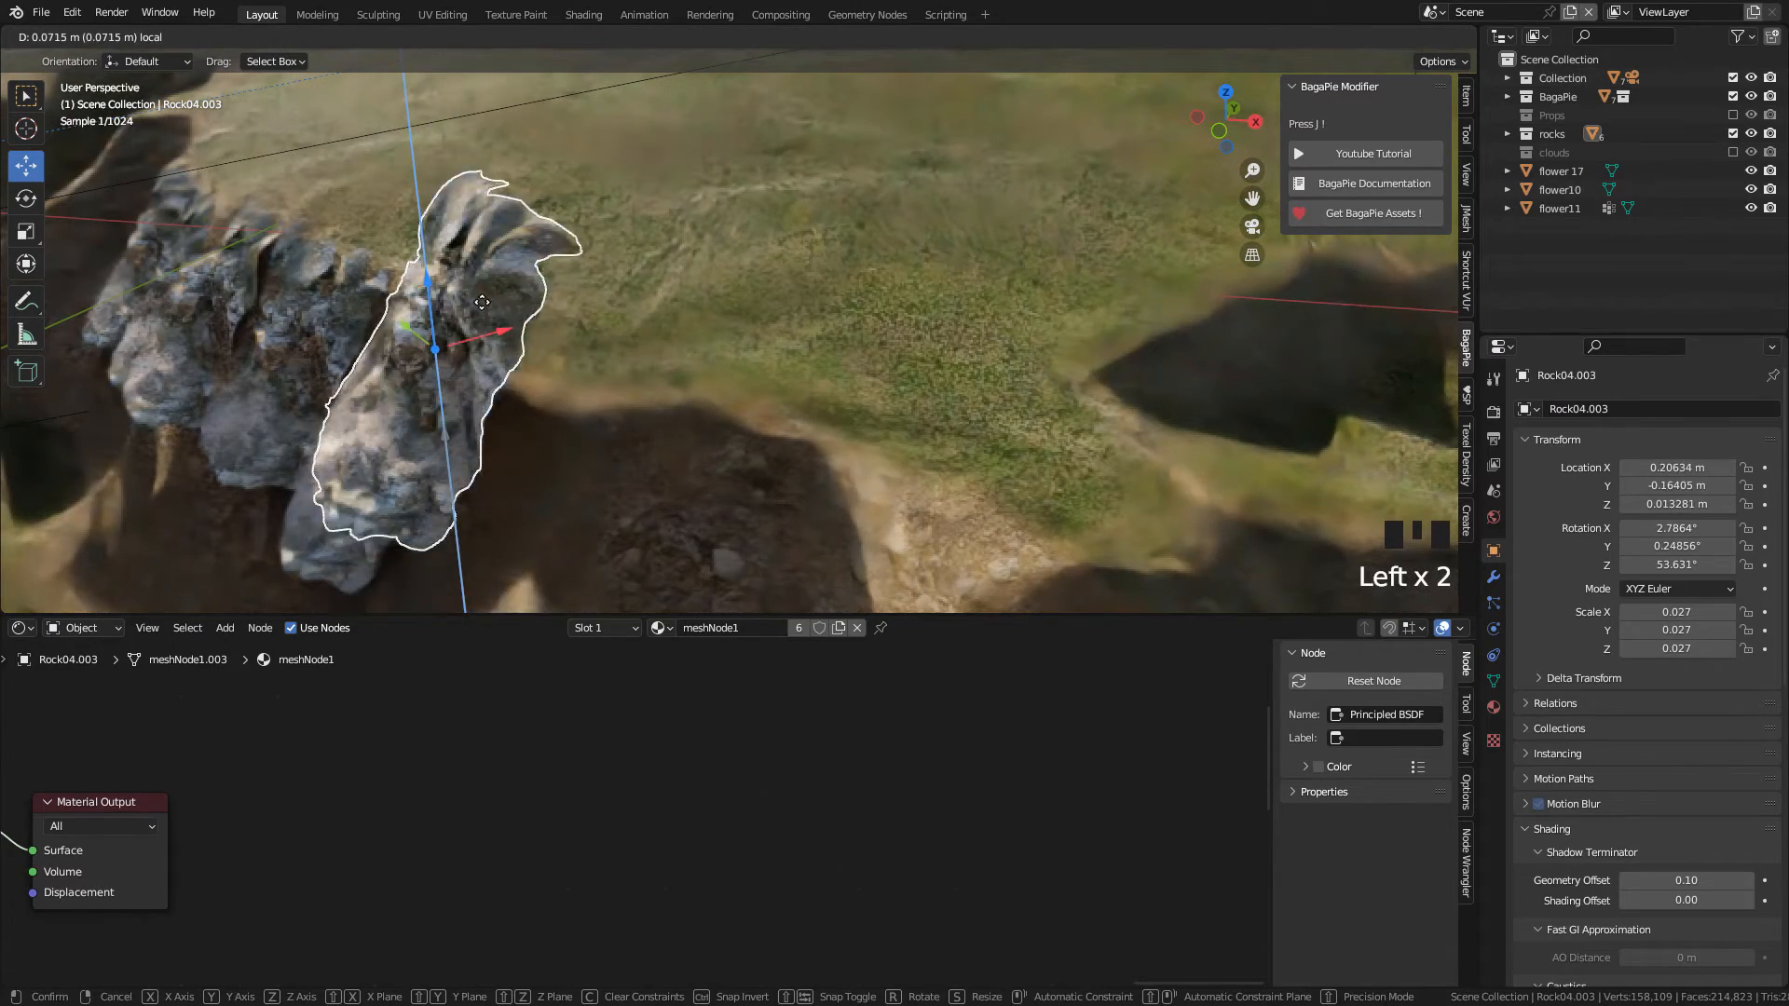
mouse_move(605, 336)
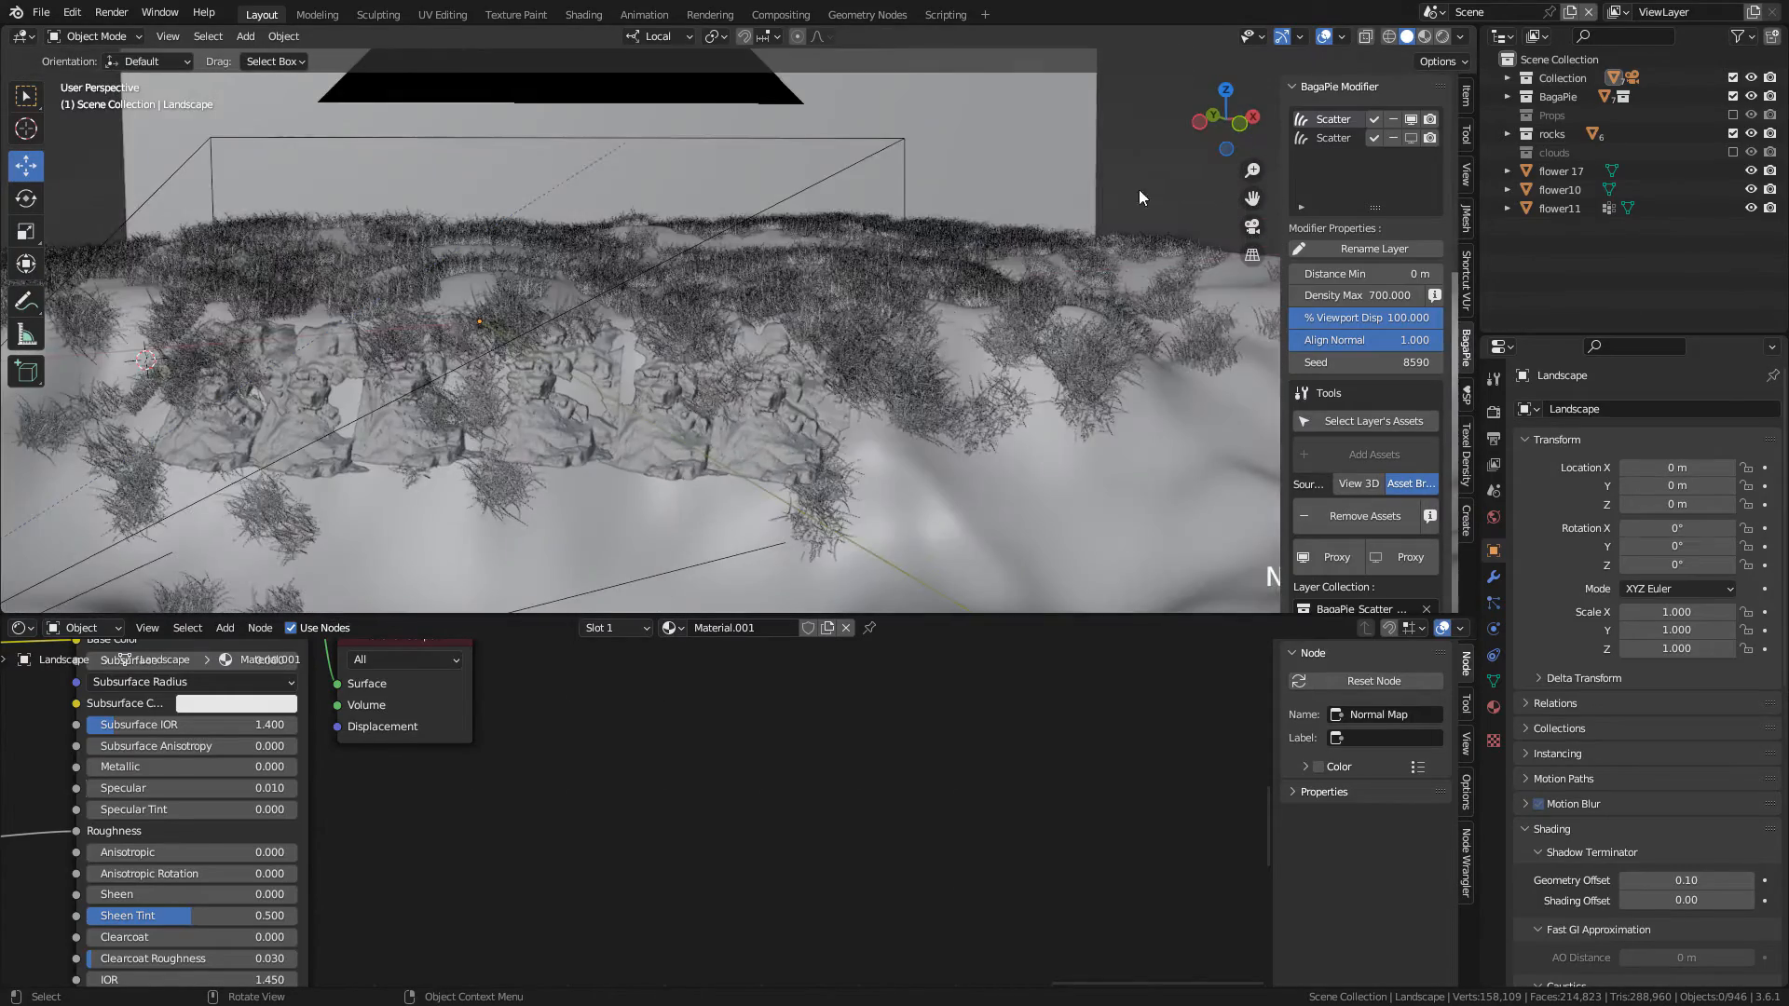
left_click(1418, 36)
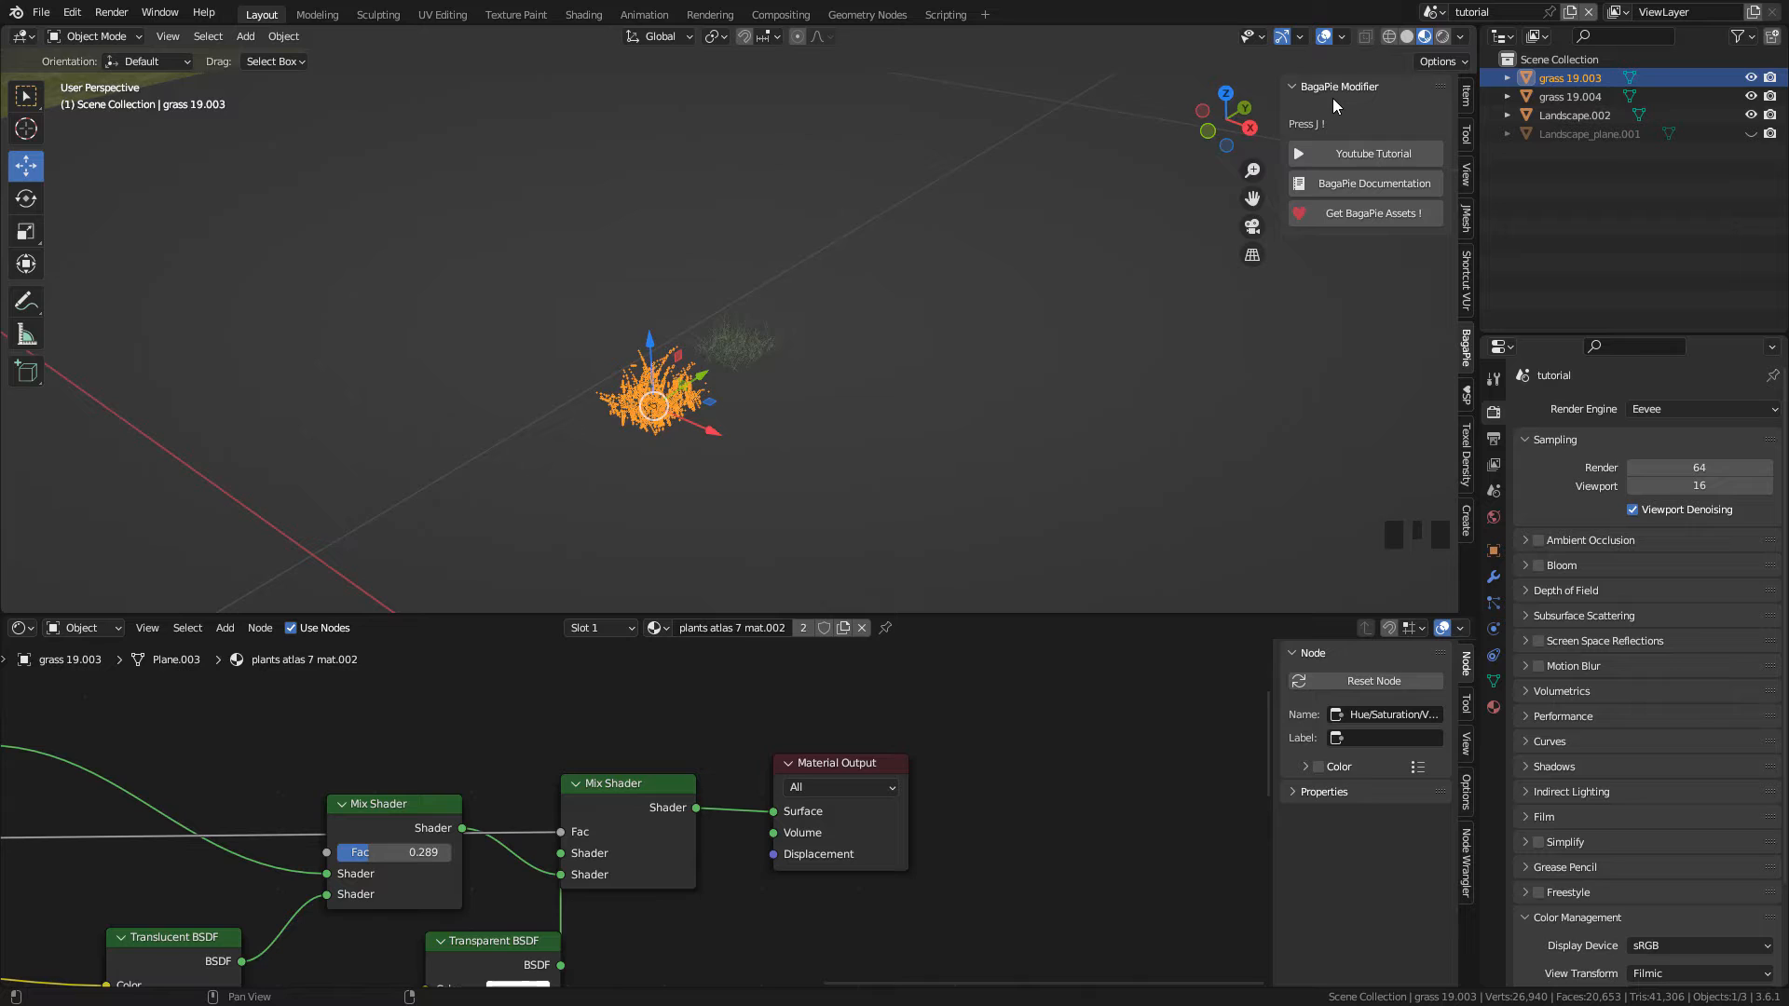
mouse_move(474, 250)
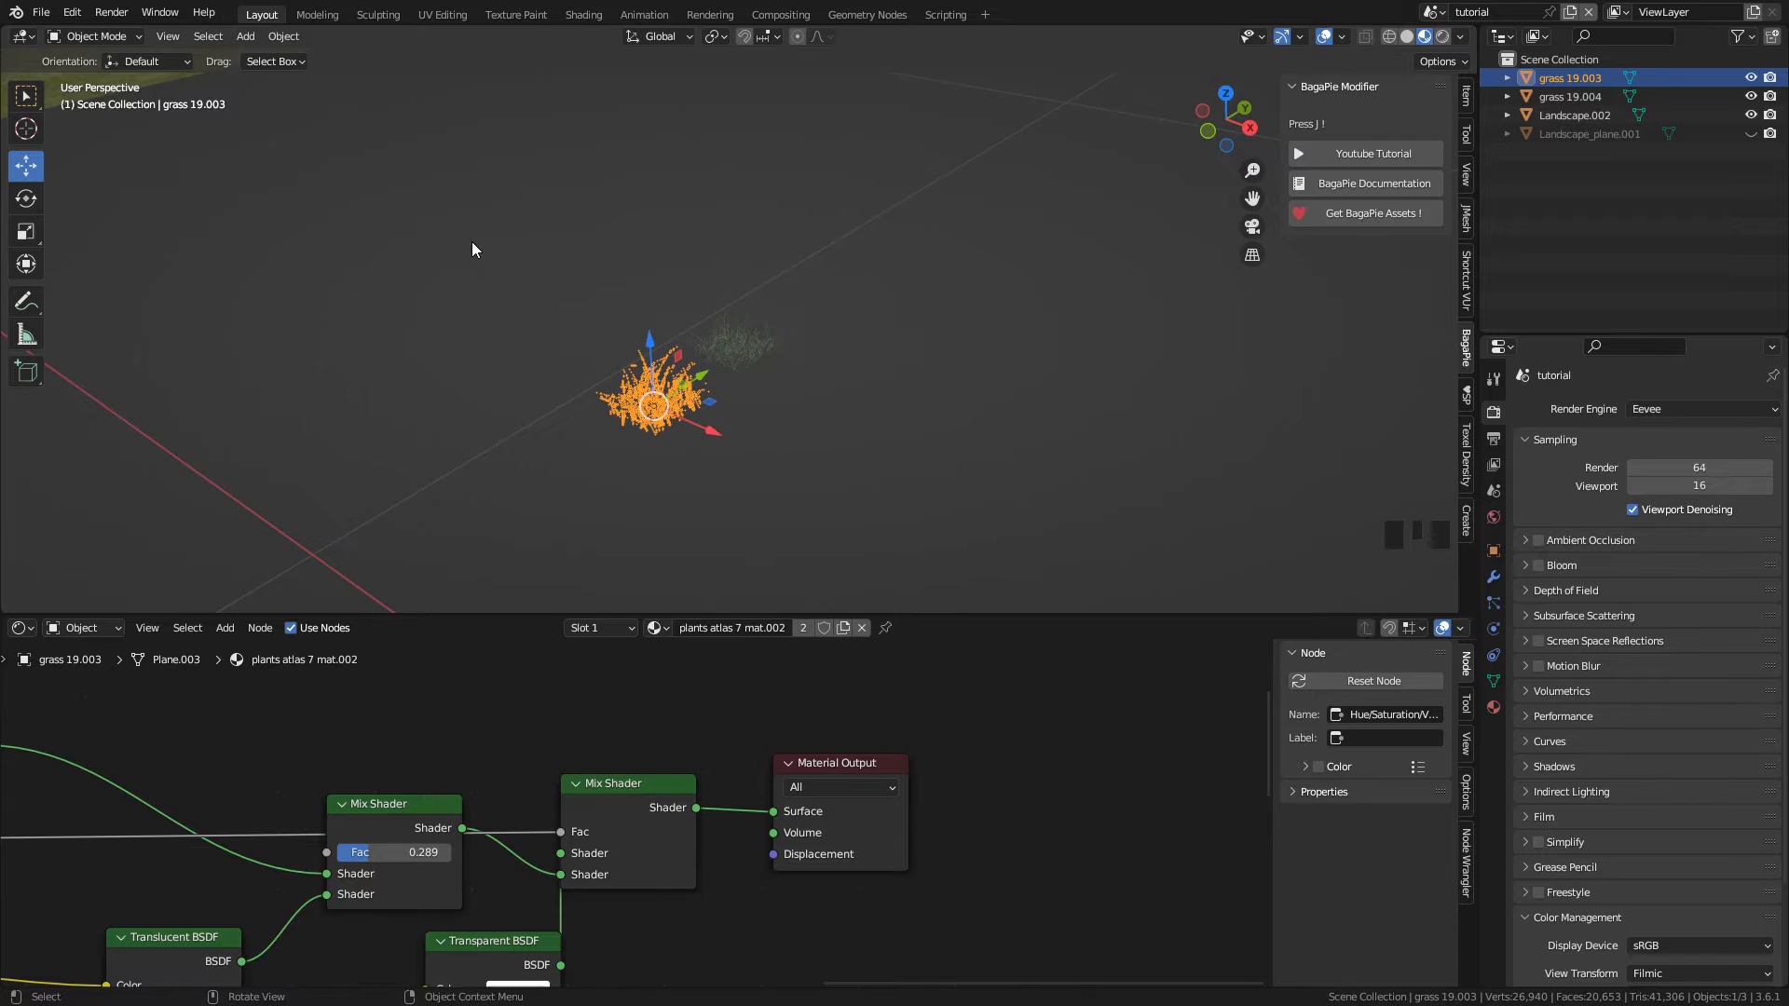
Step: Confirm the Node Wrangler add-on is enabled in Preferences
left_click(71, 12)
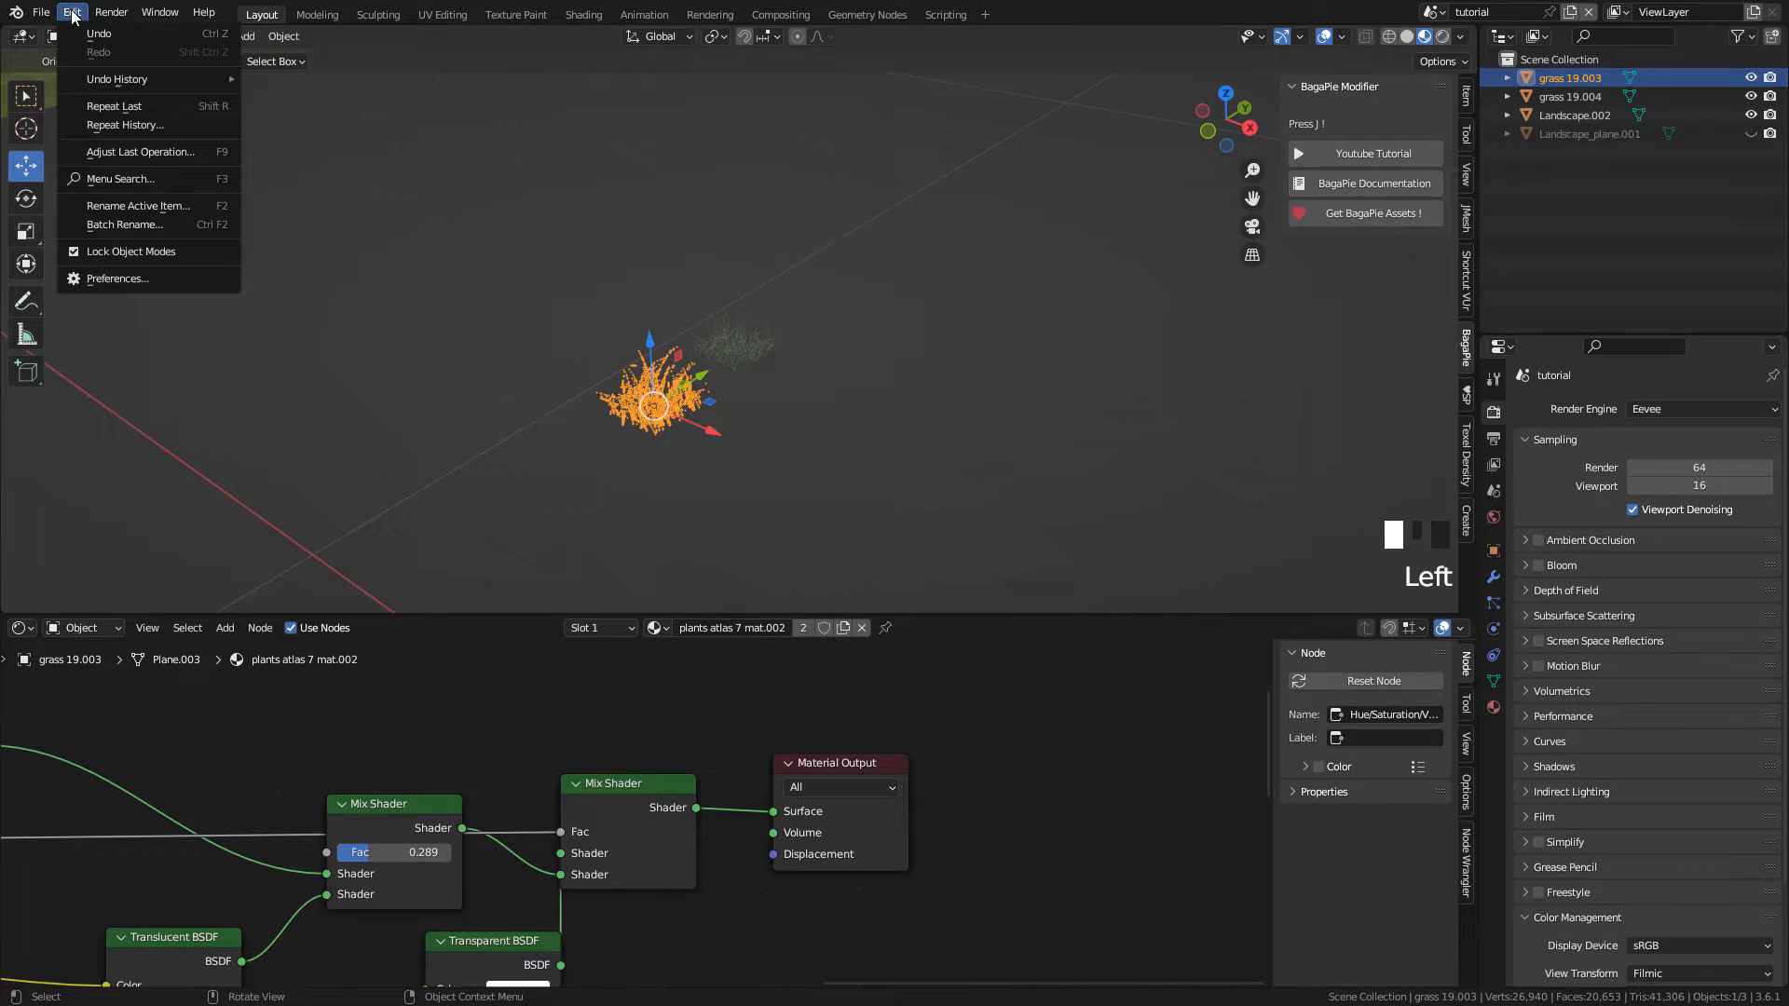
left_click(117, 279)
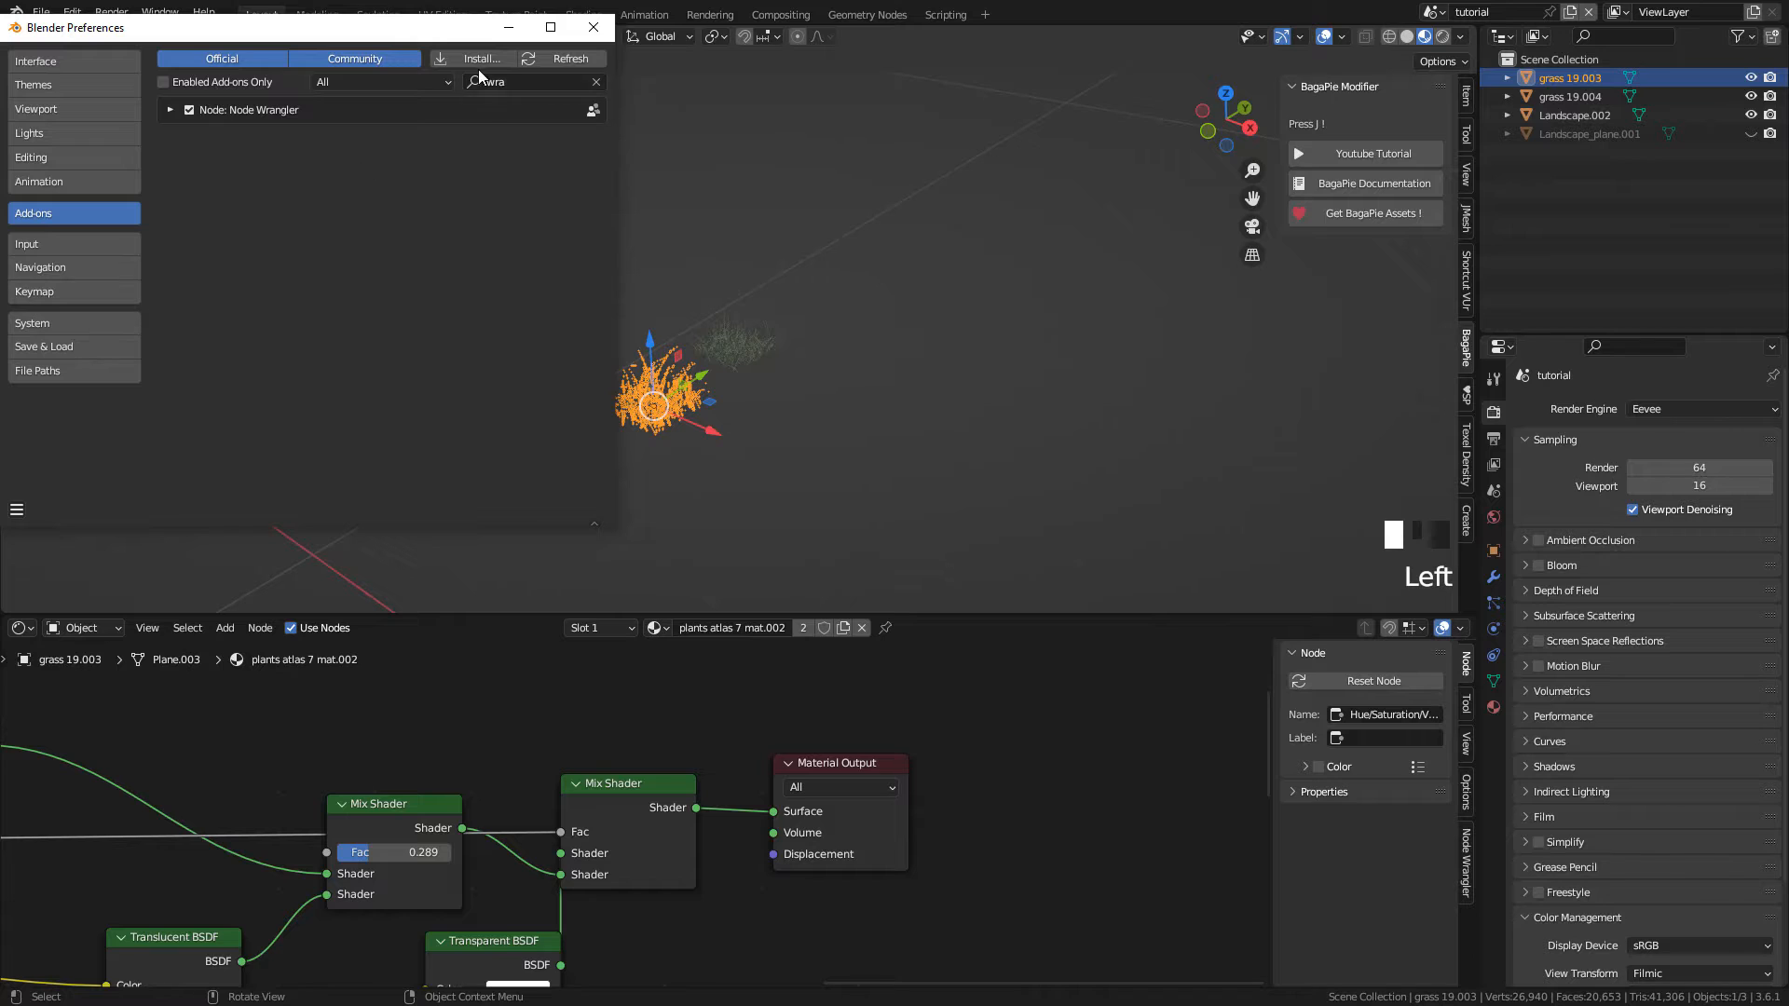
mouse_move(479, 58)
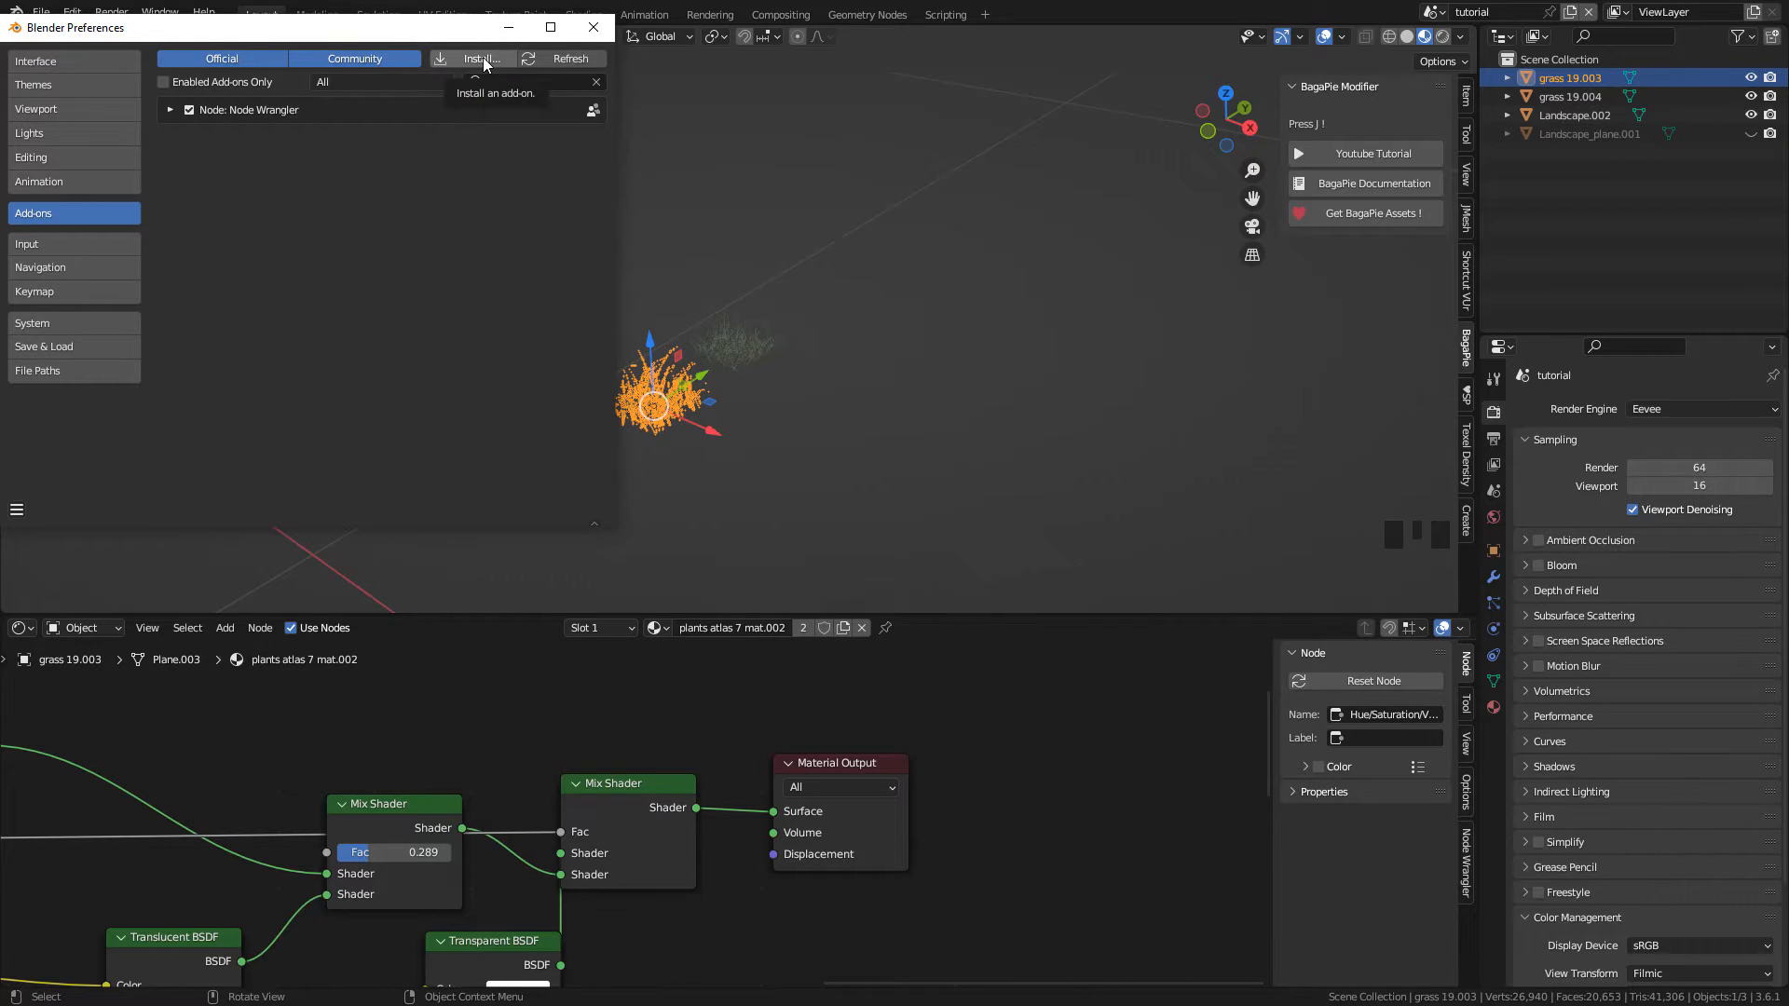
left_click(593, 27)
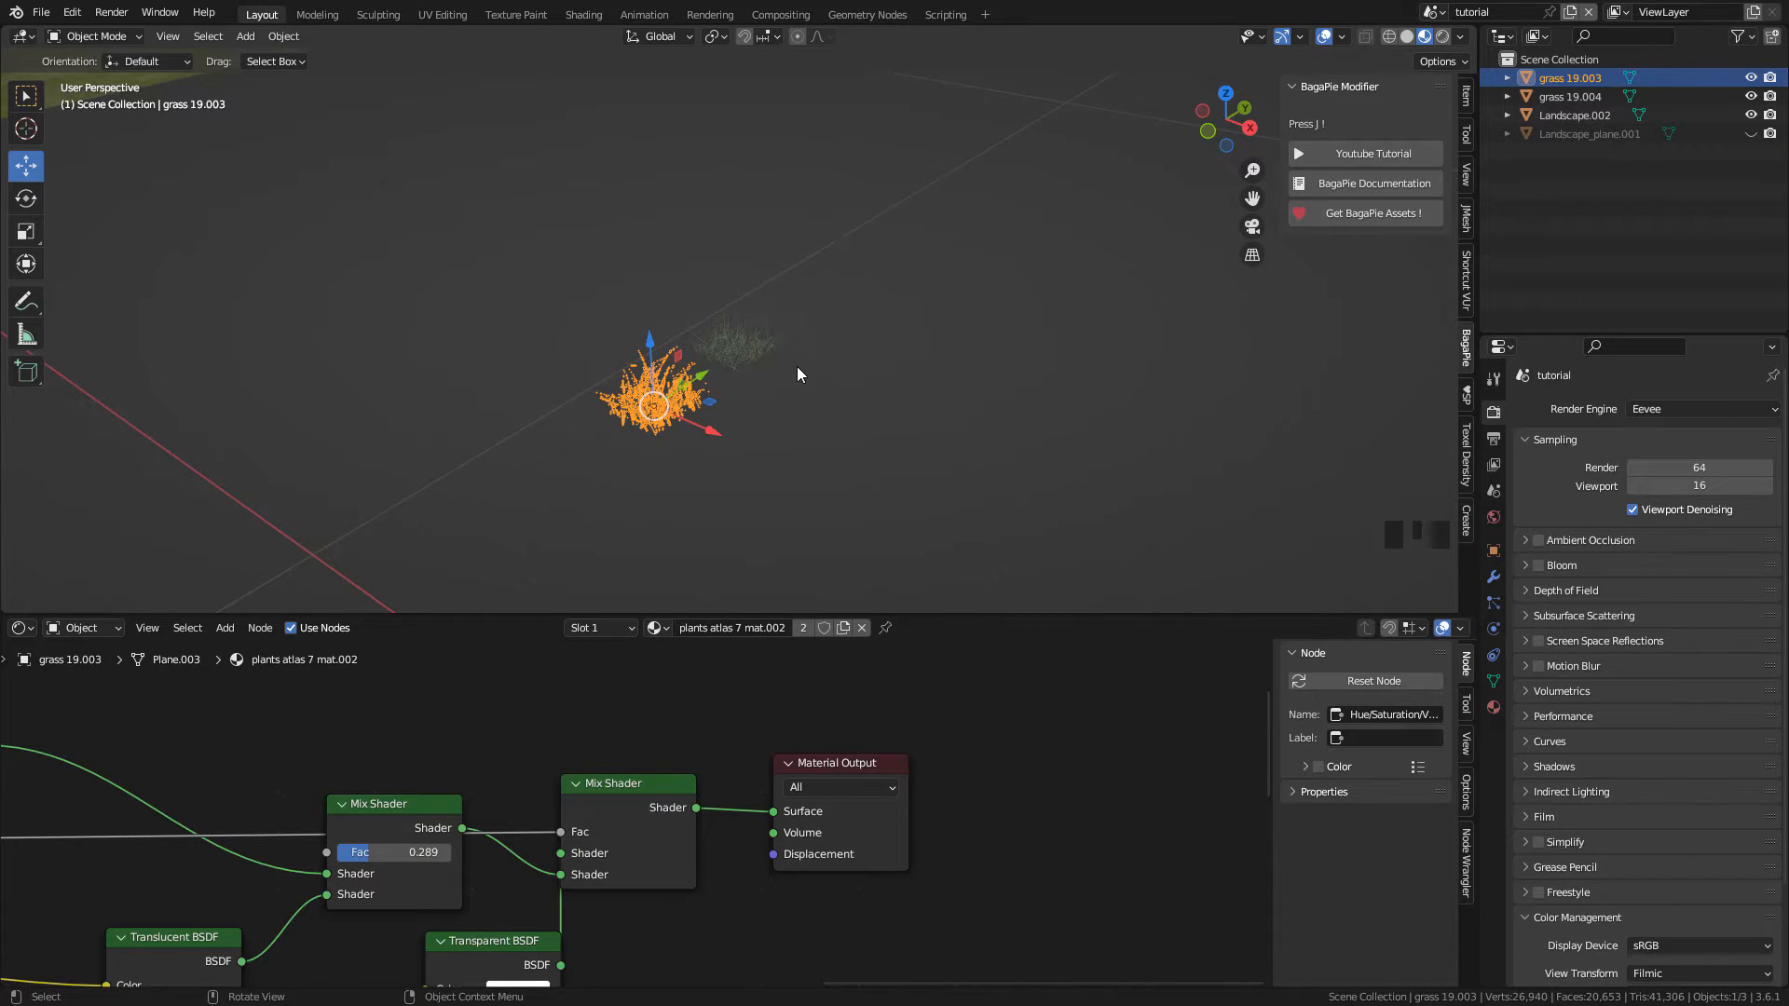
Step: Select both grass clump objects together with the landscape
scroll("down", 3)
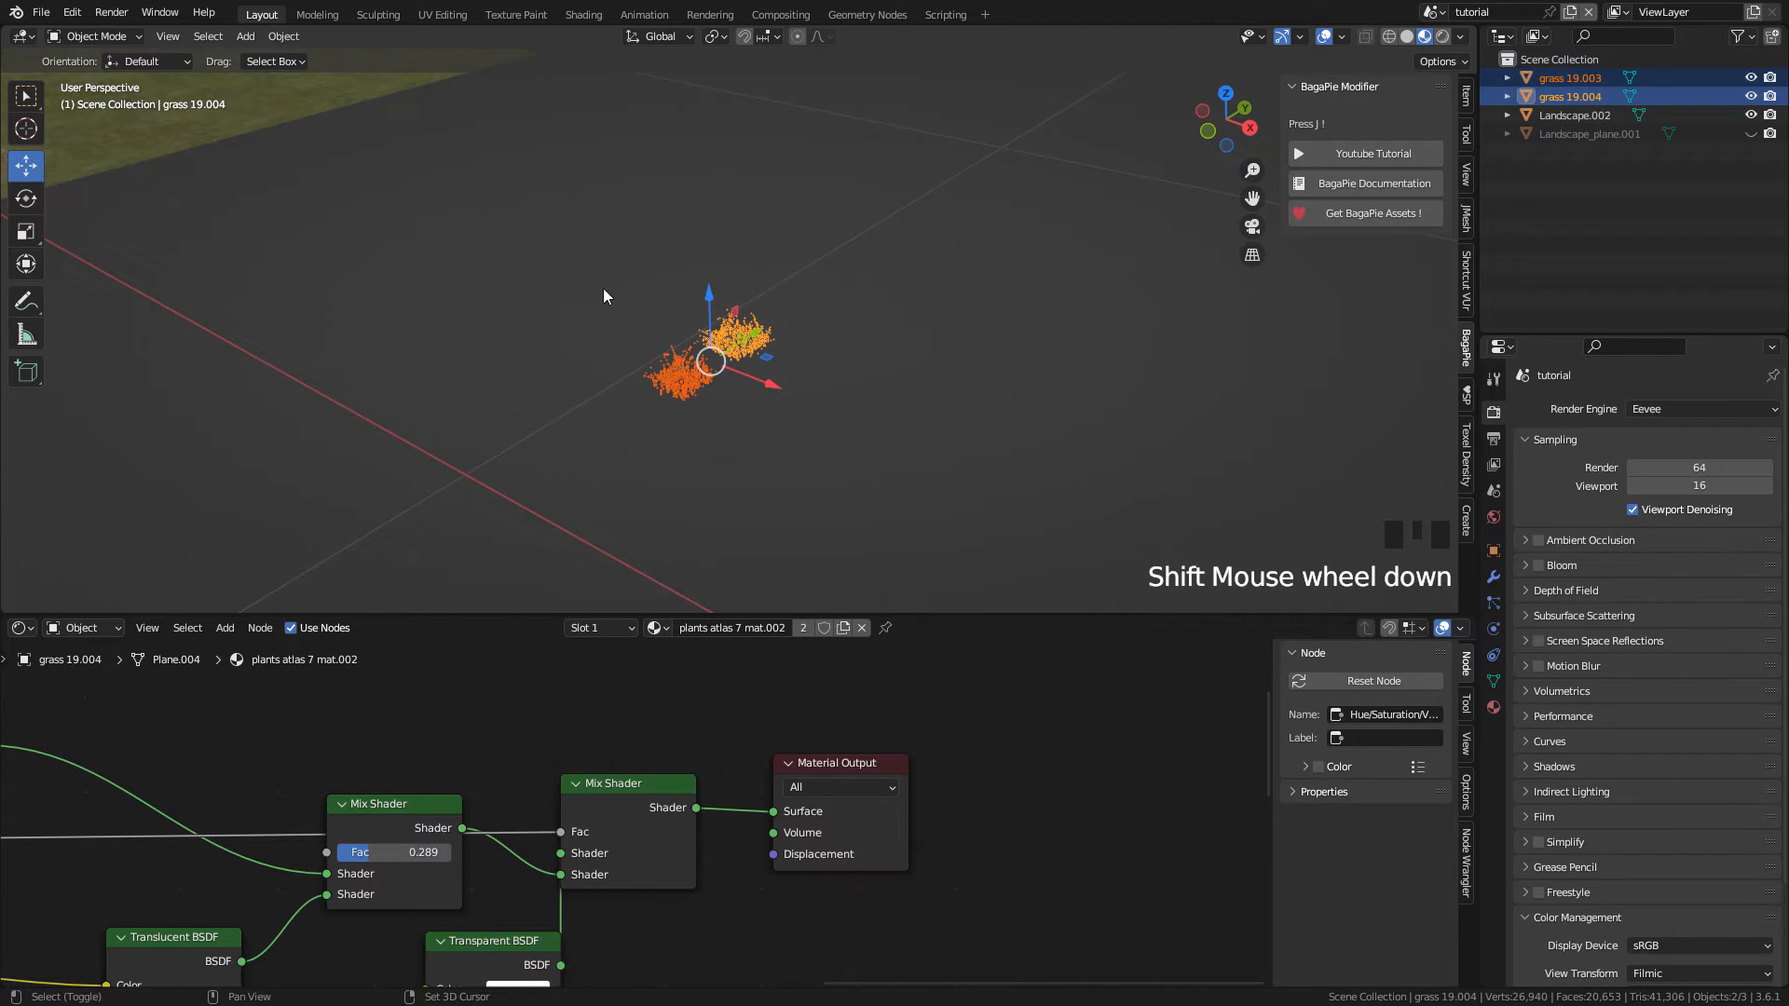
scroll("down", 3)
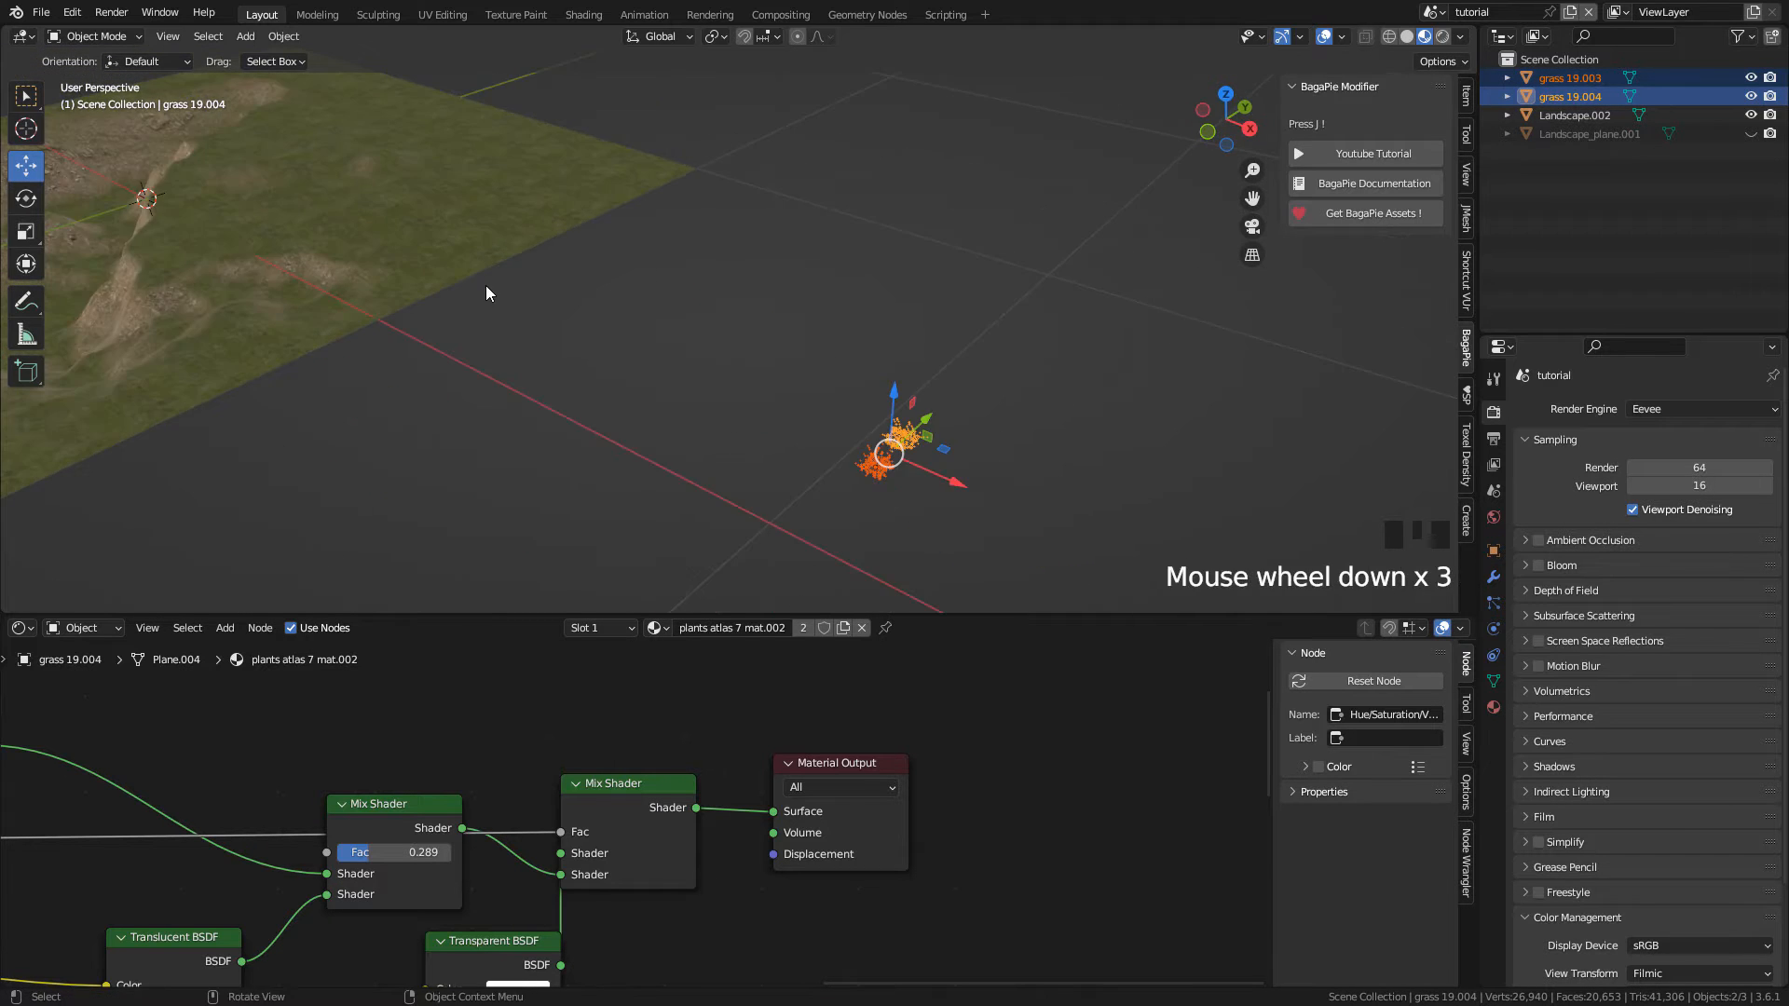
left_click(1575, 113)
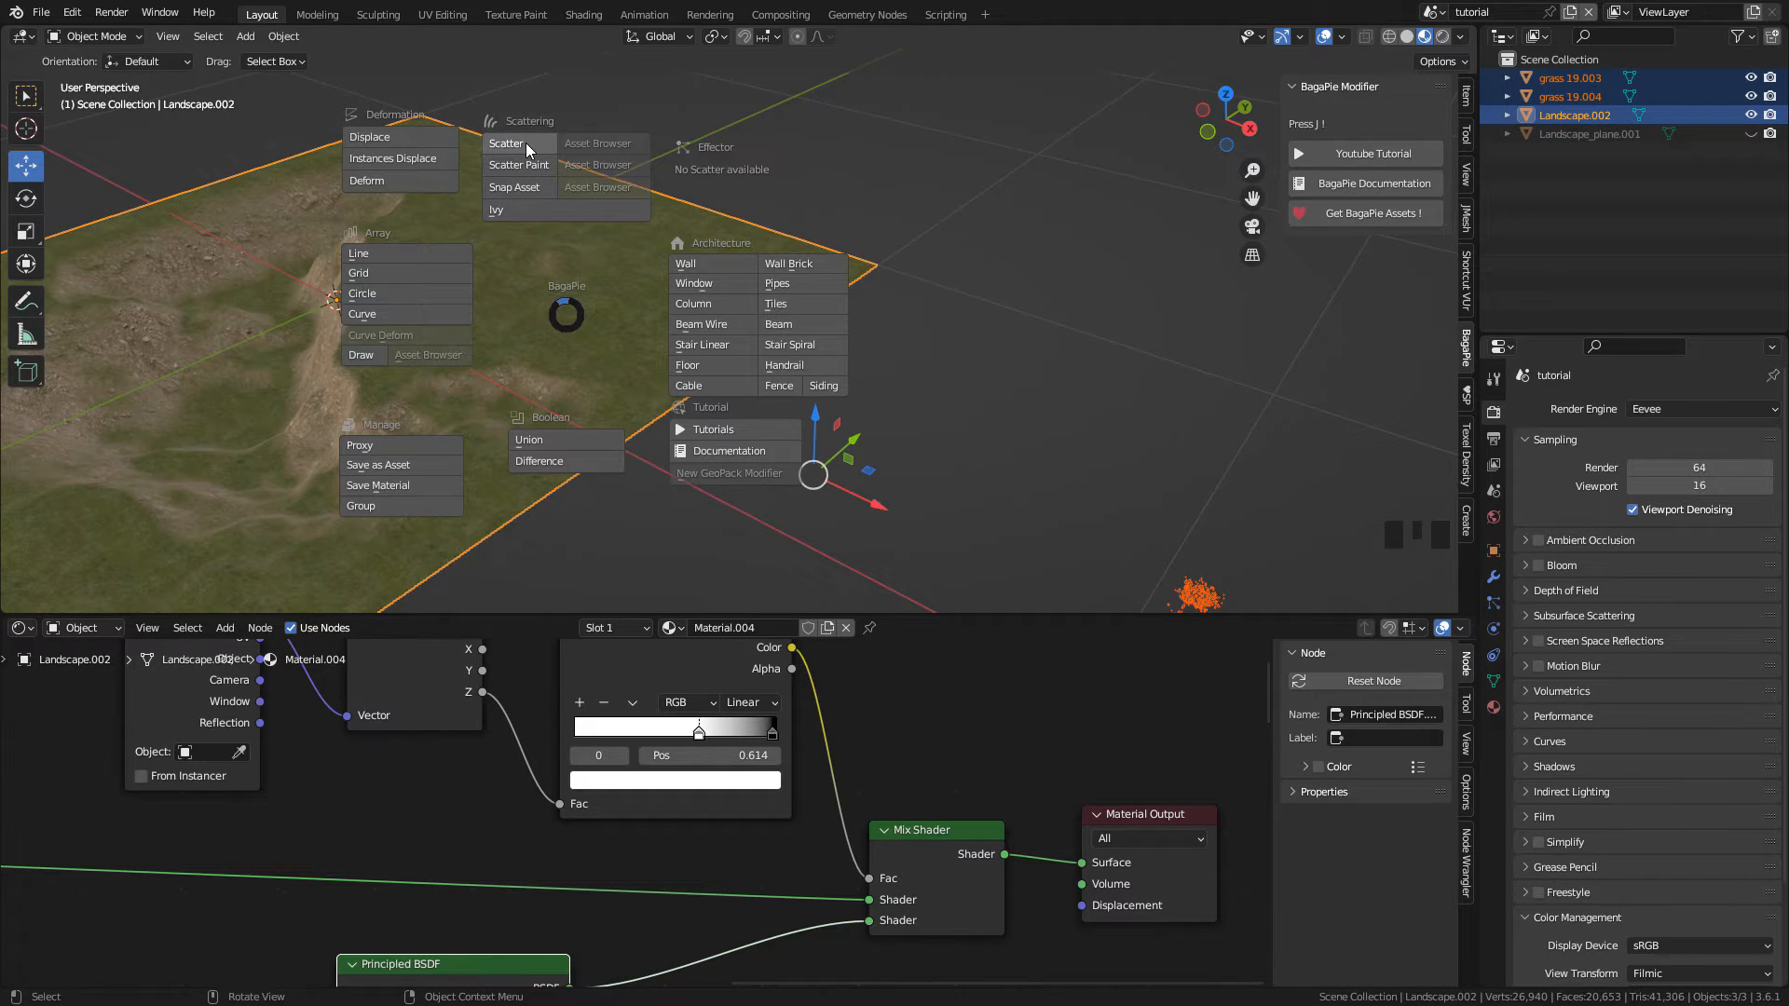
mouse_move(518, 164)
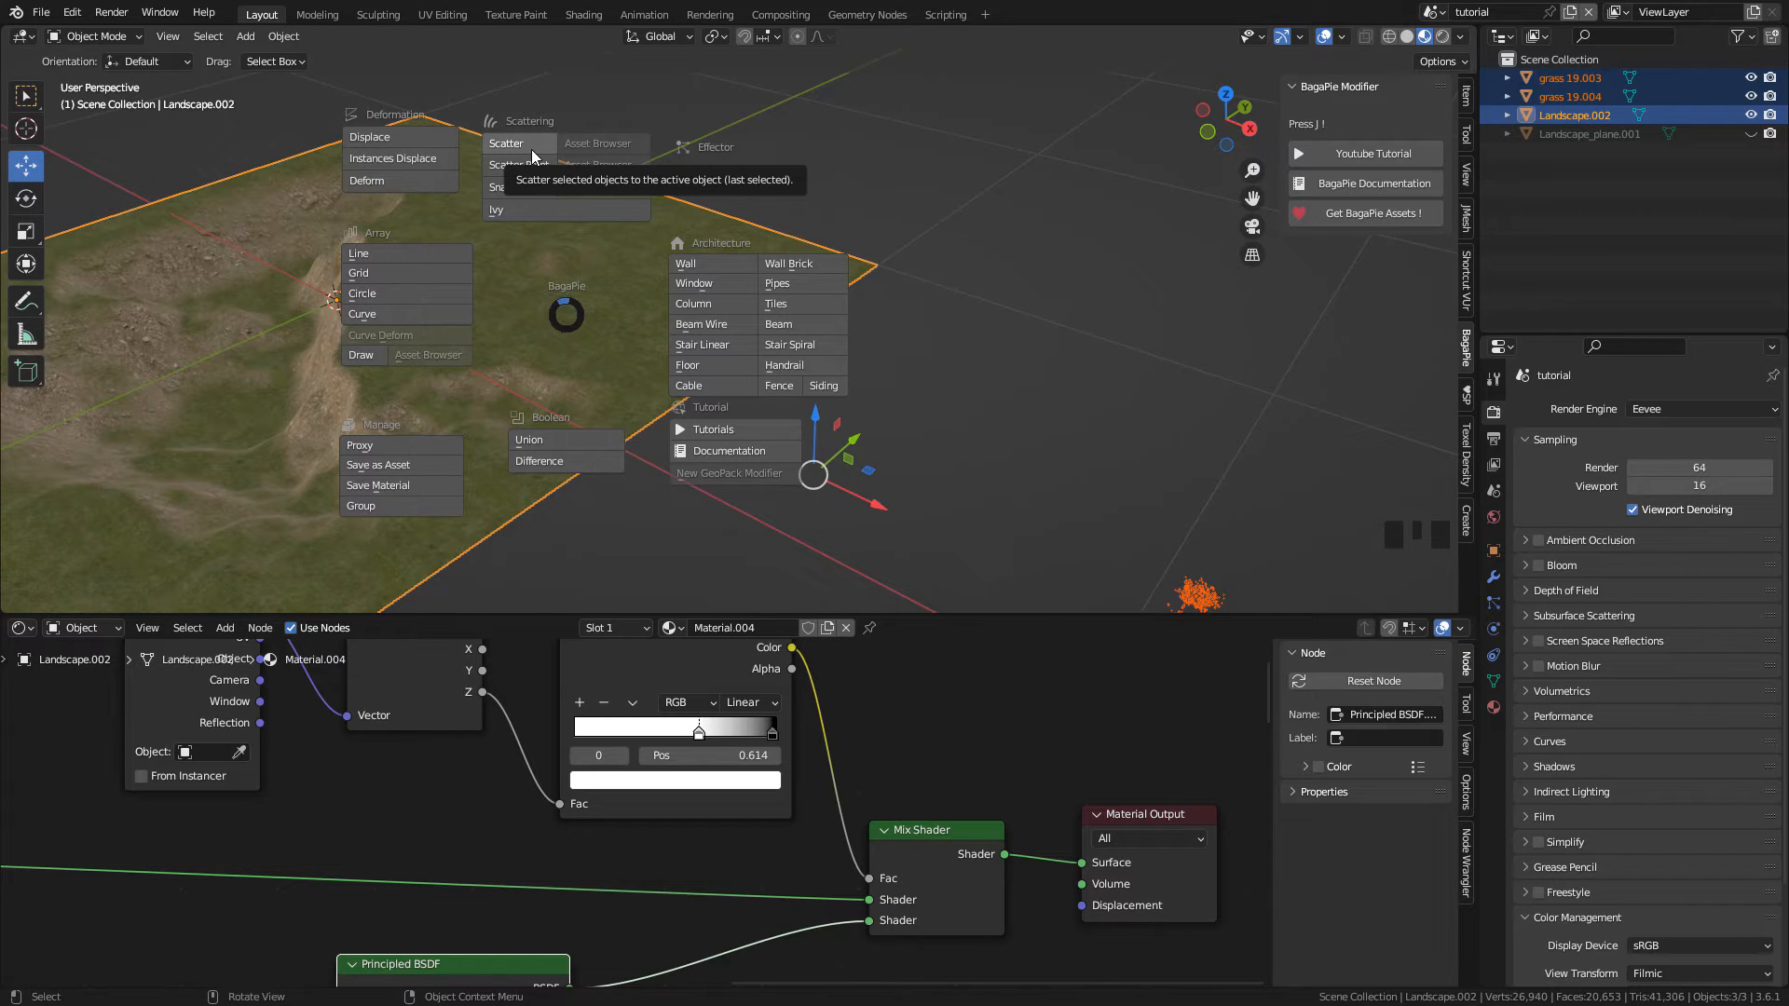
Step: Scatter the grass with BagaPie, paint it across the ridge, then exit painting
left_click(505, 143)
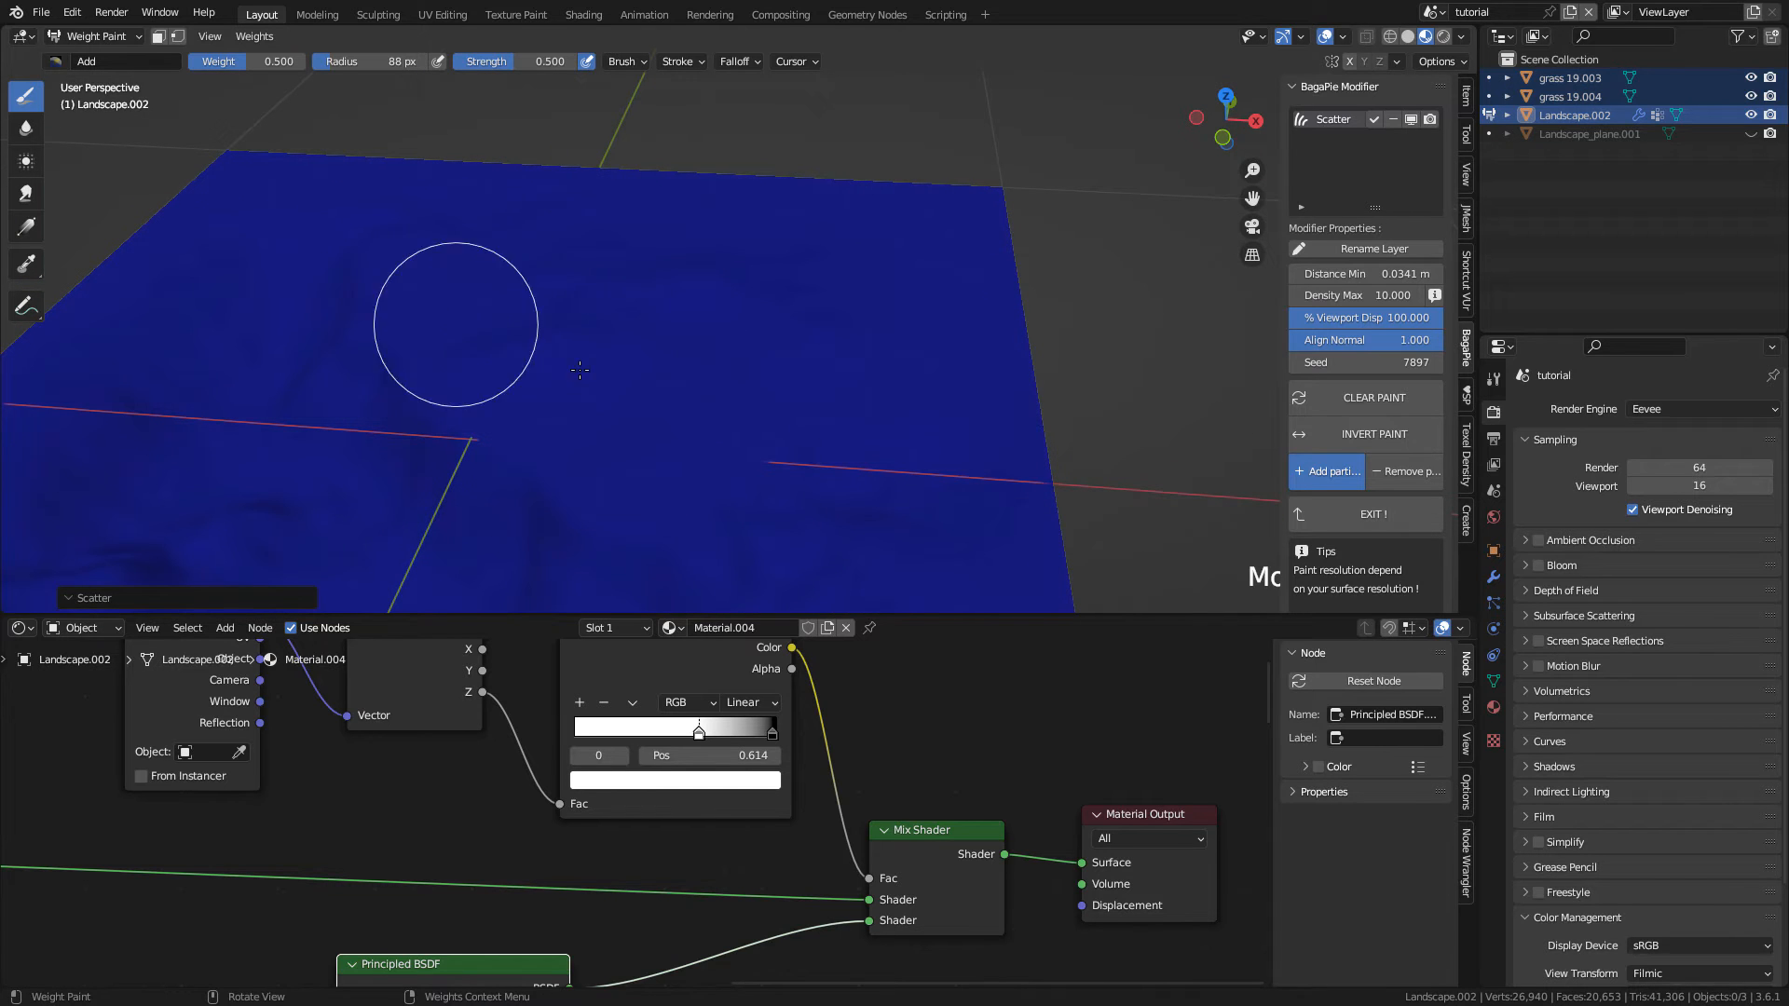
left_click_drag(457, 325, 633, 367)
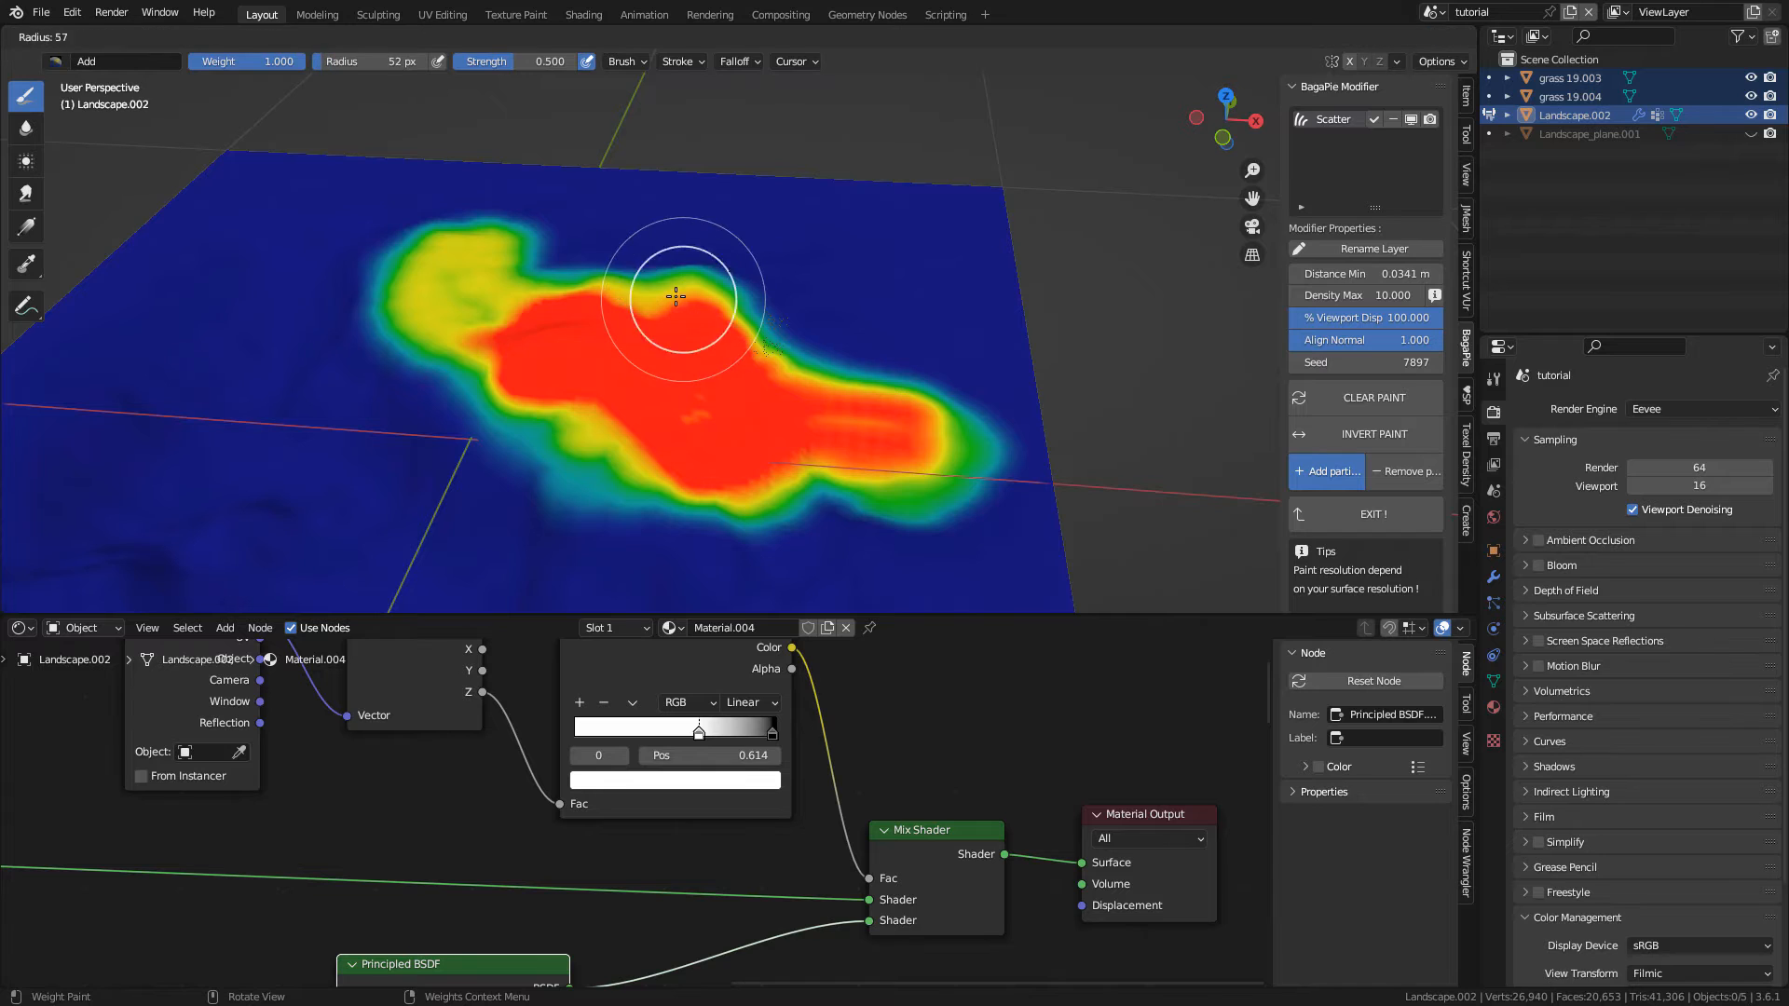
left_click_drag(675, 296, 1089, 351)
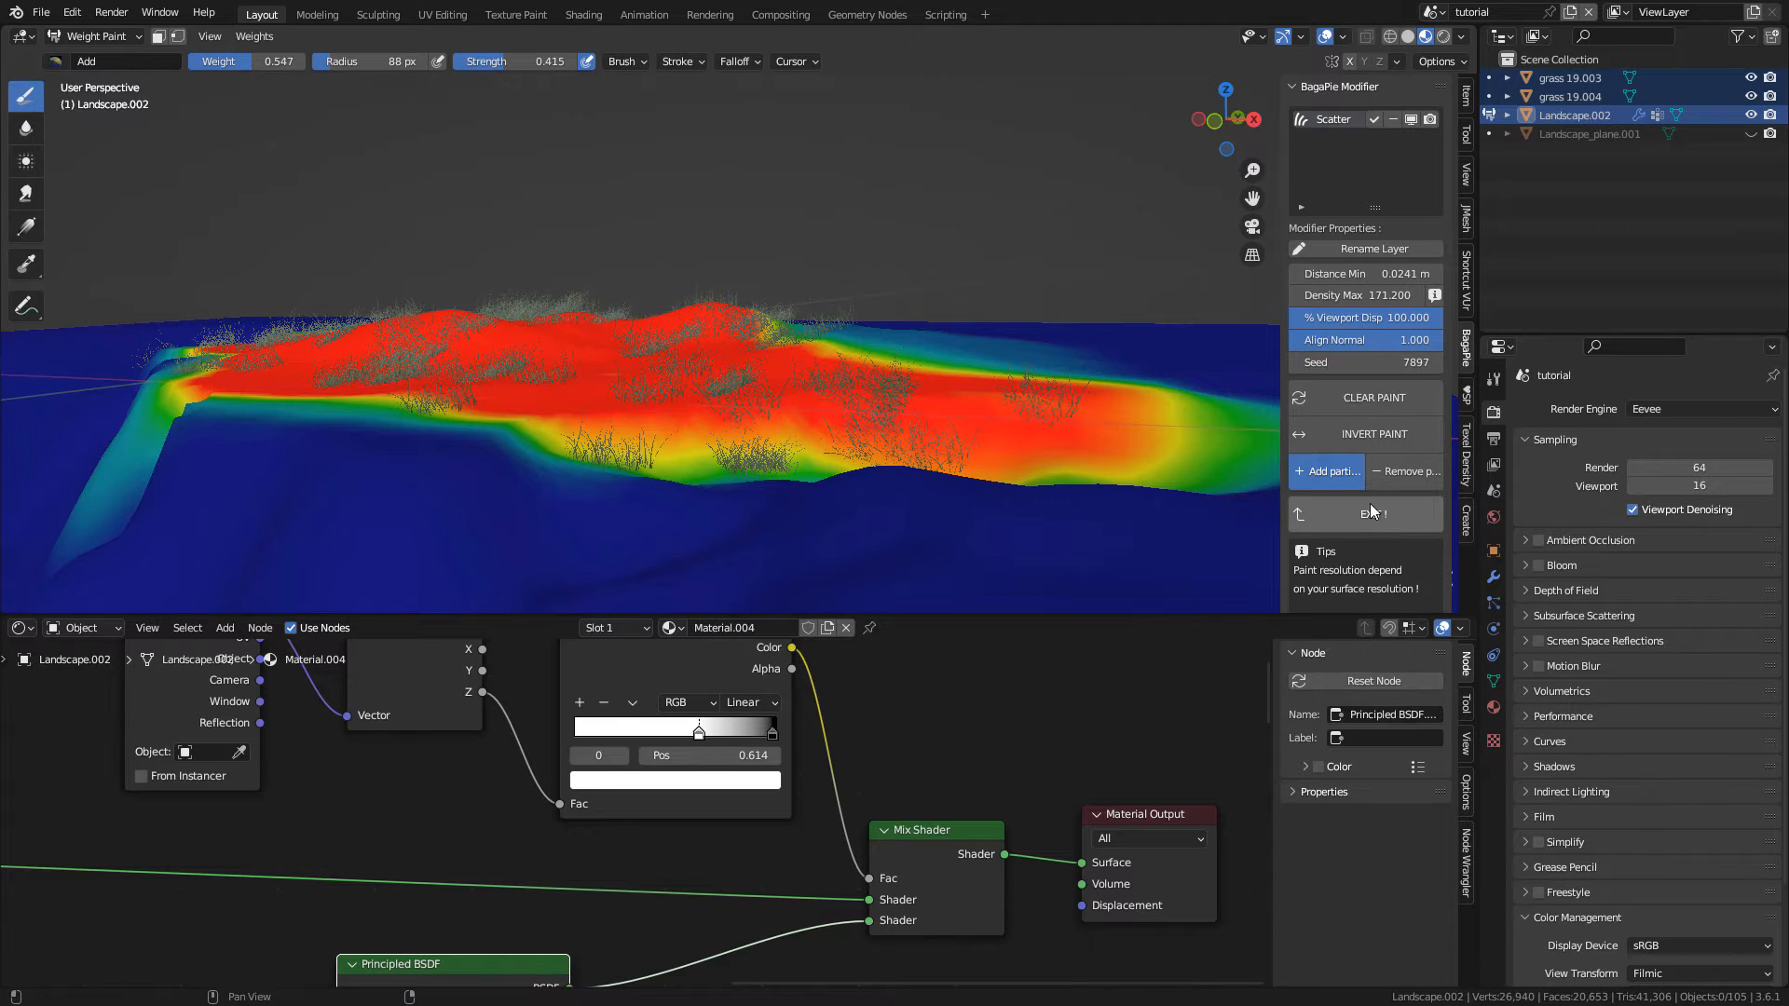
left_click(92, 36)
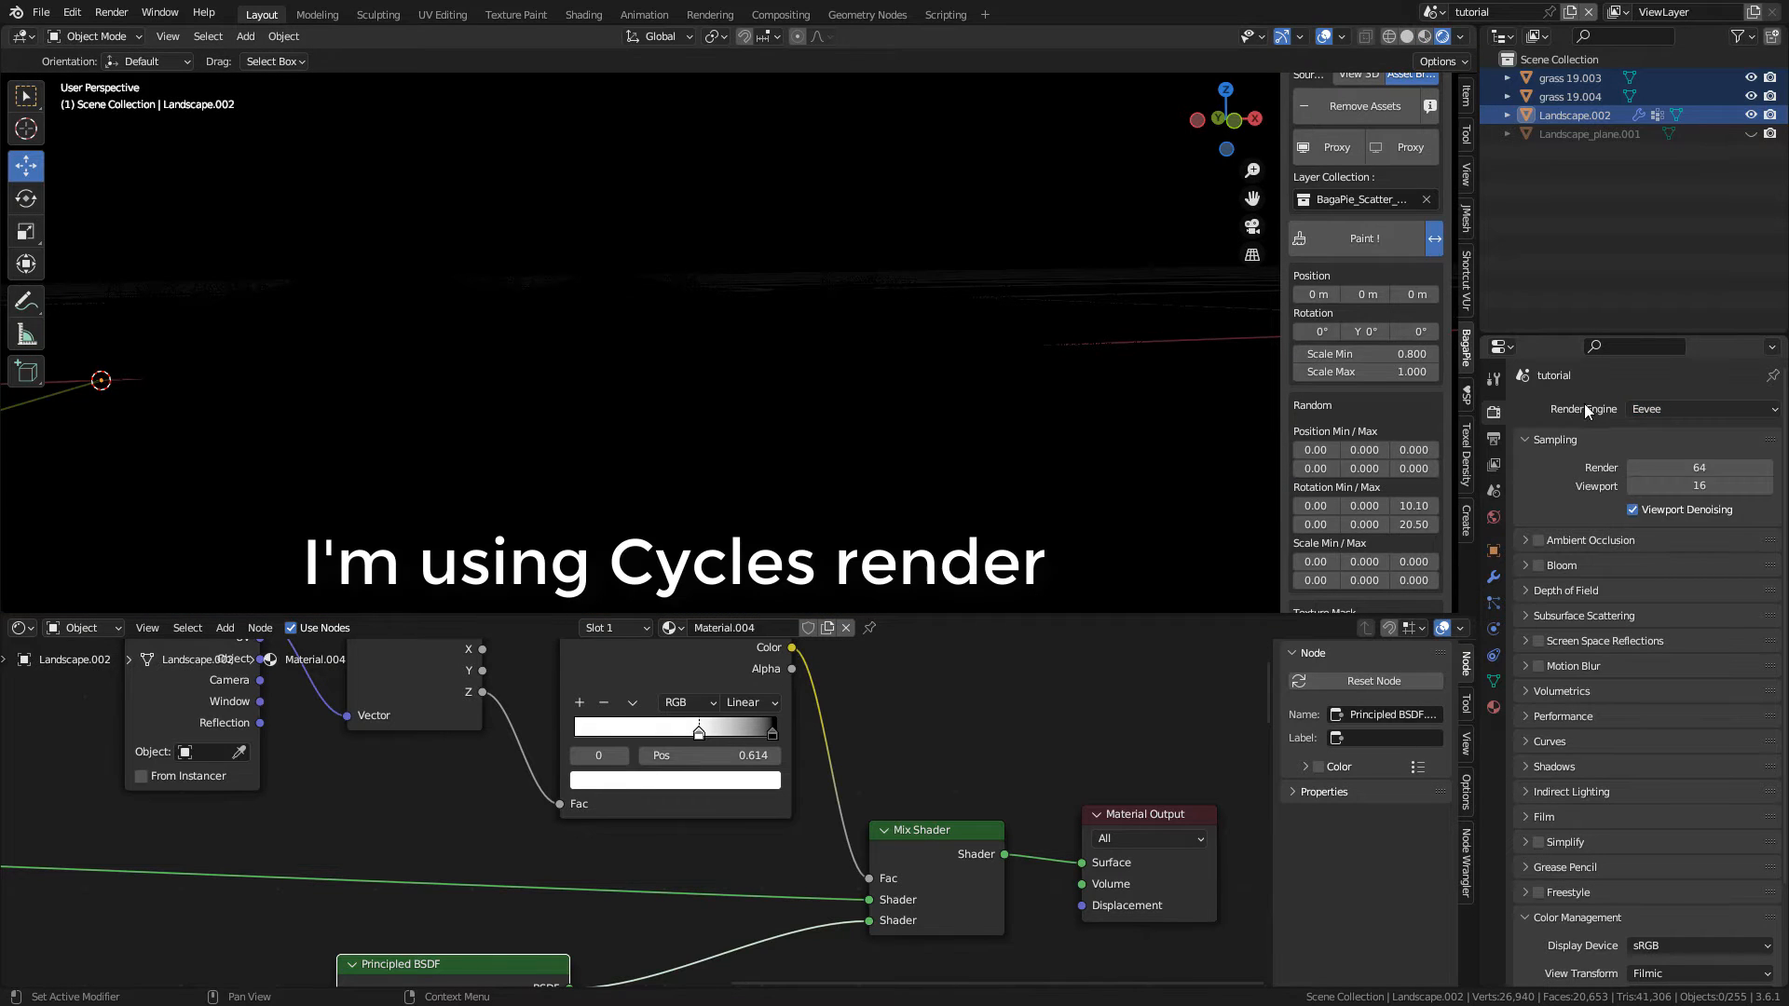
Step: Set the render engine to Cycles with GPU Compute as the device
left_click(1699, 409)
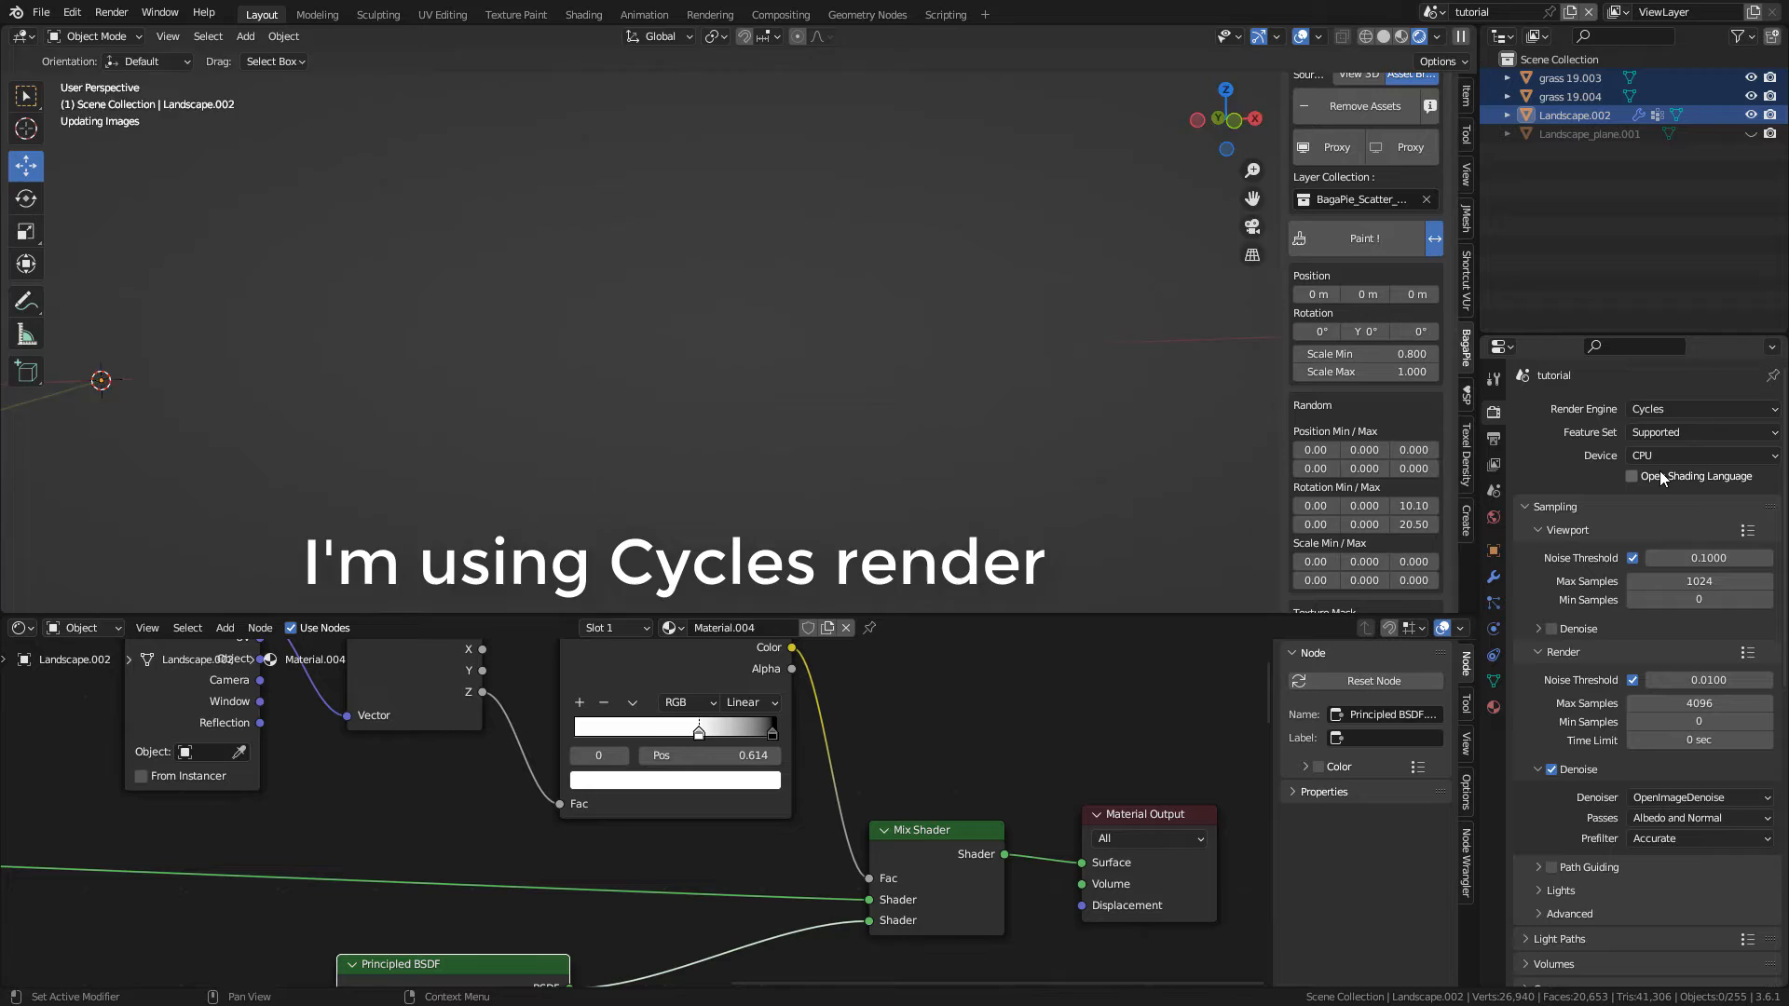
left_click(1699, 456)
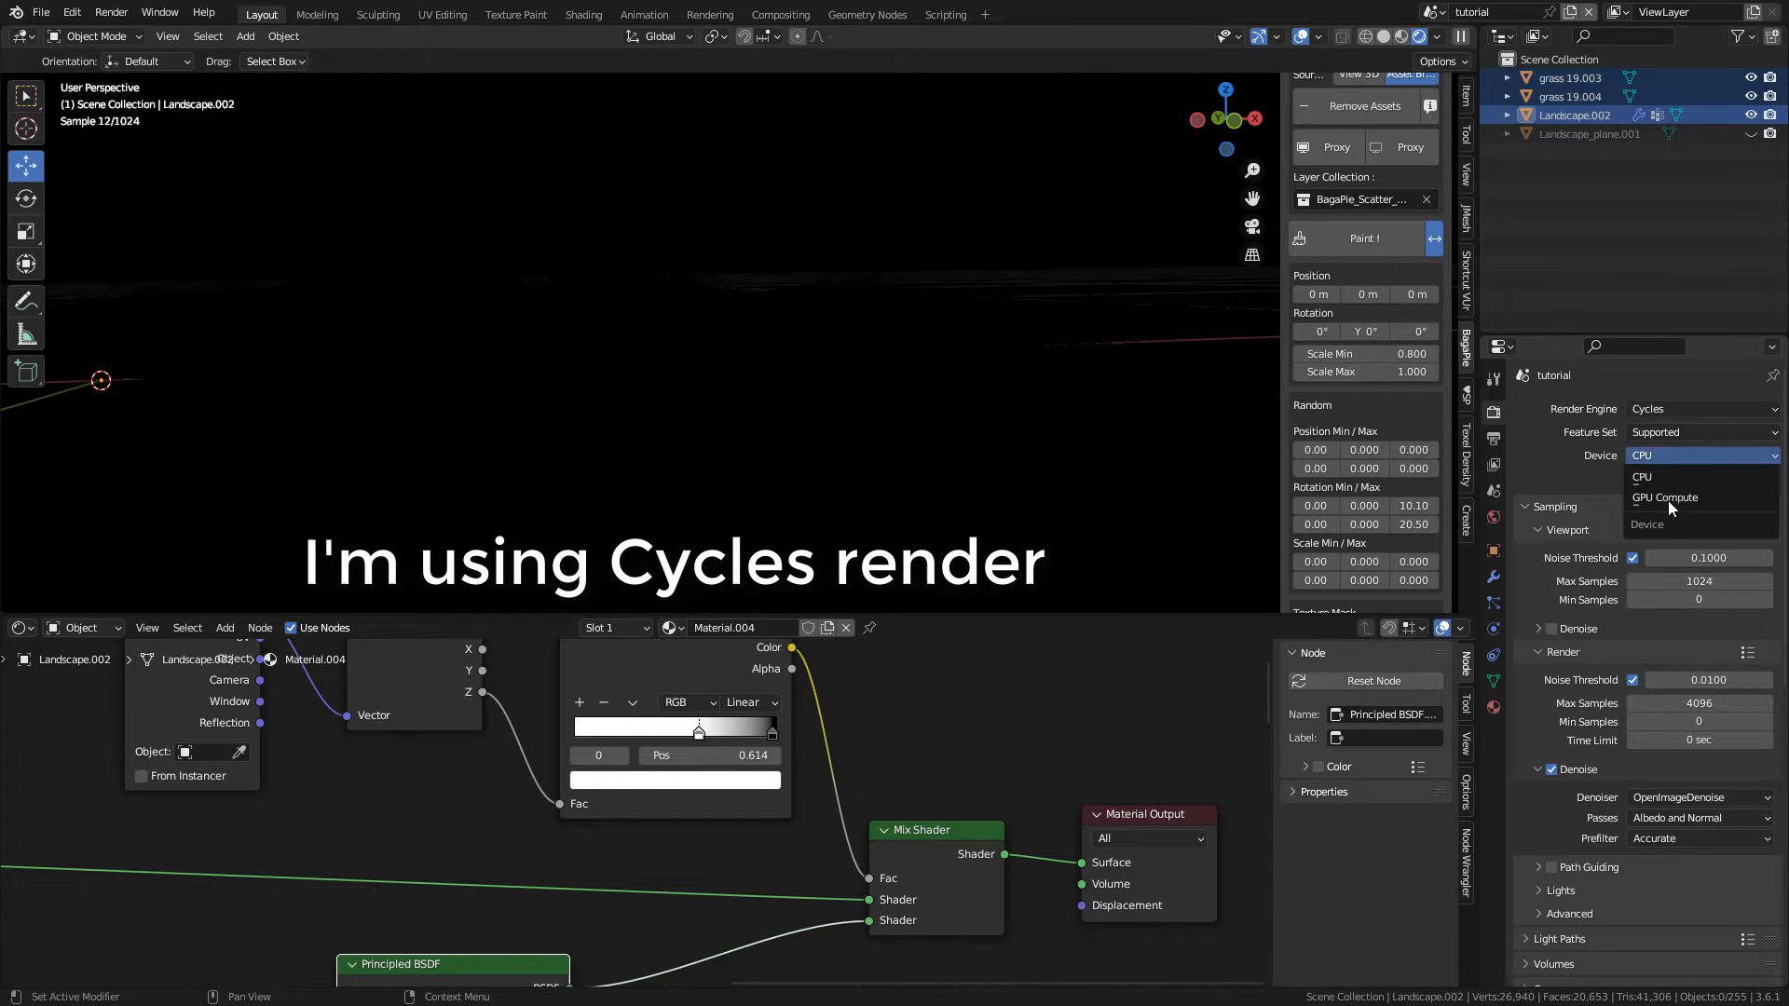
left_click(1663, 497)
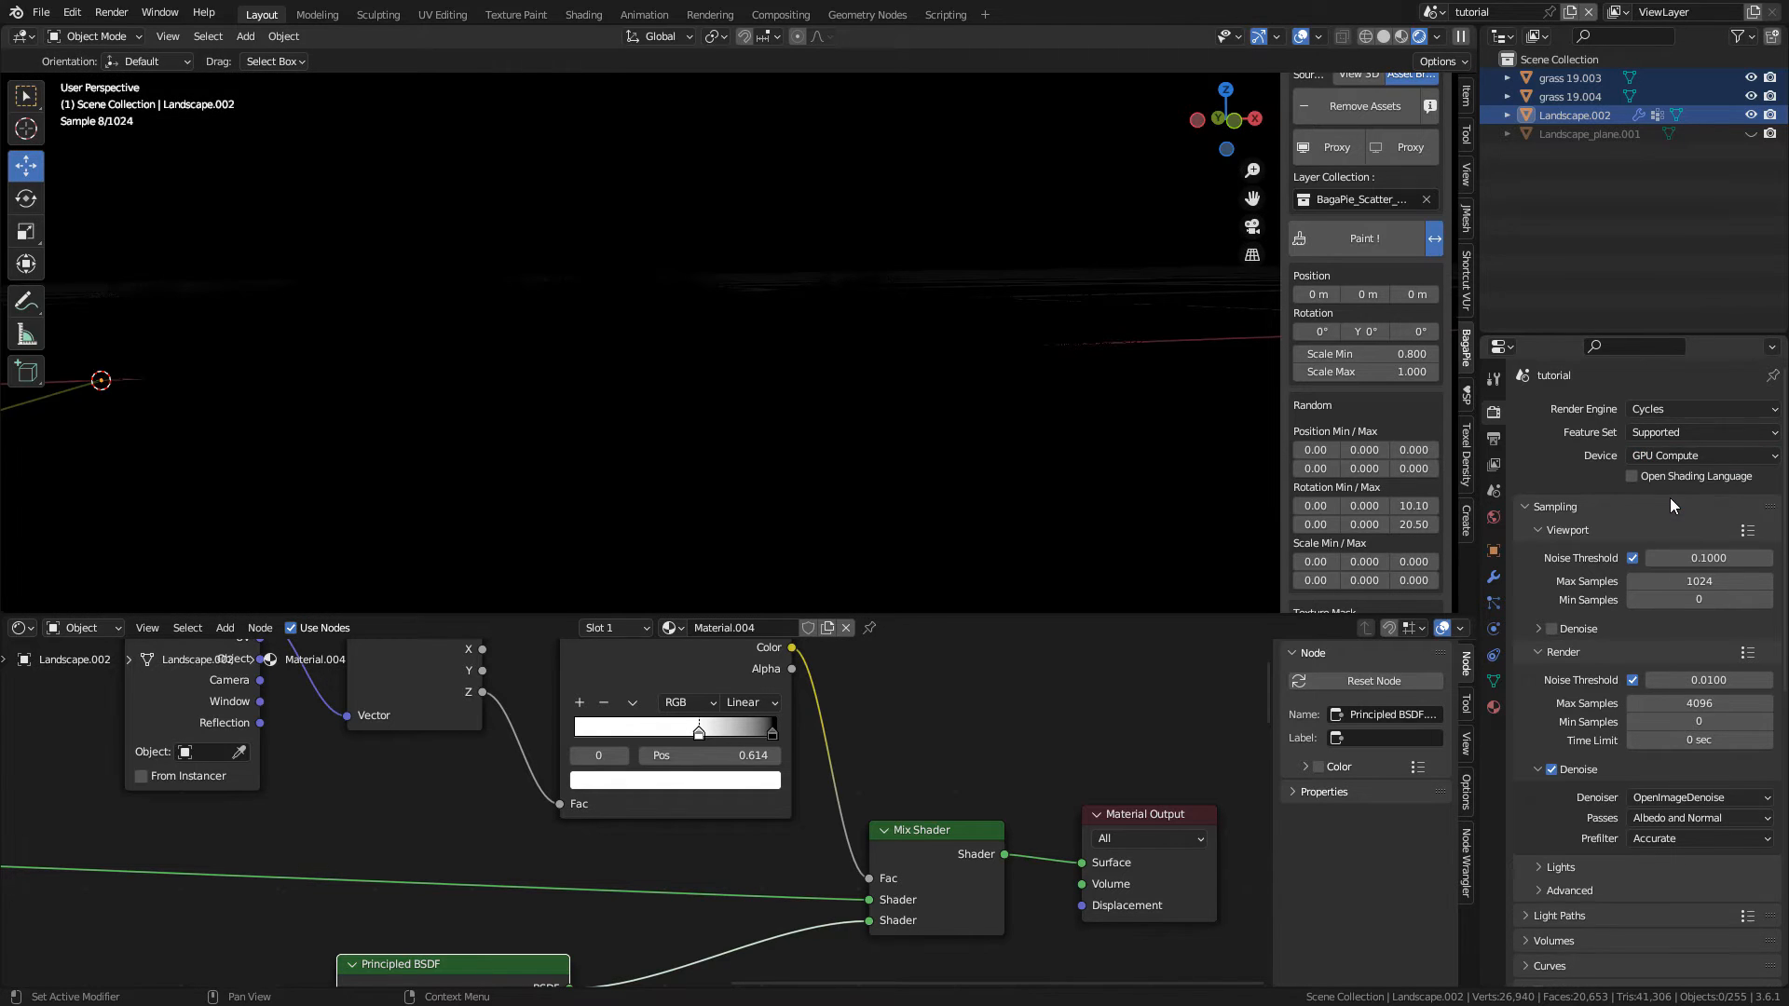
mouse_move(1494, 519)
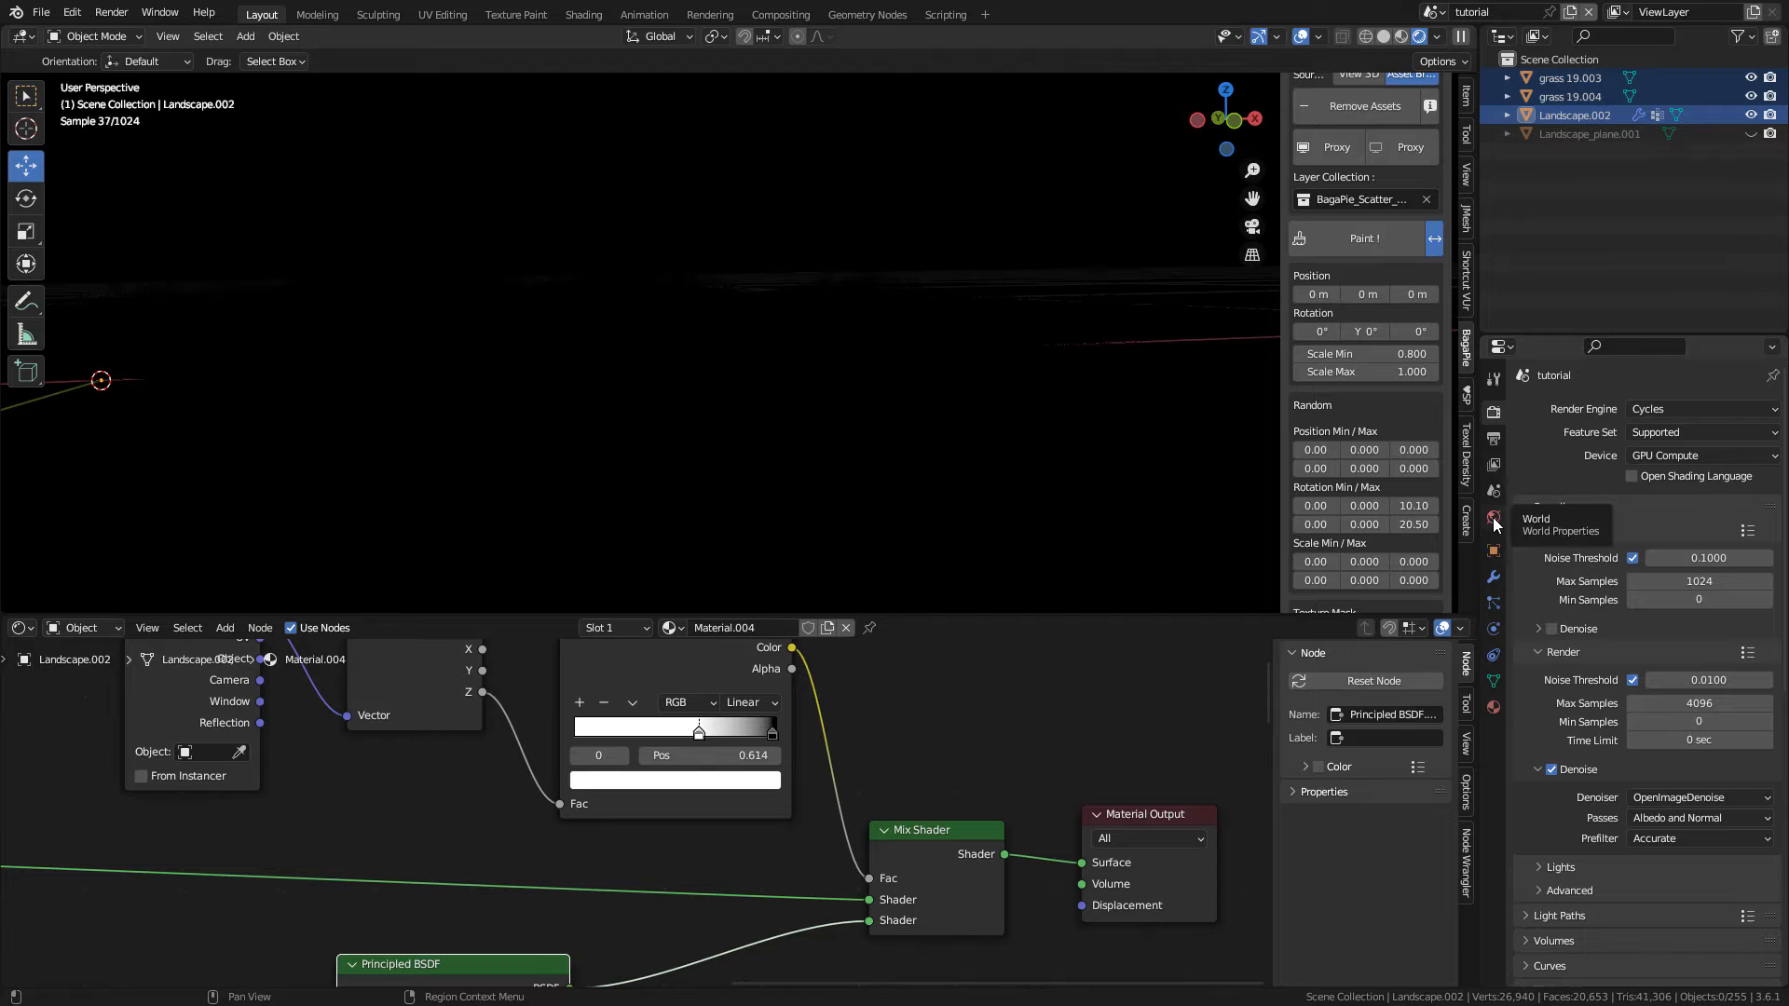
Step: Set the World color to a Nishita Sky Texture and adjust the sun
left_click(1493, 520)
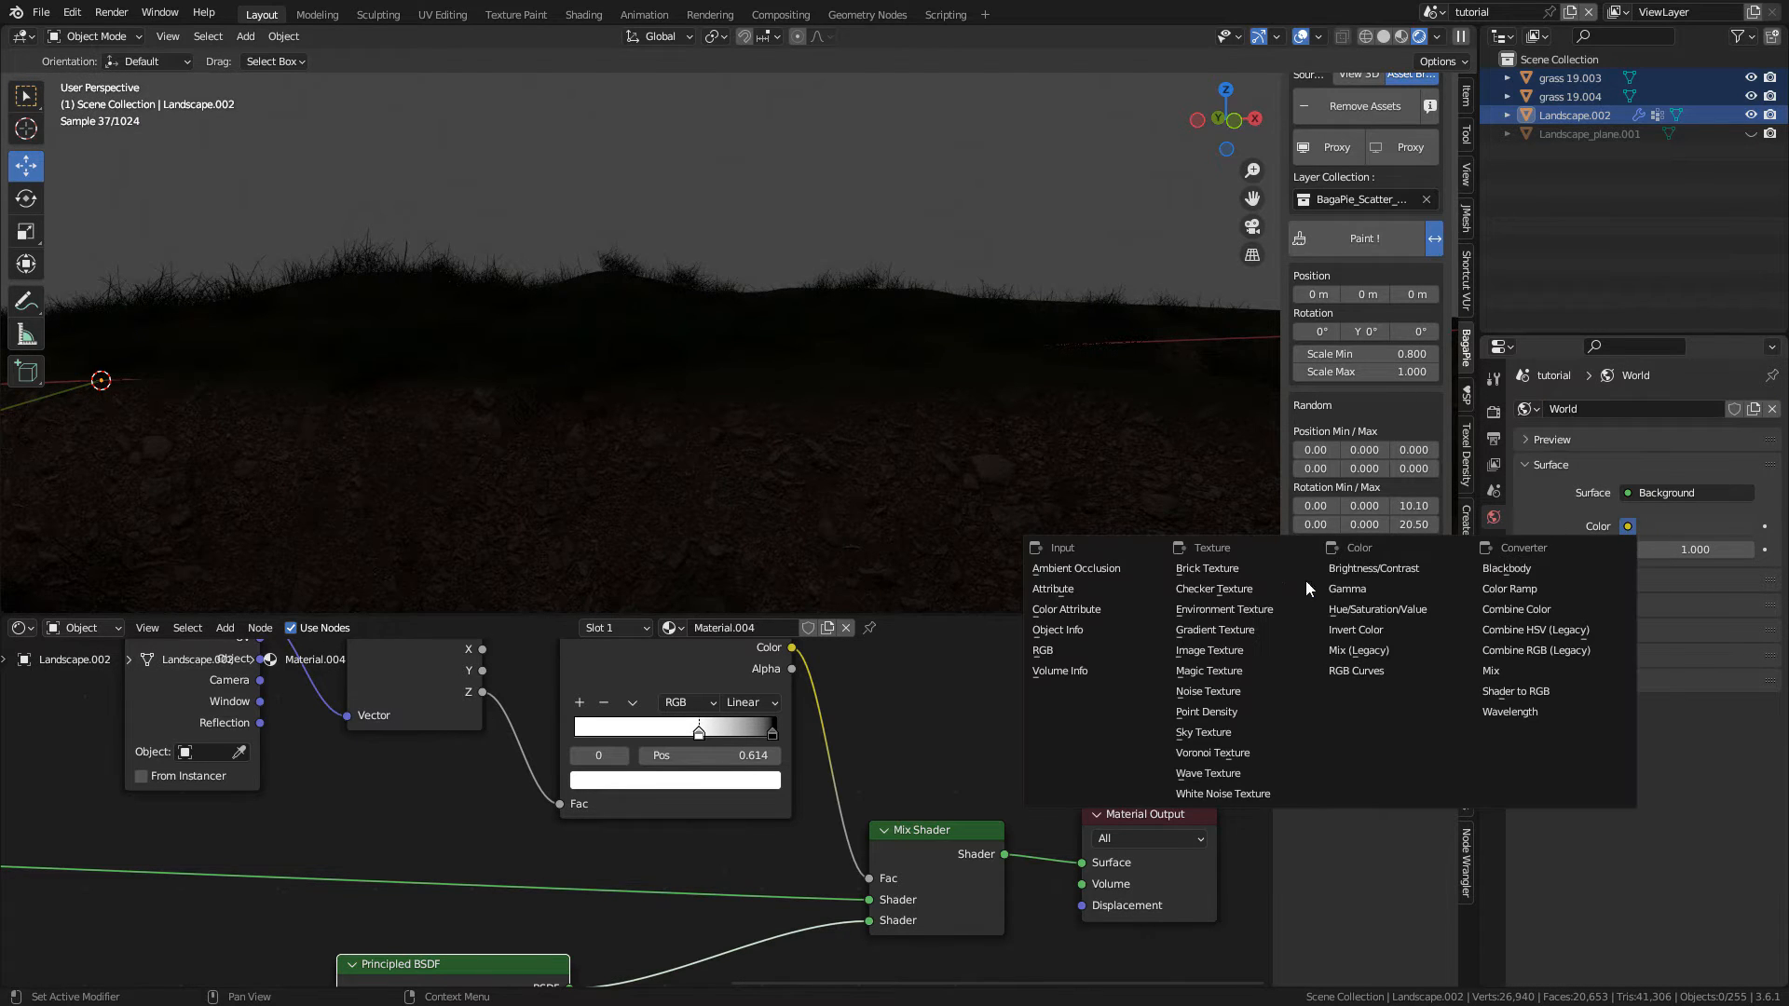
mouse_move(1204, 731)
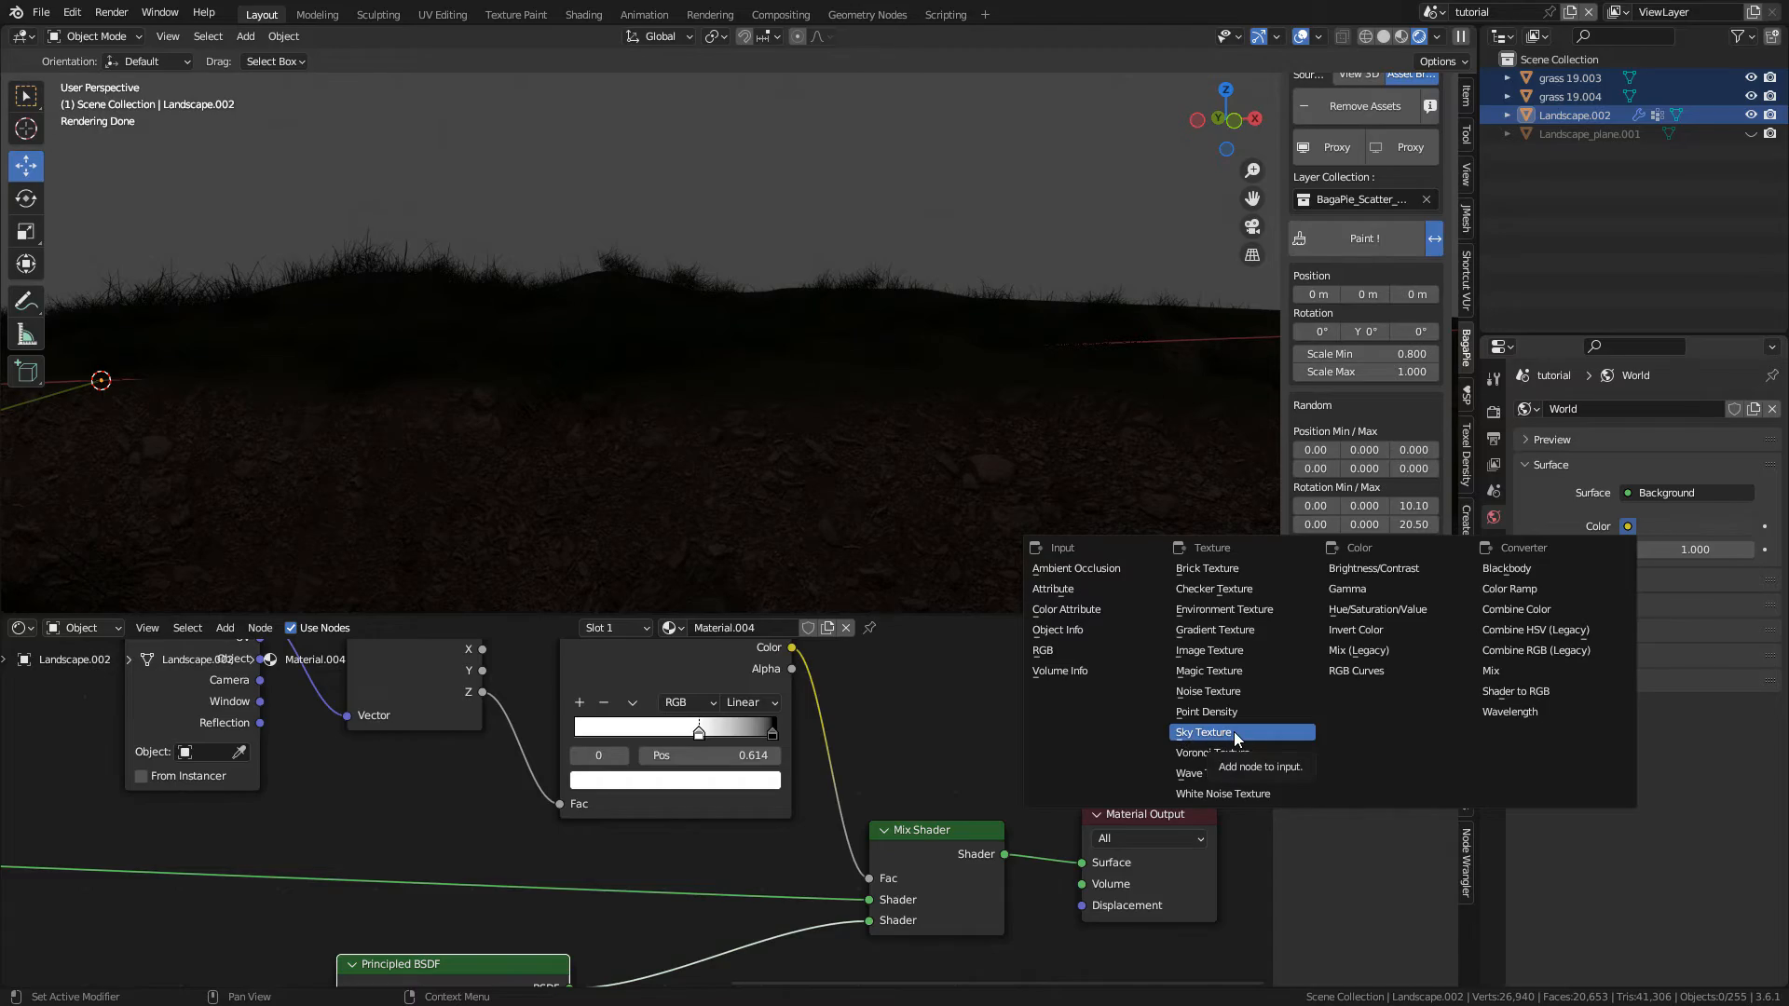
left_click(1203, 731)
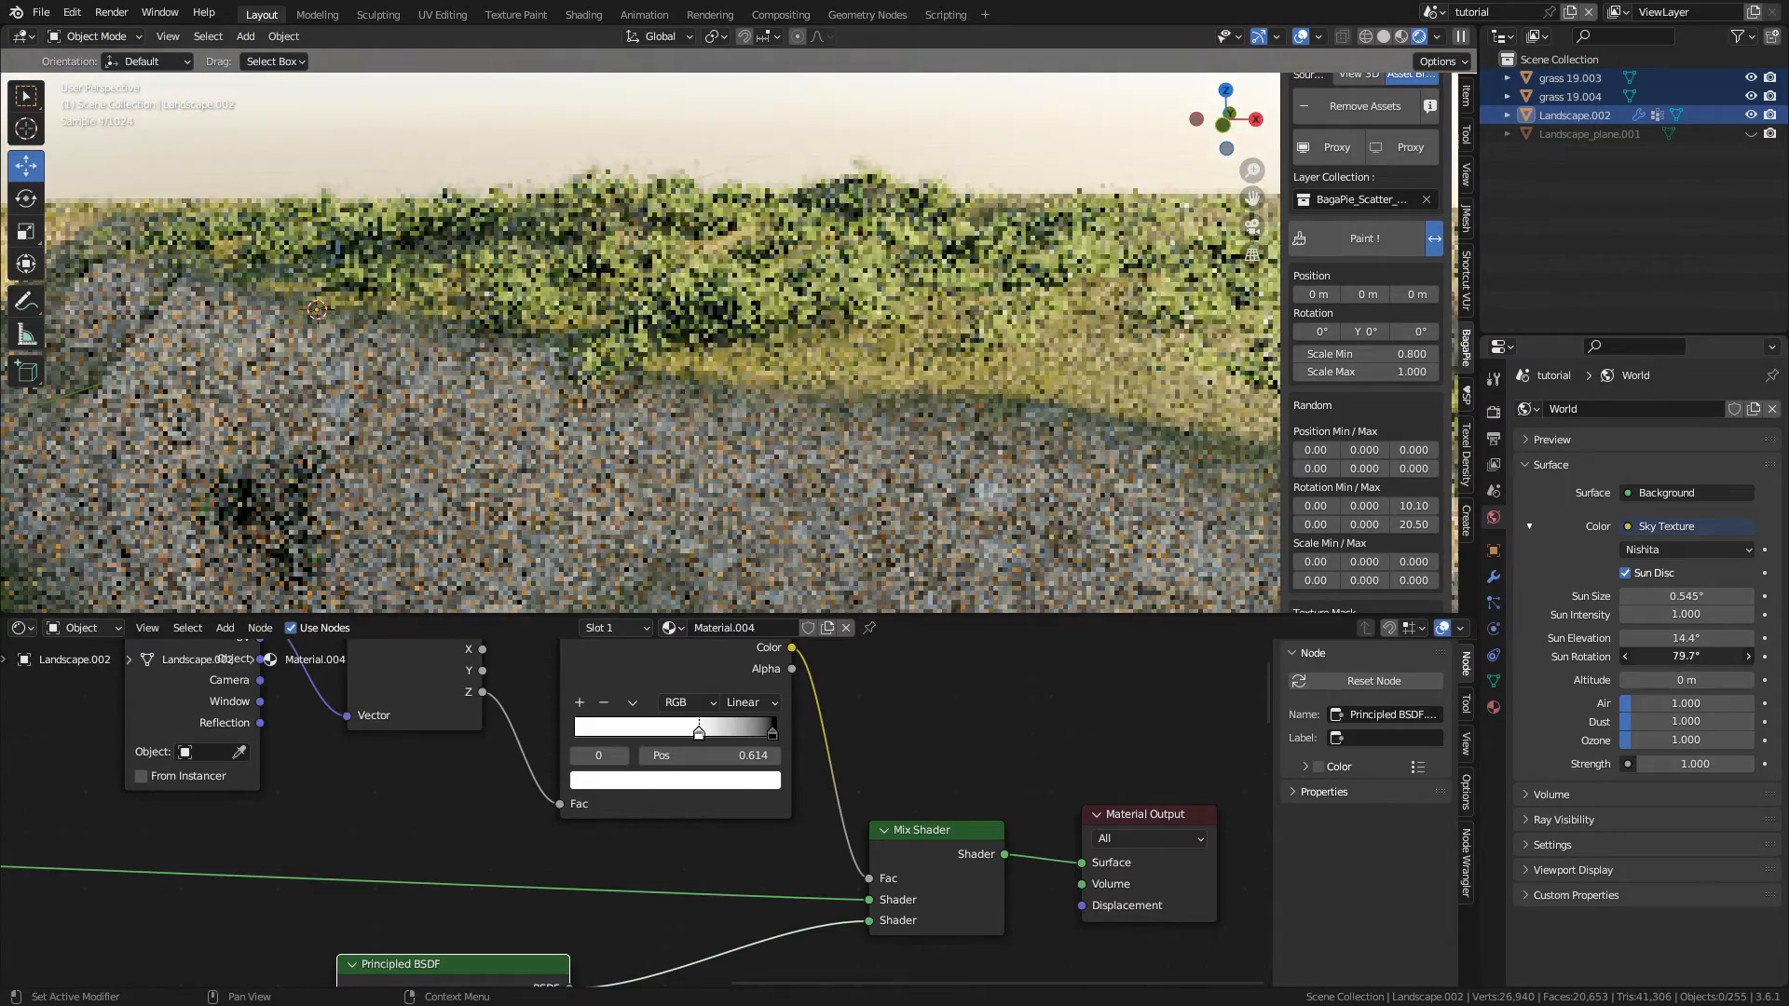
left_click(1625, 656)
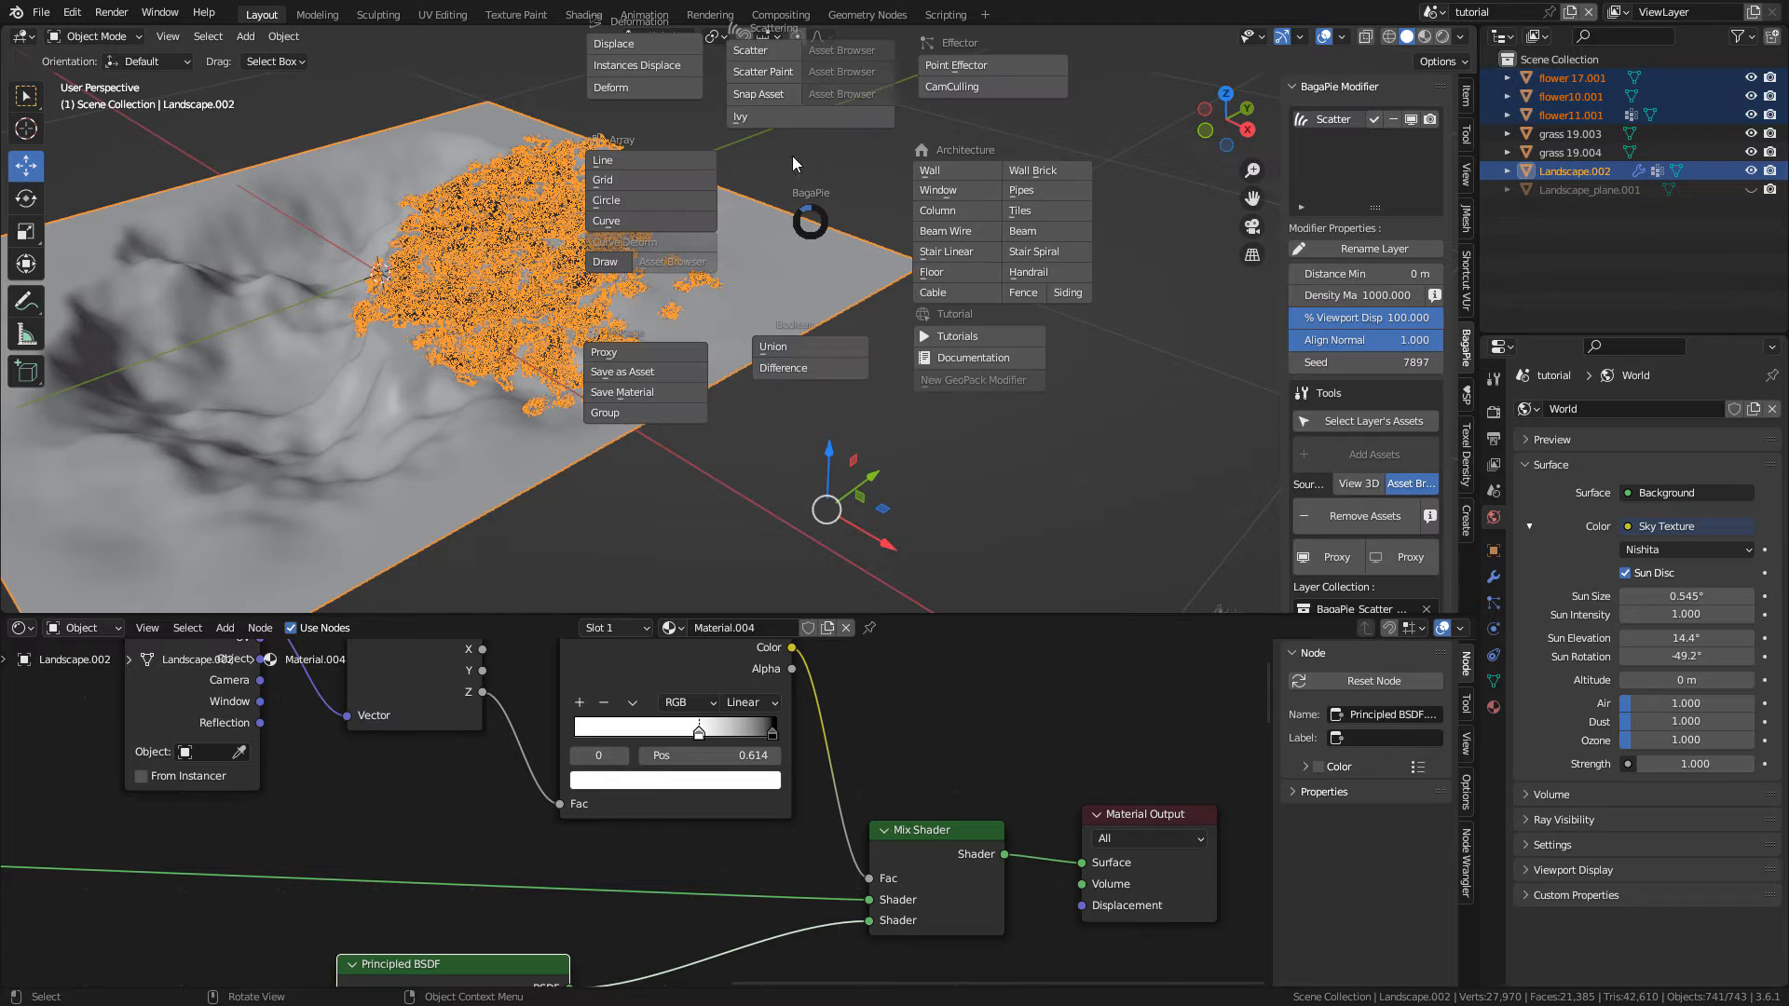
mouse_move(763, 72)
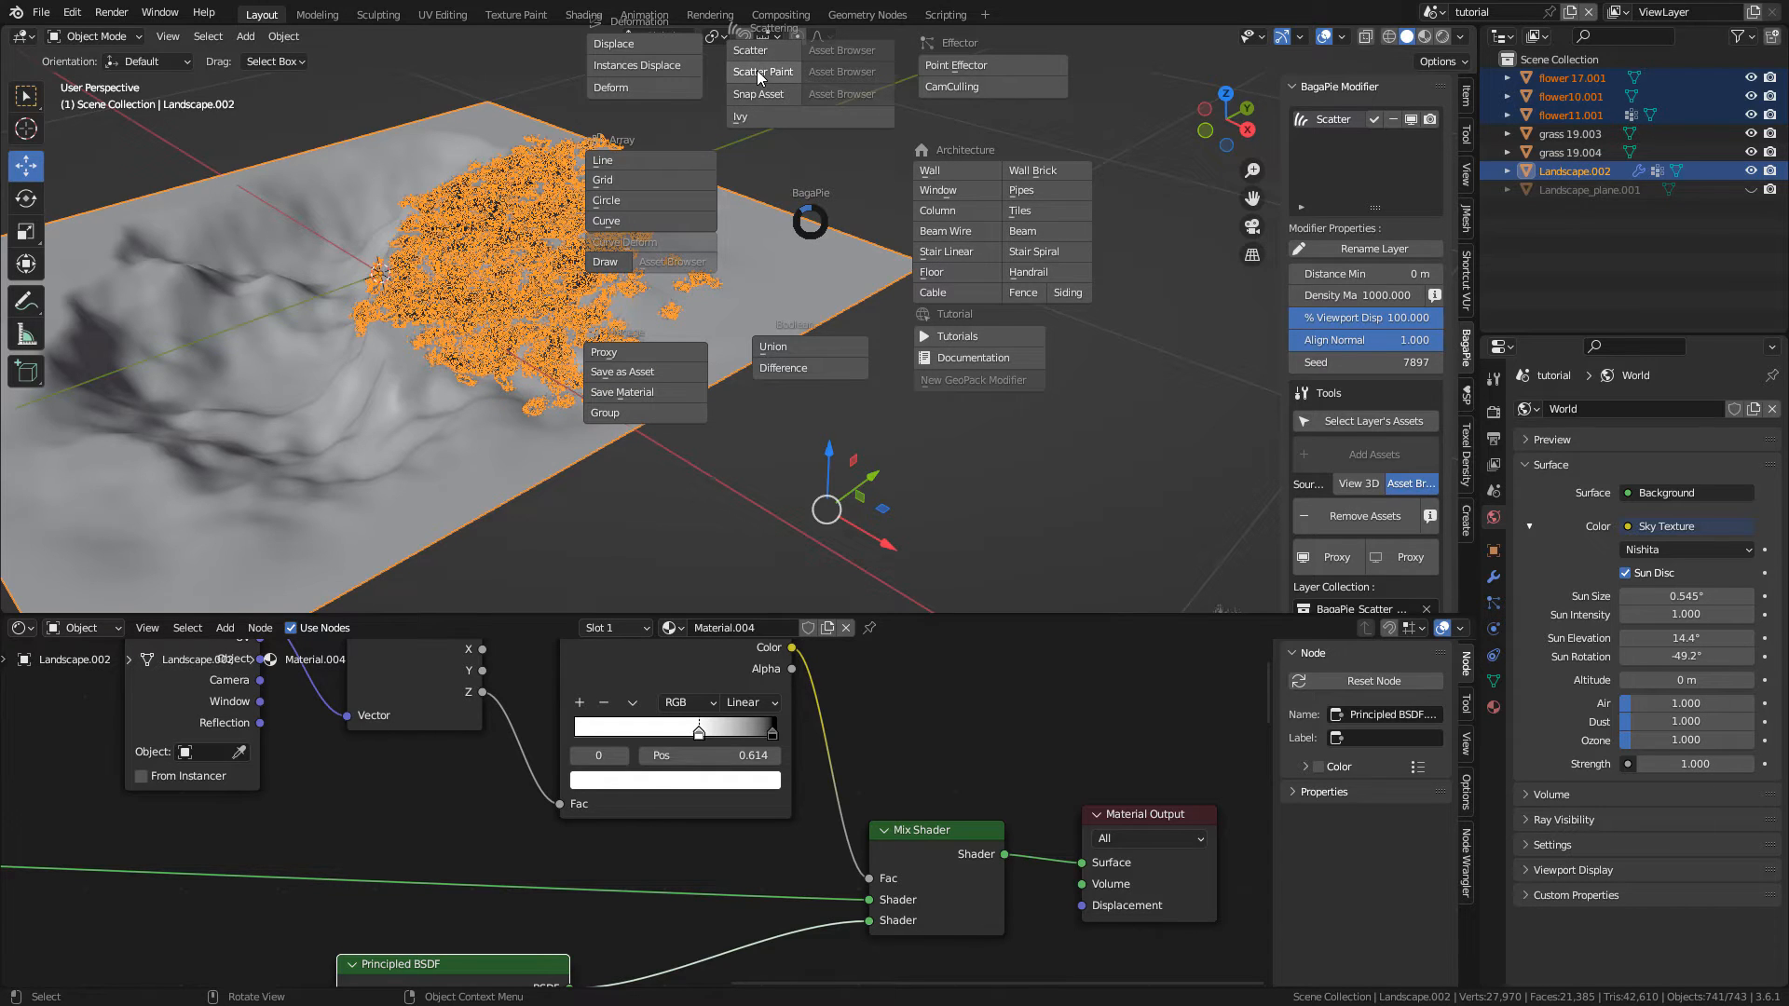
Step: Start a BagaPie Scatter Paint layer, confirm the proxy dialog, and paint flowers
left_click(763, 72)
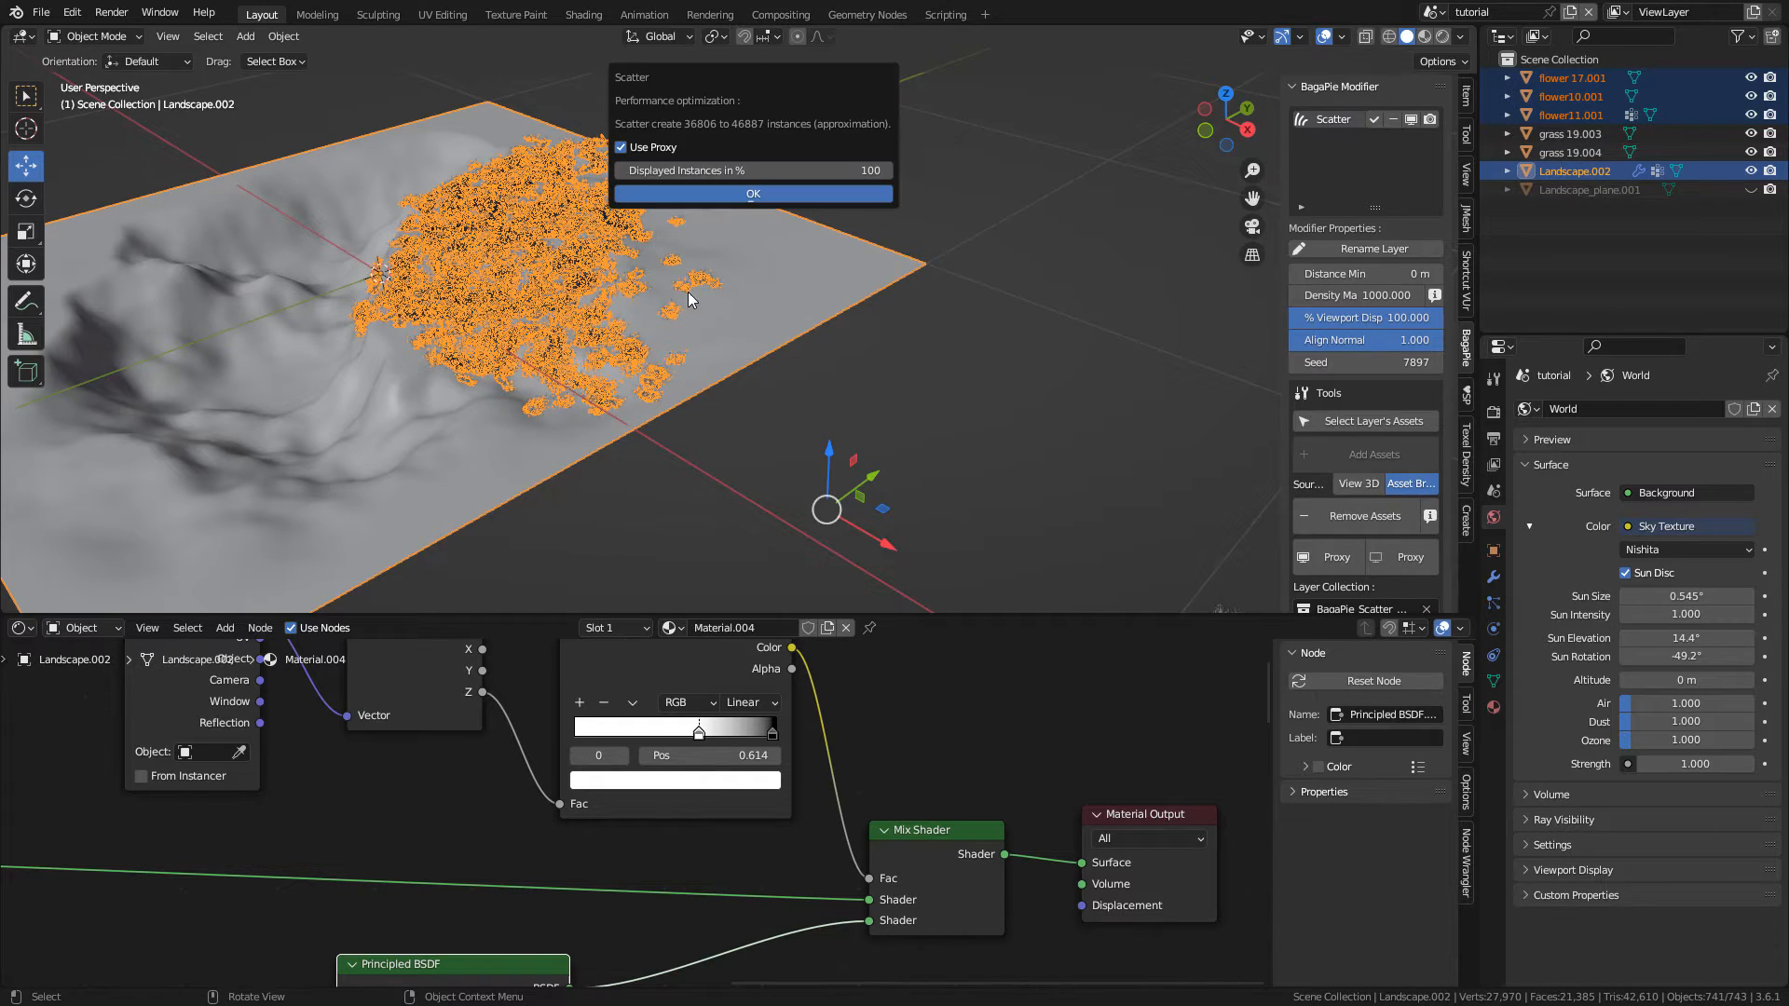
left_click(751, 193)
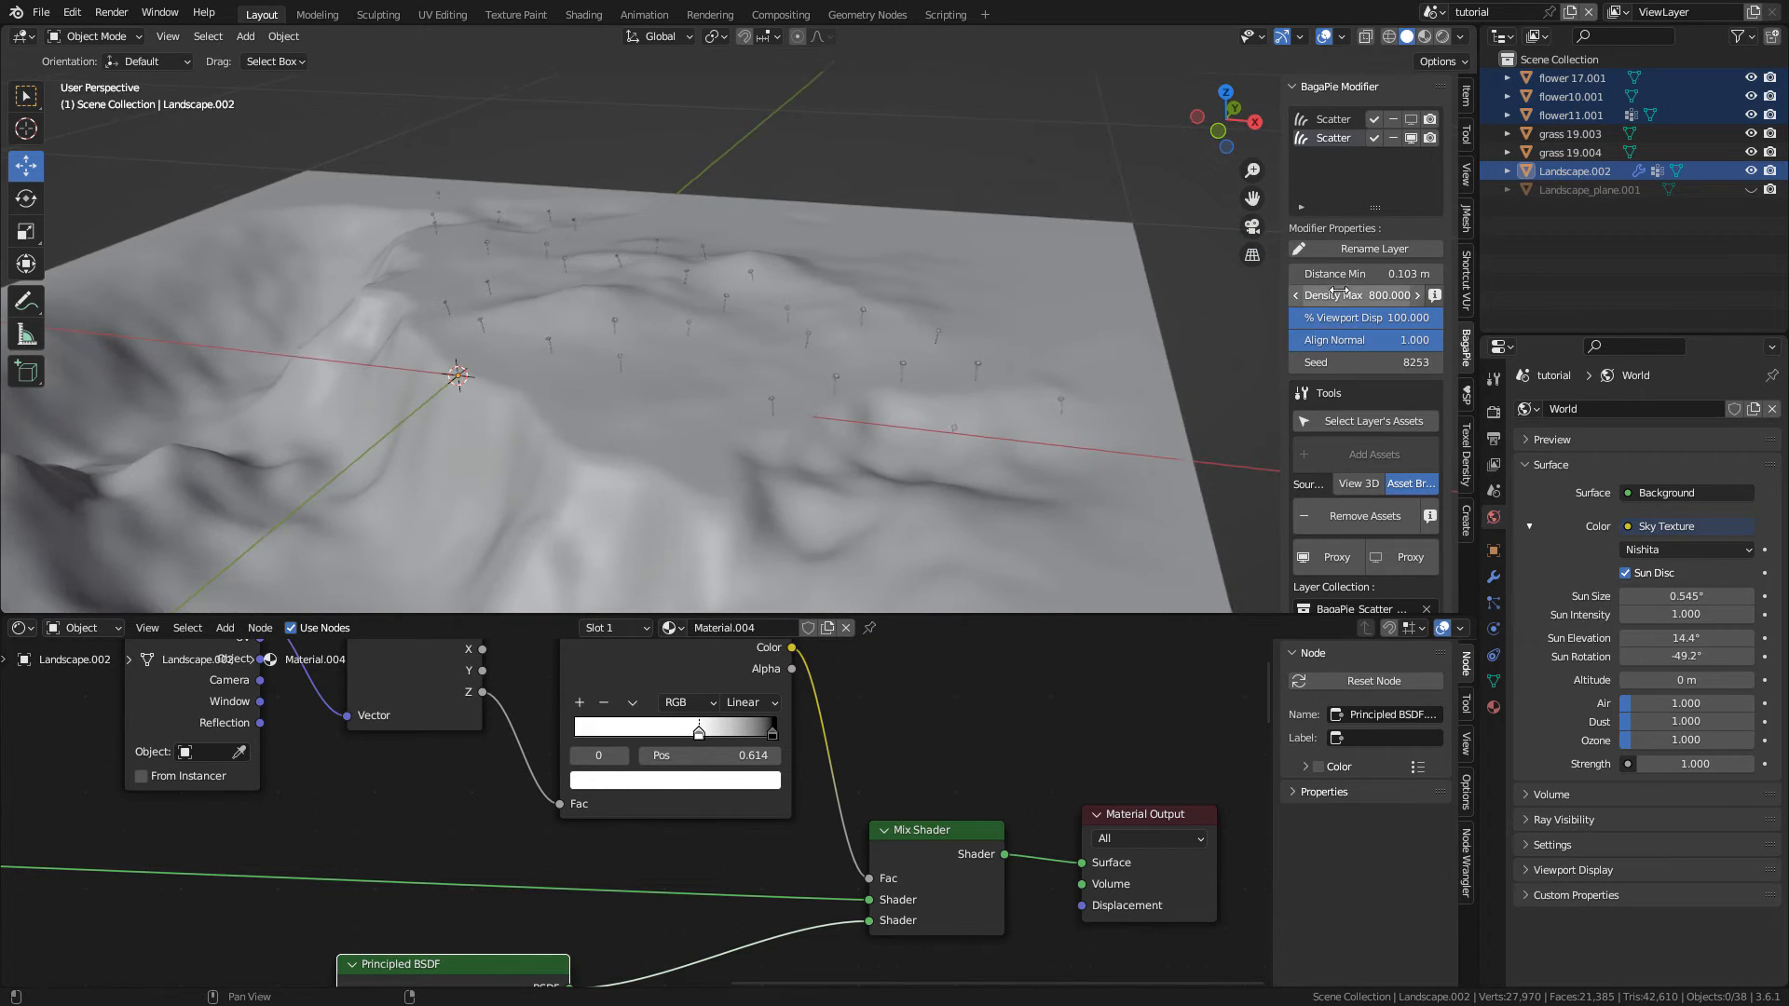
scroll("down", 3)
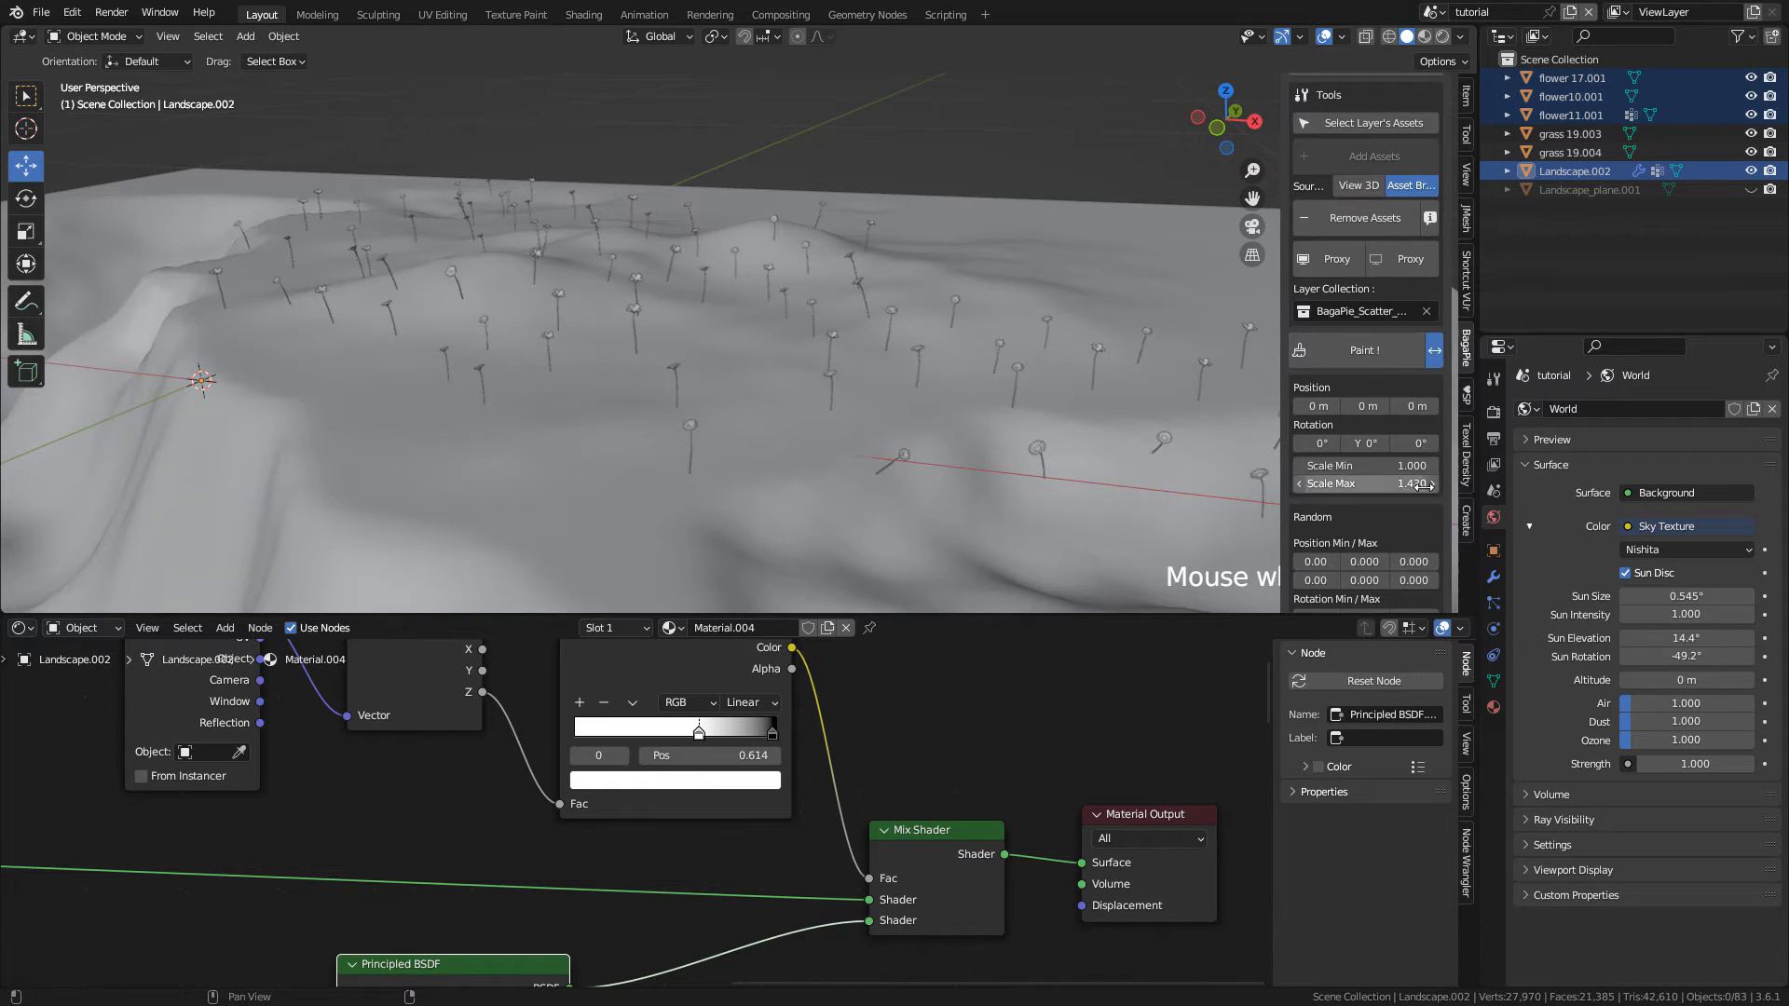
scroll("down", 3)
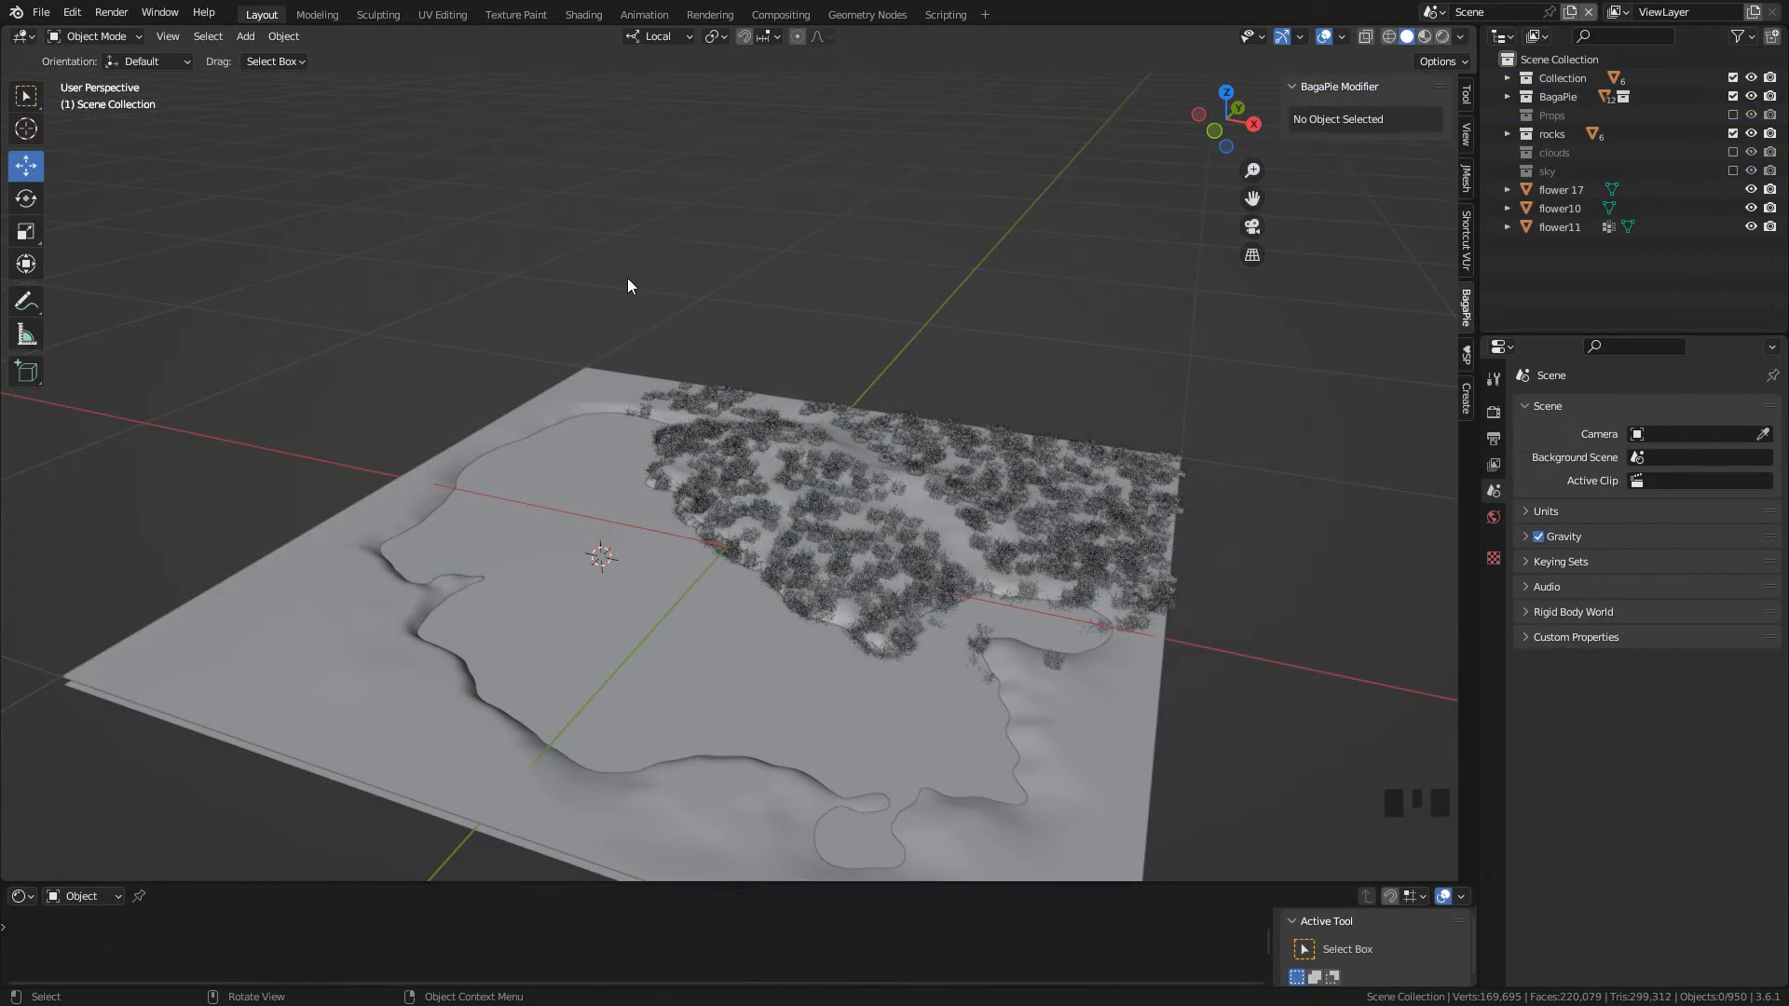
Step: Add a camera and enable Lock Camera to View in the View sidebar
key("shift+a")
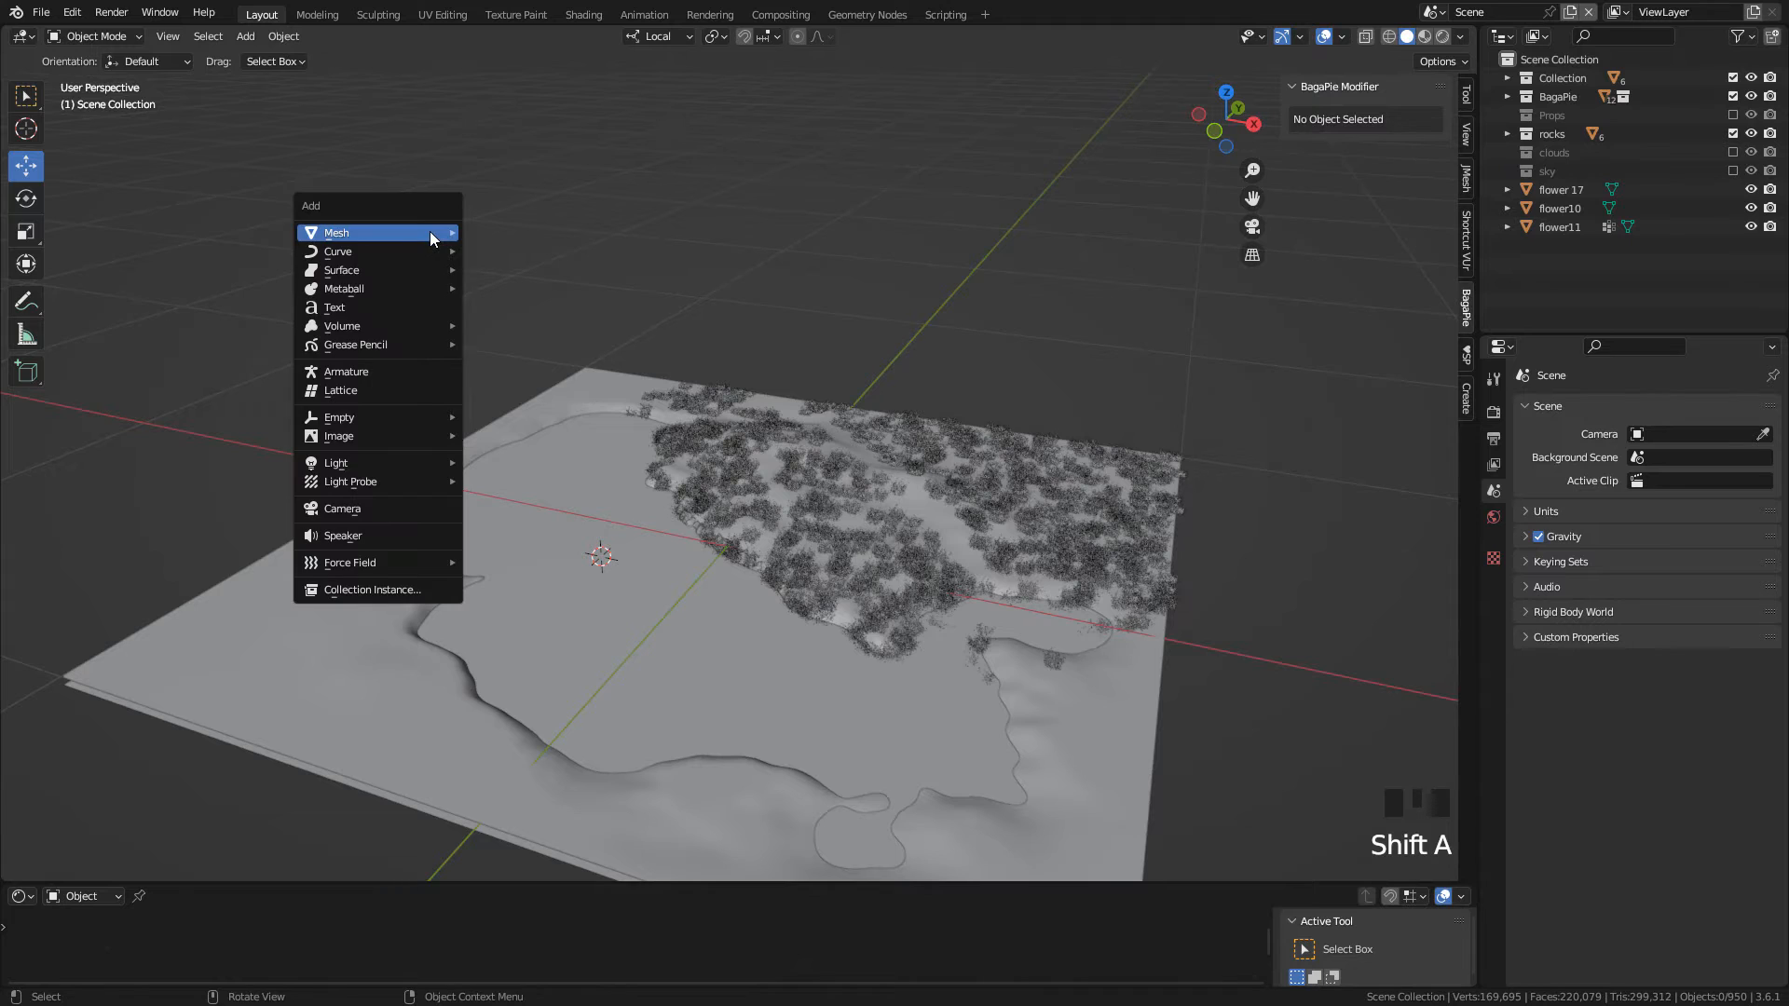
left_click(342, 507)
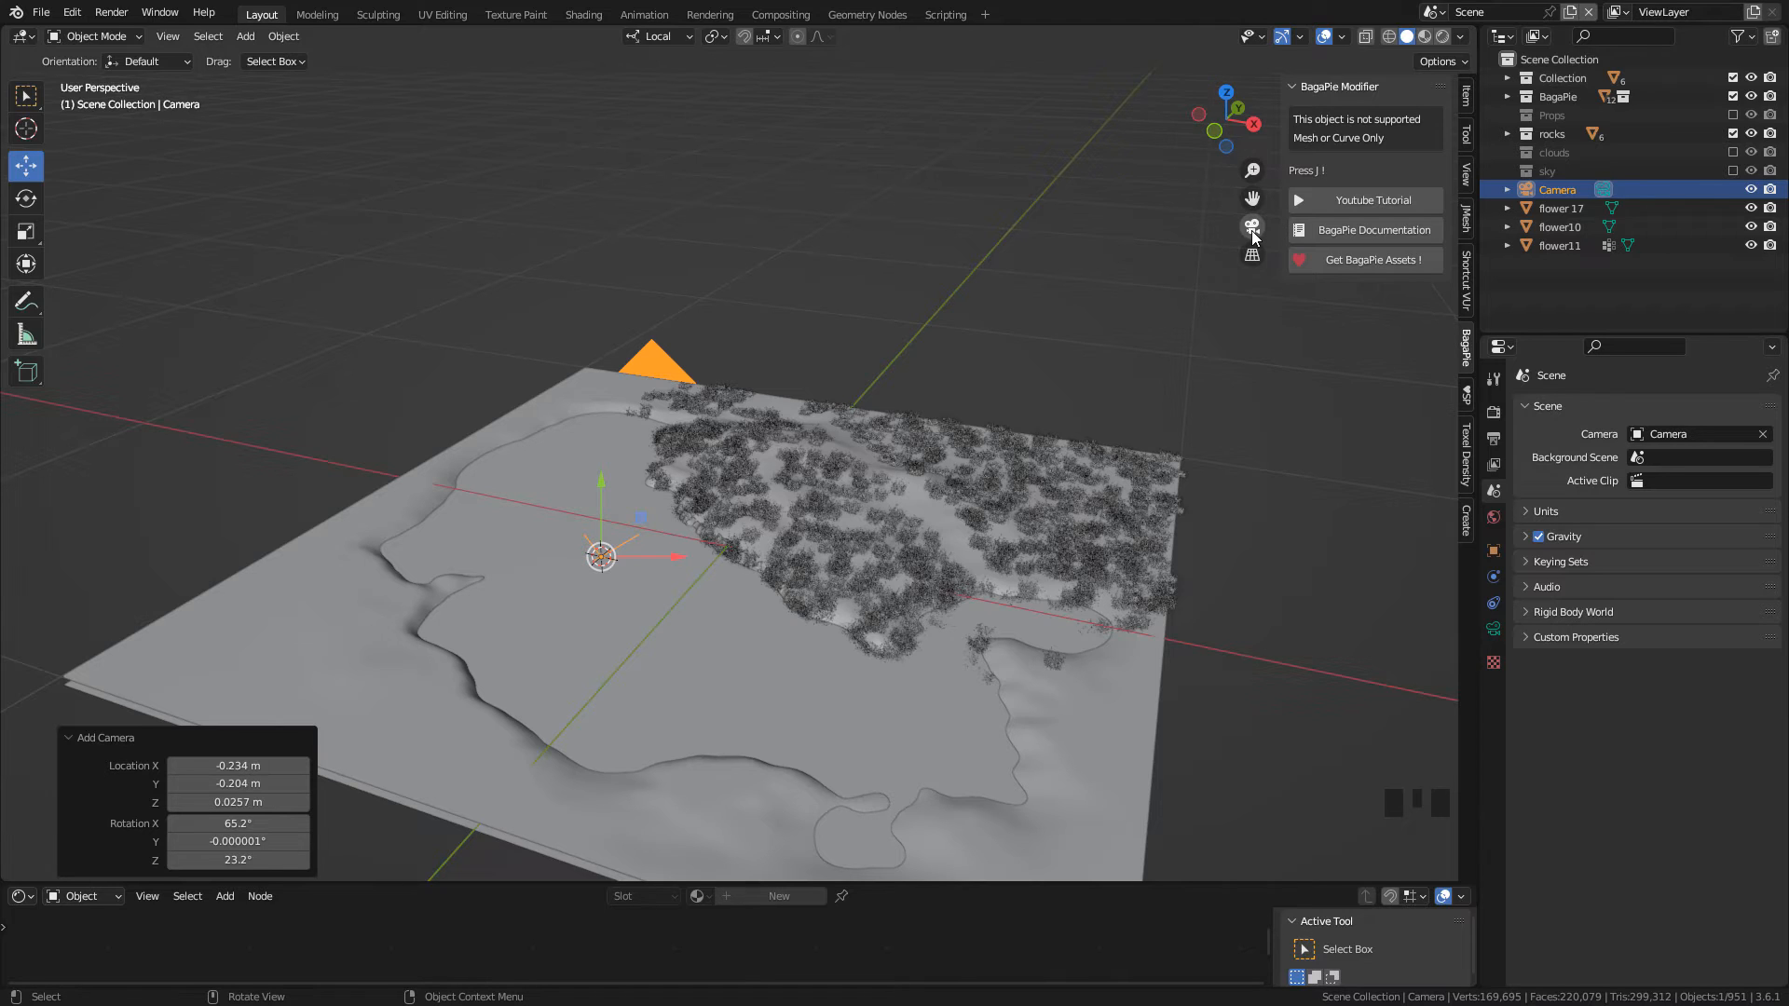
mouse_move(1251, 225)
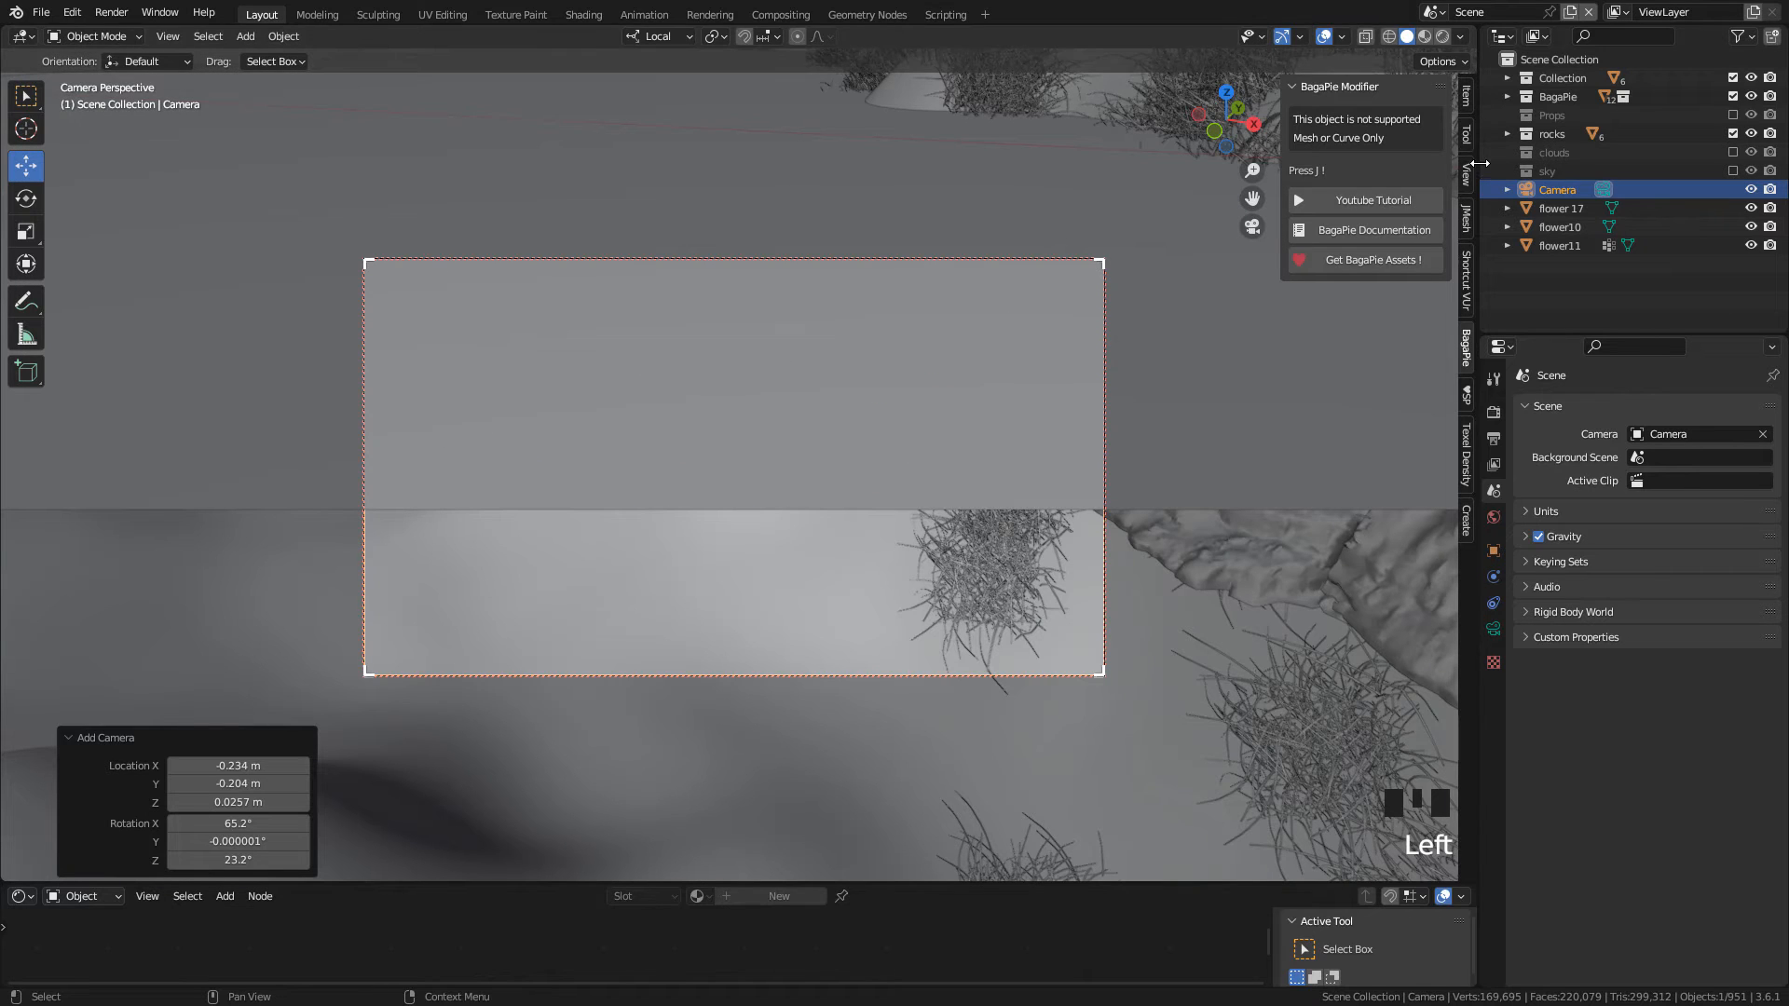
left_click(1465, 177)
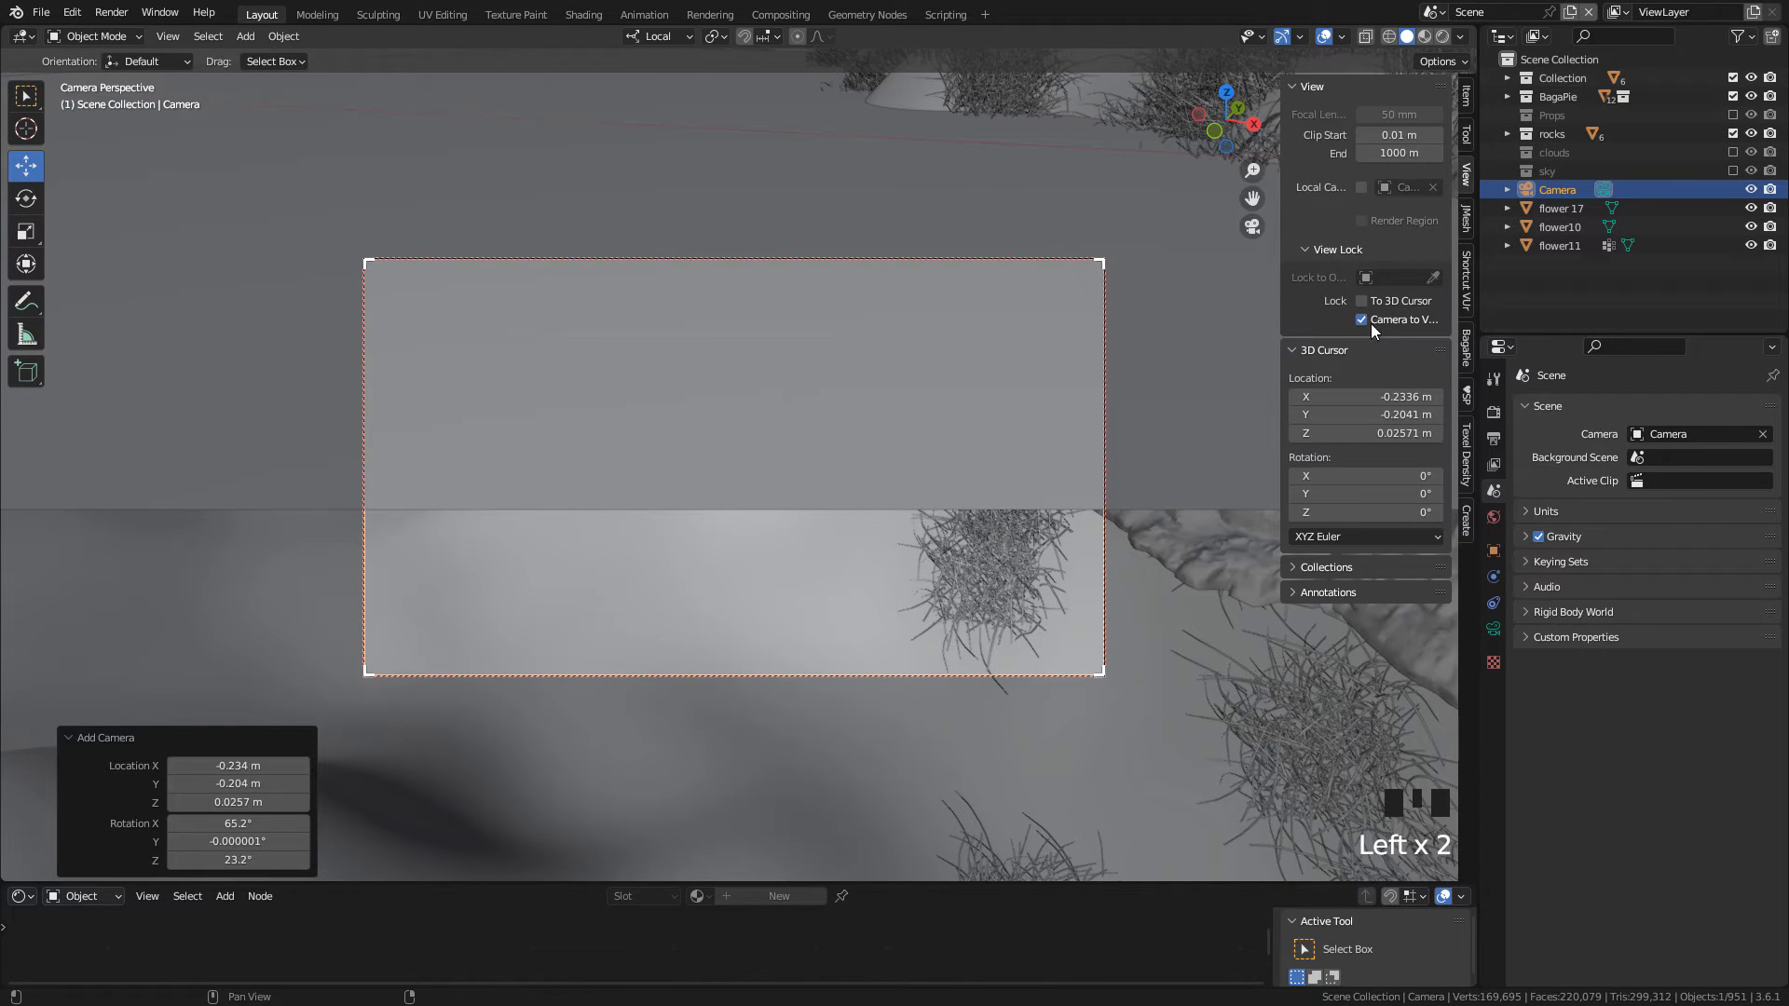
mouse_move(1368, 325)
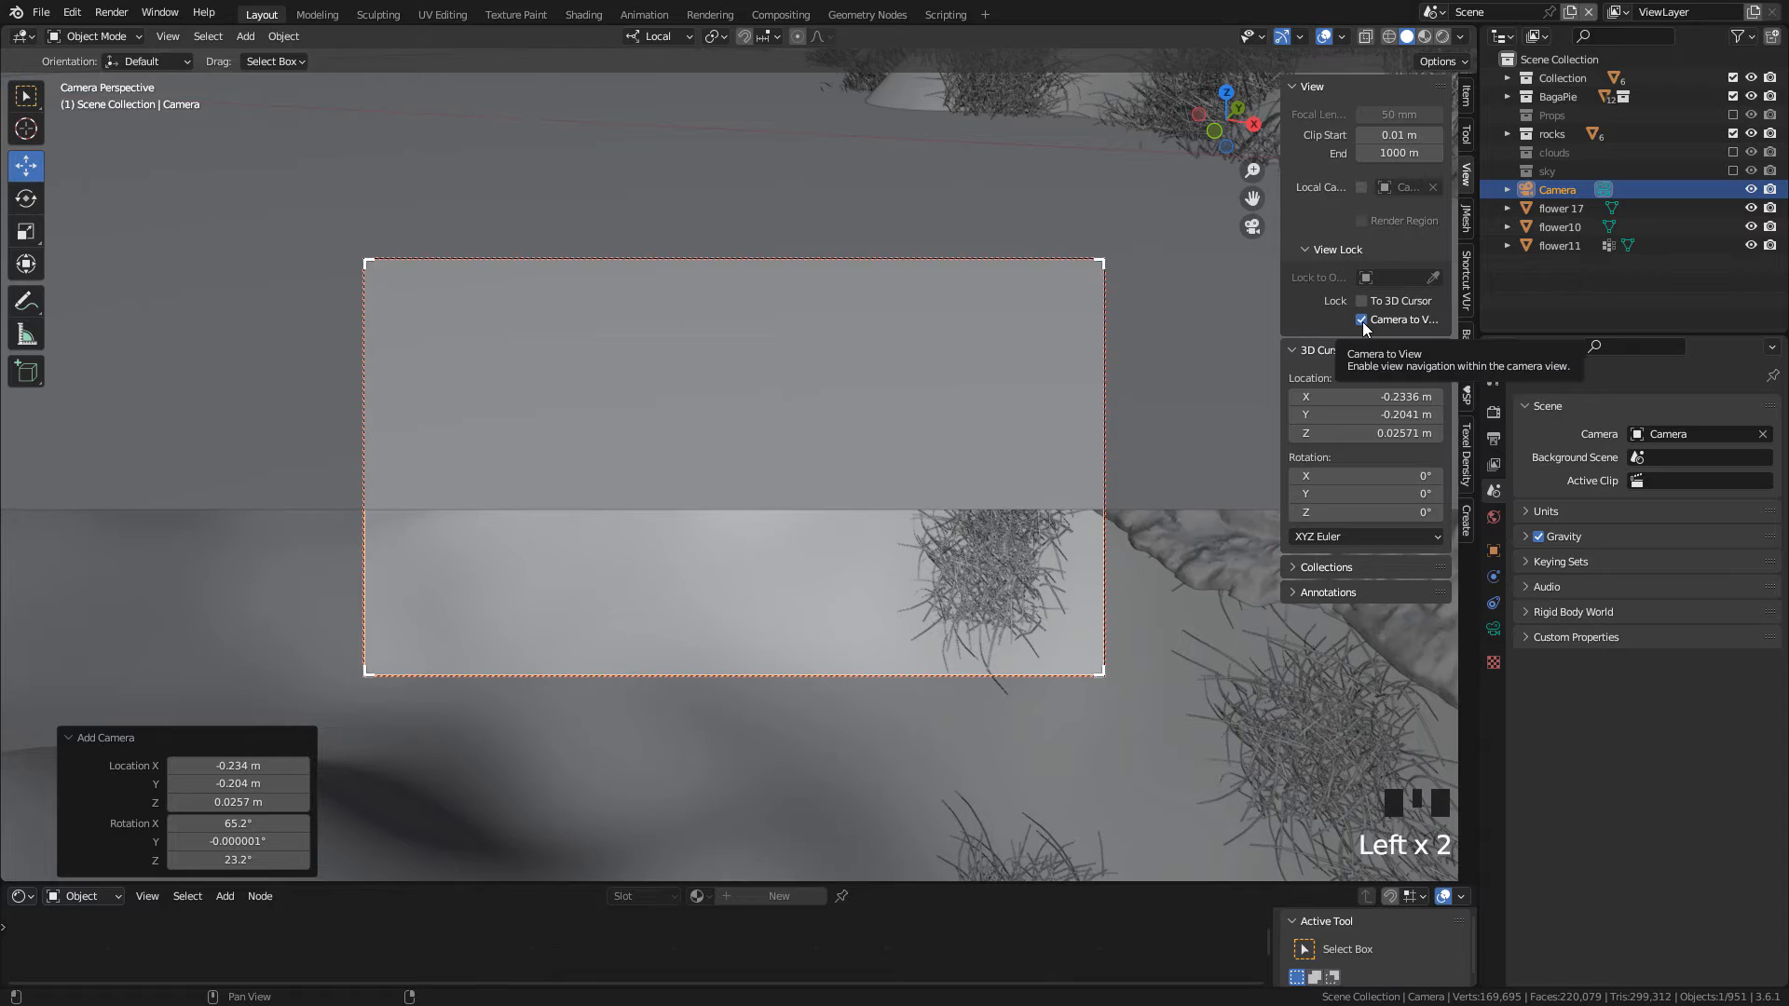
left_click(1360, 320)
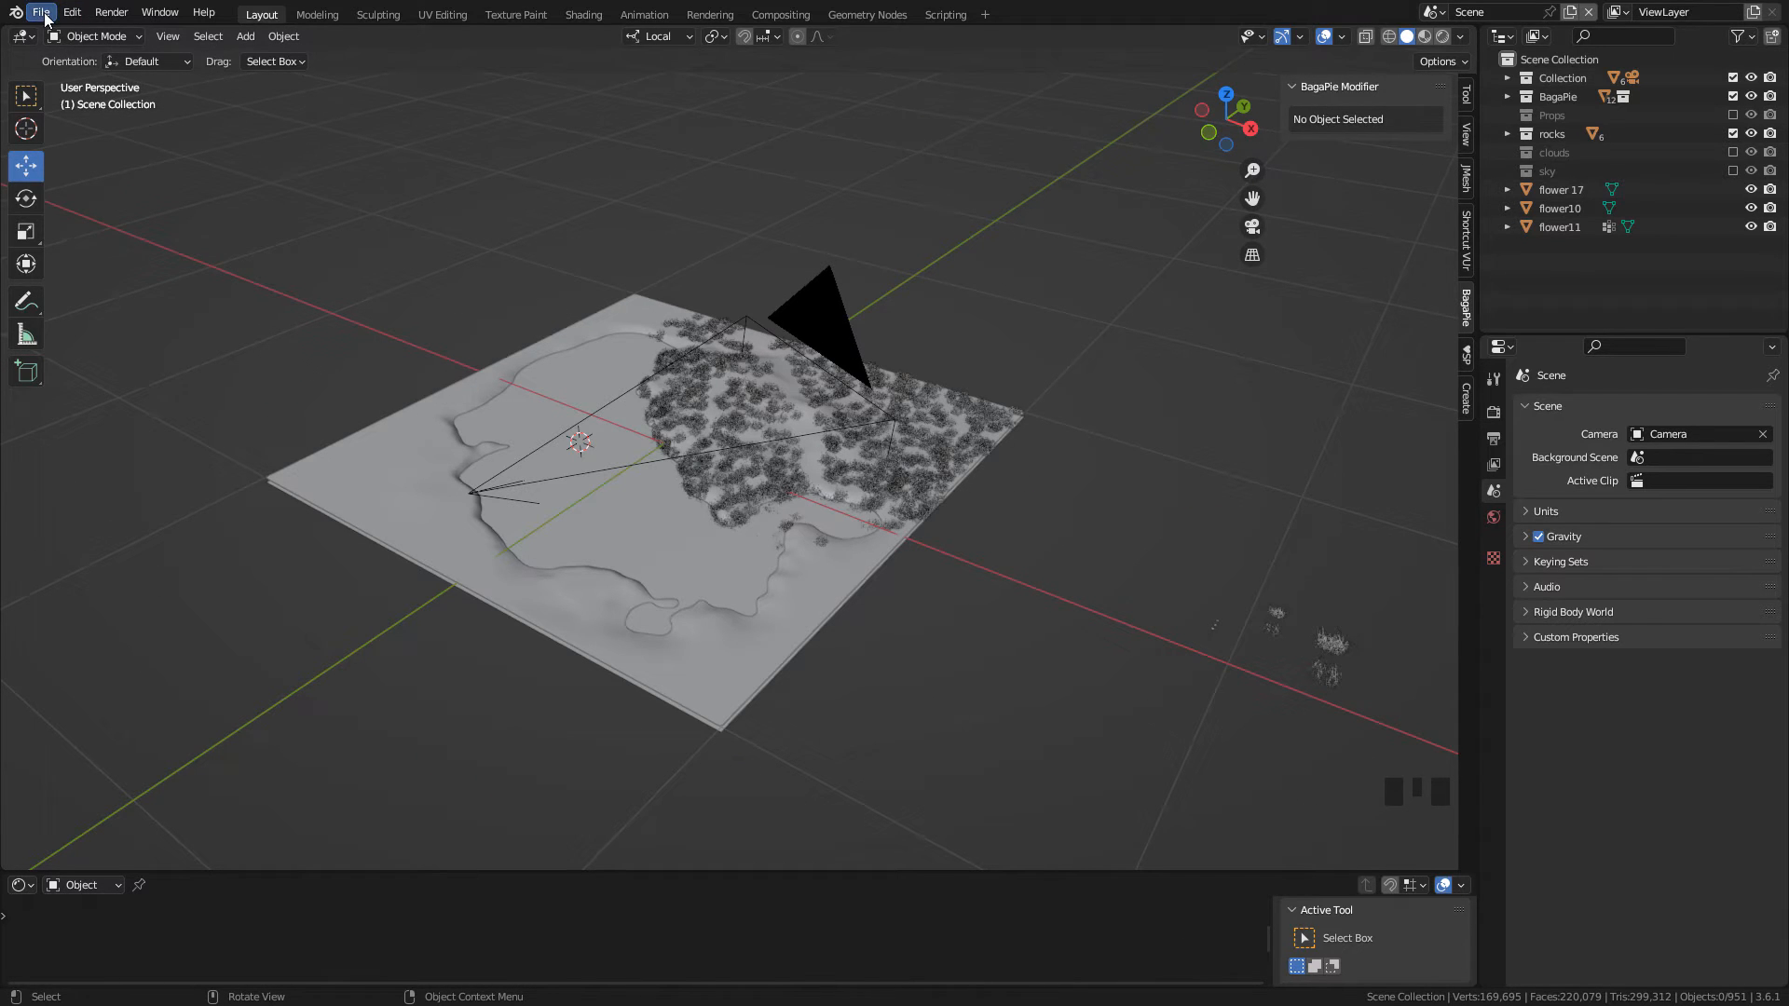
Step: Find the Import Images as Planes add-on in Preferences by searching 'image'
left_click(41, 12)
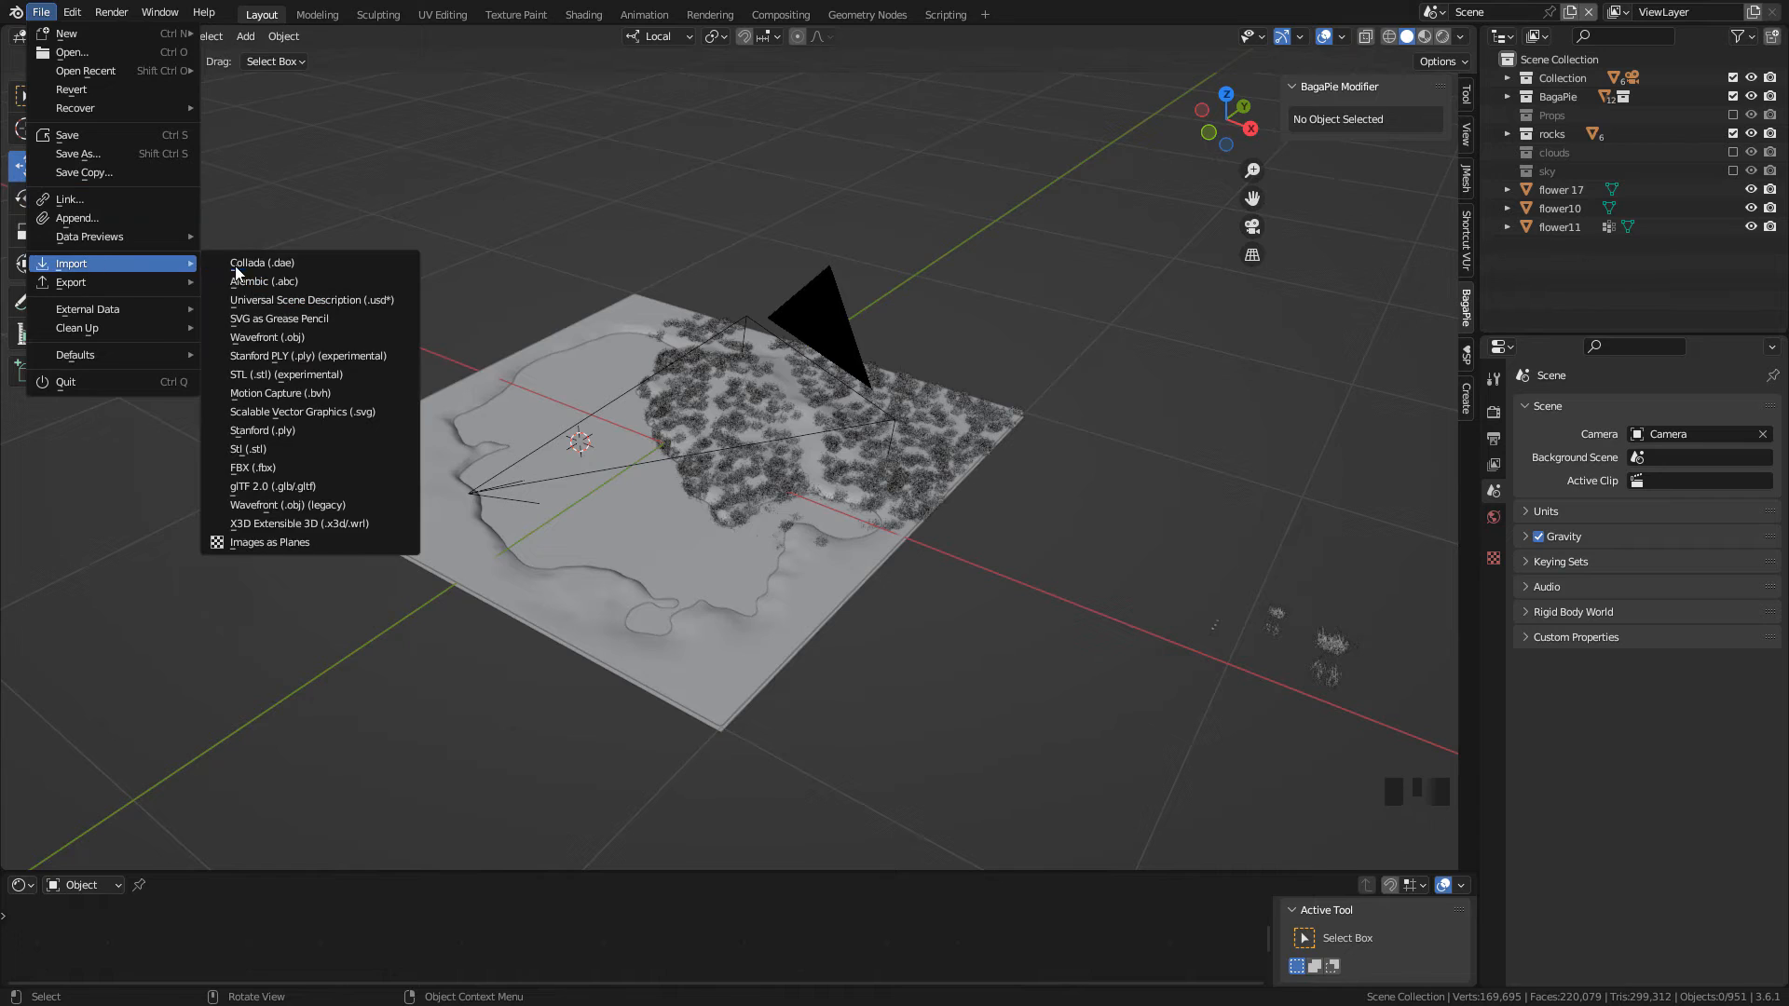
mouse_move(270, 543)
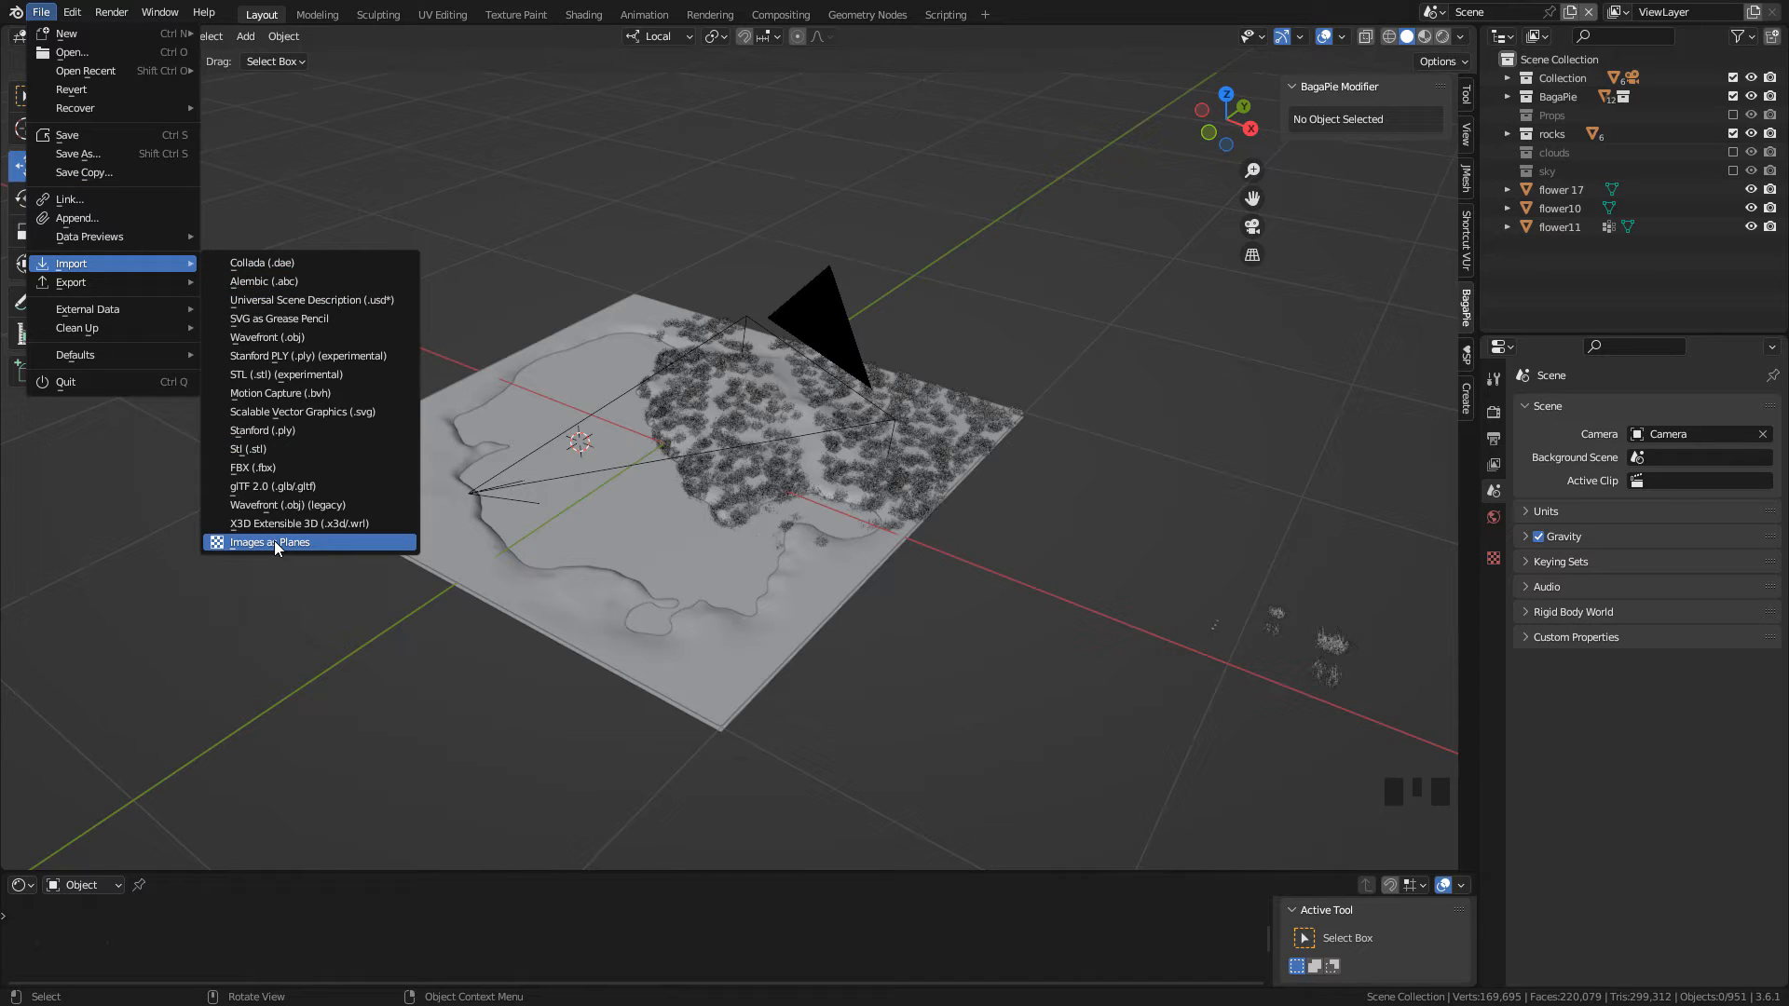
mouse_move(369, 153)
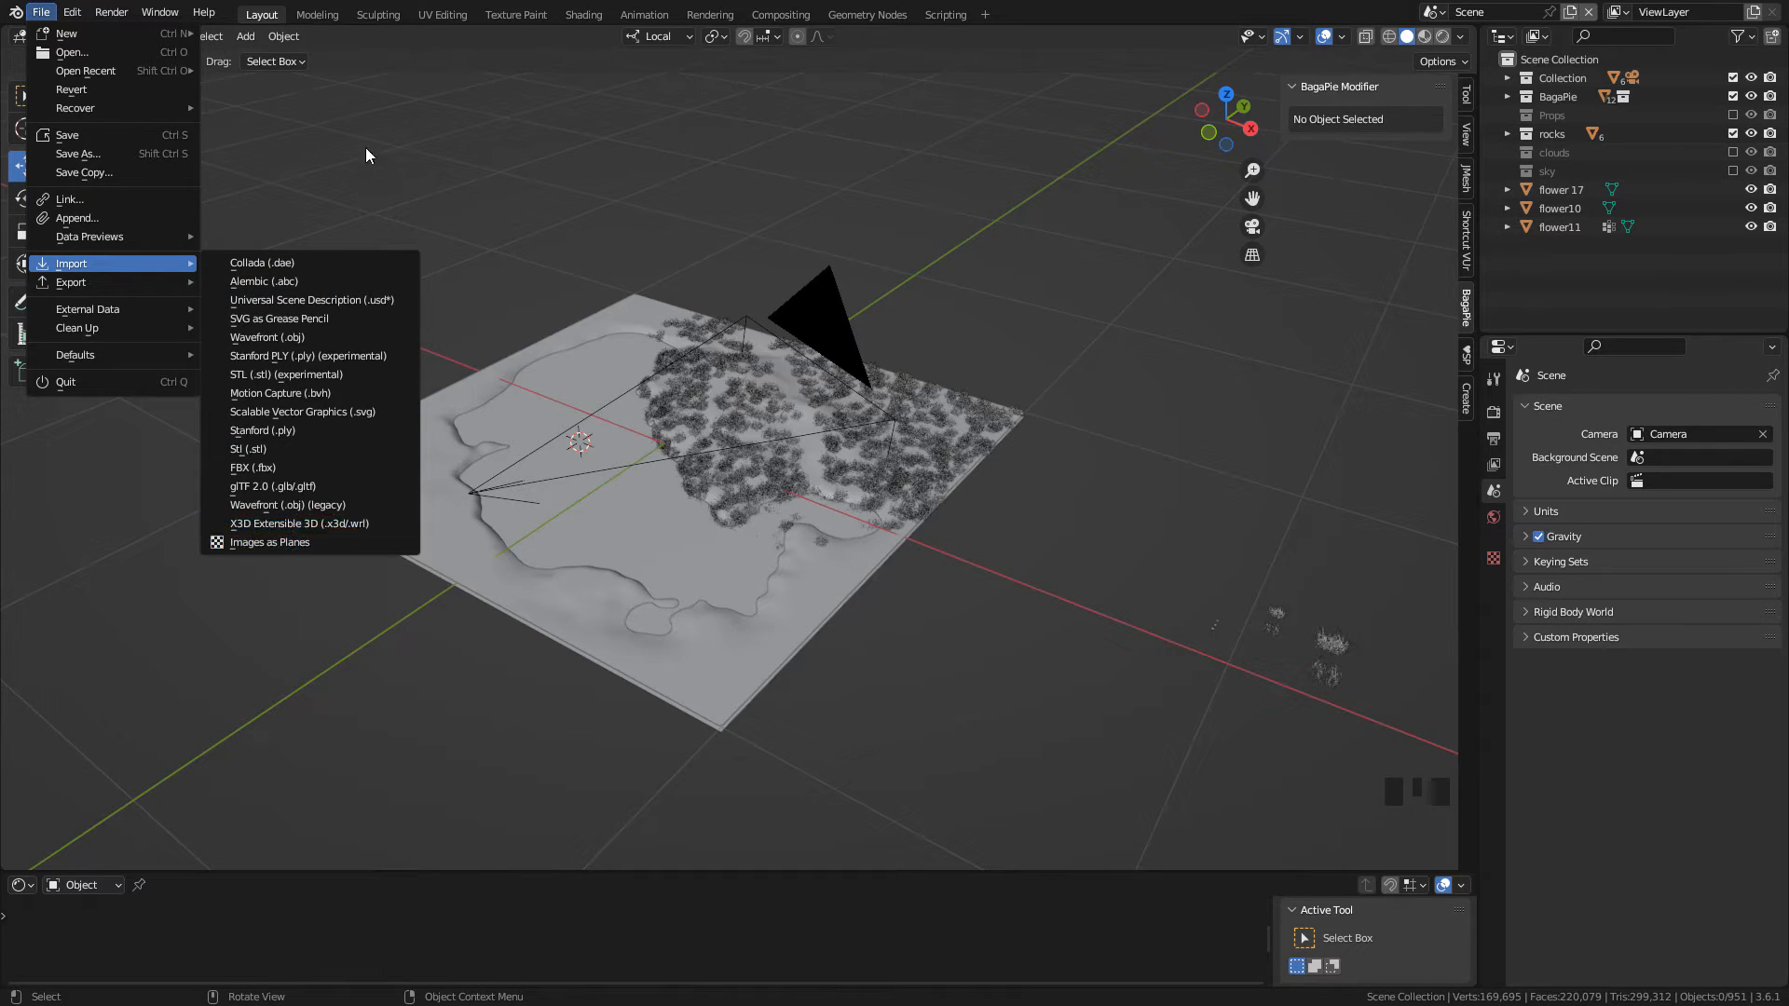
left_click(70, 12)
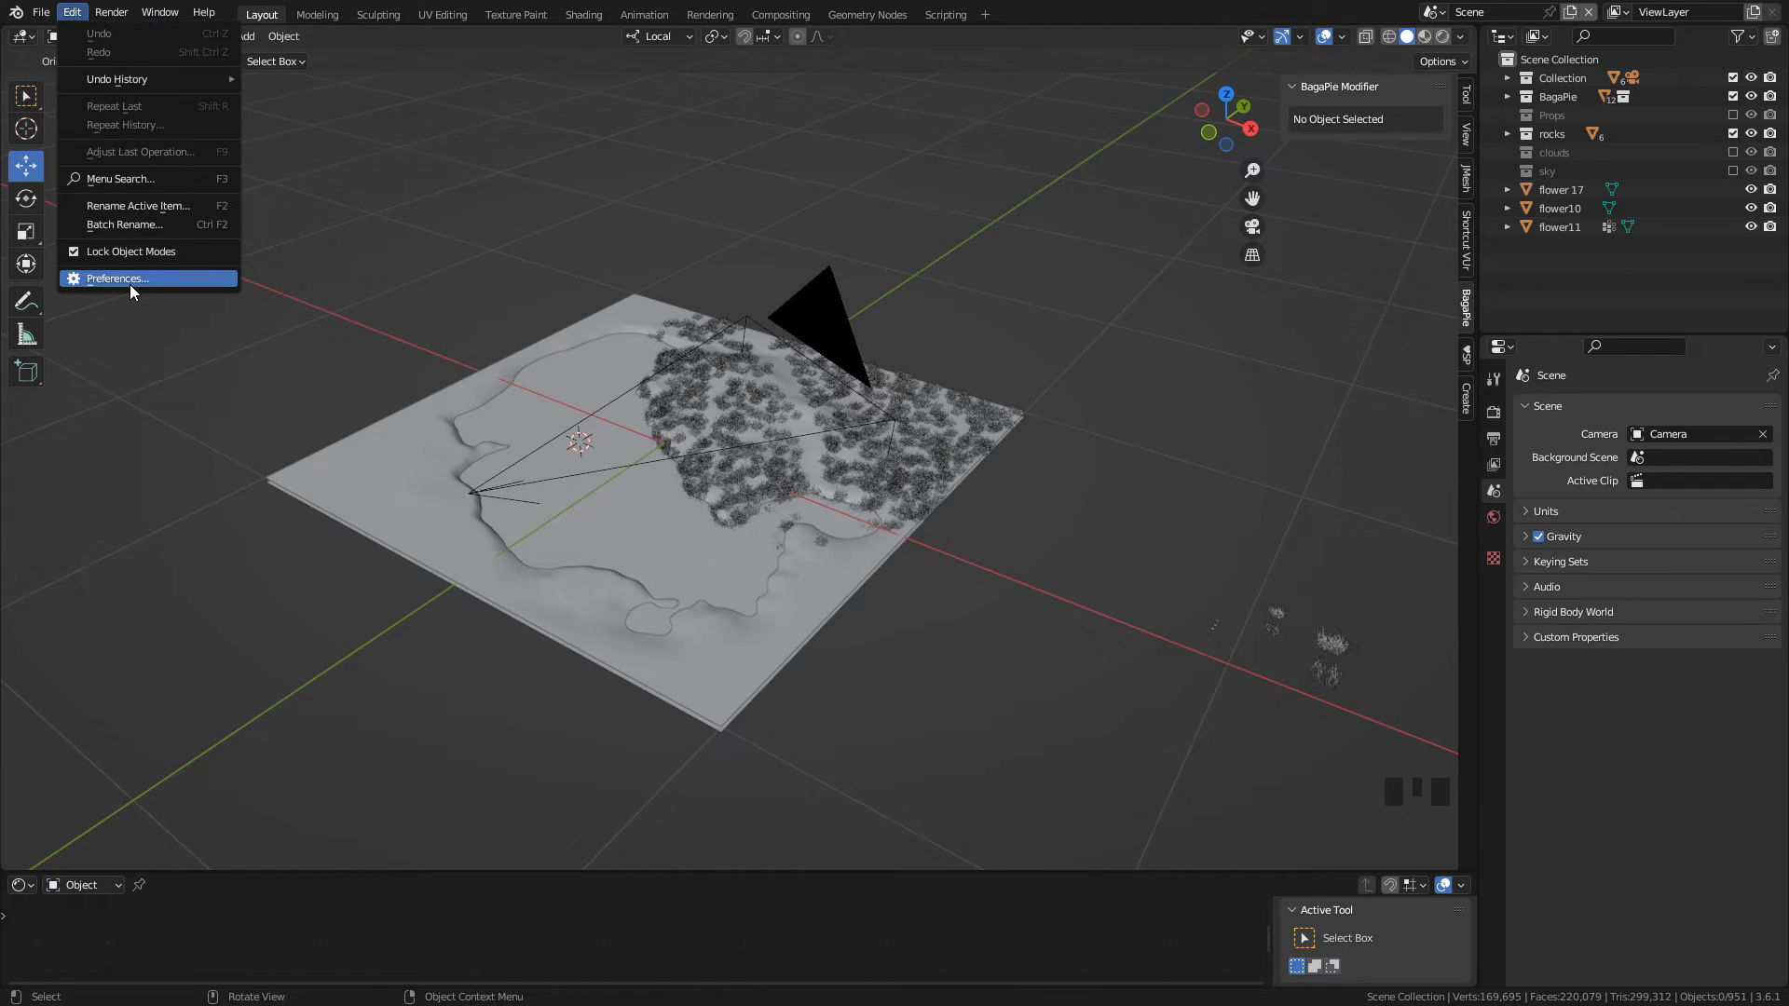
left_click(116, 278)
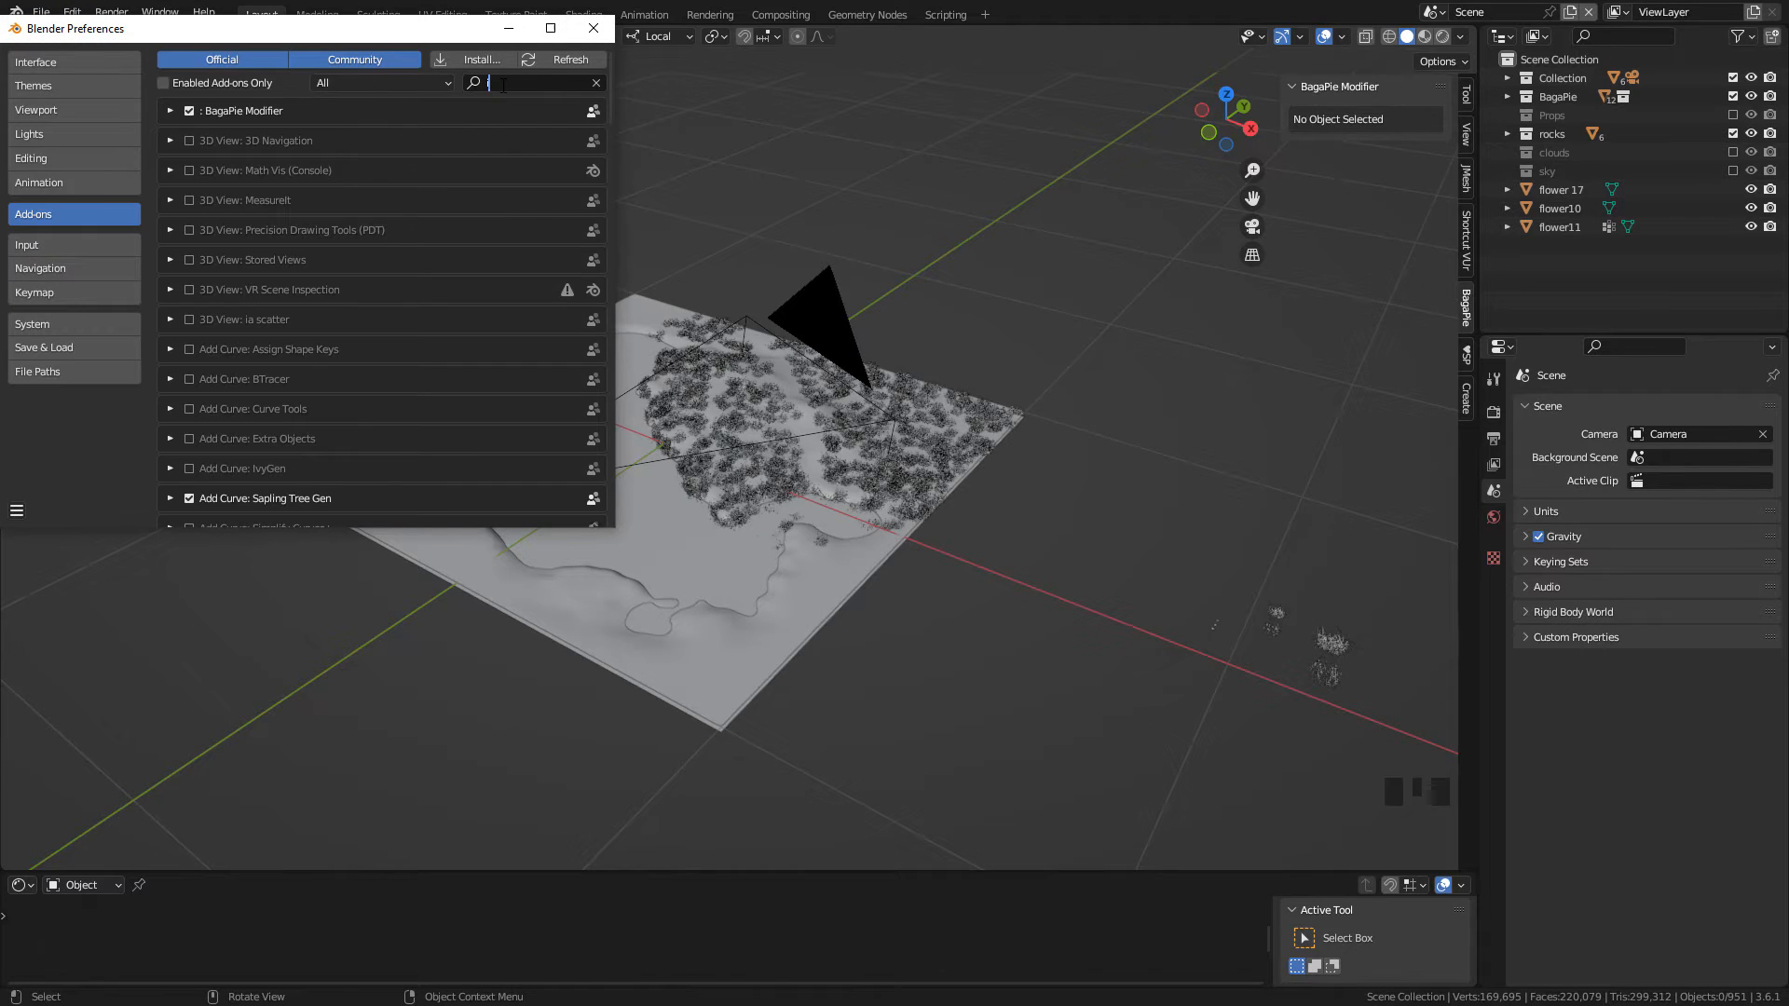
type("image")
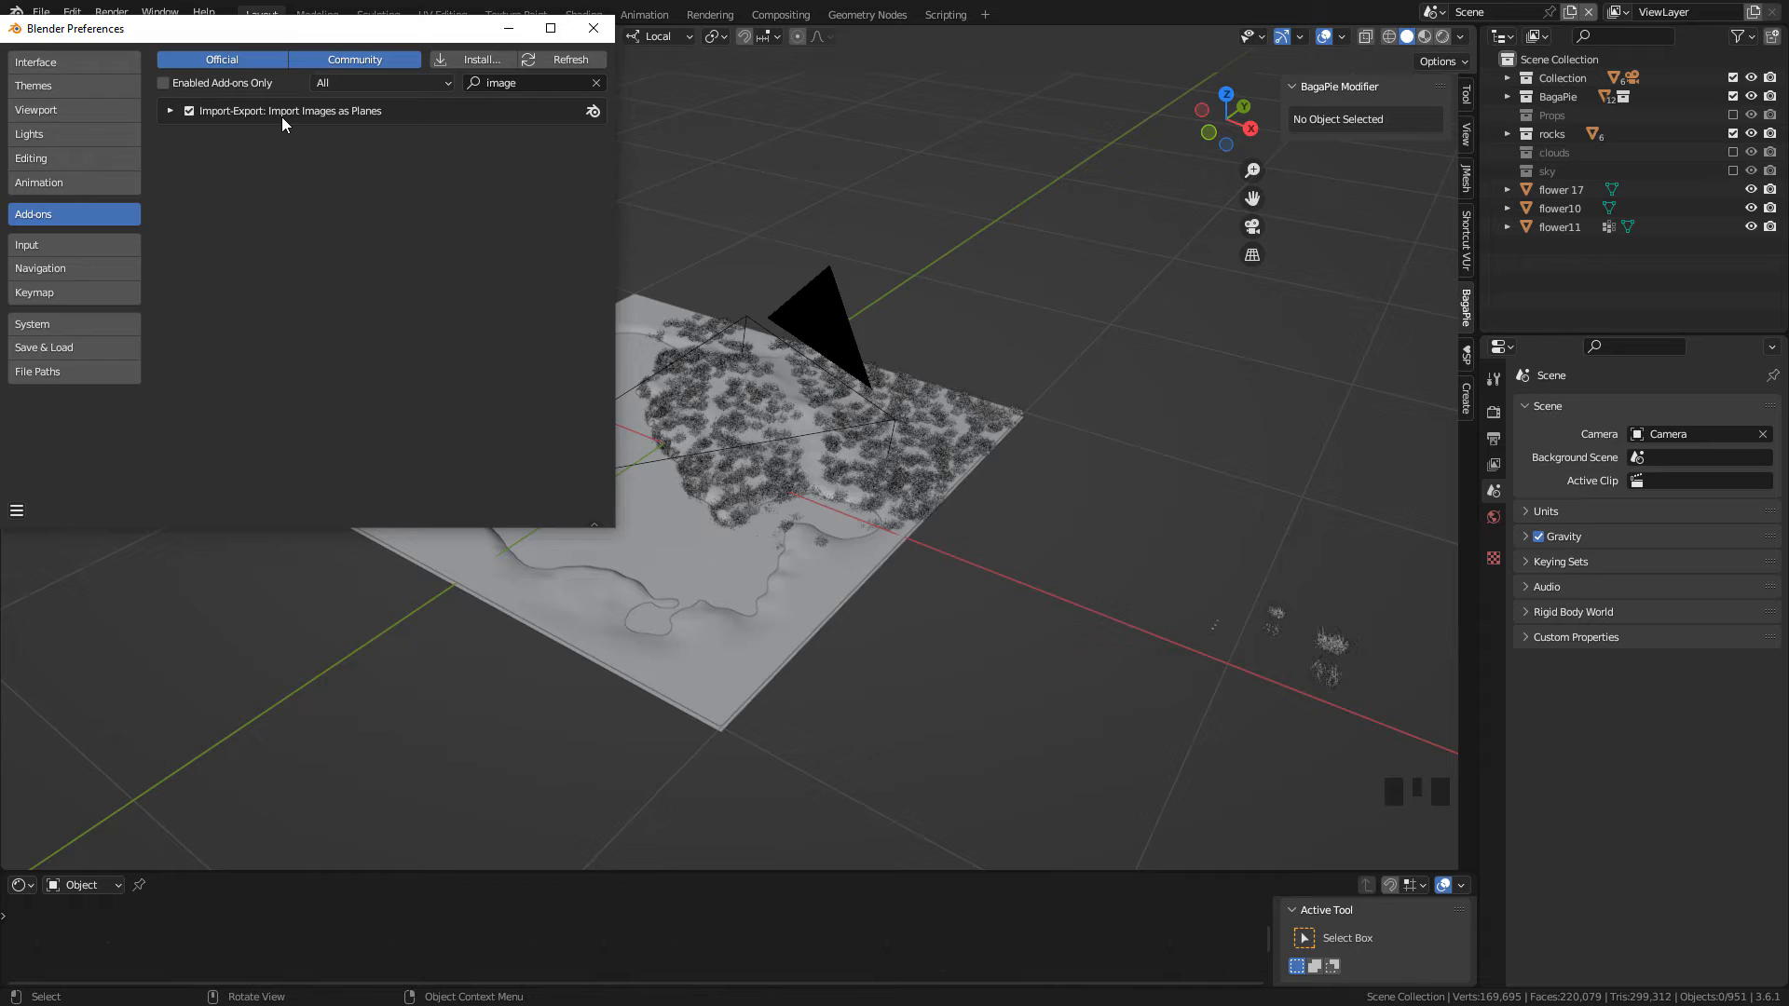
Step: Import DSCF017.JPG via File > Import > Images as Planes
left_click(40, 12)
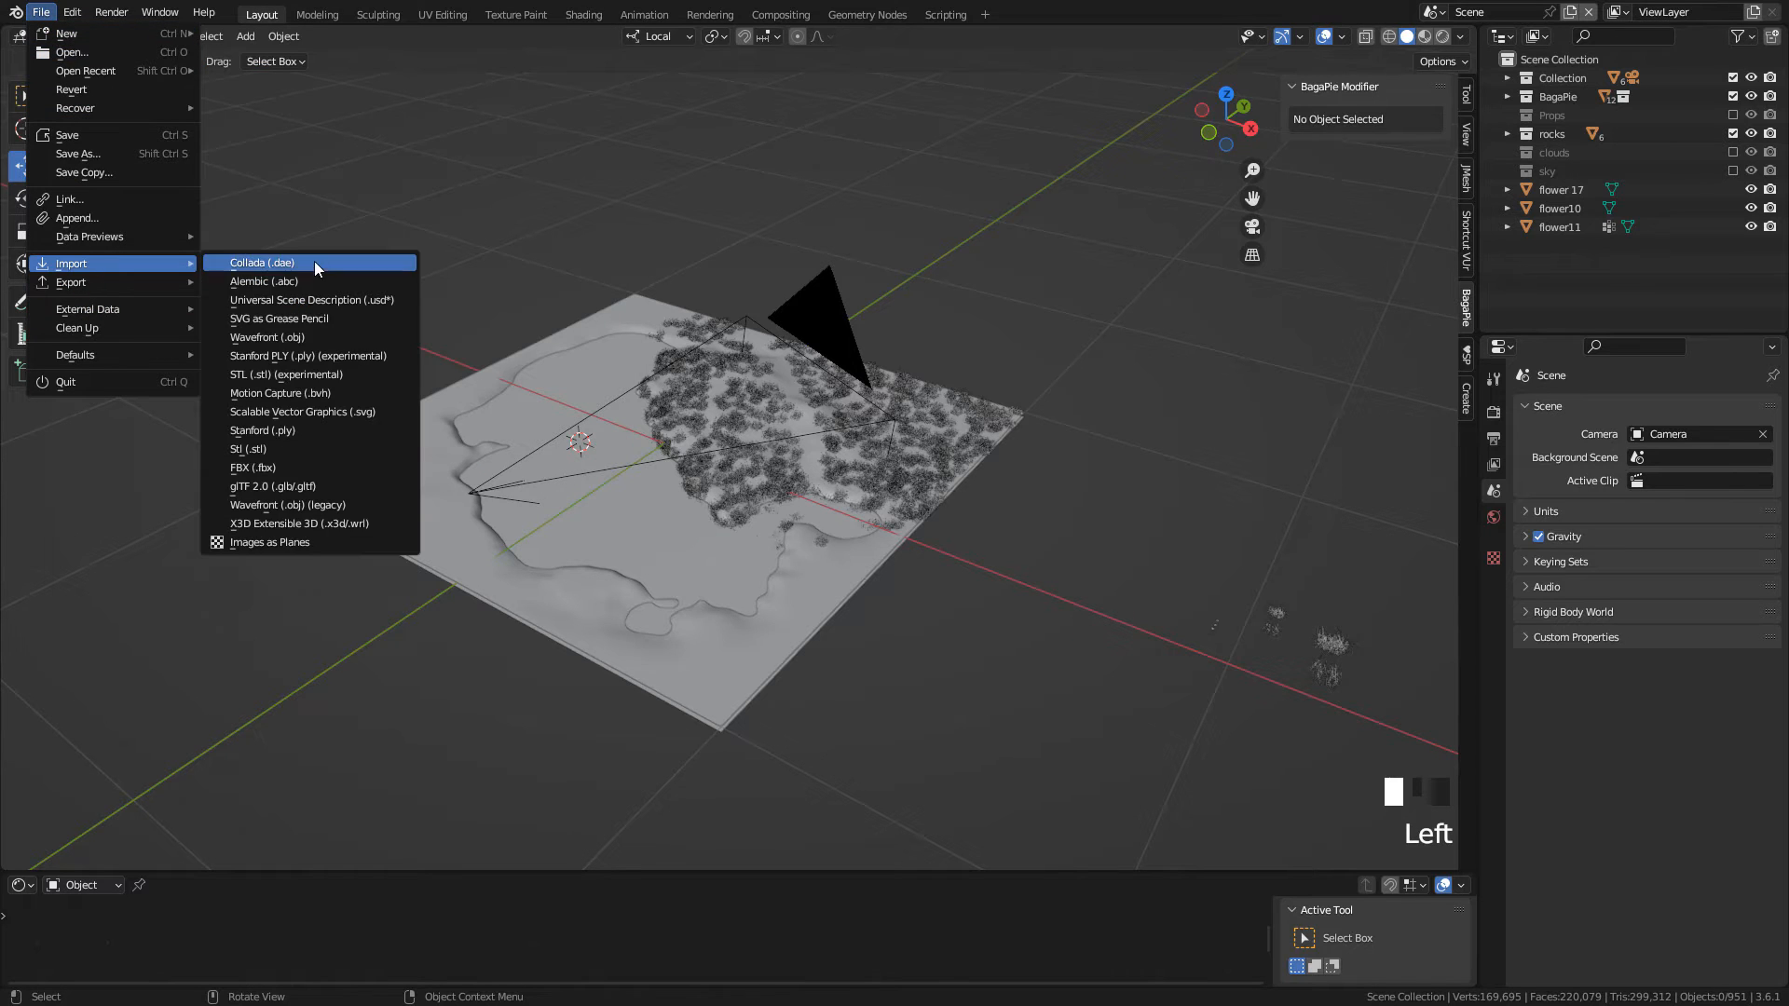
left_click(270, 542)
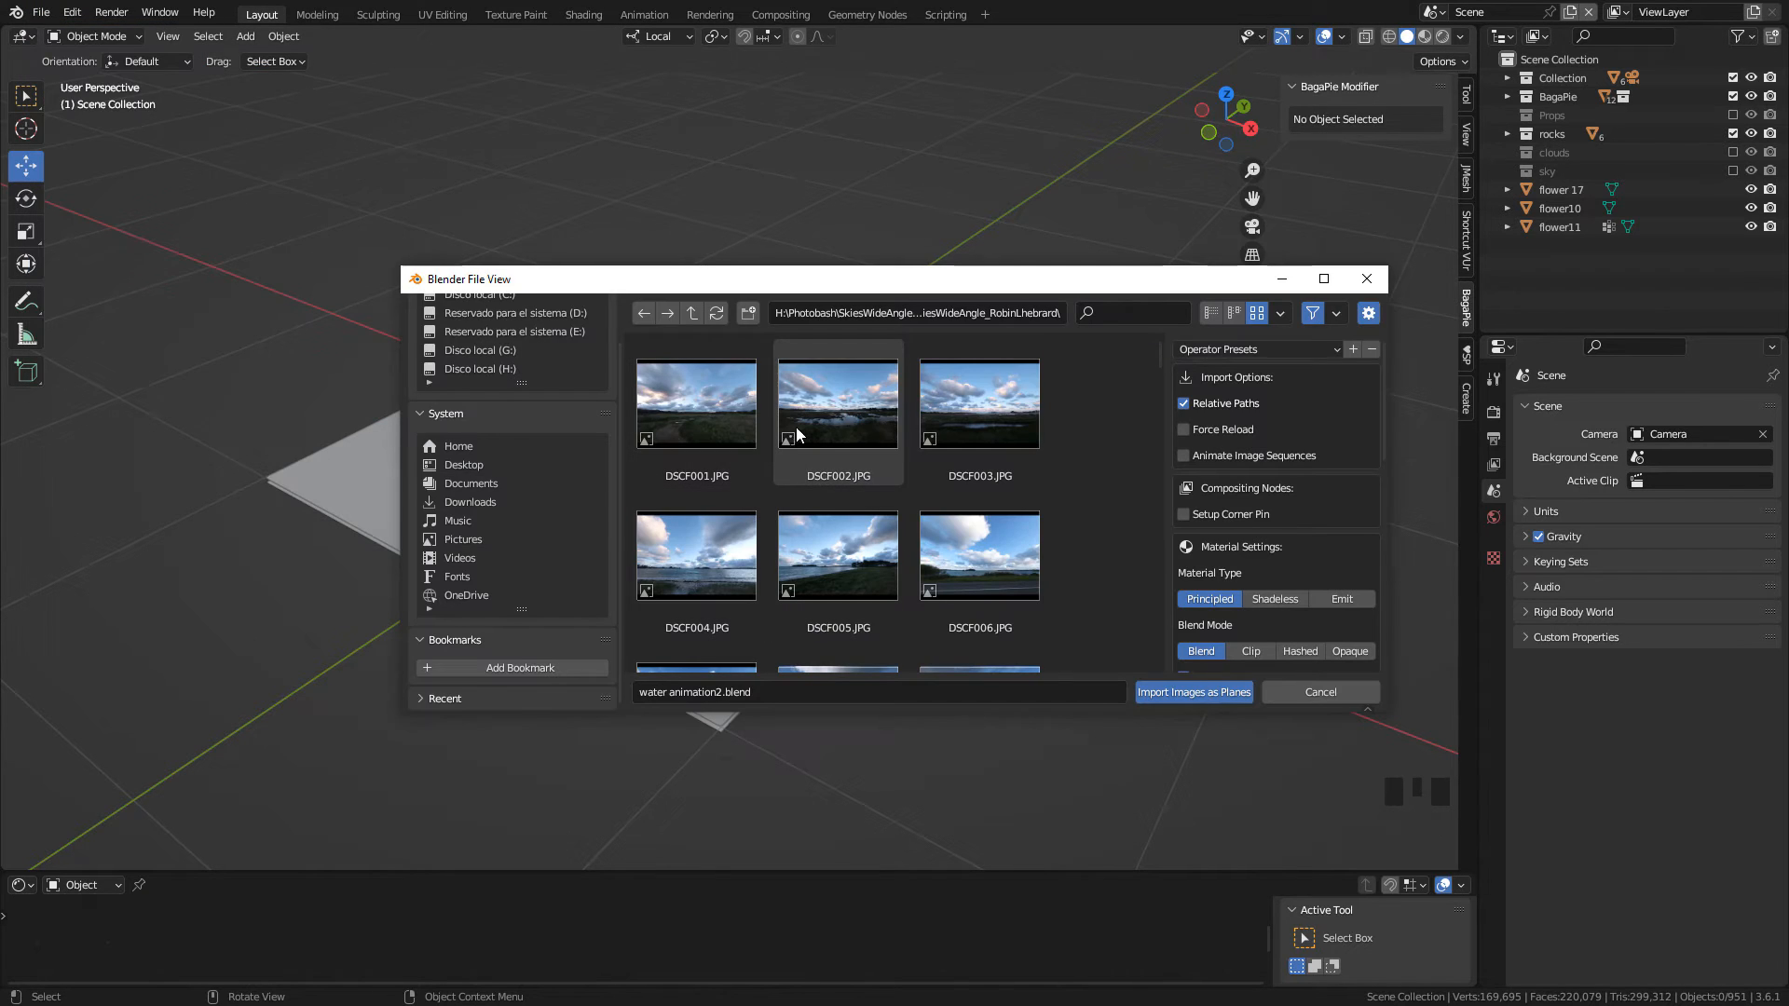
scroll("down", 3)
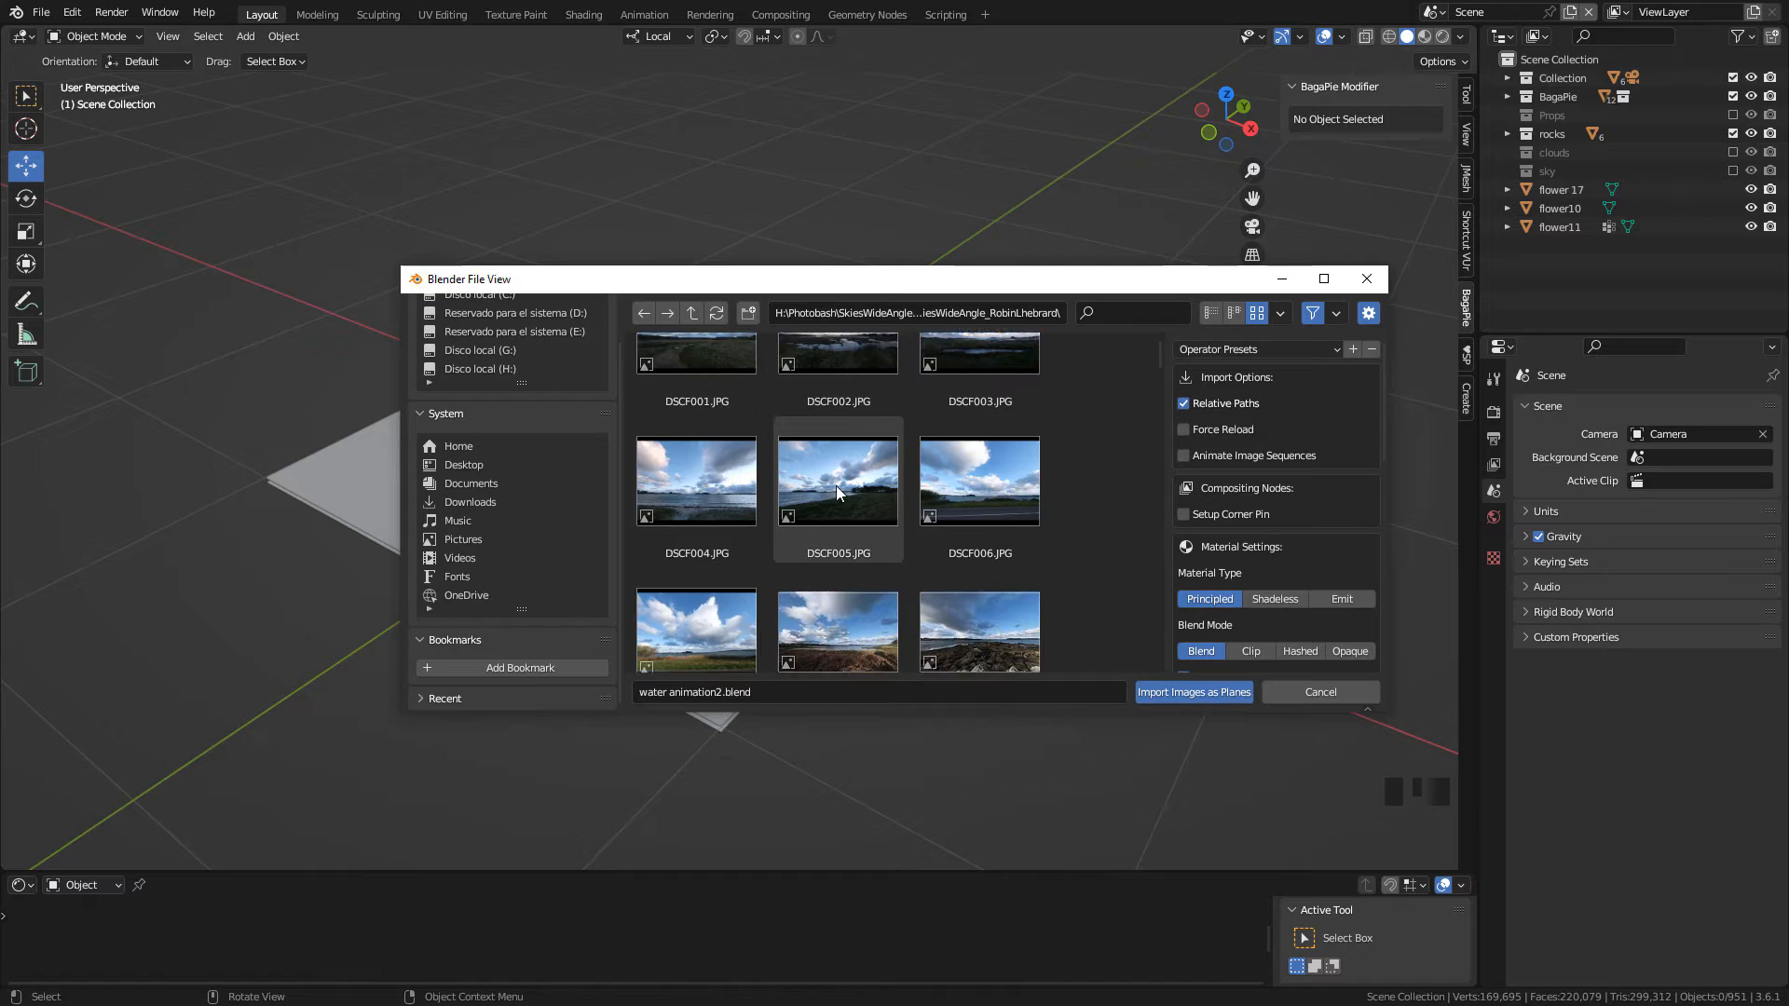
scroll("down", 3)
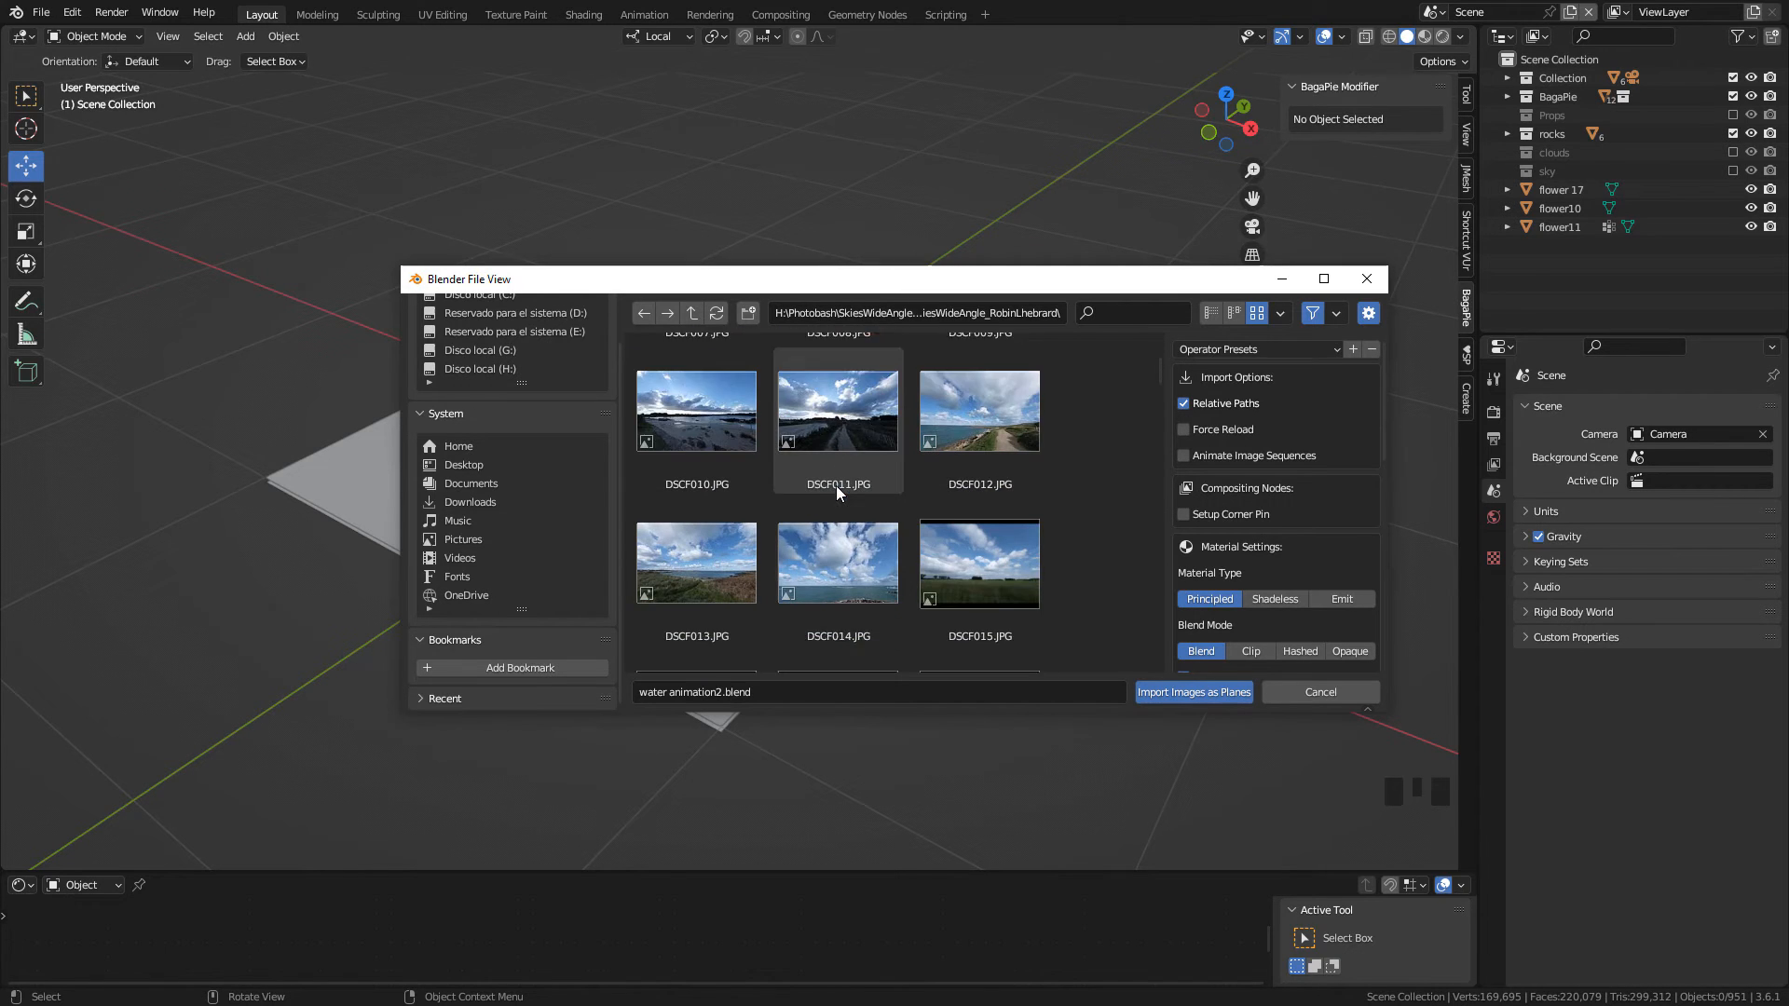
left_click(837, 566)
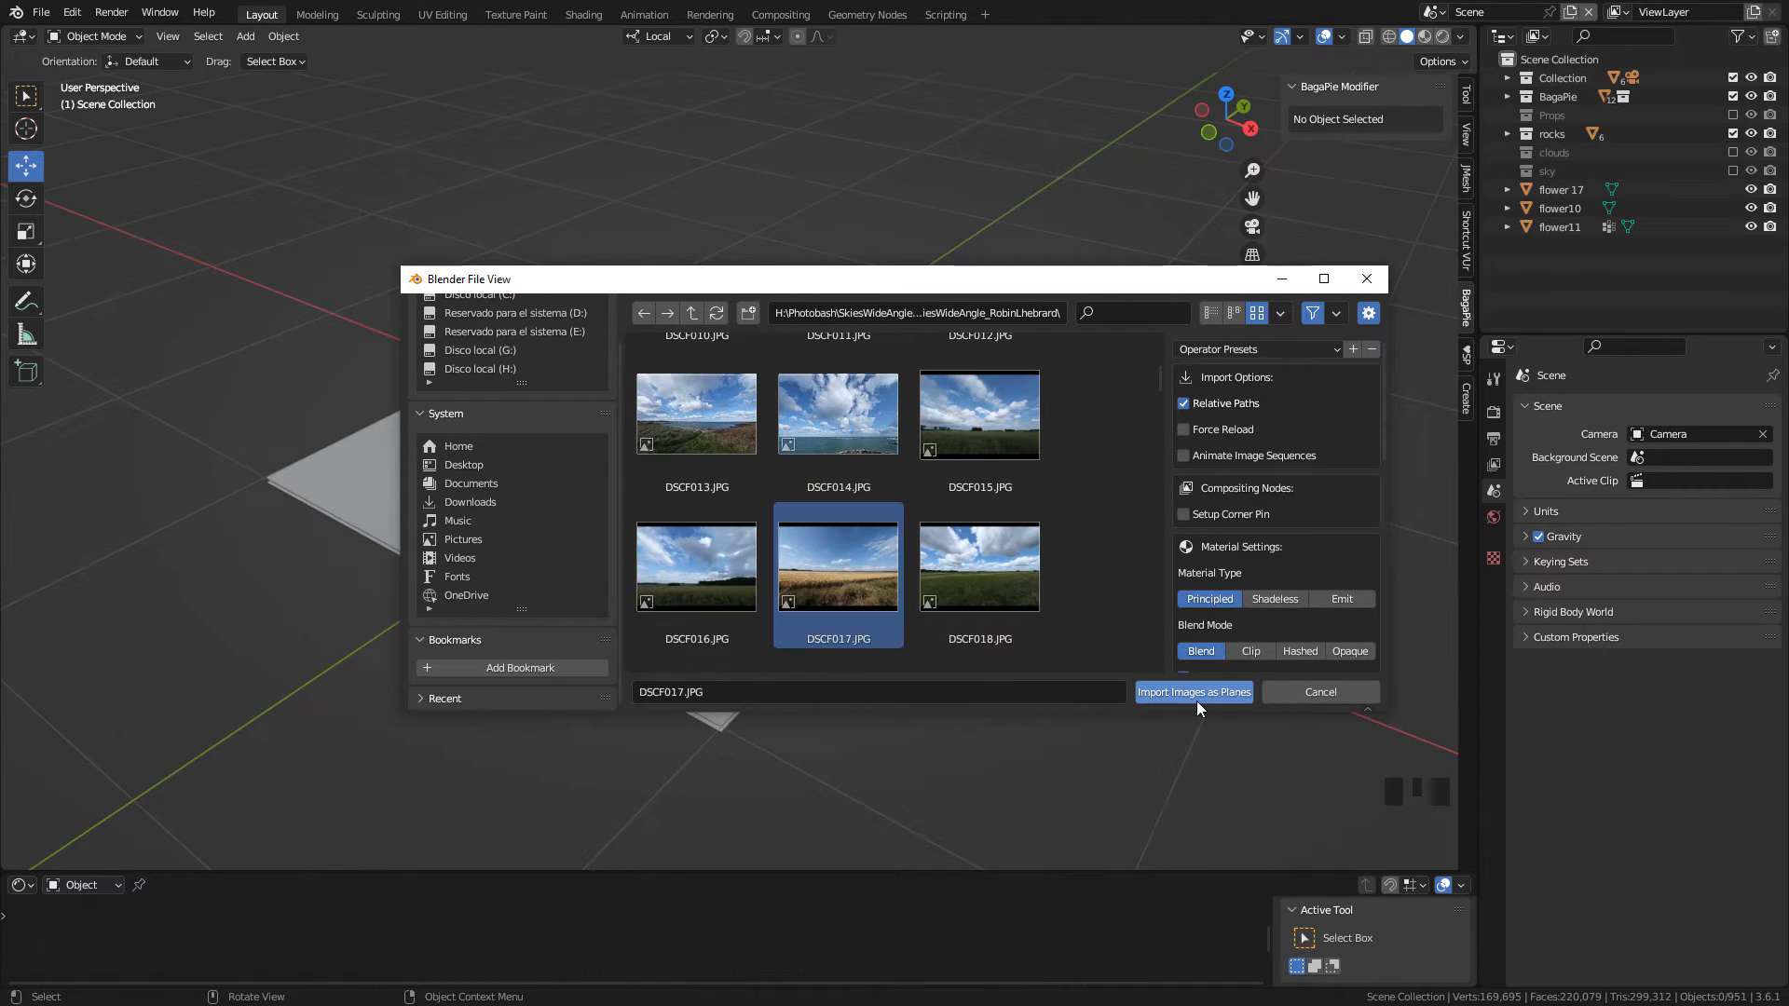
left_click(1193, 691)
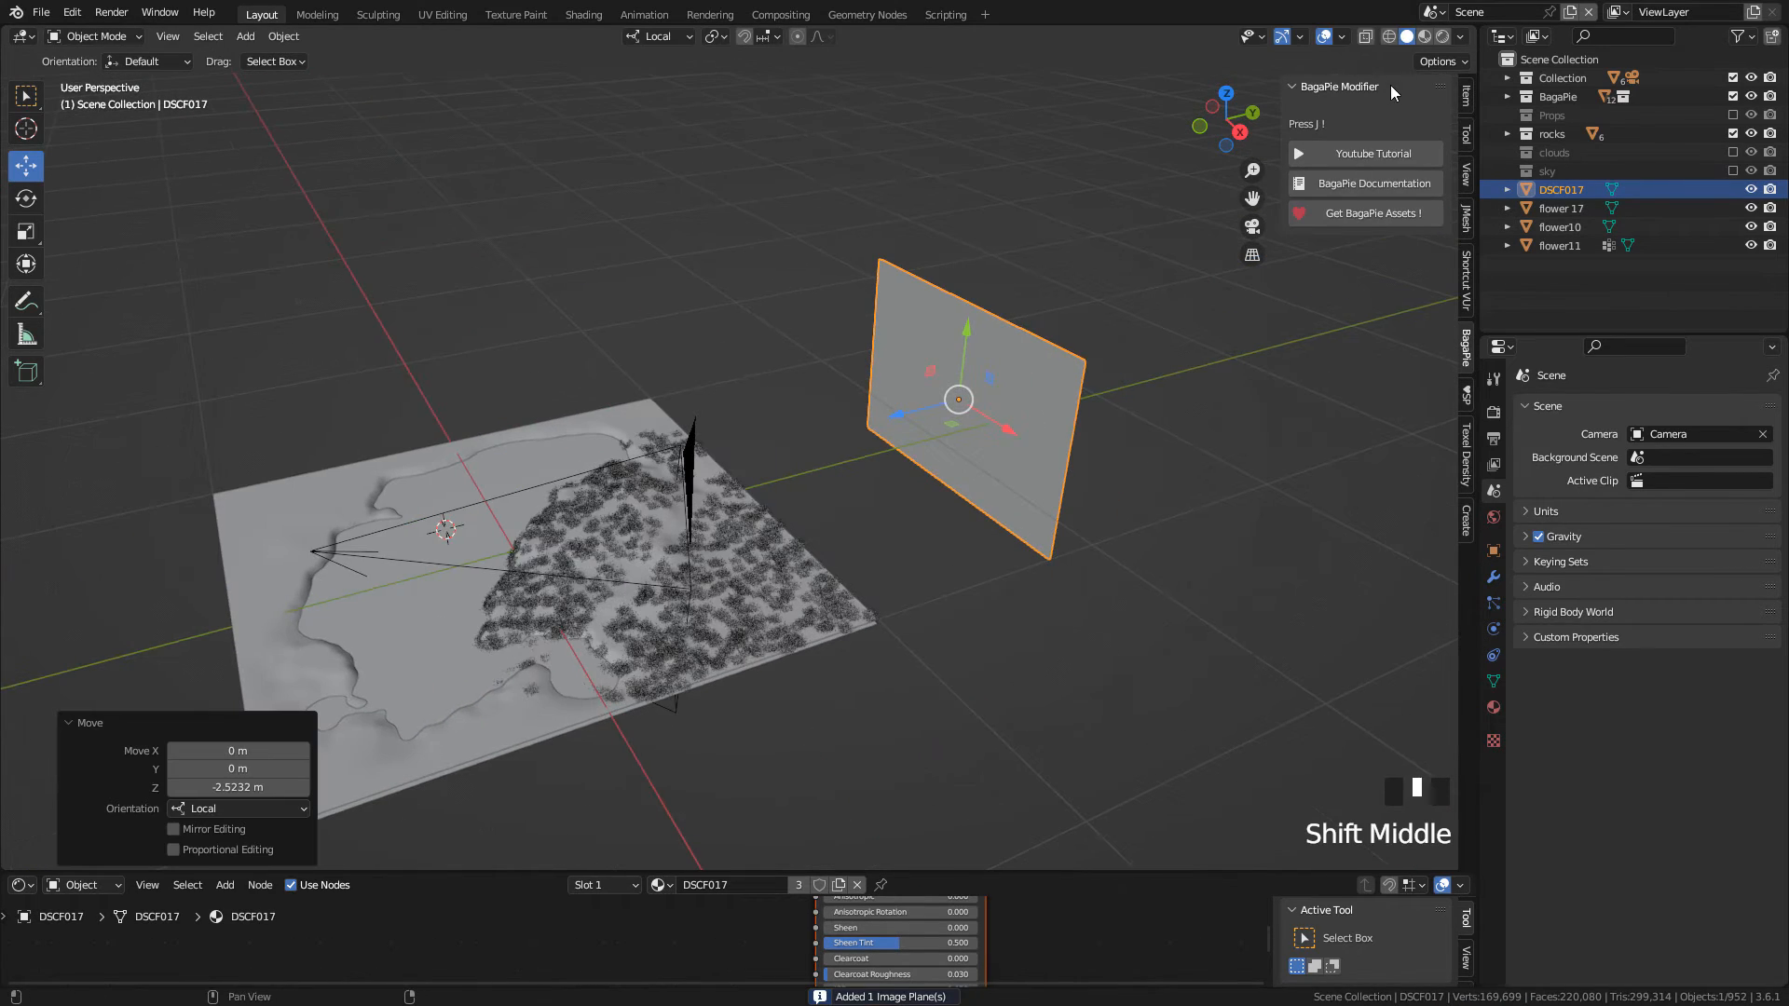
mouse_move(1008, 456)
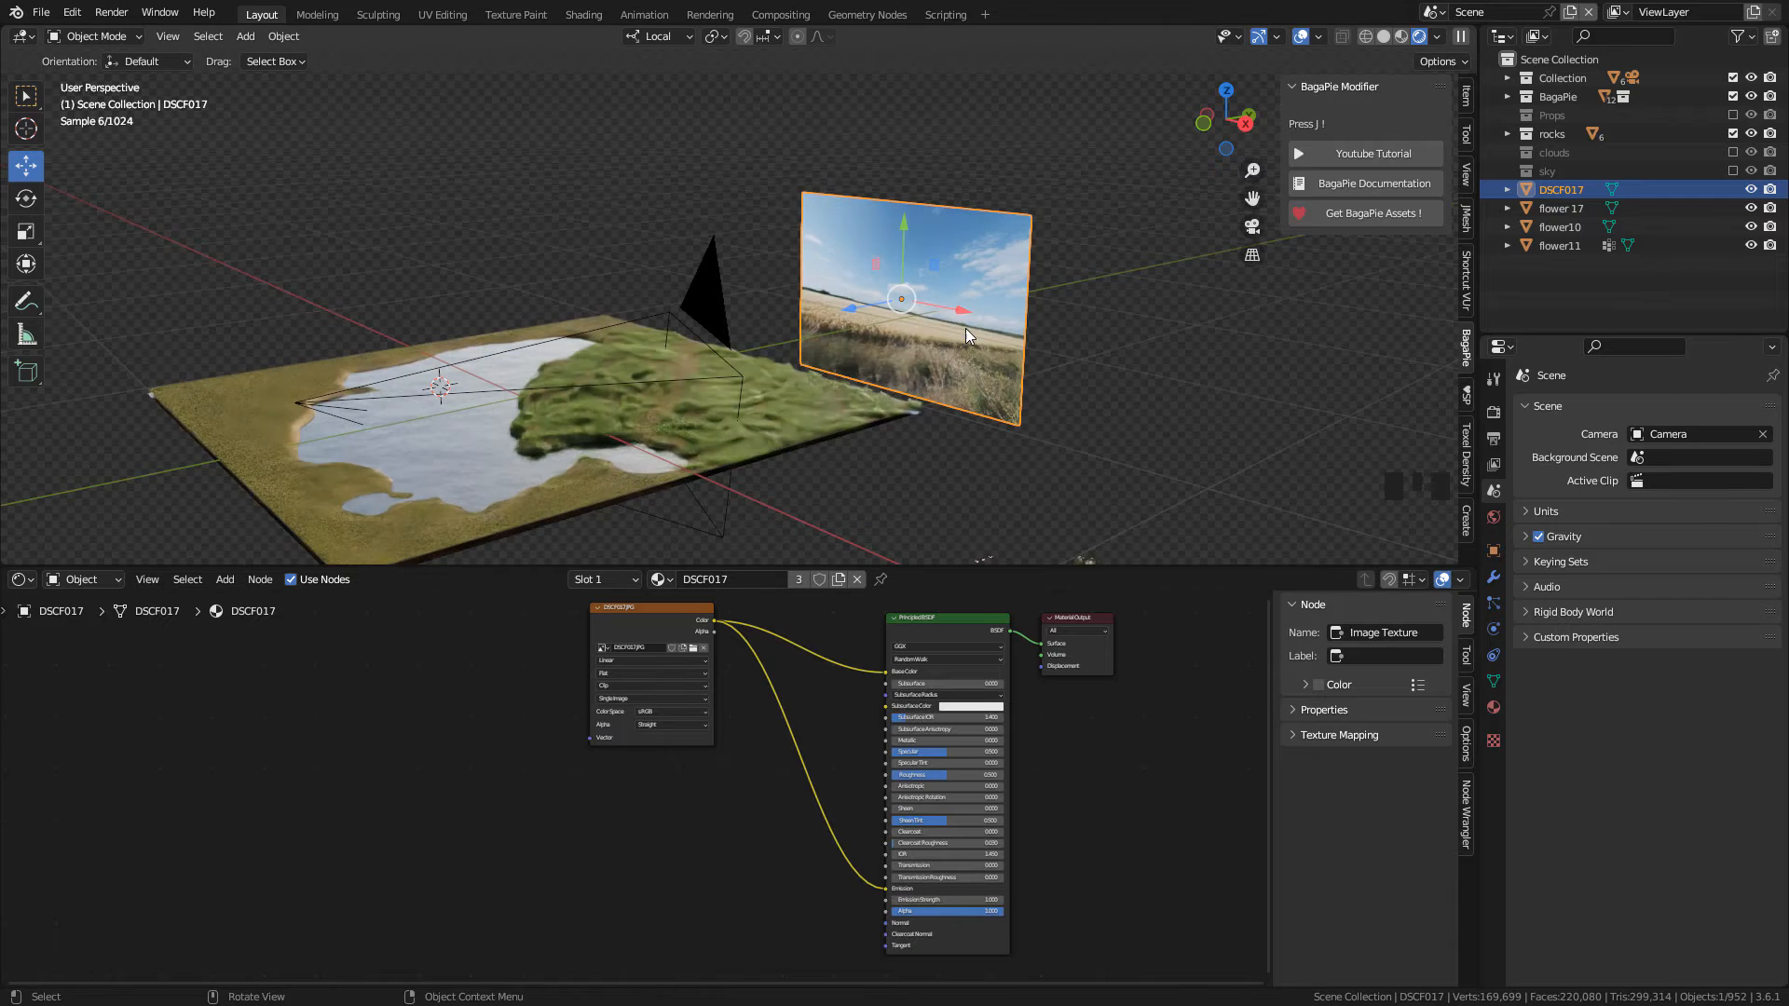
Step: Raise the DSCF017 plane behind the terrain and turn off its Shadow ray visibility
key("g")
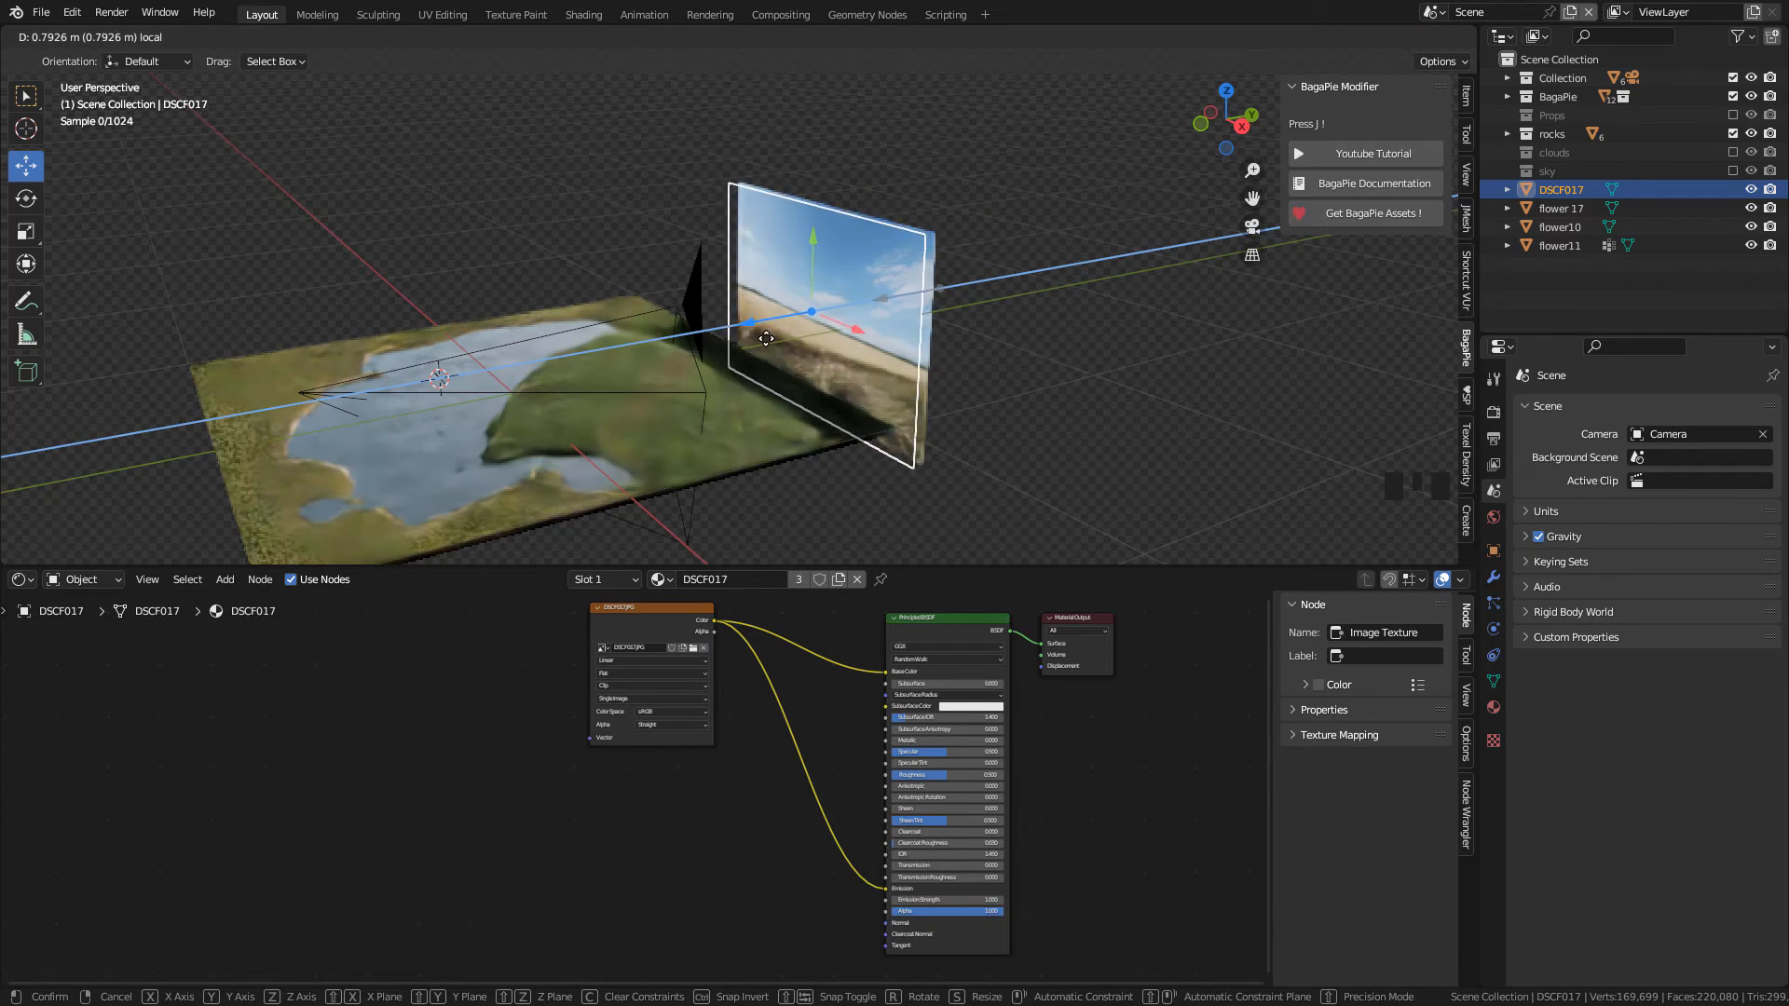
left_click(737, 414)
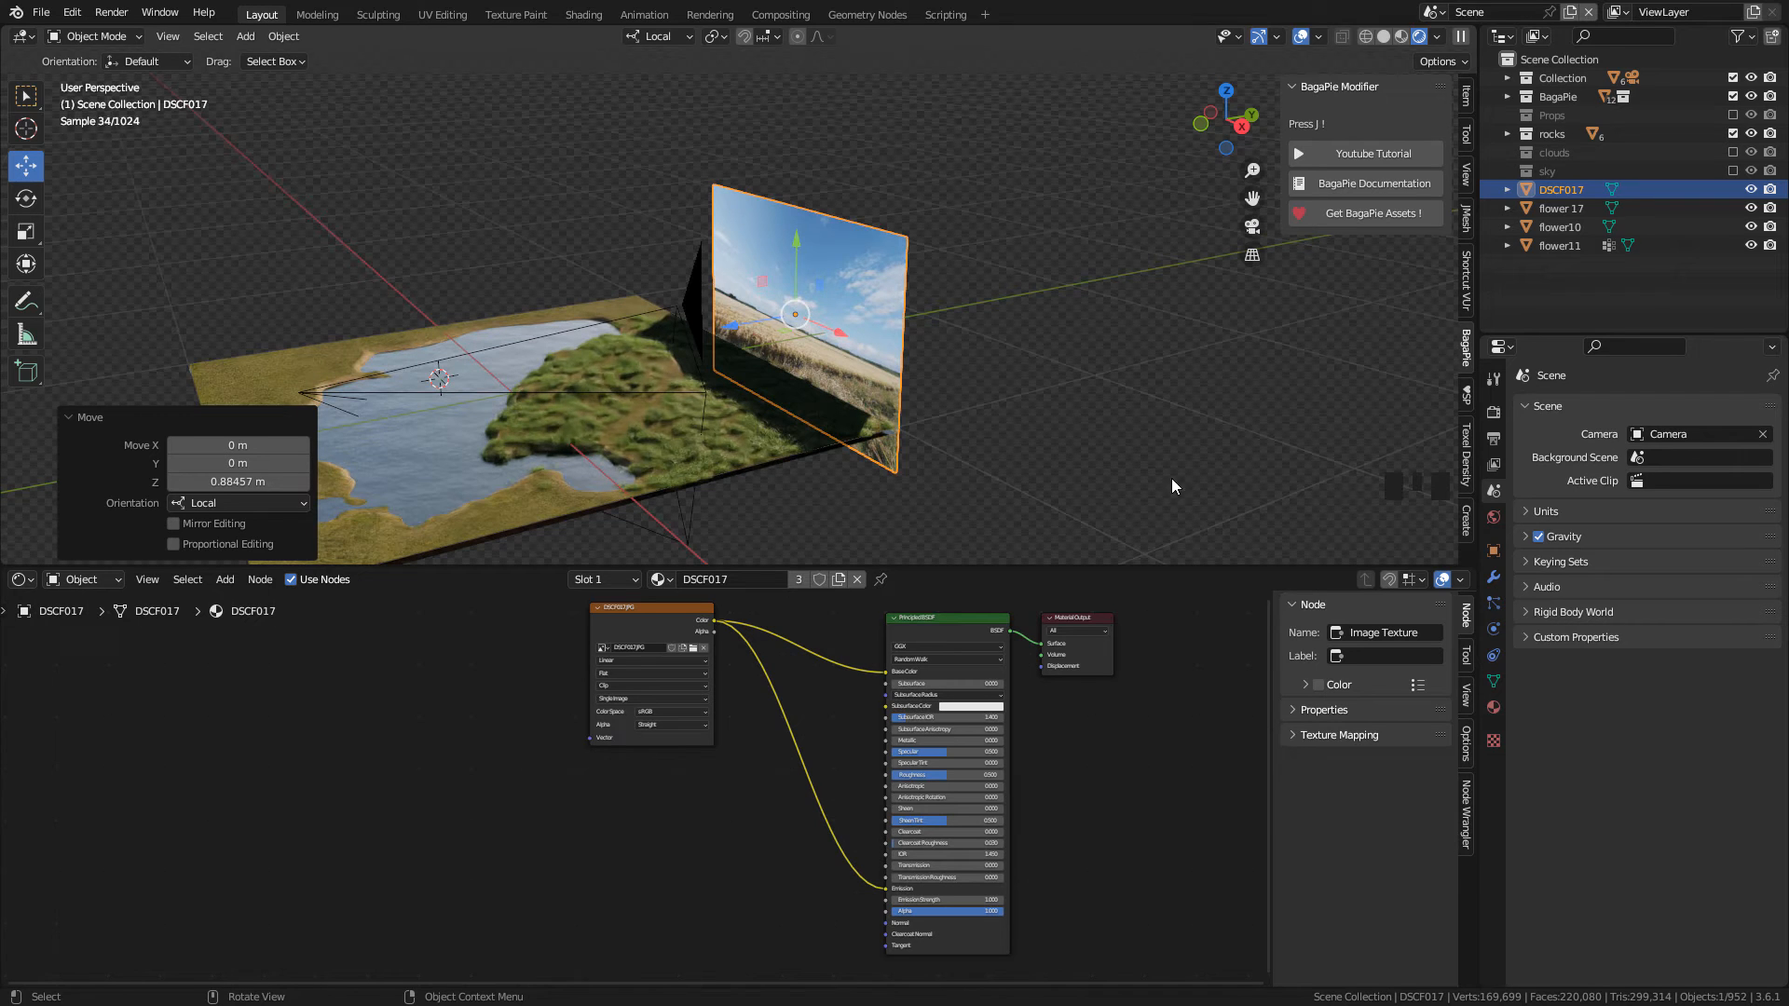
left_click(1492, 557)
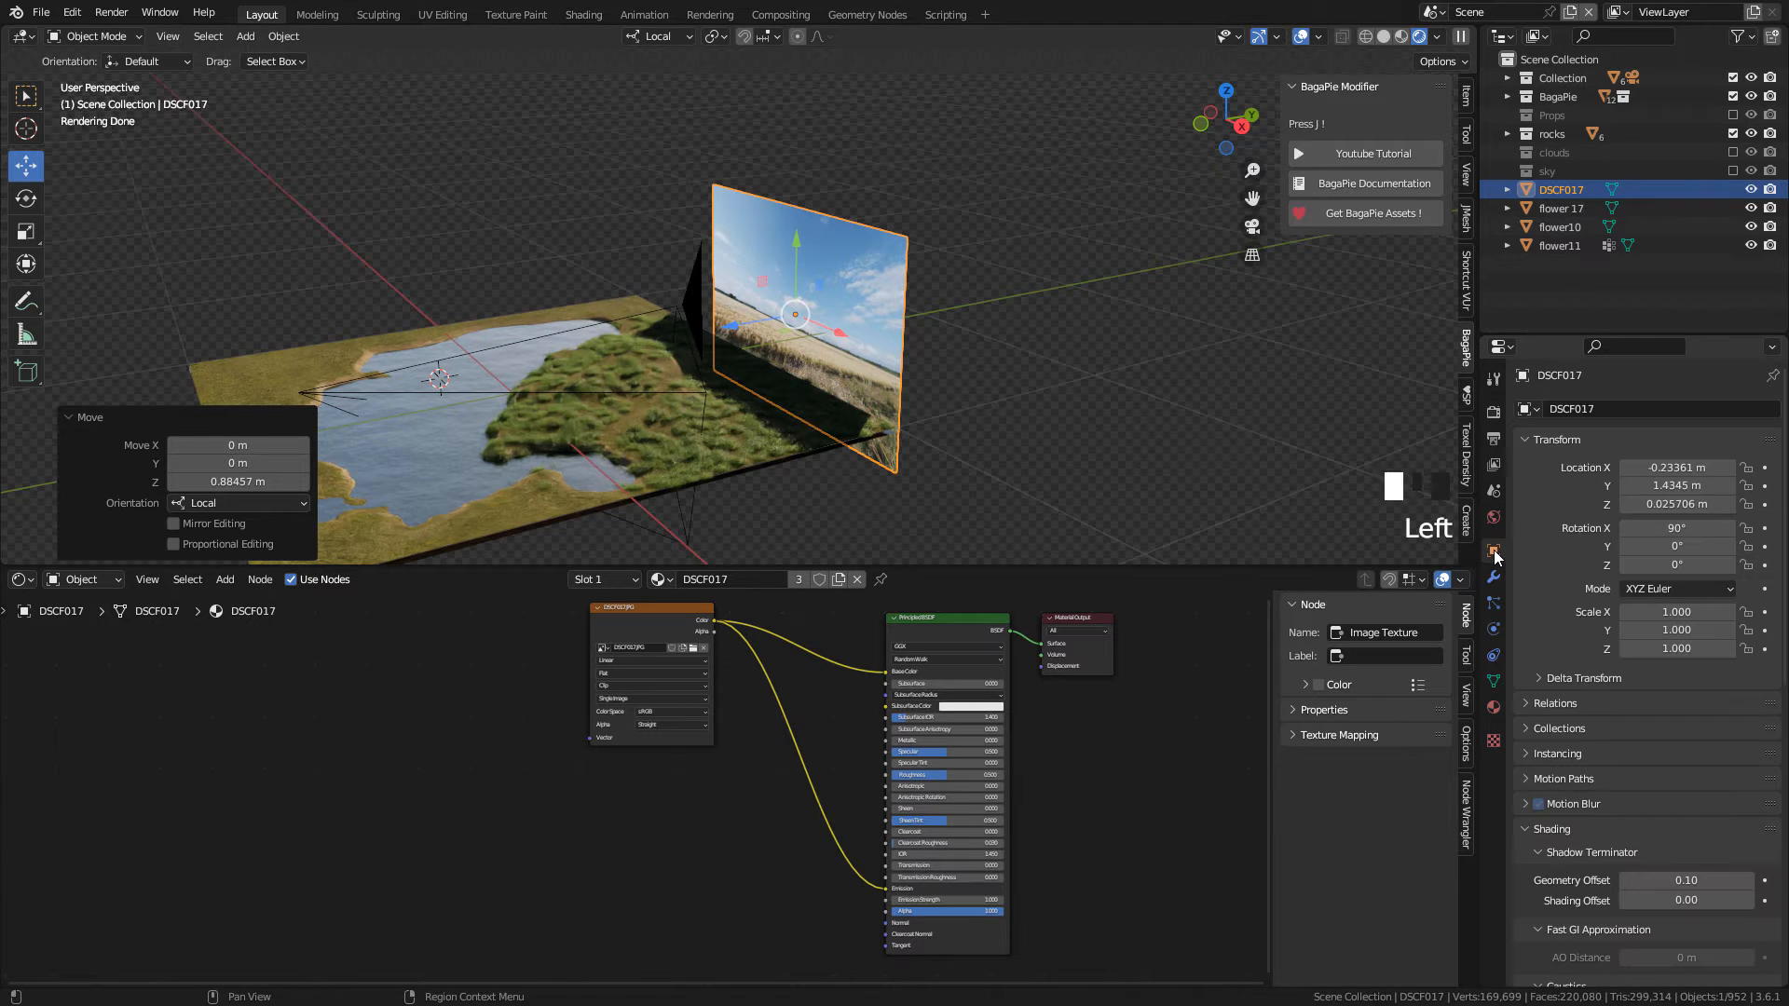
scroll("down", 3)
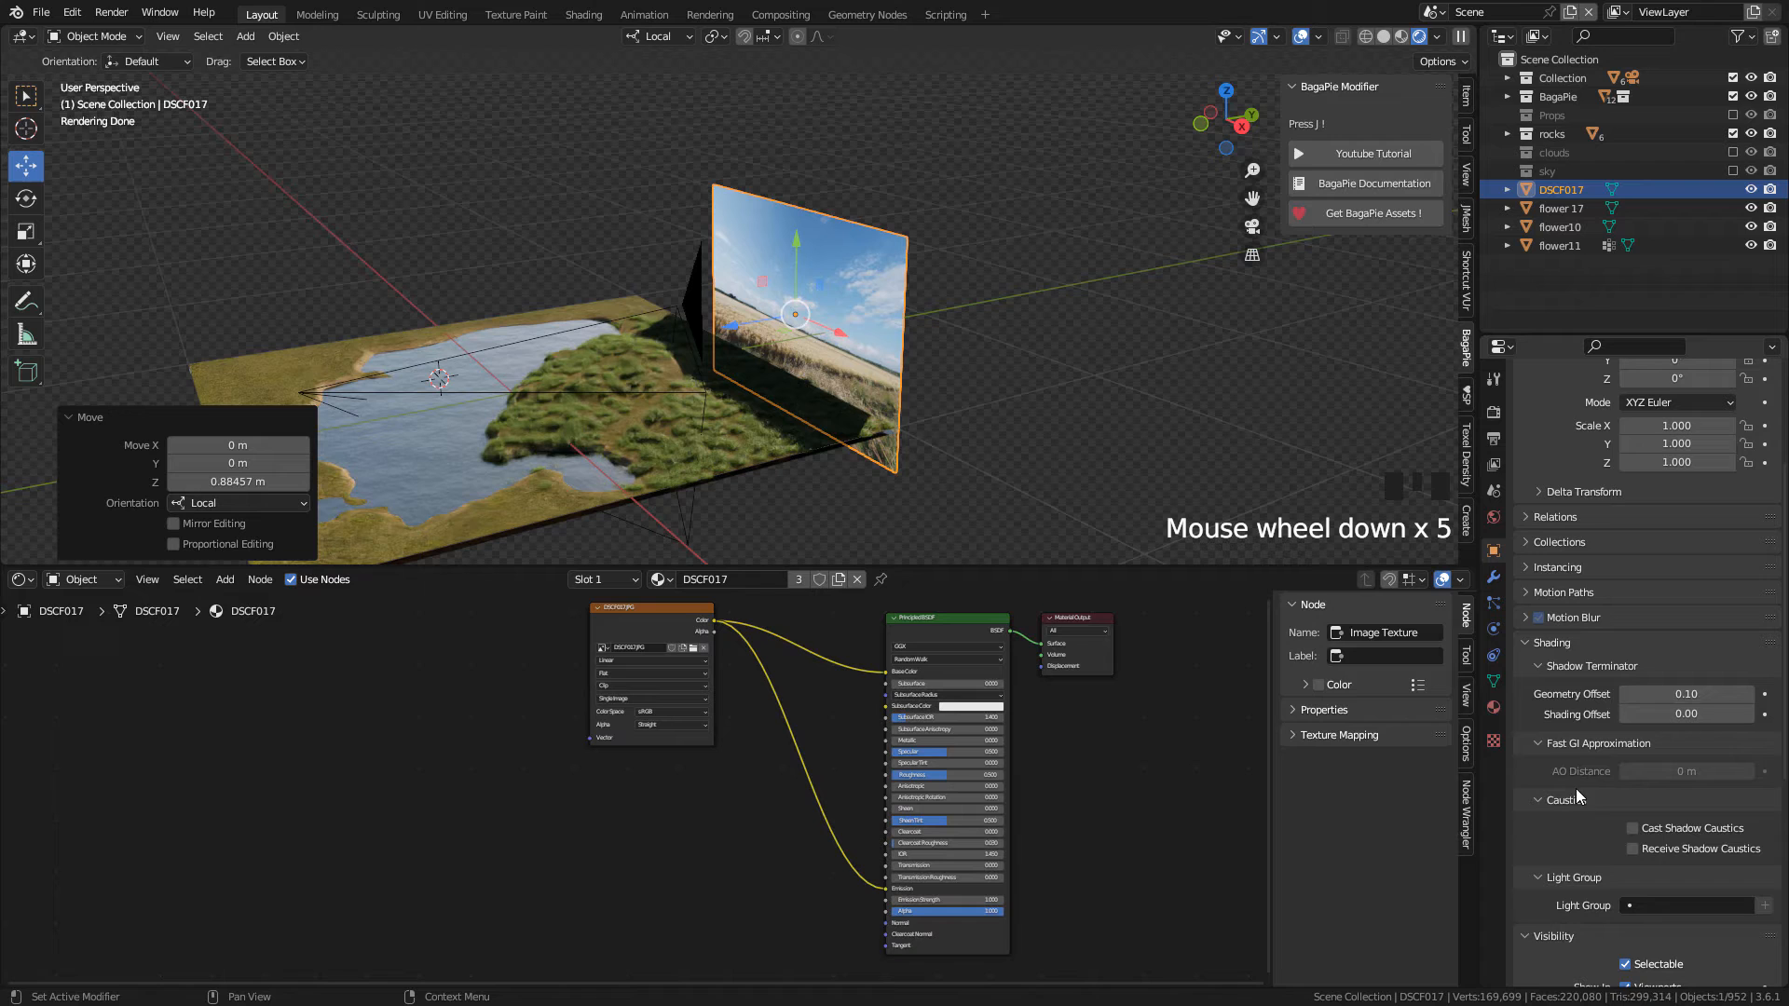
scroll("down", 3)
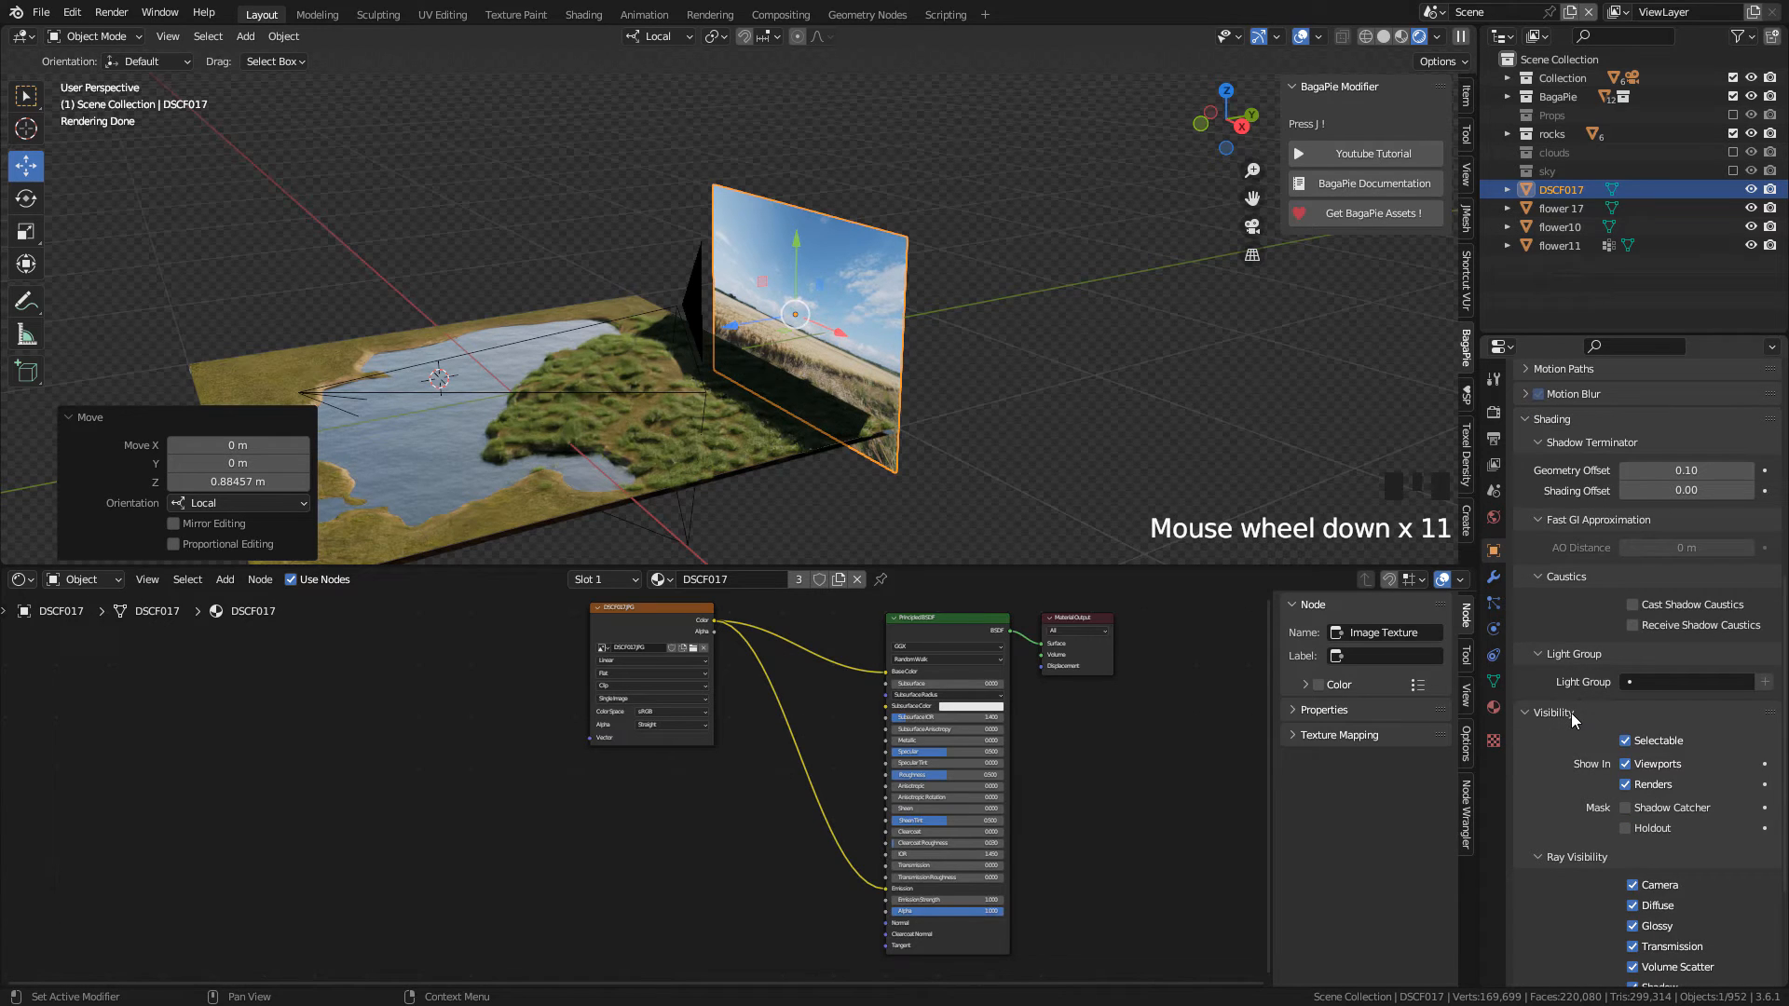
scroll("down", 3)
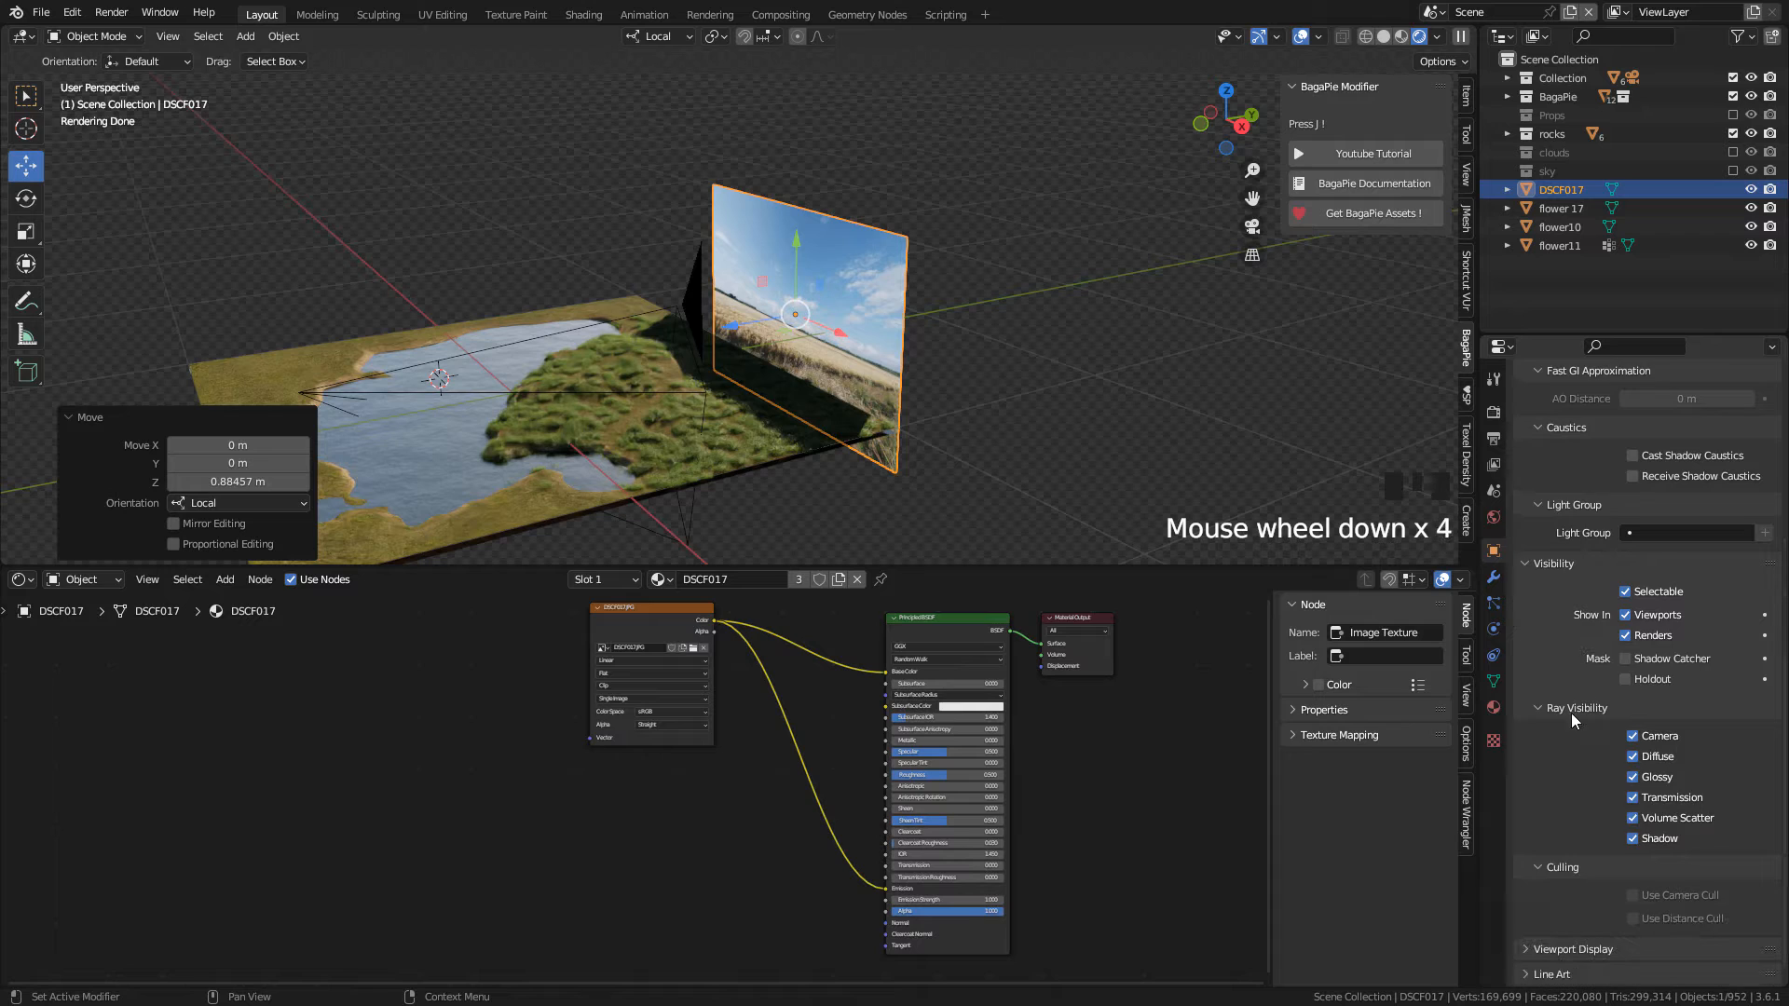
scroll("down", 3)
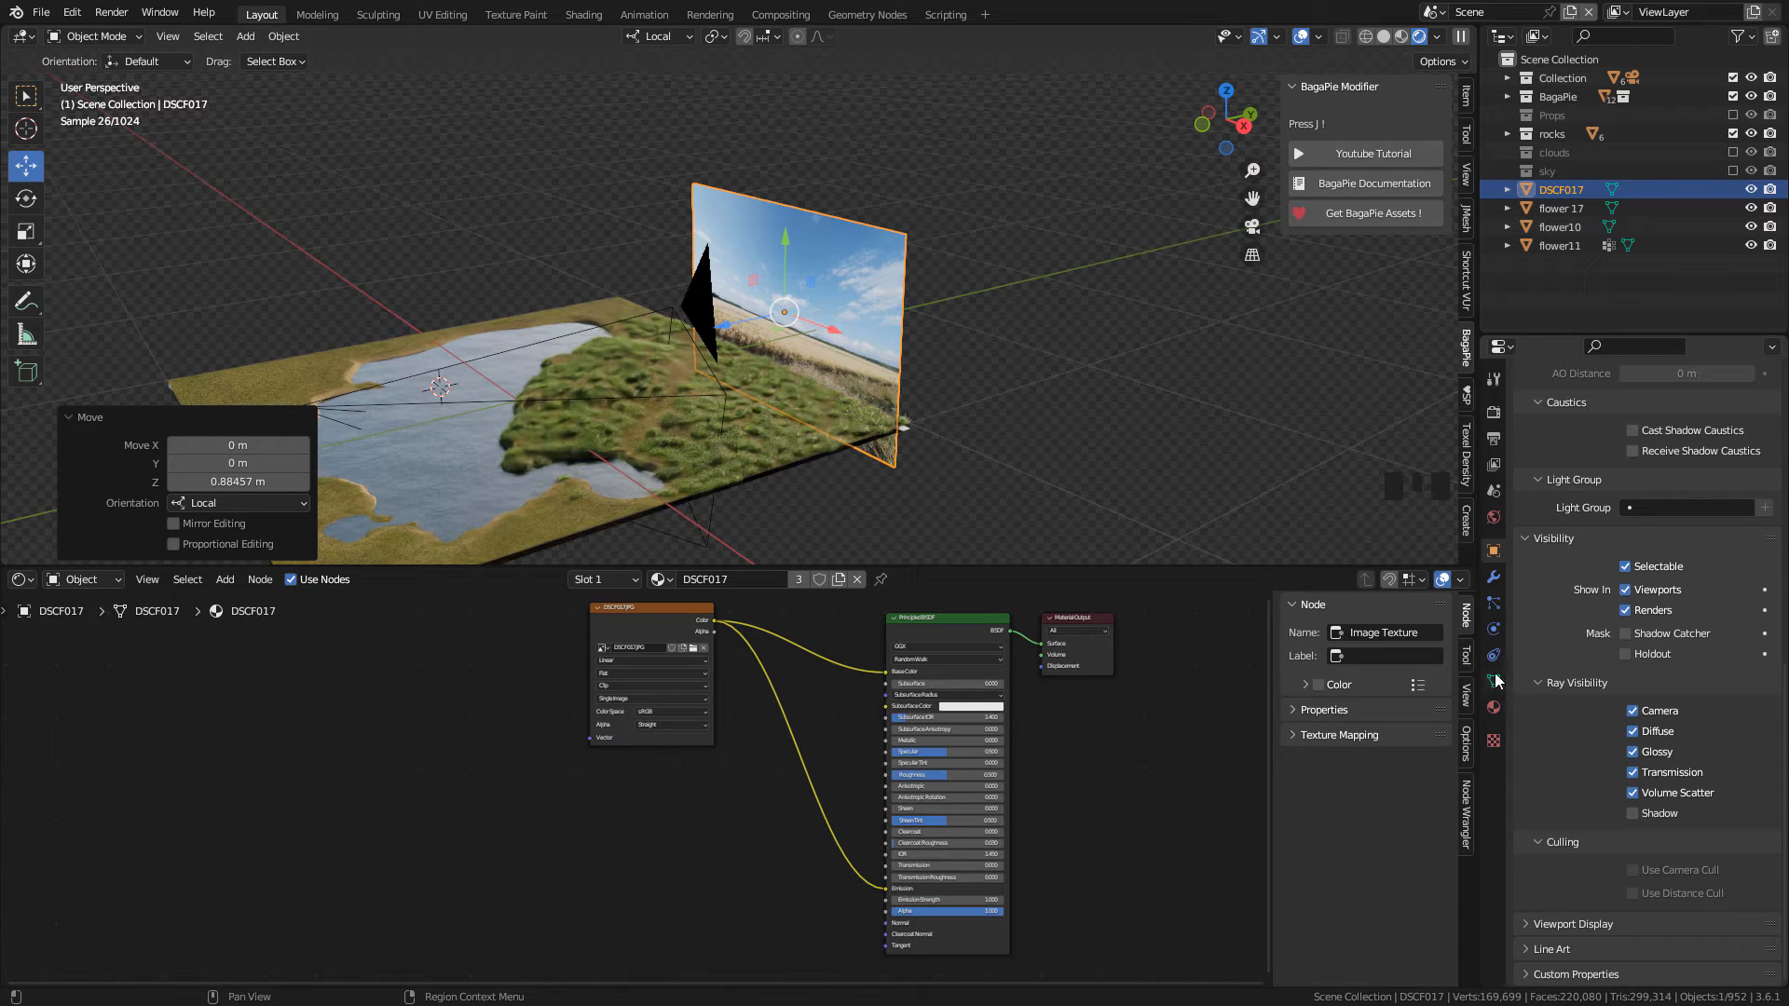
Step: Add a Copy Rotation constraint to the photo plane targeting the Camera
left_click(1493, 681)
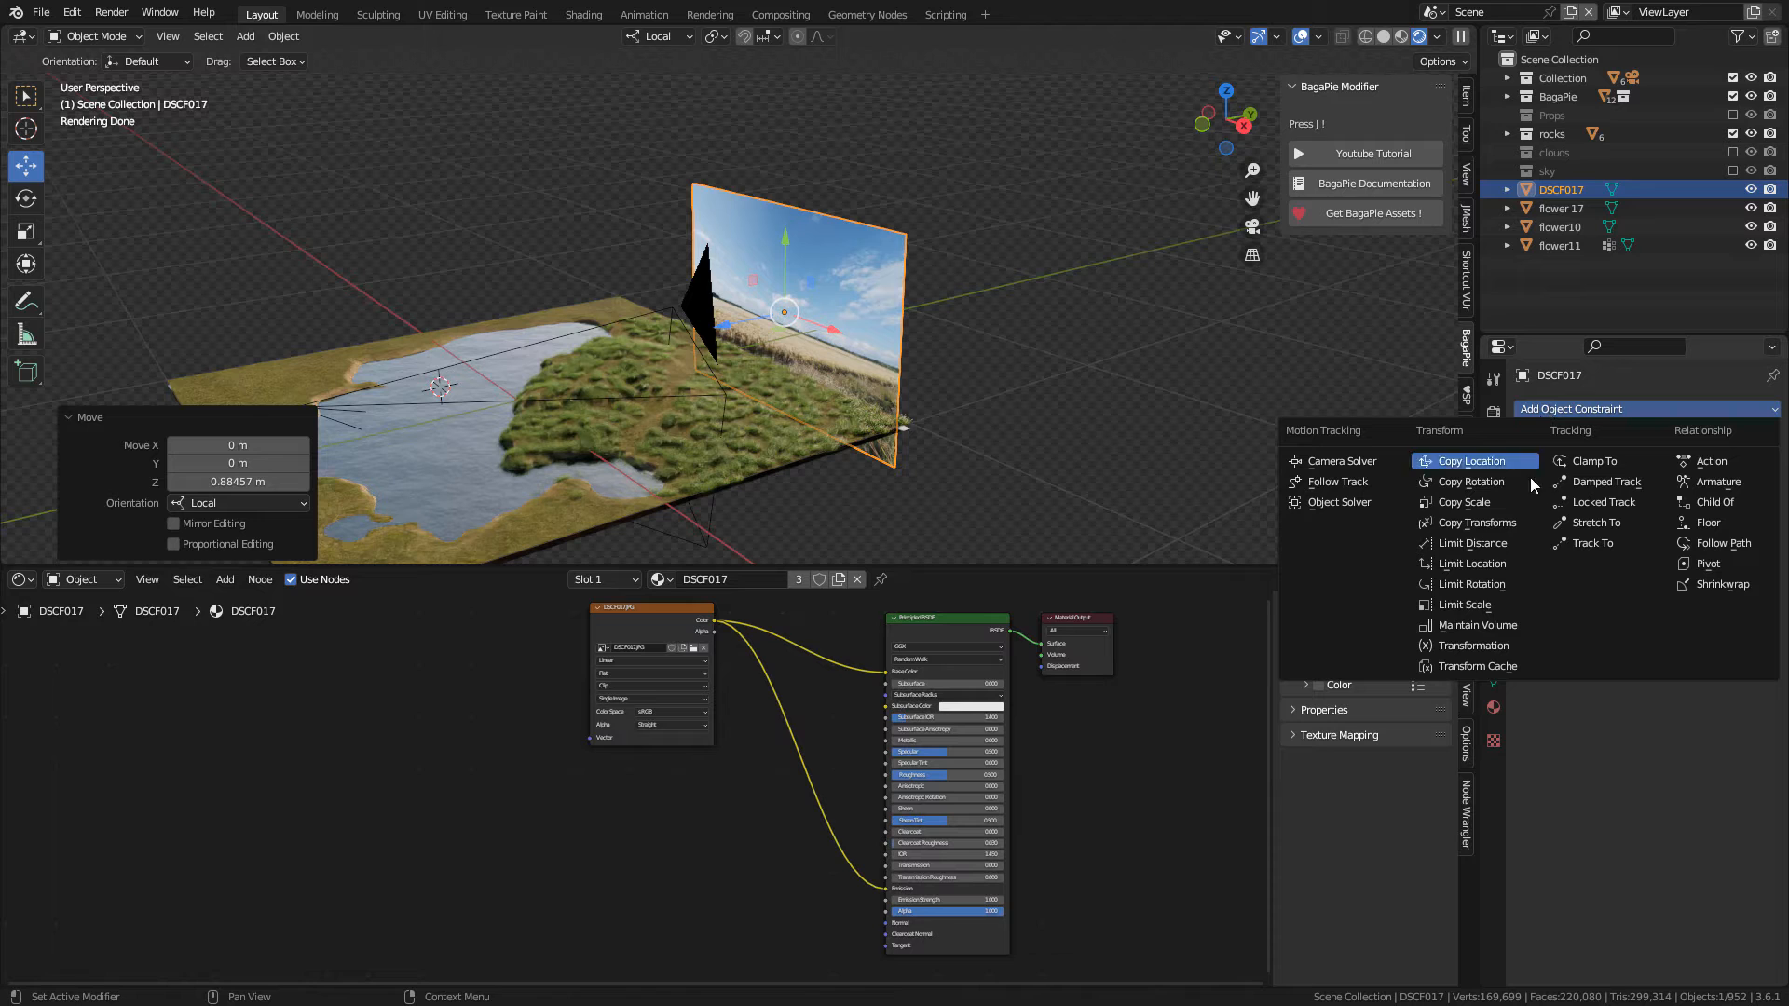
left_click(1472, 481)
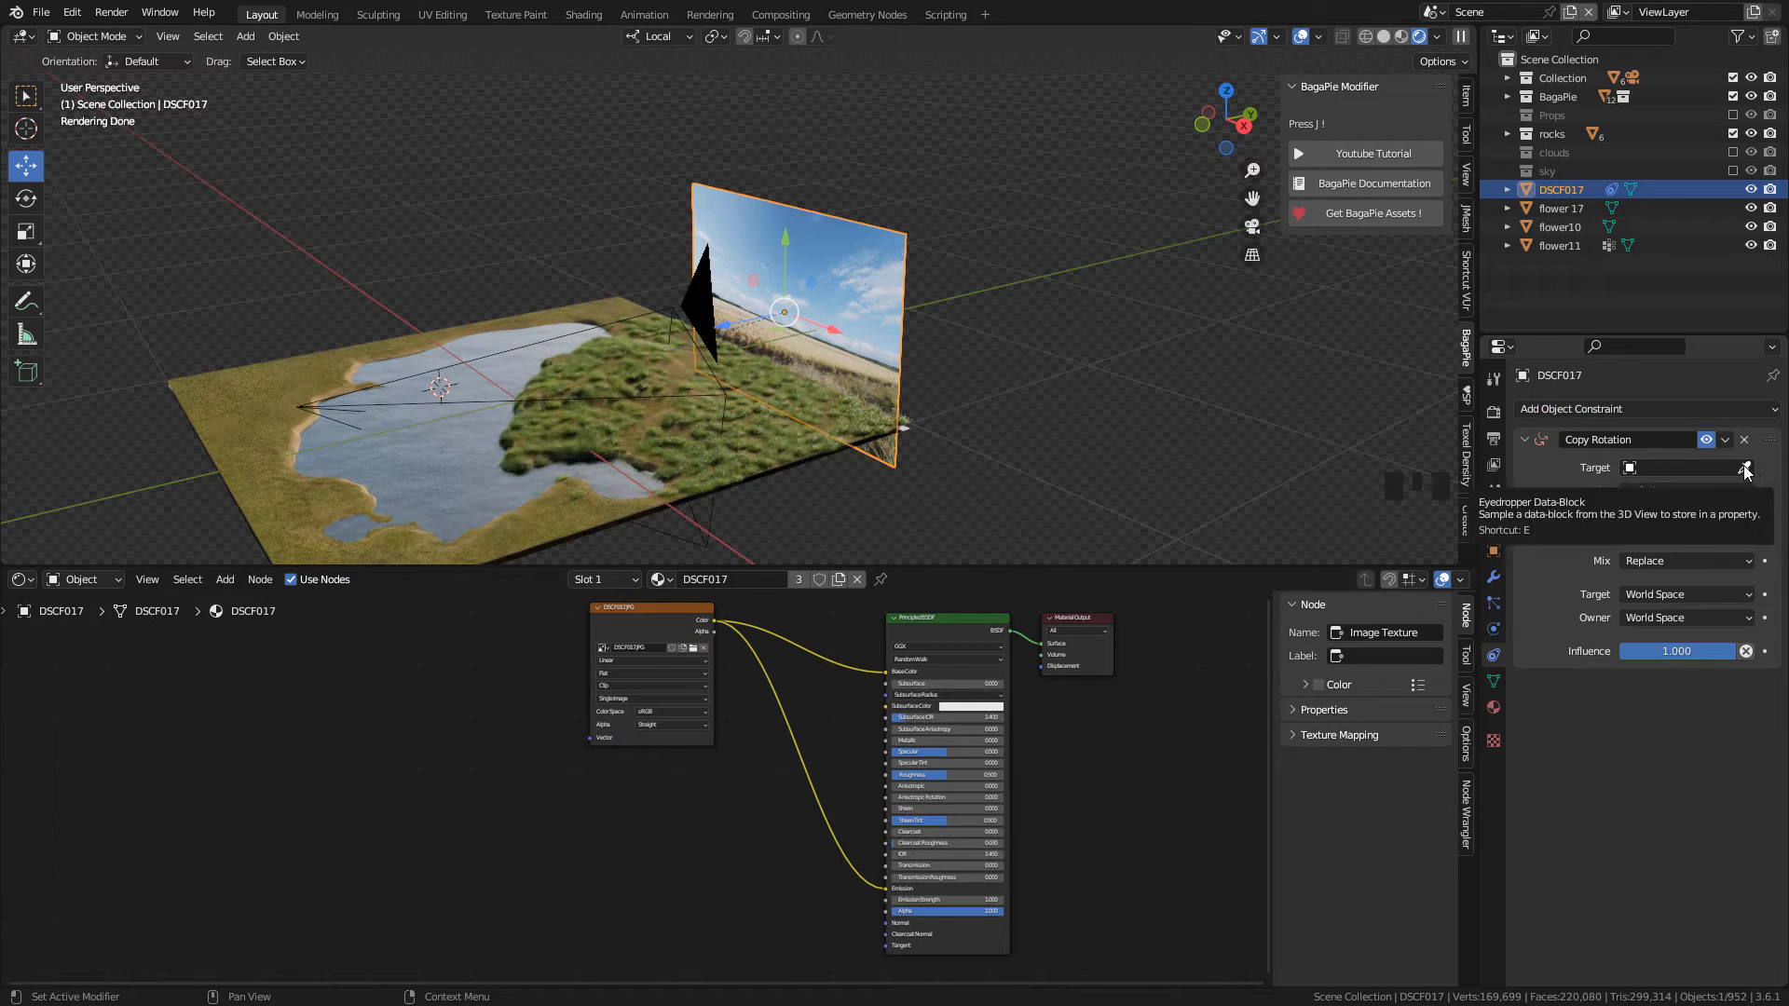
left_click(1745, 467)
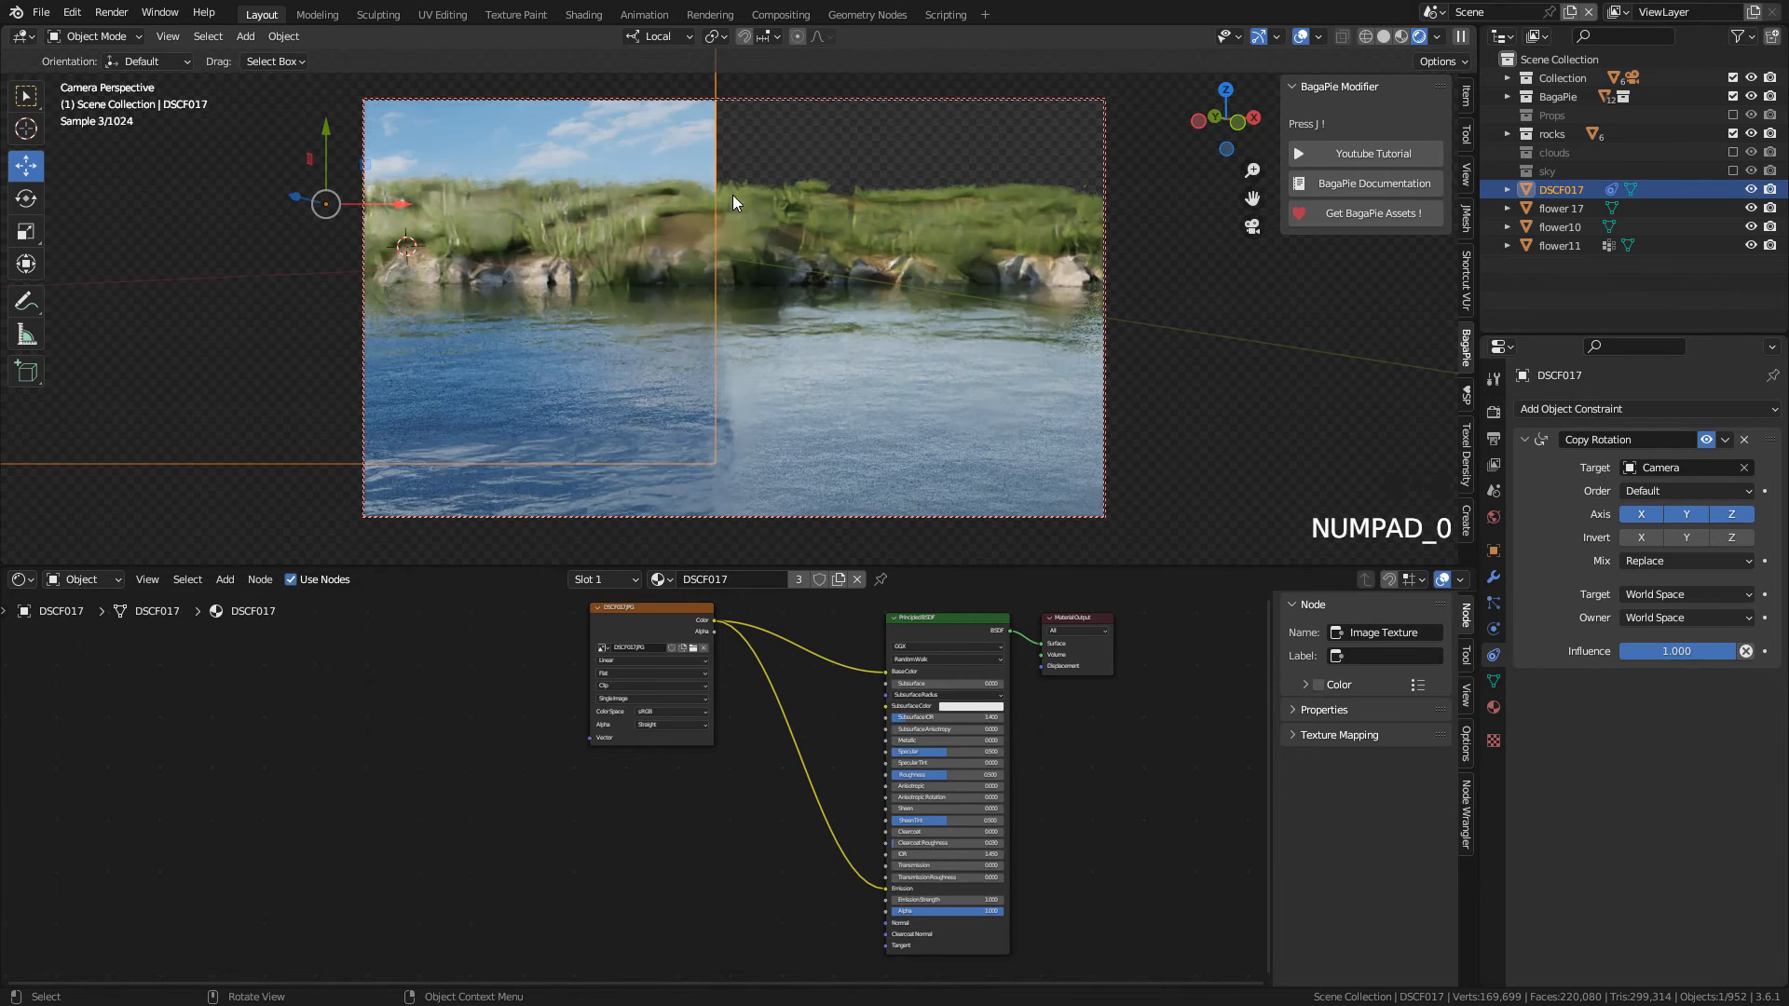
Step: Move and scale the photo plane to fill the camera frame
key("g")
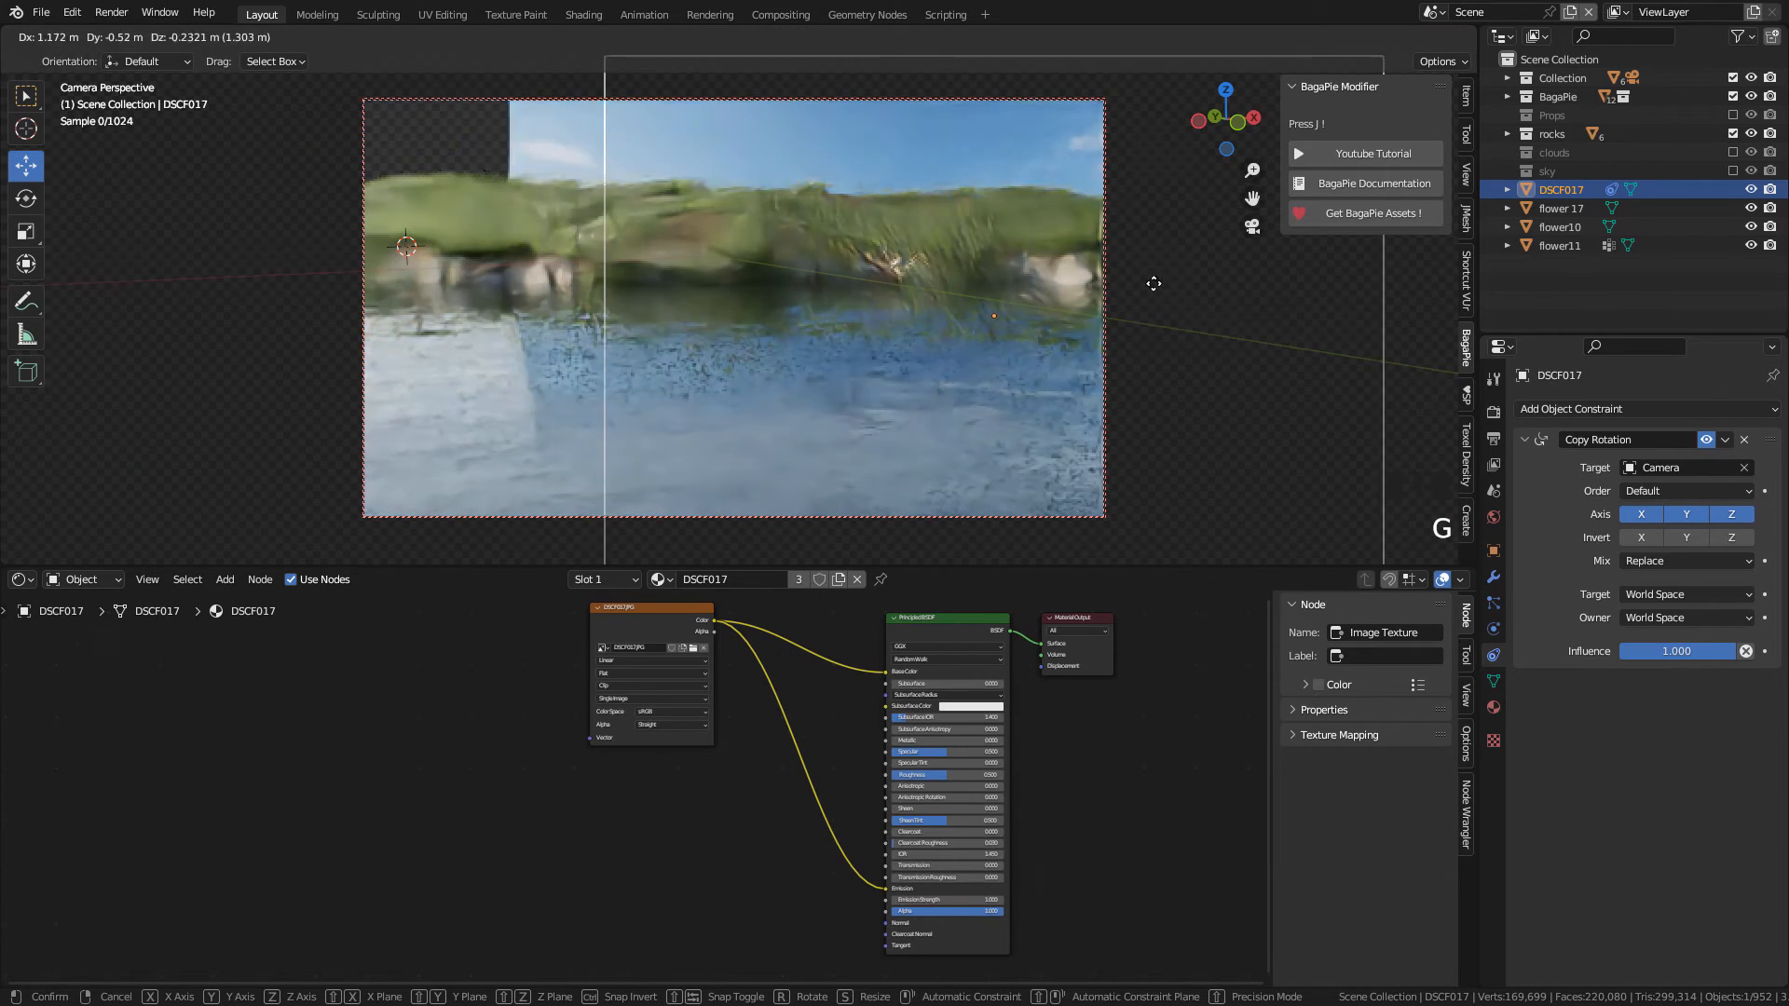
key("s")
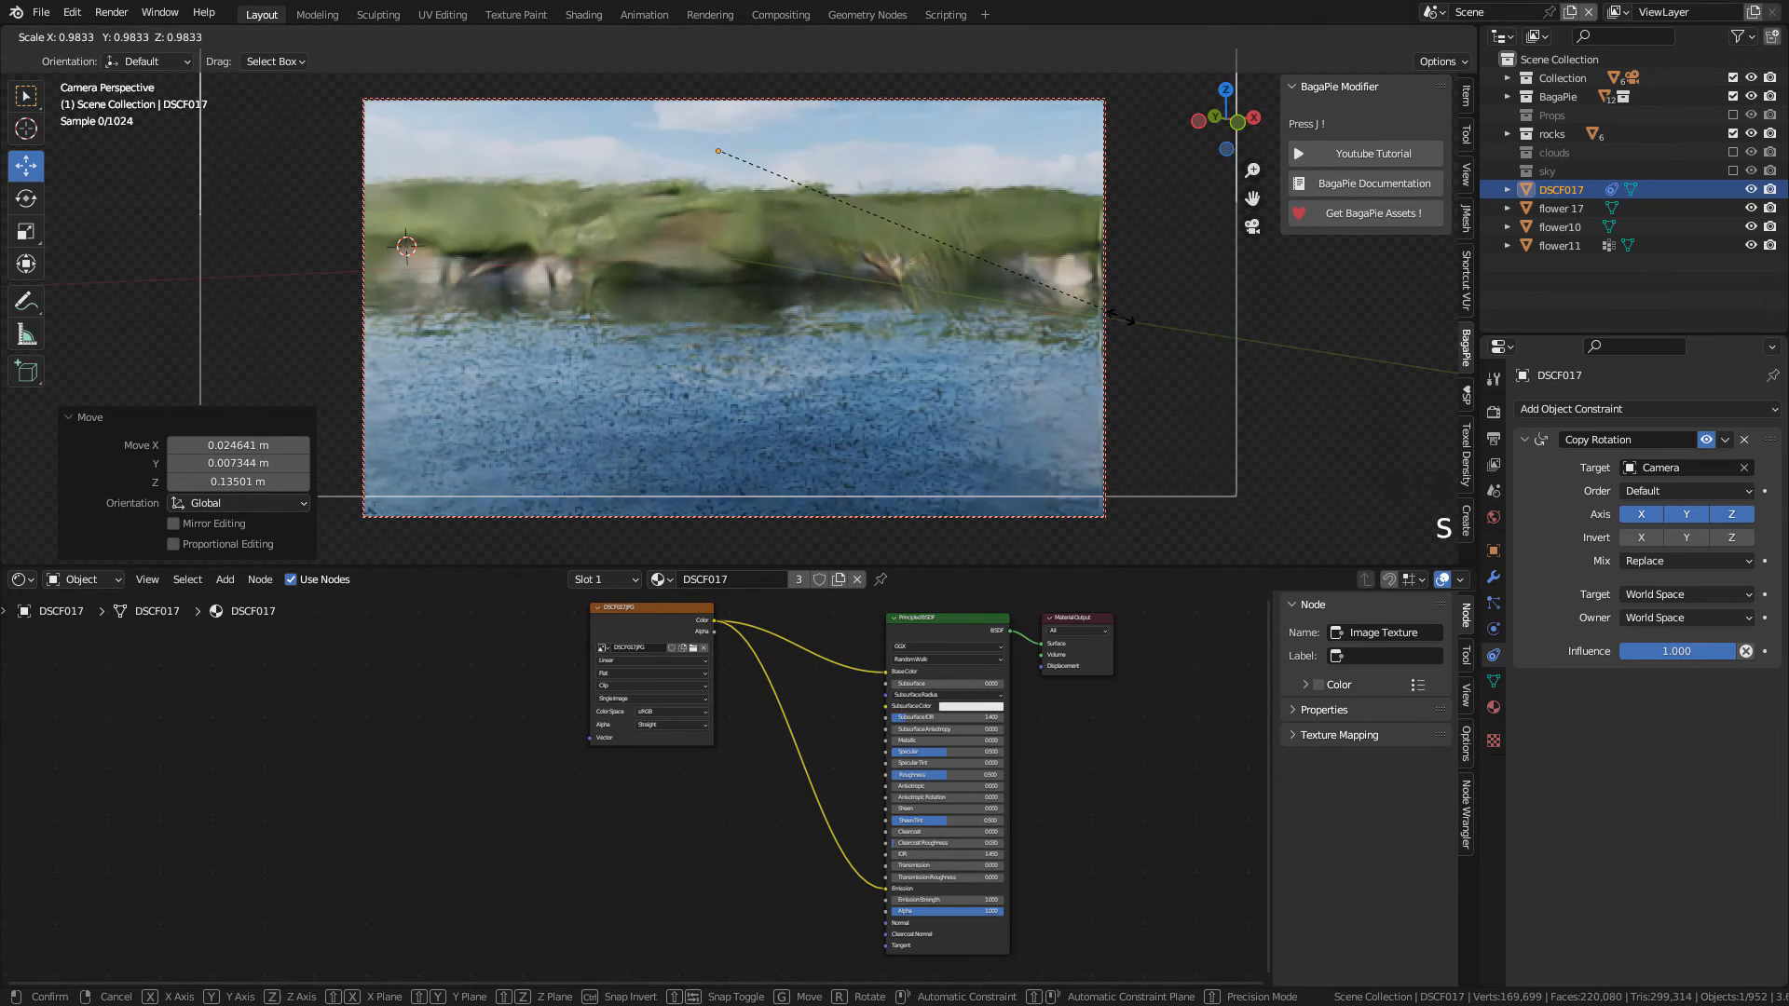
key("S")
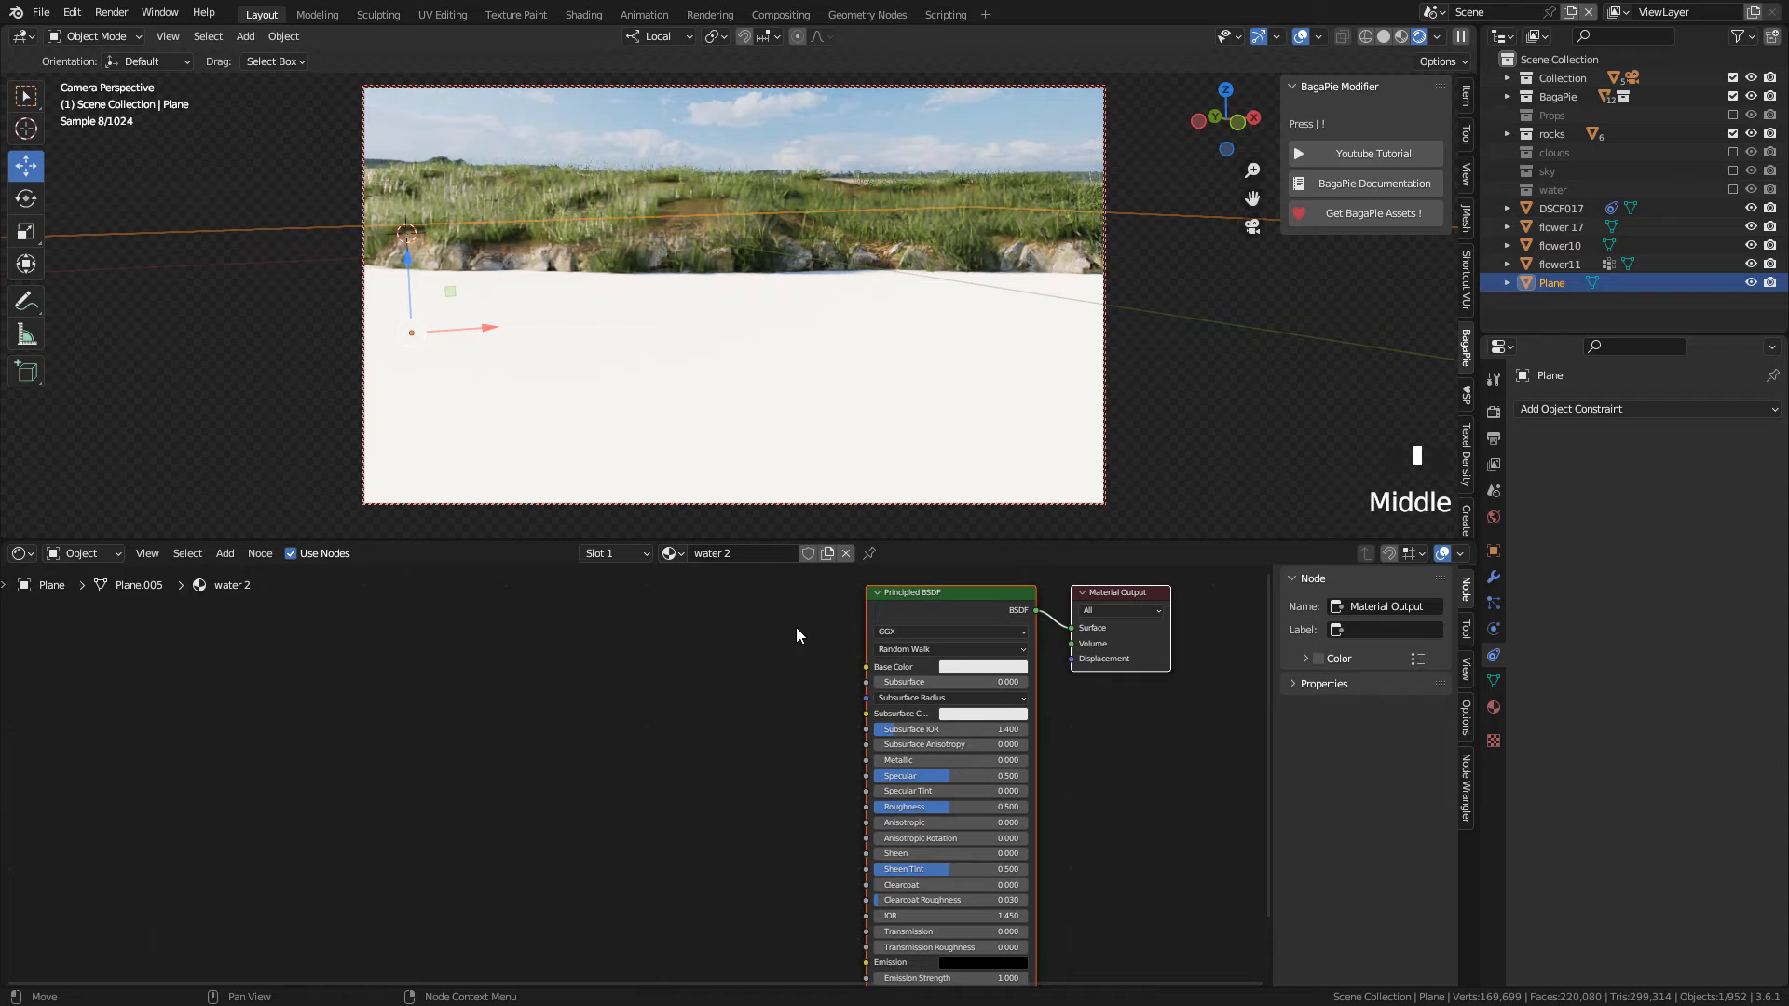
Step: Give the water 2 material a near-black base color, Specular 1.0, very low roughness
left_click(981, 666)
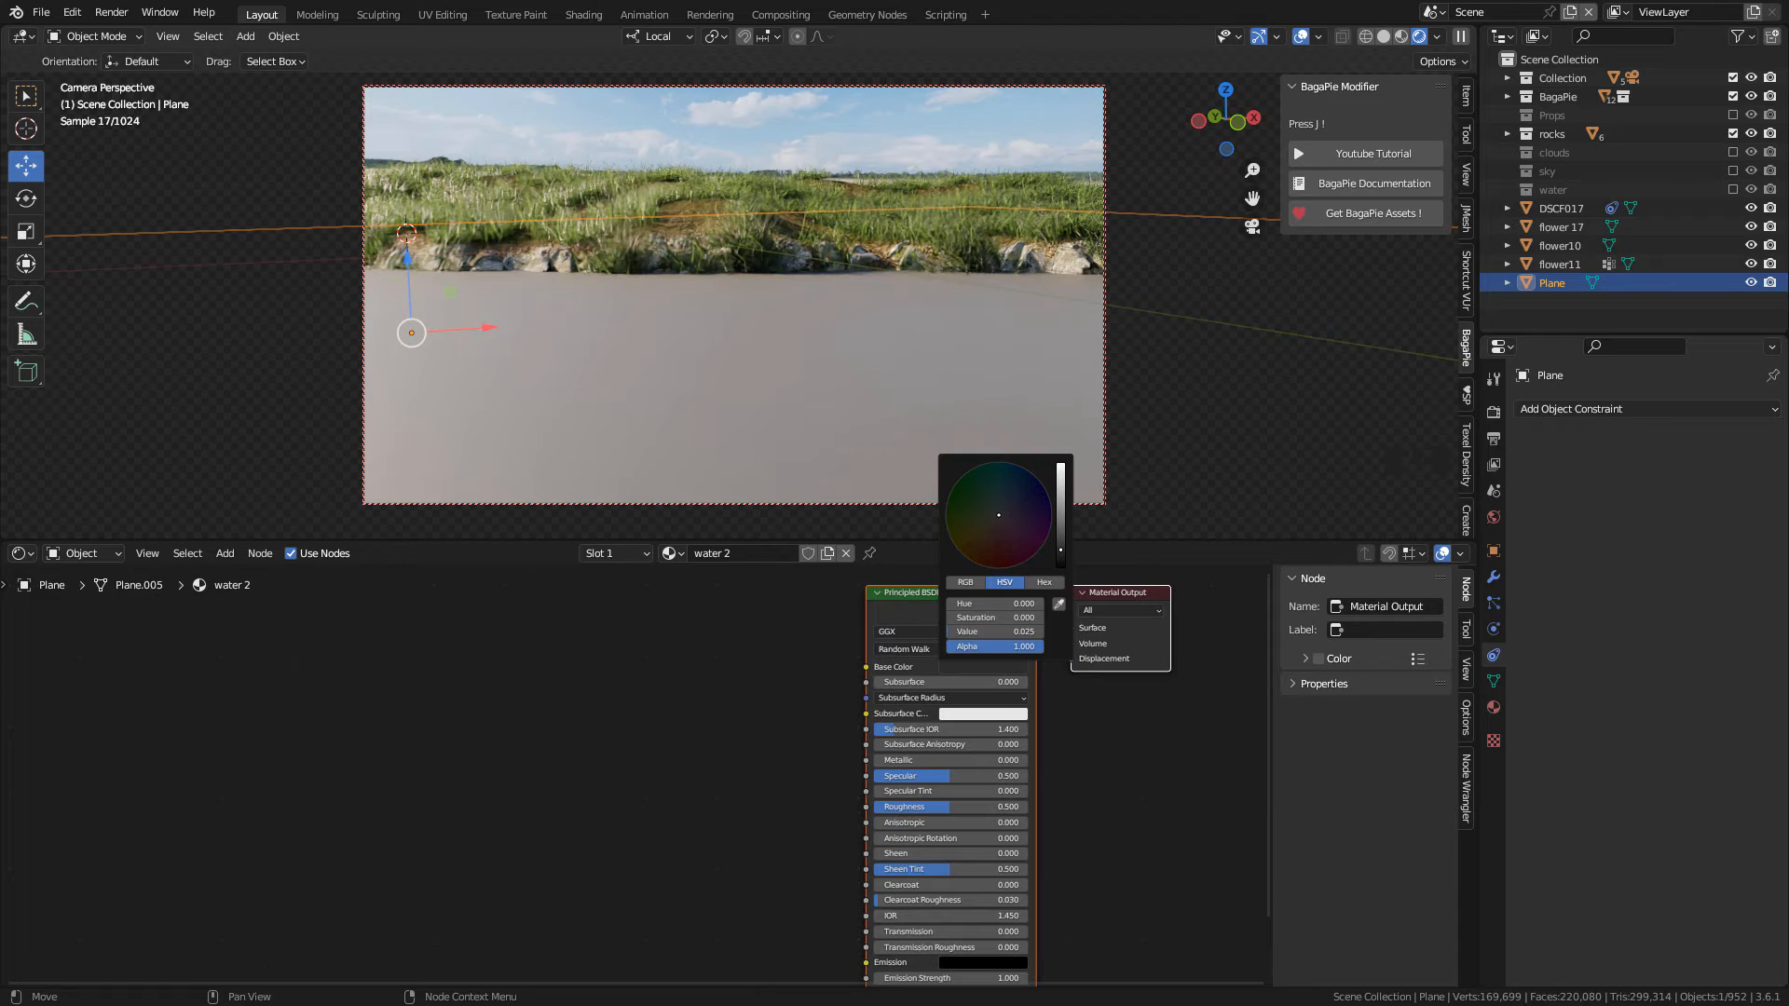
left_click(1009, 513)
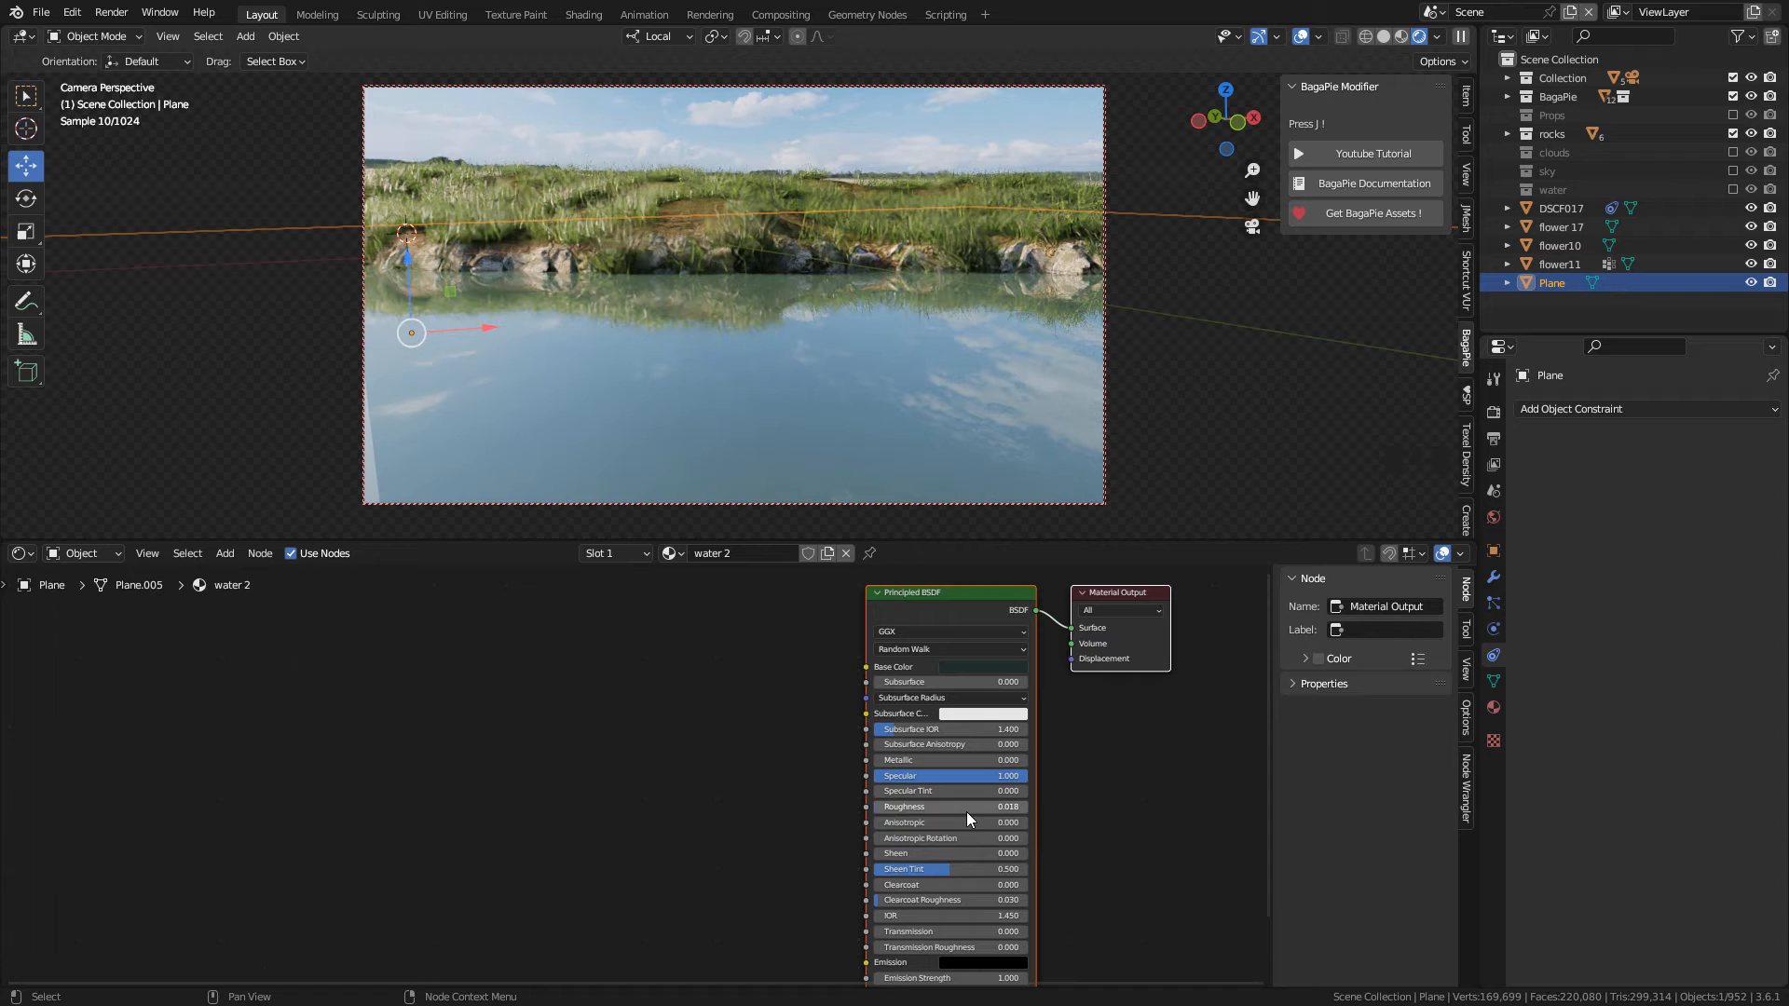
left_click(950, 806)
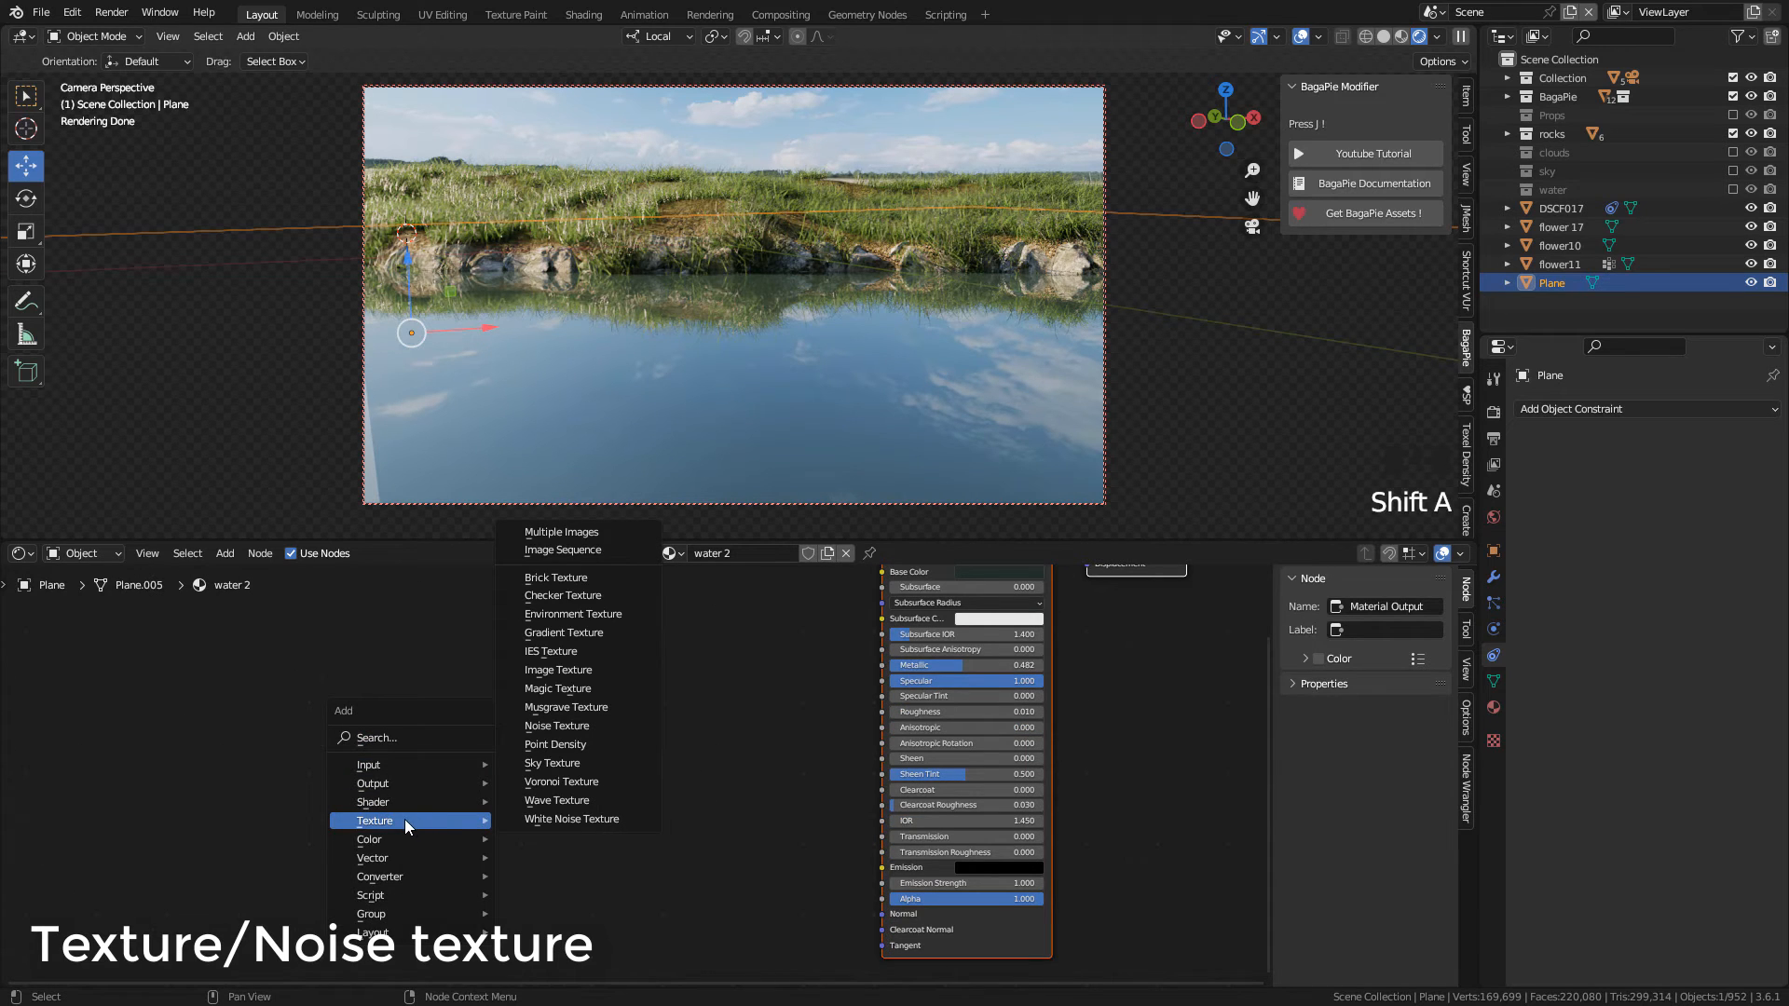
mouse_move(578, 670)
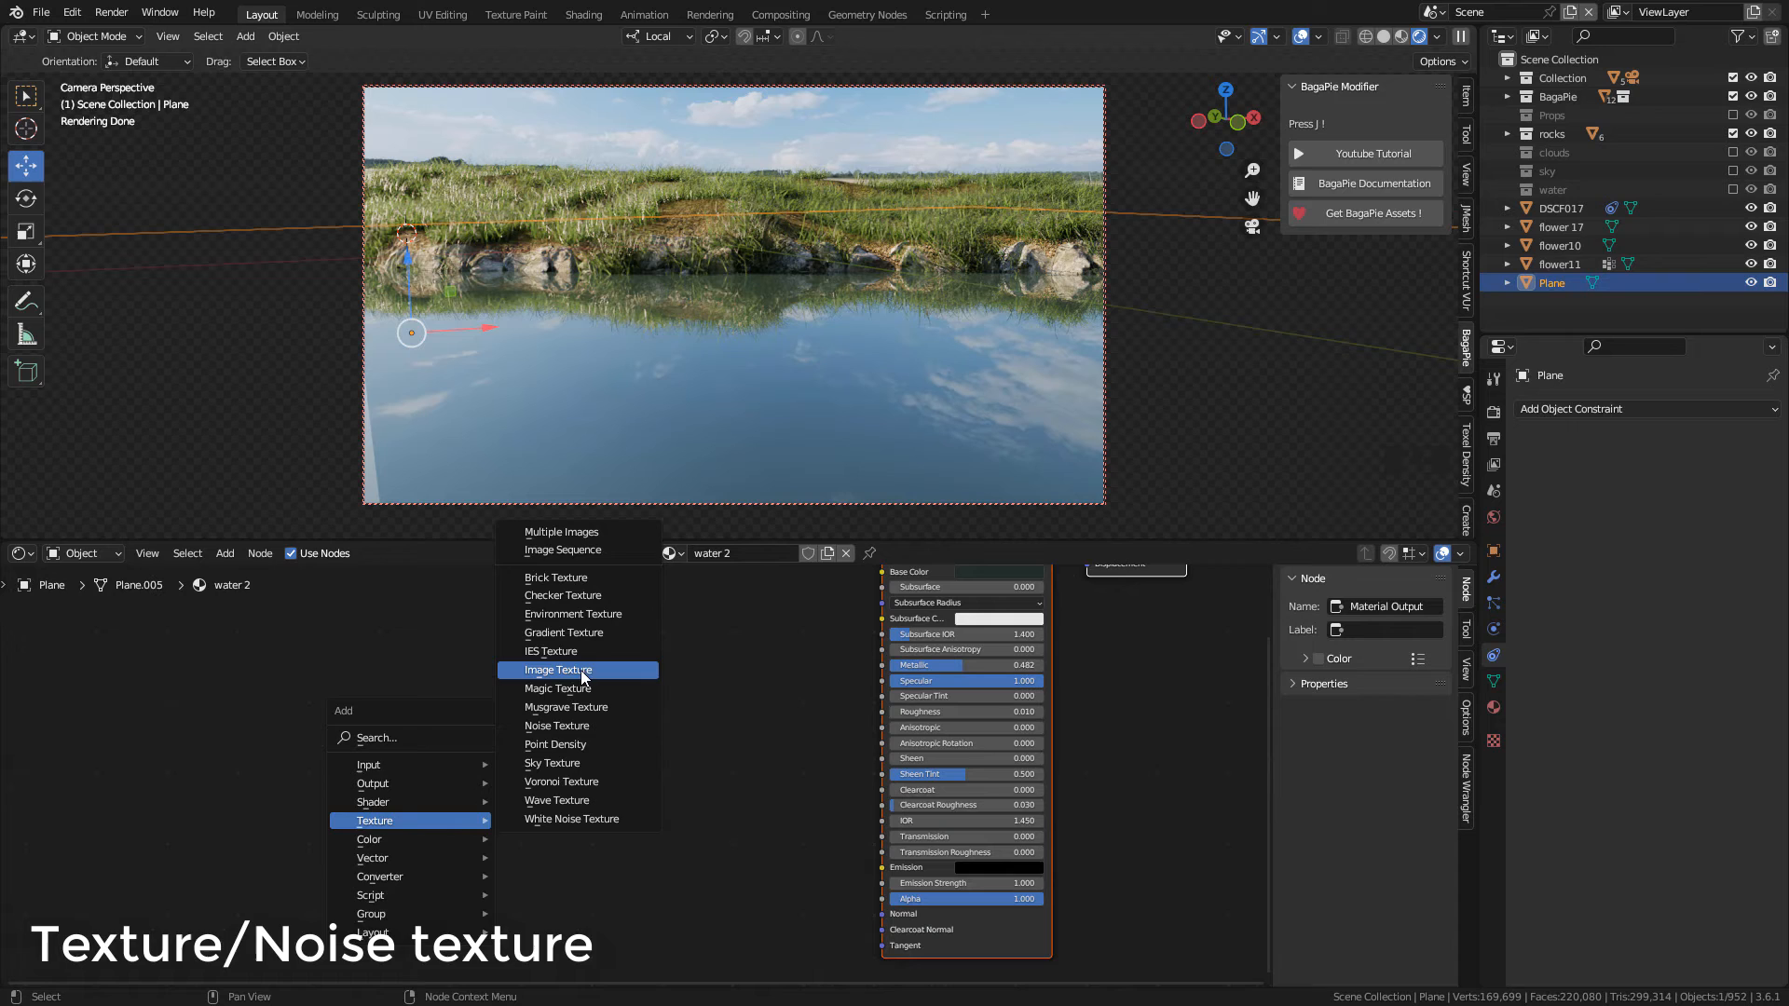
Step: Add a Noise Texture driving a Bump node on the water normal, scale 10, strength 0.03
left_click(557, 725)
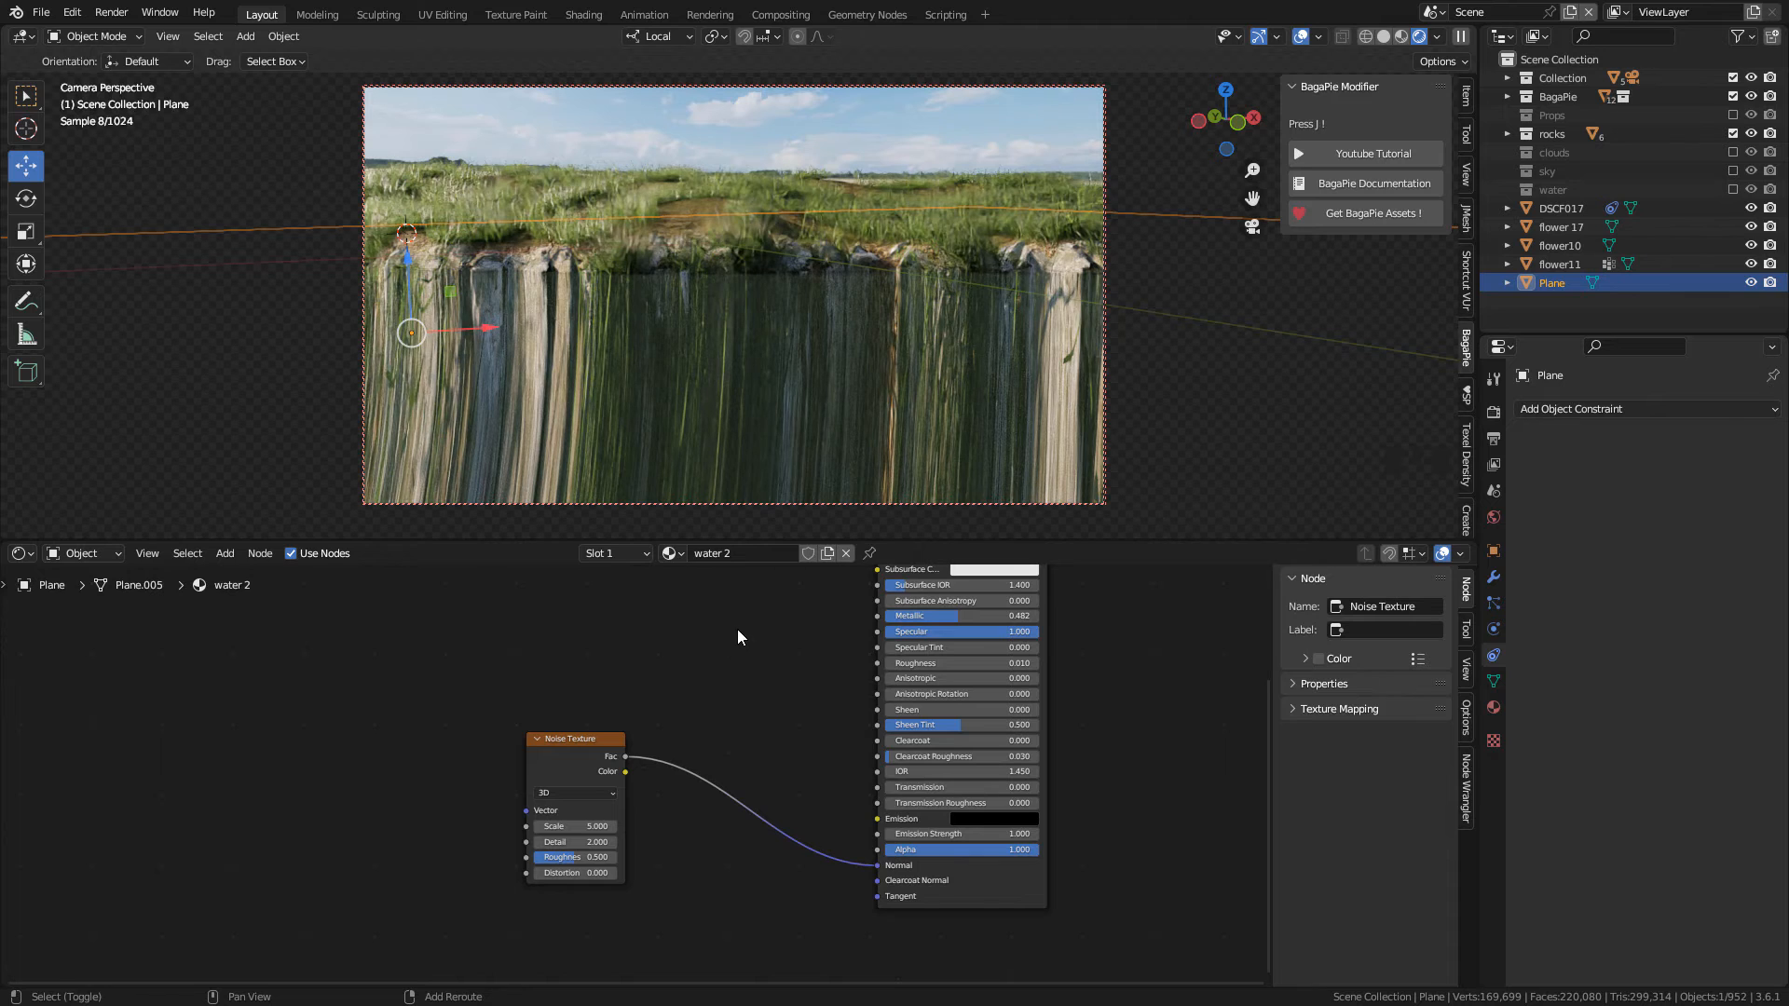
key("shift+a")
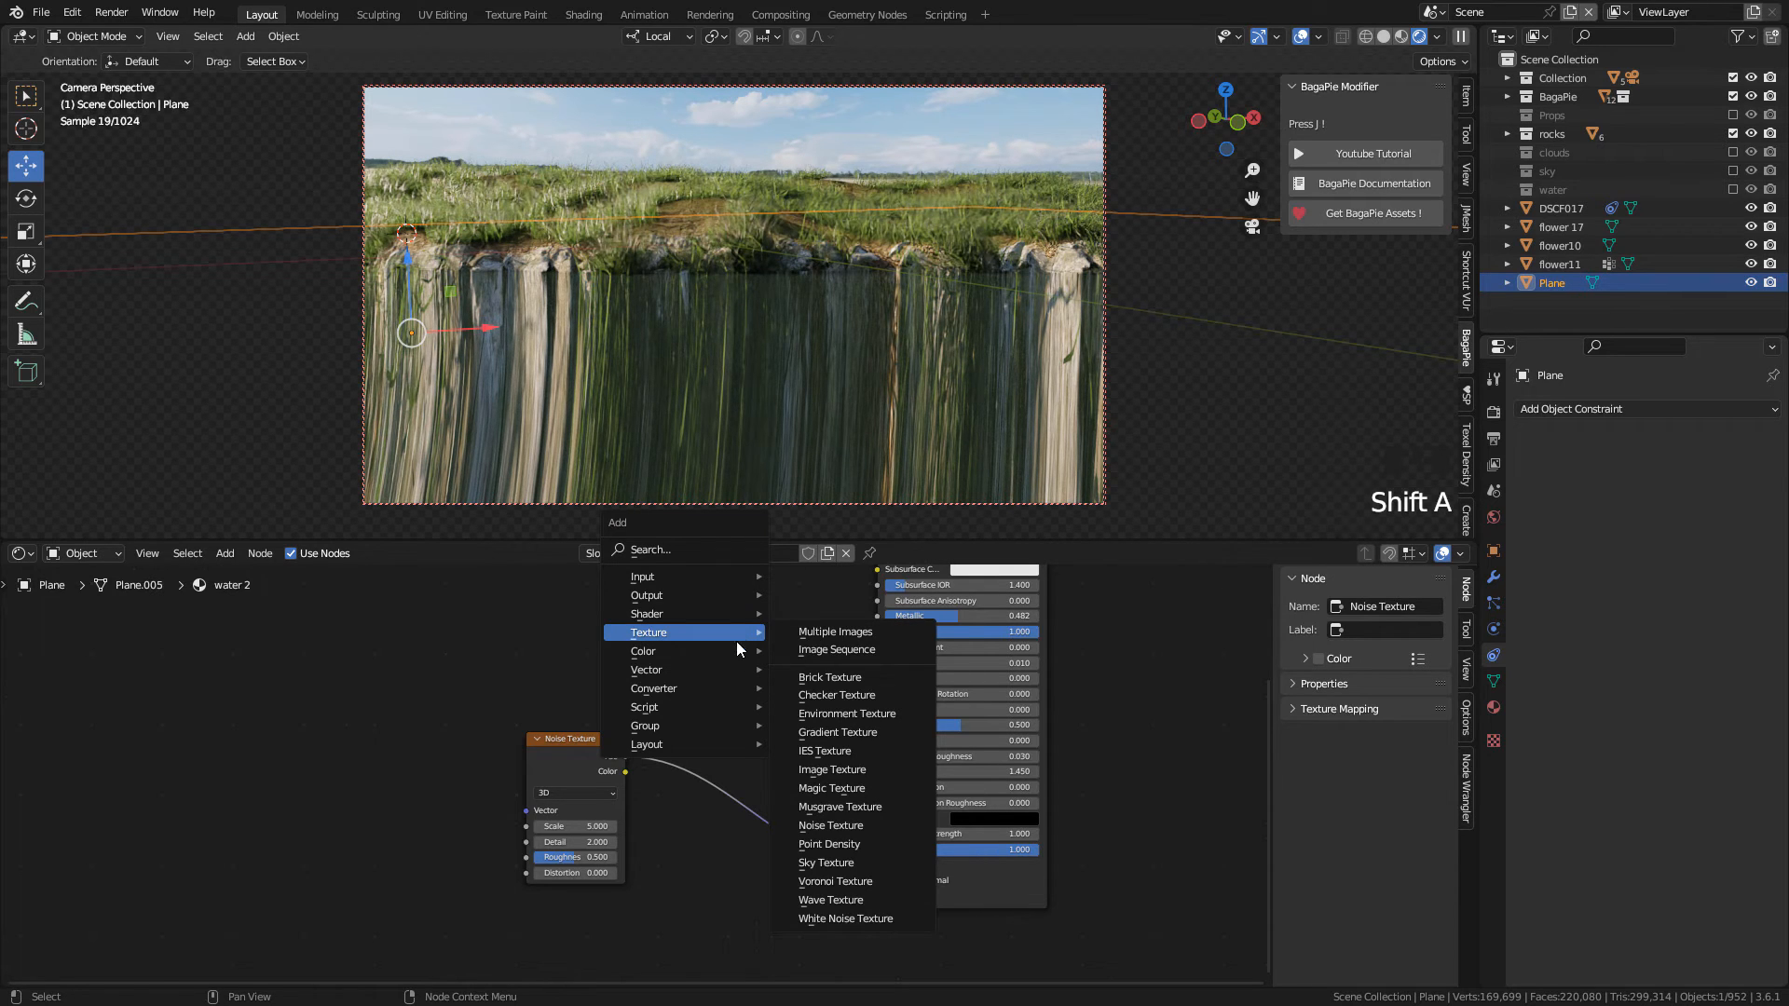
mouse_move(647, 670)
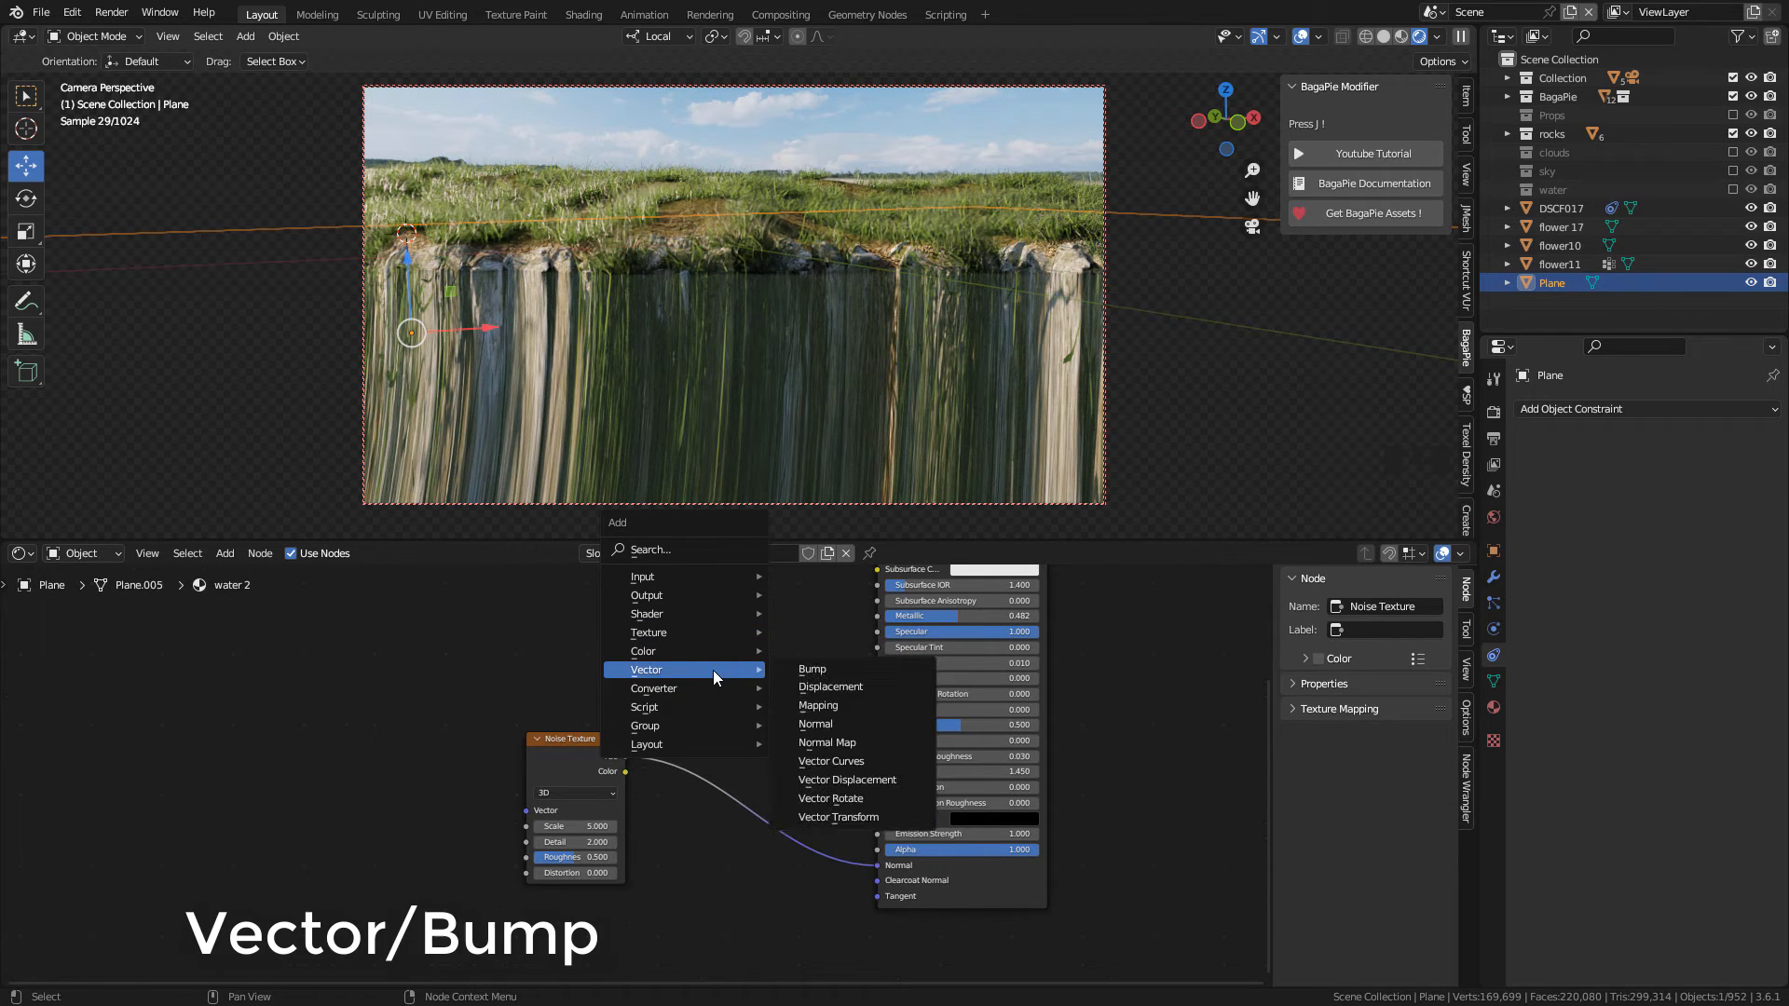
left_click(811, 669)
type("10")
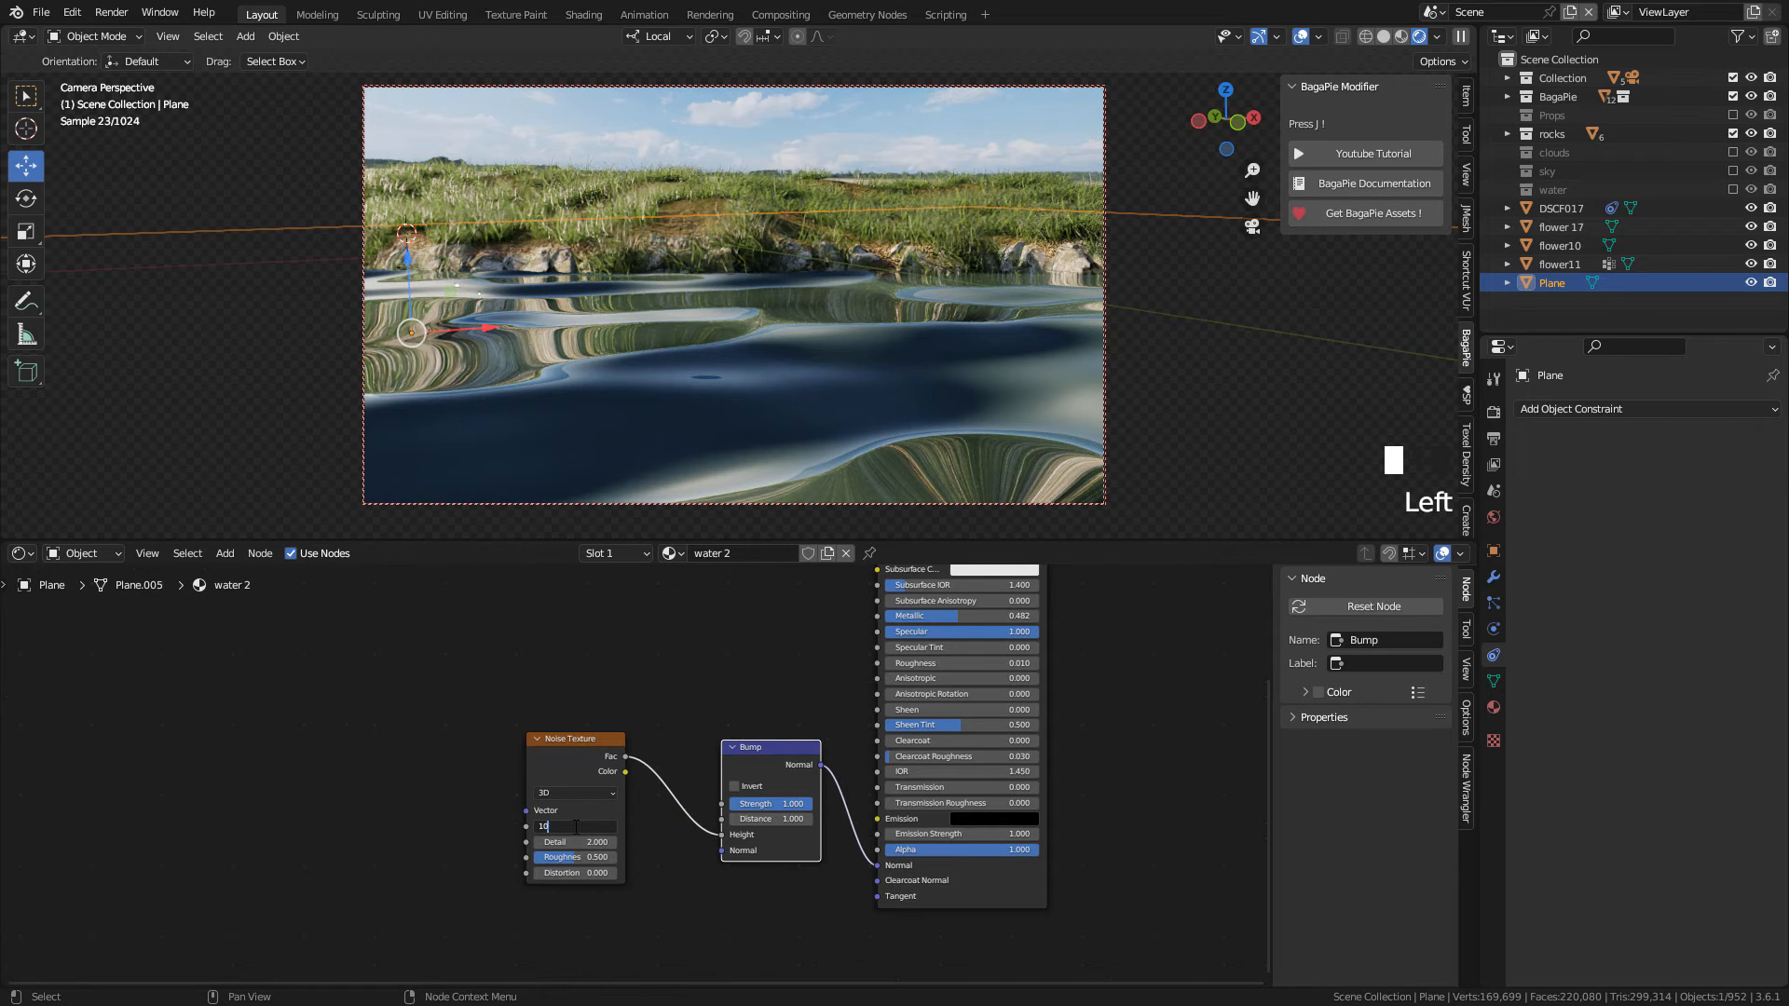
left_click(574, 824)
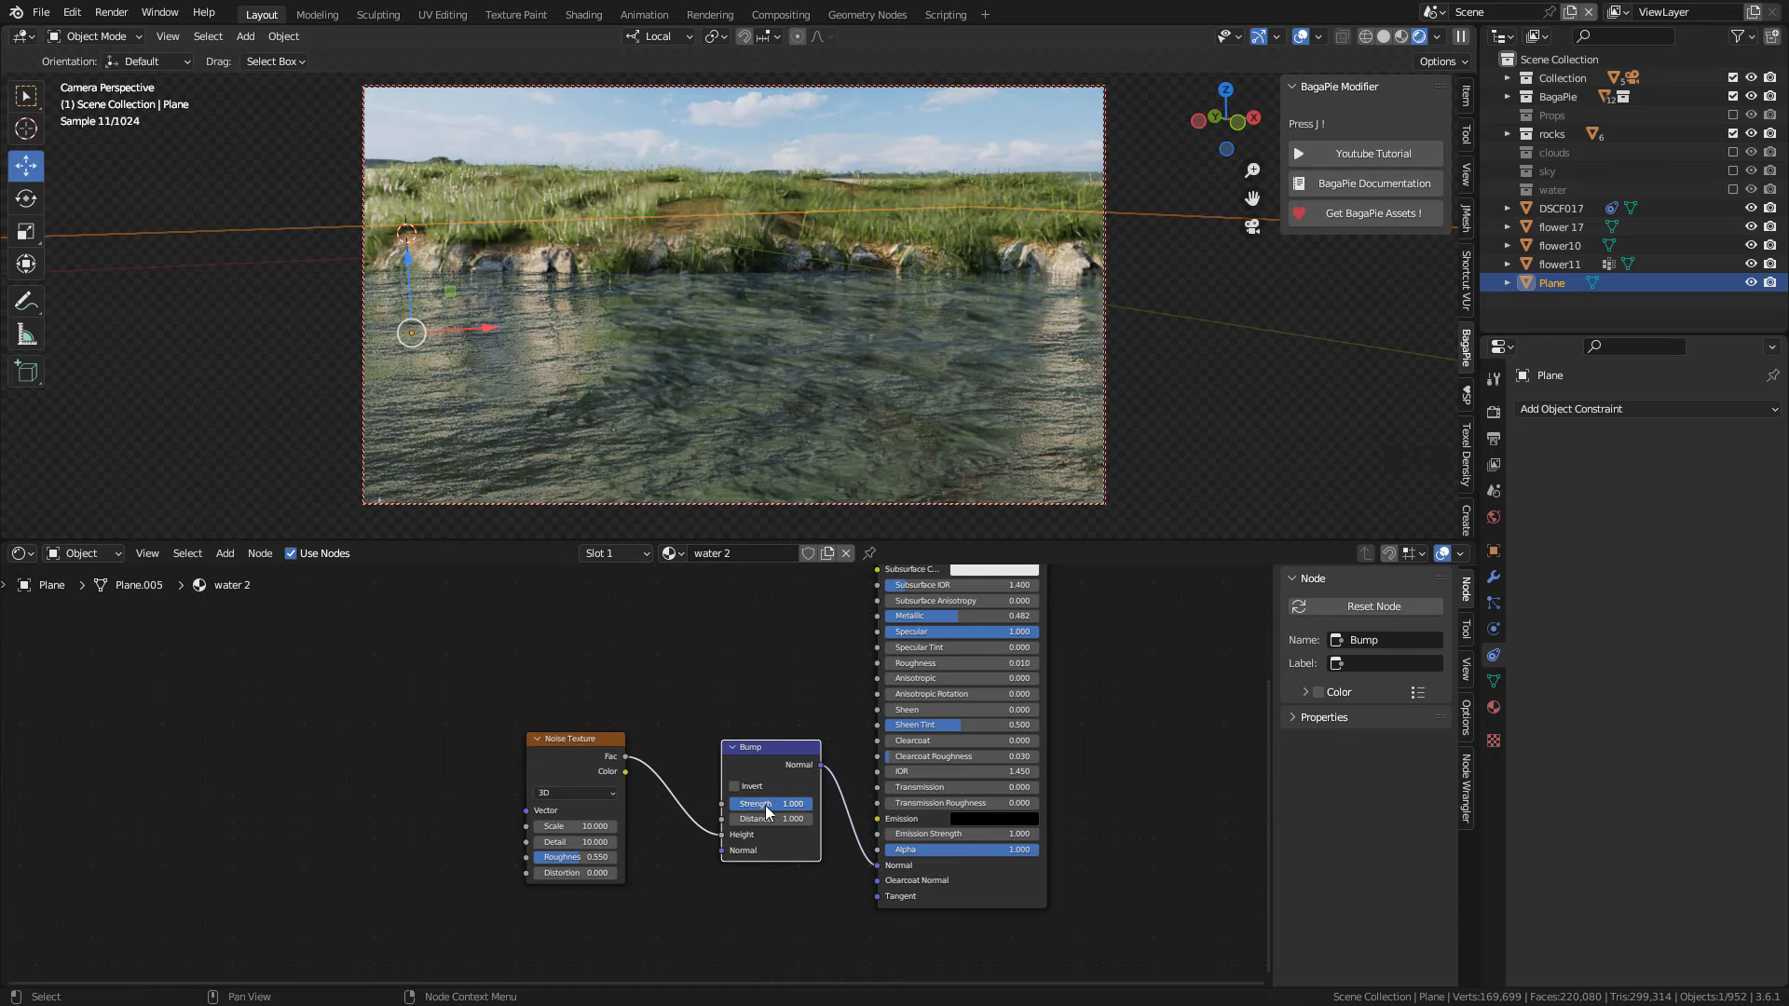
mouse_move(782, 755)
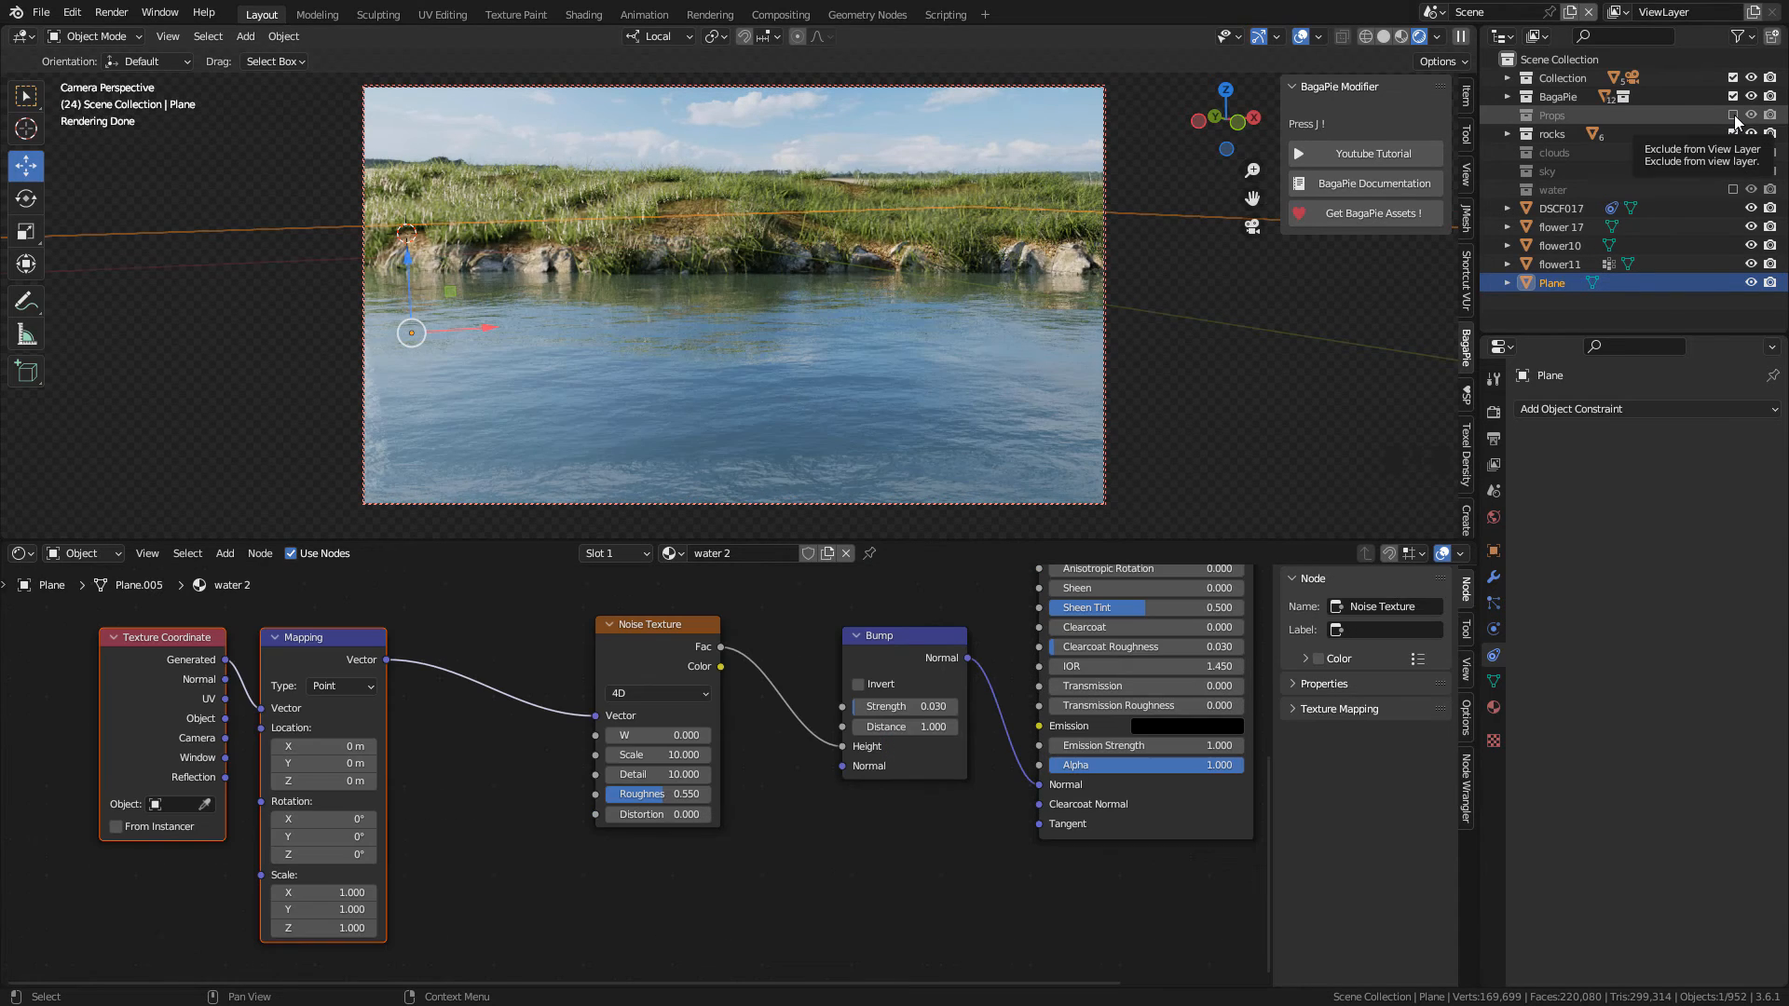
Step: Enable the Props collection to show the dock and barrels, and delete the stray white cube
left_click(890, 154)
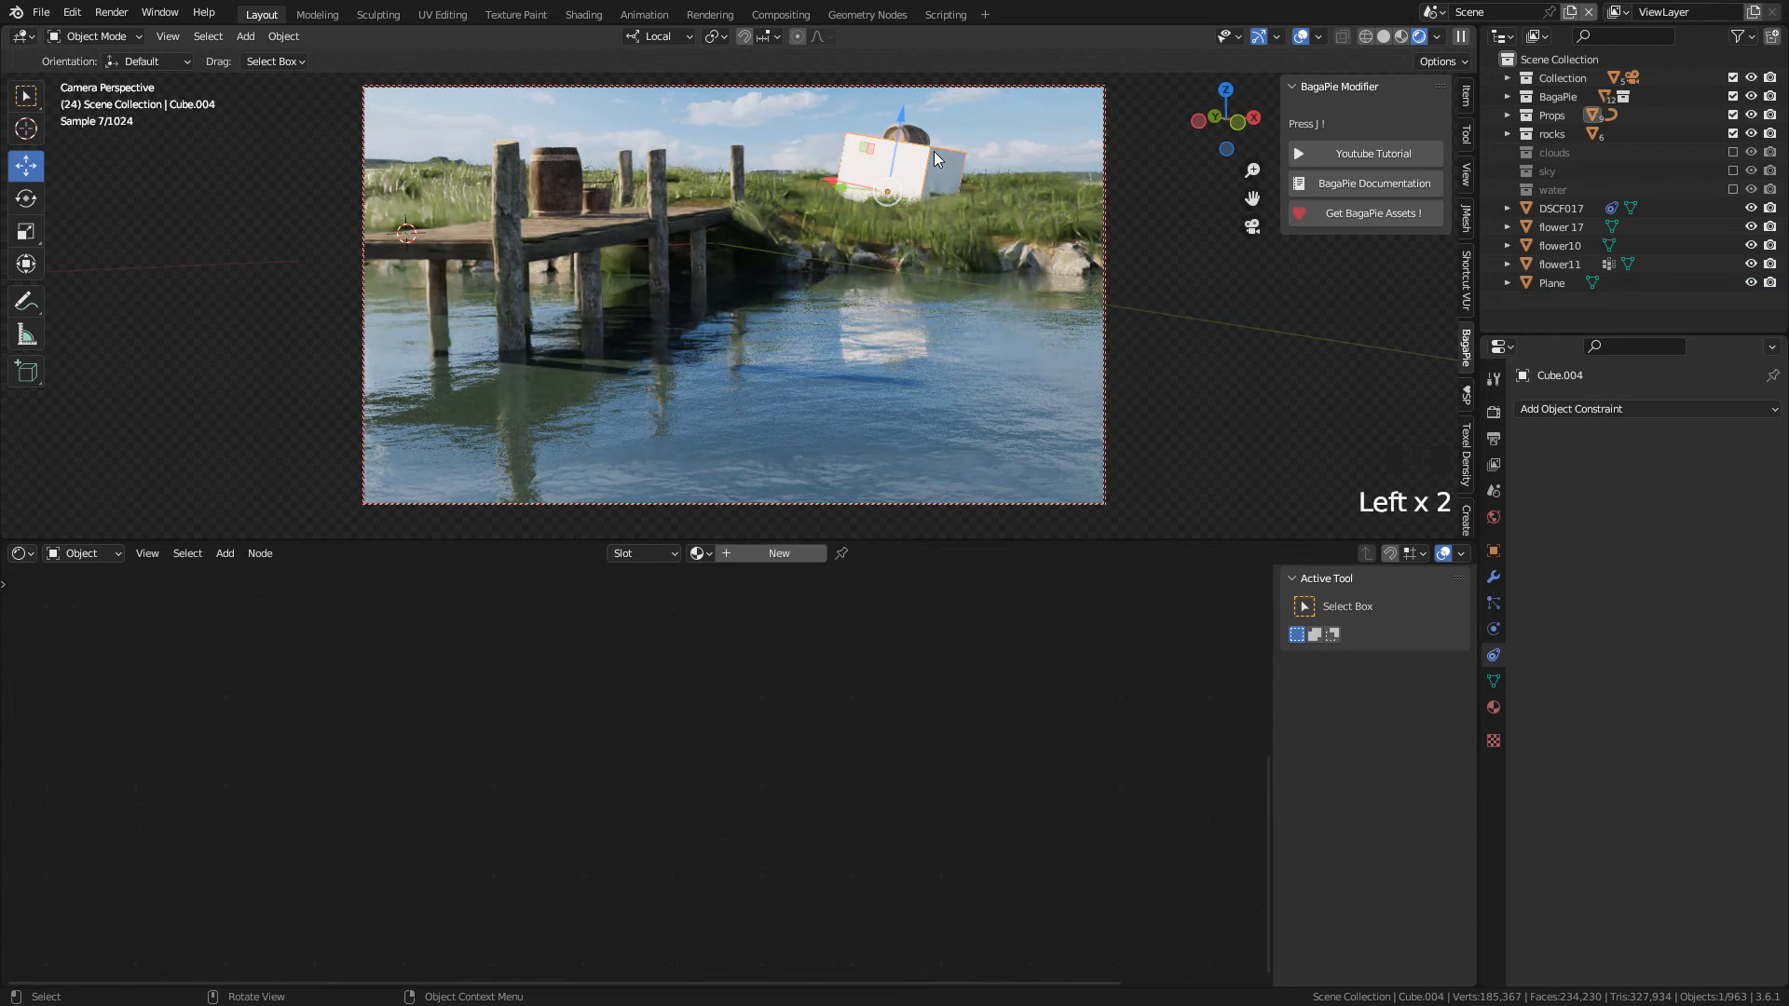
key("h")
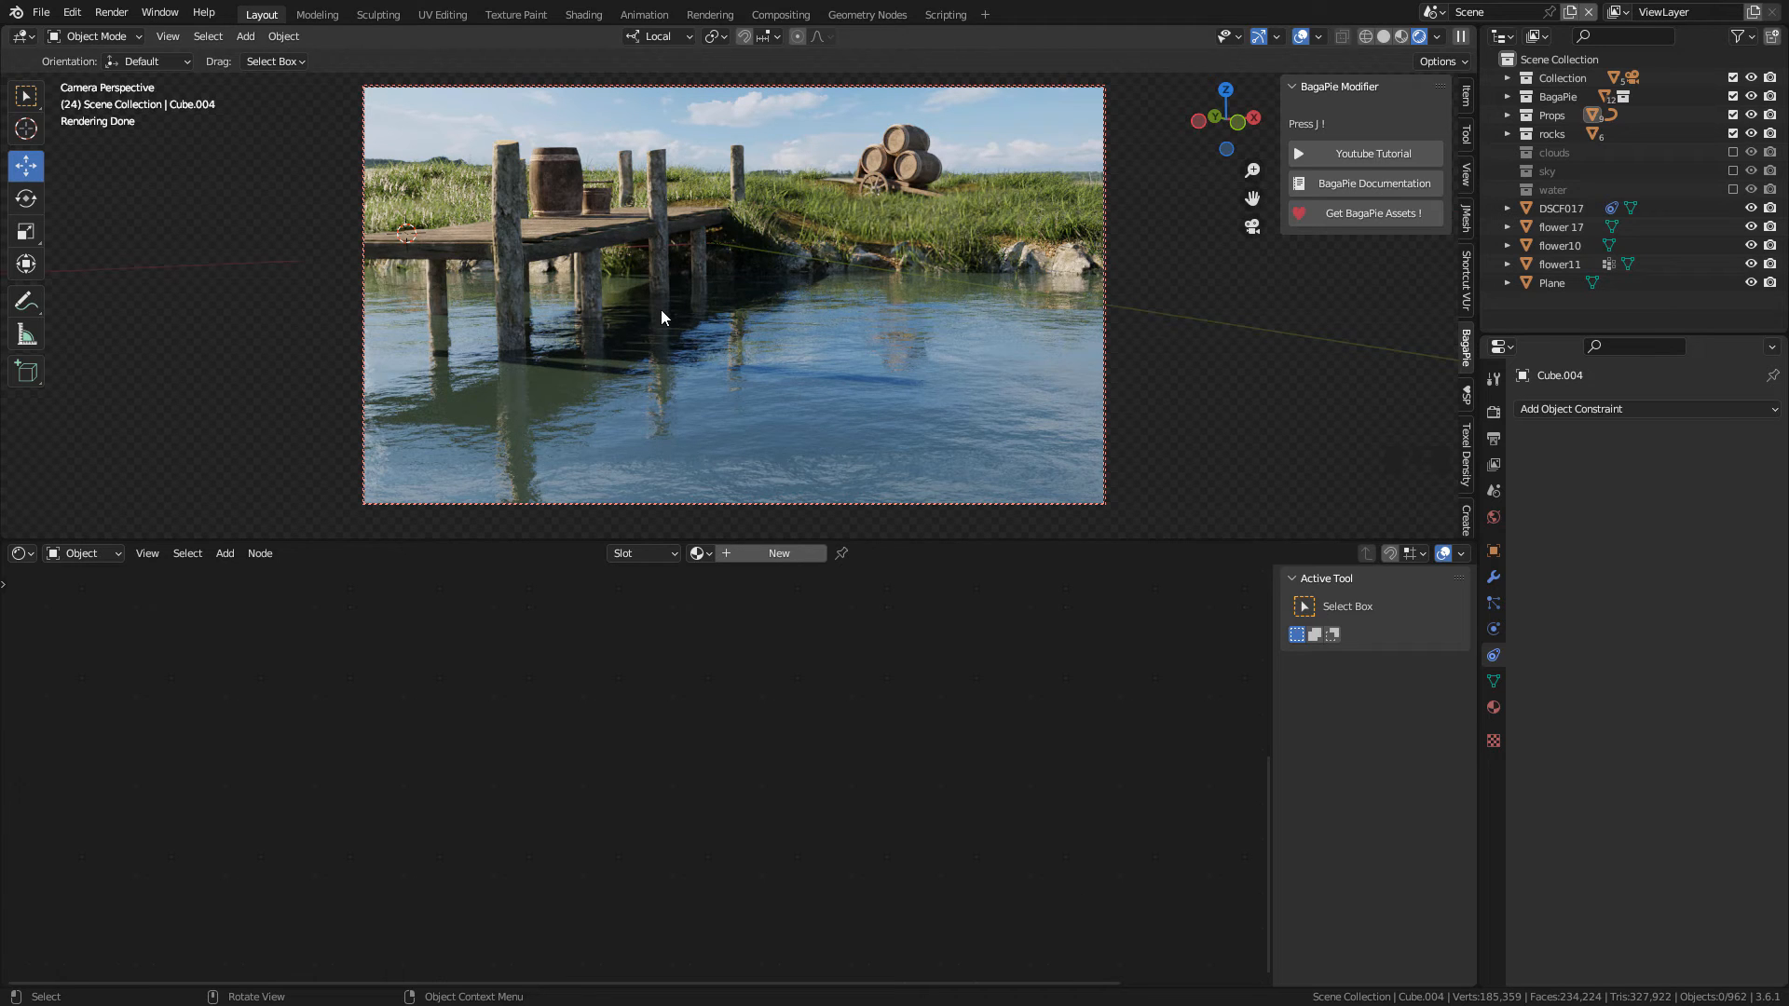
scroll("down", 3)
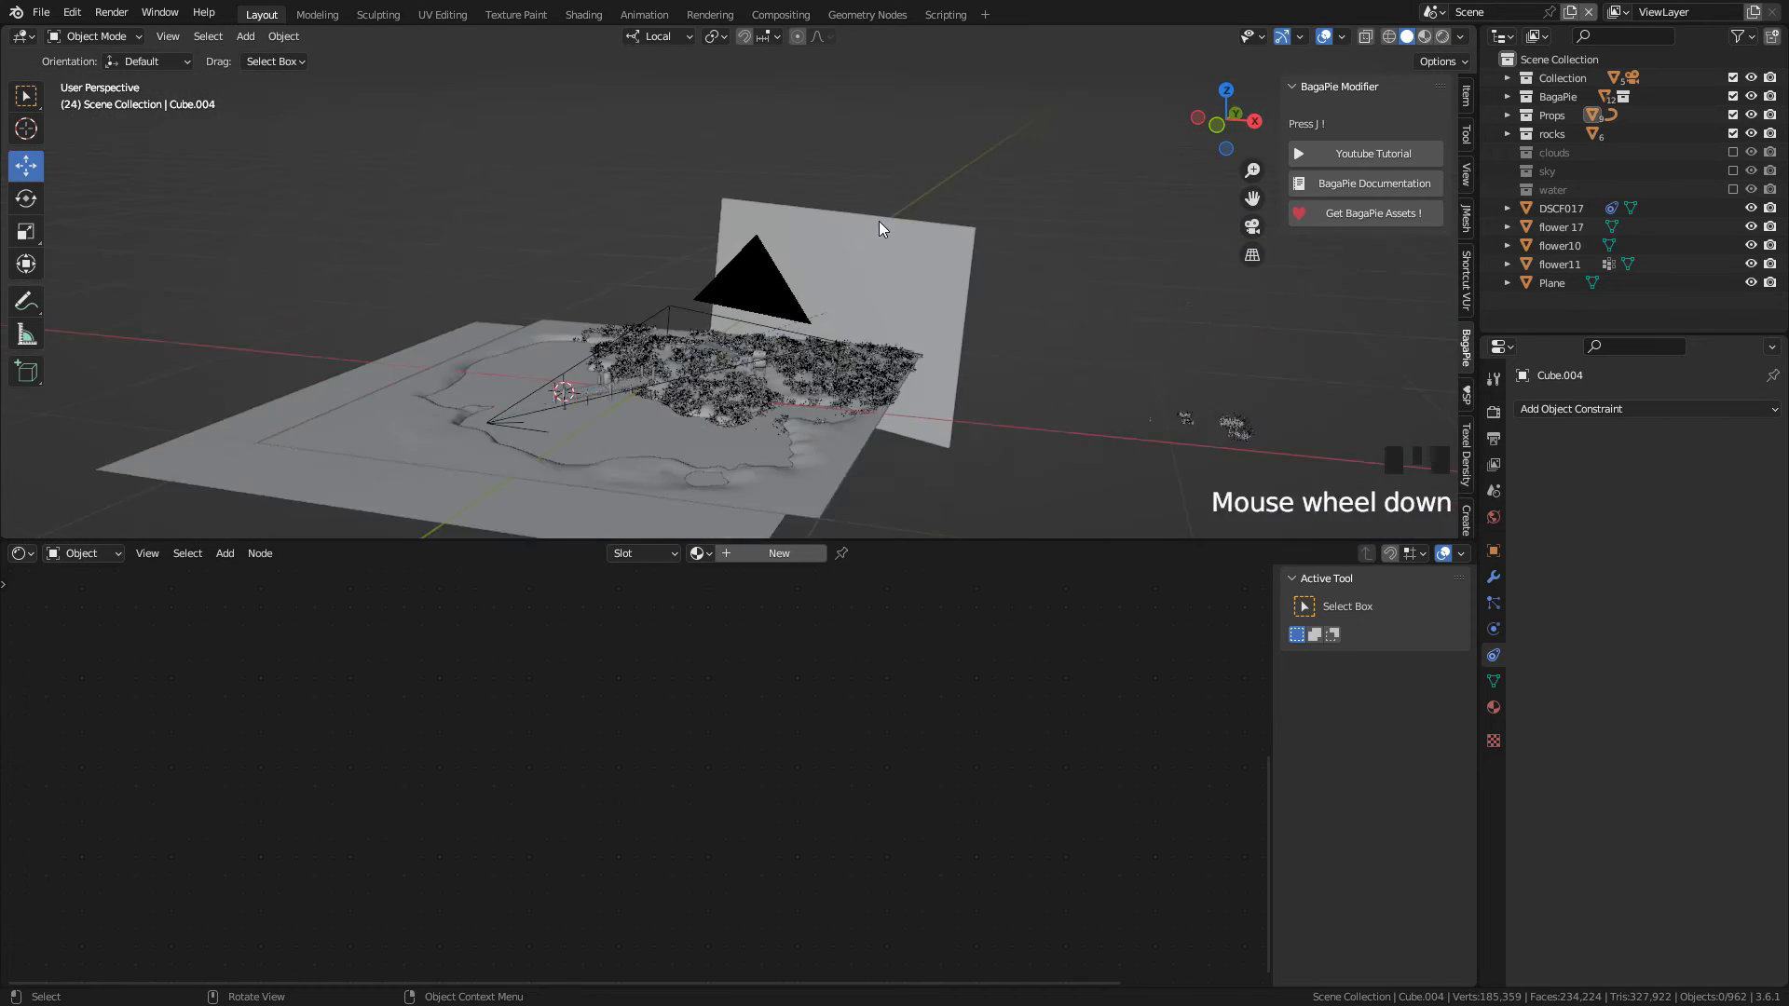
scroll("down", 3)
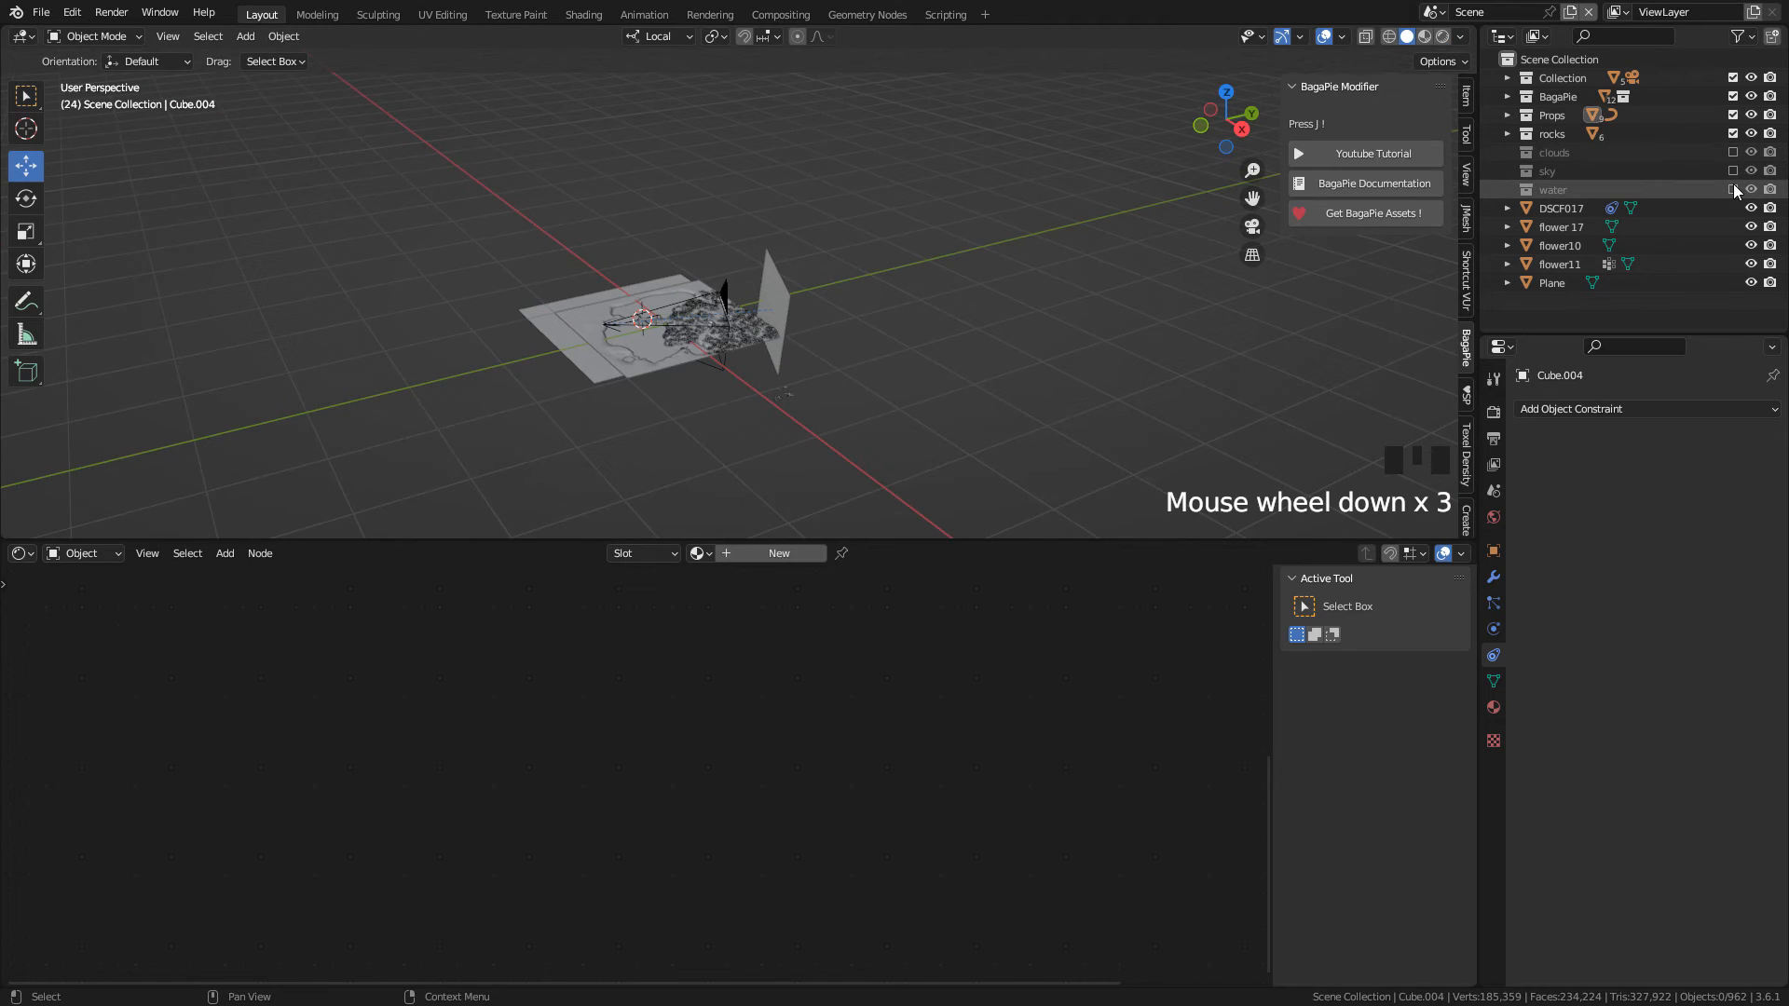
scroll("up", 3)
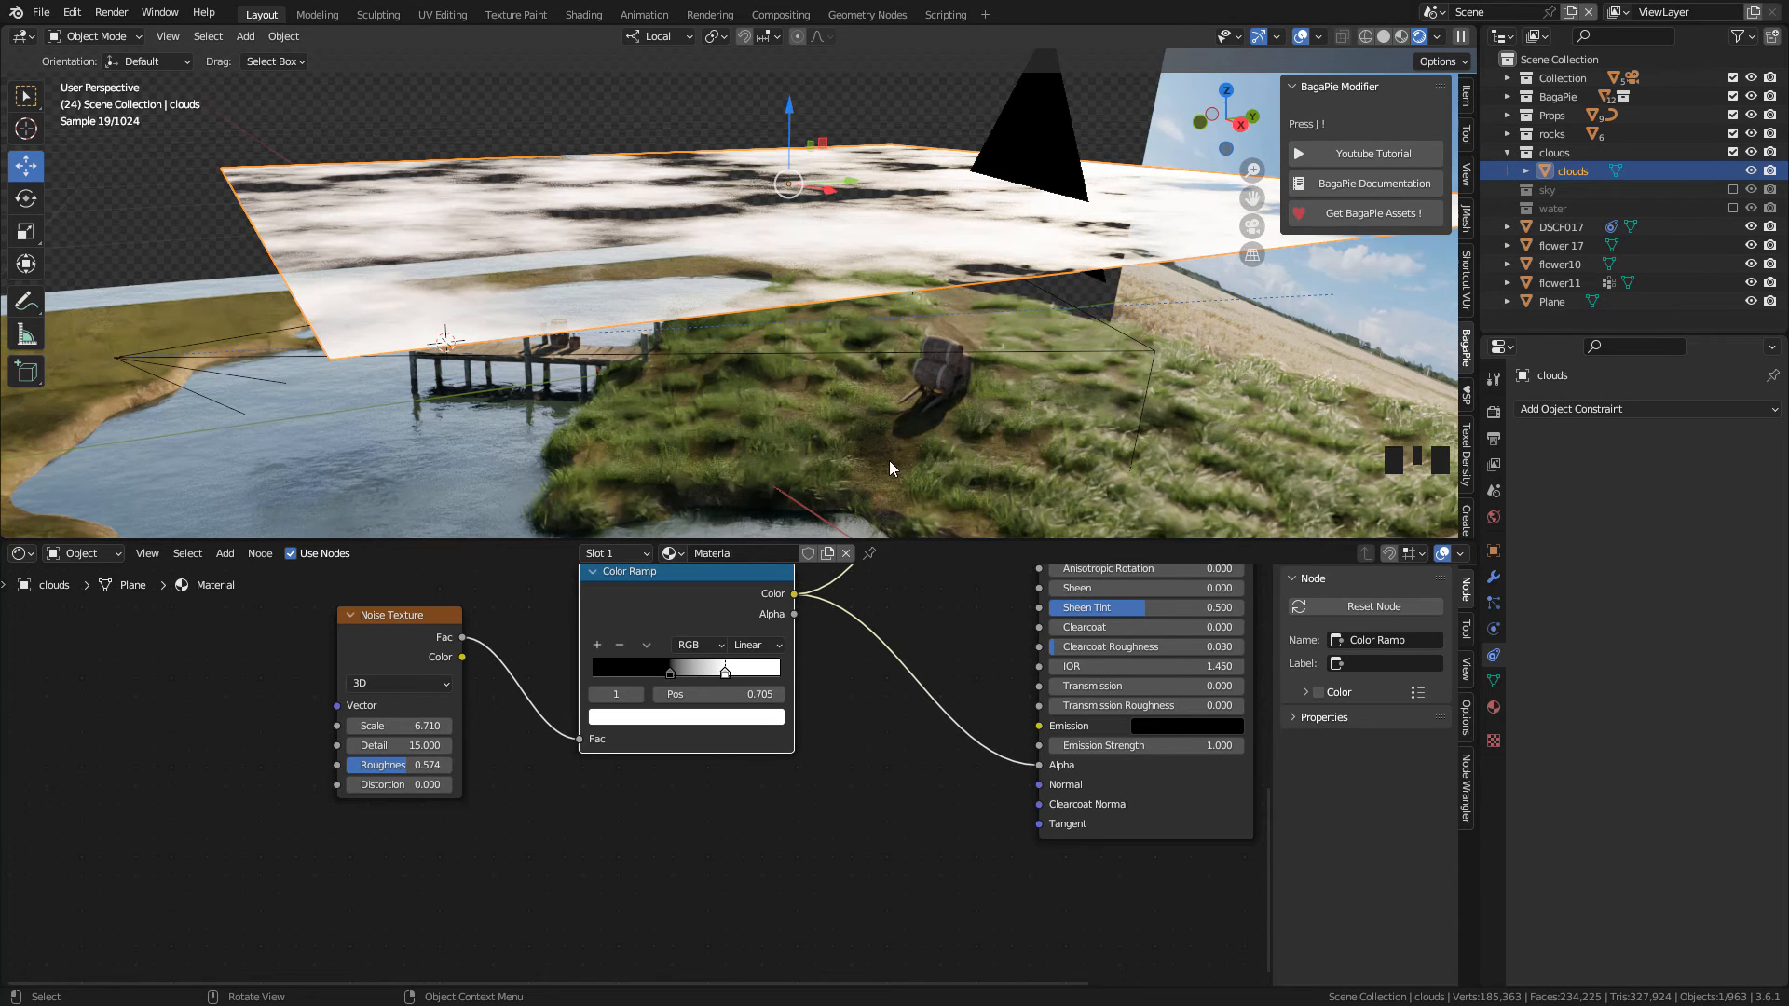
Step: Move the cloud Color Ramp's black stop to about 0.409 and edit the Noise Scale
scroll("down", 3)
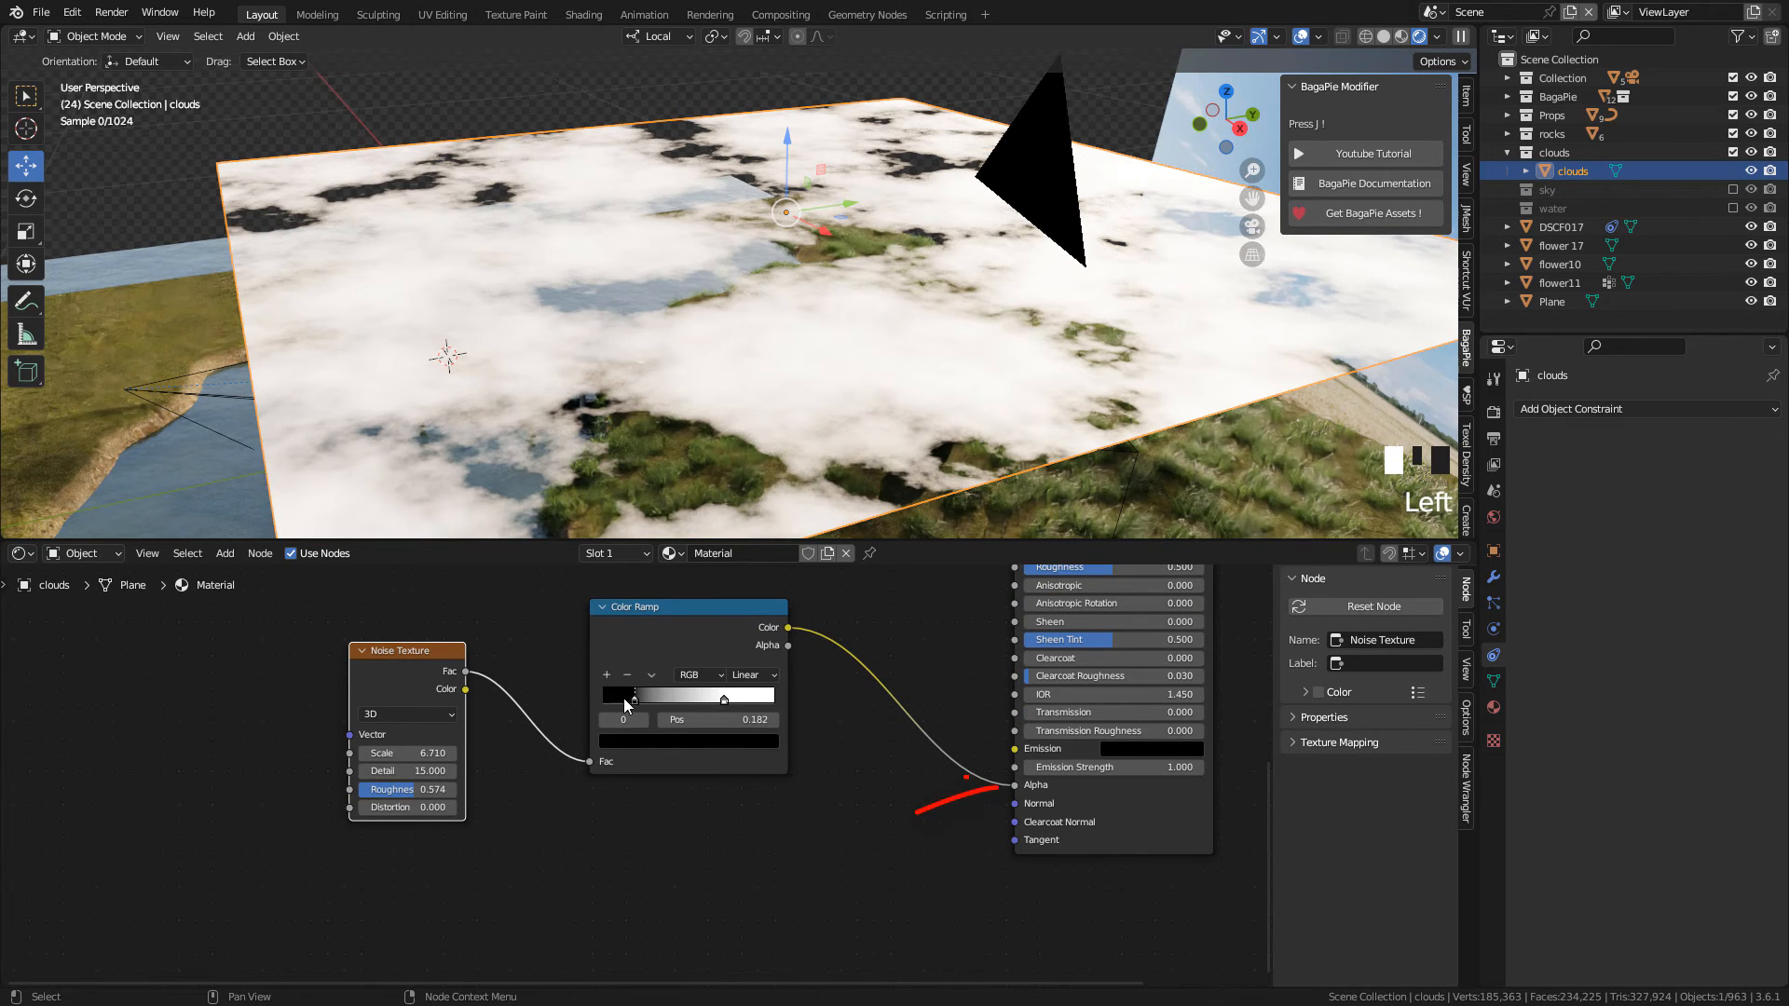
left_click_drag(634, 696, 673, 696)
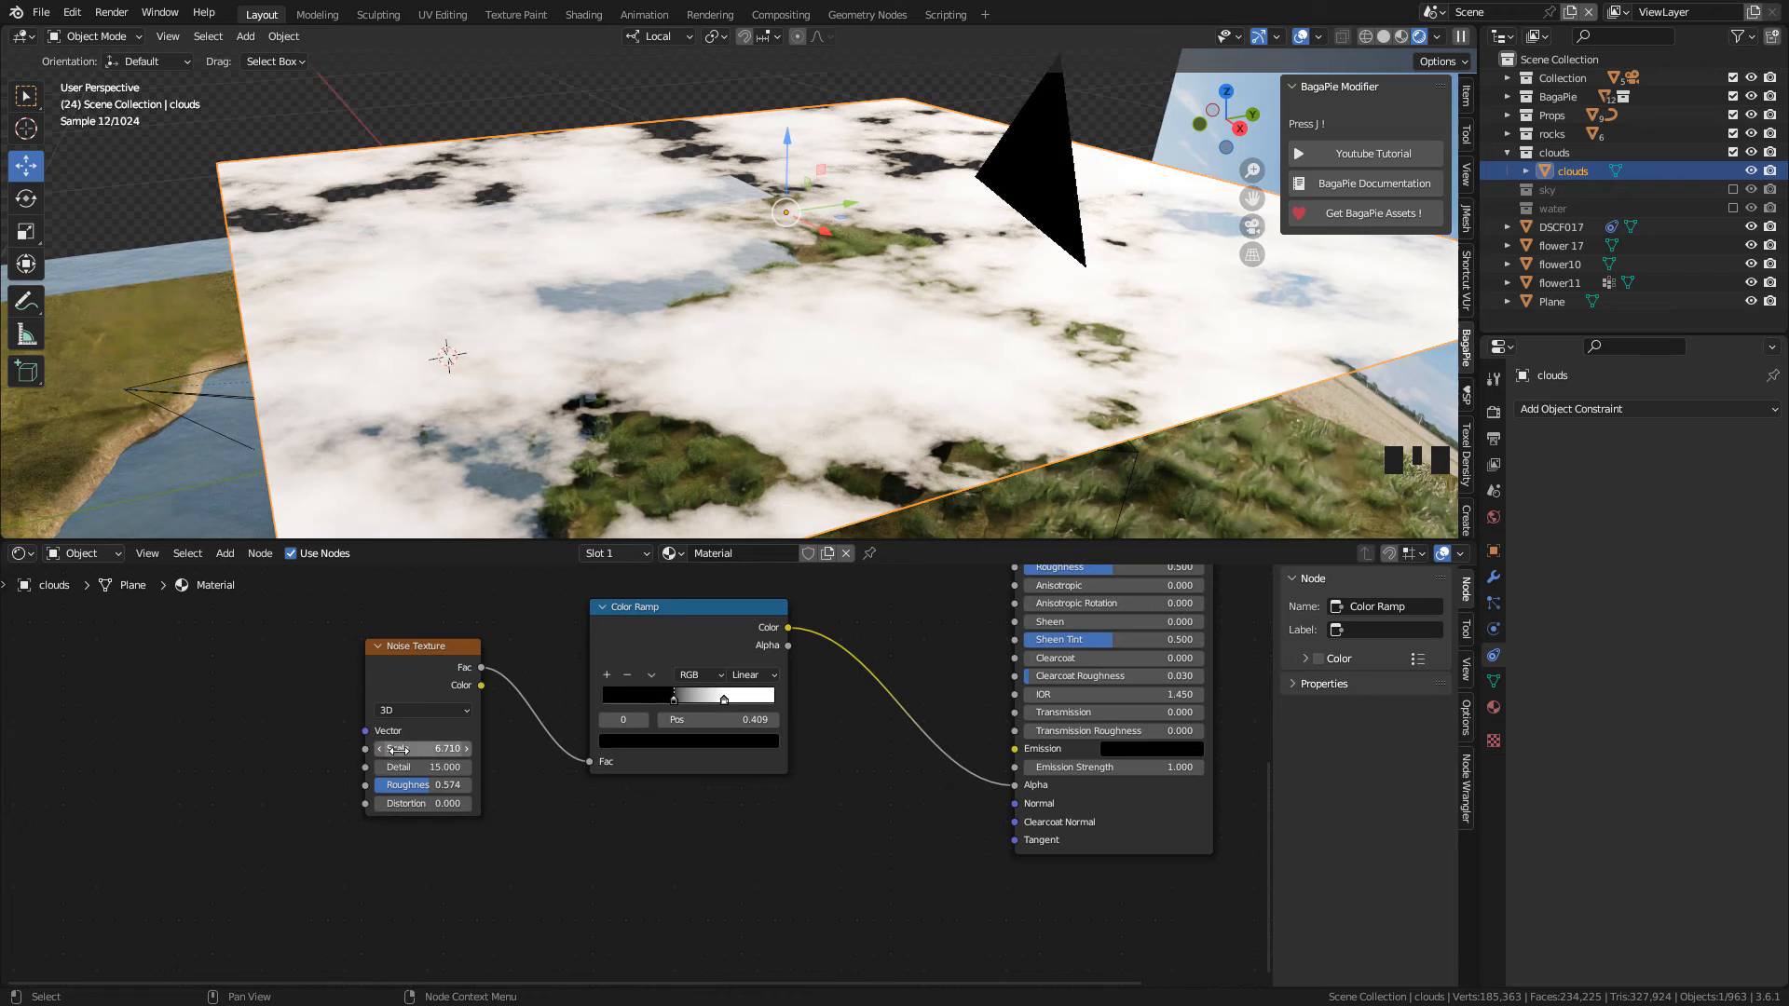
double_click(422, 767)
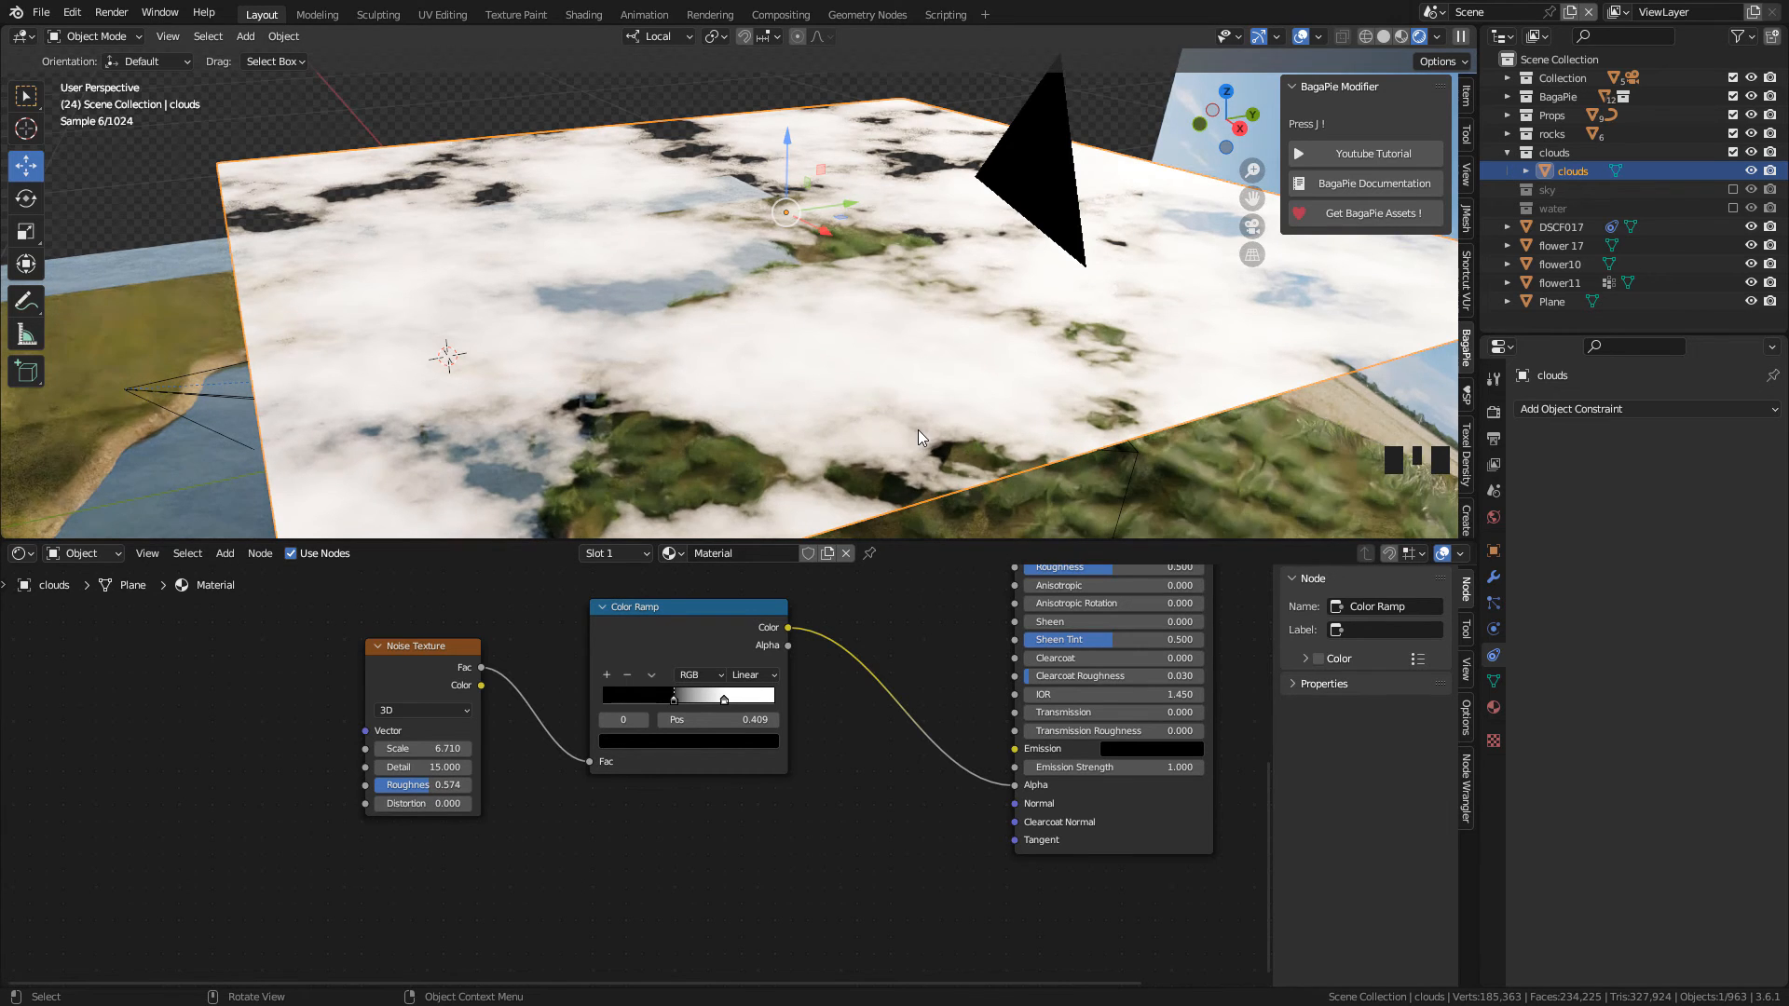
key("NUMPAD_0")
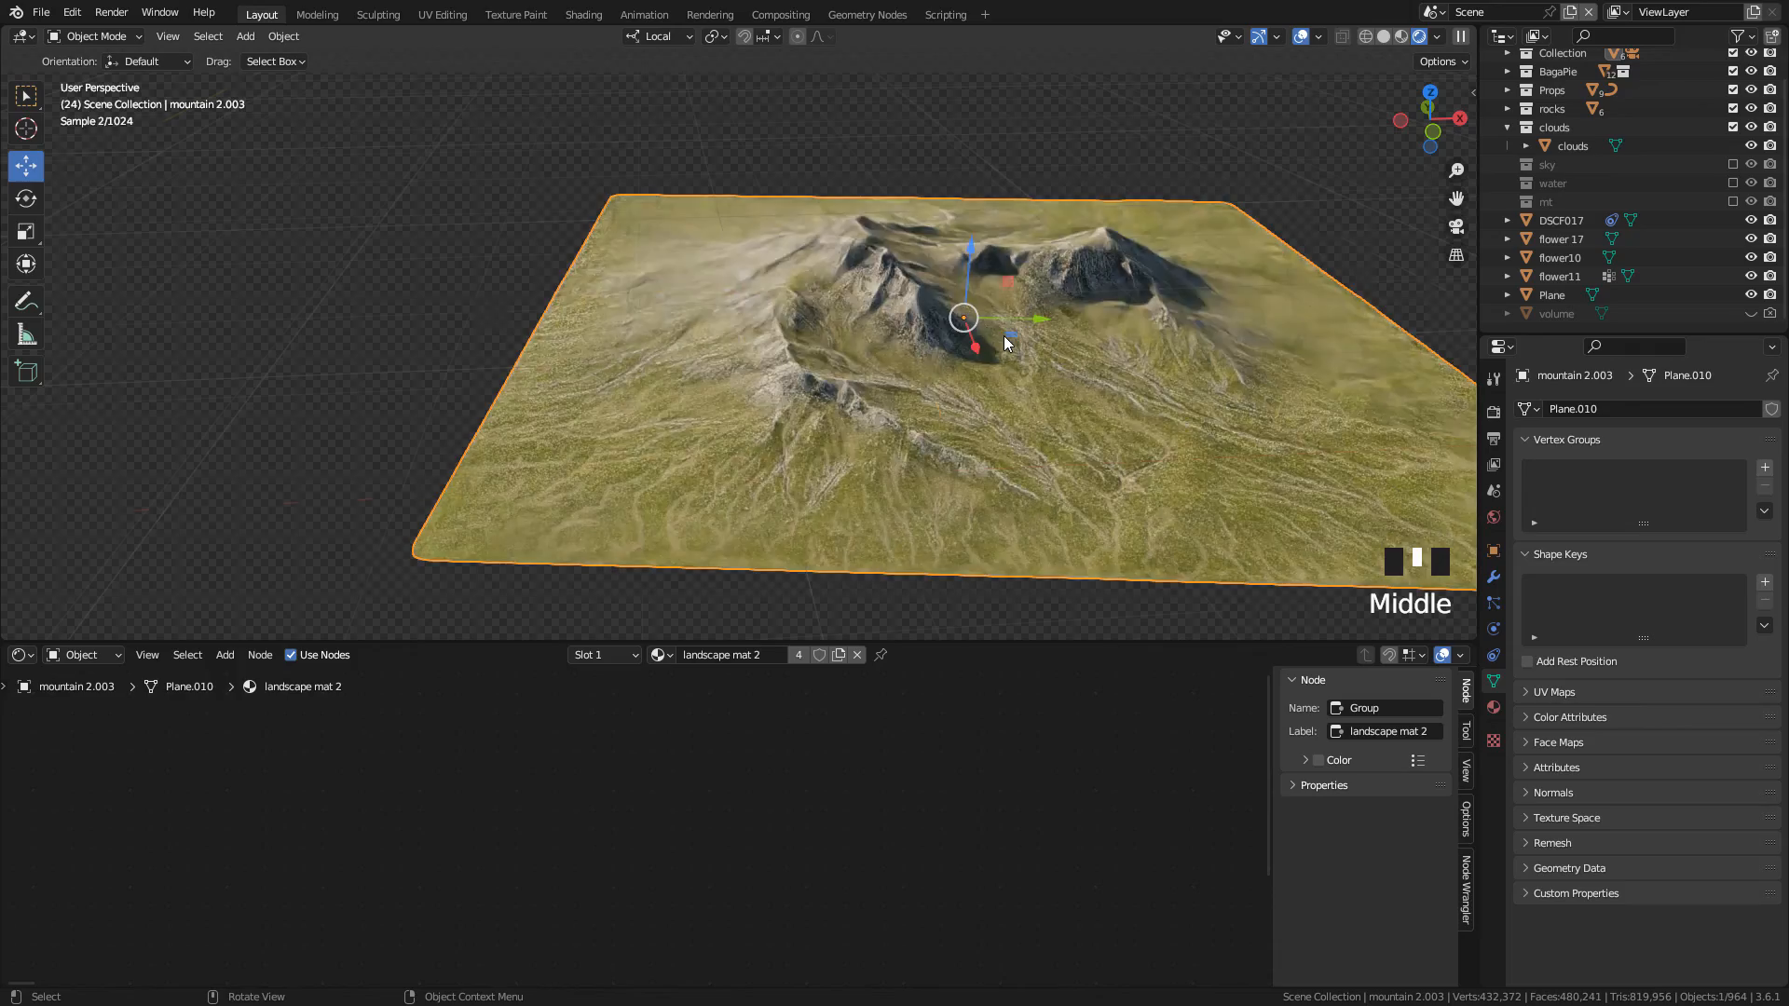
Step: Move the mountain plane behind the dock so its hills line the camera's horizon
scroll("up", 3)
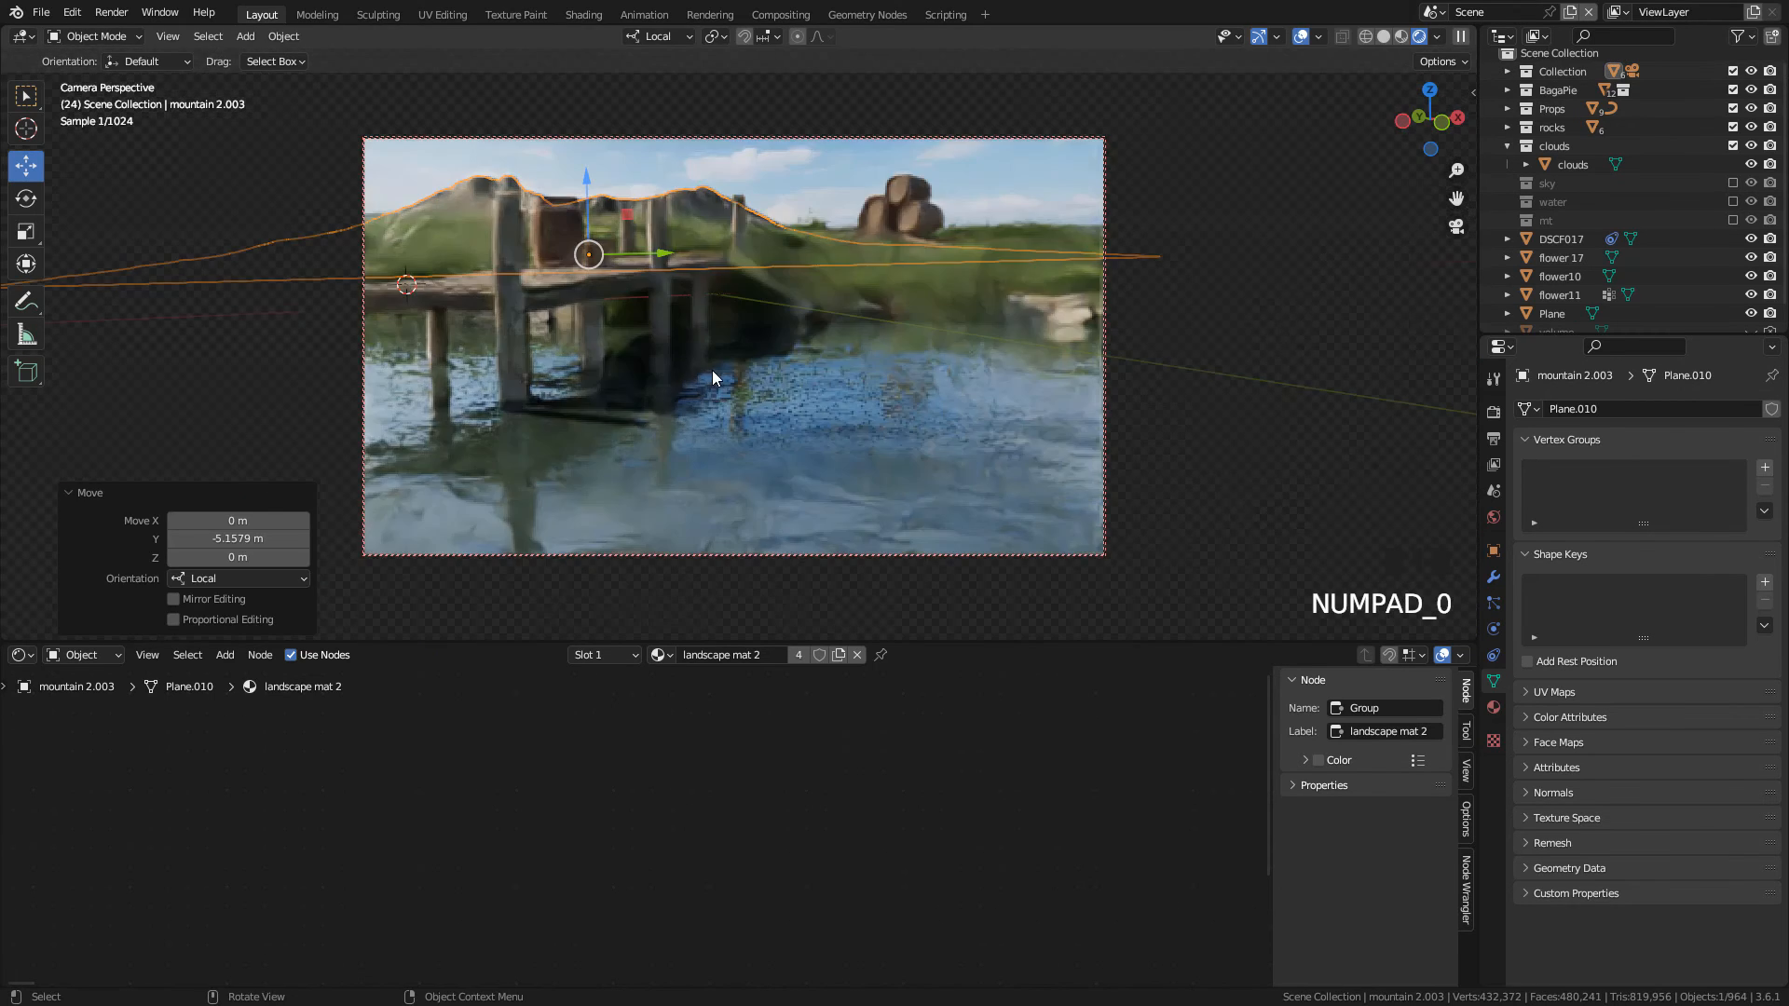
key("g")
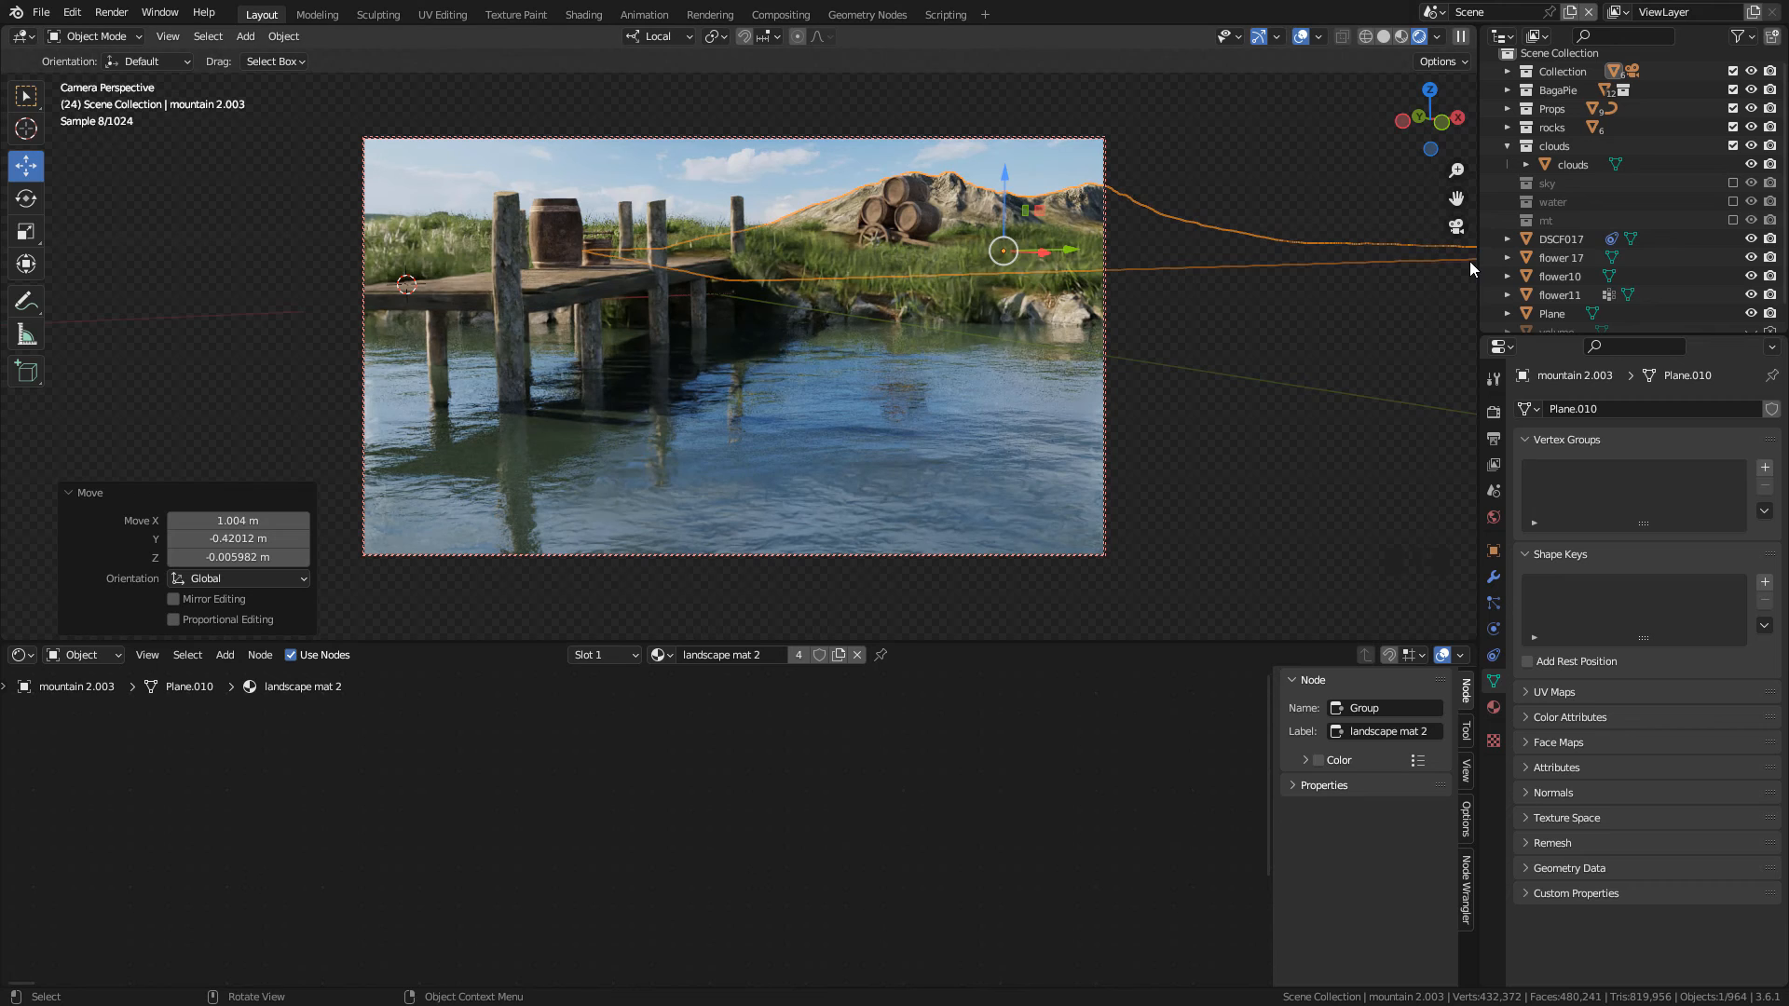
scroll("down", 3)
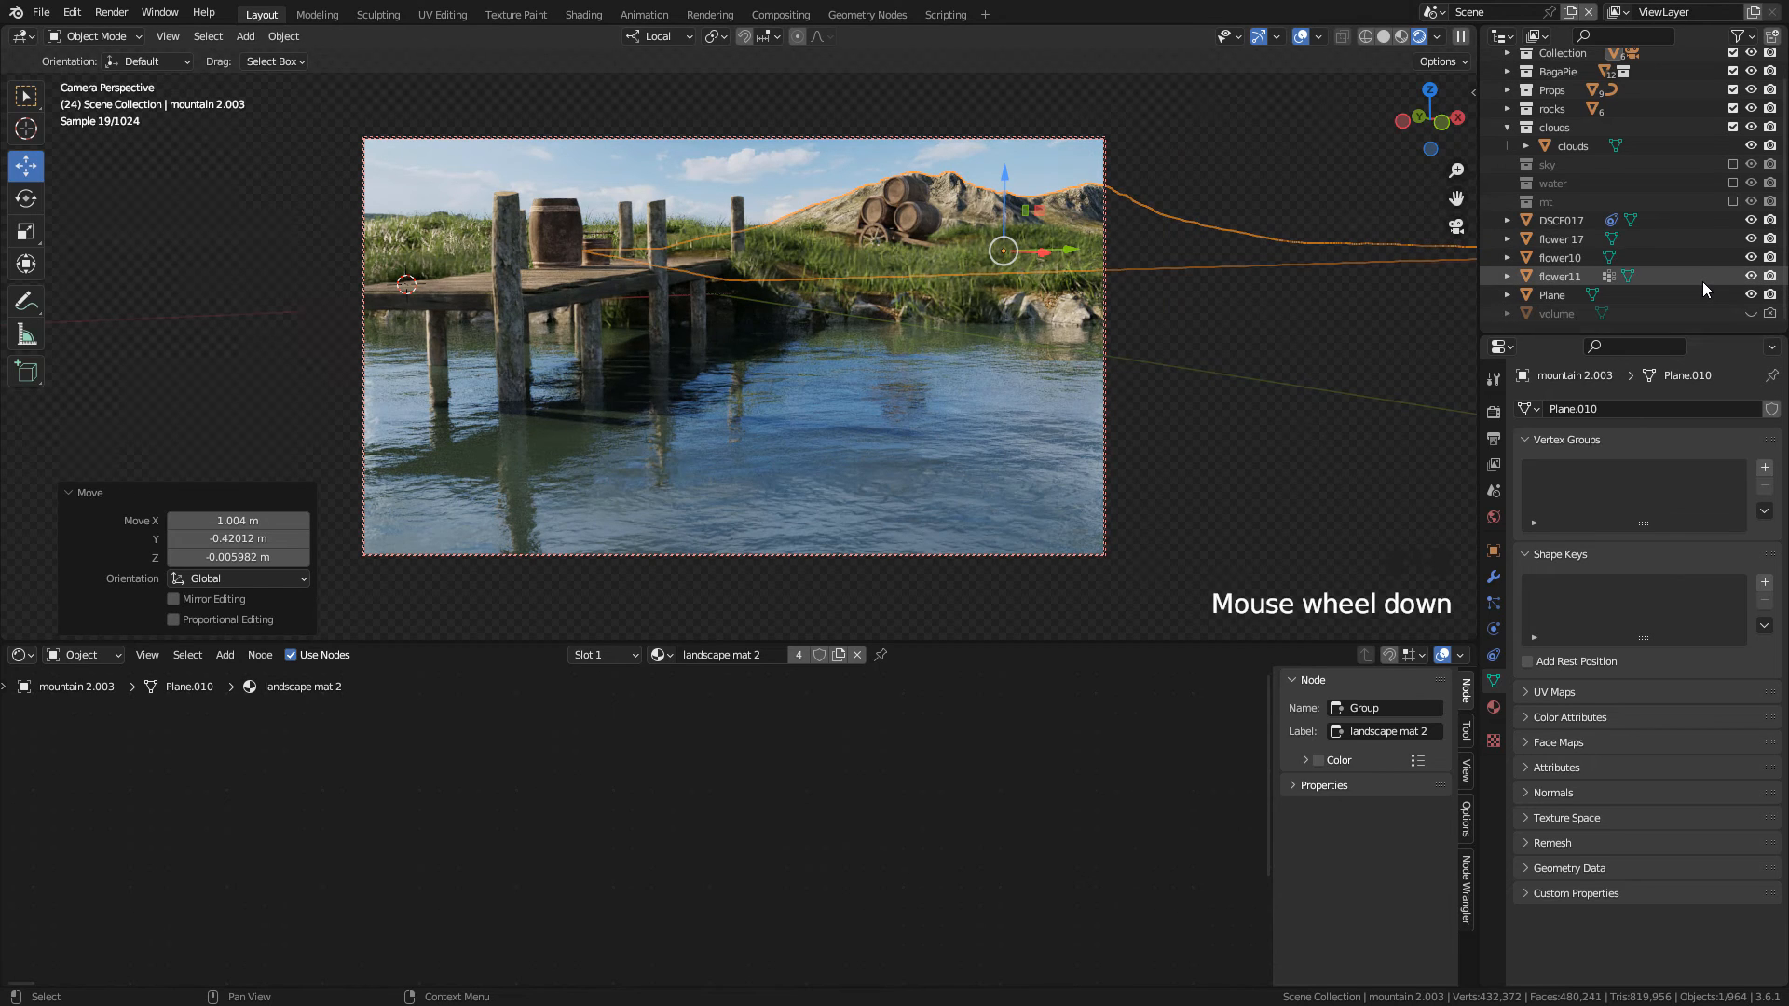
scroll("up", 3)
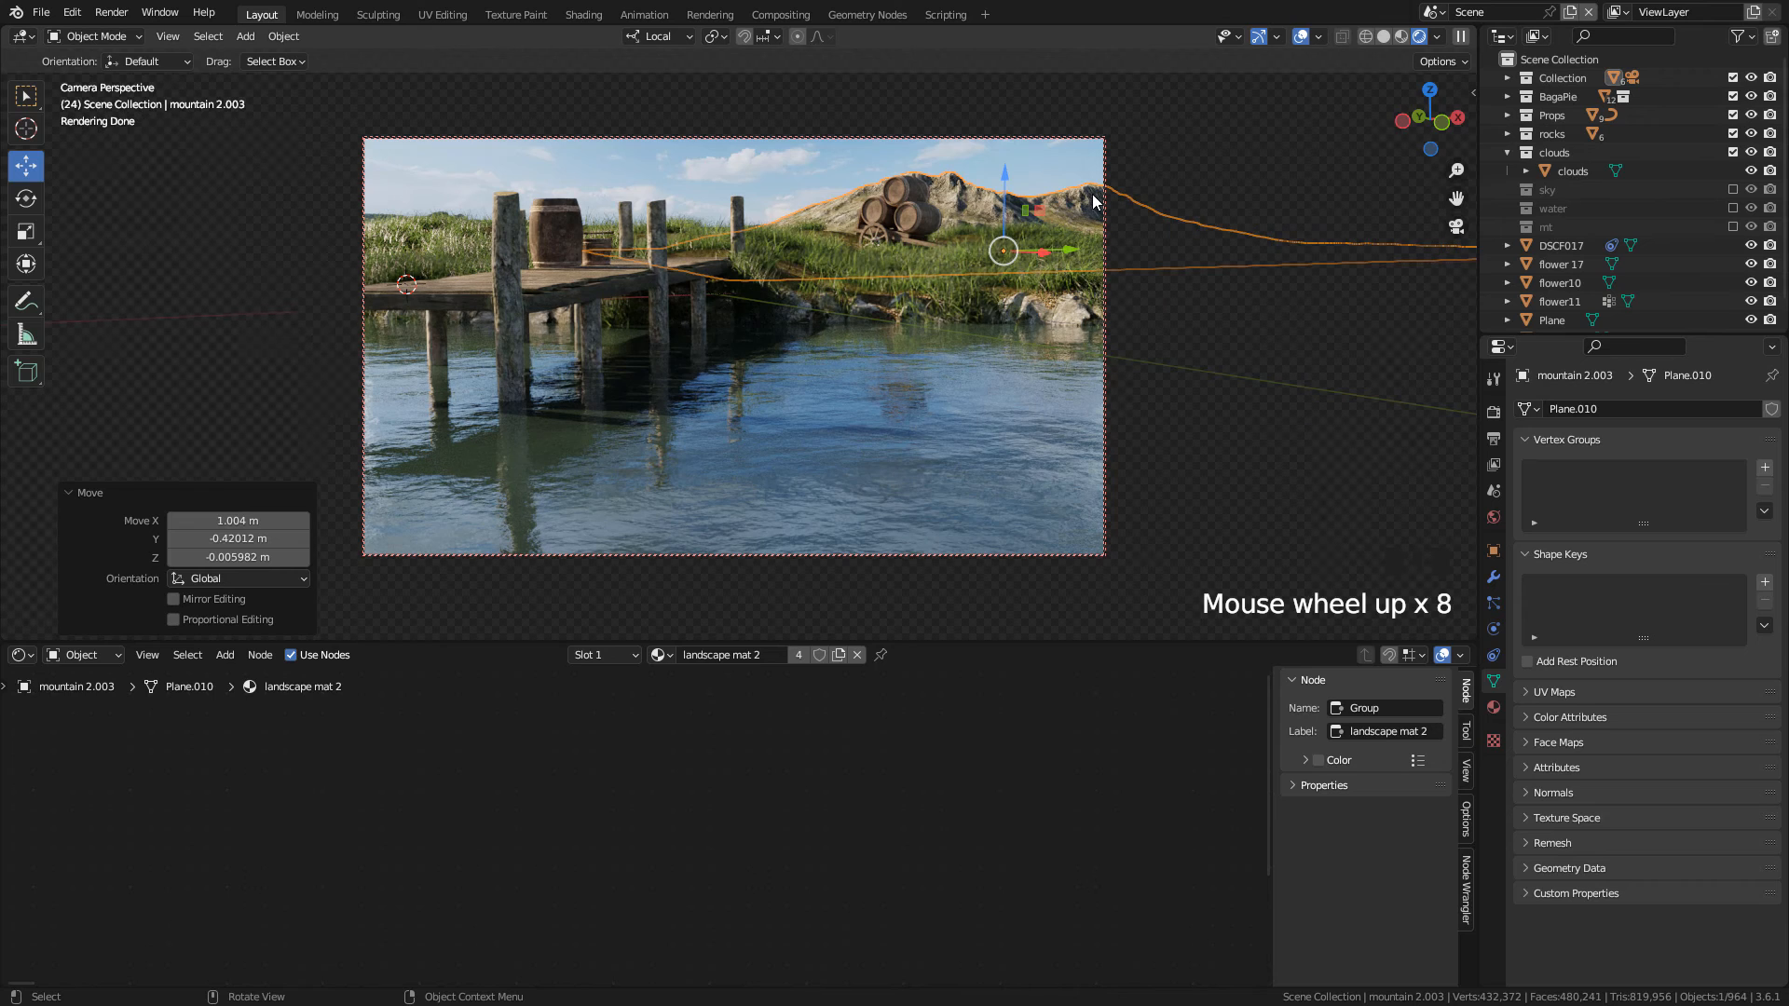
key("h")
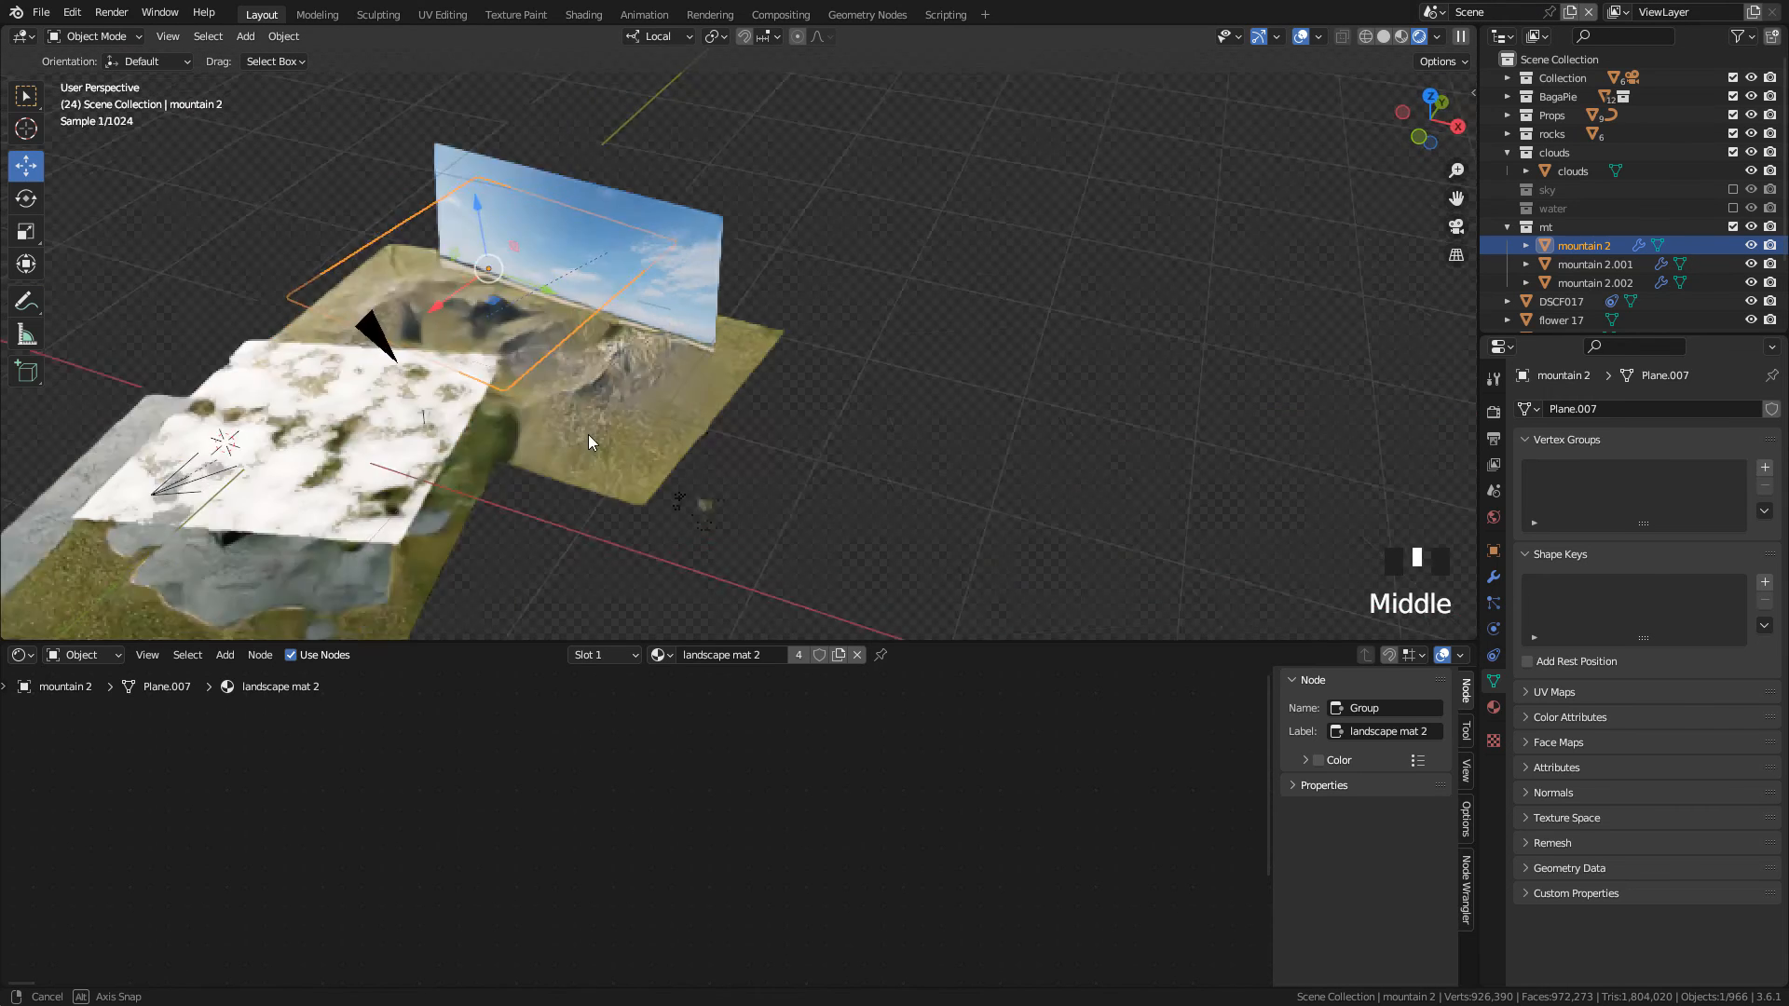
Step: Add a cube scaled up to enclose the entire lakeside scene, checked through the camera
key("shift+a")
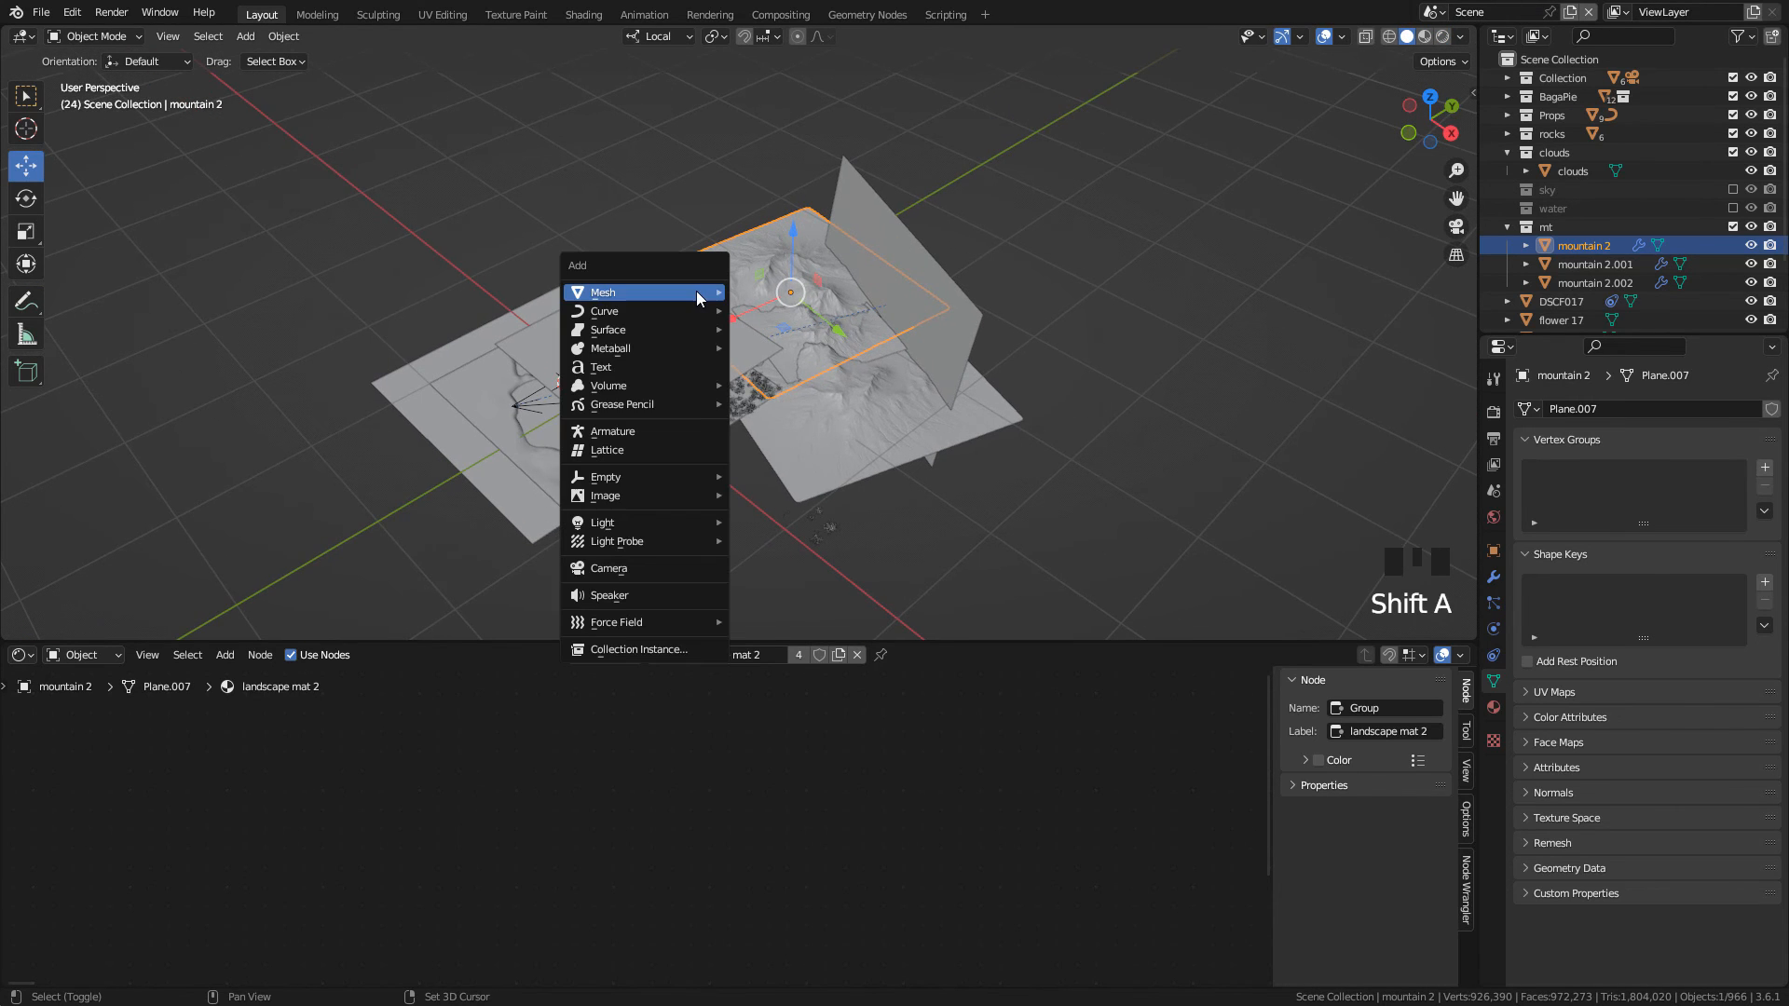
left_click(603, 292)
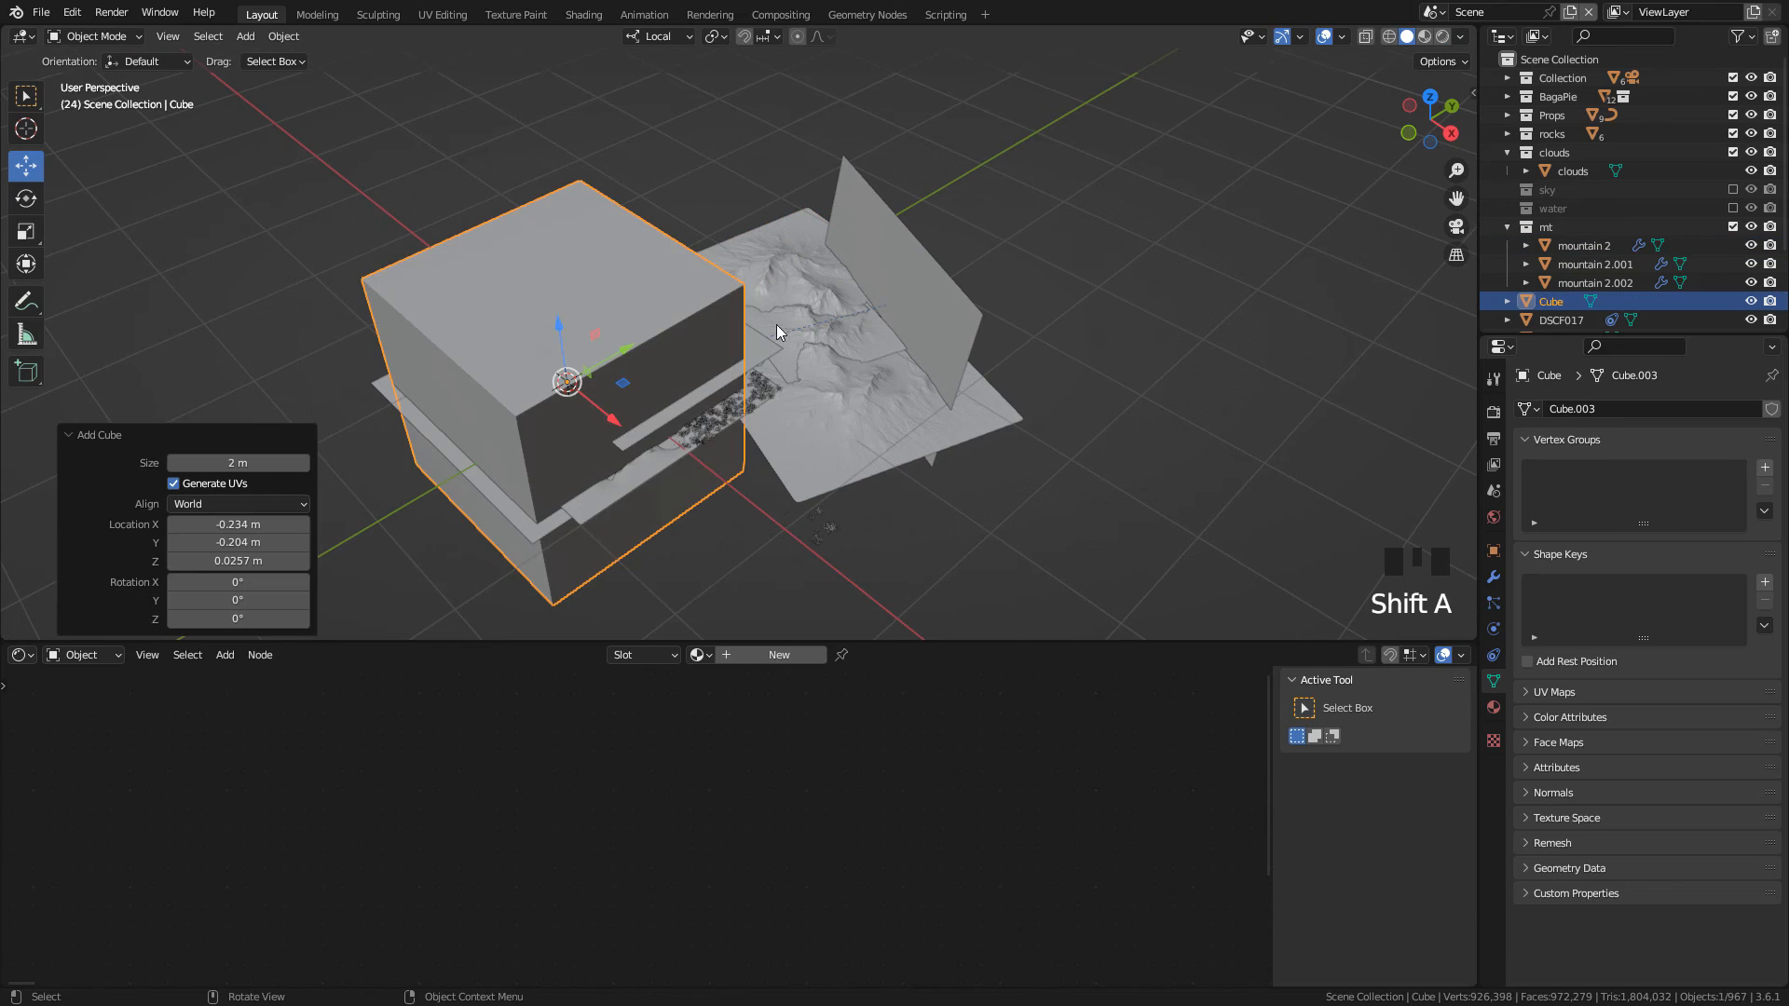
key("s")
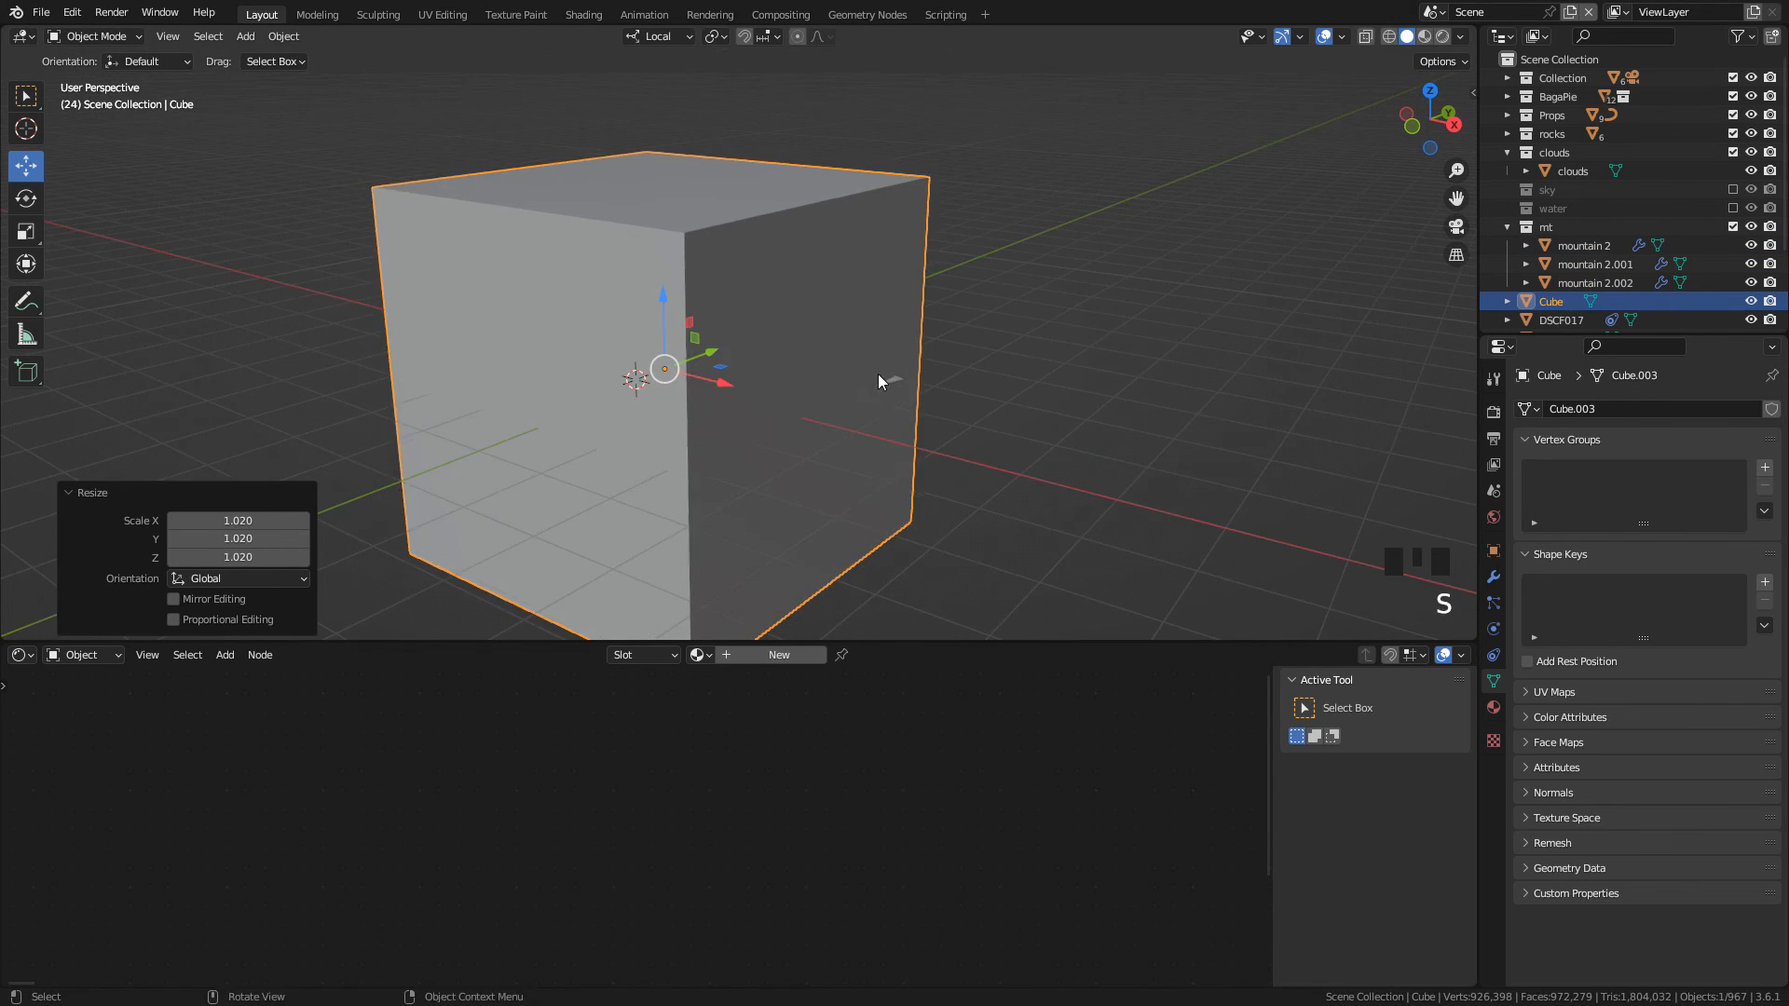
key("NUMPAD_0")
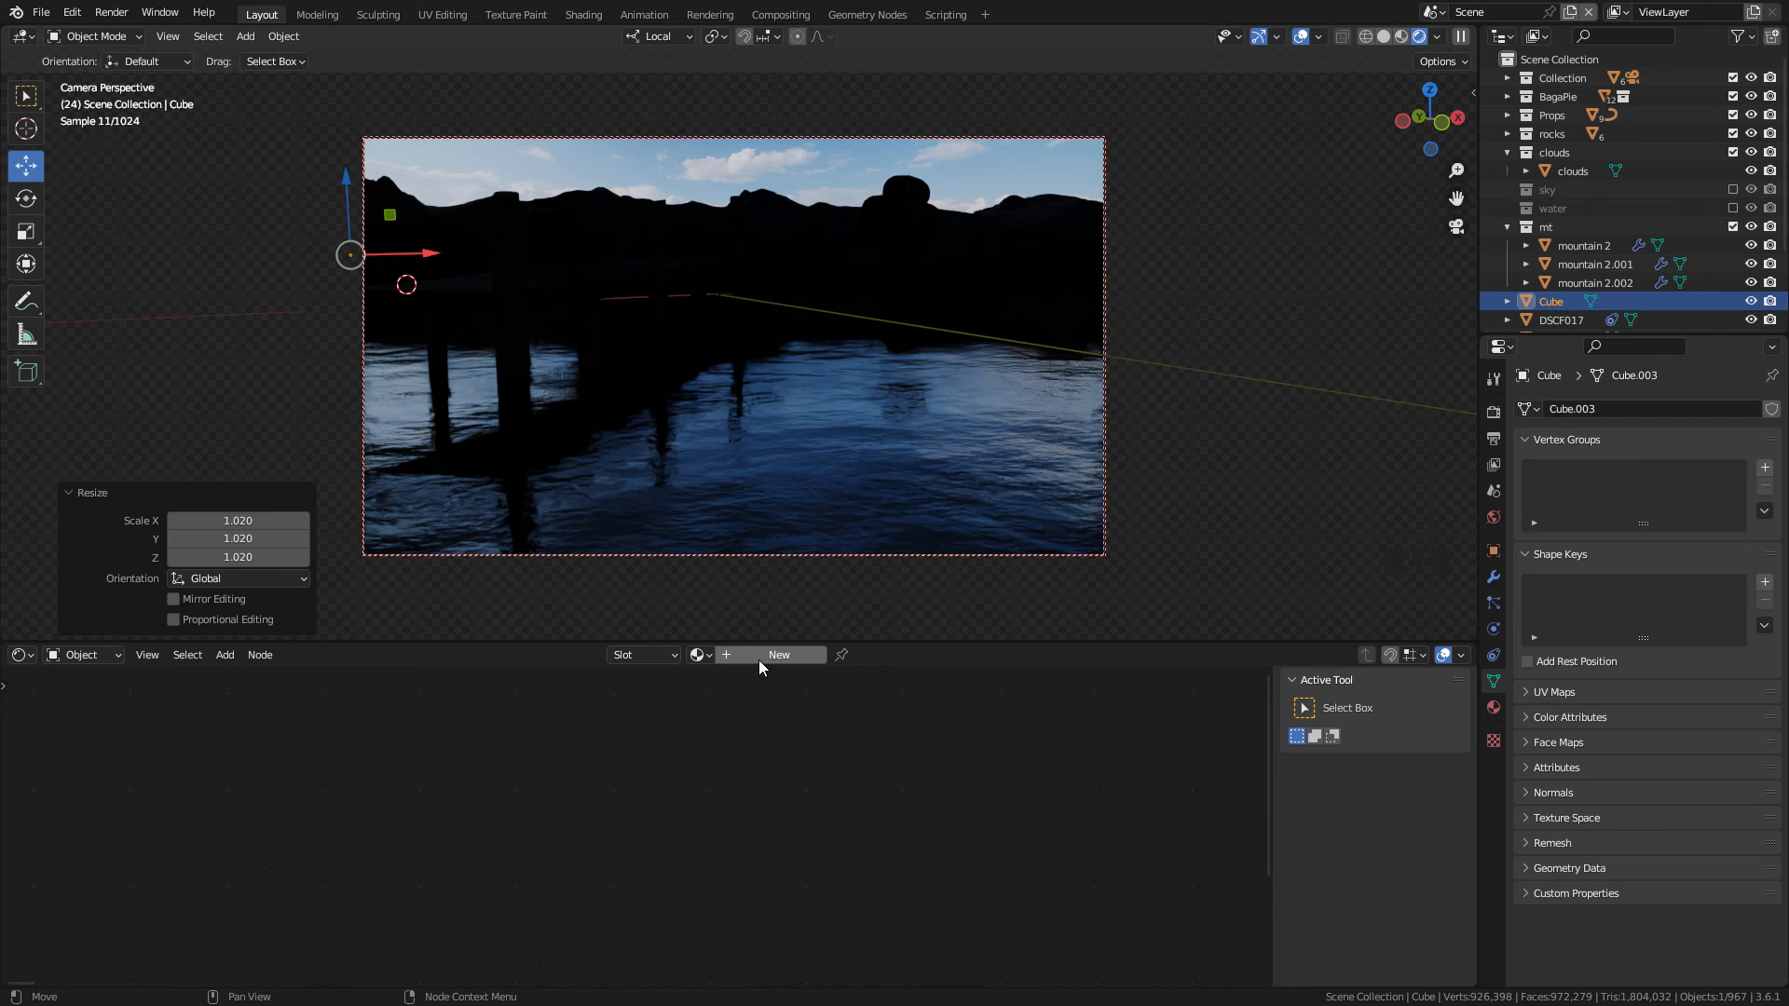
Step: Give the cube a new Volume Scatter material with anisotropy 0.858 and a pale tint
left_click(777, 654)
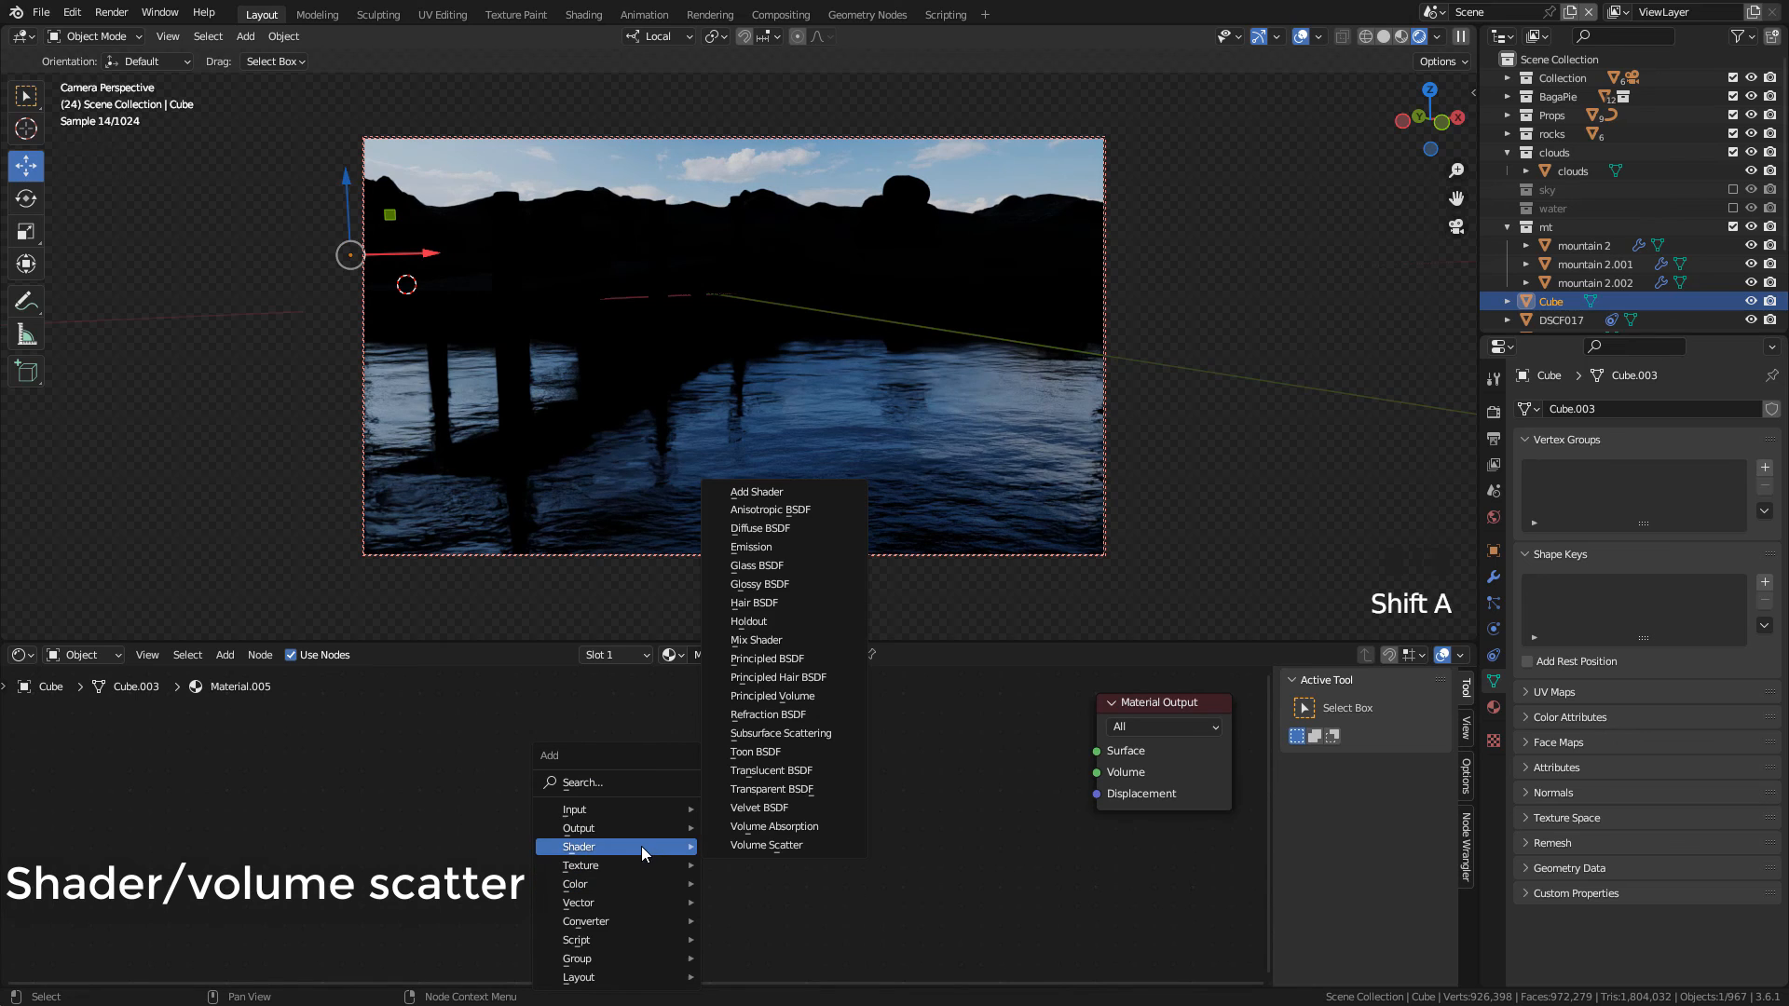
left_click(766, 844)
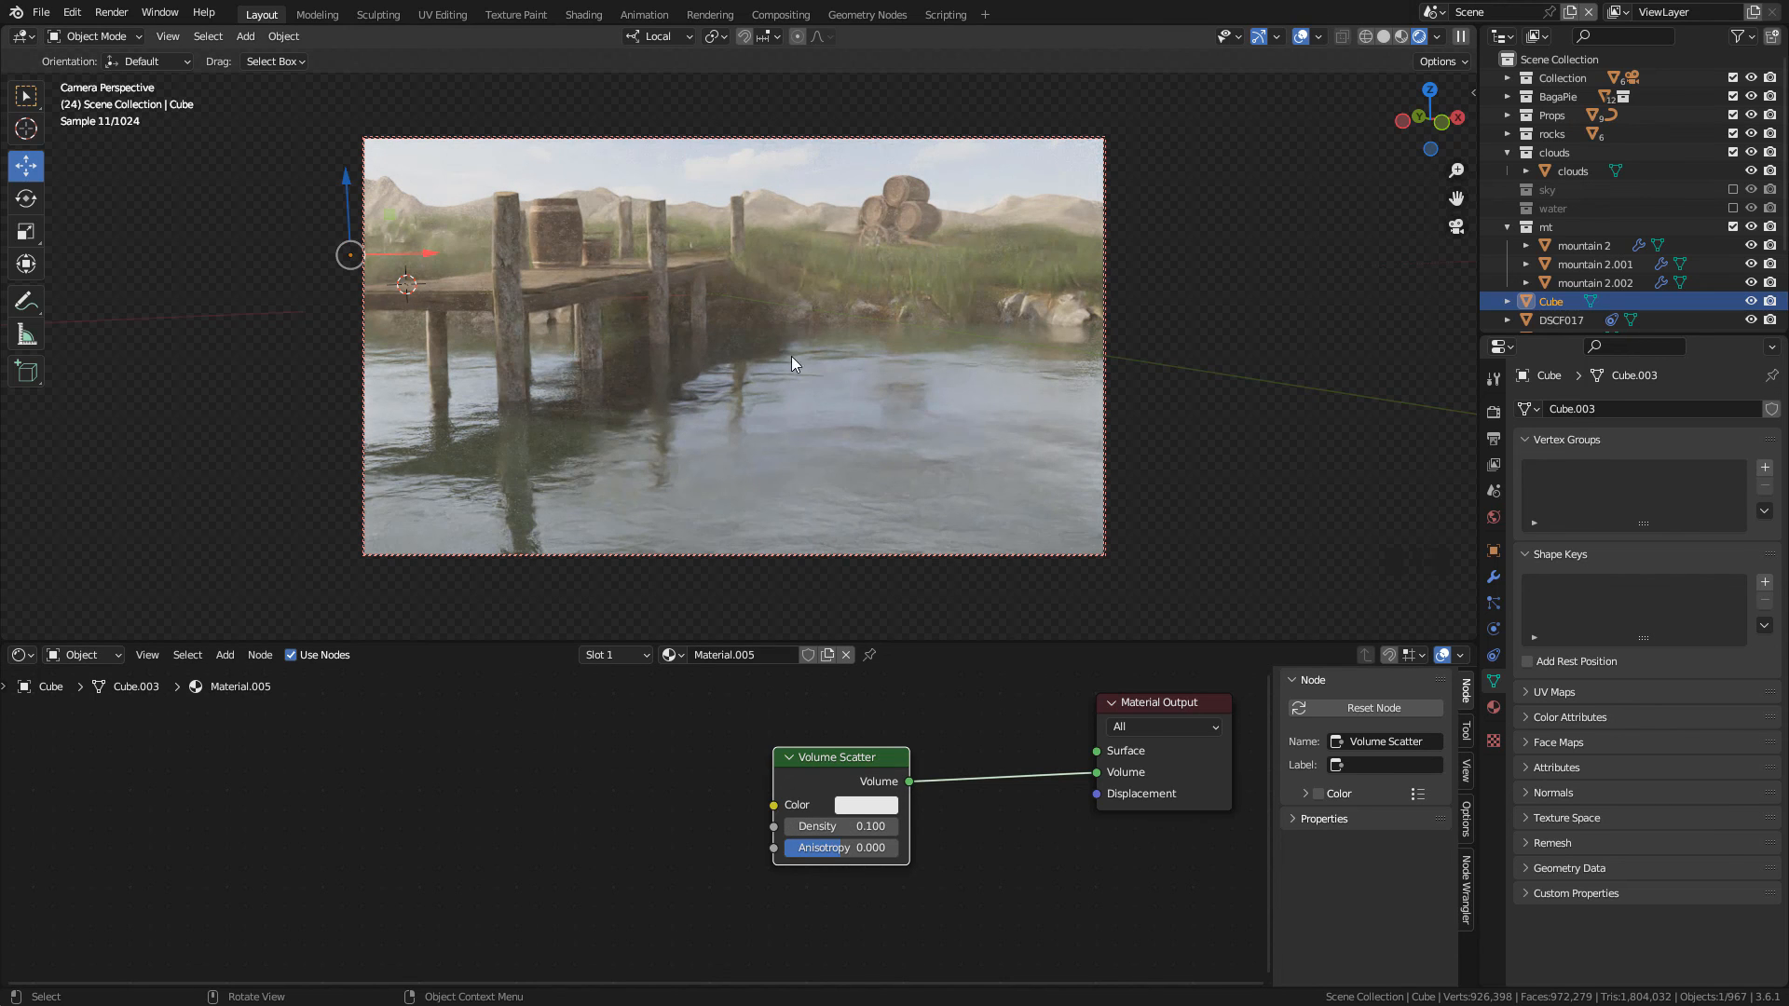
mouse_move(841, 847)
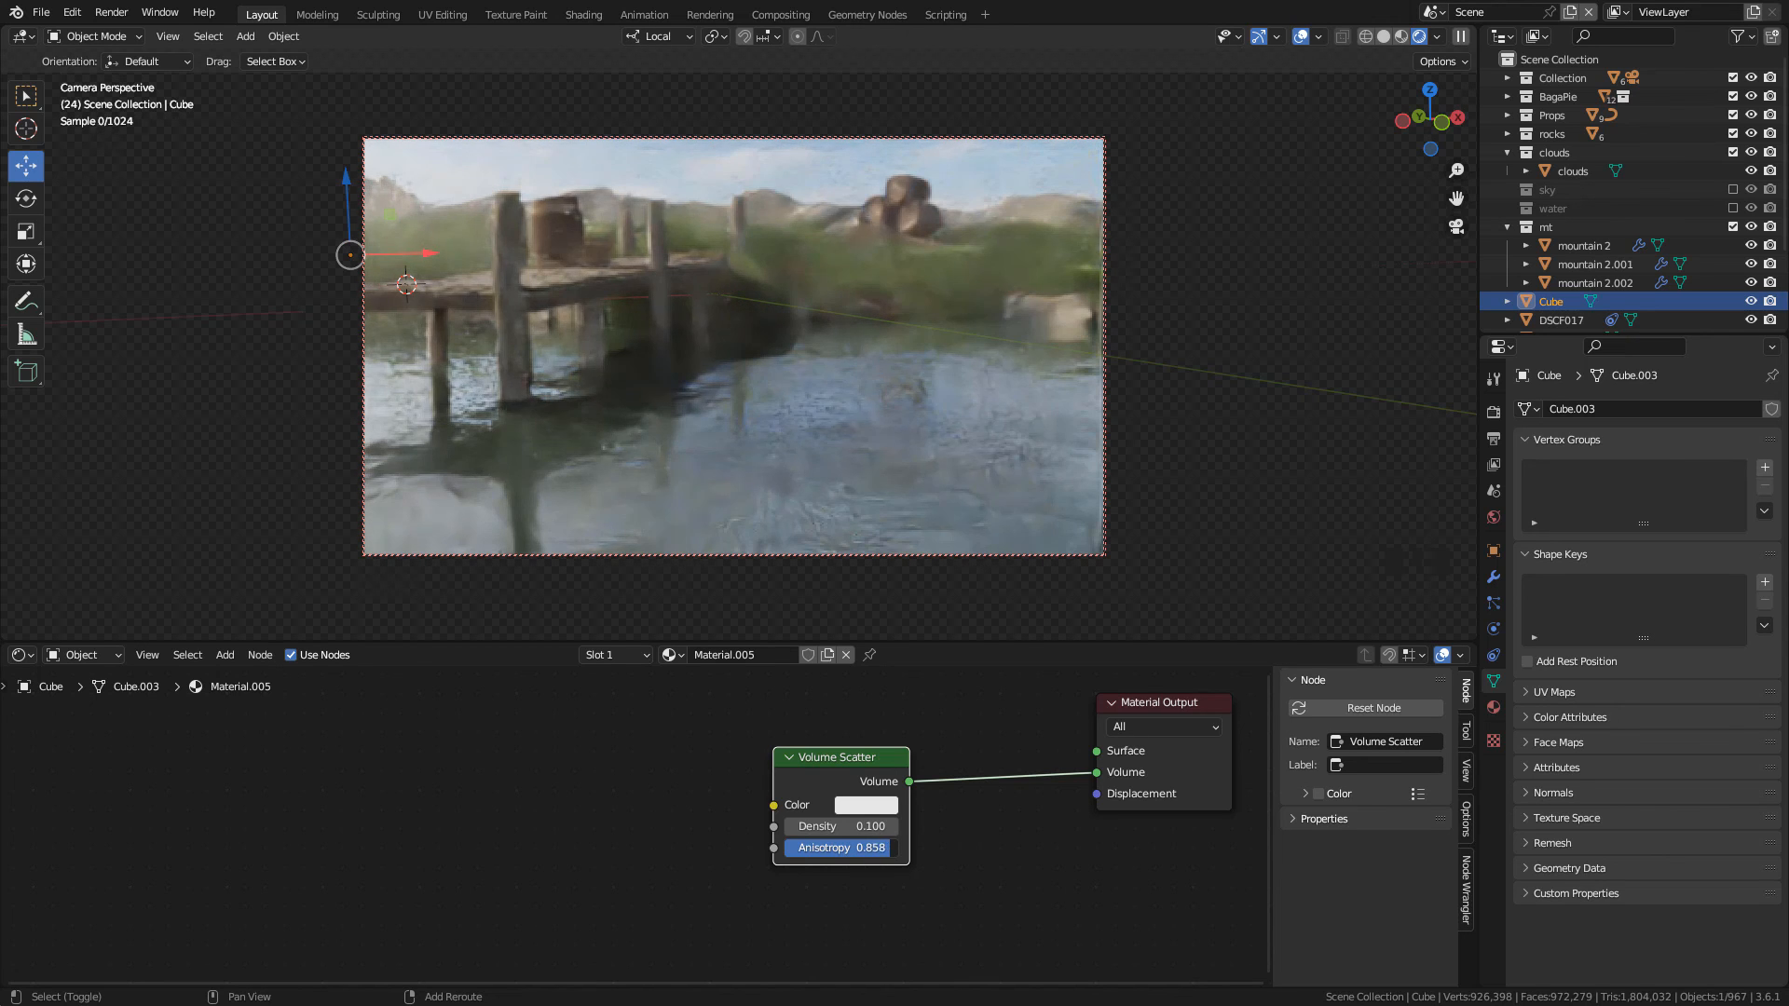
left_click(866, 804)
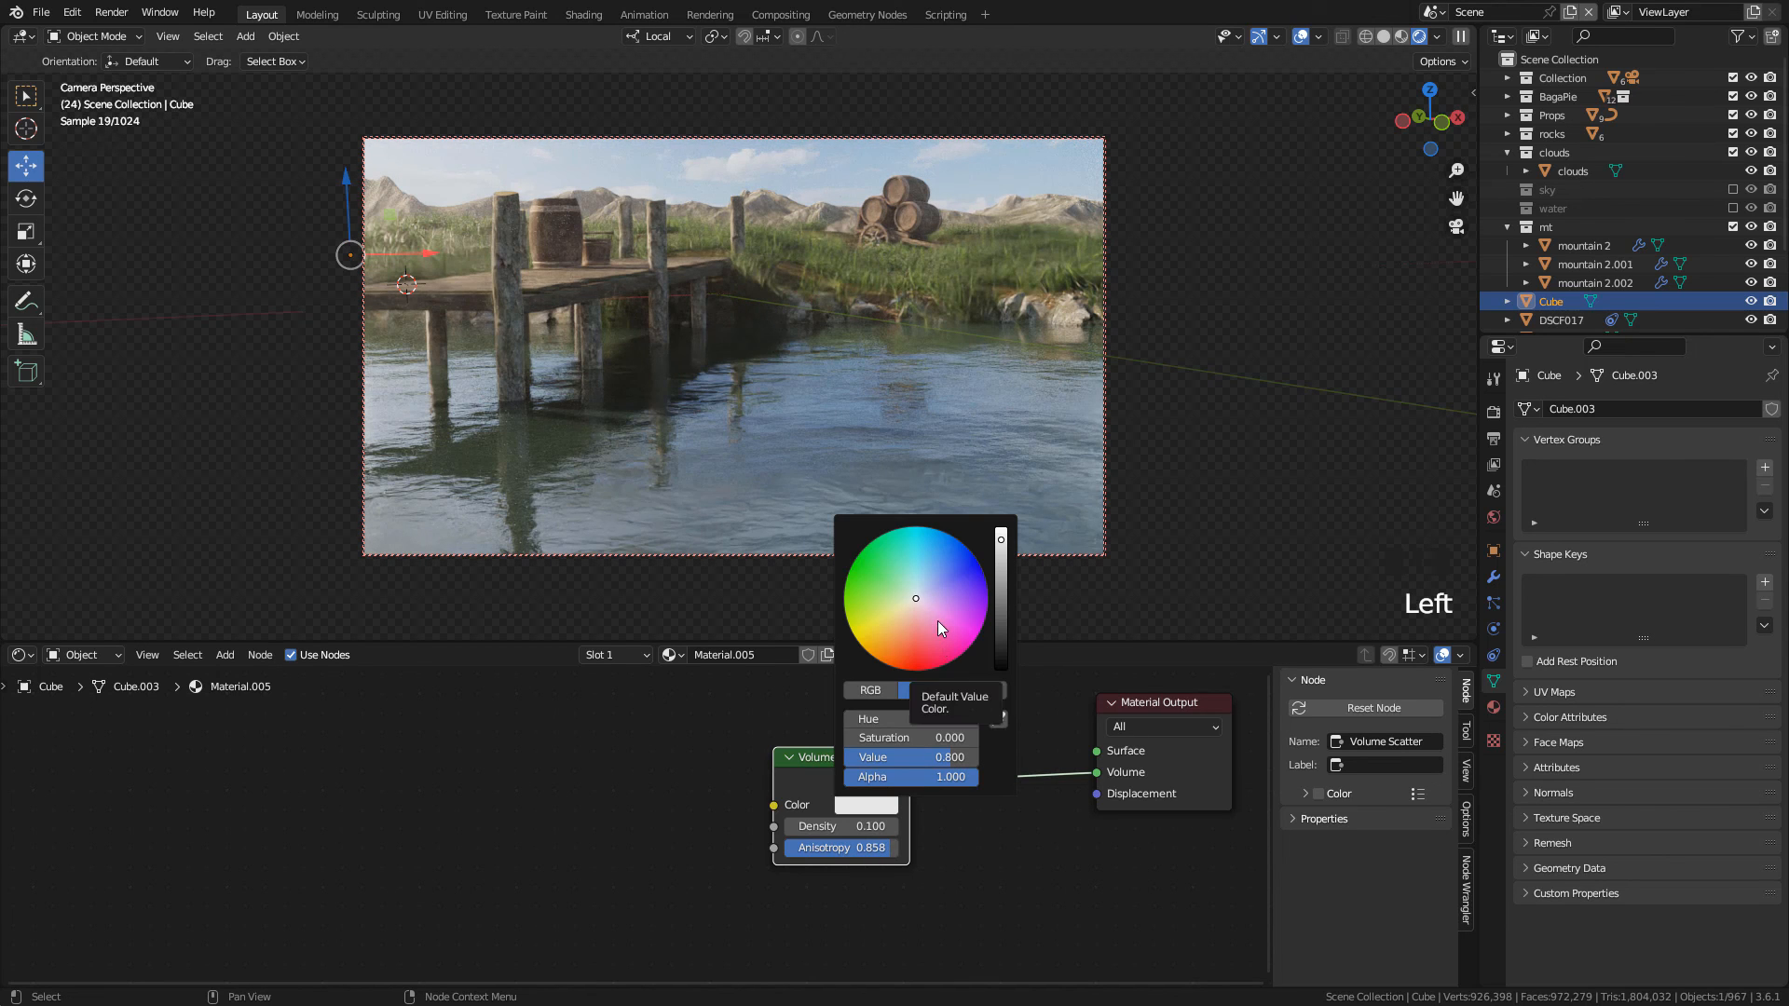
left_click(1085, 417)
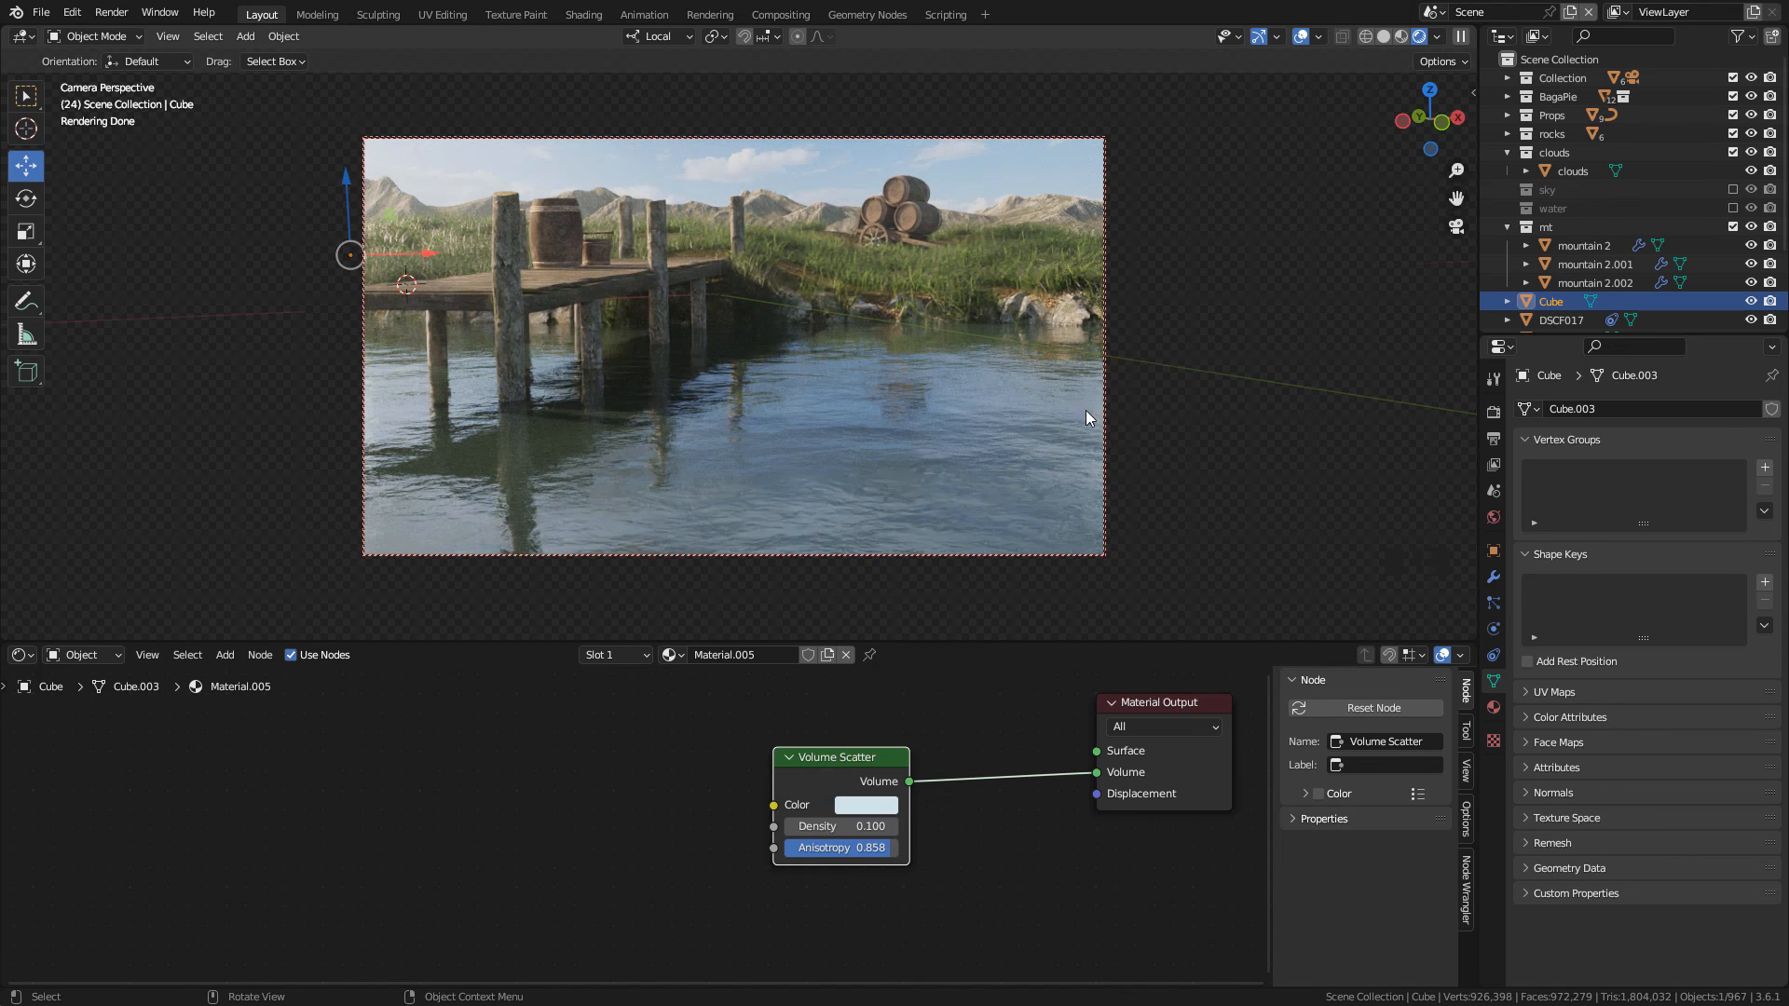
left_click(1494, 413)
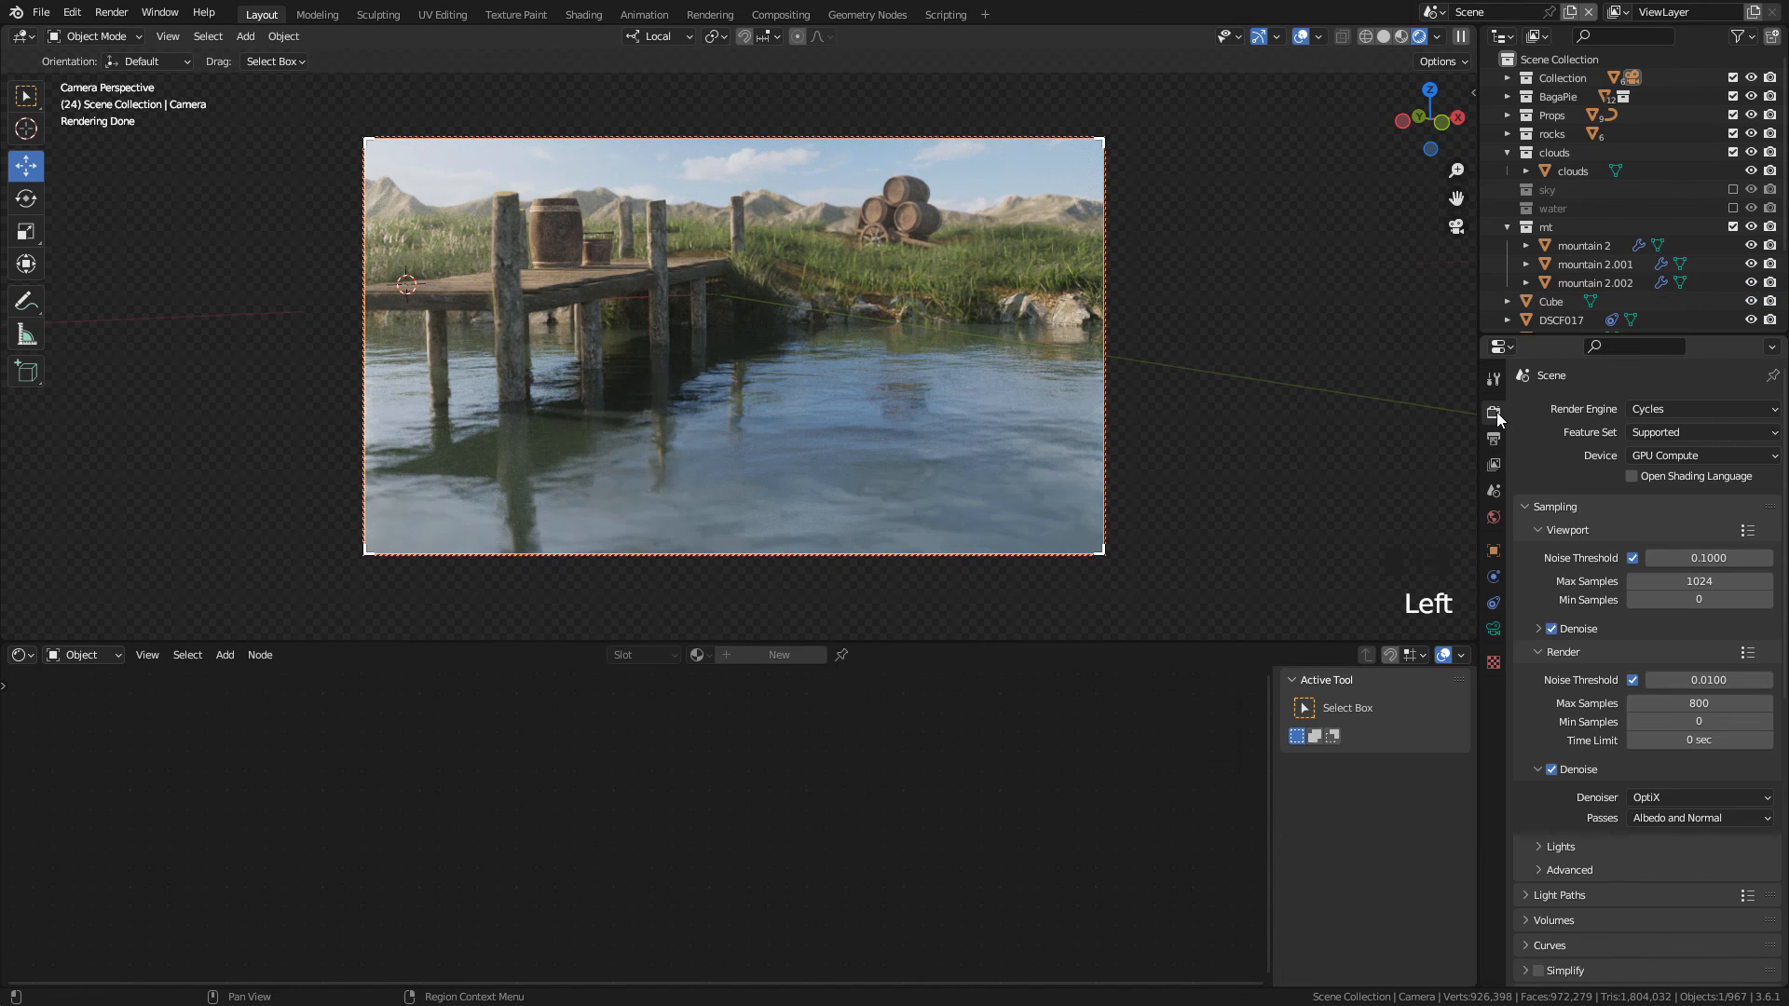
scroll("down", 3)
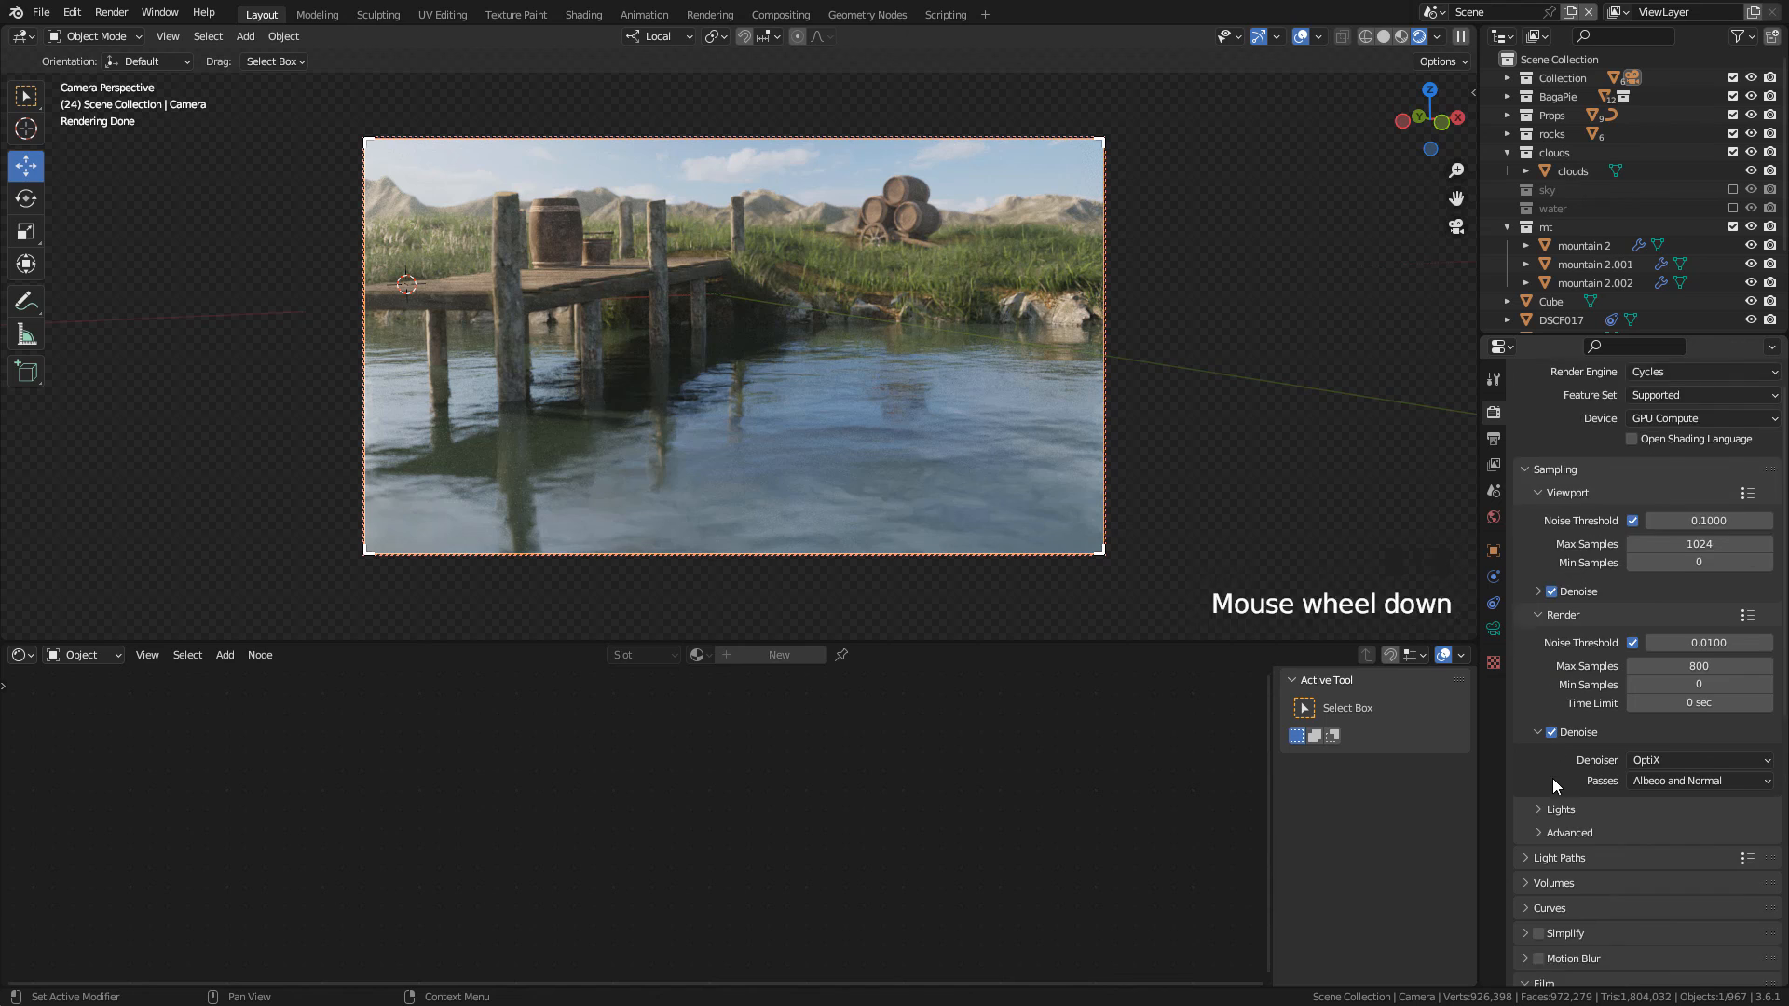
scroll("down", 3)
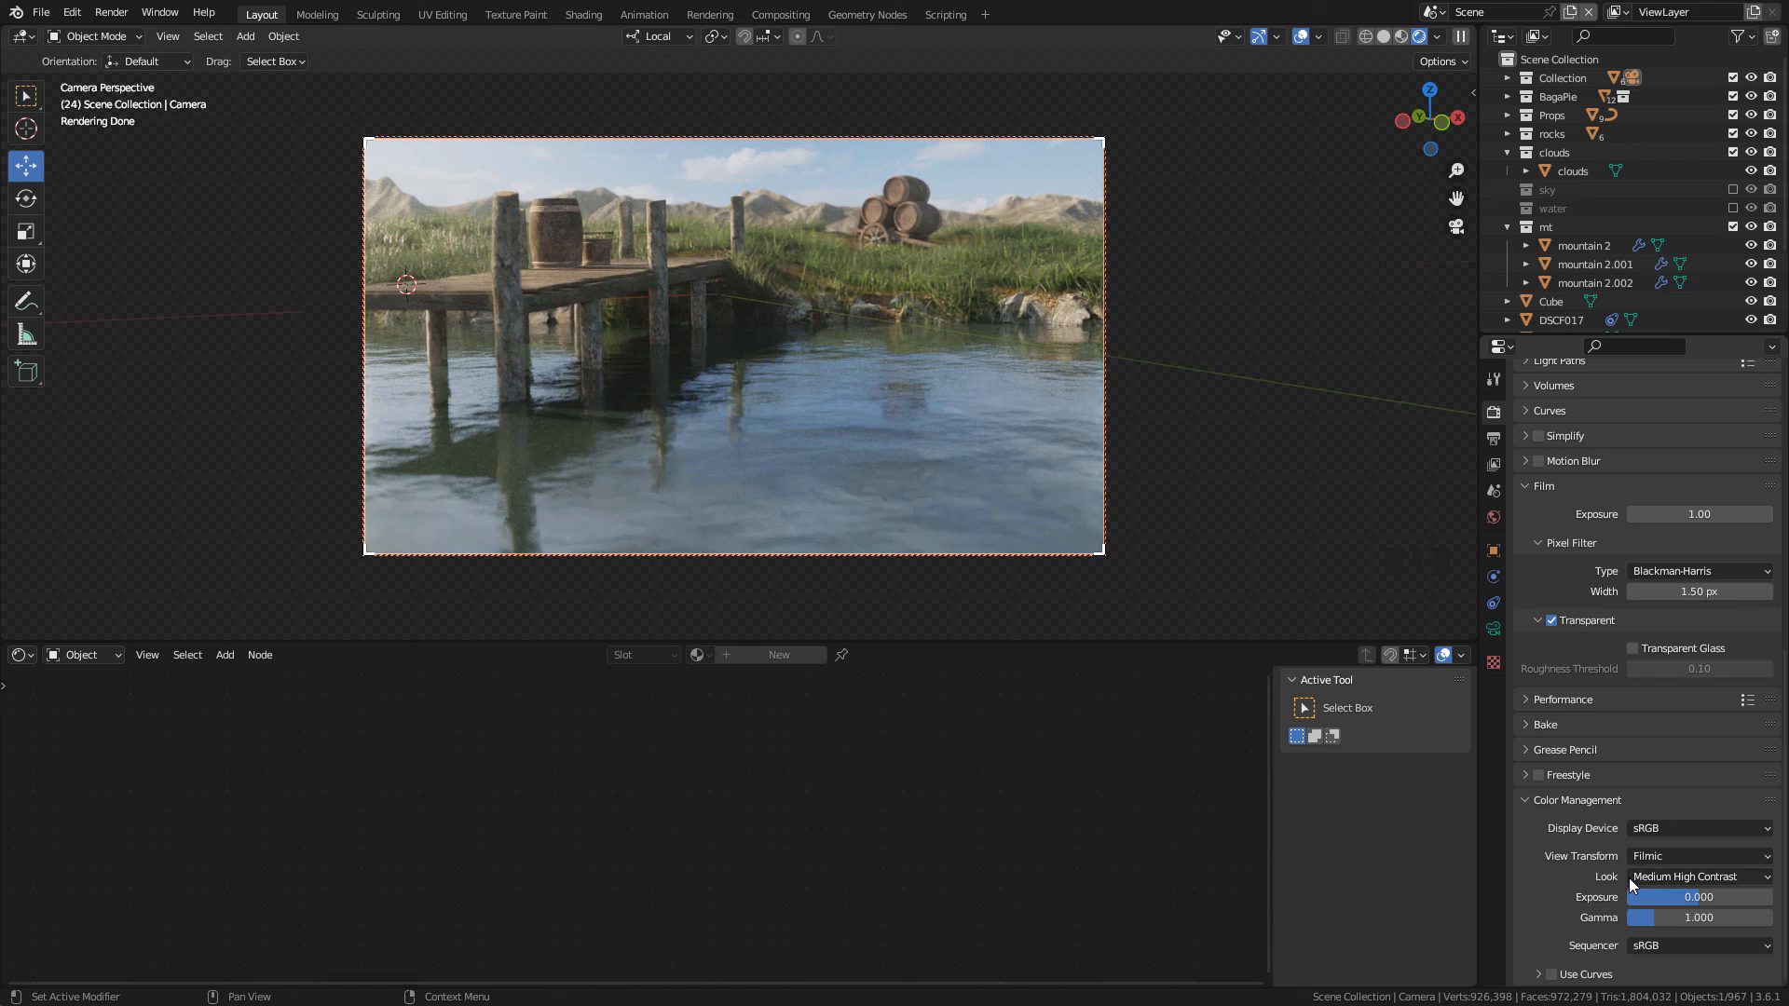
mouse_move(1699, 876)
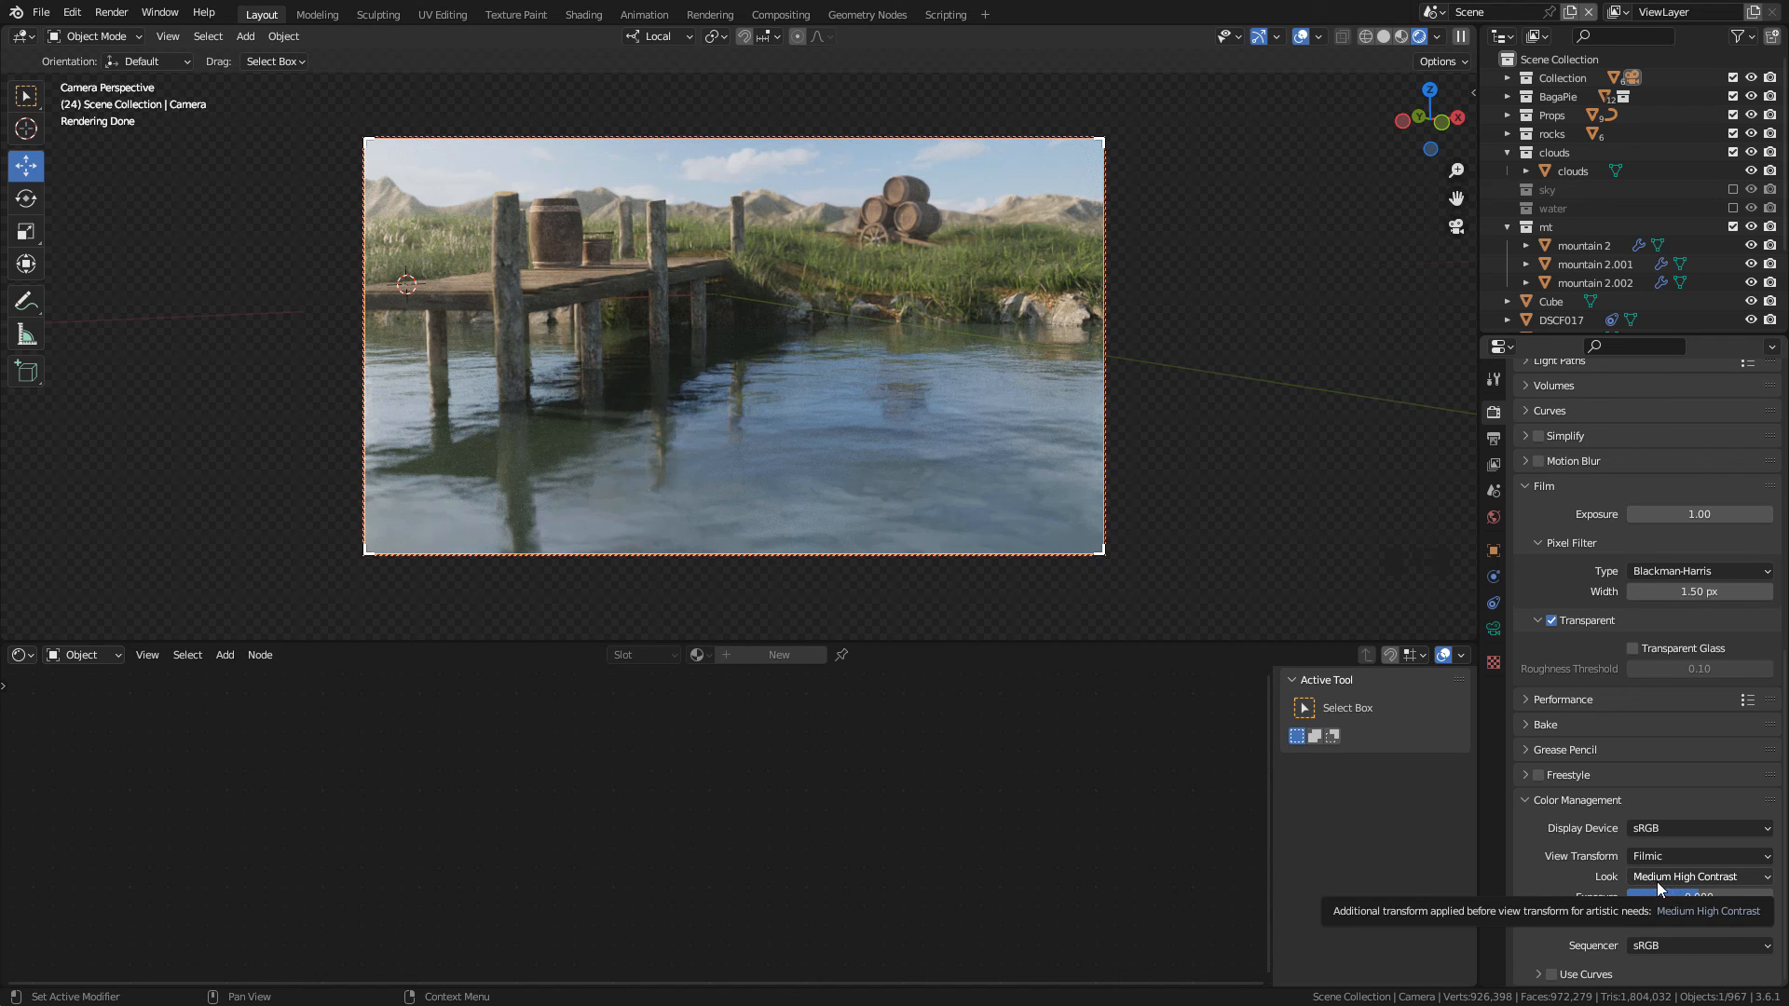
mouse_move(1661, 889)
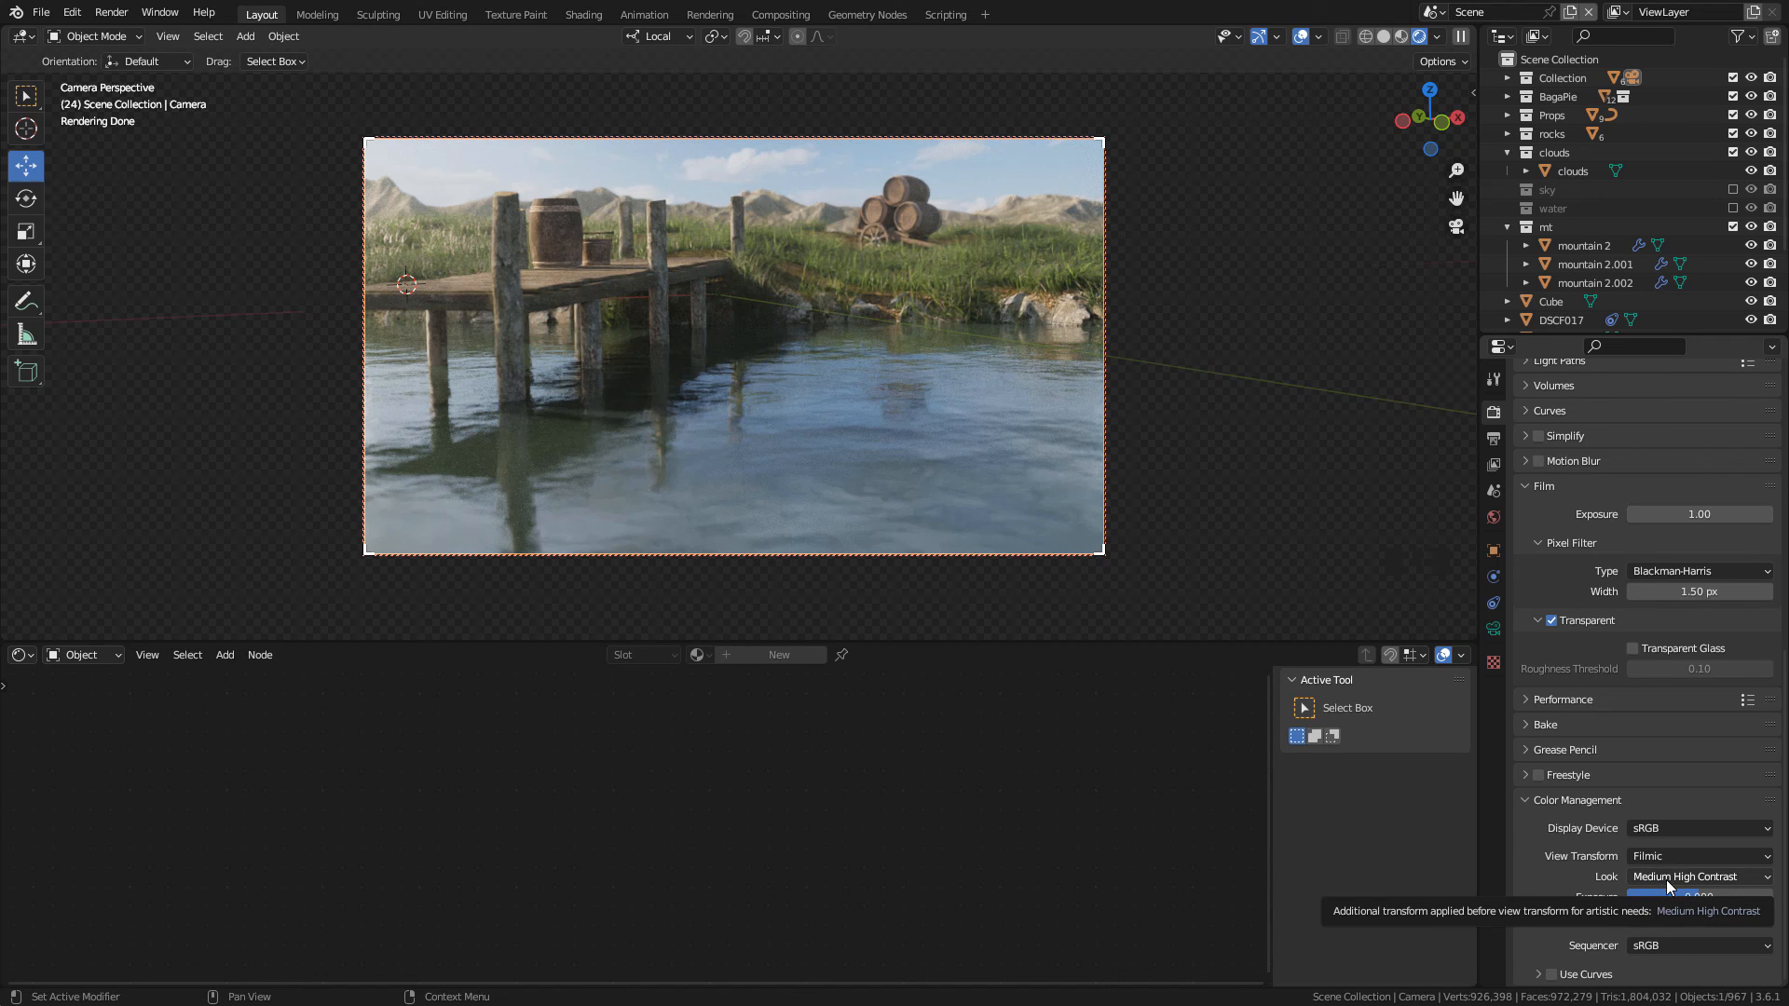
scroll("up", 3)
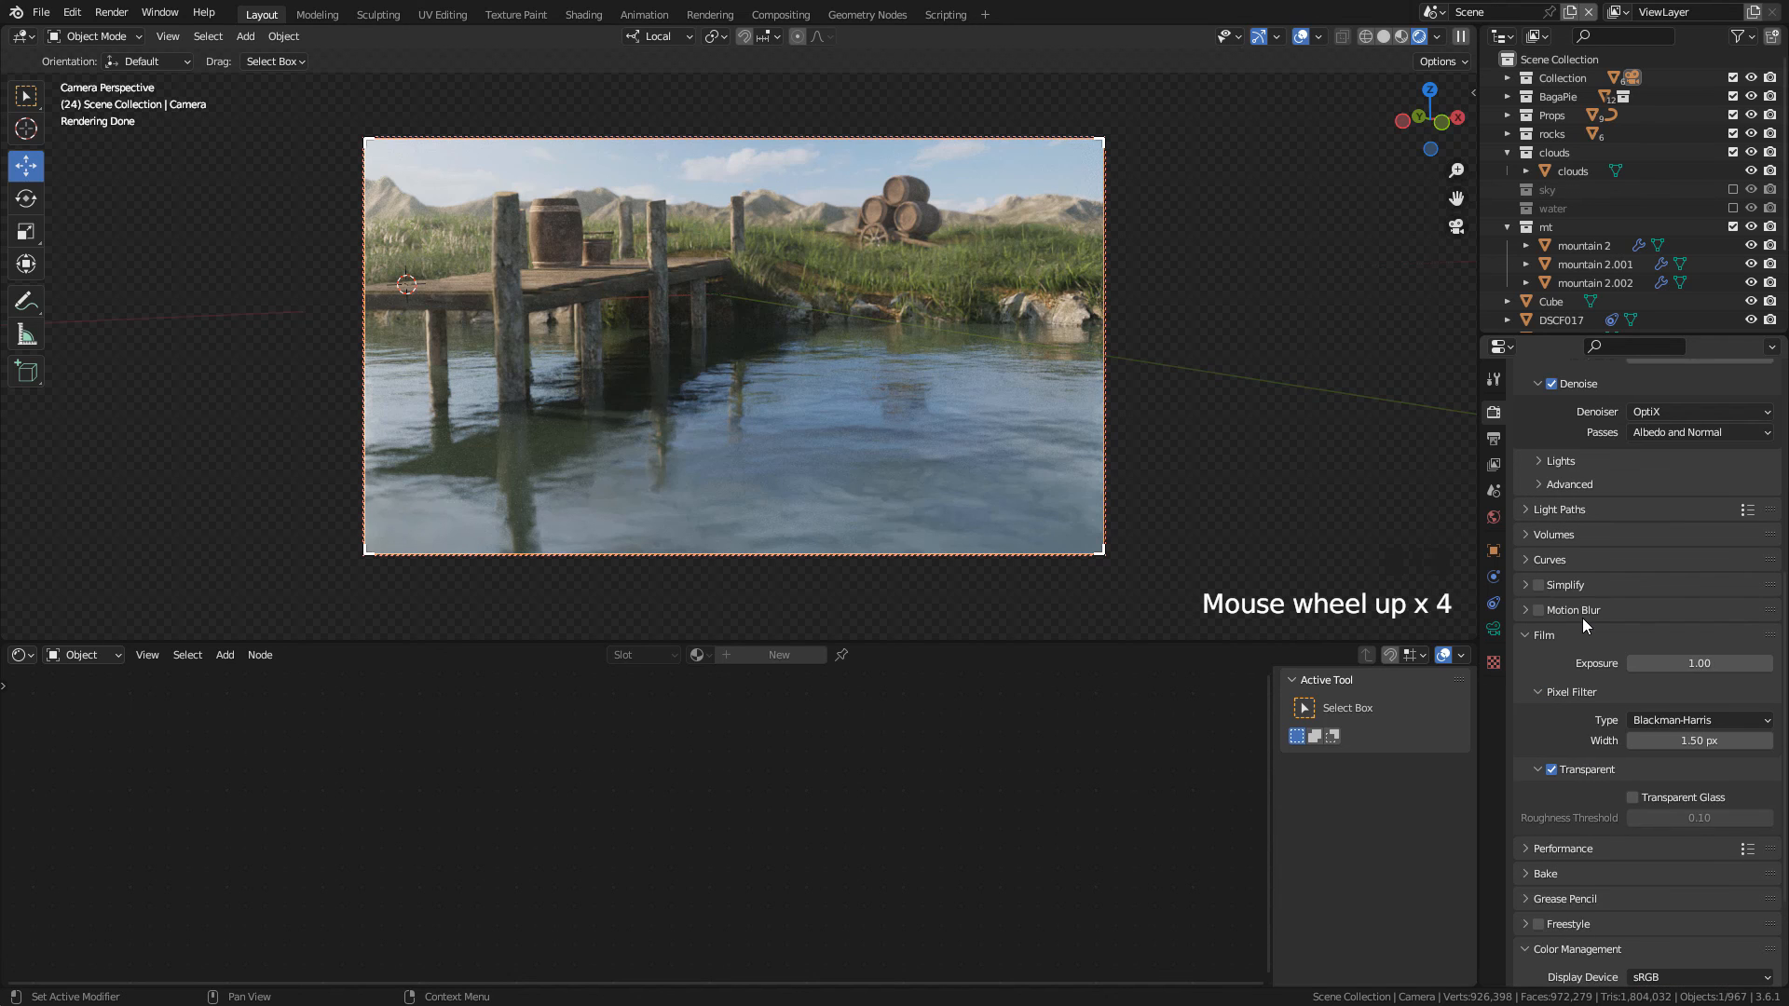
scroll("up", 3)
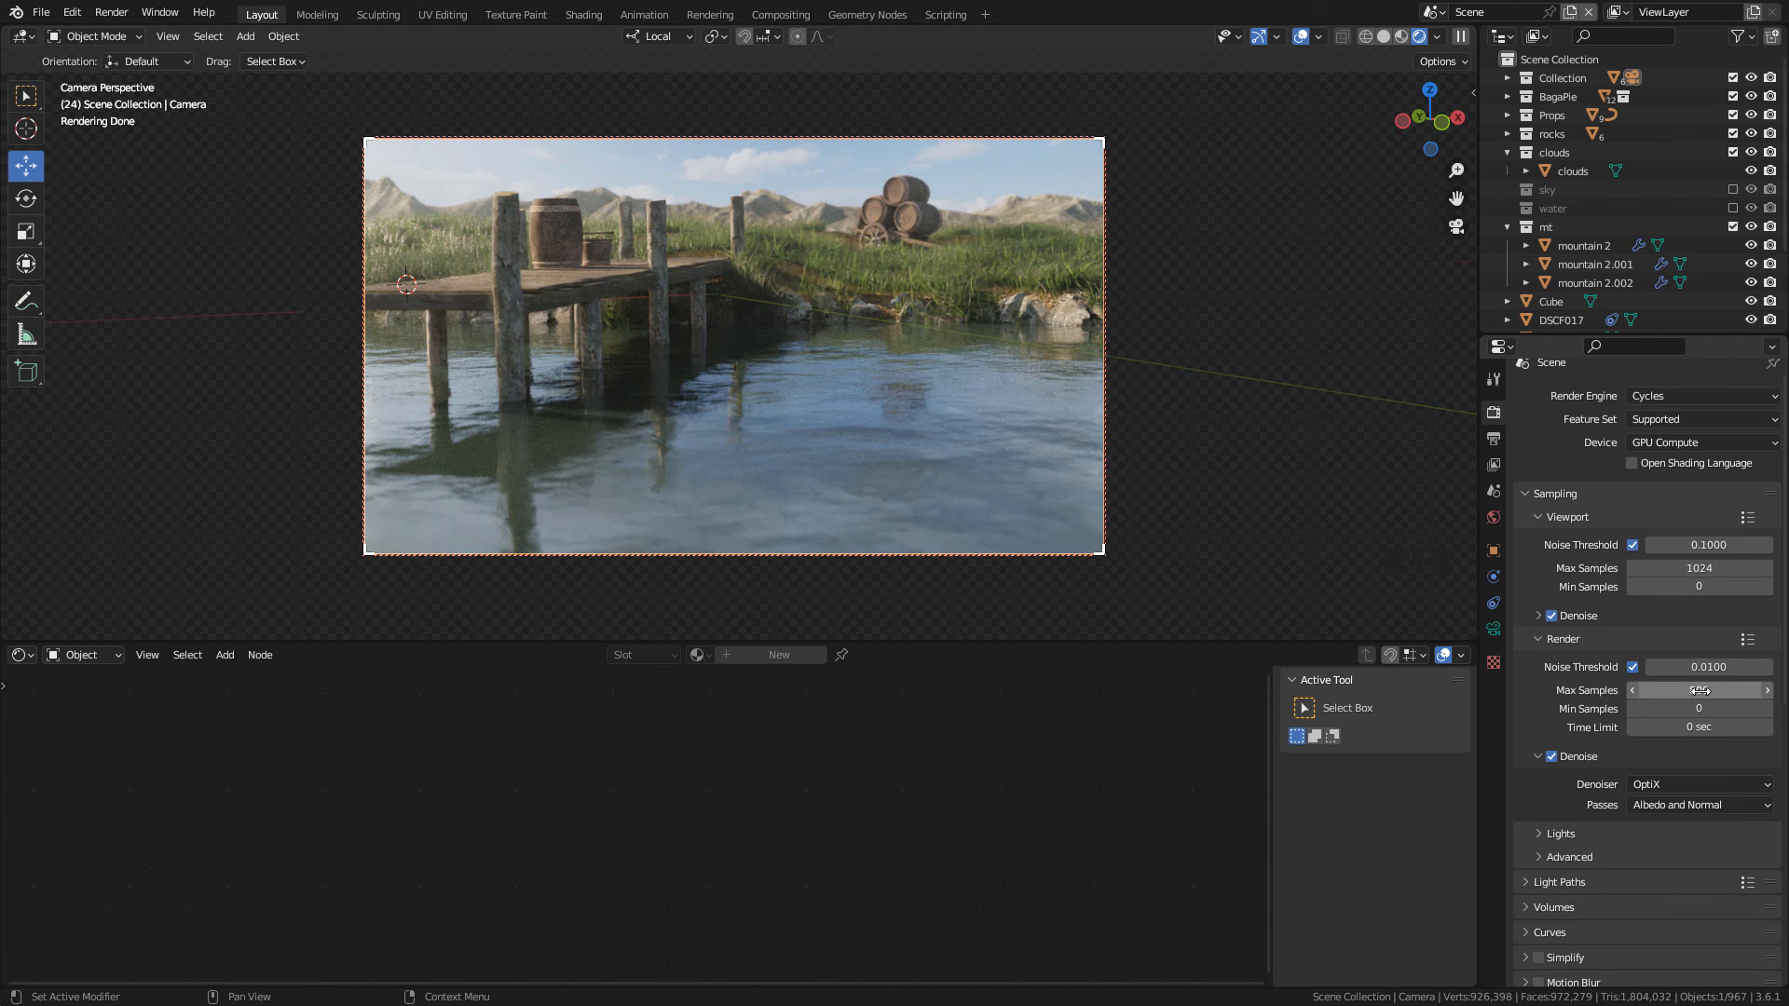
double_click(1700, 691)
type("800")
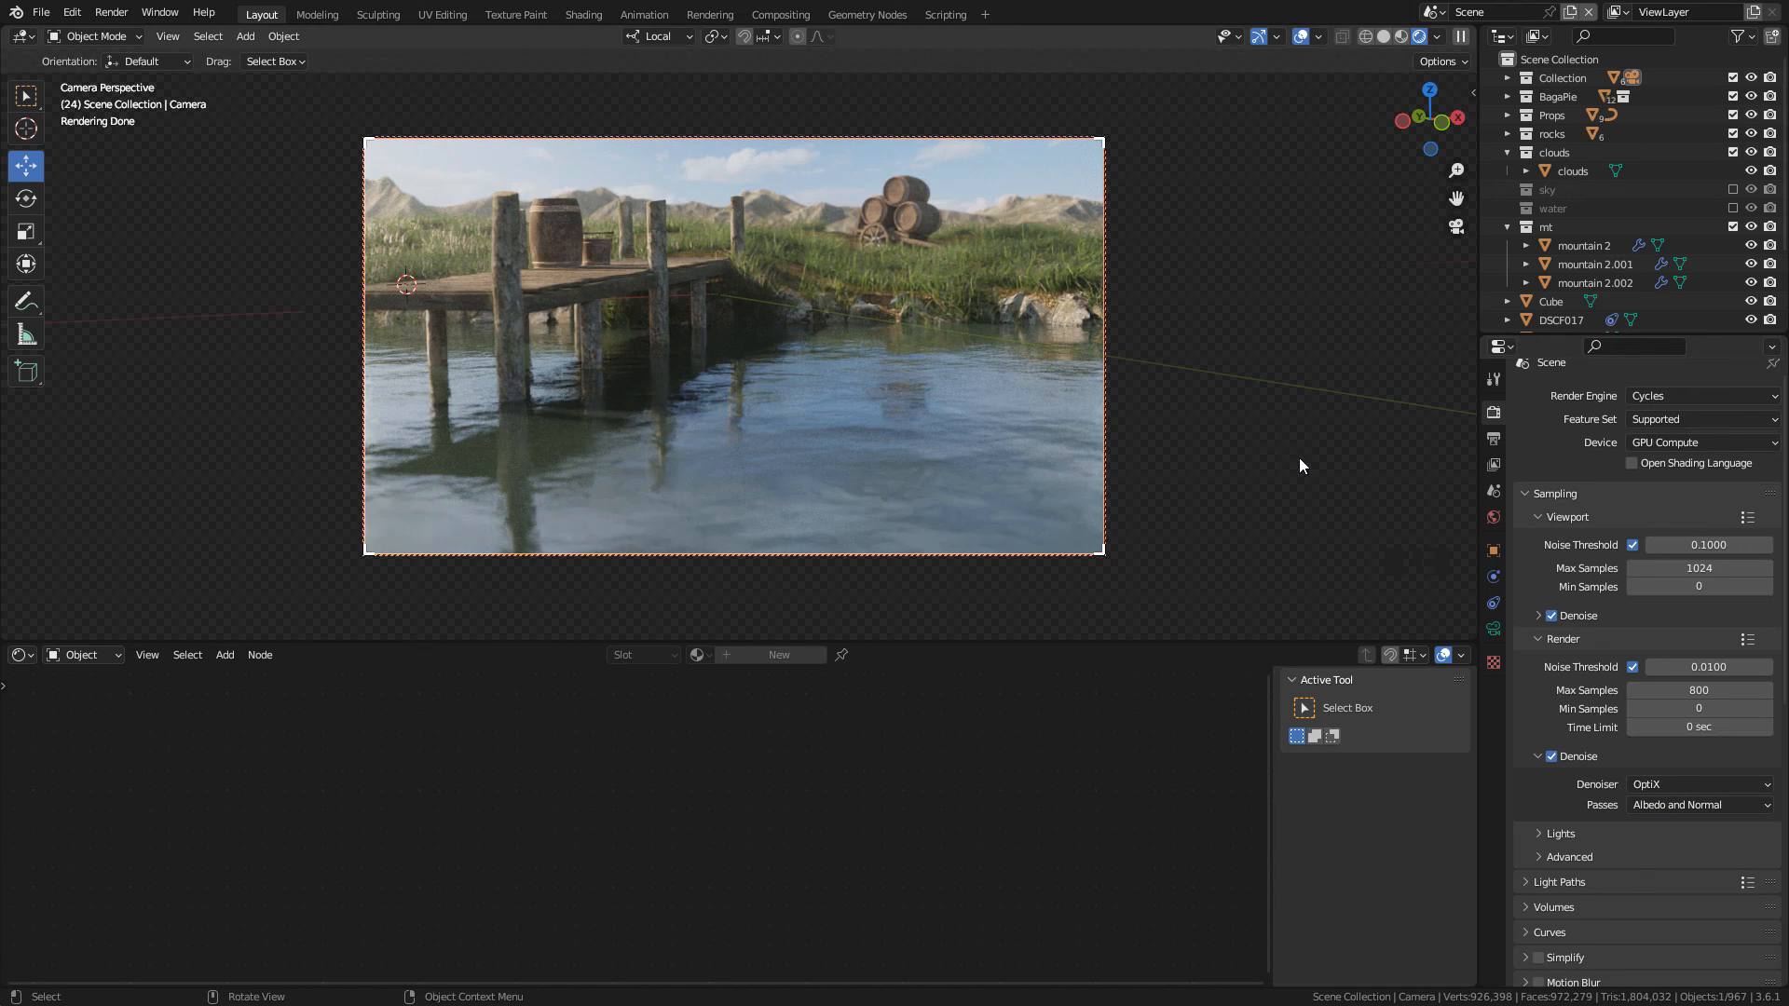
mouse_move(1270, 420)
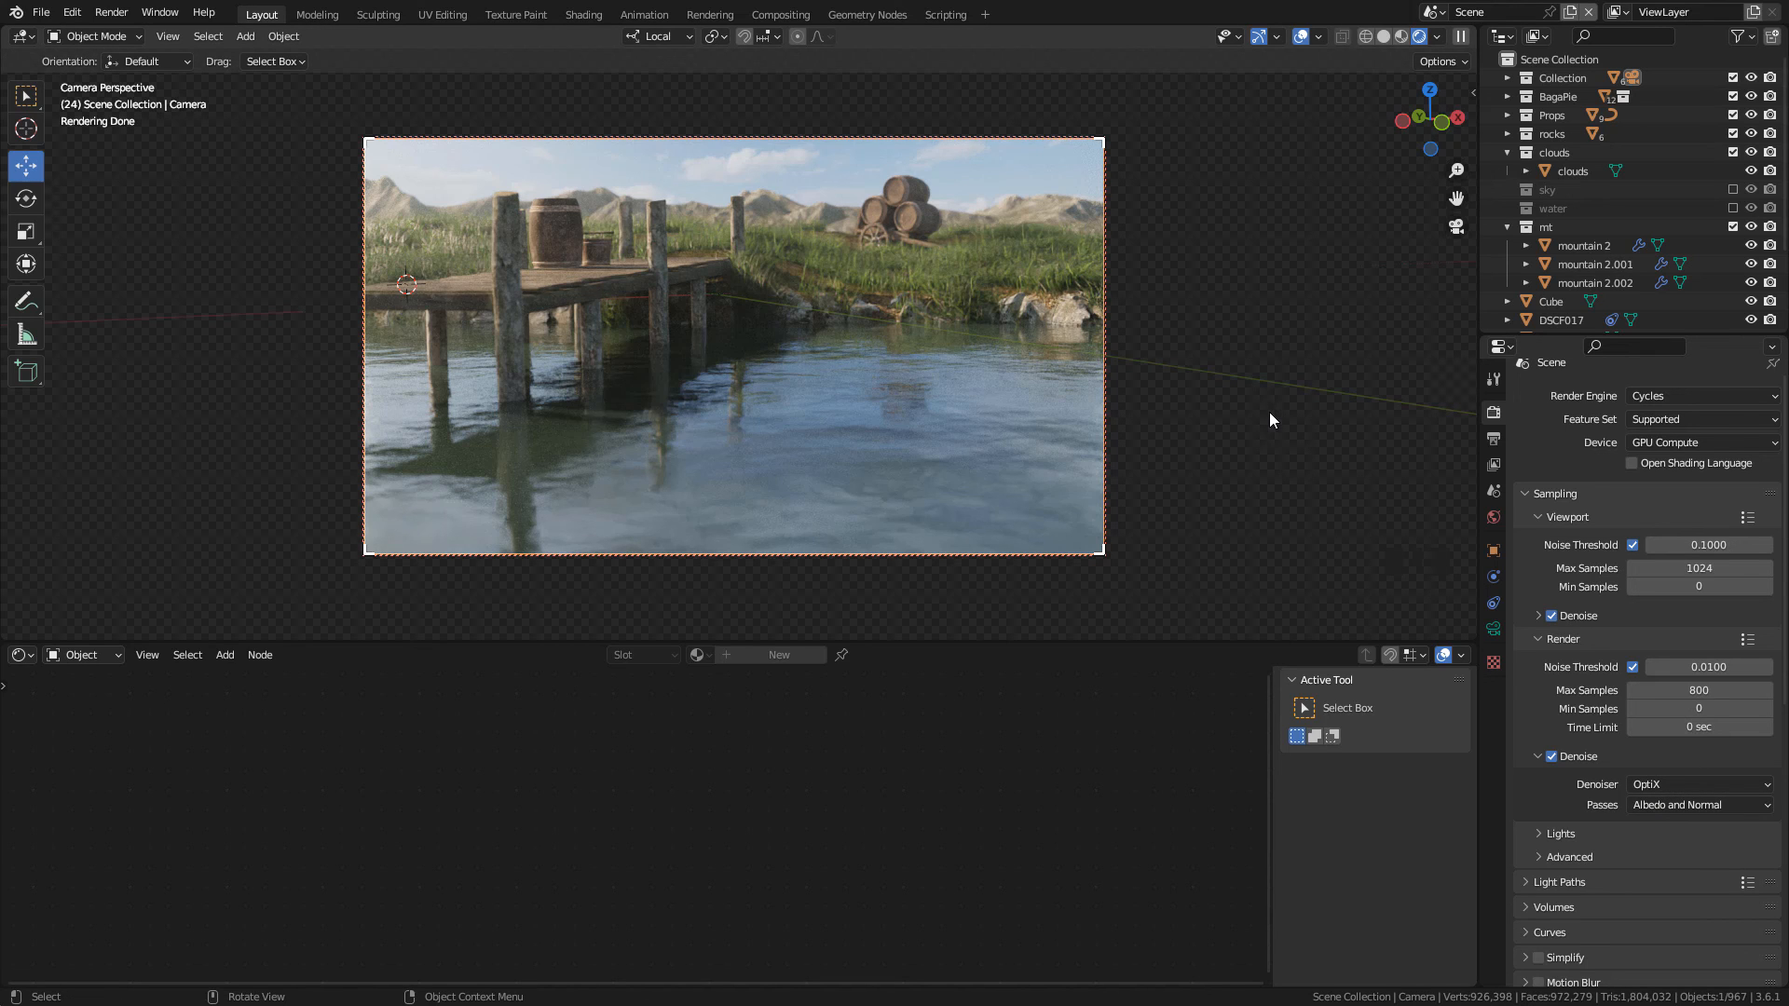